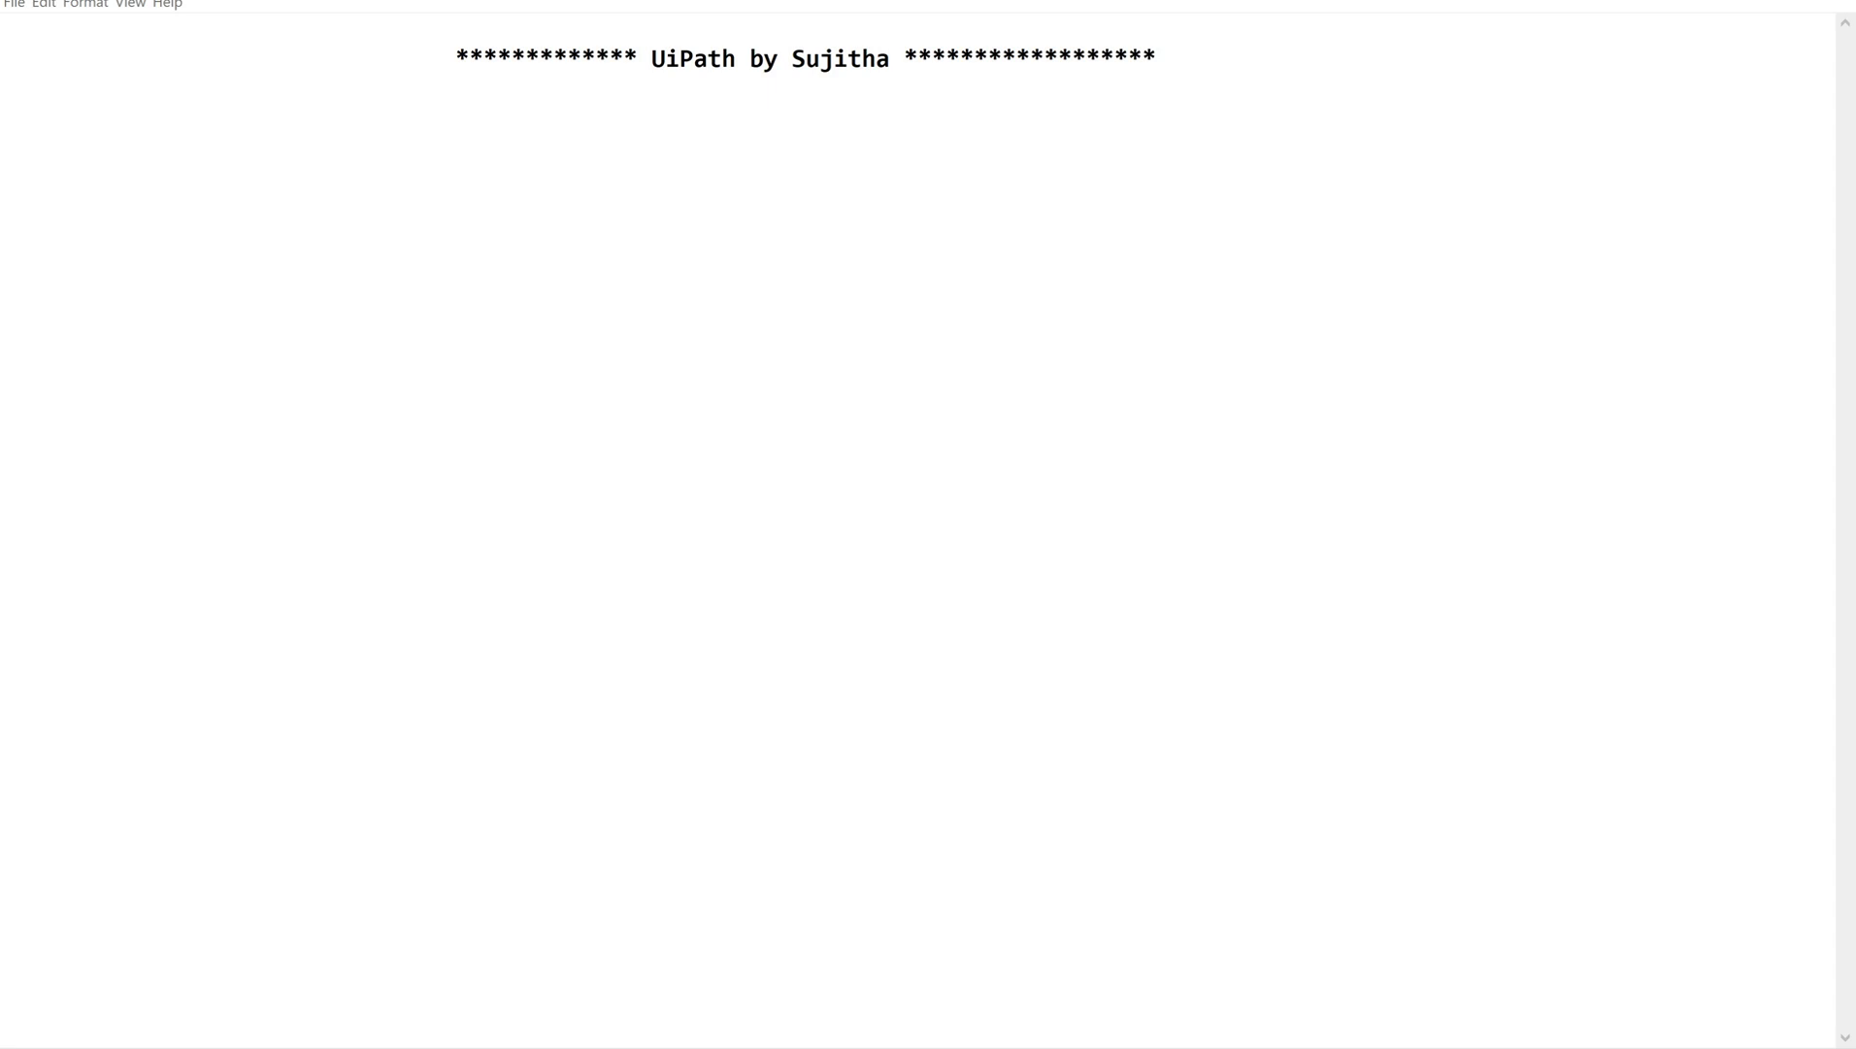
Step: Type the heading 'Deserialize Json Array:' beneath the starred UiPath banner
{"action": "type", "text": "D"}
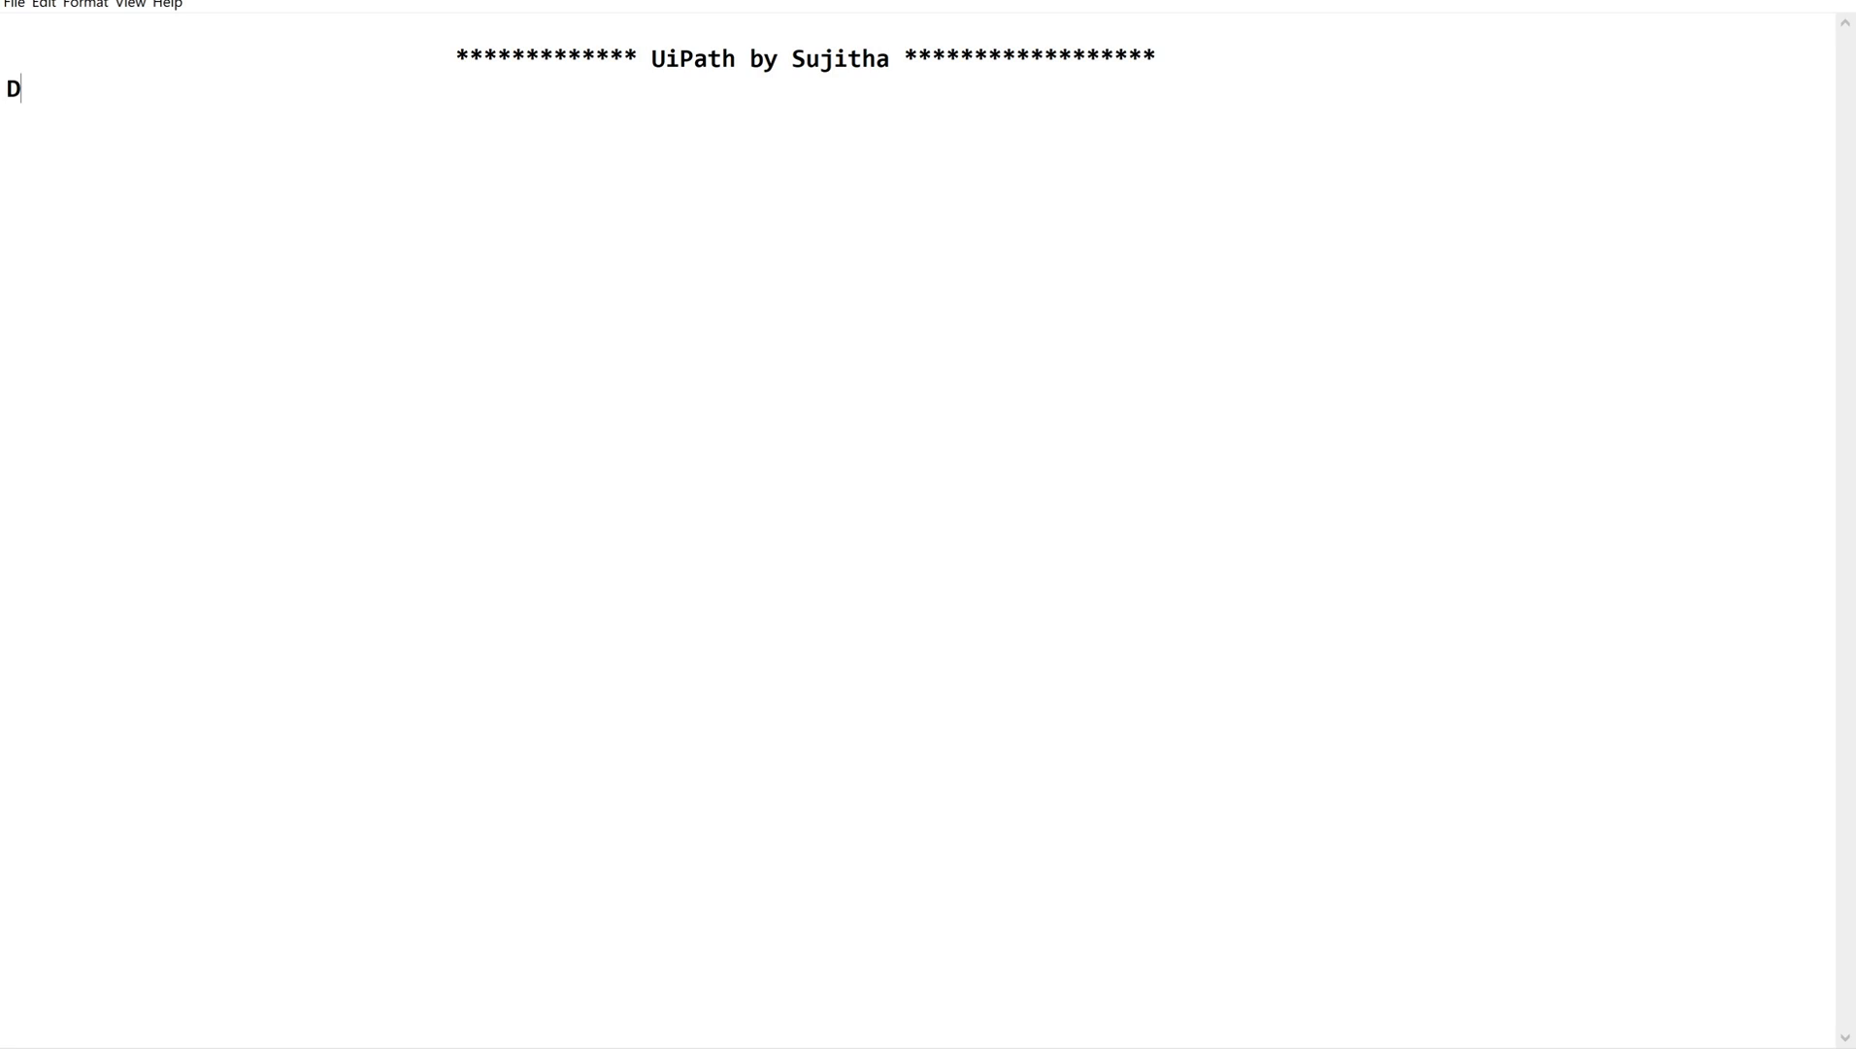
{"action": "type", "text": "eser"}
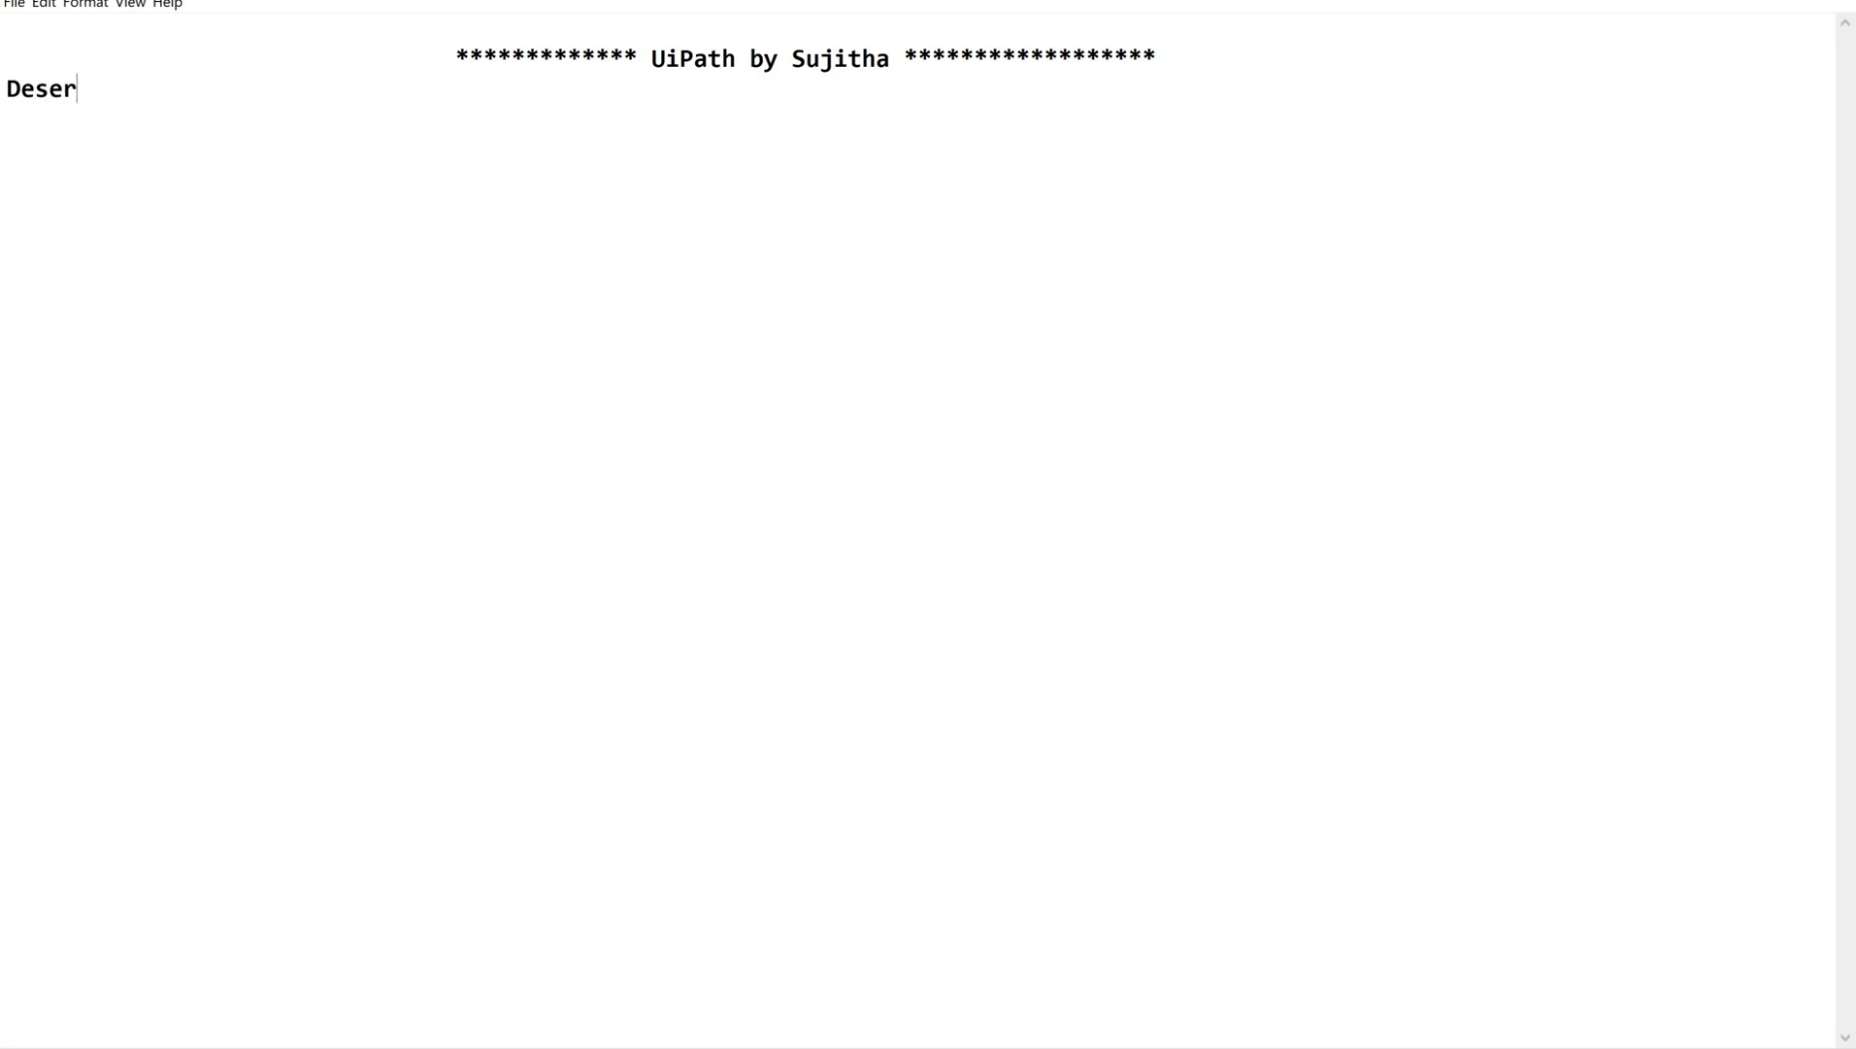
{"action": "type", "text": "ialize"}
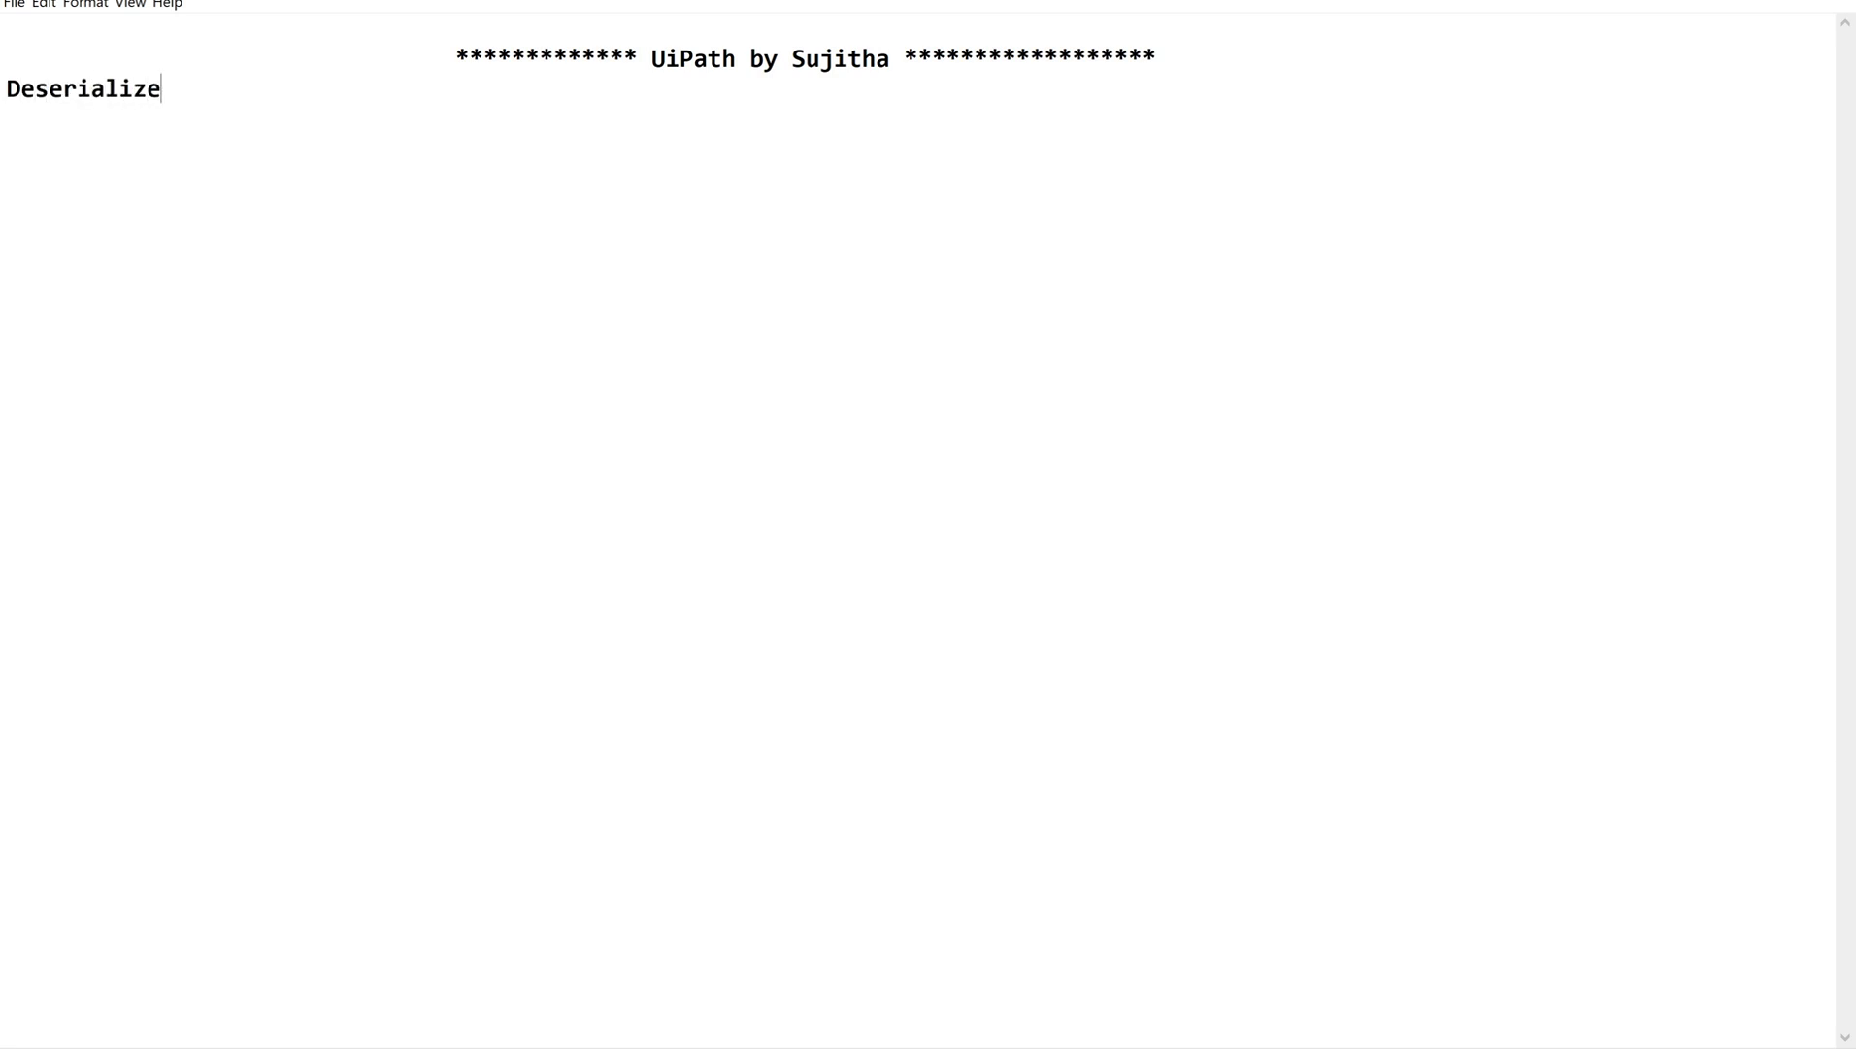
{"action": "type", "text": "J"}
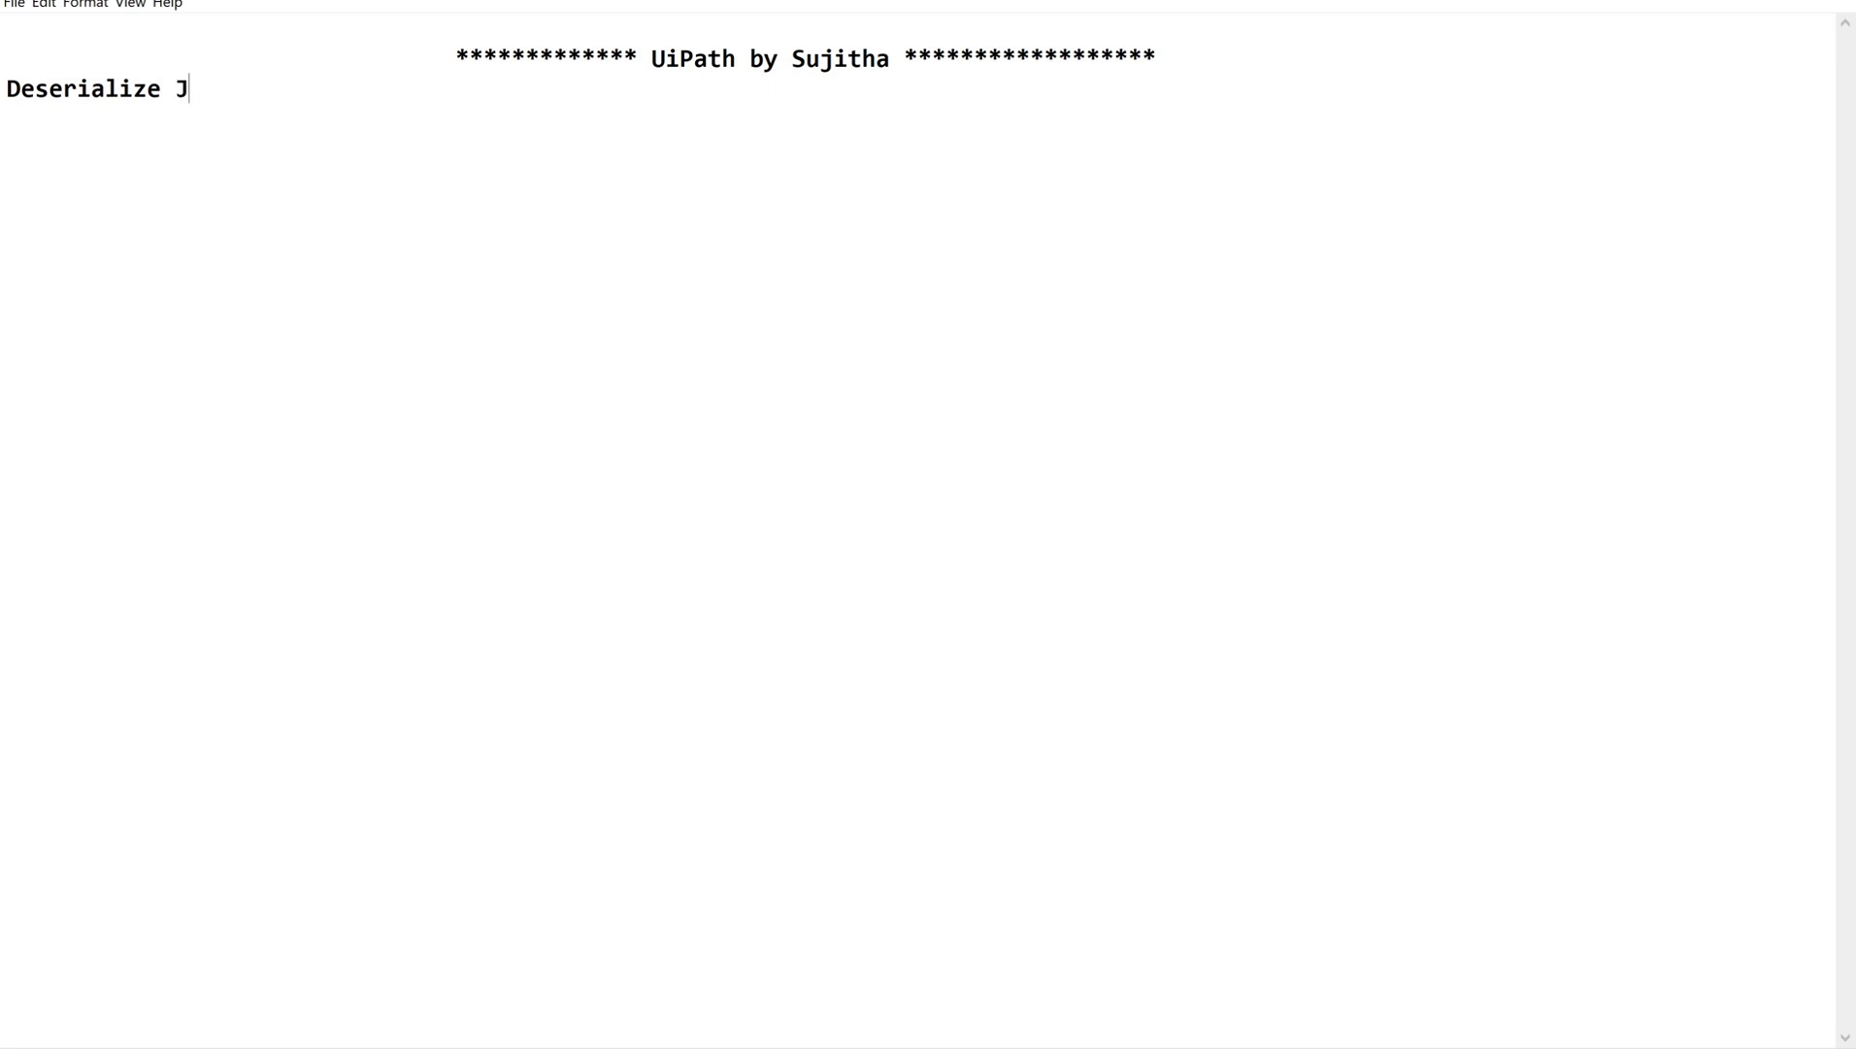
{"action": "type", "text": "son Arra"}
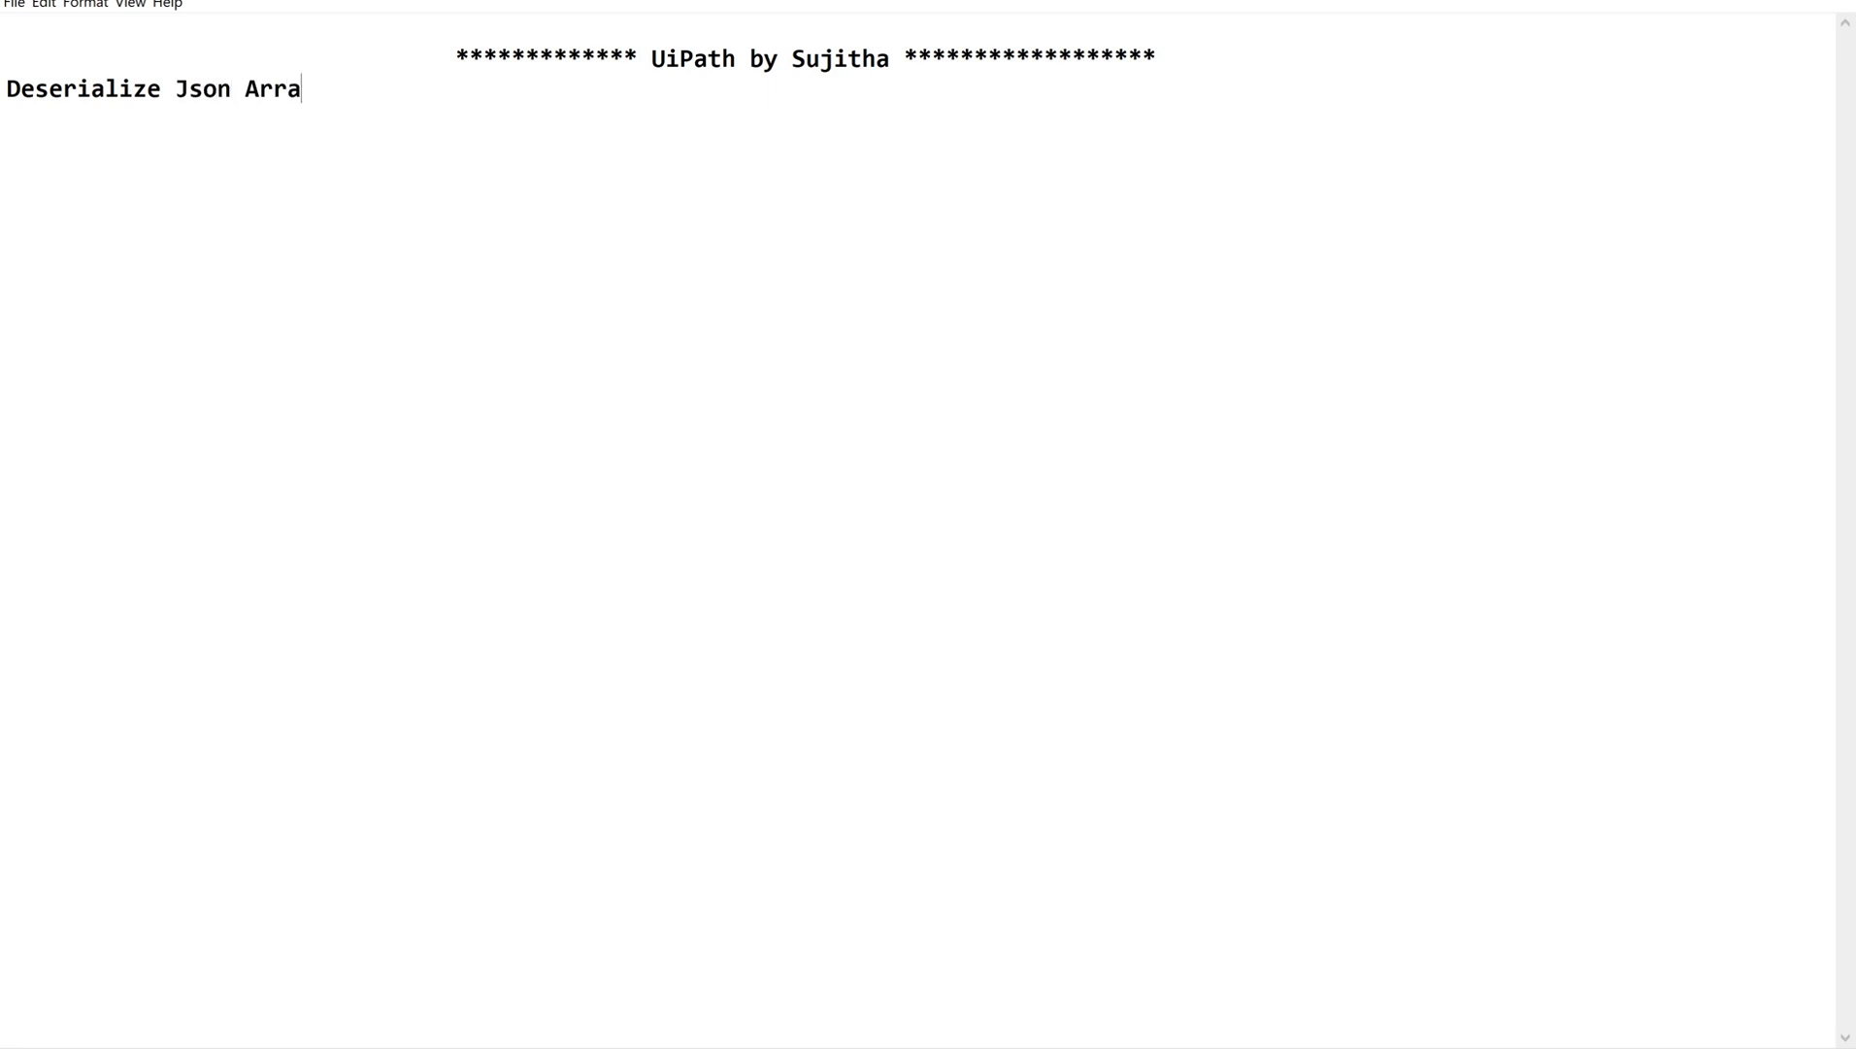
{"action": "type", "text": "y:"}
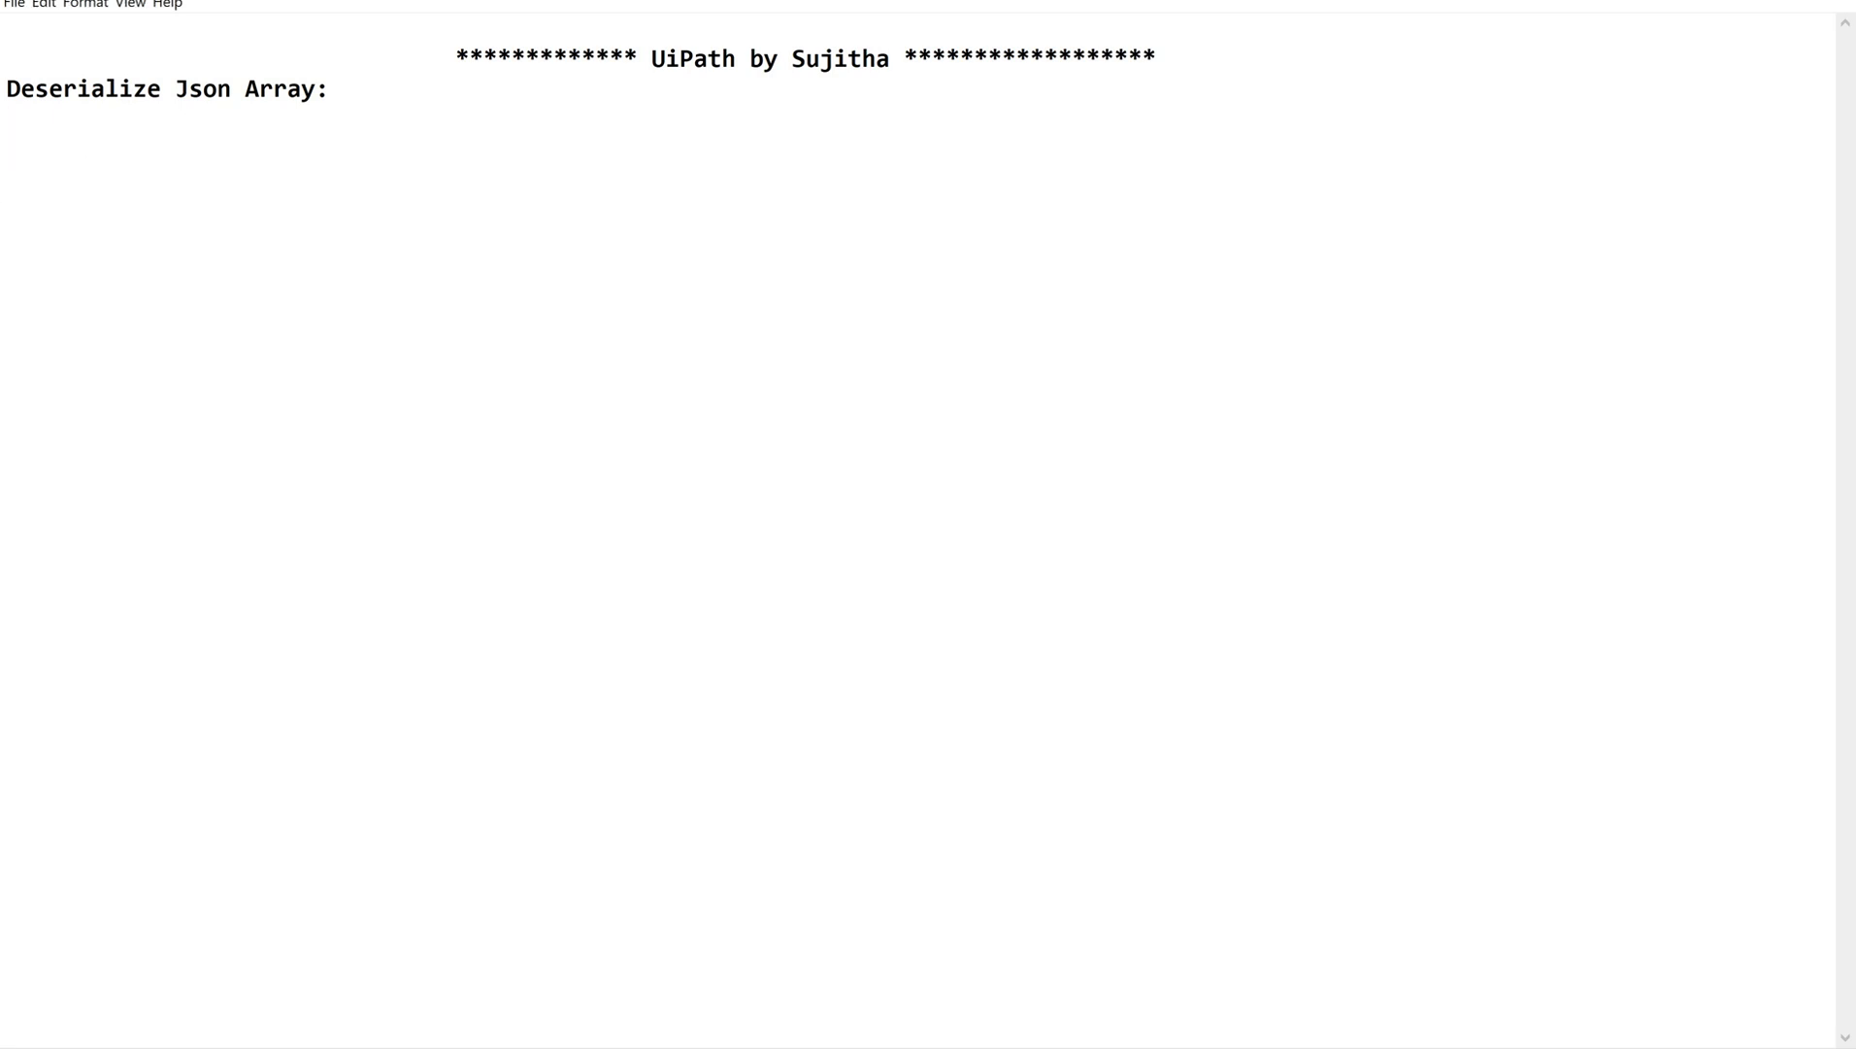
Step: Type the 'Json Array ?' heading and the bullet 'Ordered elements separated by comma'
{"action": "type", "text": "Json Array ?"}
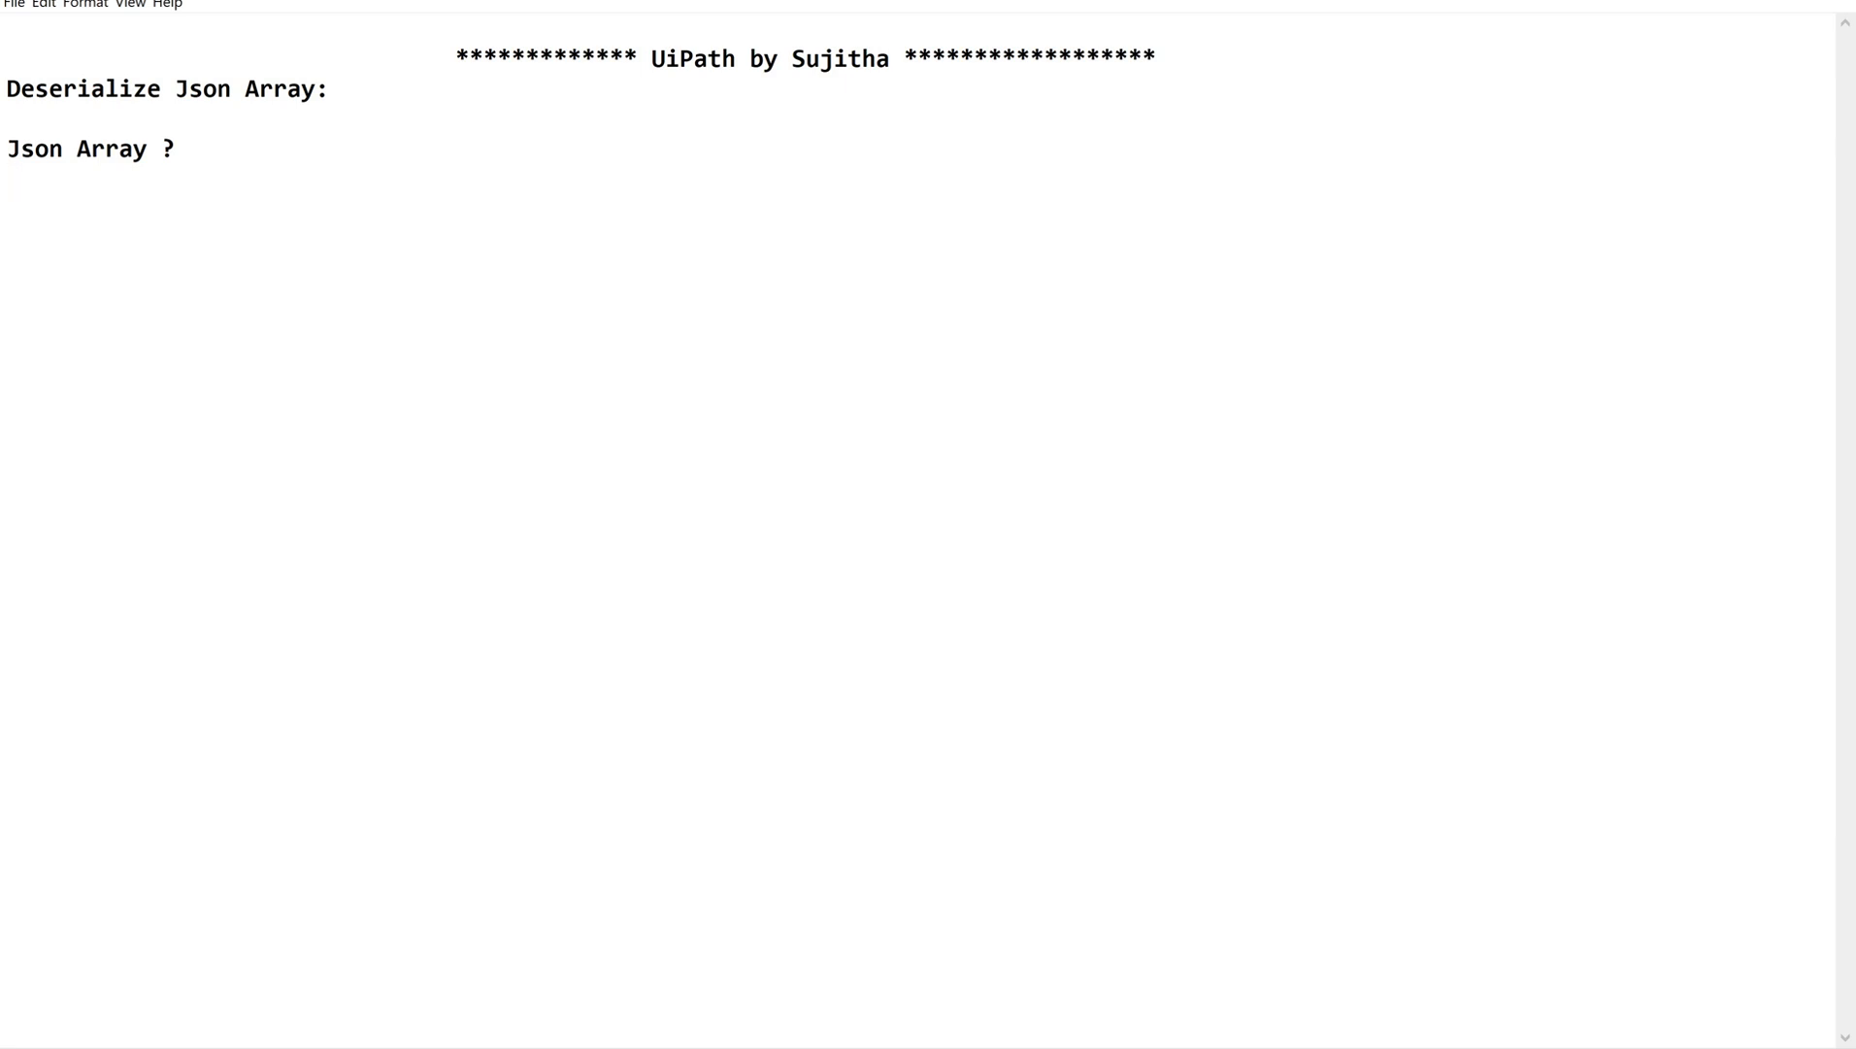
{"action": "type", "text": "*"}
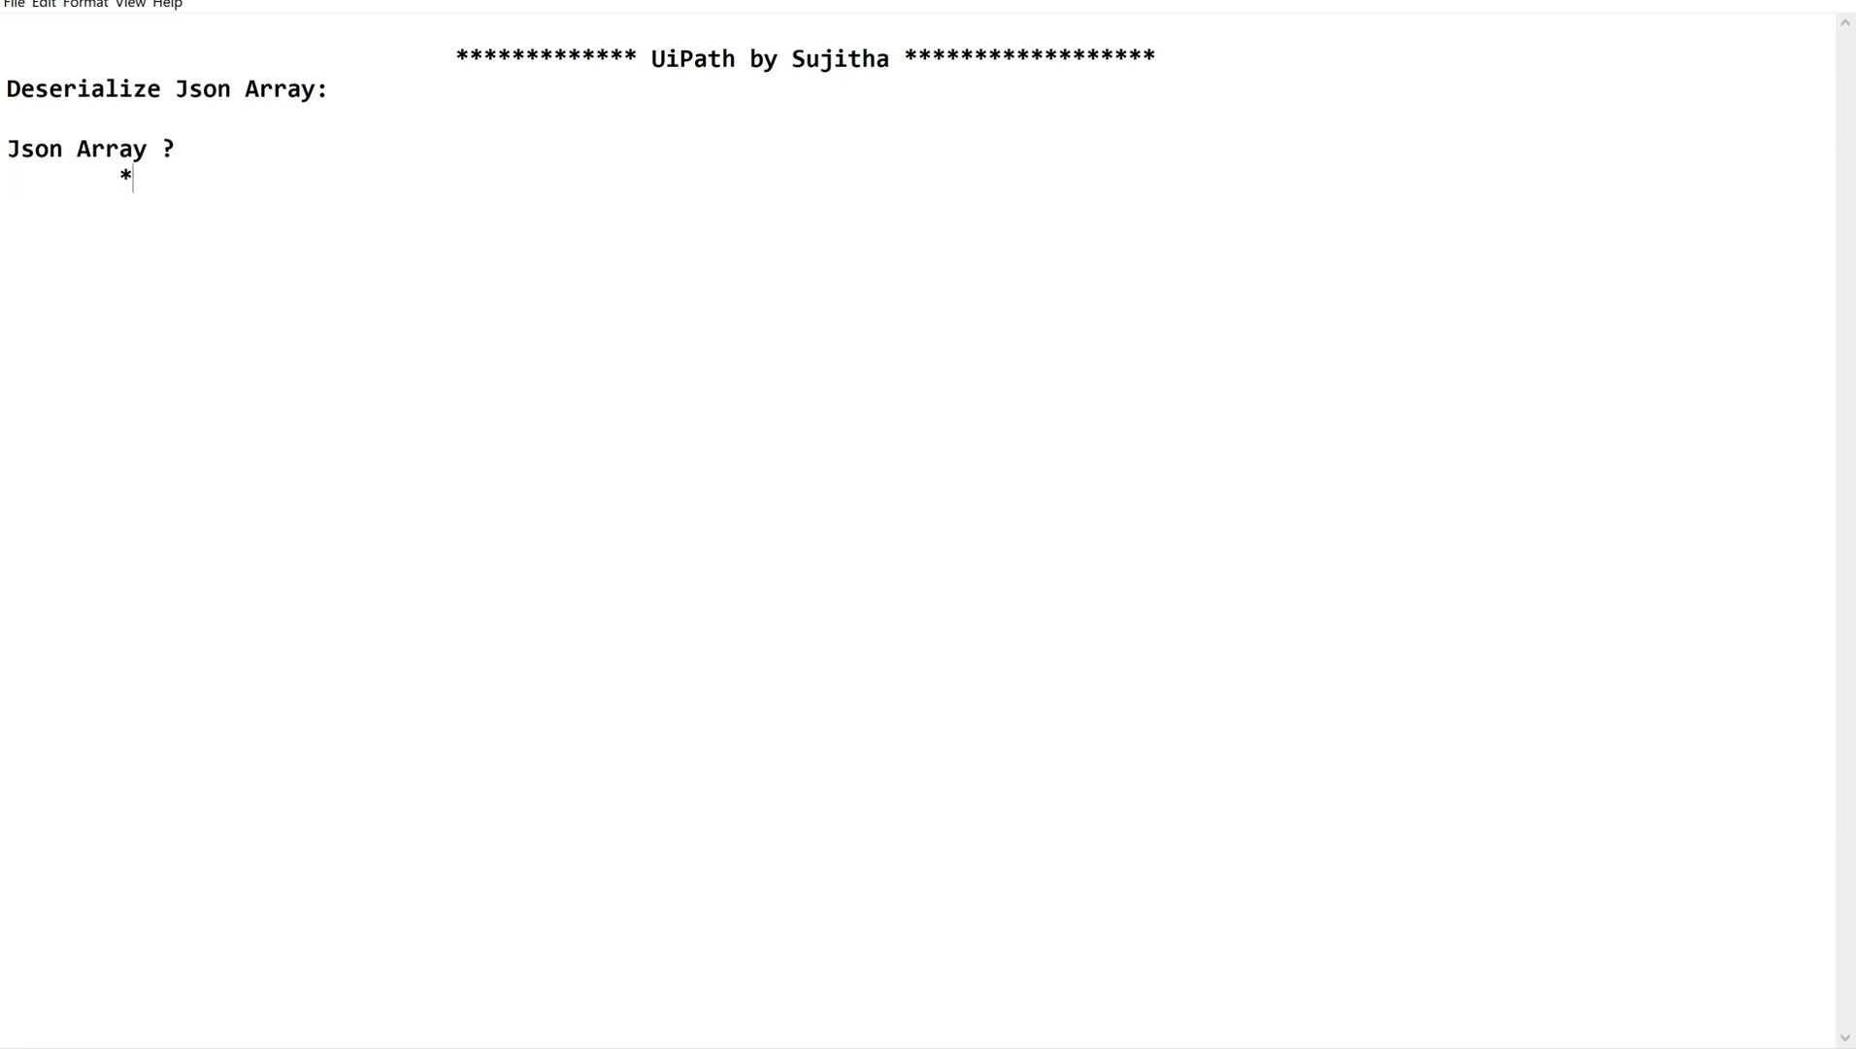
{"action": "type", "text": "Ord"}
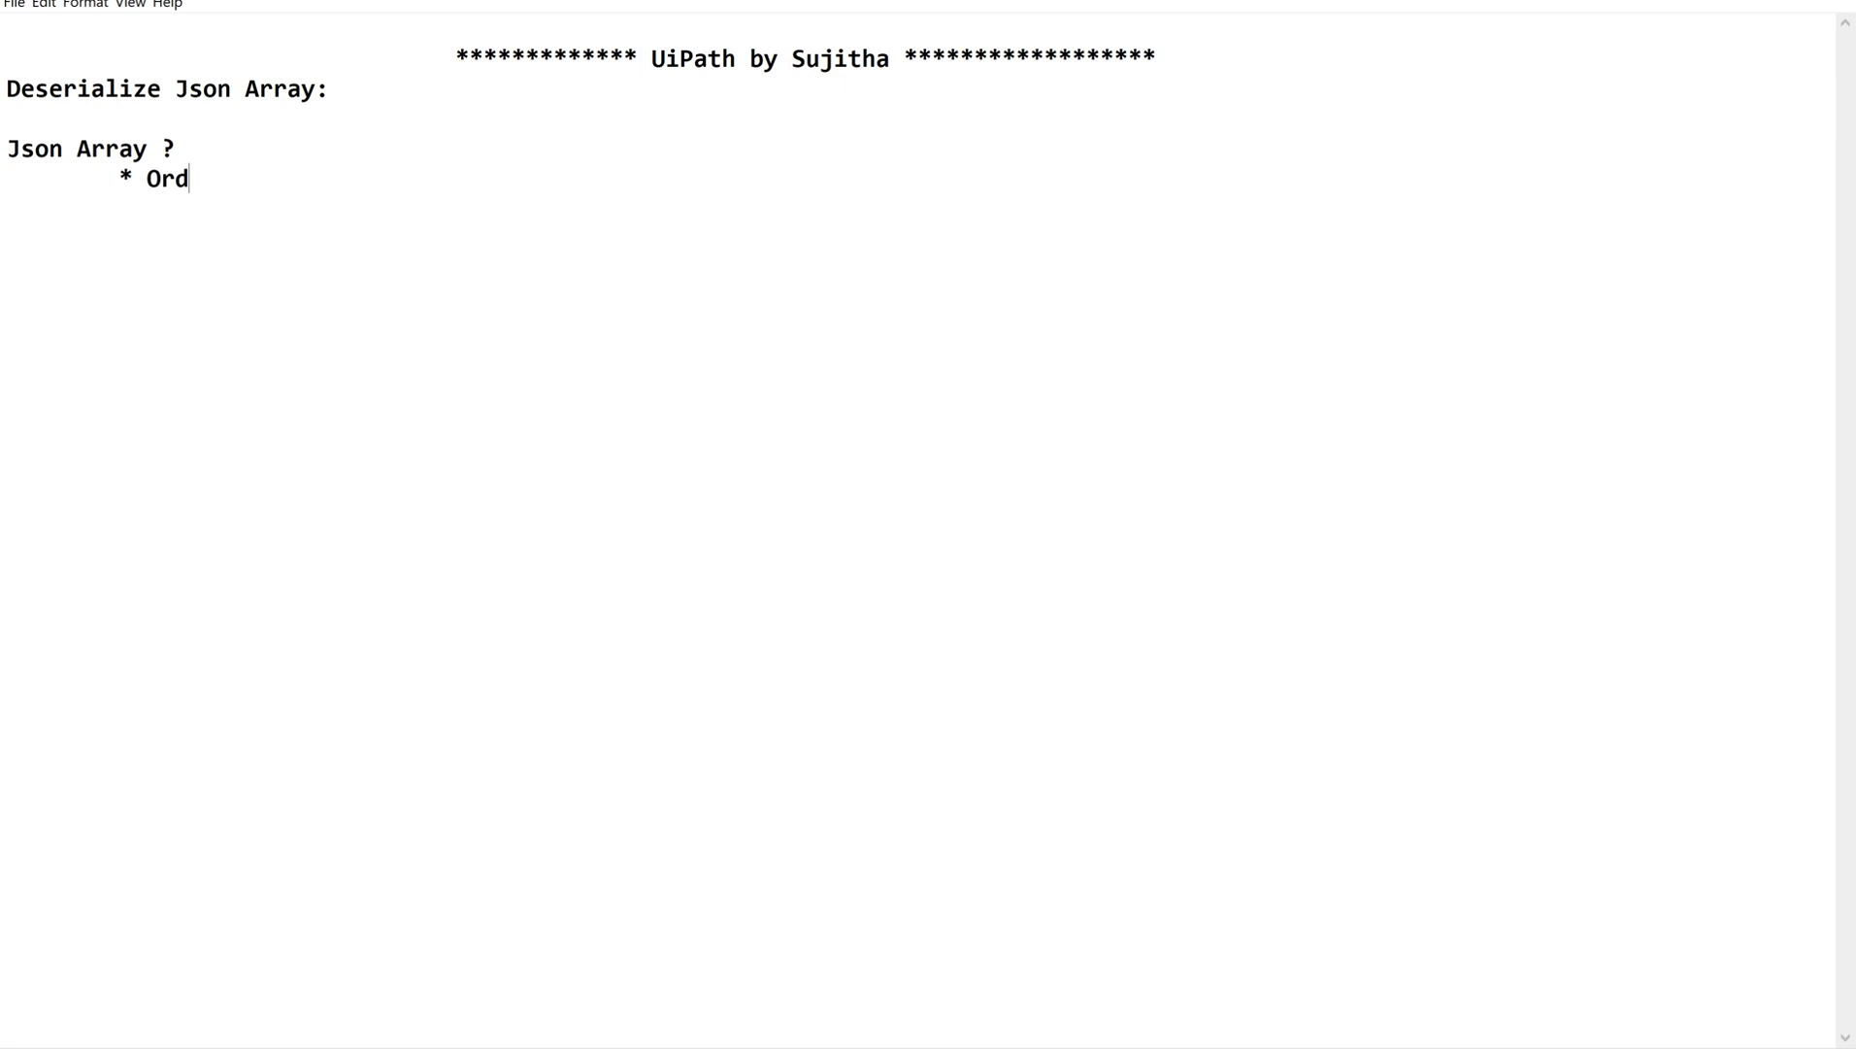
{"action": "type", "text": "ered elemen"}
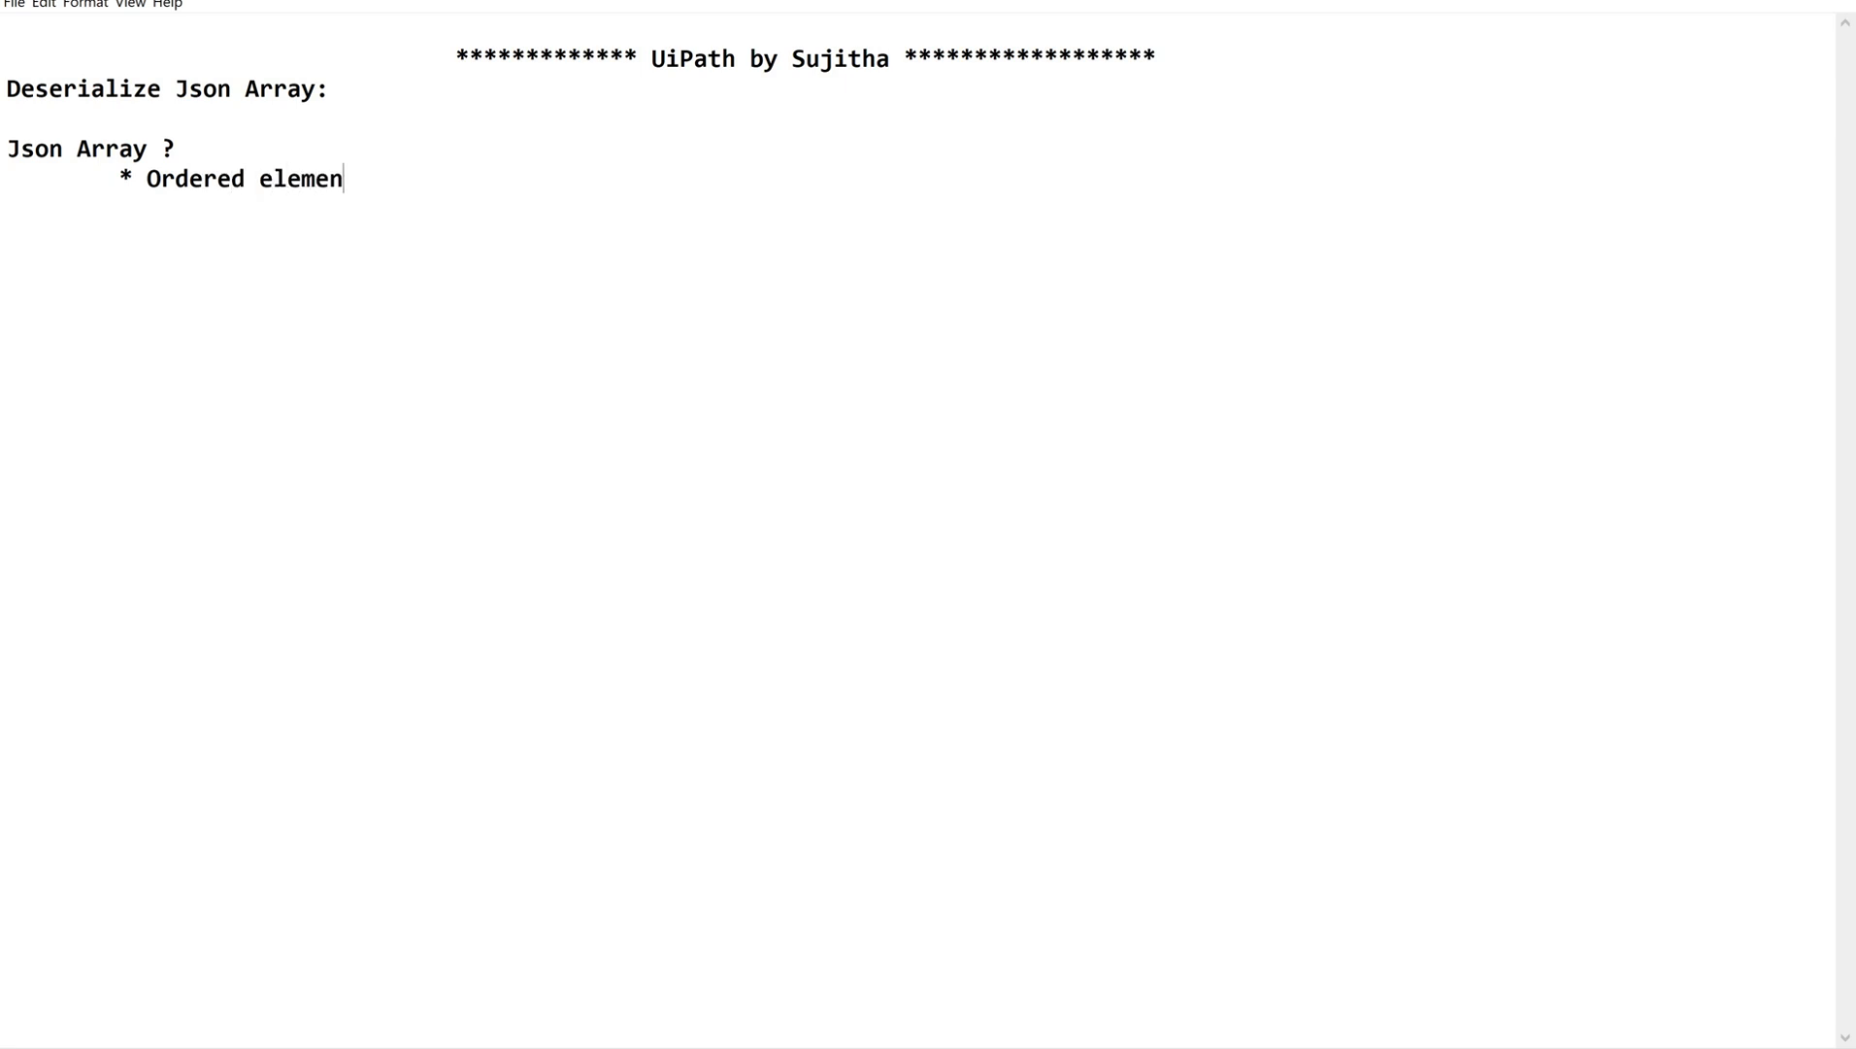
{"action": "type", "text": "ts sep"}
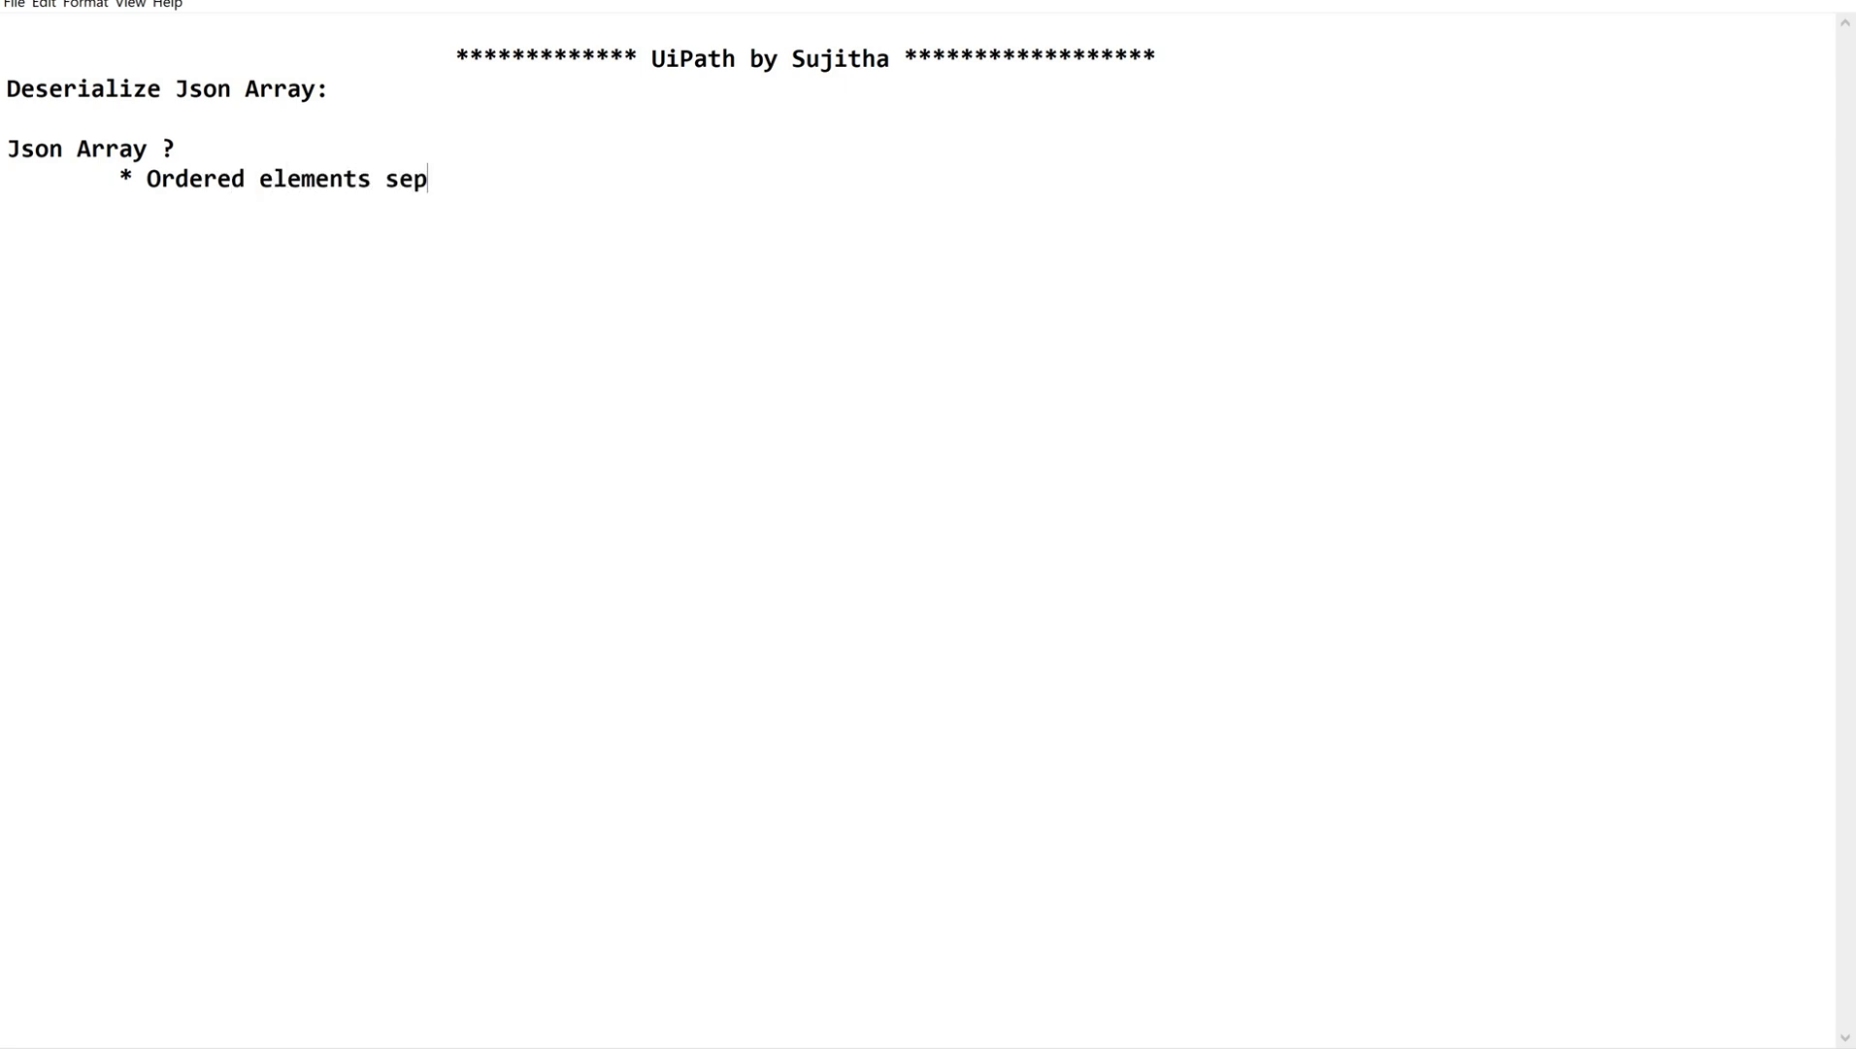
{"action": "type", "text": "arated by comm"}
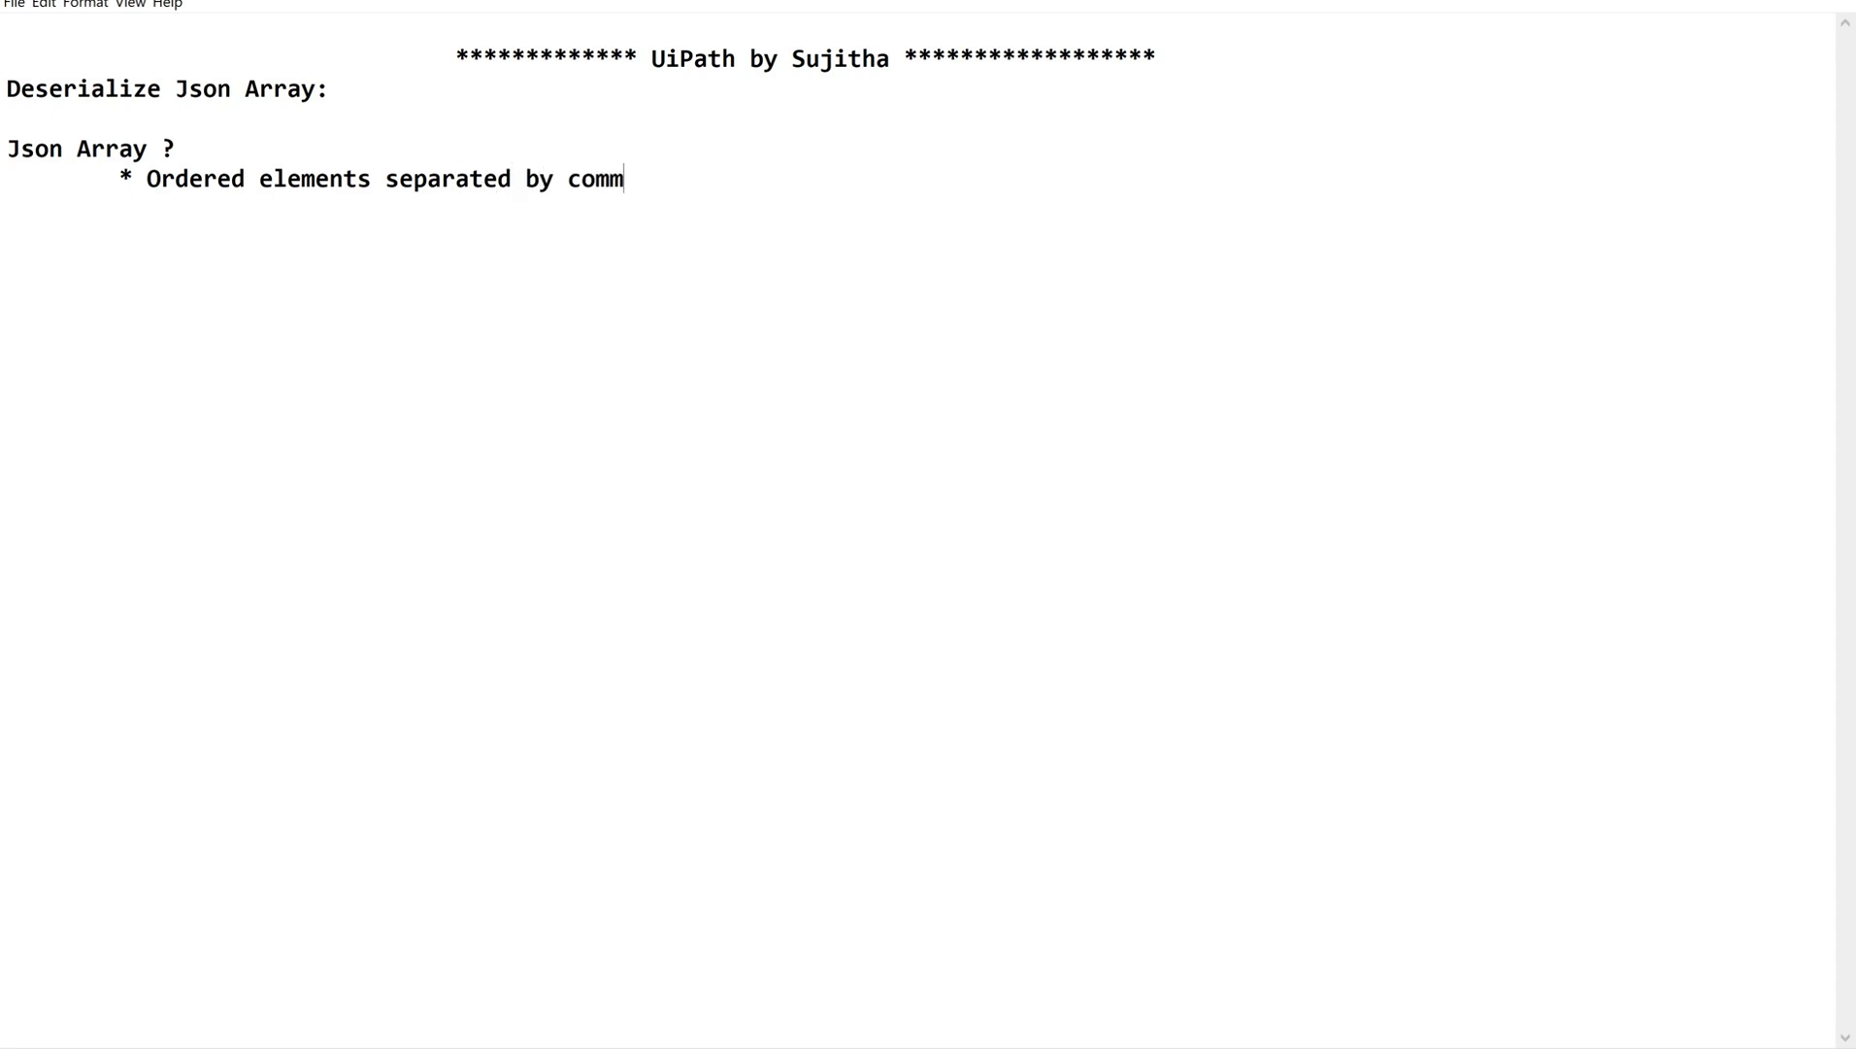
{"action": "type", "text": "a '"}
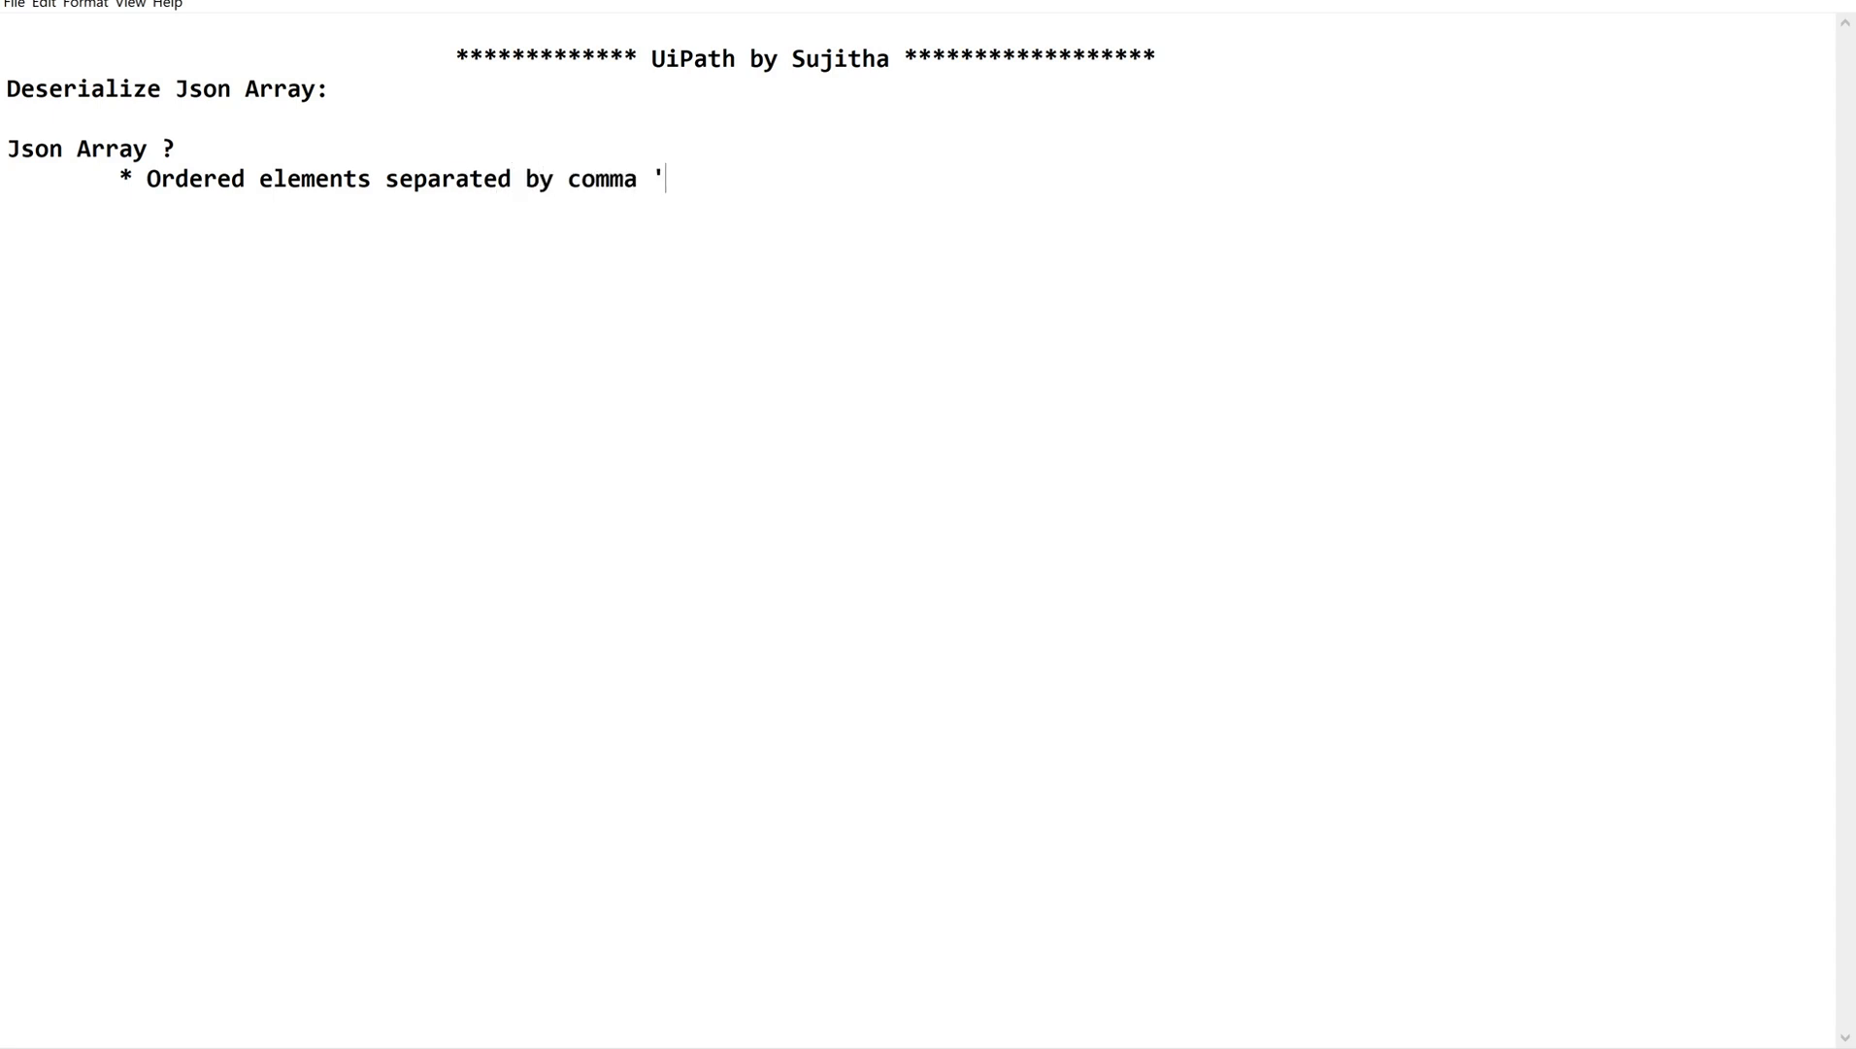
{"action": "type", "text": ","}
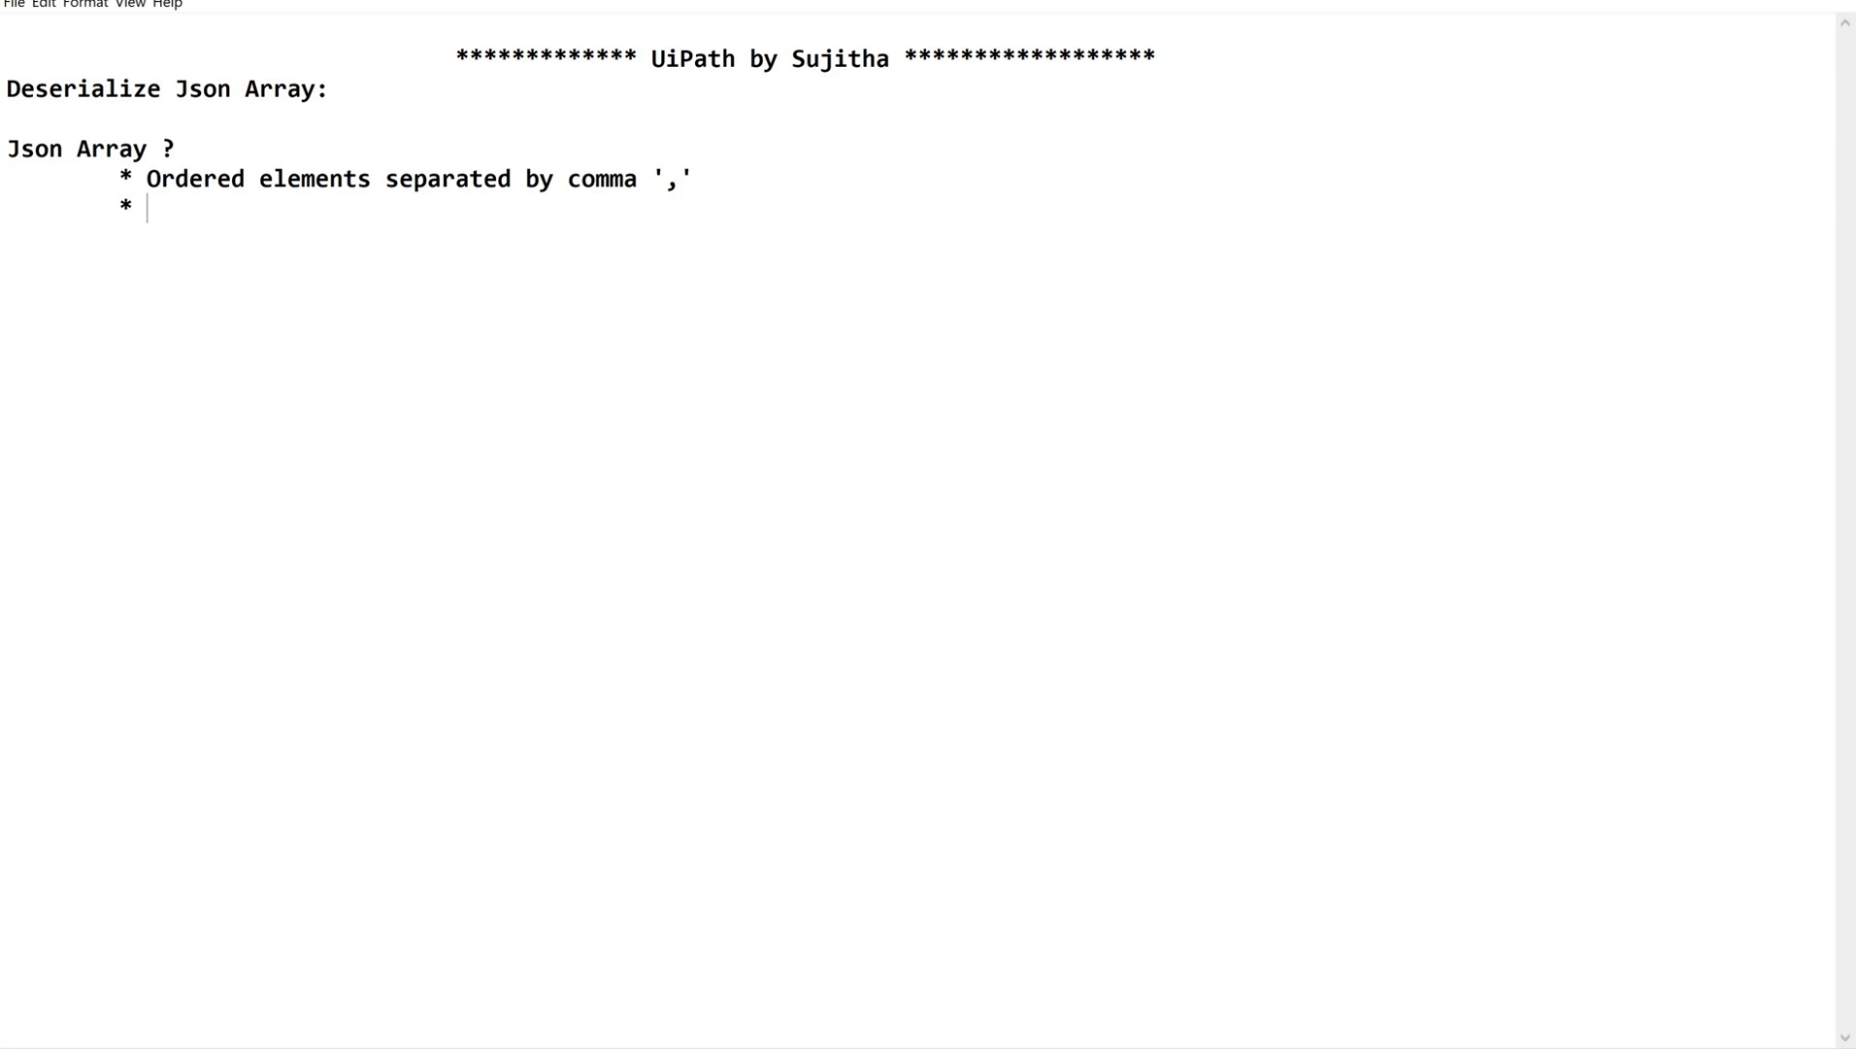
Step: Add the 'Surrounded by []' bullet and begin a 'Data types' bullet
{"action": "type", "text": "Surrou"}
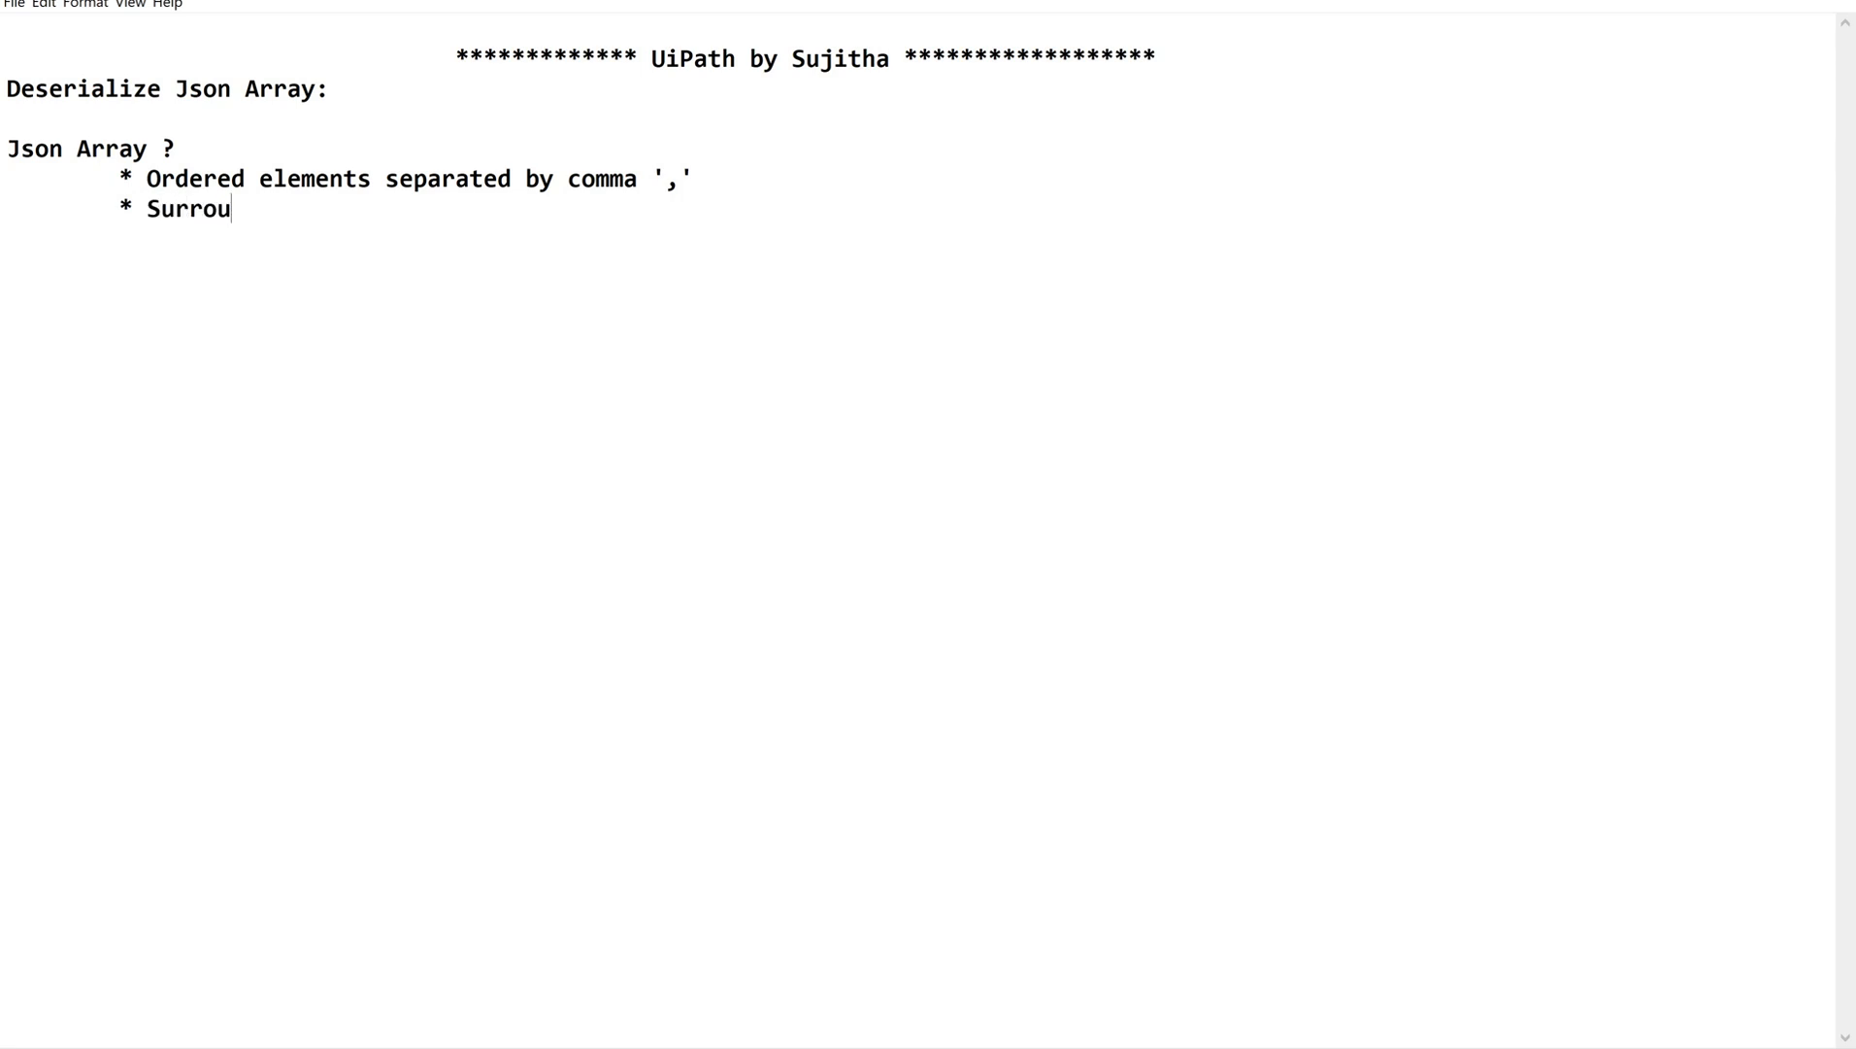
{"action": "type", "text": "nded by"}
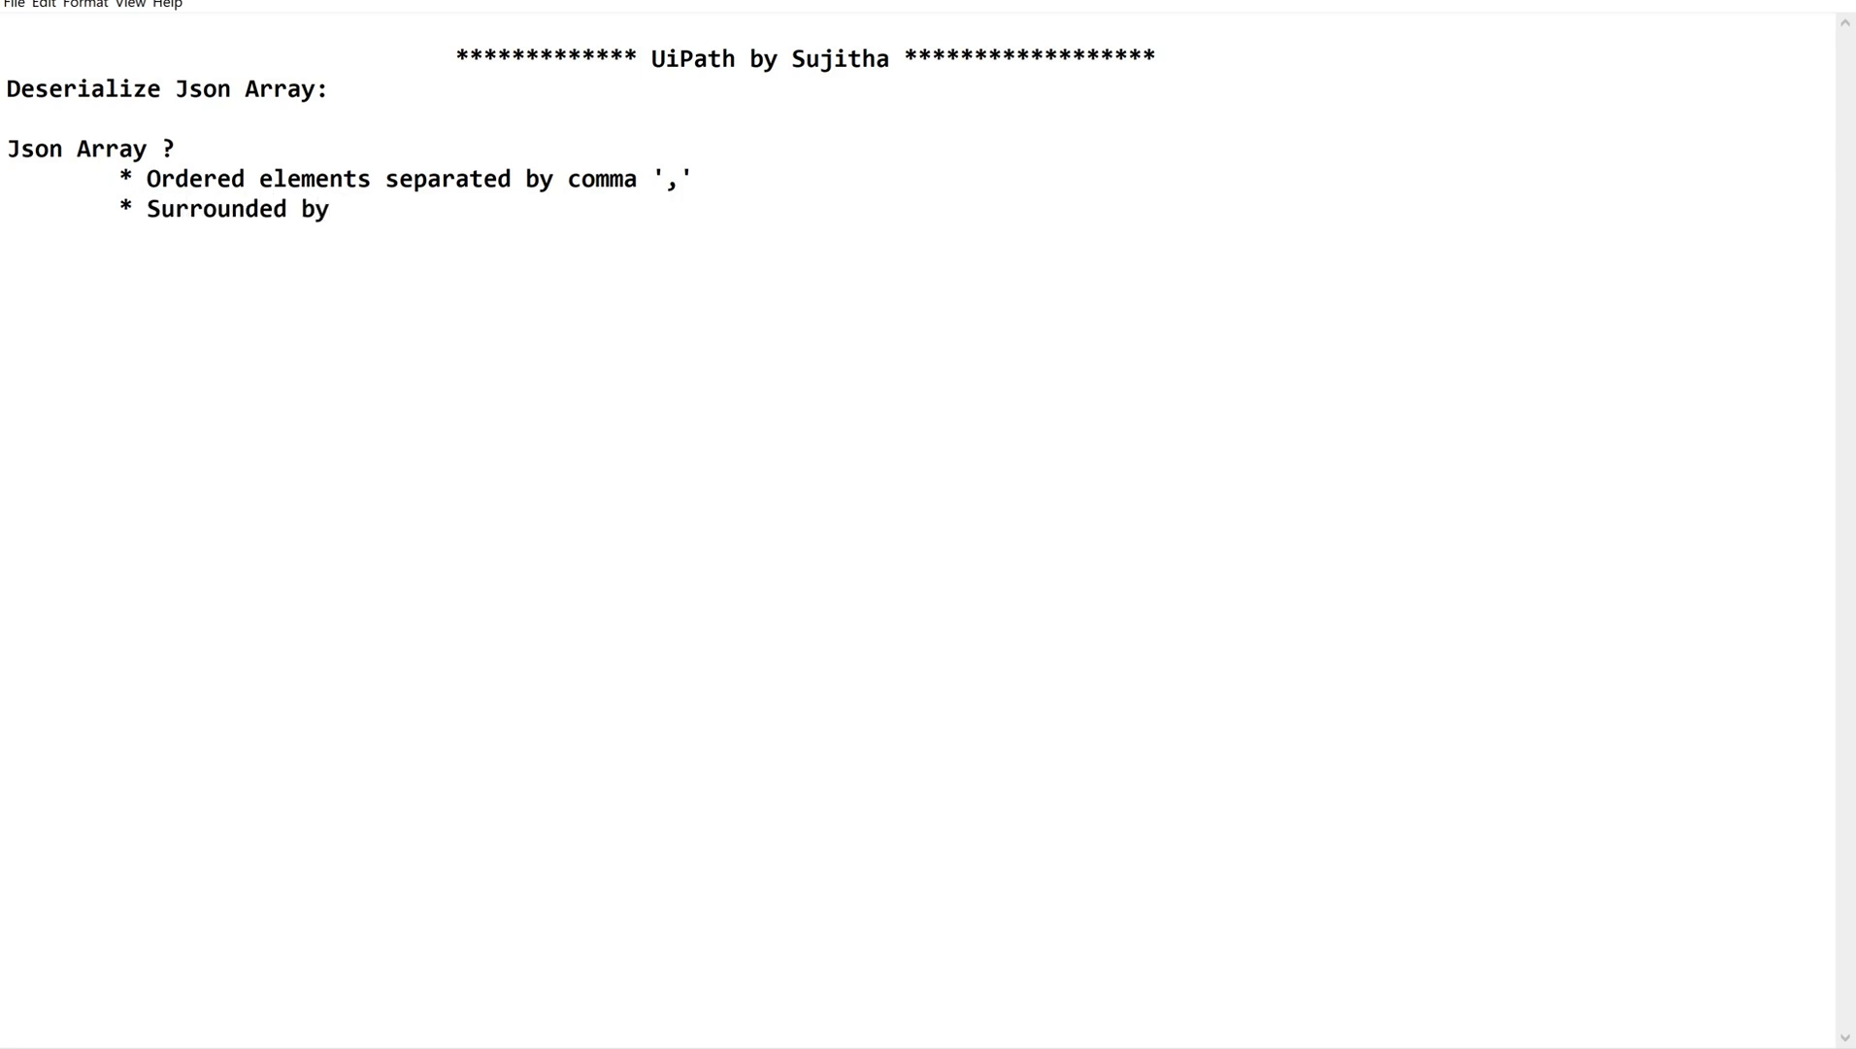
{"action": "type", "text": "[]"}
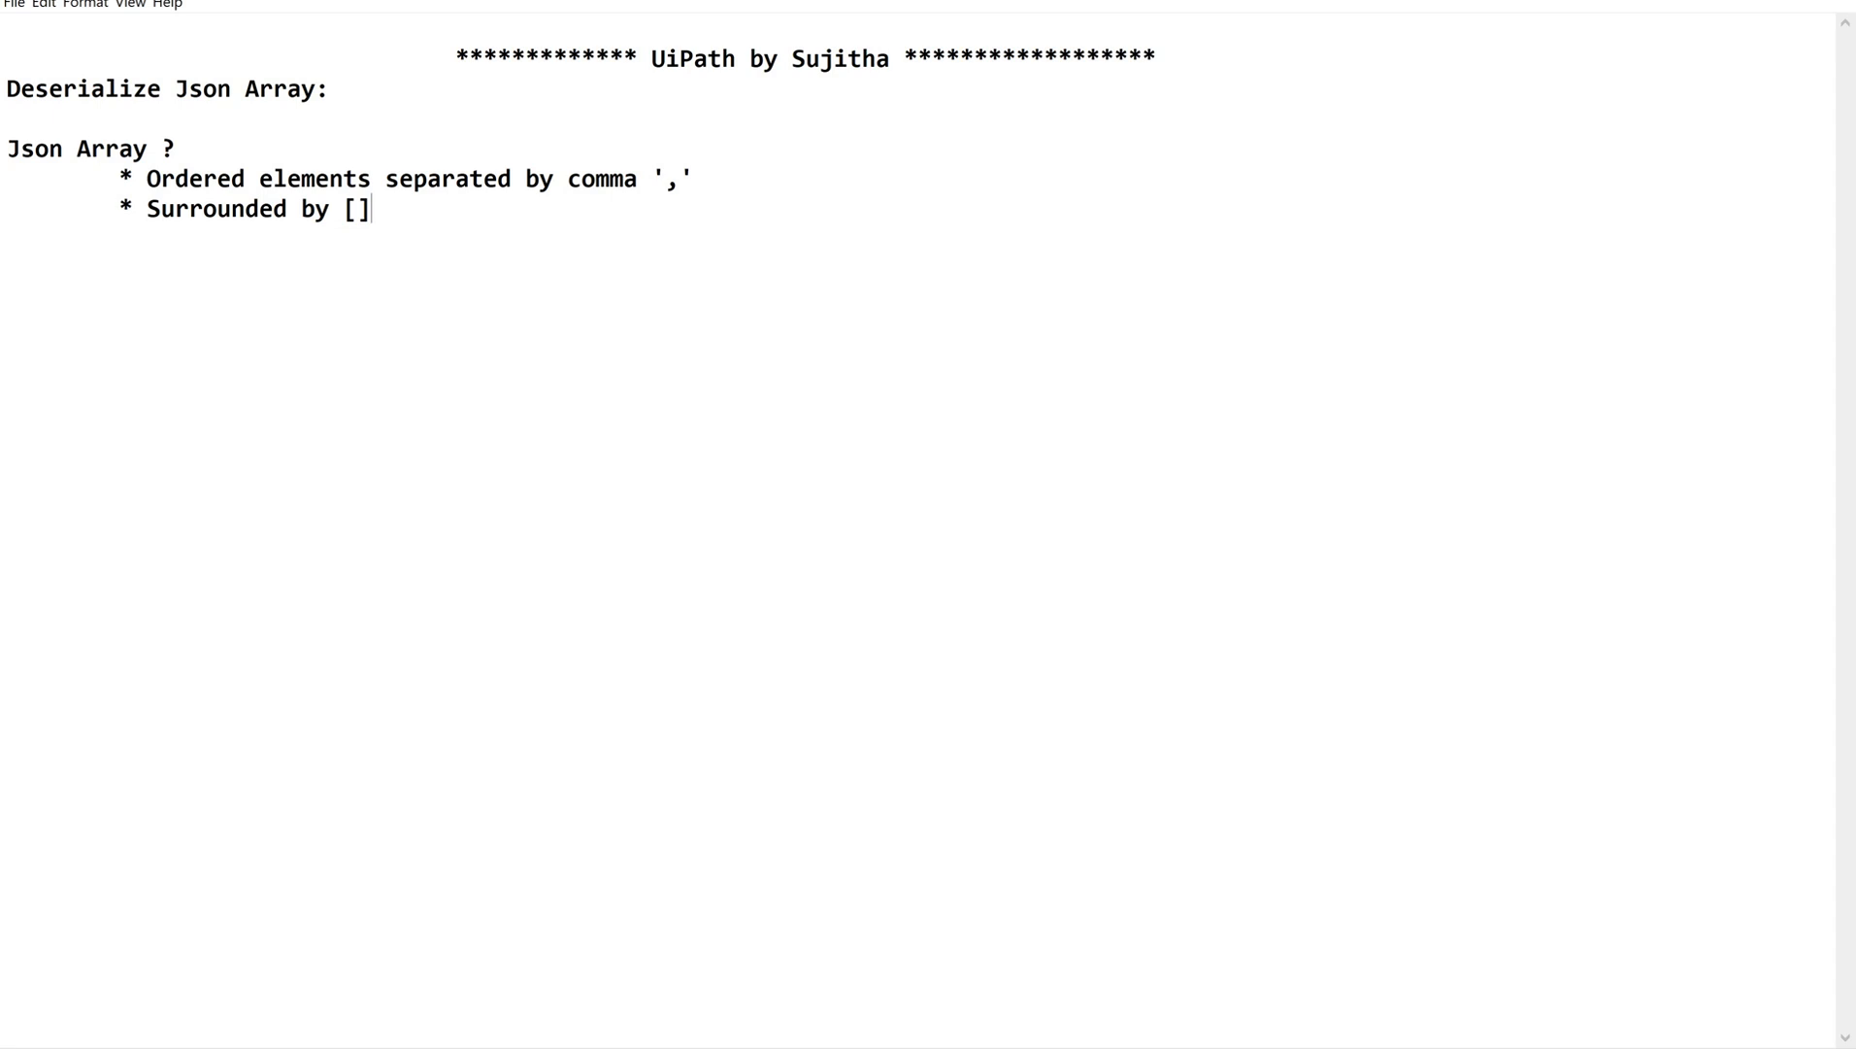
{"action": "key", "text": "enter"}
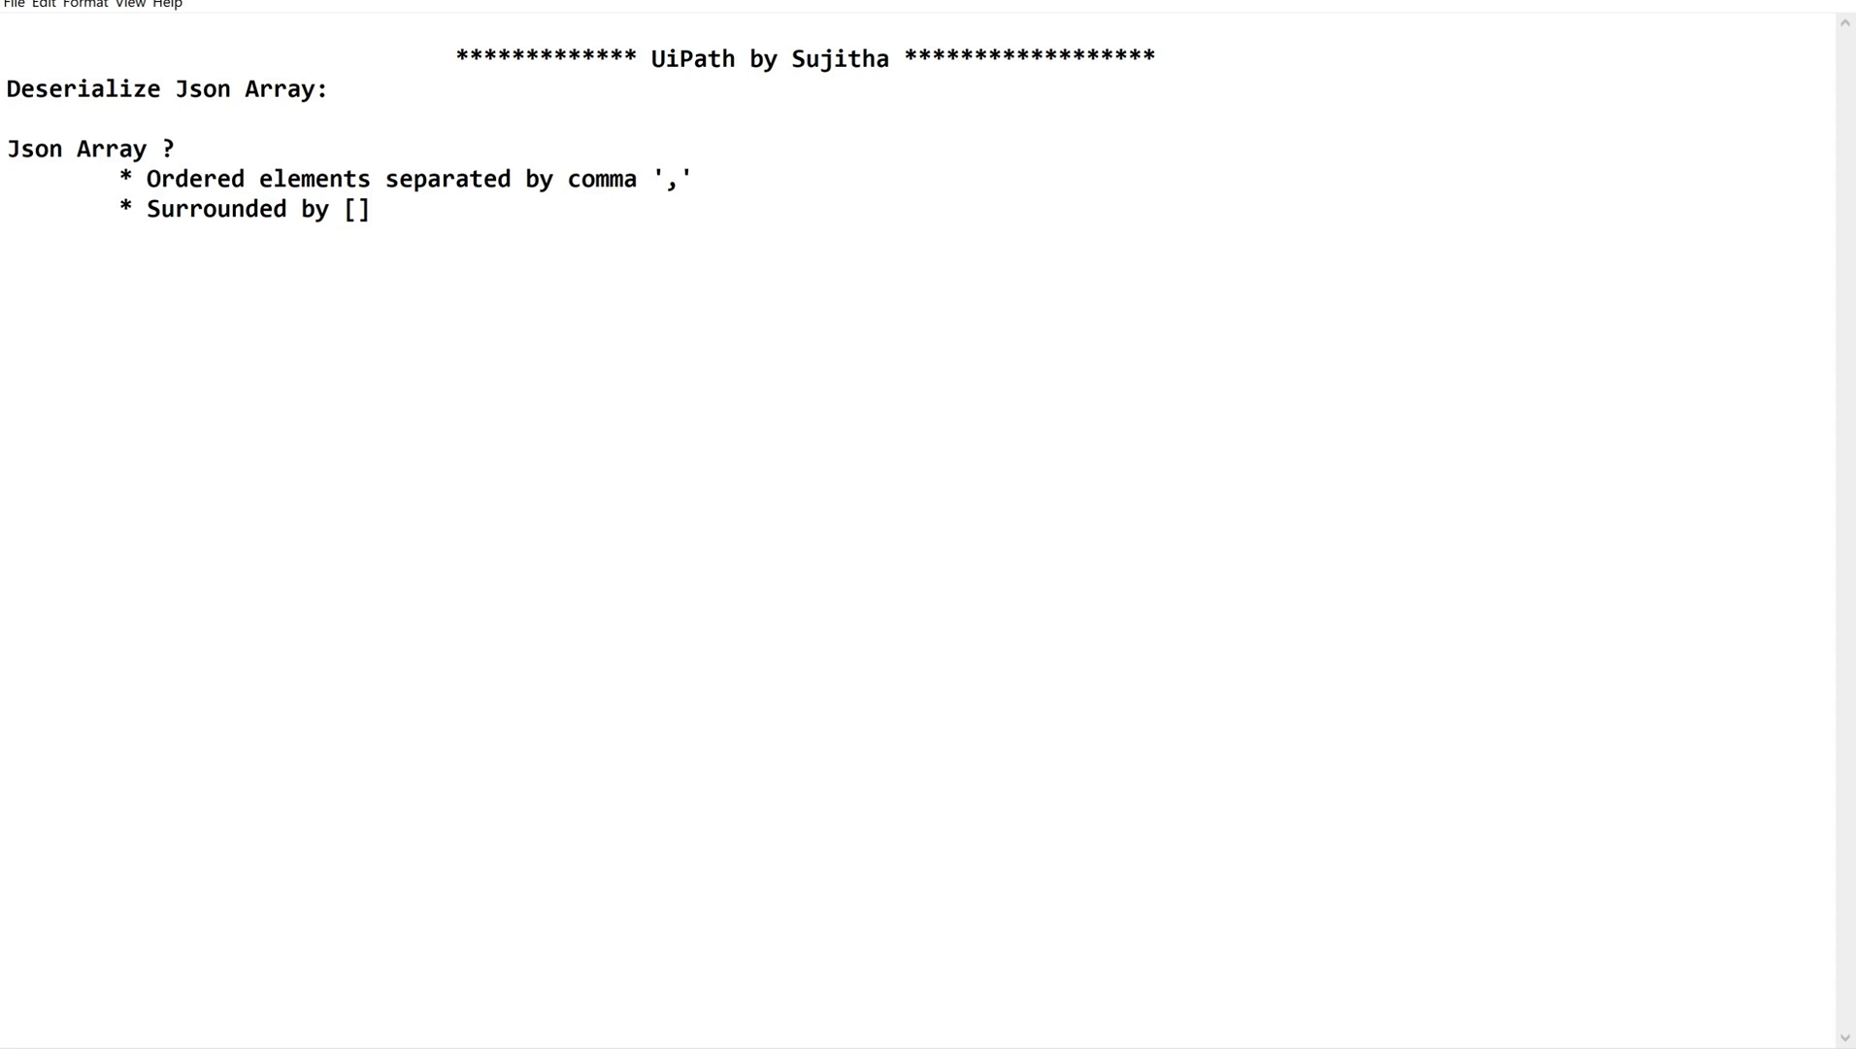
{"action": "type", "text": "* Data types"}
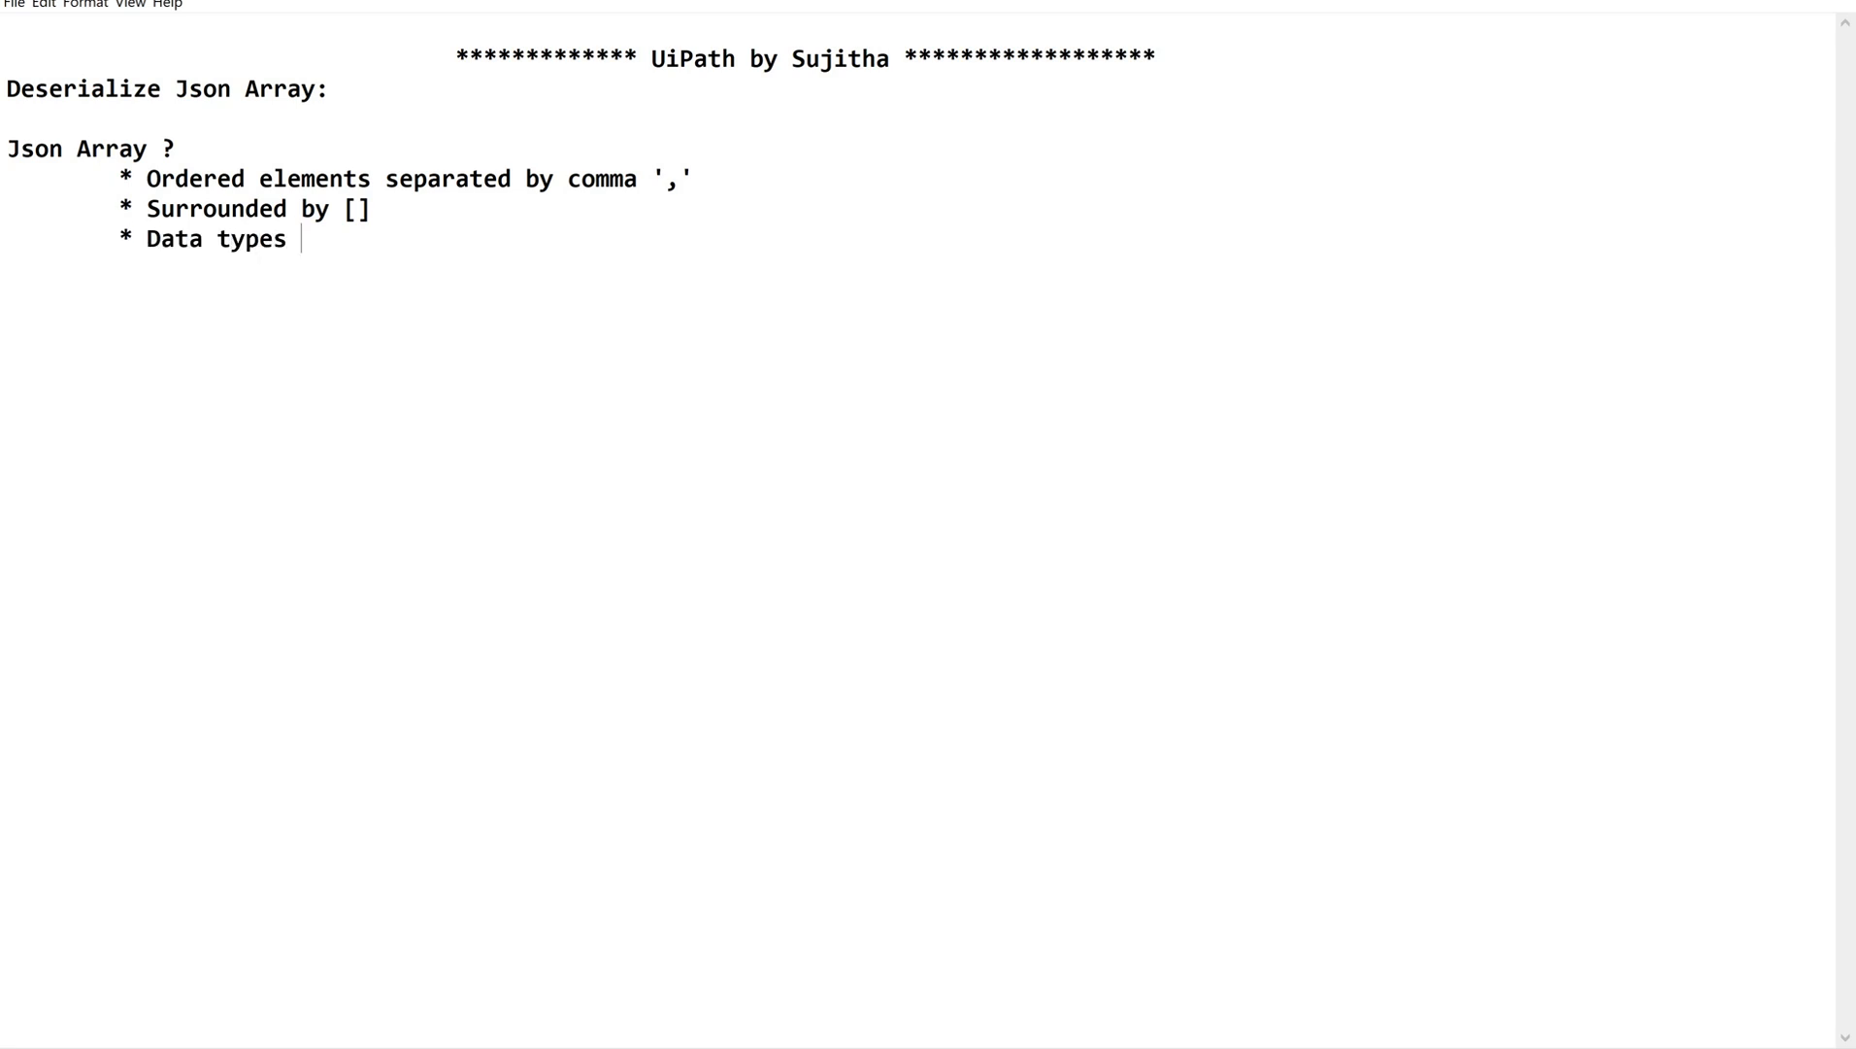
Step: Complete the Data types bullet: String, integer, boolean, object, null
{"action": "type", "text": ":"}
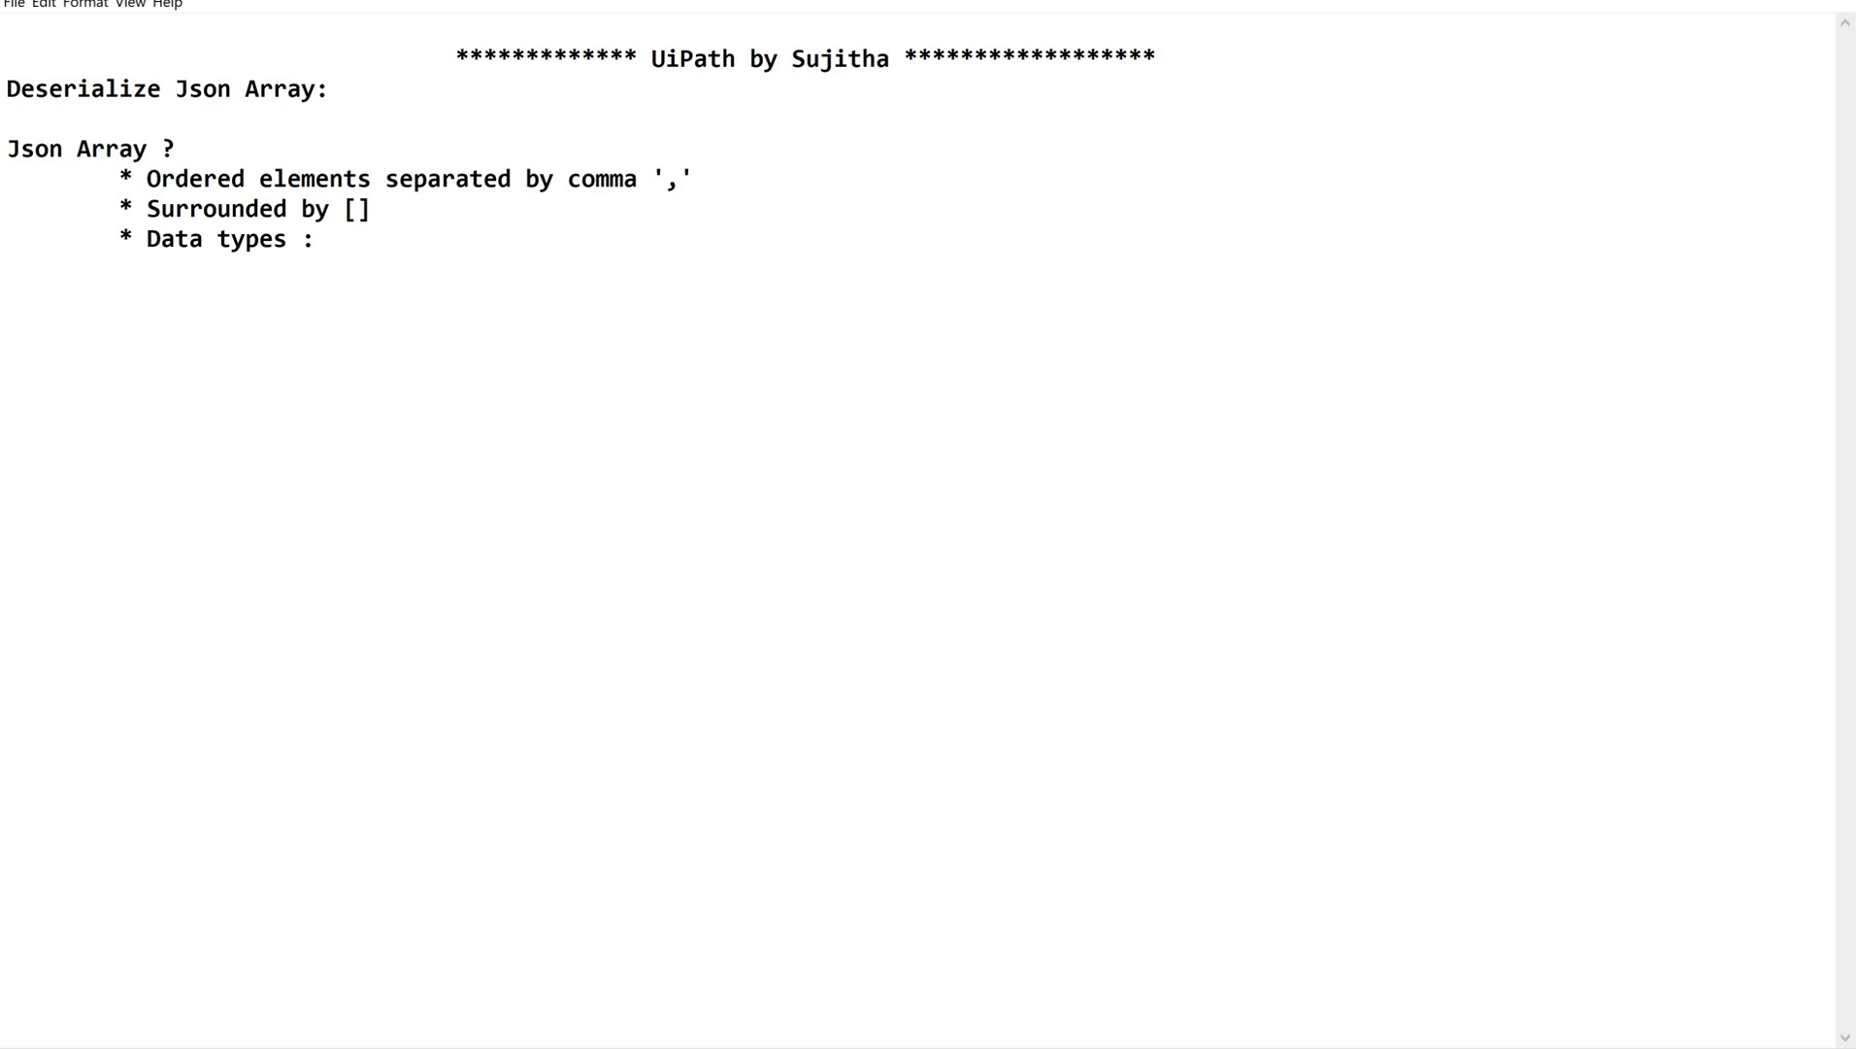
{"action": "type", "text": "Strin"}
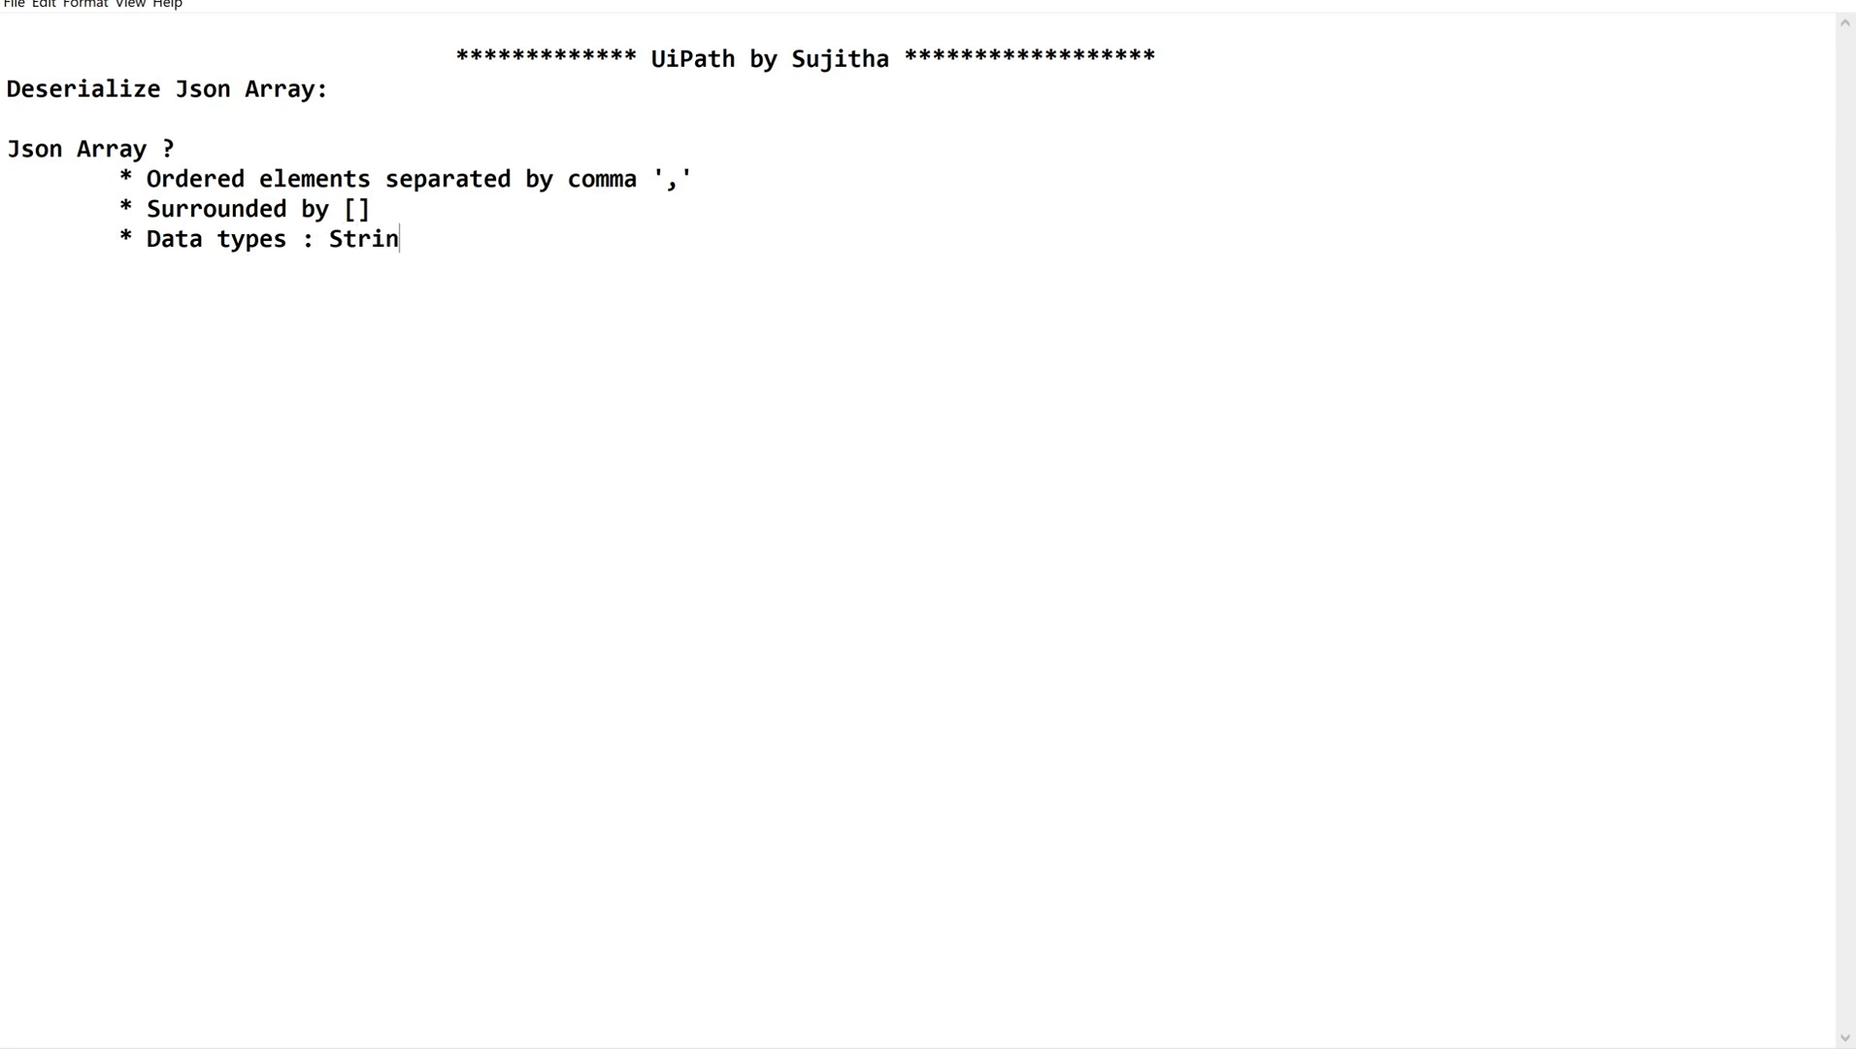
{"action": "type", "text": "g, int"}
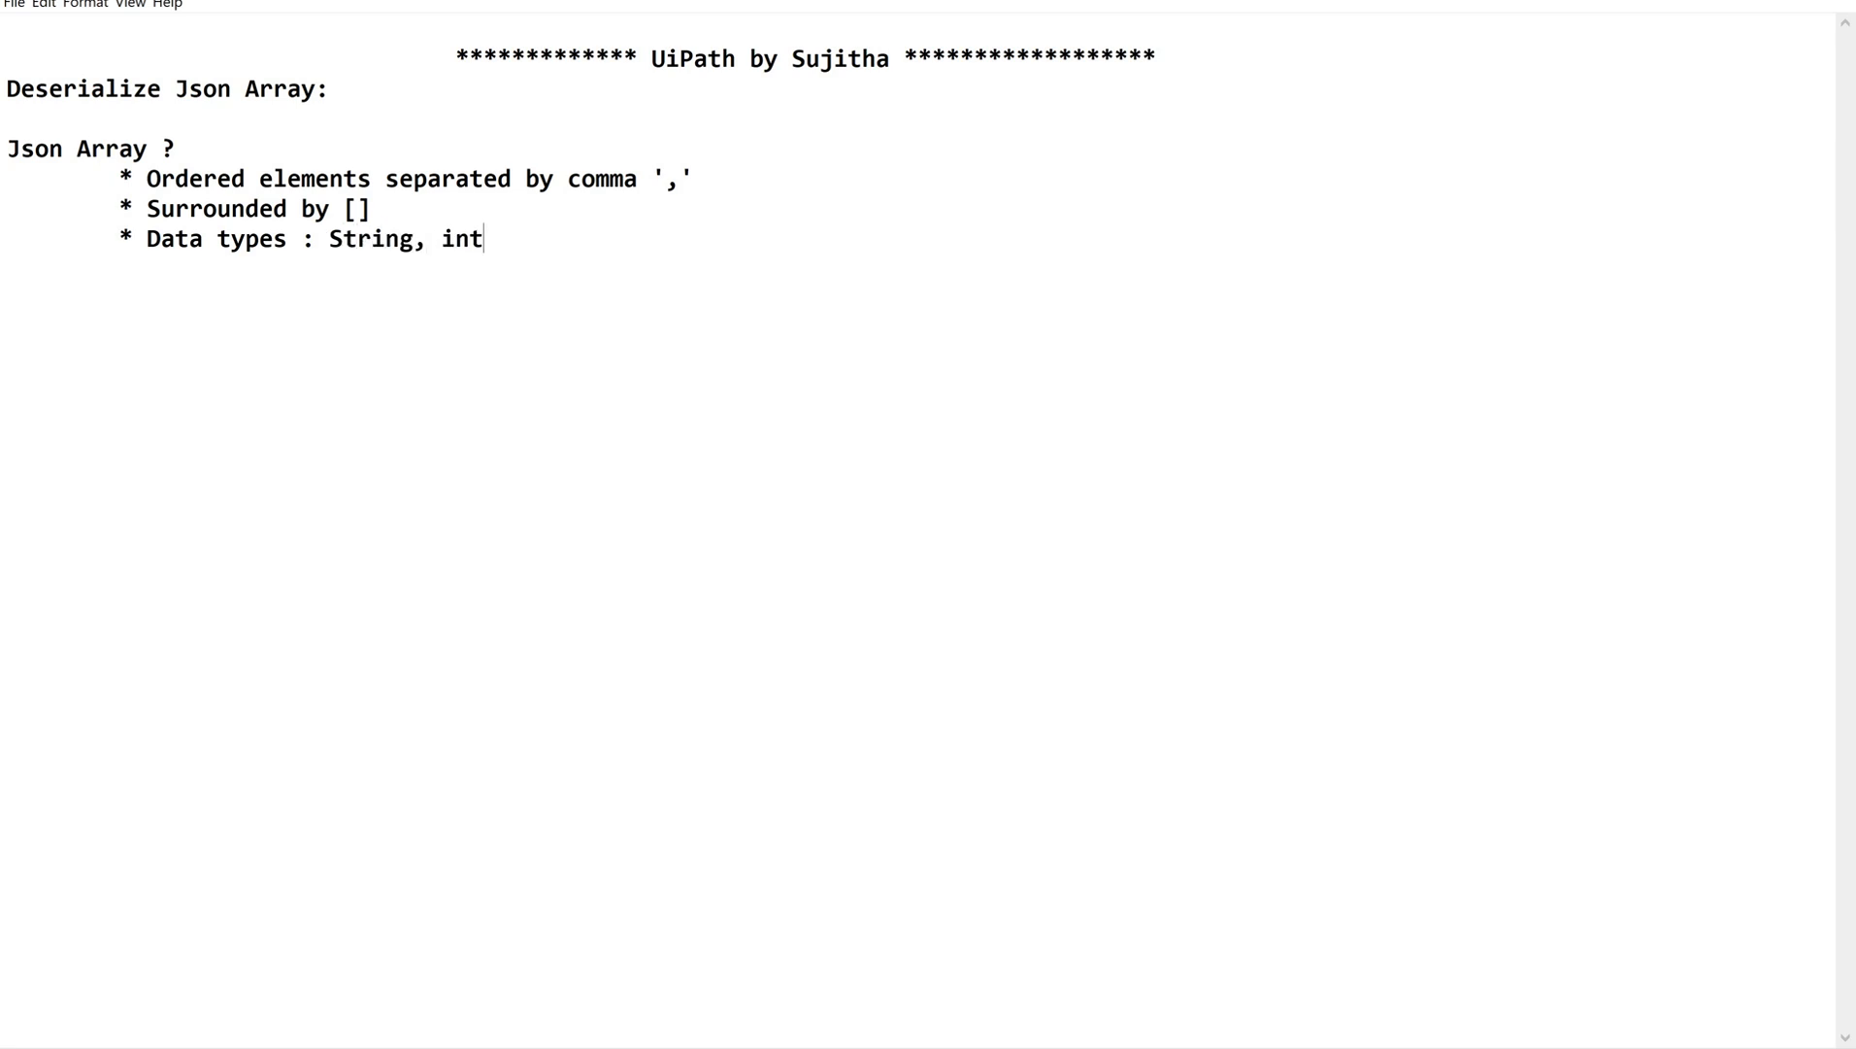
{"action": "type", "text": "eger,"}
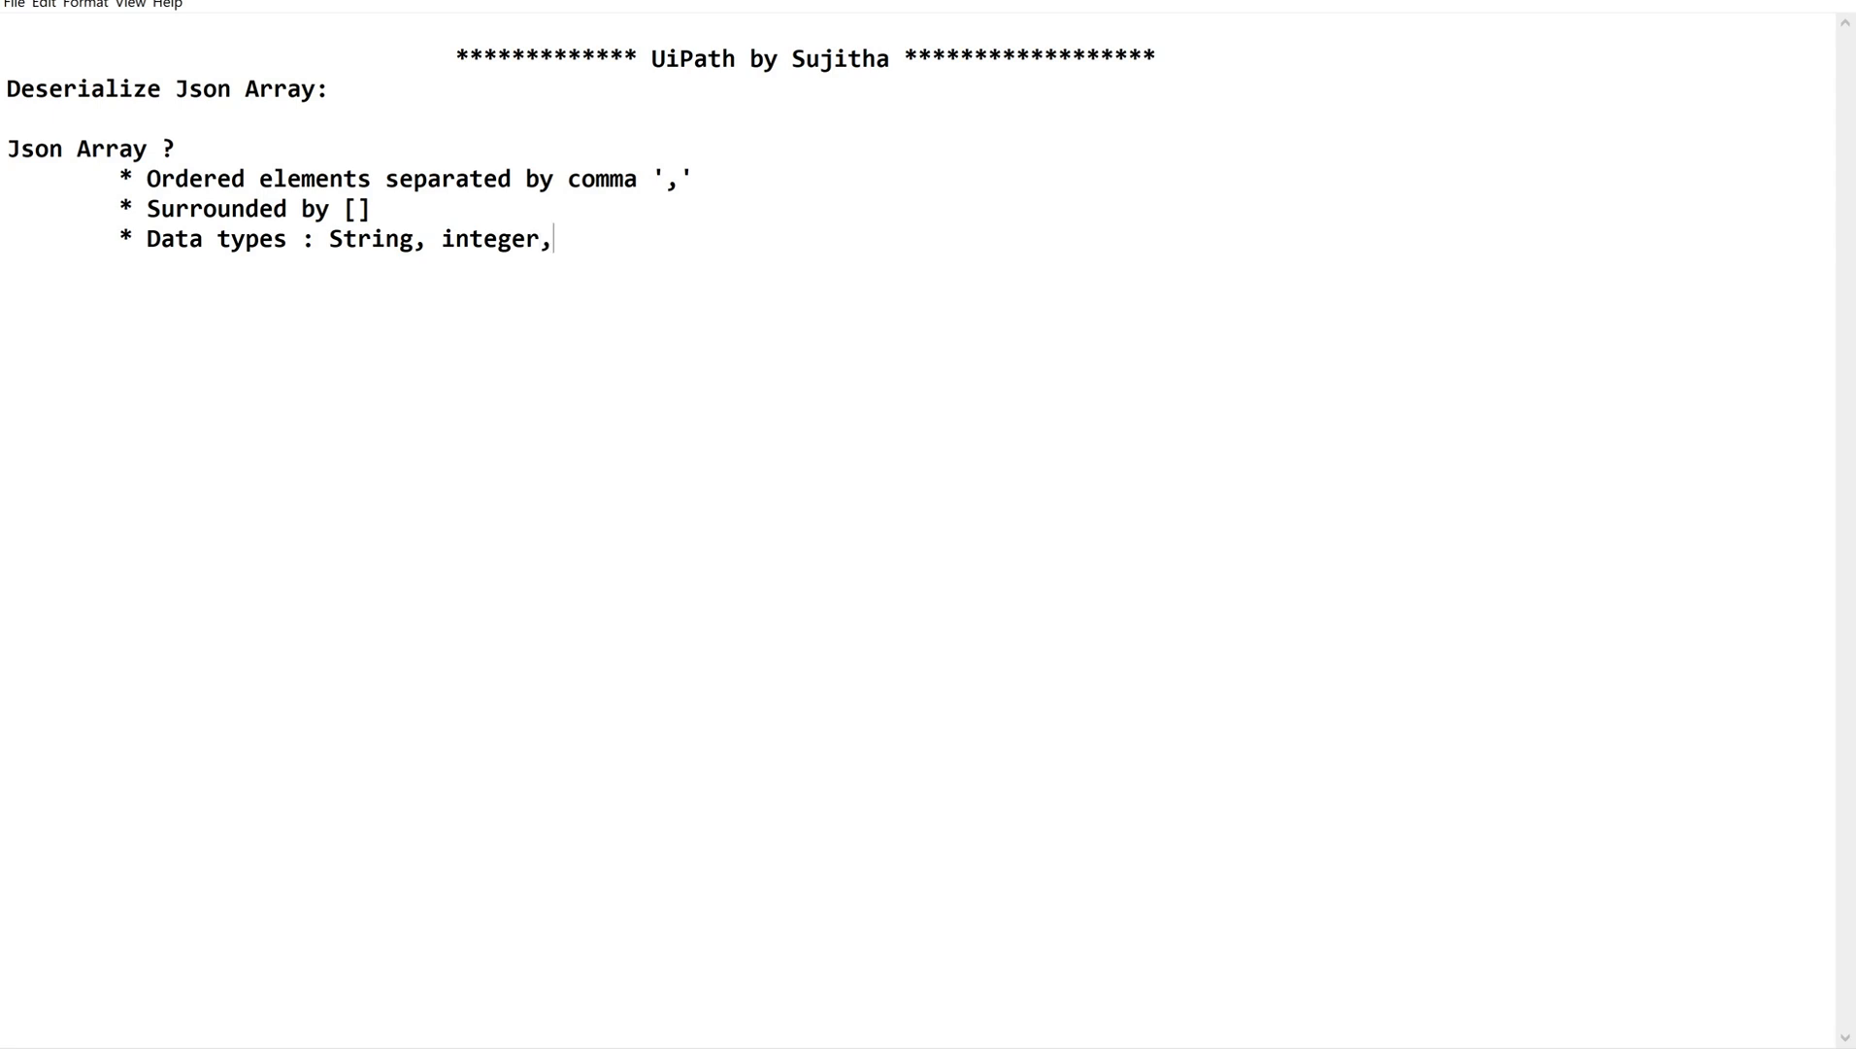
{"action": "type", "text": "boolean"}
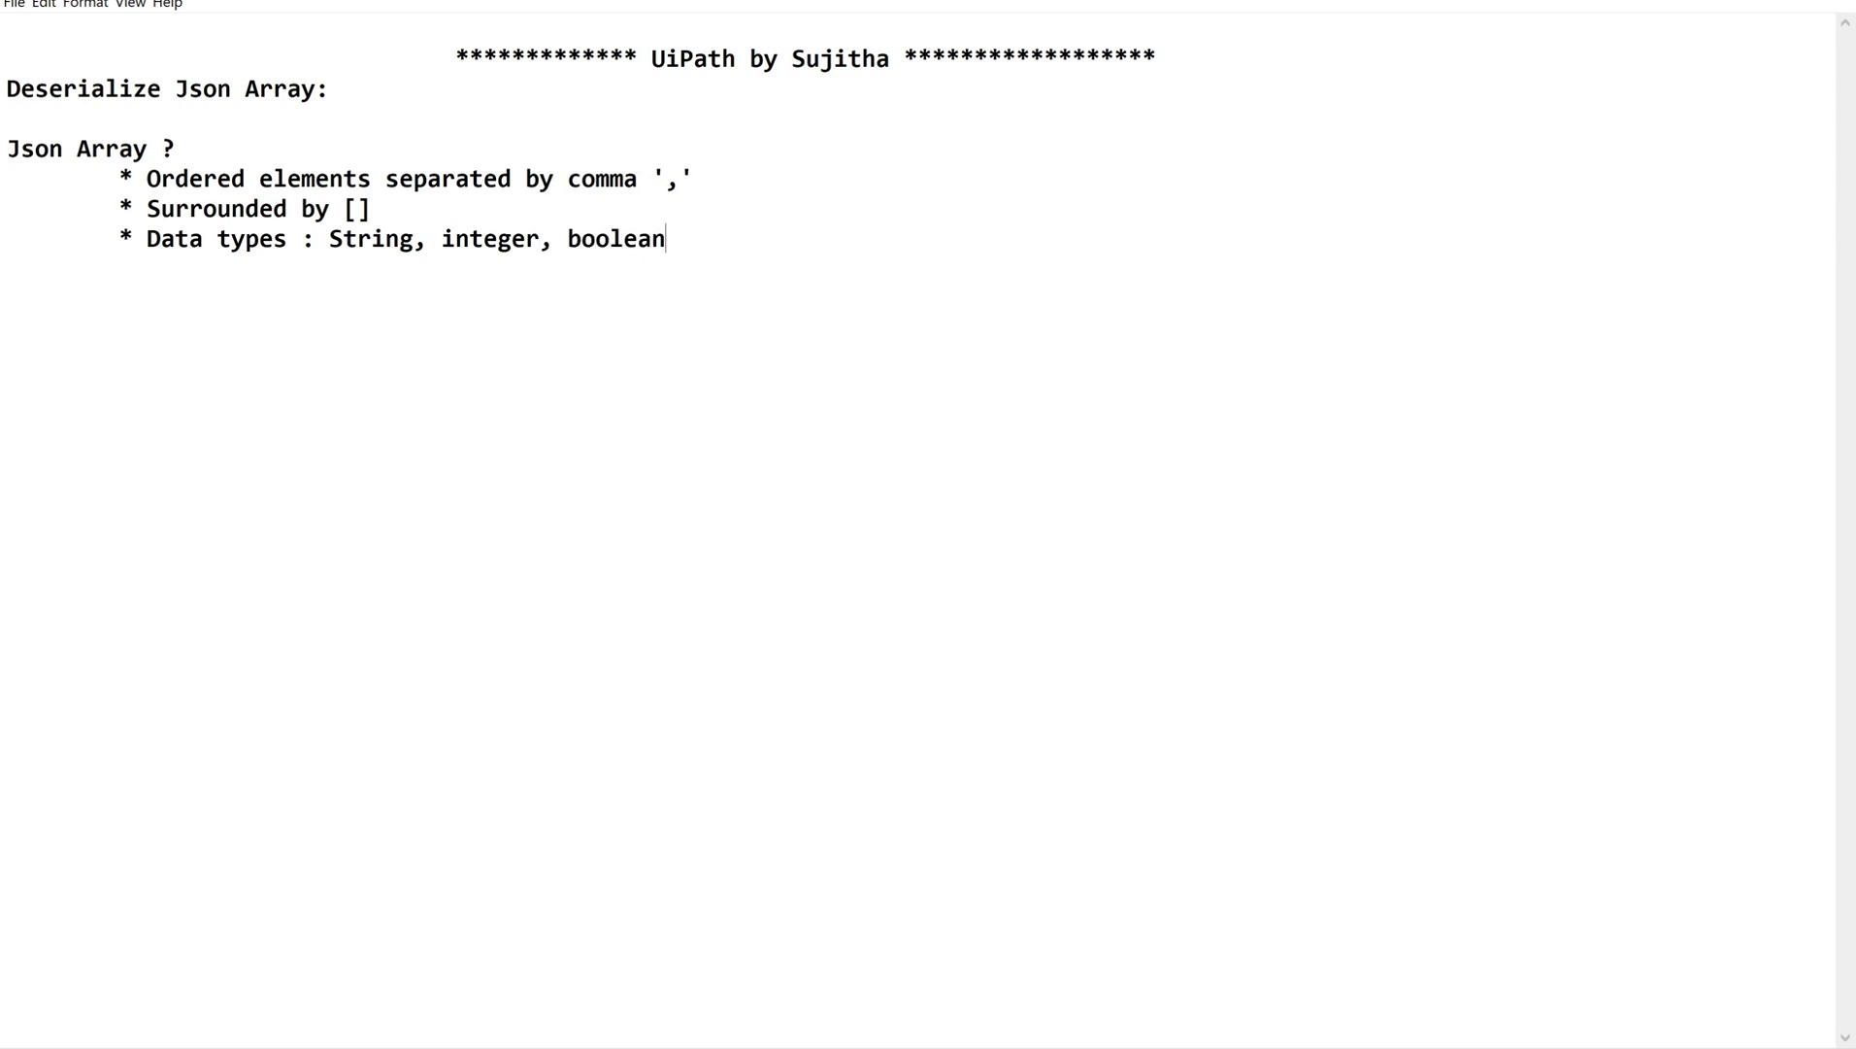
{"action": "type", "text": ", nul"}
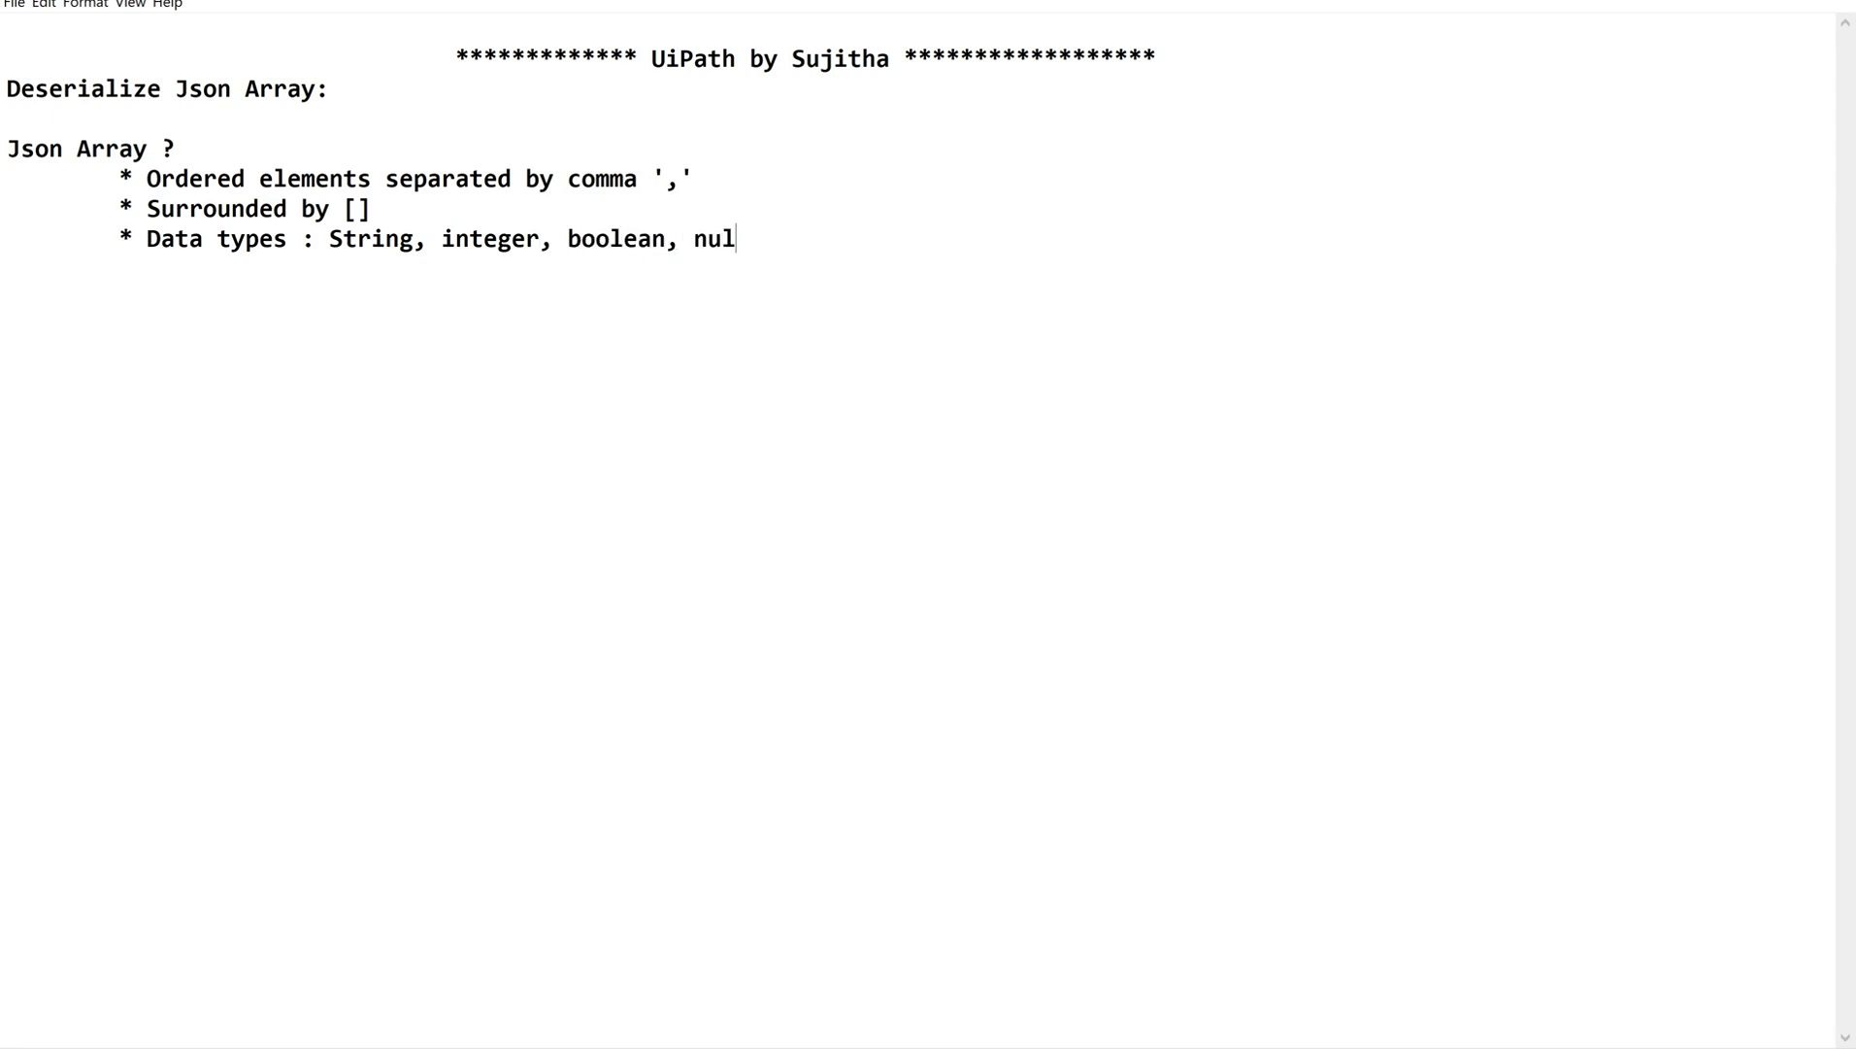
{"action": "type", "text": "ob"}
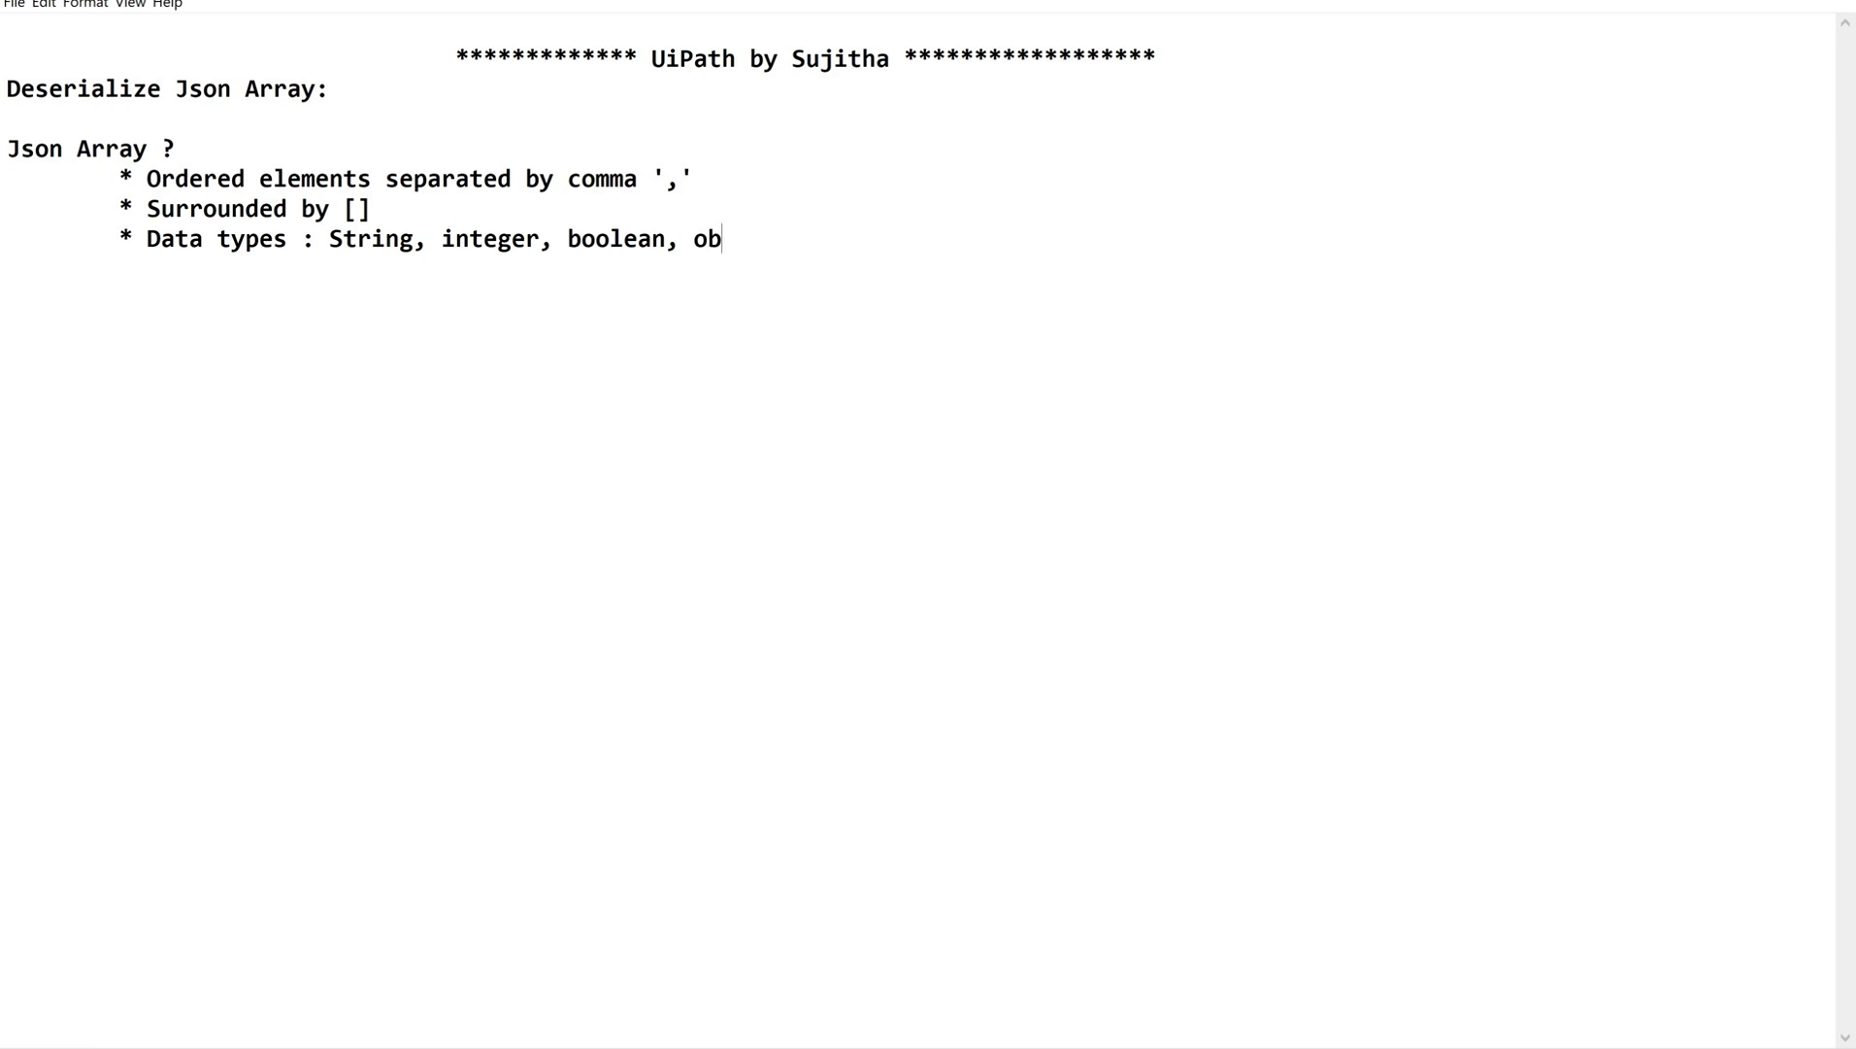
{"action": "type", "text": "ject, n"}
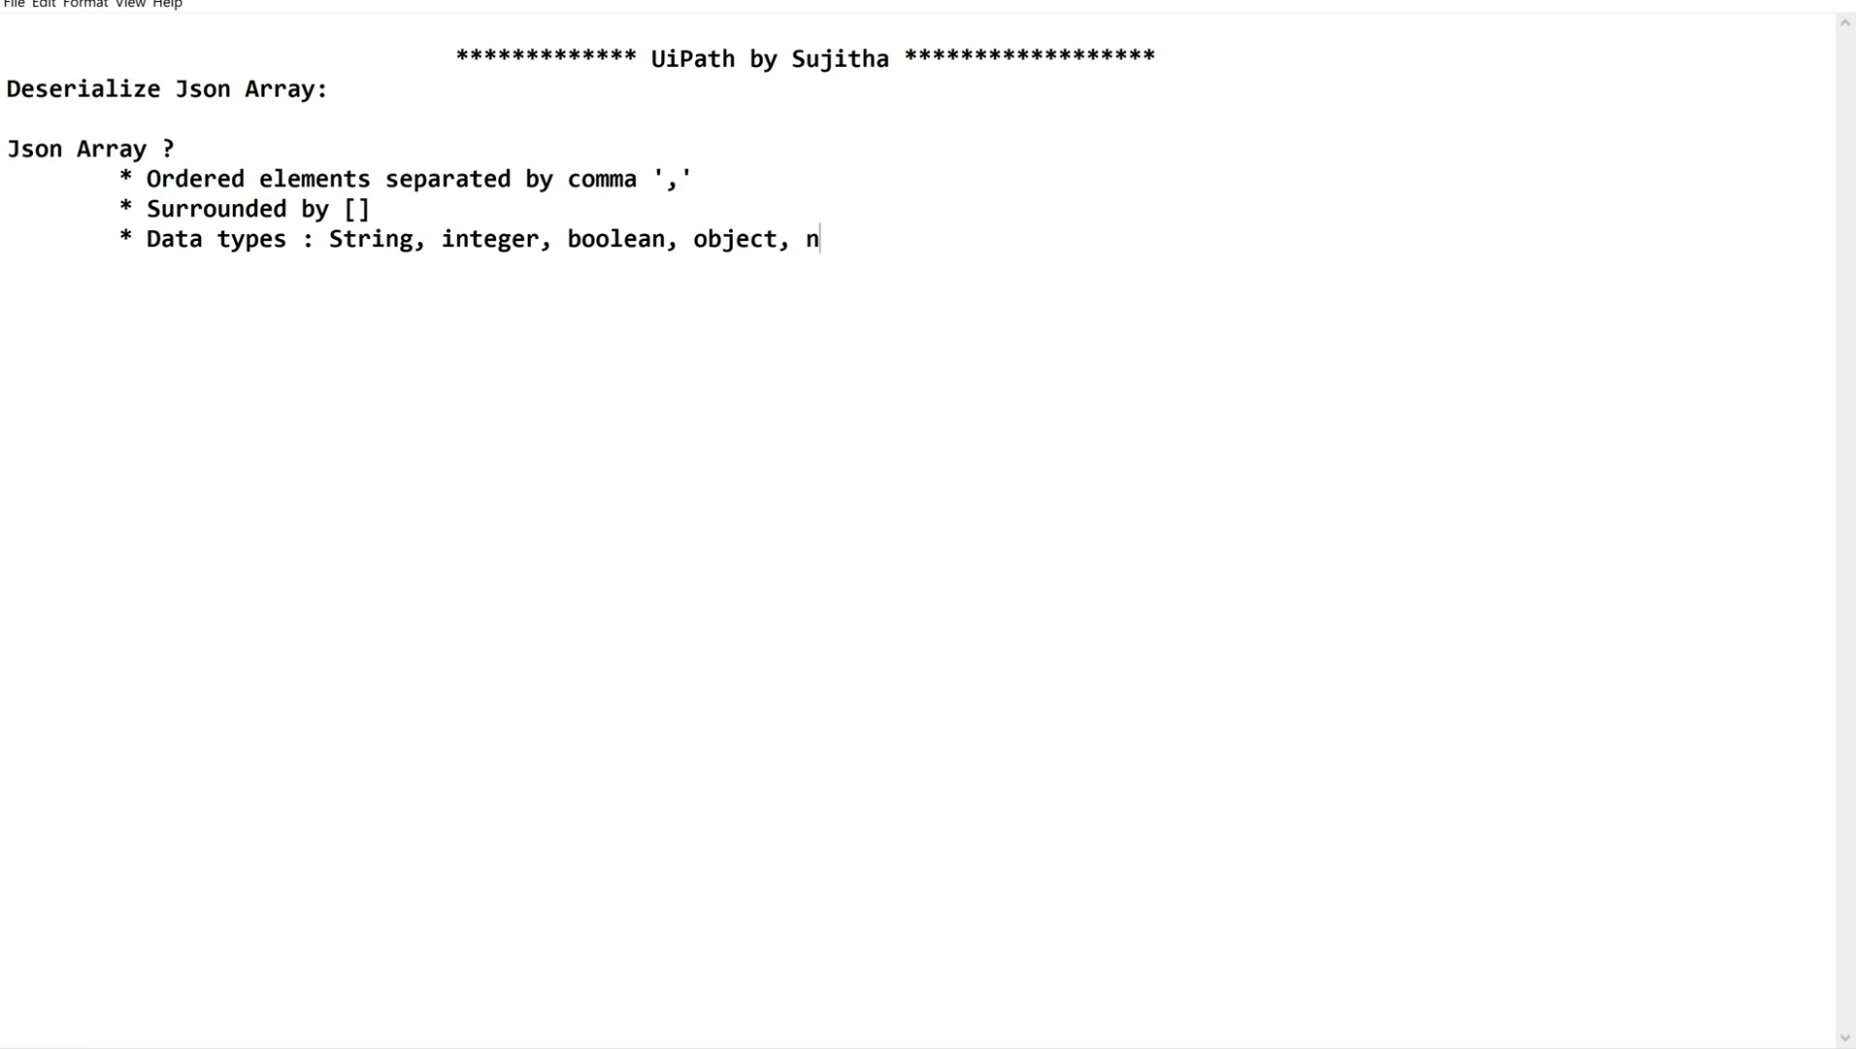
{"action": "type", "text": "ull"}
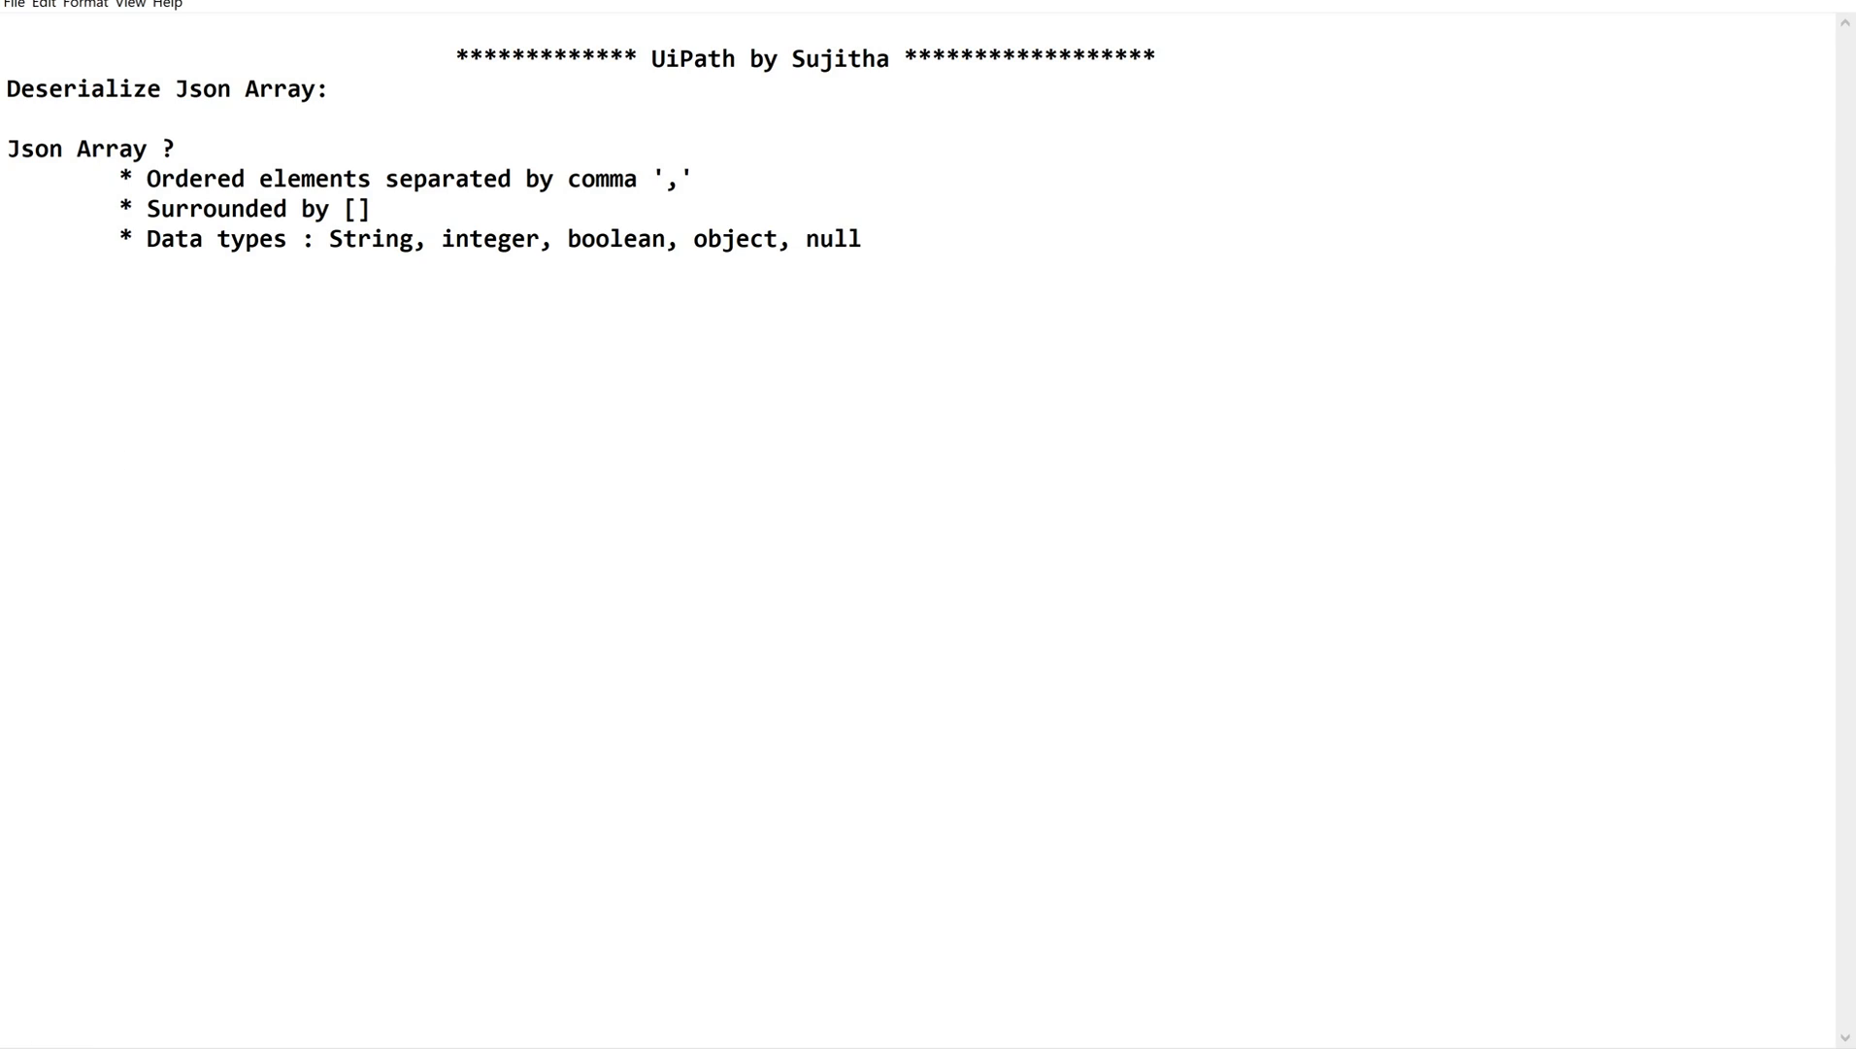
{"action": "mouse_move", "coordinate": [459, 348]}
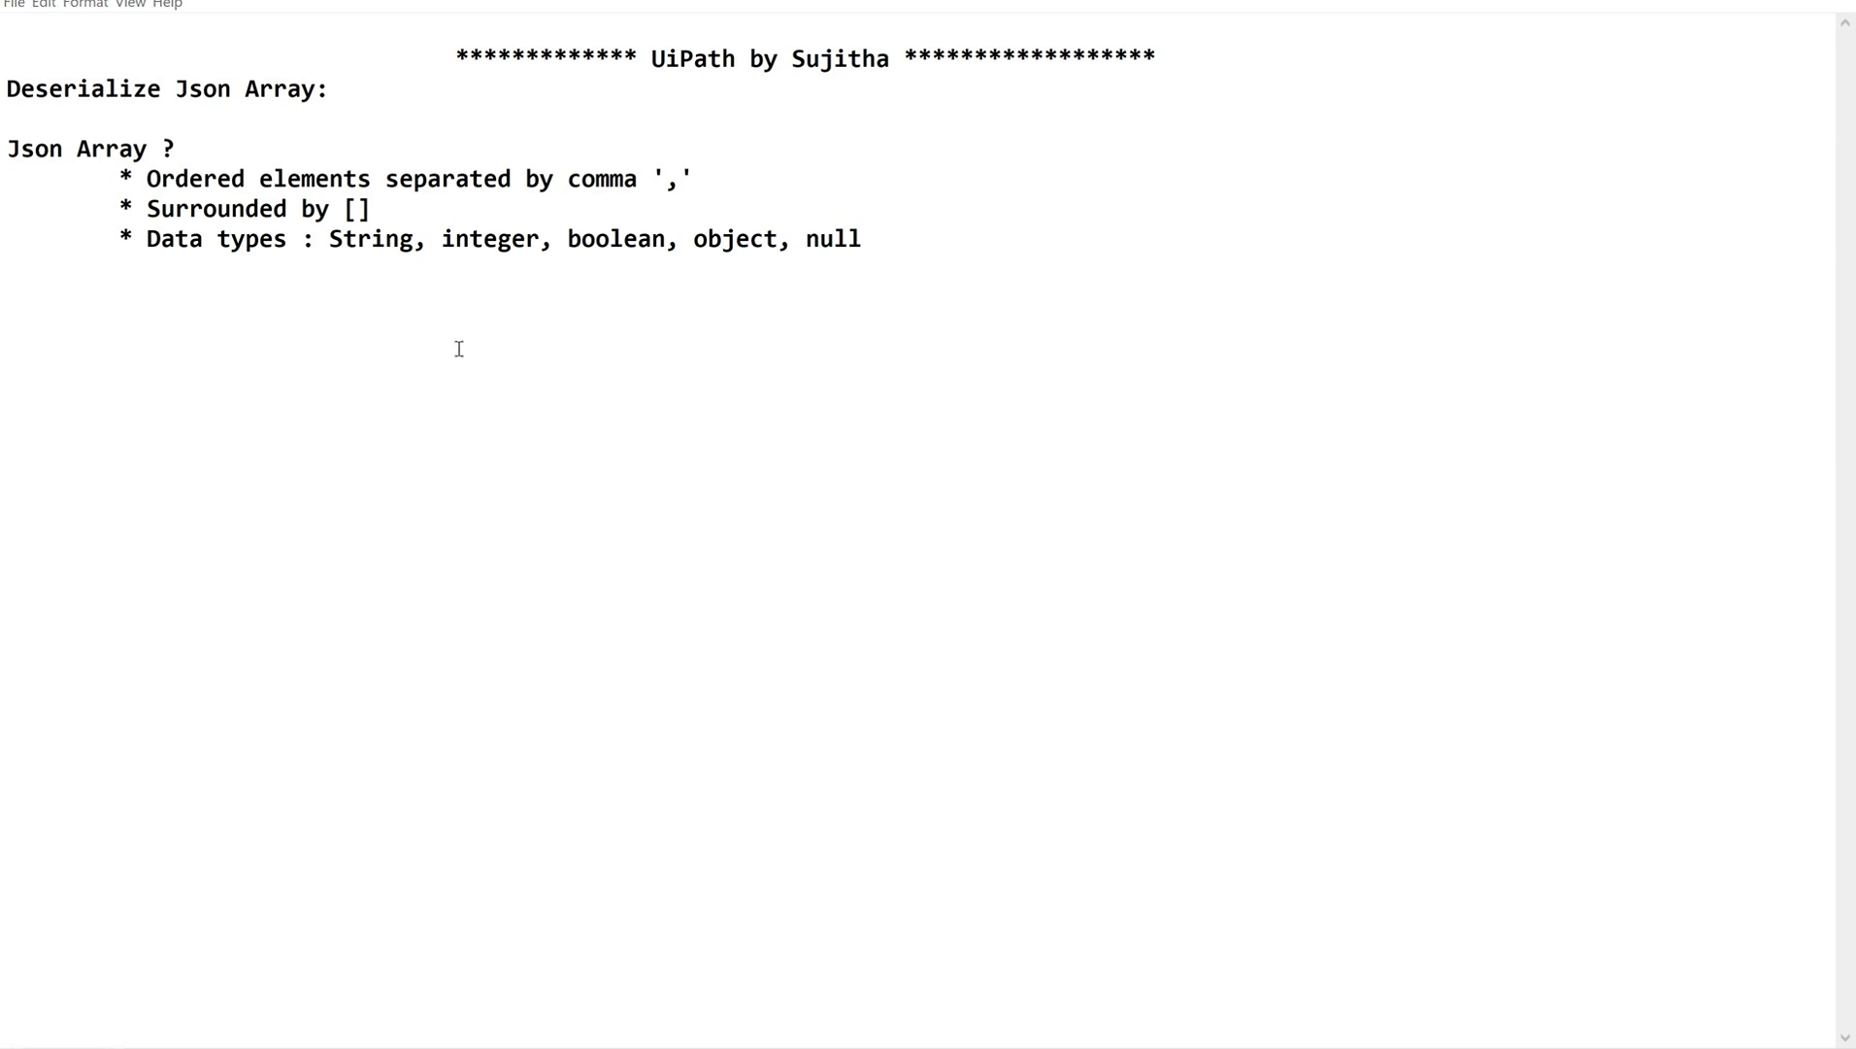
Step: Add the bullet '* Starts from zero and ends with length-1 index'
{"action": "left_click", "coordinate": [864, 238]}
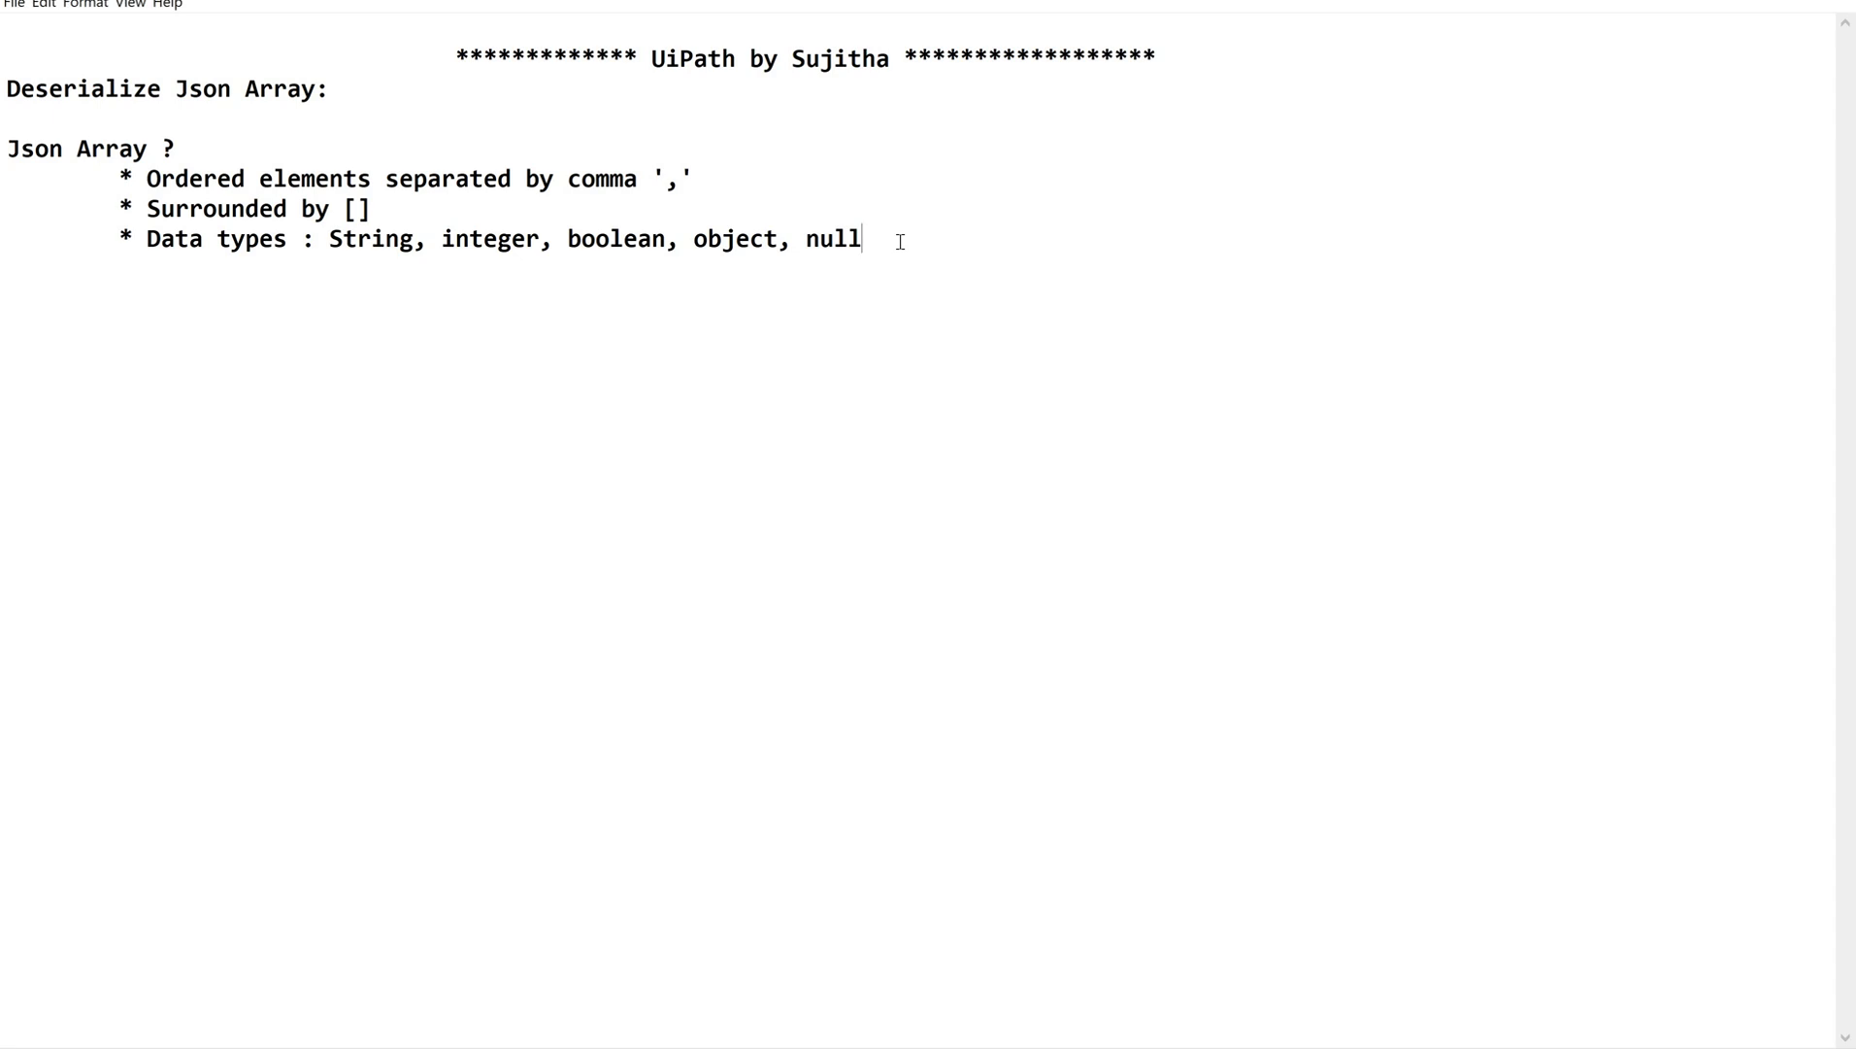
{"action": "key", "text": "enter"}
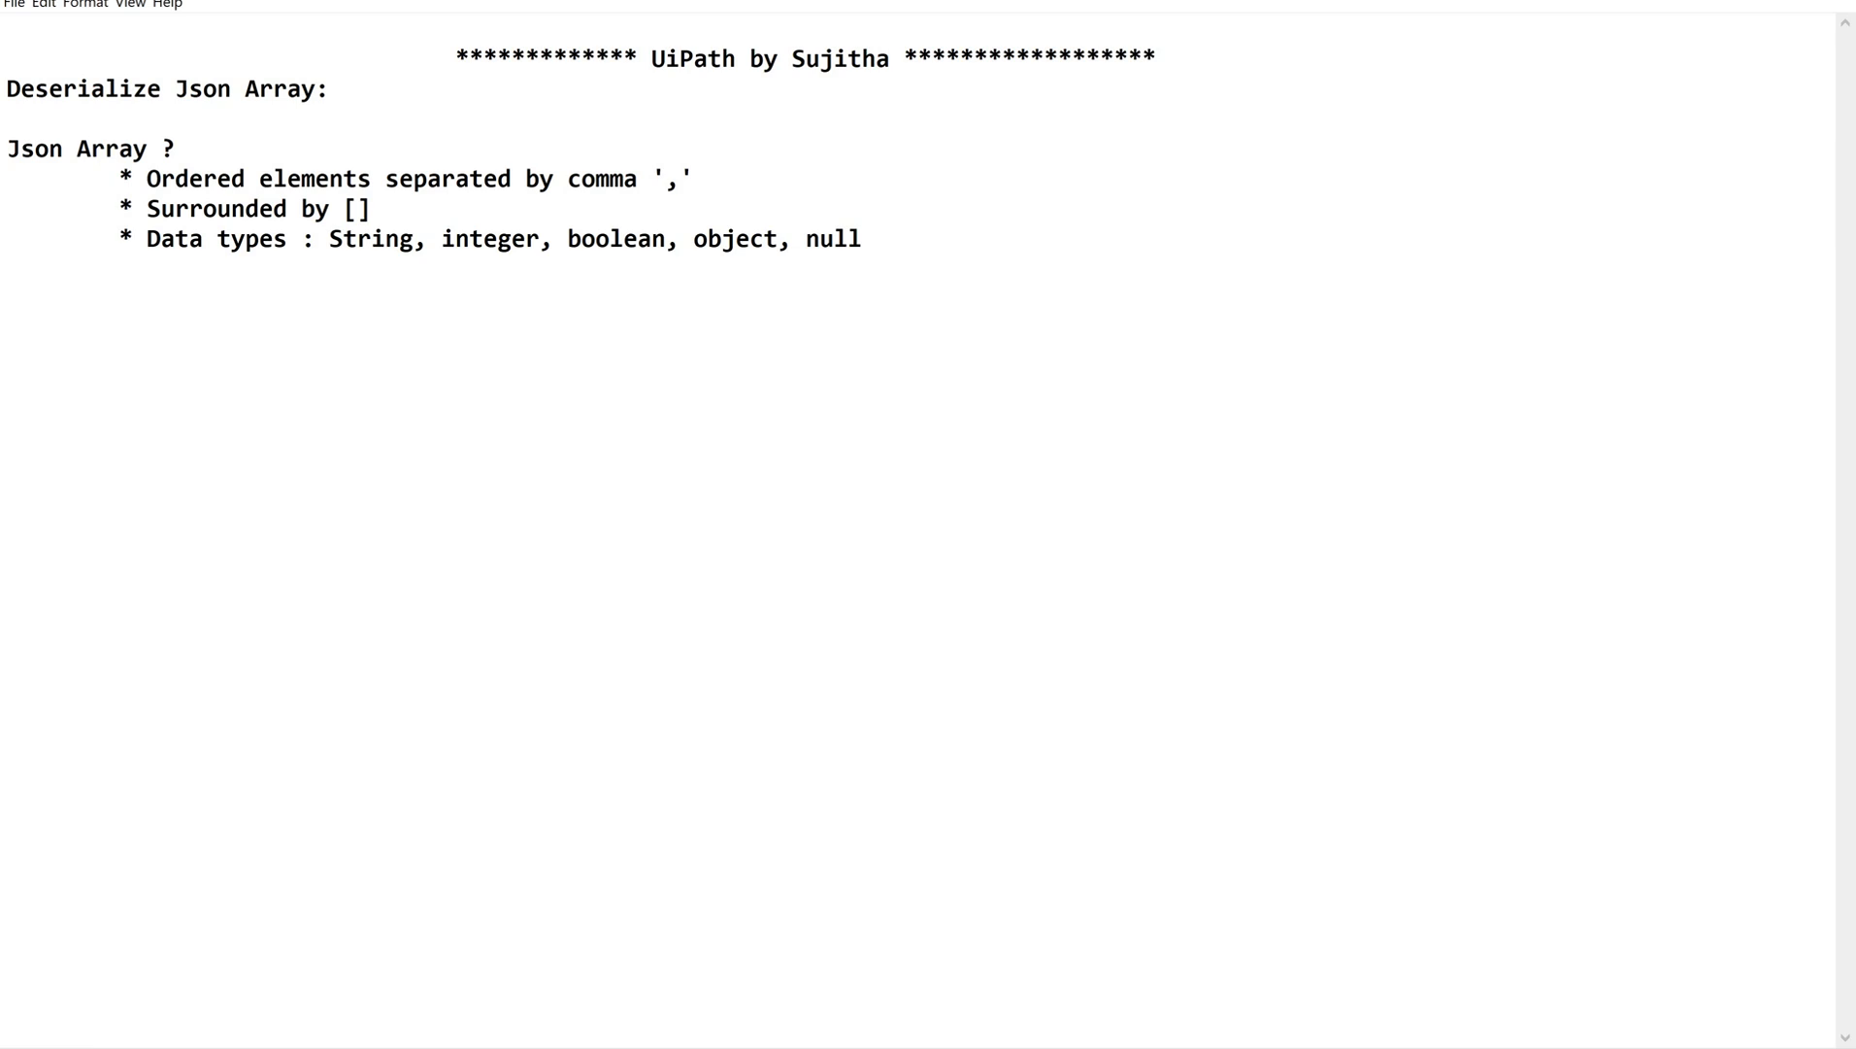
{"action": "key", "text": "enter"}
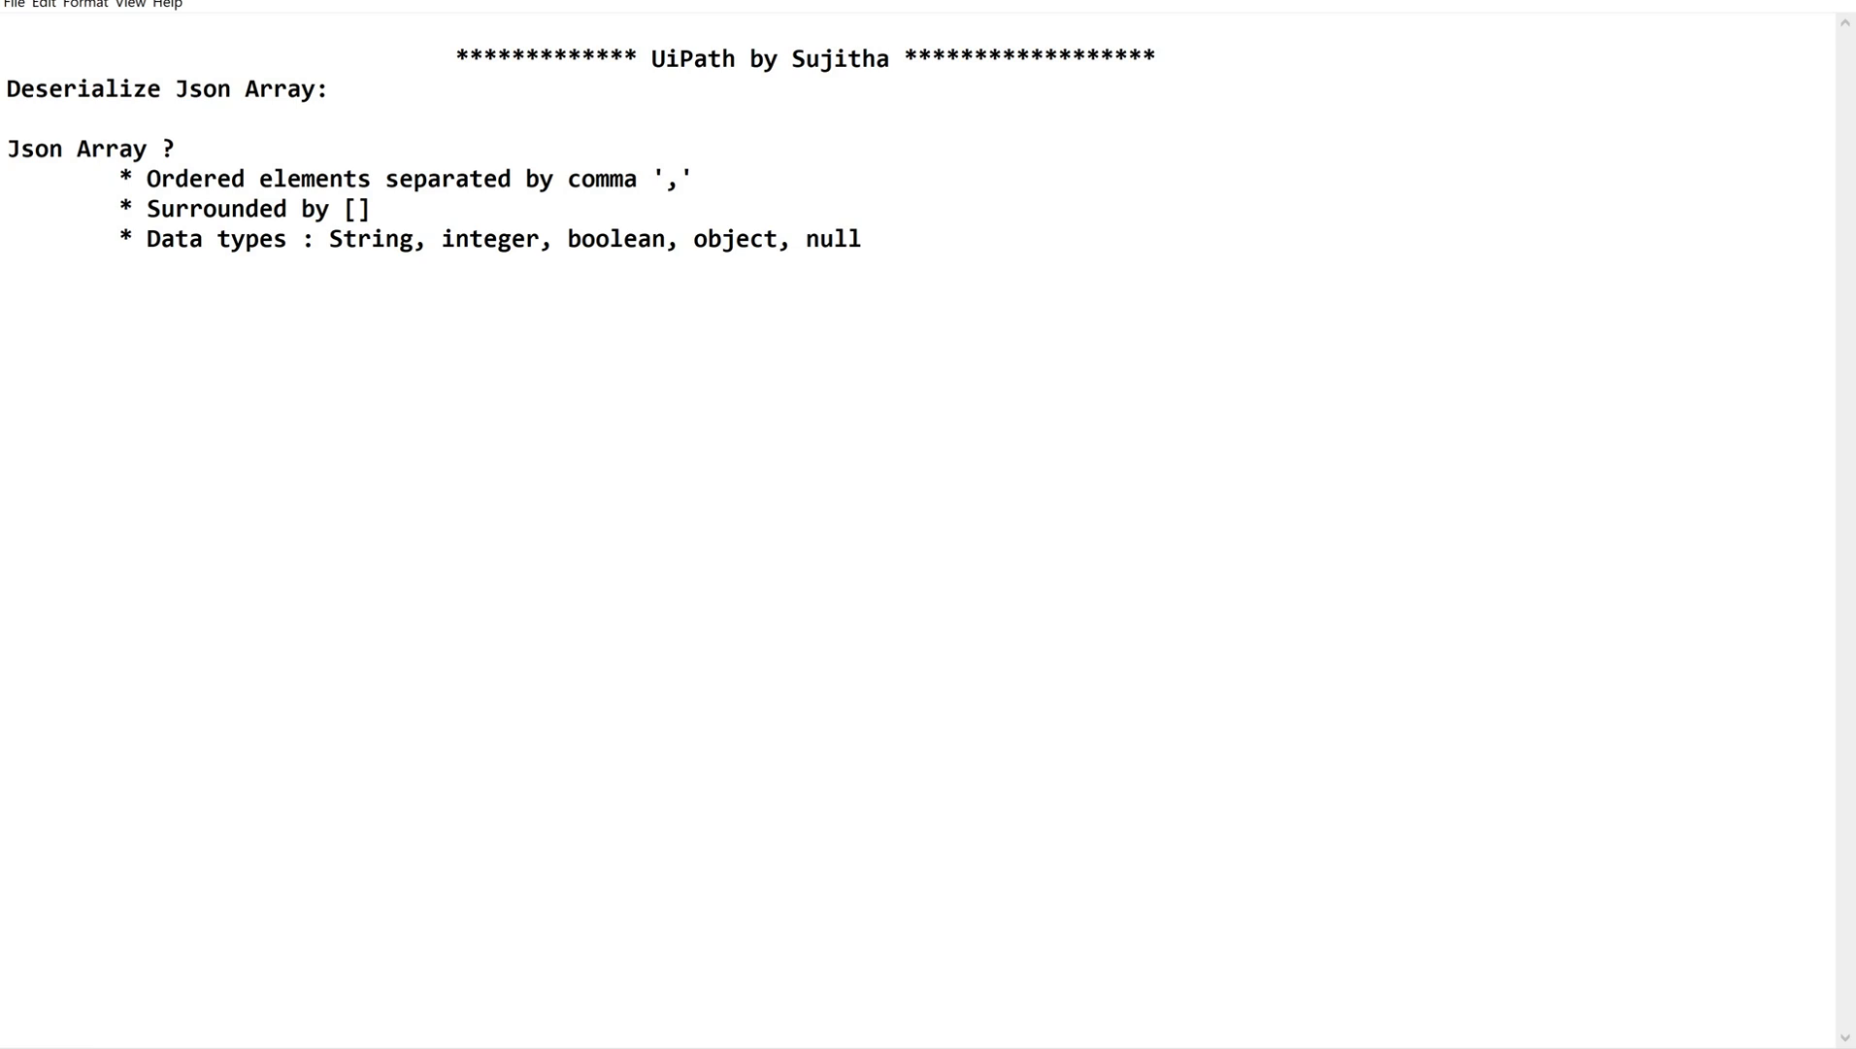
{"action": "type", "text": "* Sta"}
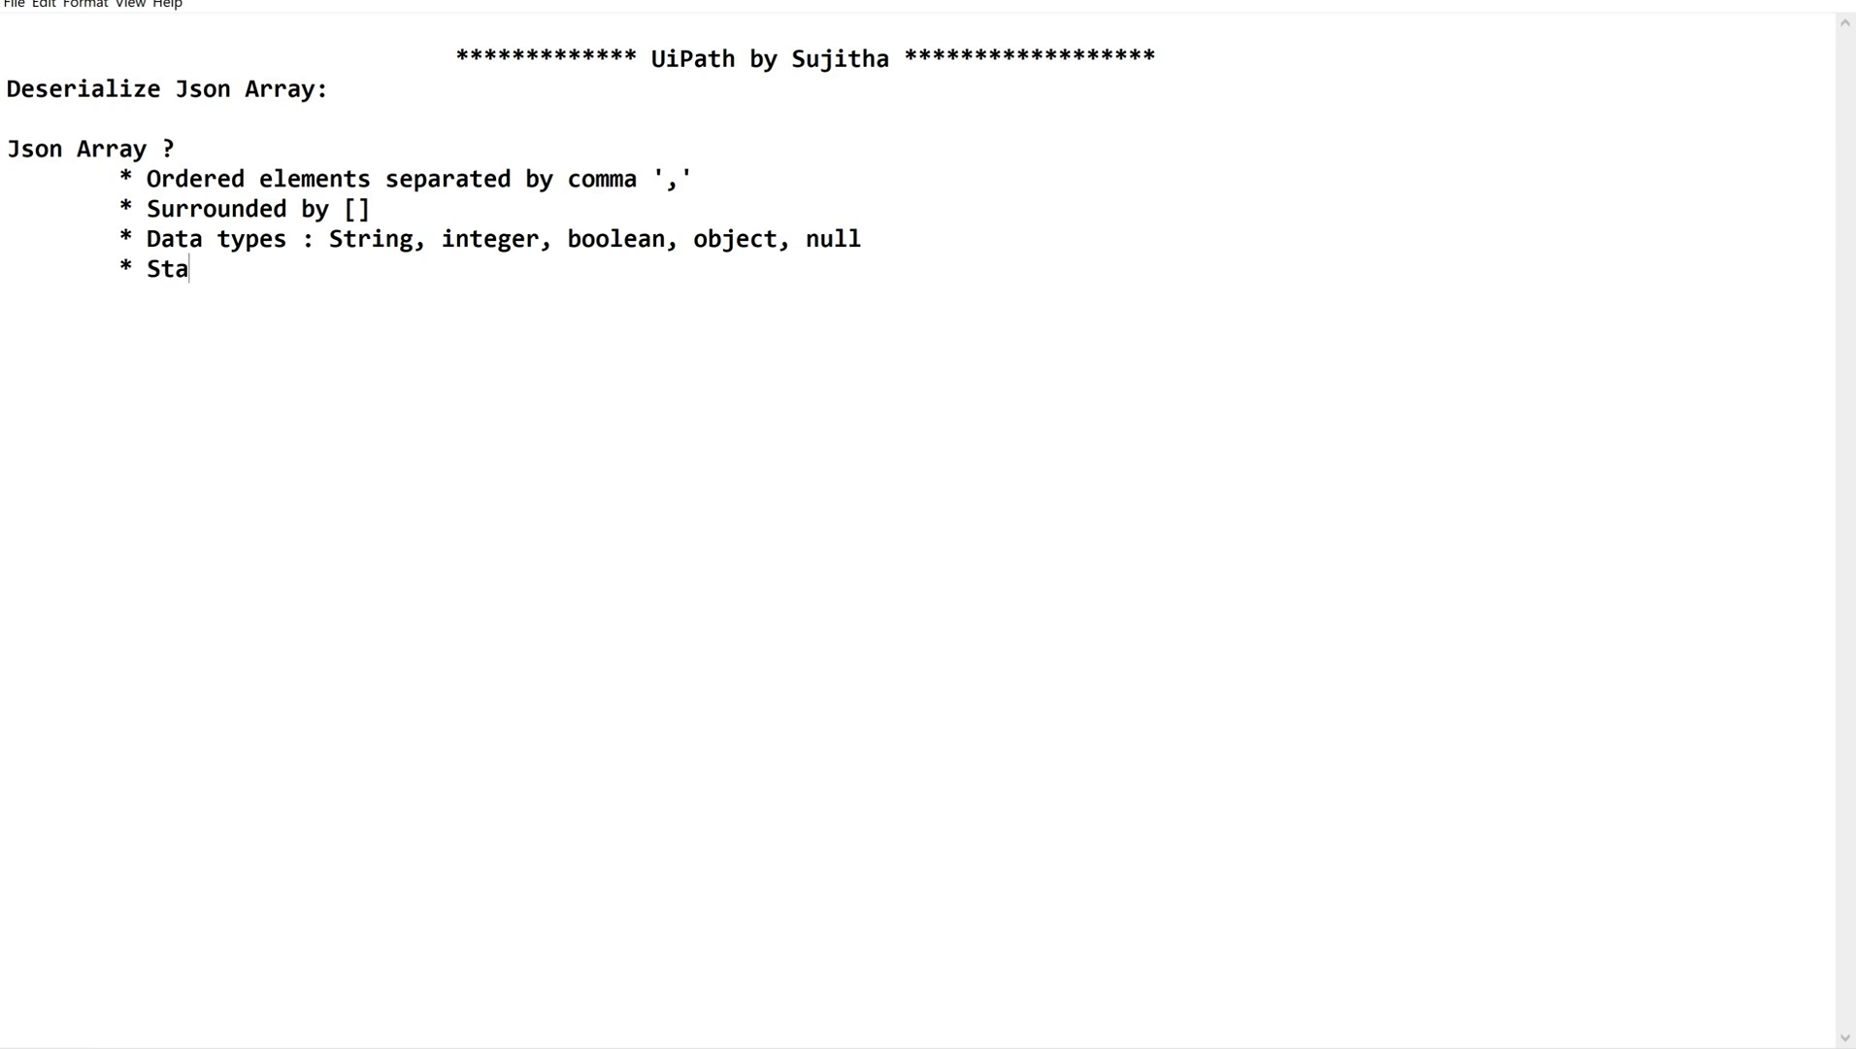
{"action": "type", "text": "rts from"}
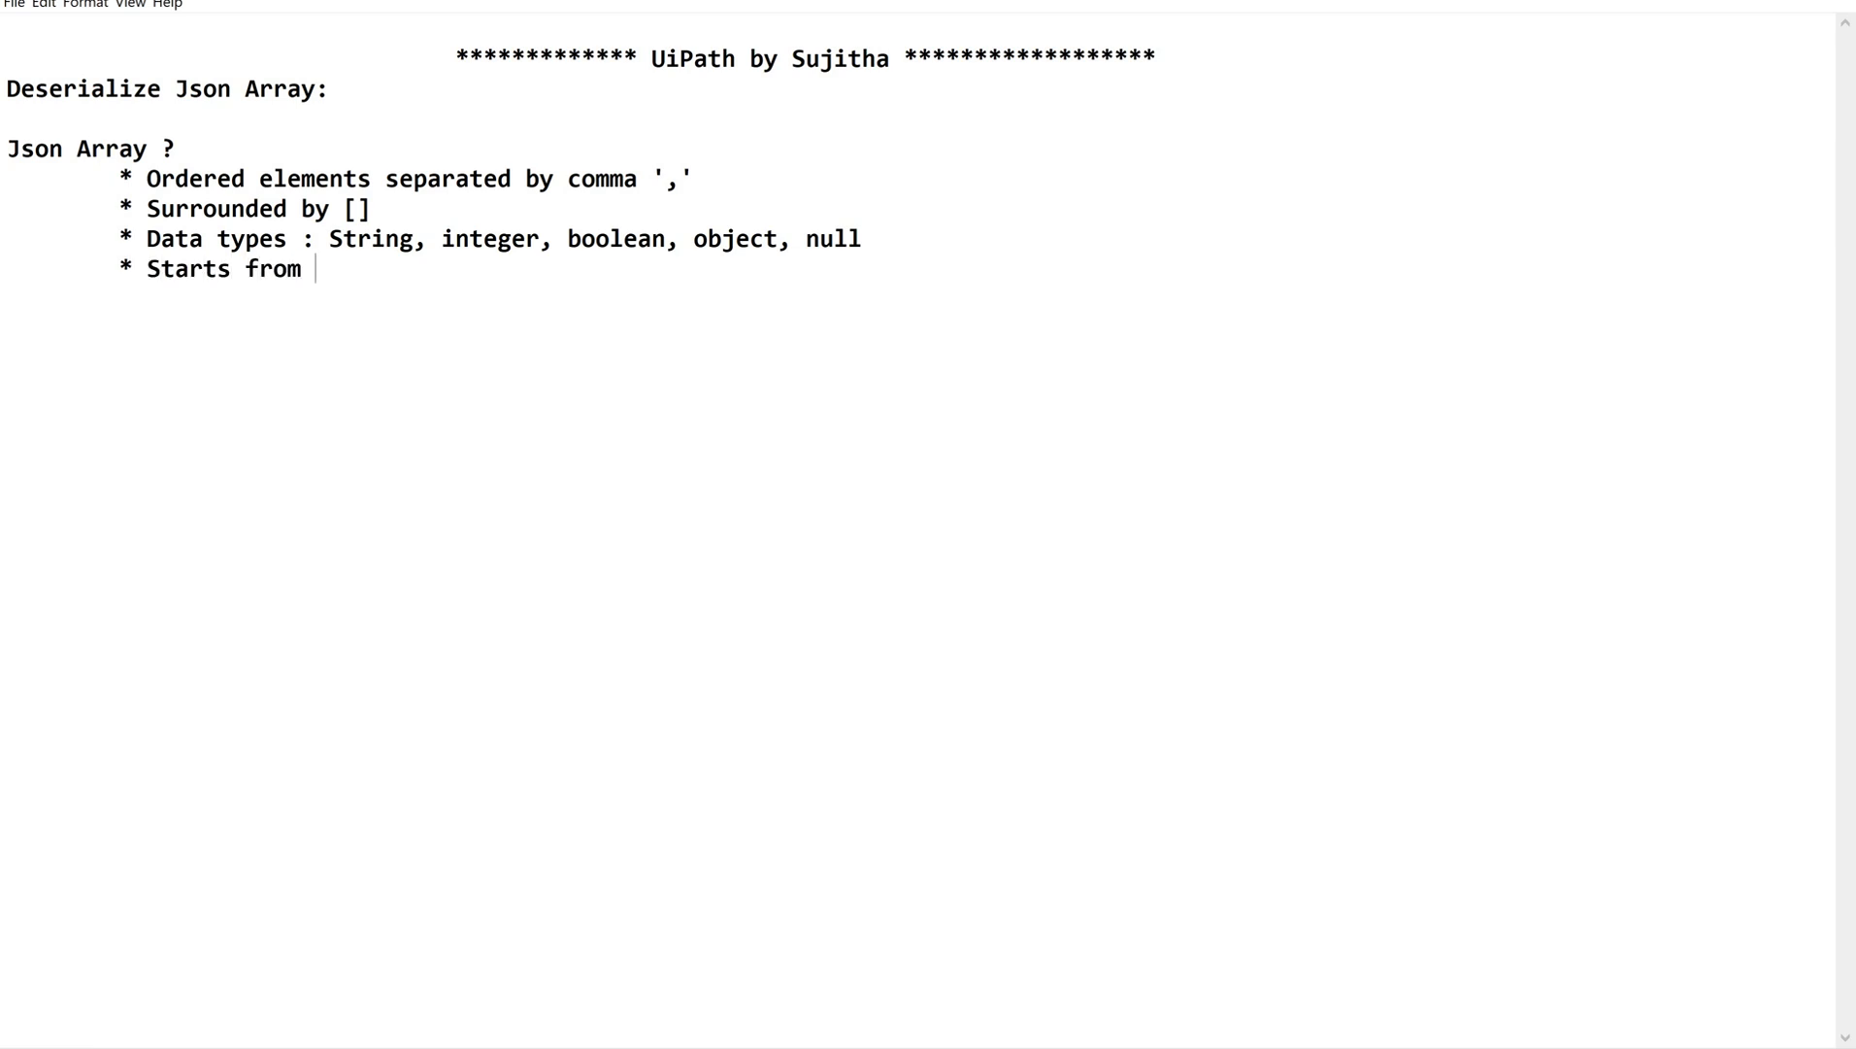
{"action": "type", "text": "zero"}
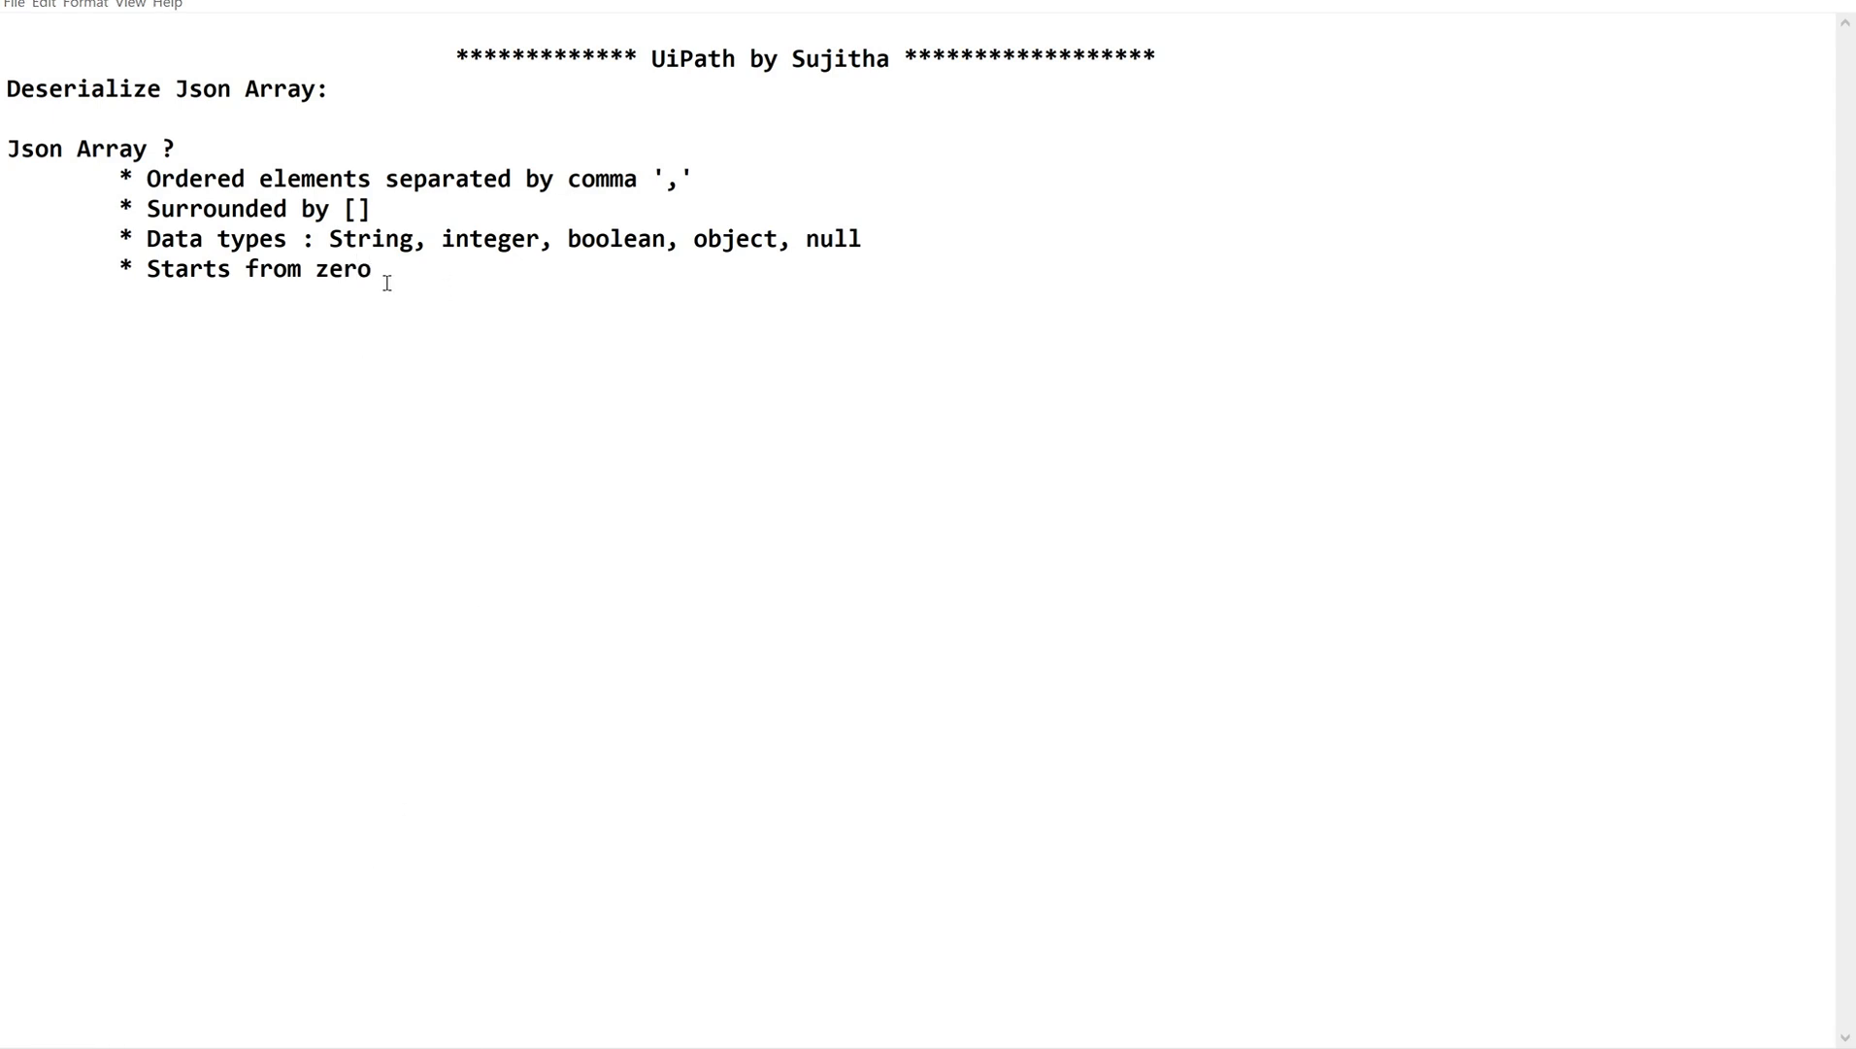
{"action": "type", "text": "a"}
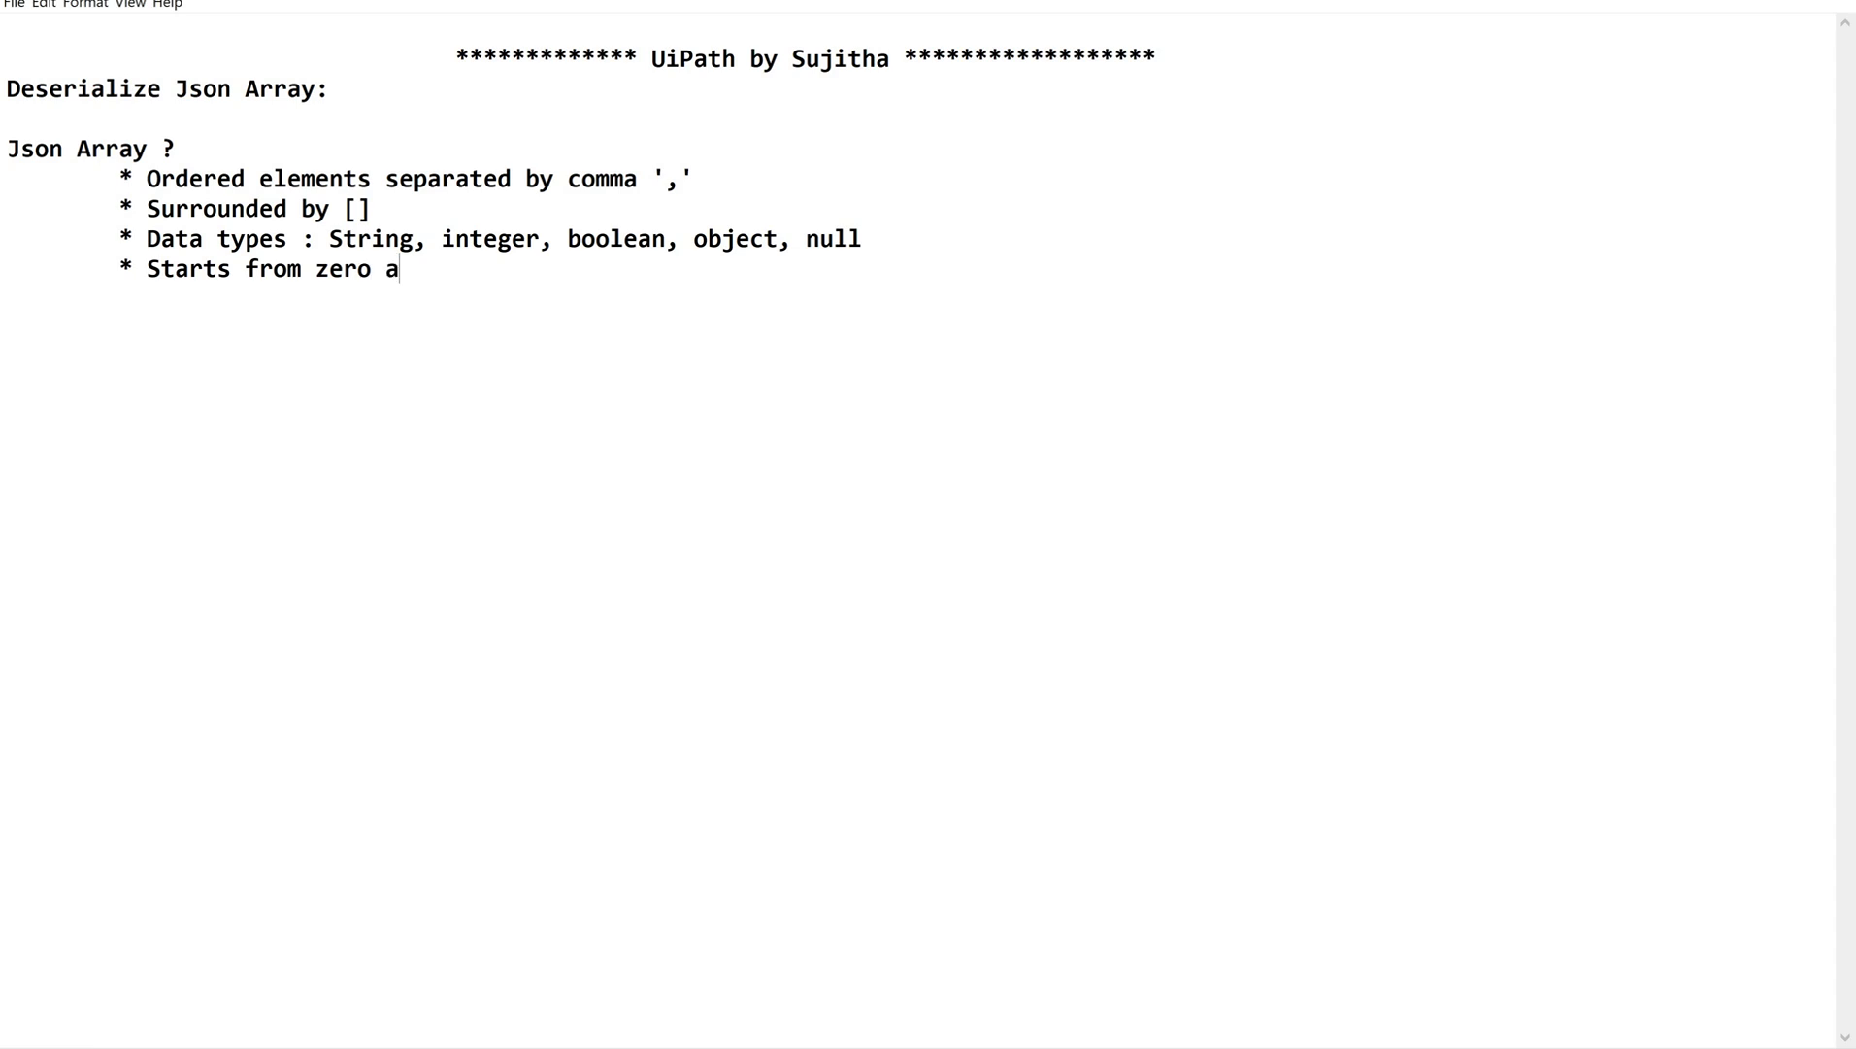
{"action": "type", "text": "nd ends wit"}
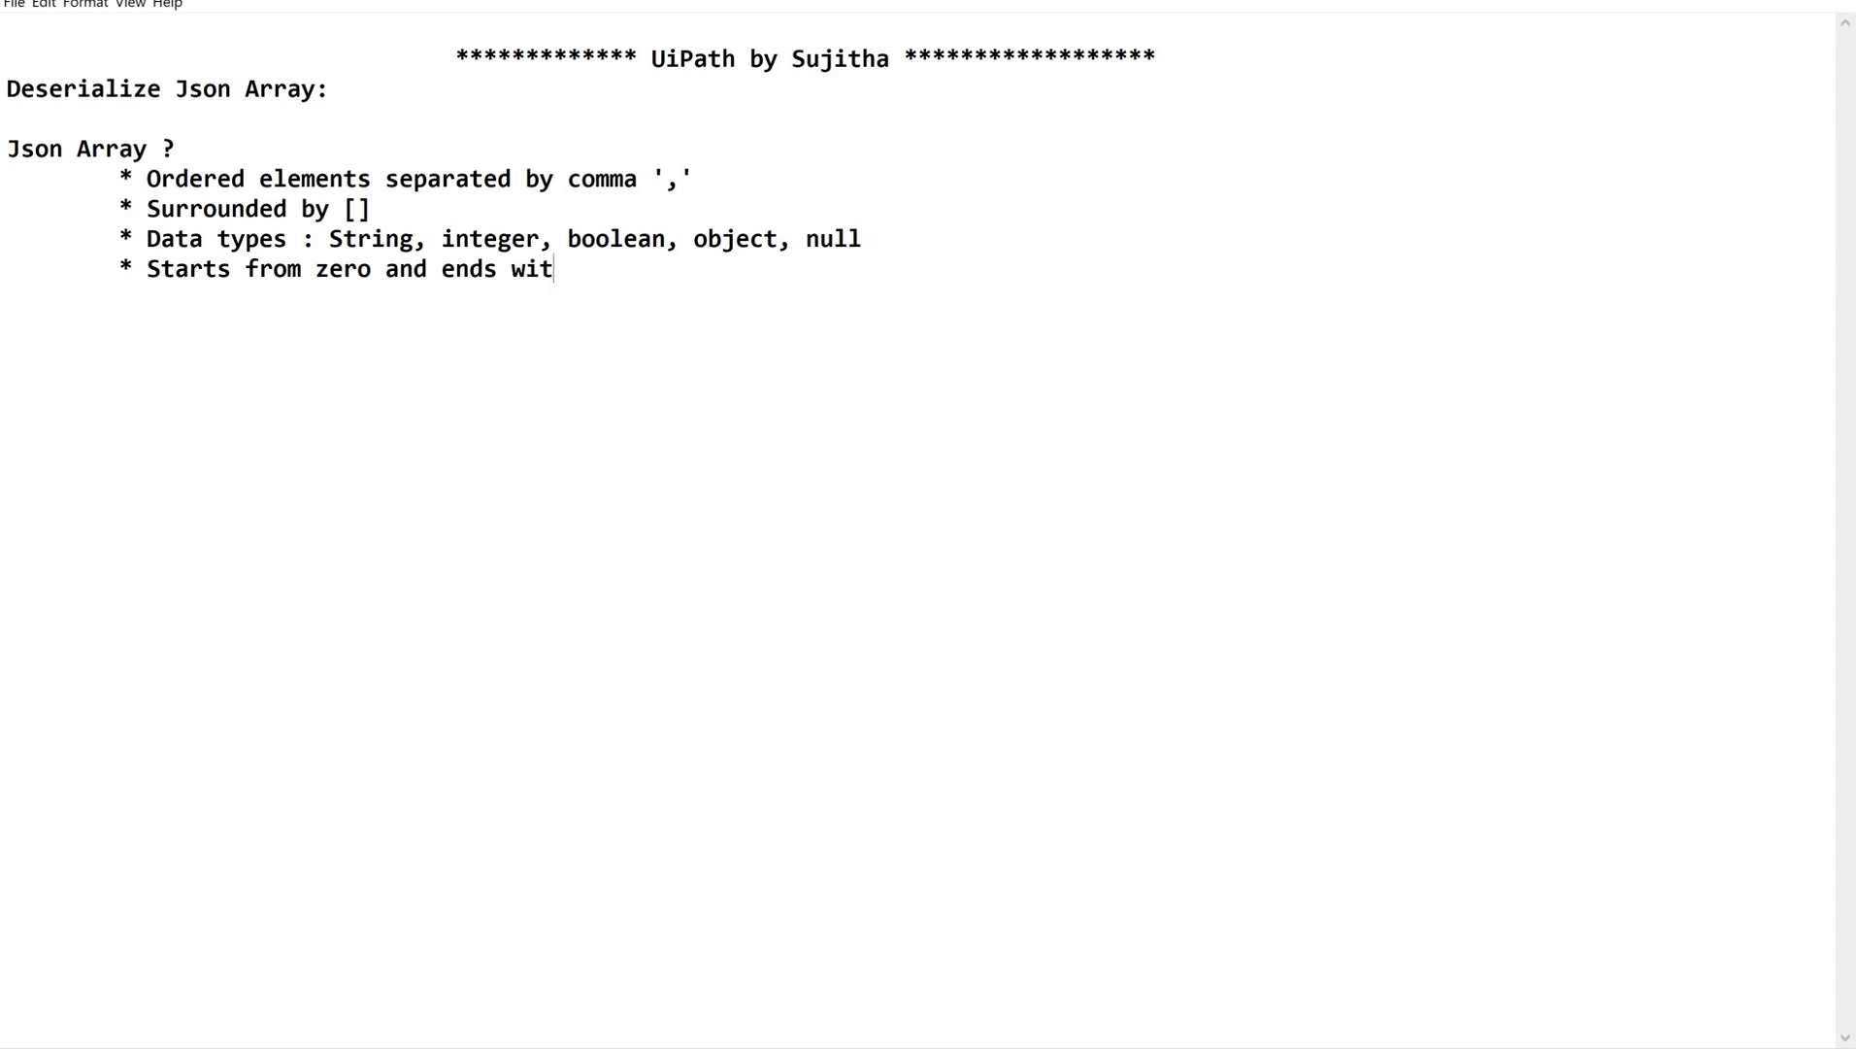
{"action": "type", "text": "h len"}
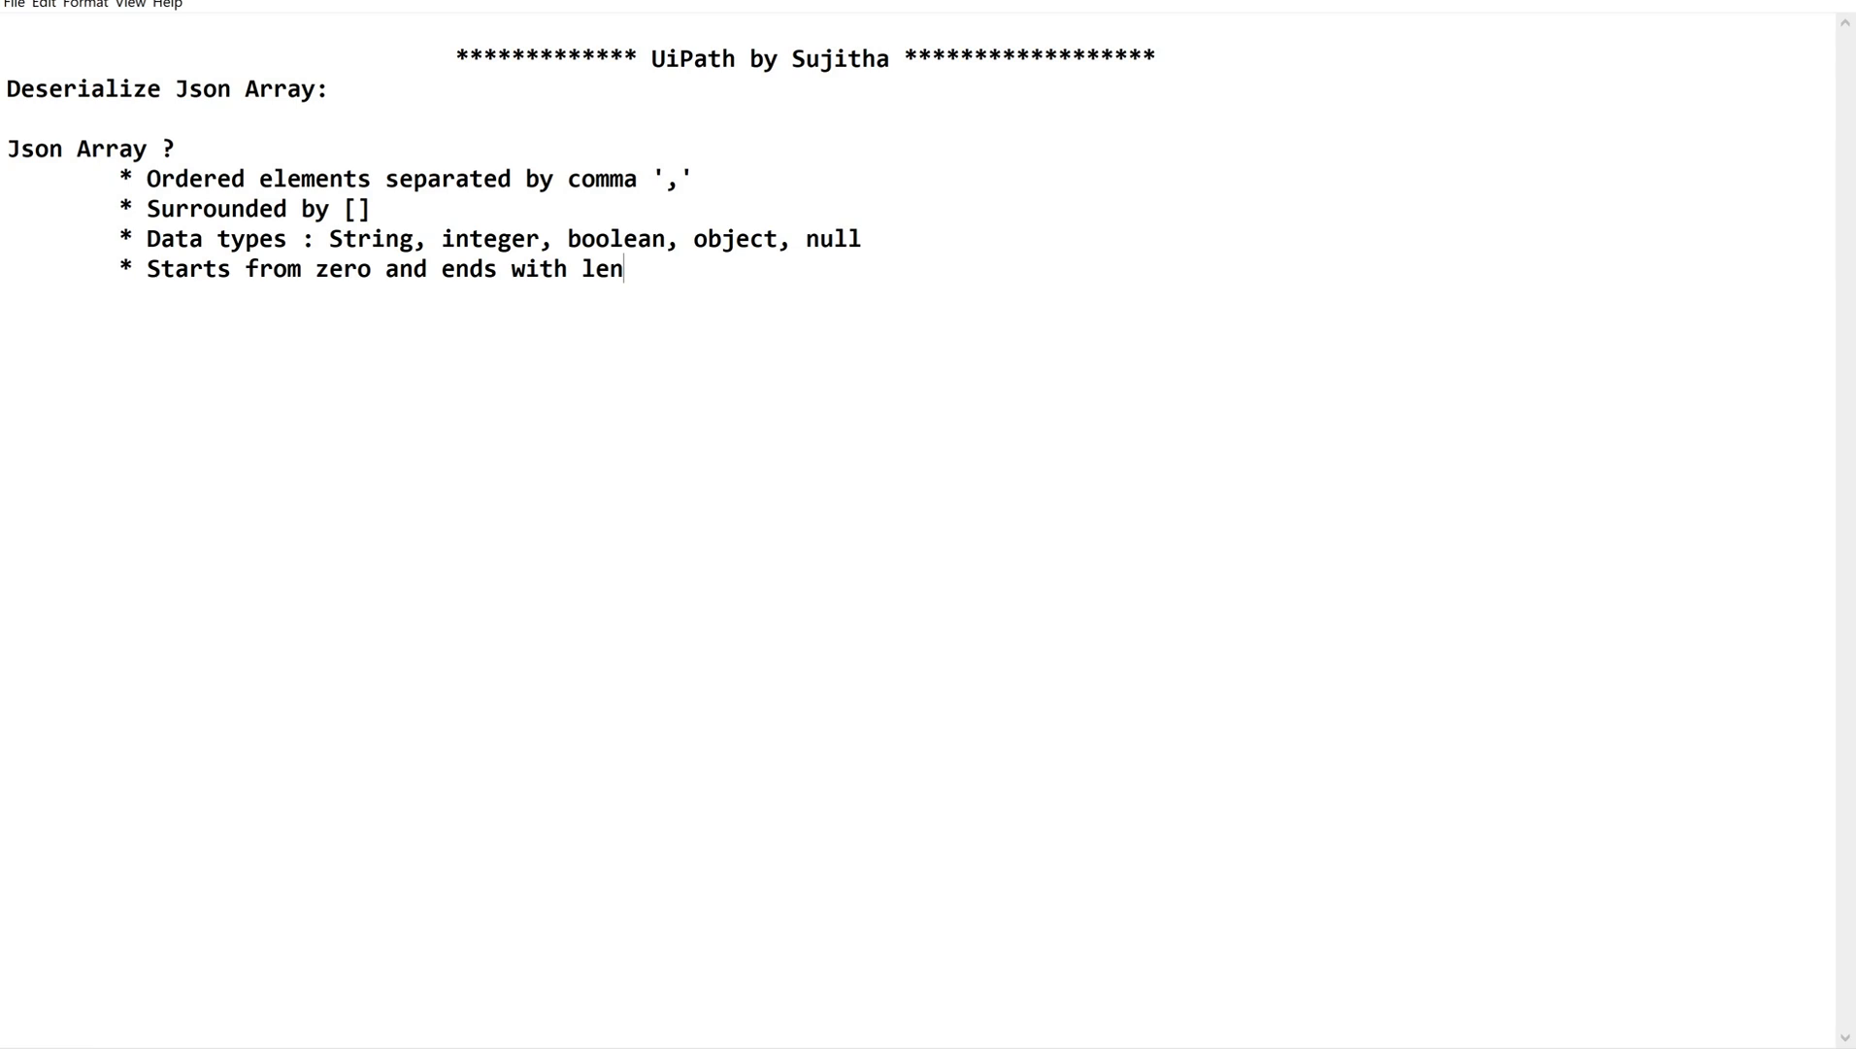
{"action": "type", "text": "gth-"}
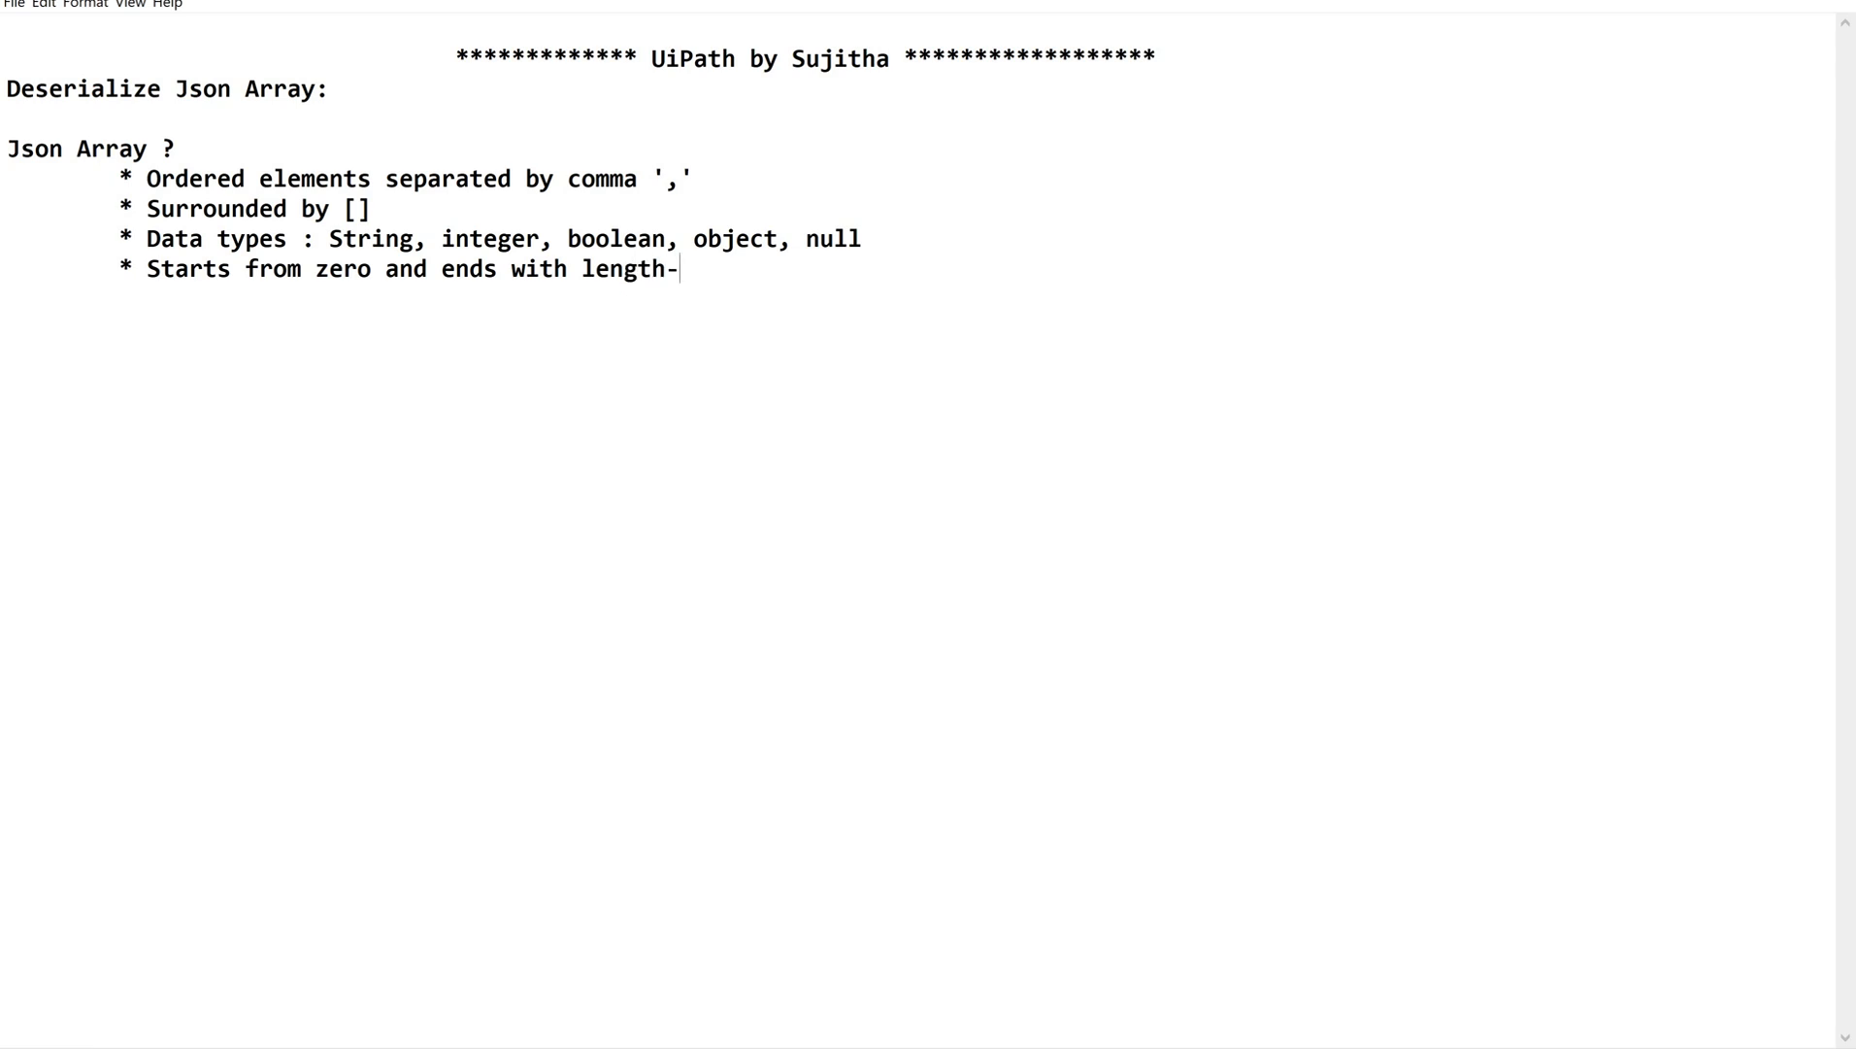
{"action": "type", "text": "1 index"}
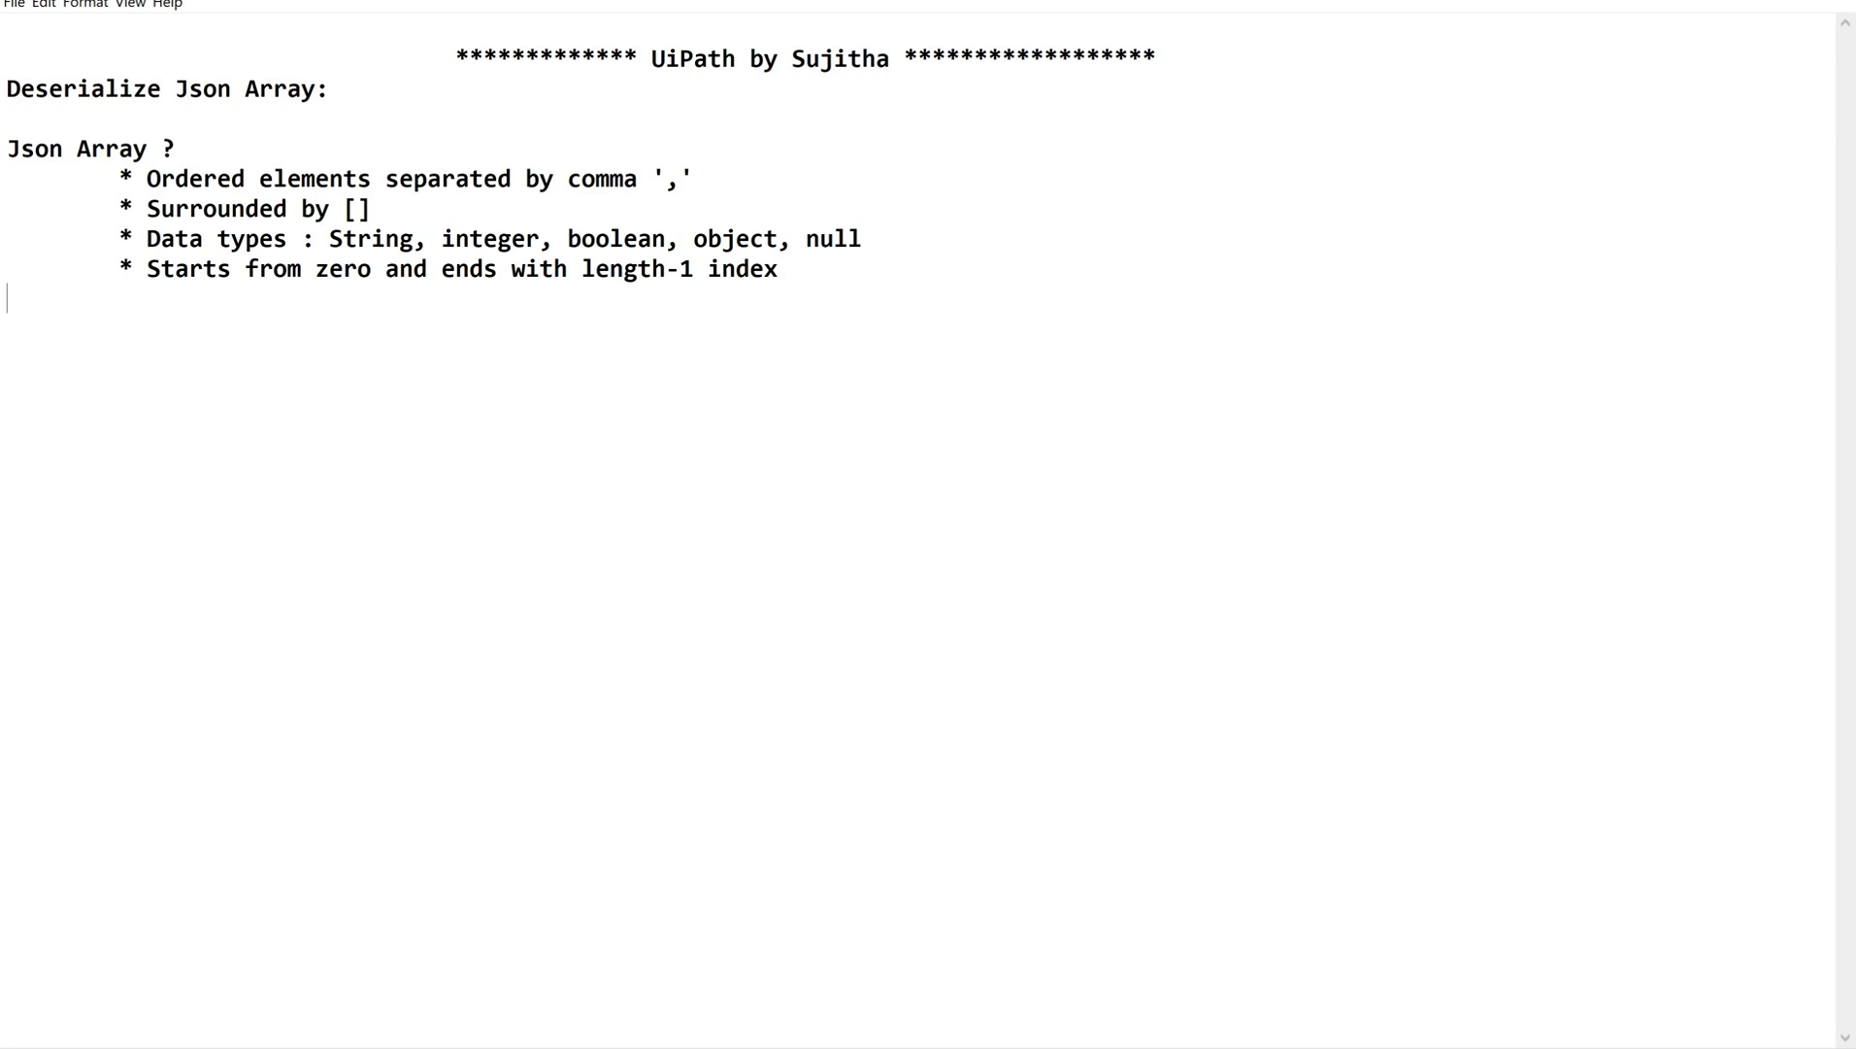
Step: Type the 'Example:' heading and start the array with the "UiPath" item
{"action": "type", "text": "Exam"}
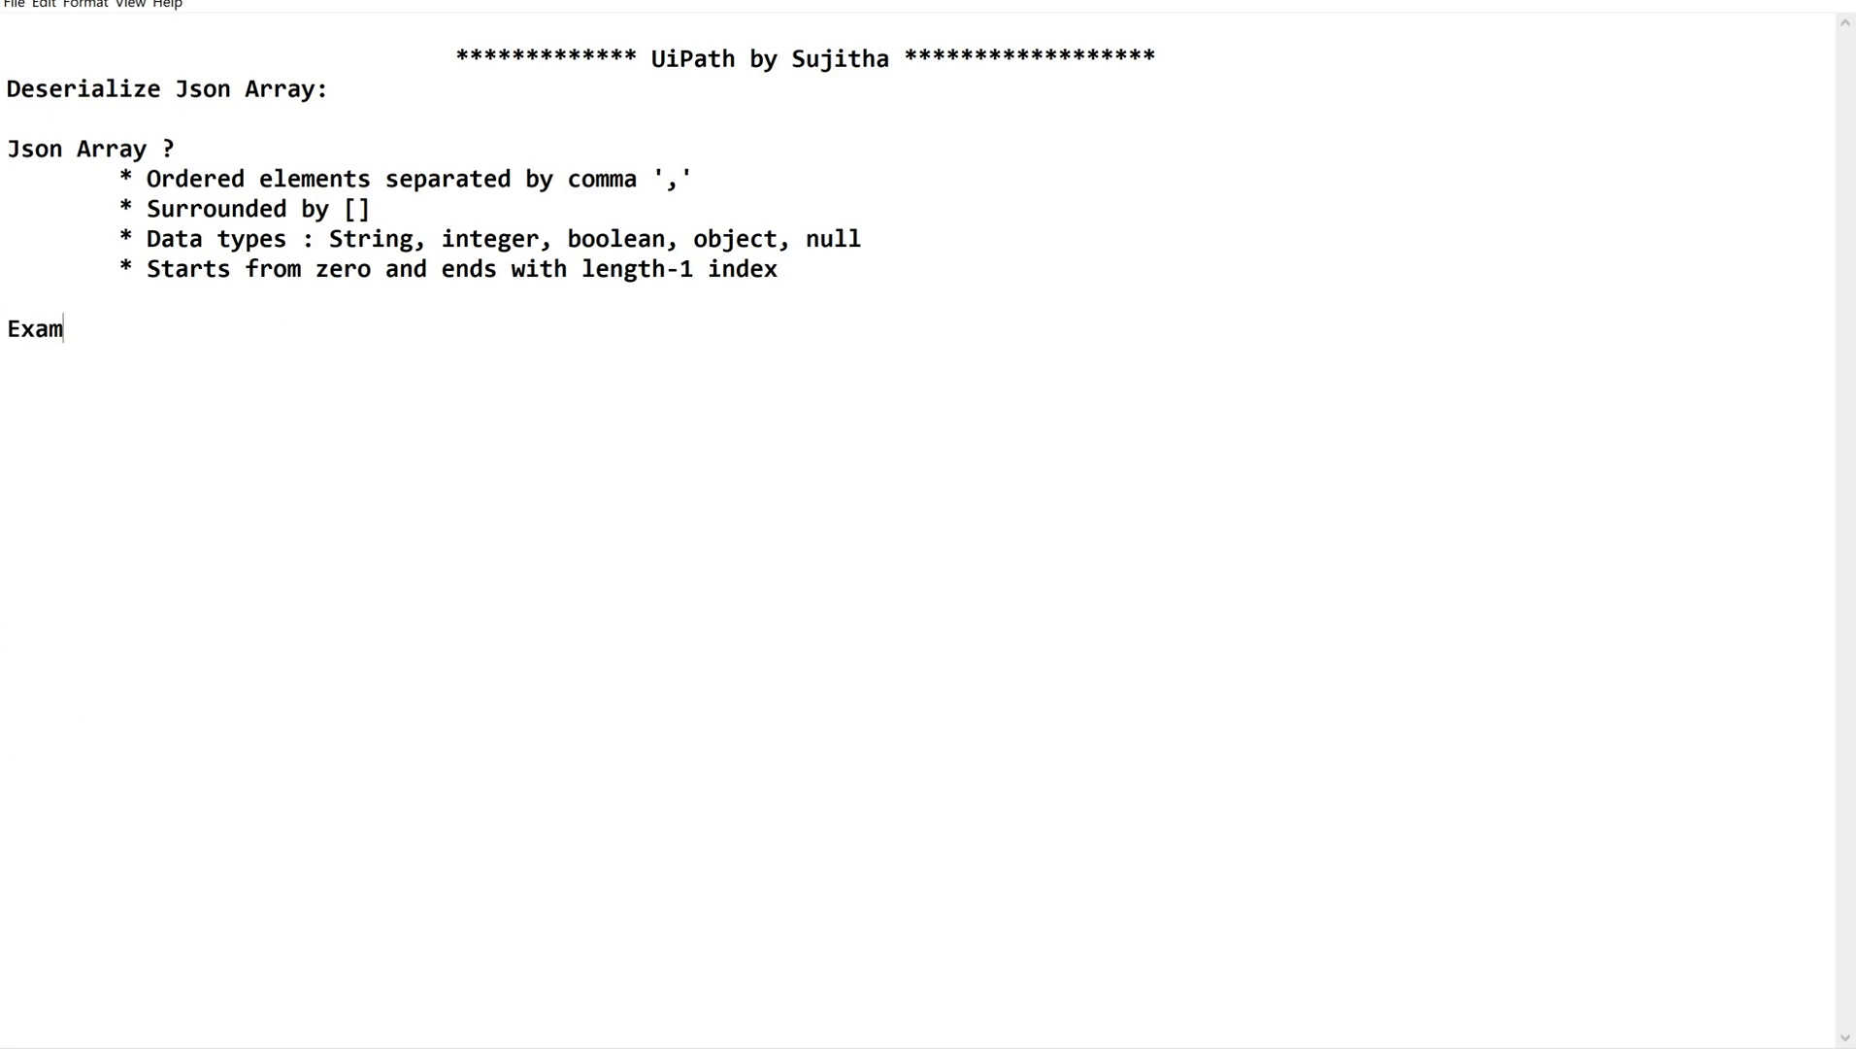
{"action": "type", "text": "ple:"}
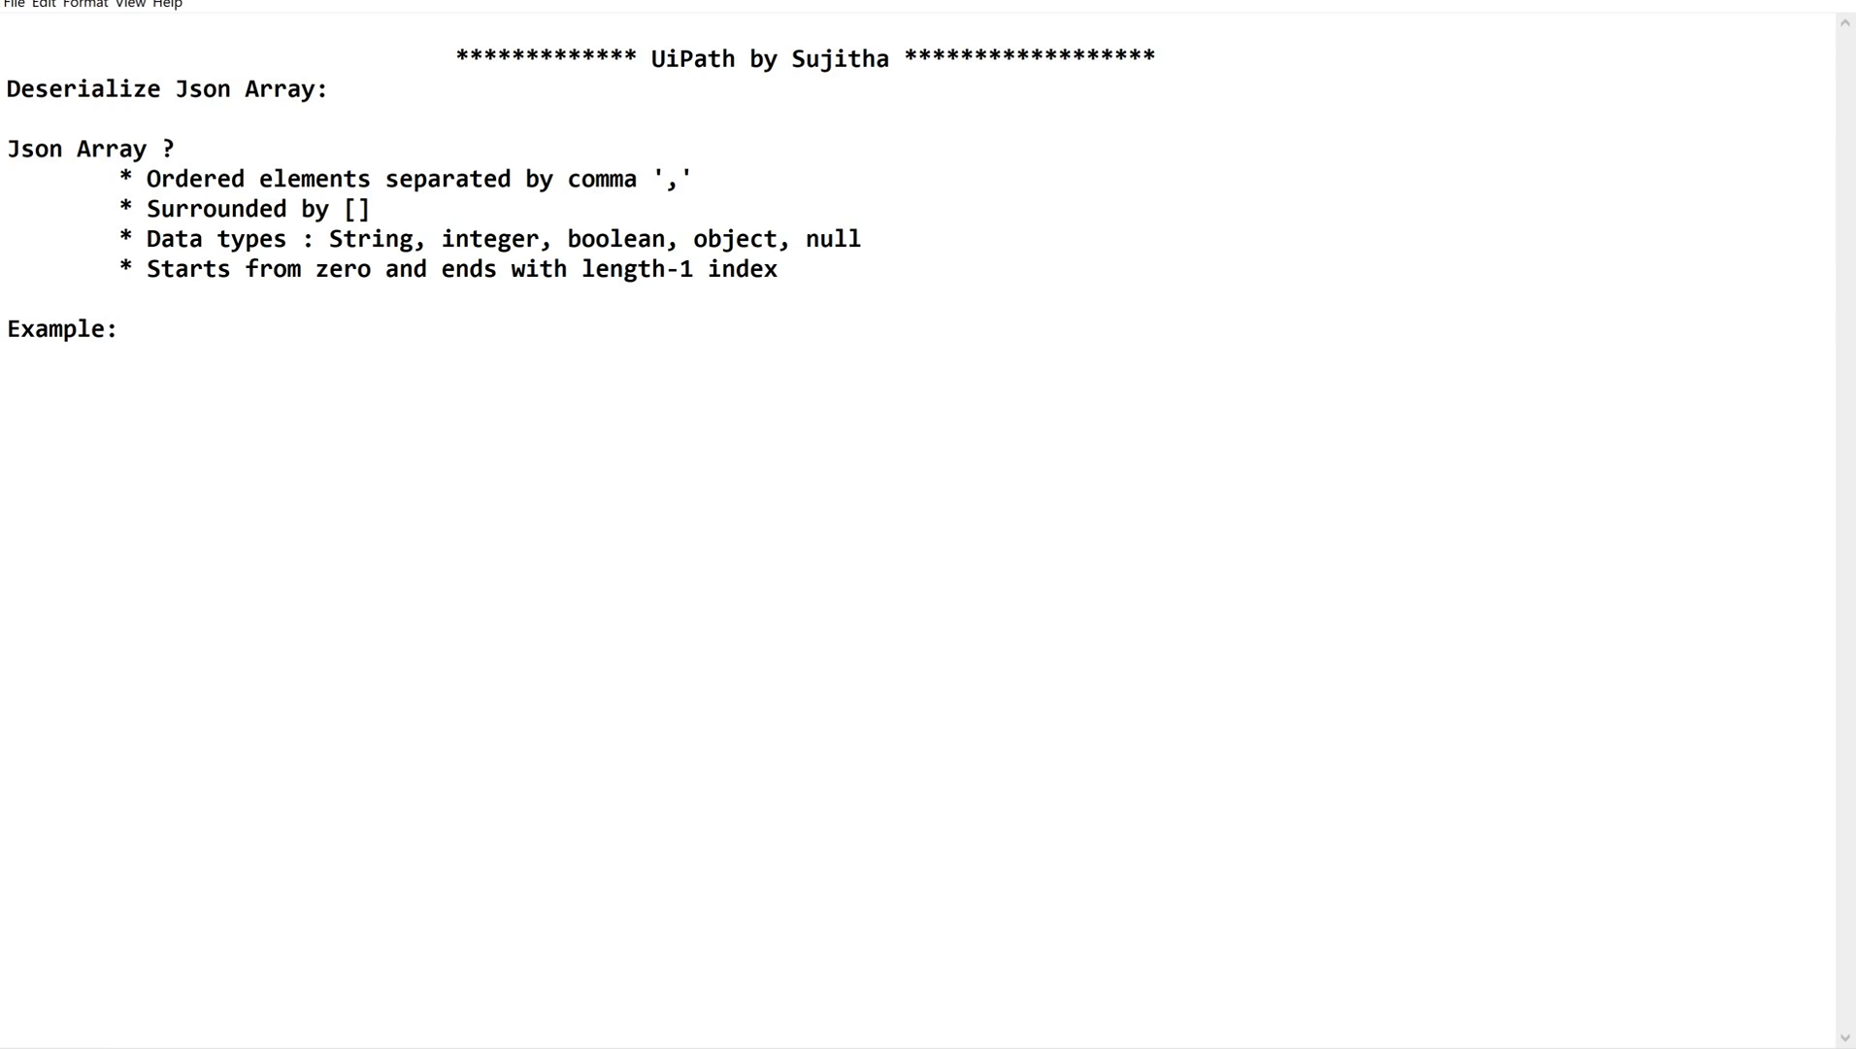
{"action": "type", "text": "["}
{"action": "type", "text": "]"}
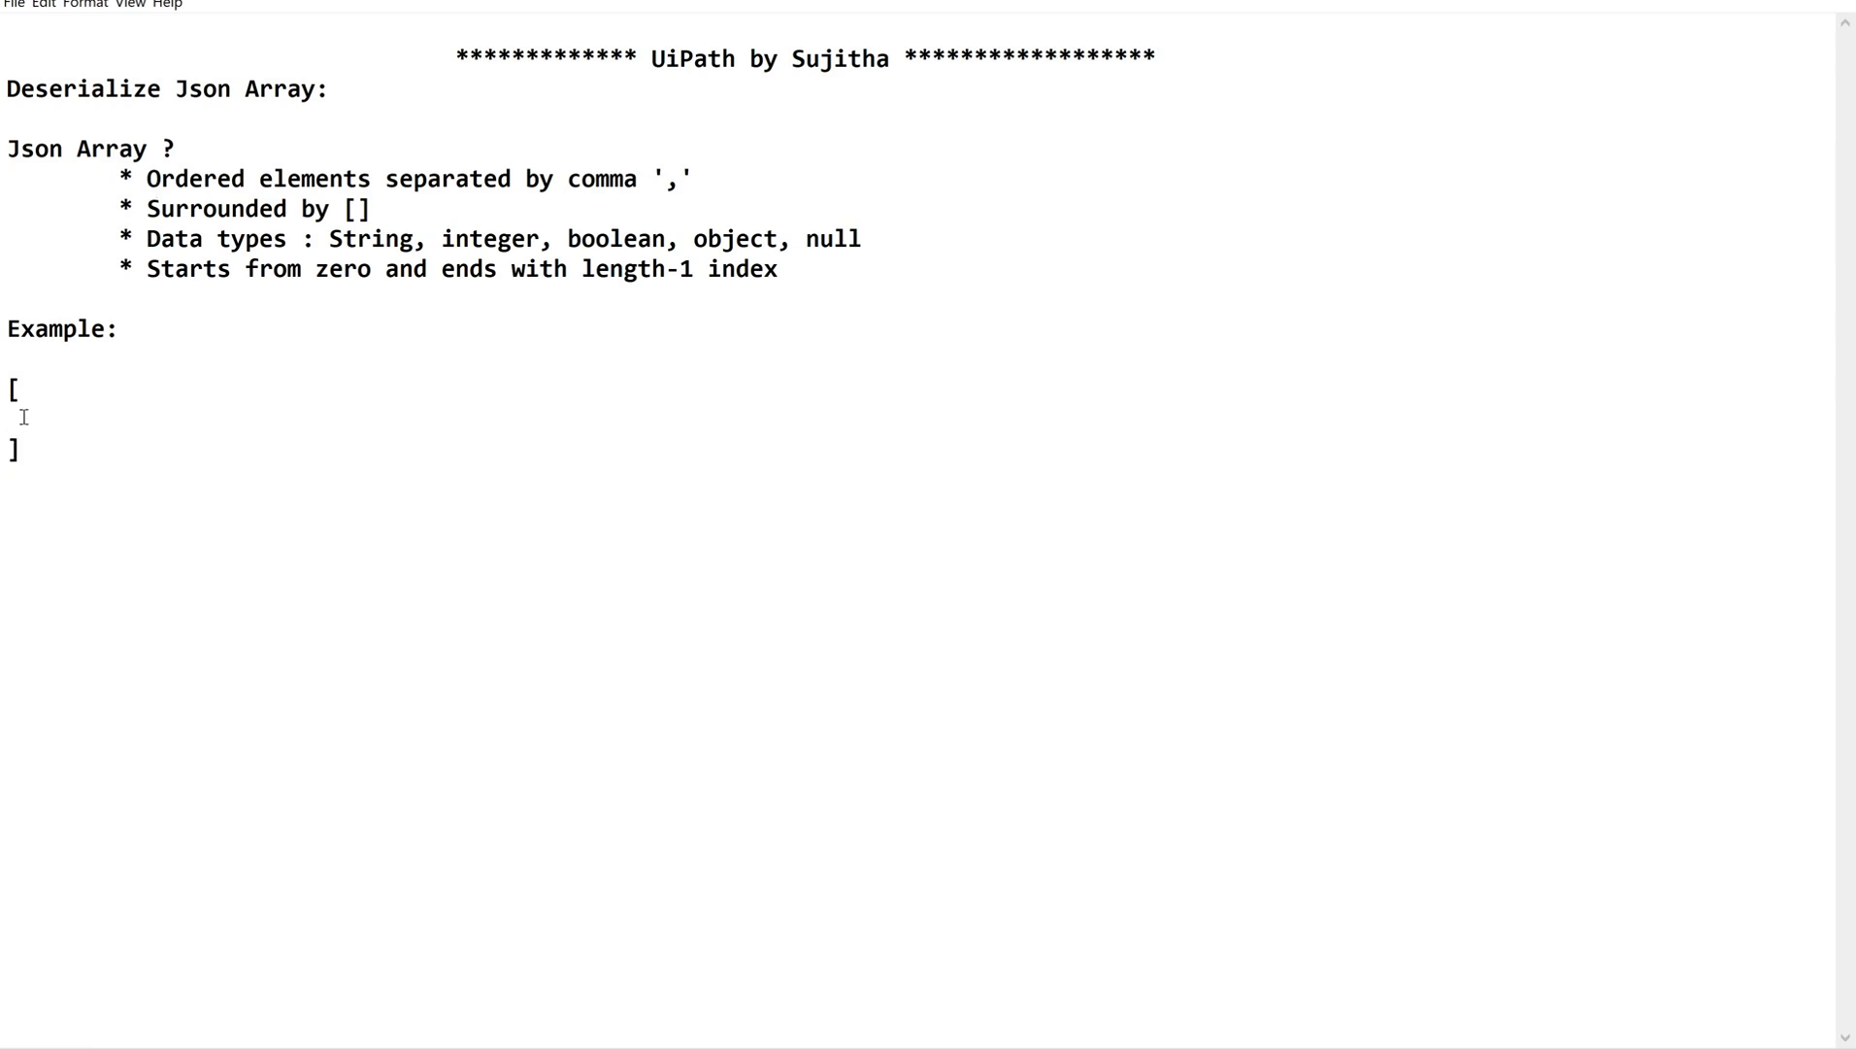
{"action": "type", "text": "\""}
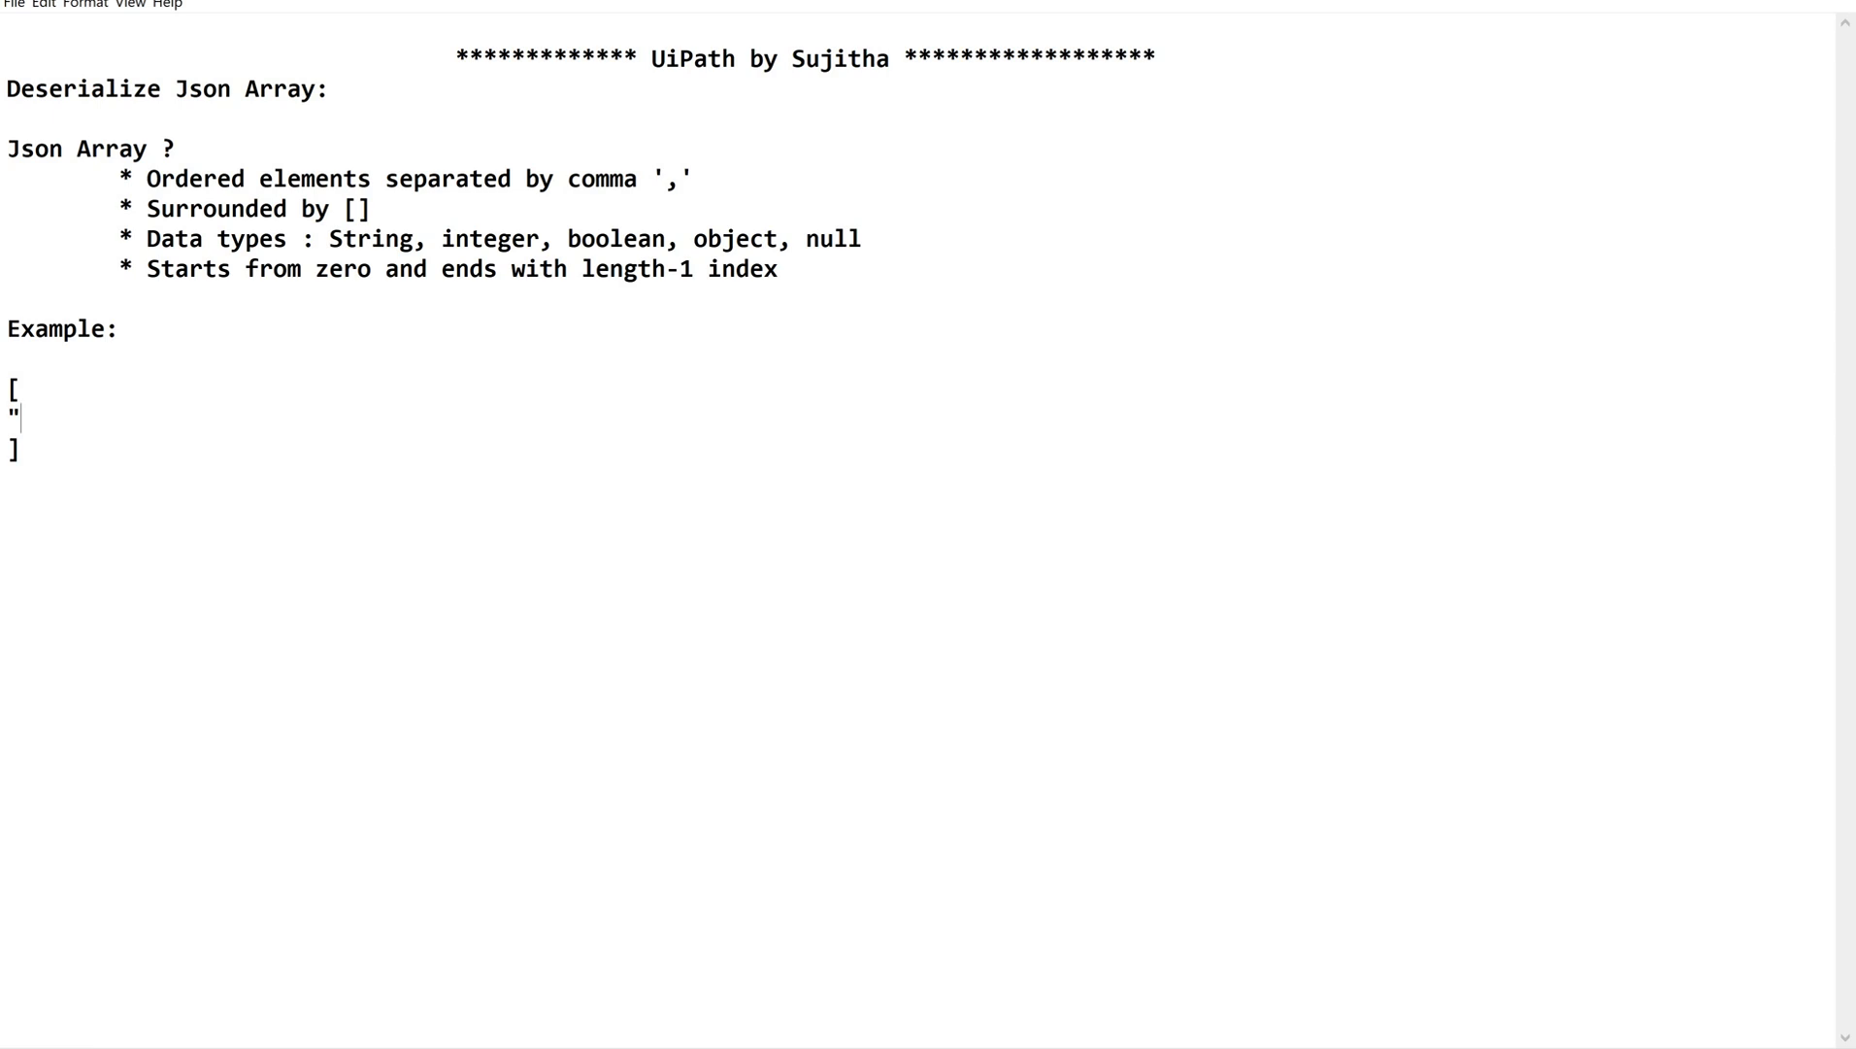
{"action": "type", "text": "UiO"}
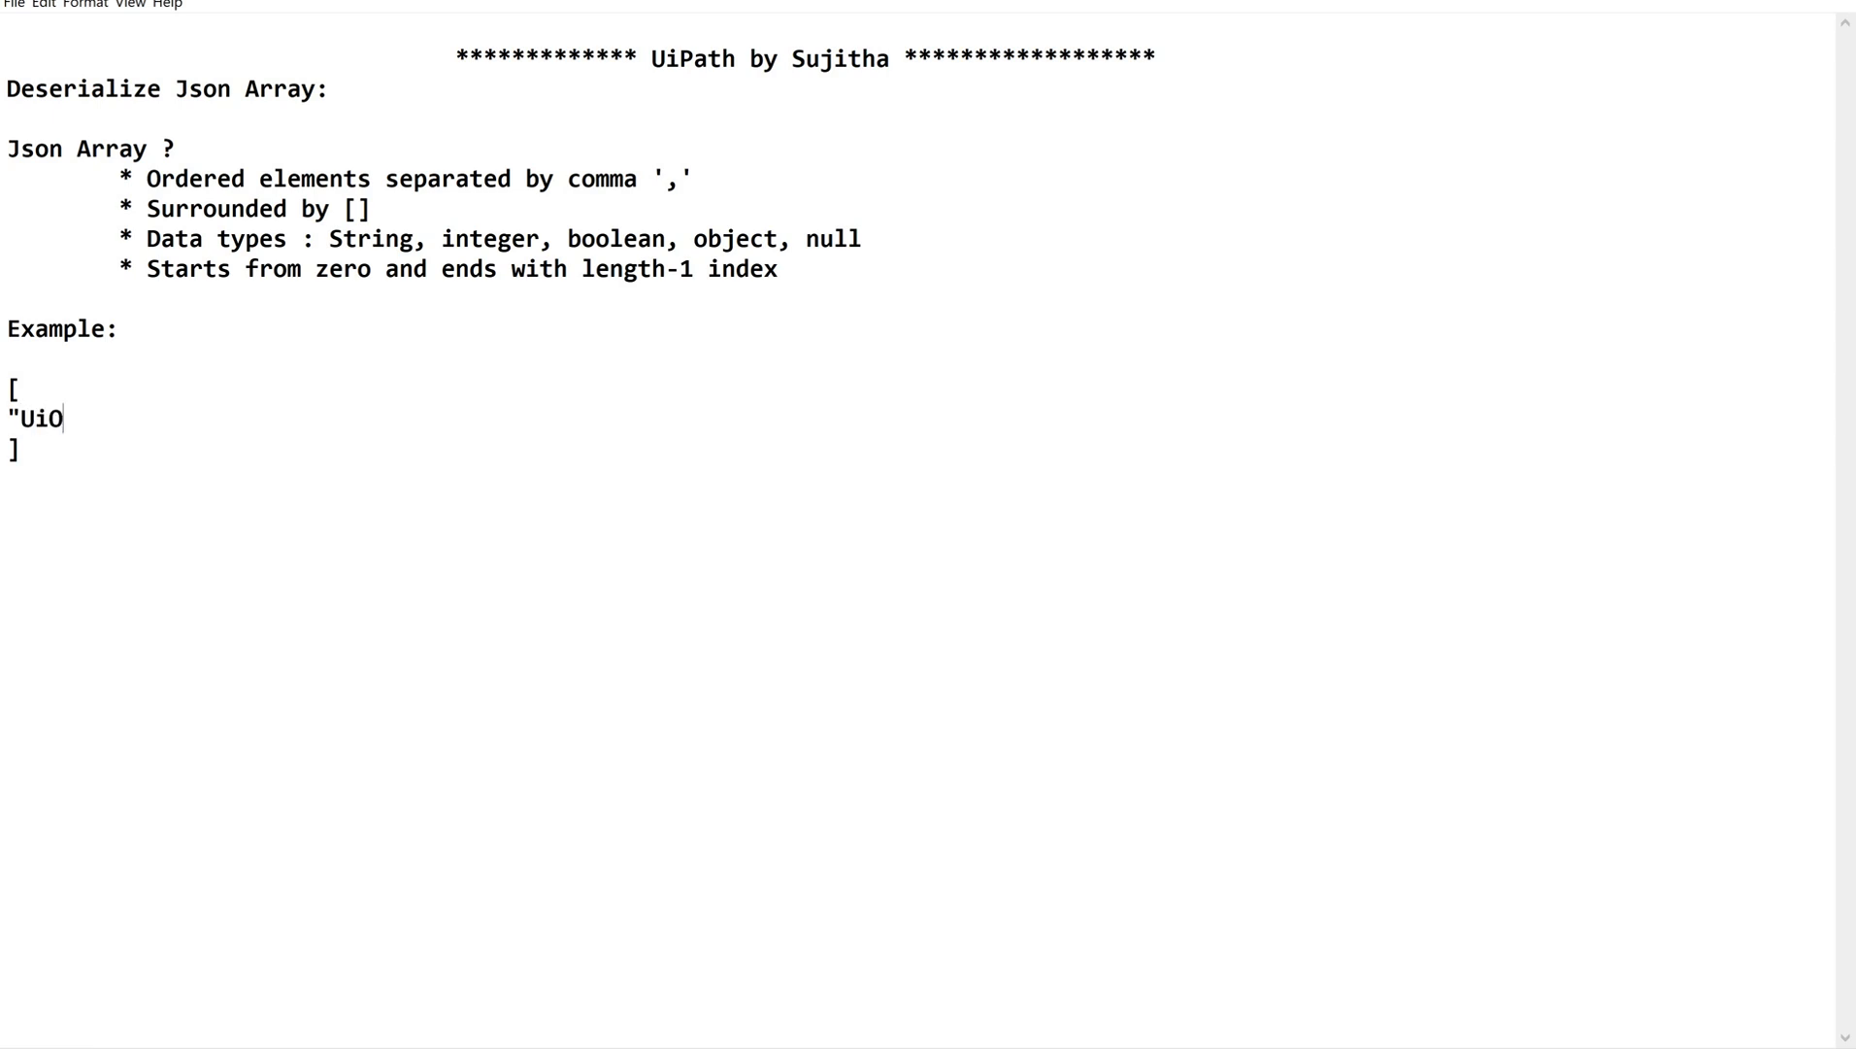
{"action": "type", "text": "Path"}
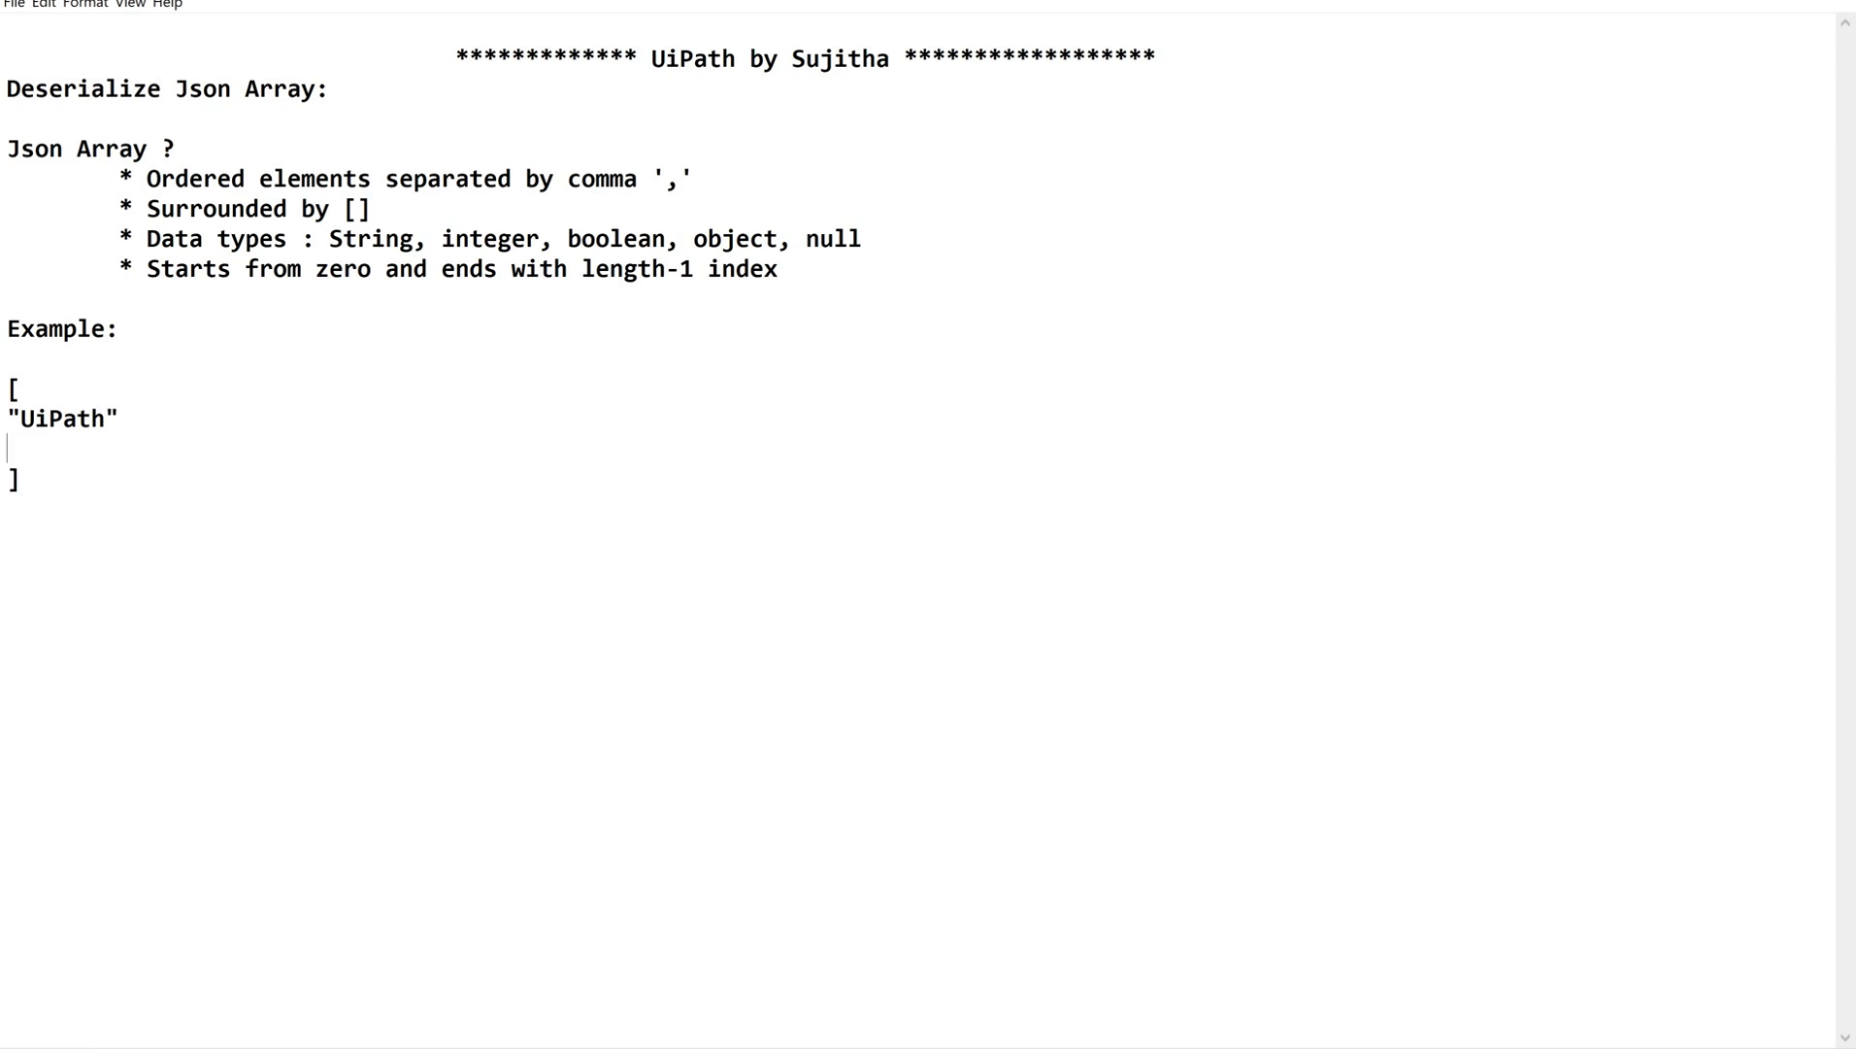
{"action": "key", "text": "Backspace"}
{"action": "type", "text": ","}
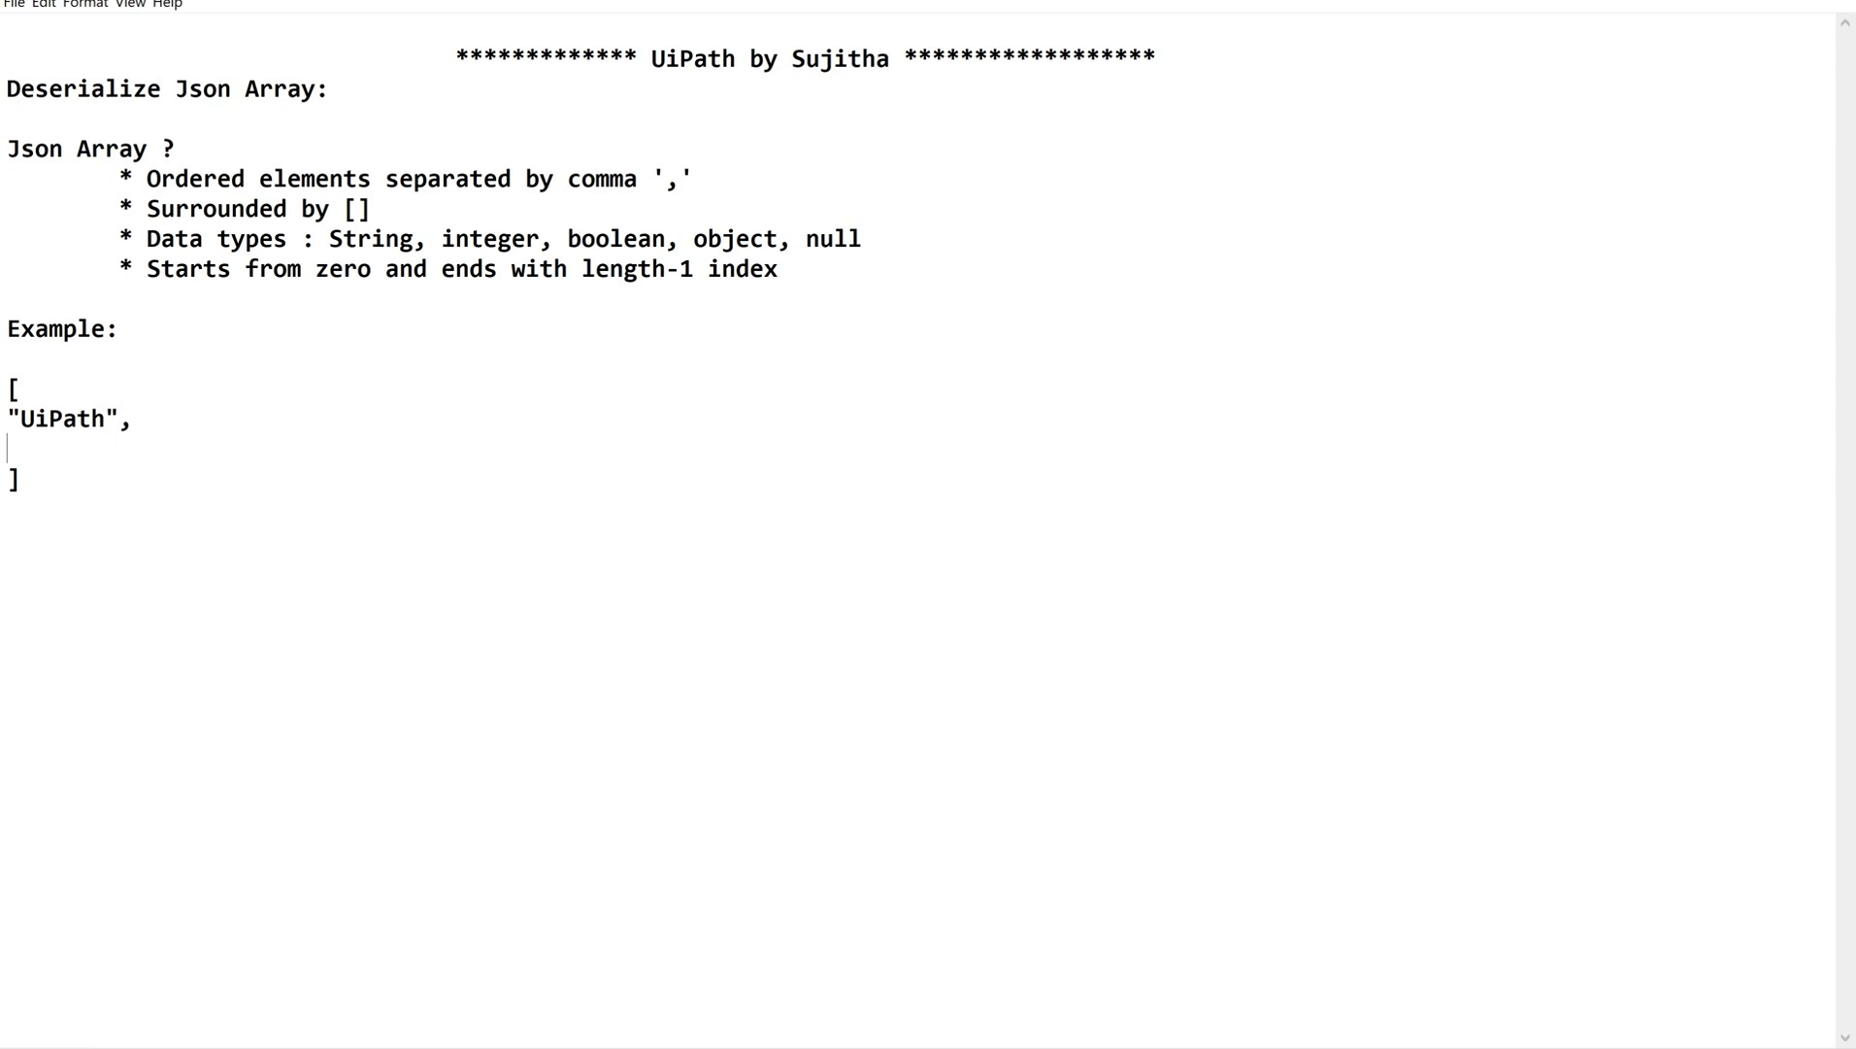
Step: Add the "BOT" and "Automation" items and select the whole example array
{"action": "type", "text": "\""}
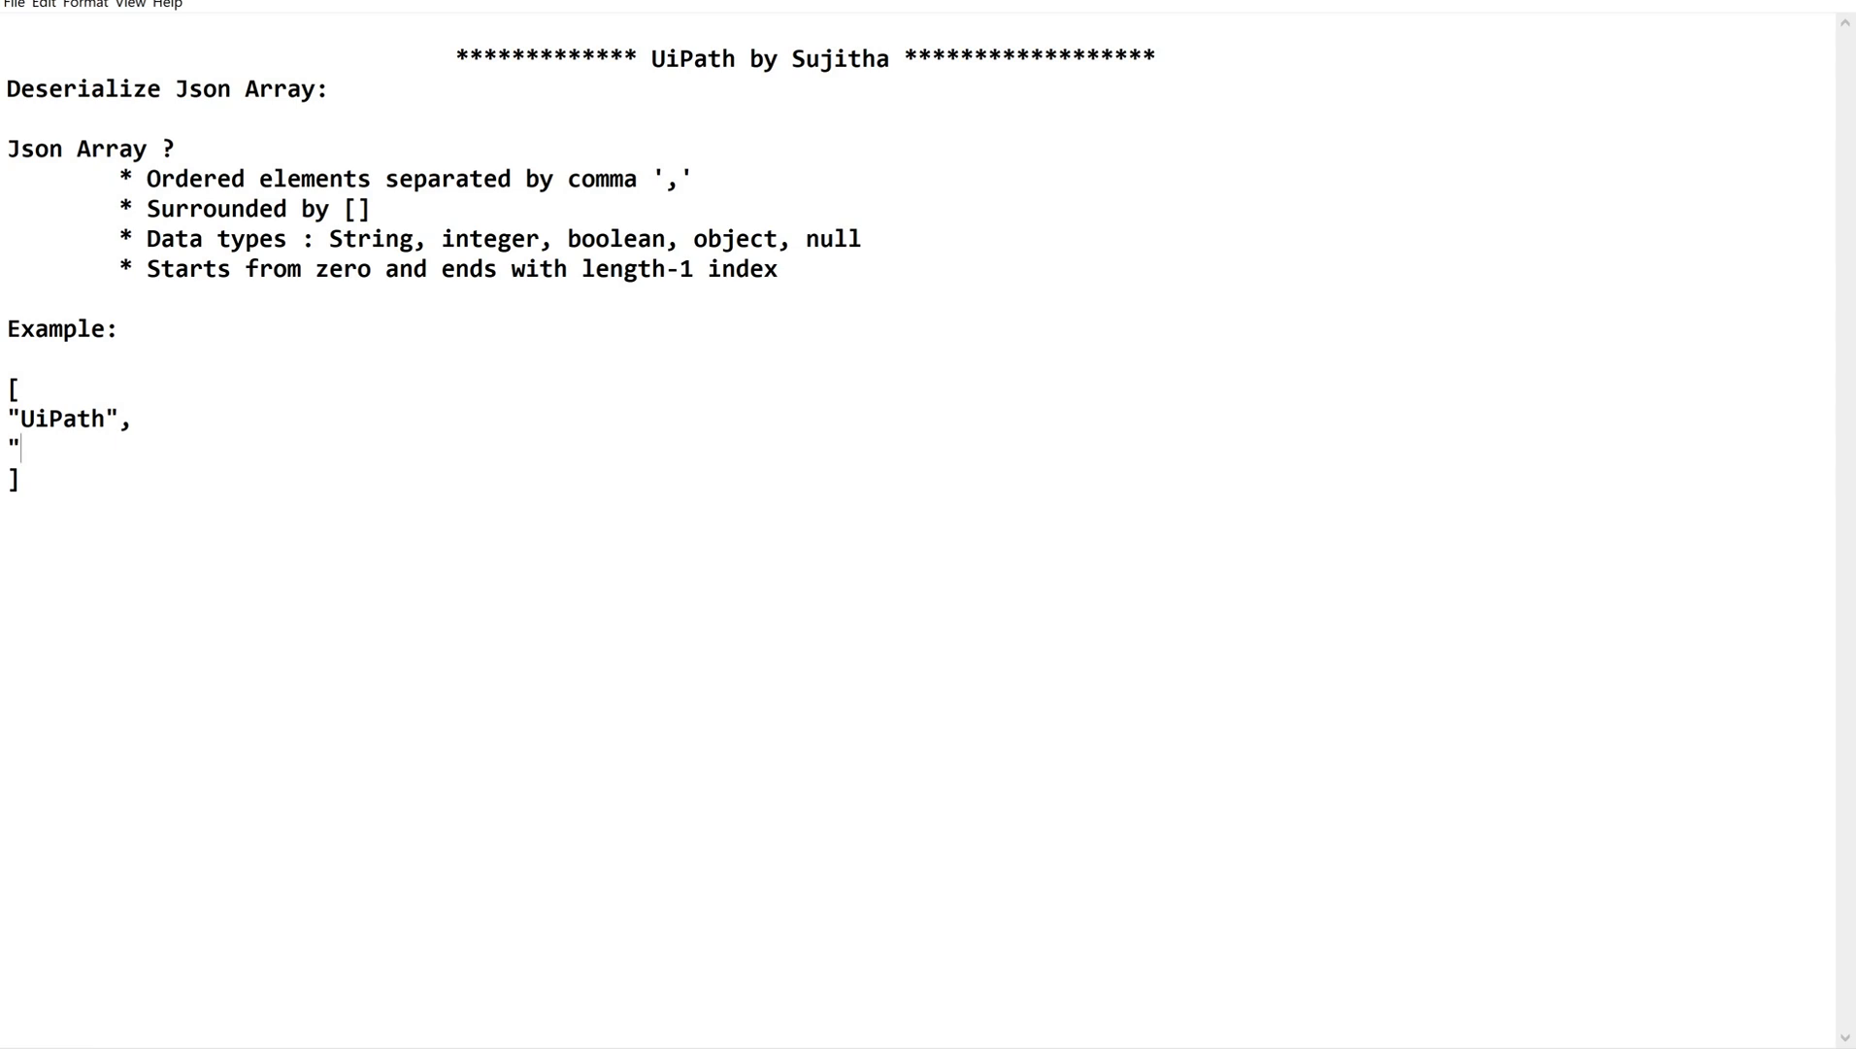
{"action": "type", "text": "BOT\","}
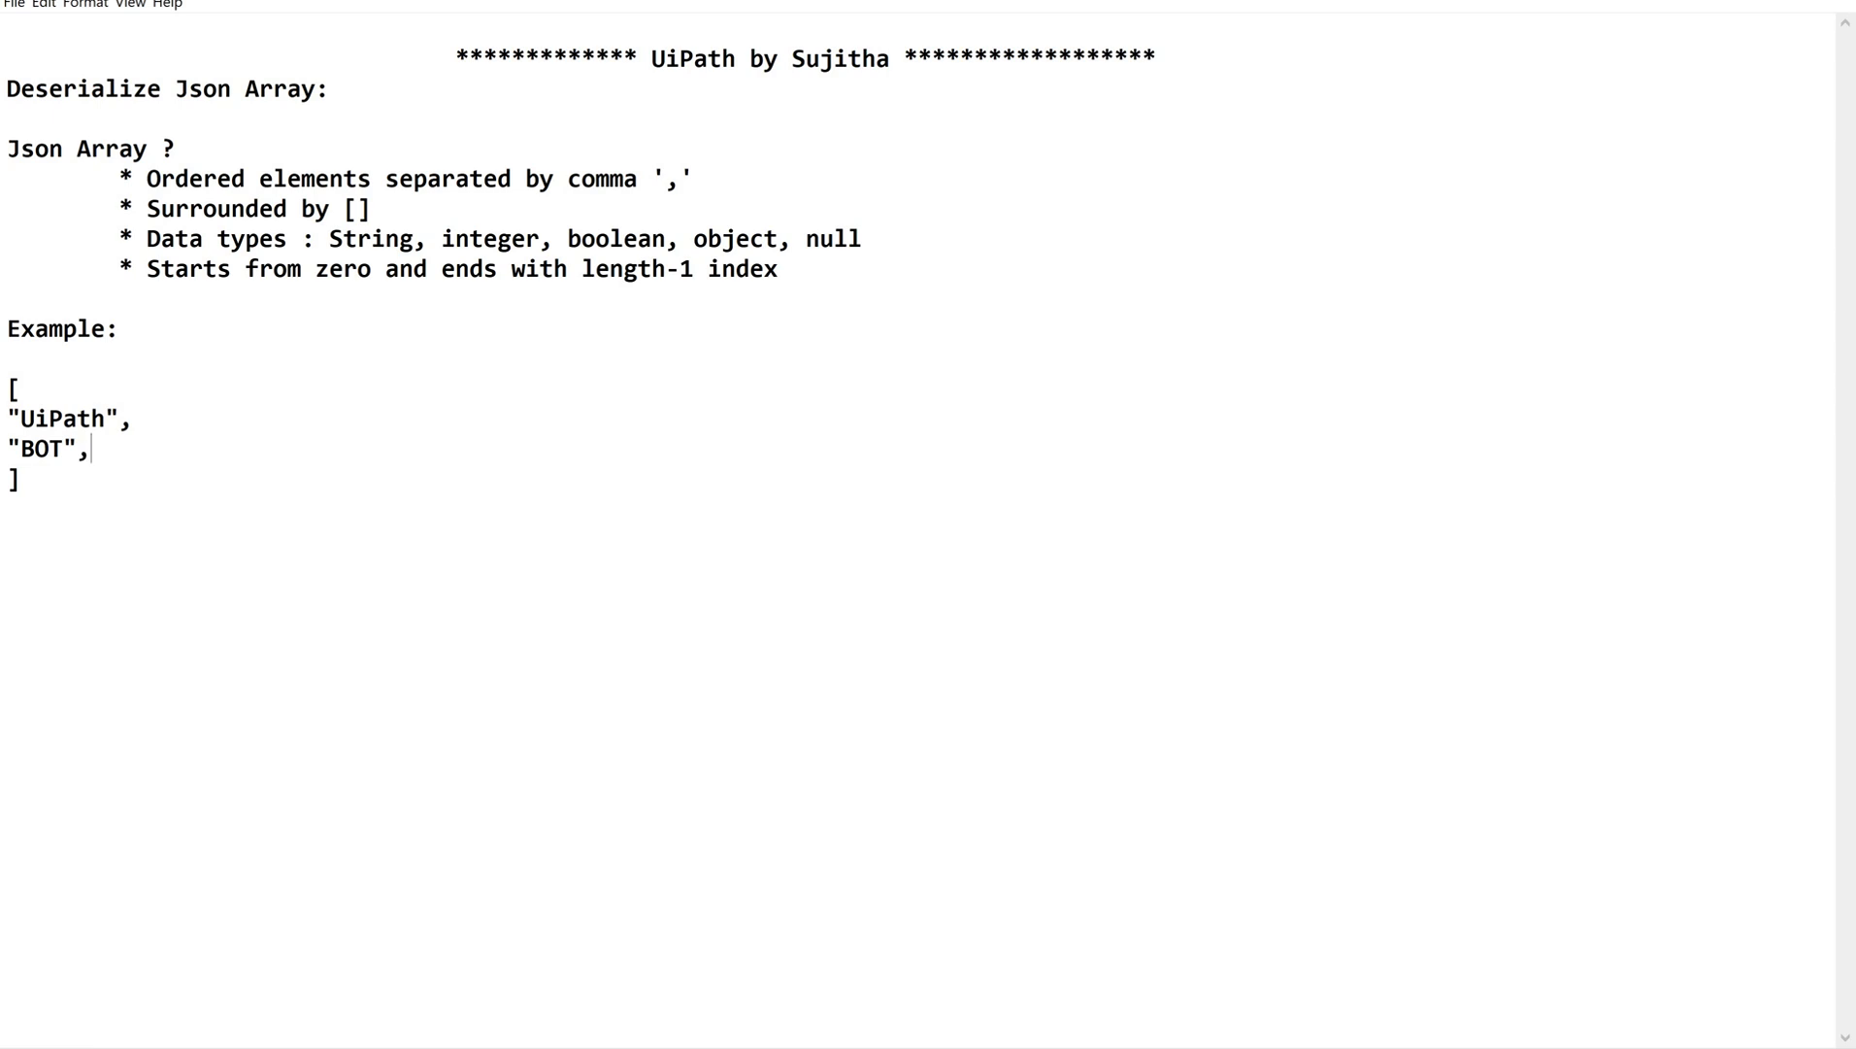
{"action": "key", "text": "enter"}
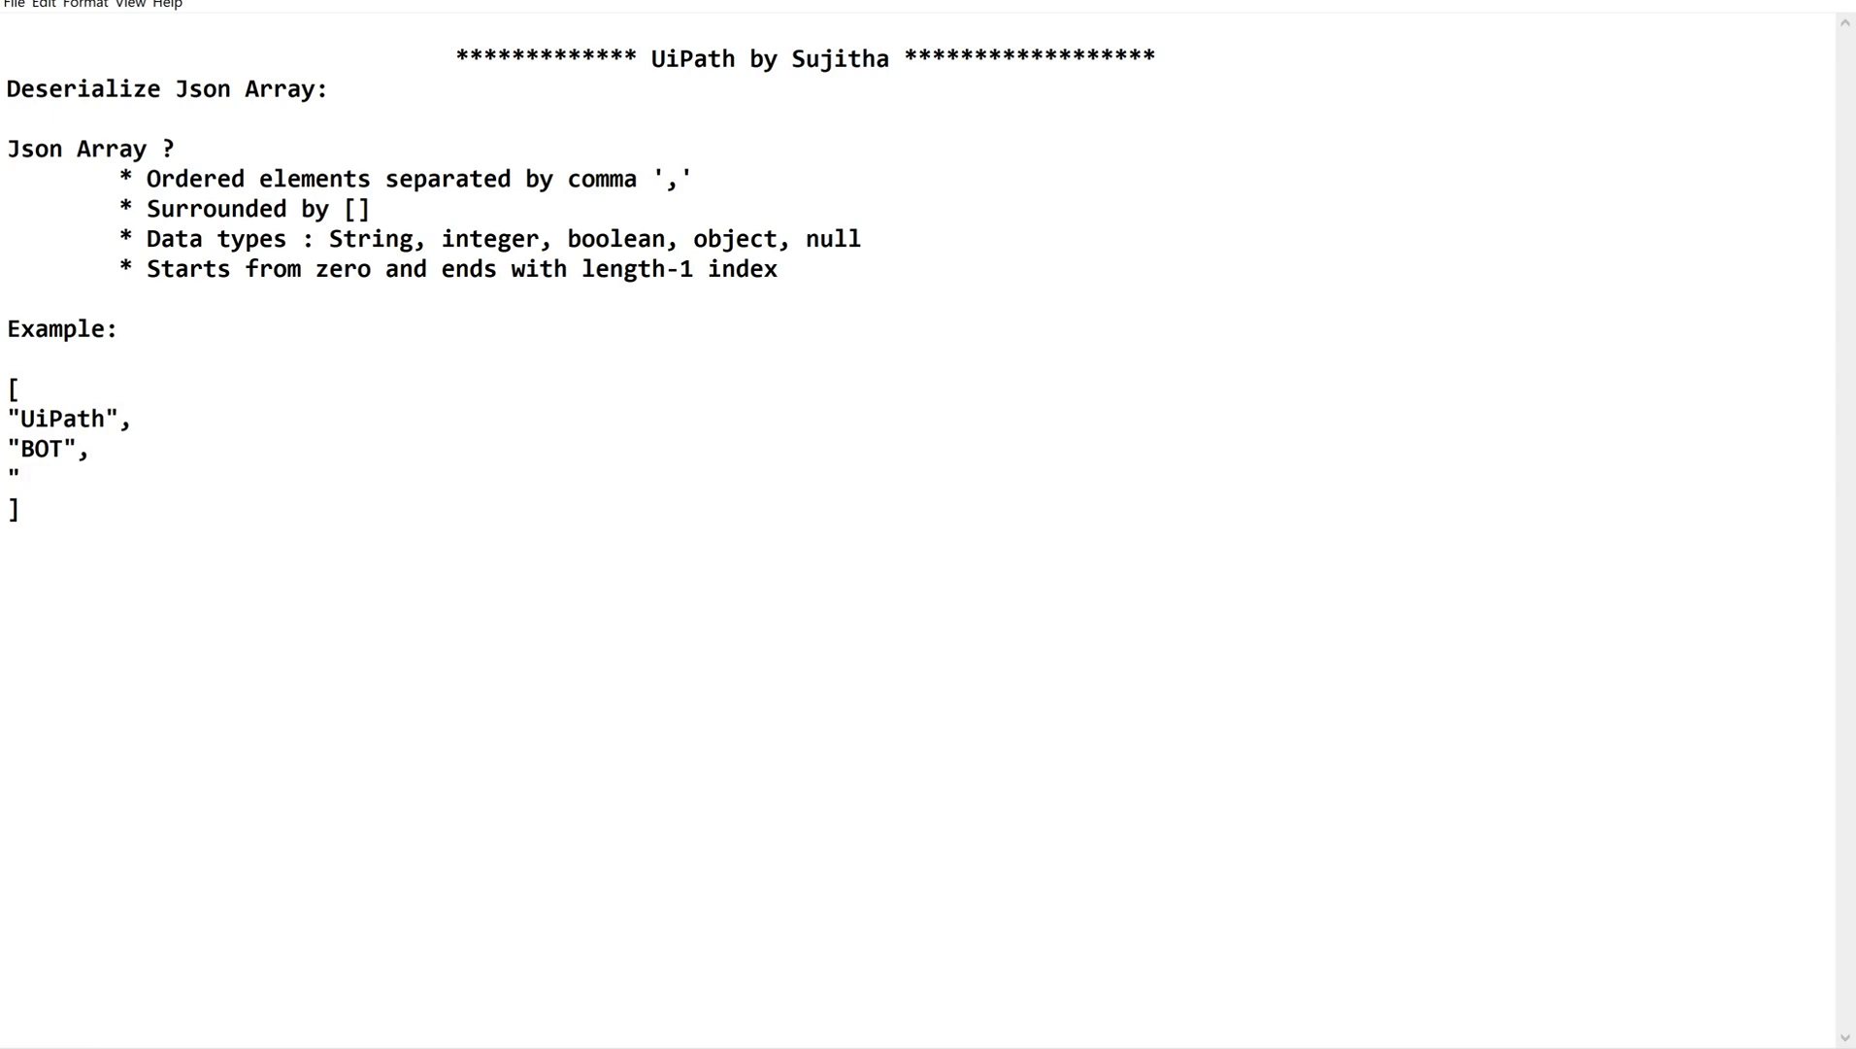
{"action": "type", "text": "Autom"}
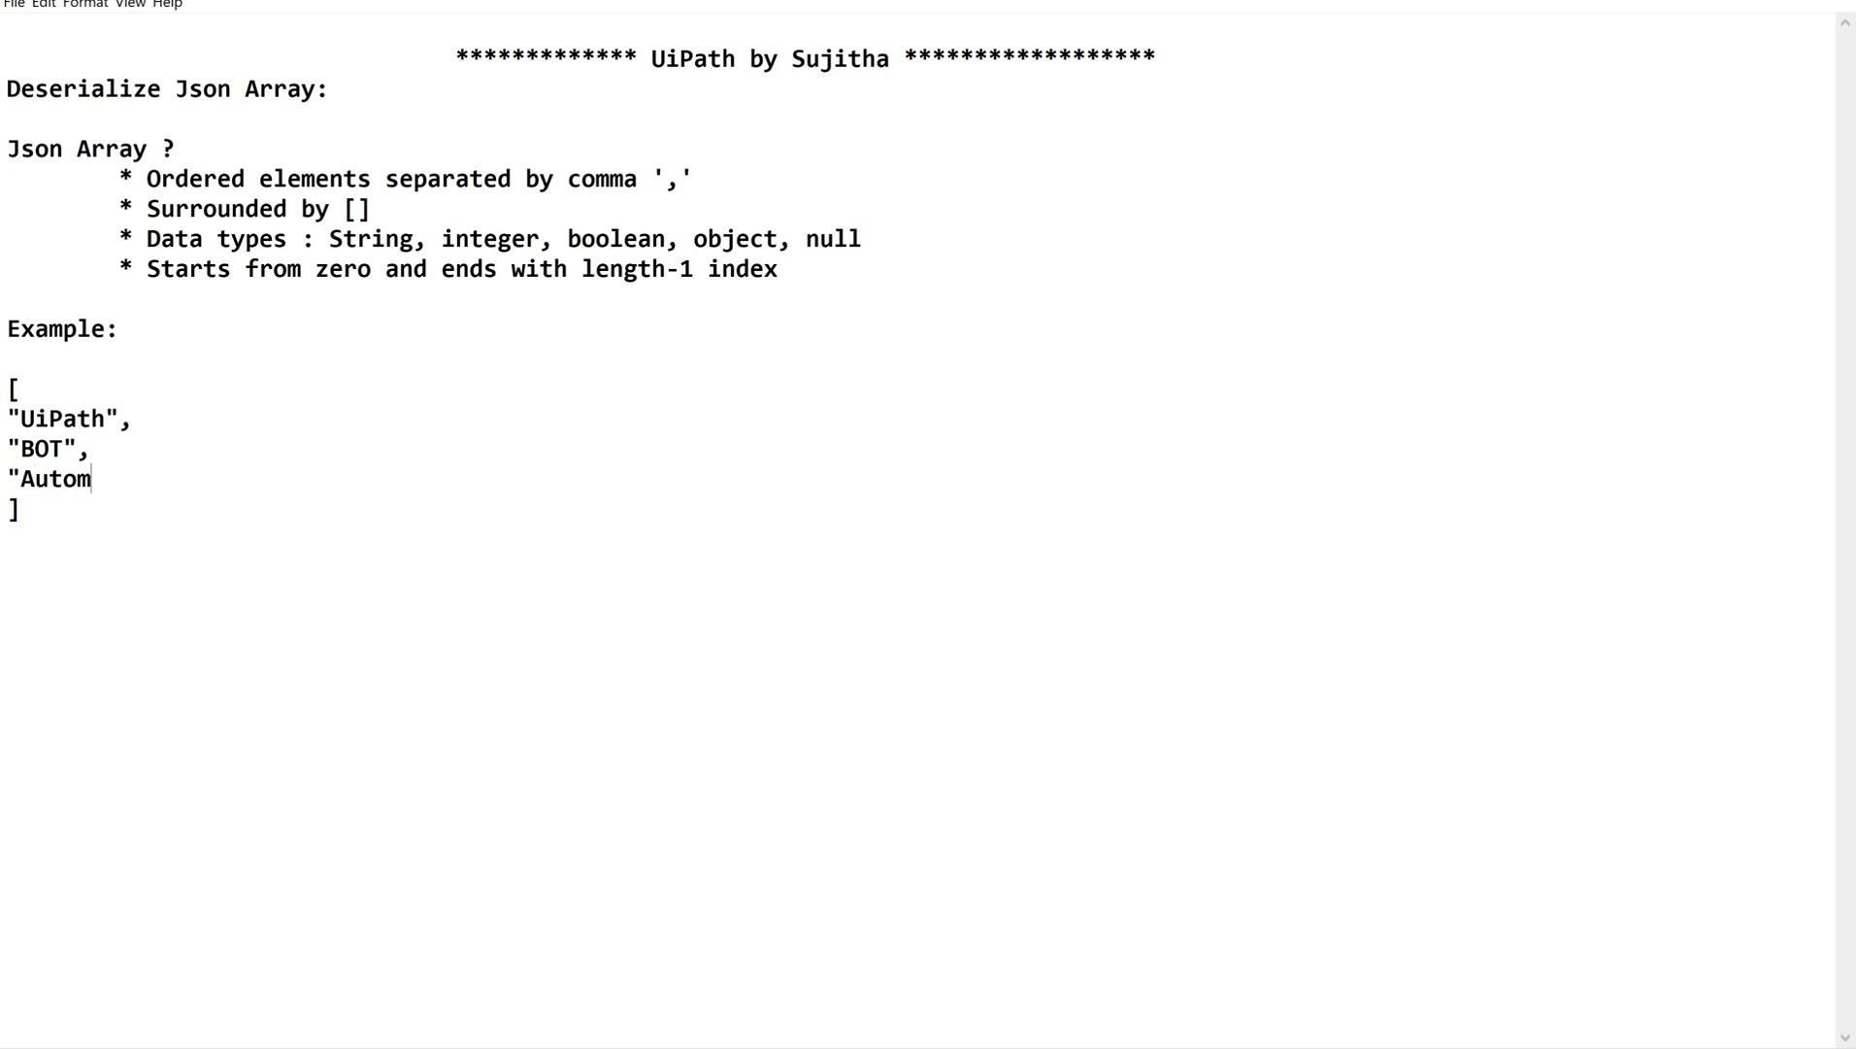
{"action": "type", "text": "ation\""}
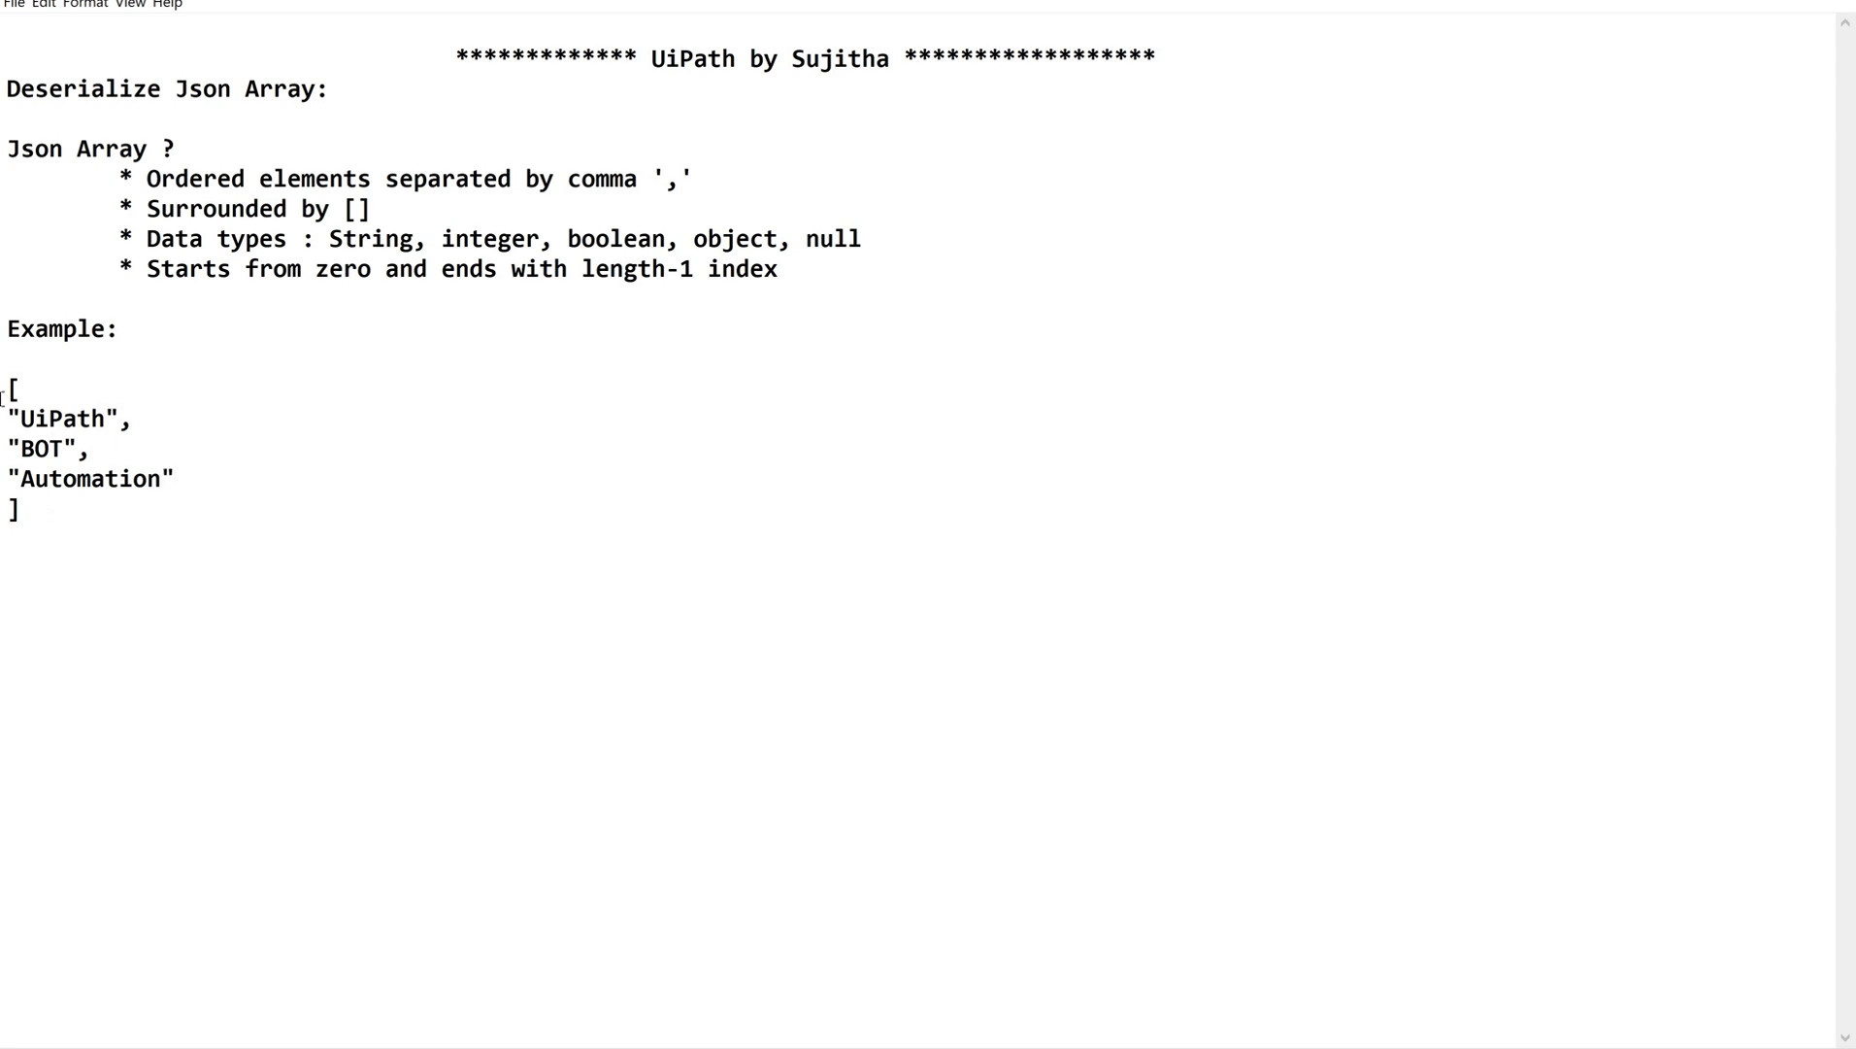
{"action": "left_click_drag", "start_coordinate": [10, 386], "coordinate": [15, 509]}
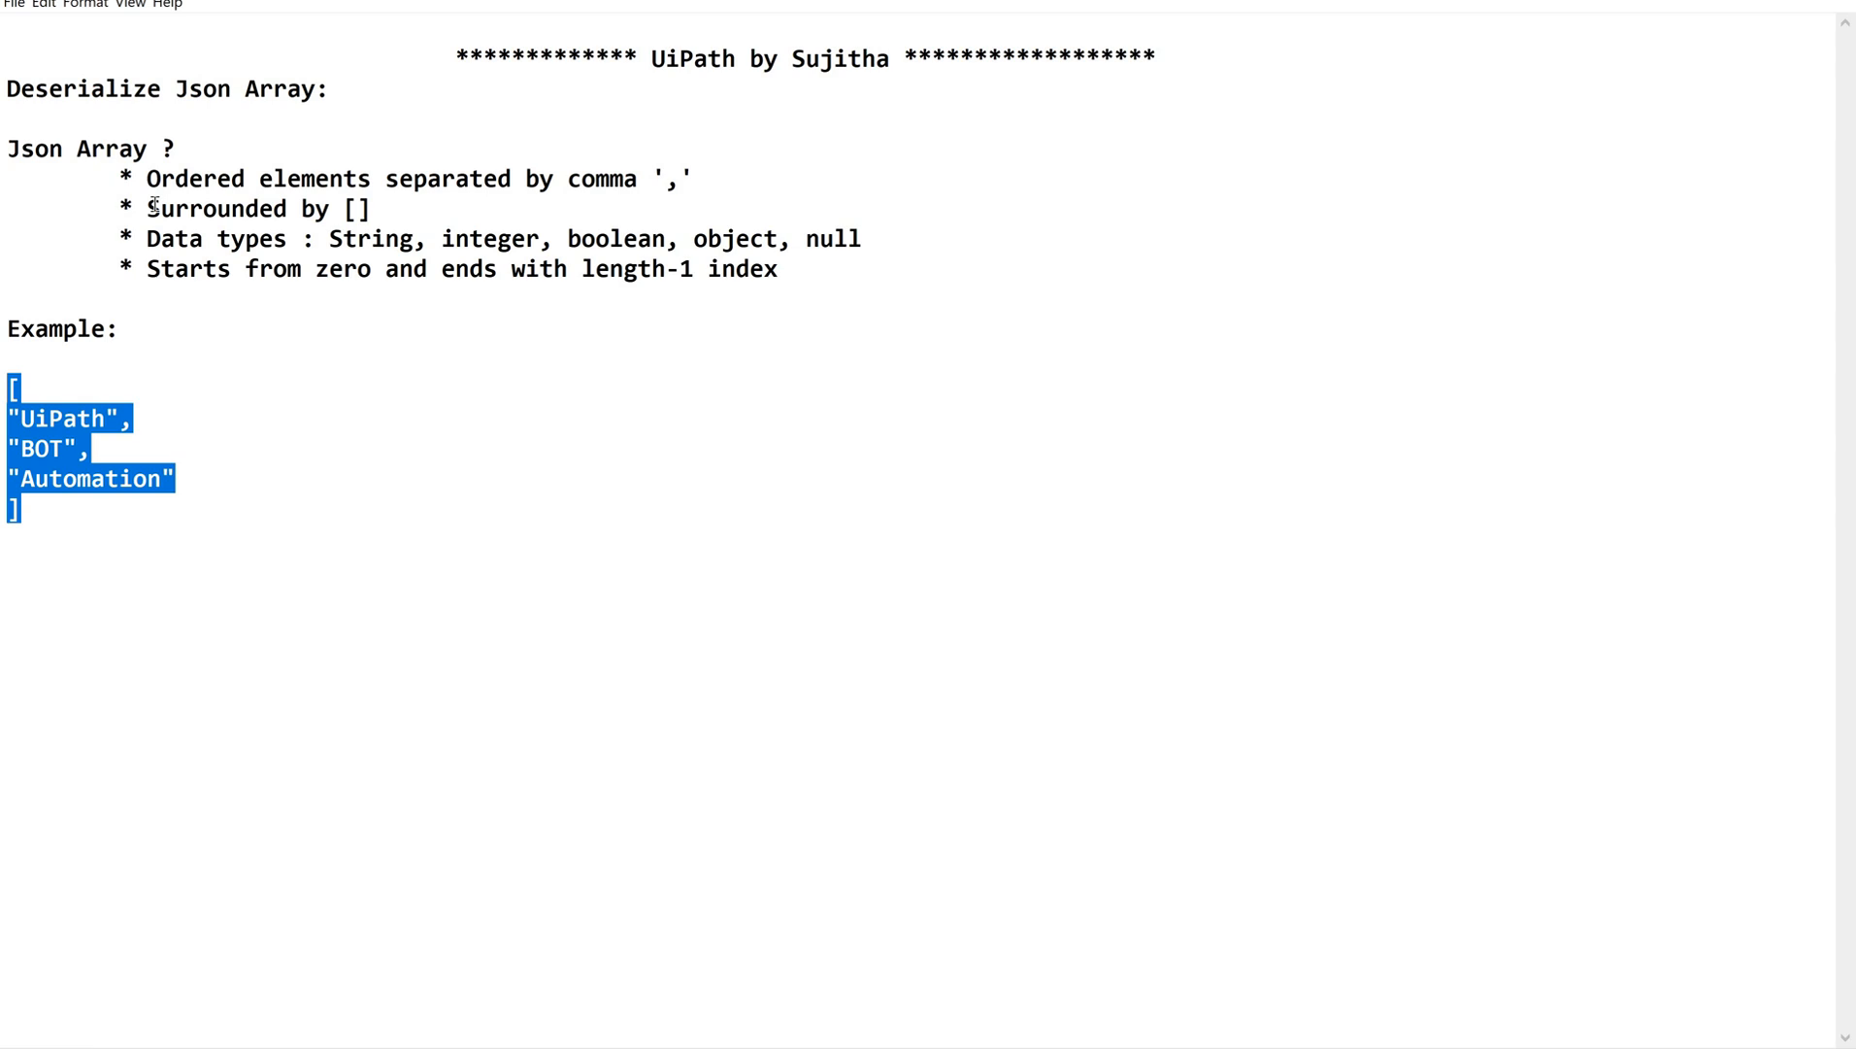
{"action": "mouse_move", "coordinate": [117, 288]}
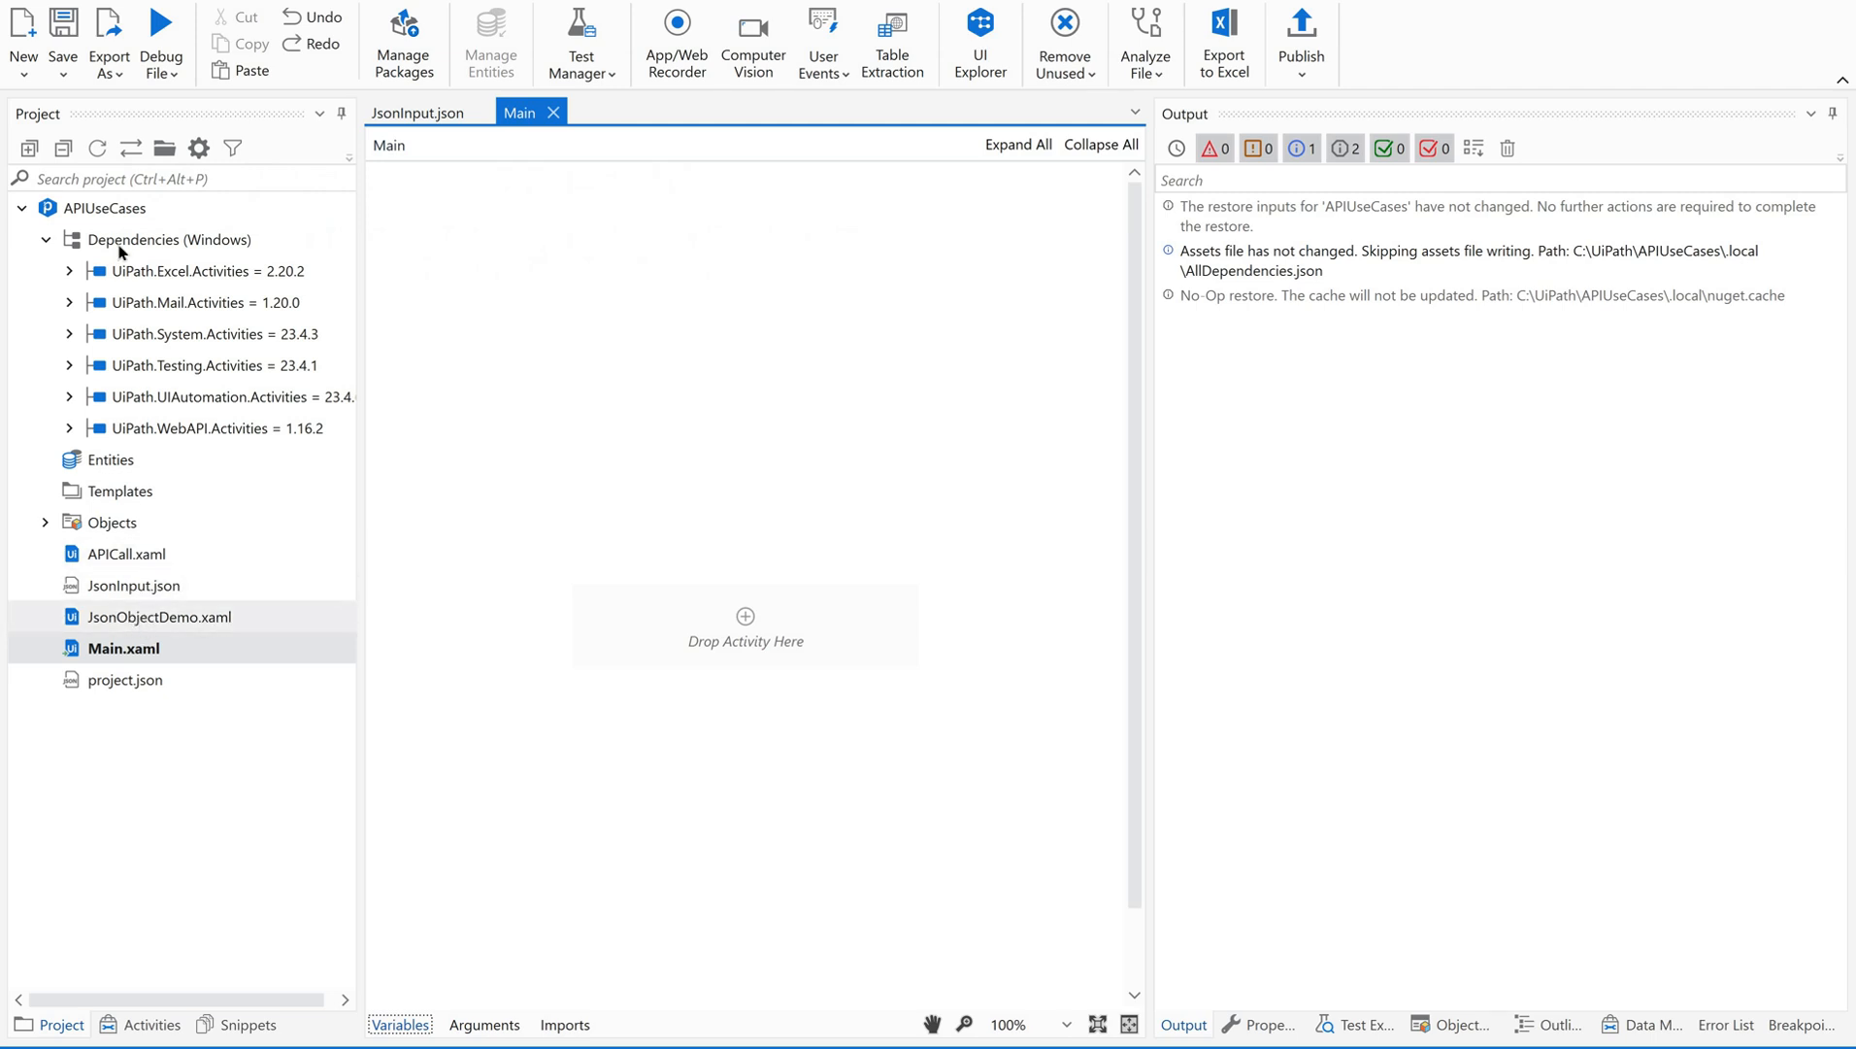
Step: Create the JsonArrayDemo sequence, refresh the project, and open JsonArray.json
{"action": "left_click", "coordinate": [21, 44]}
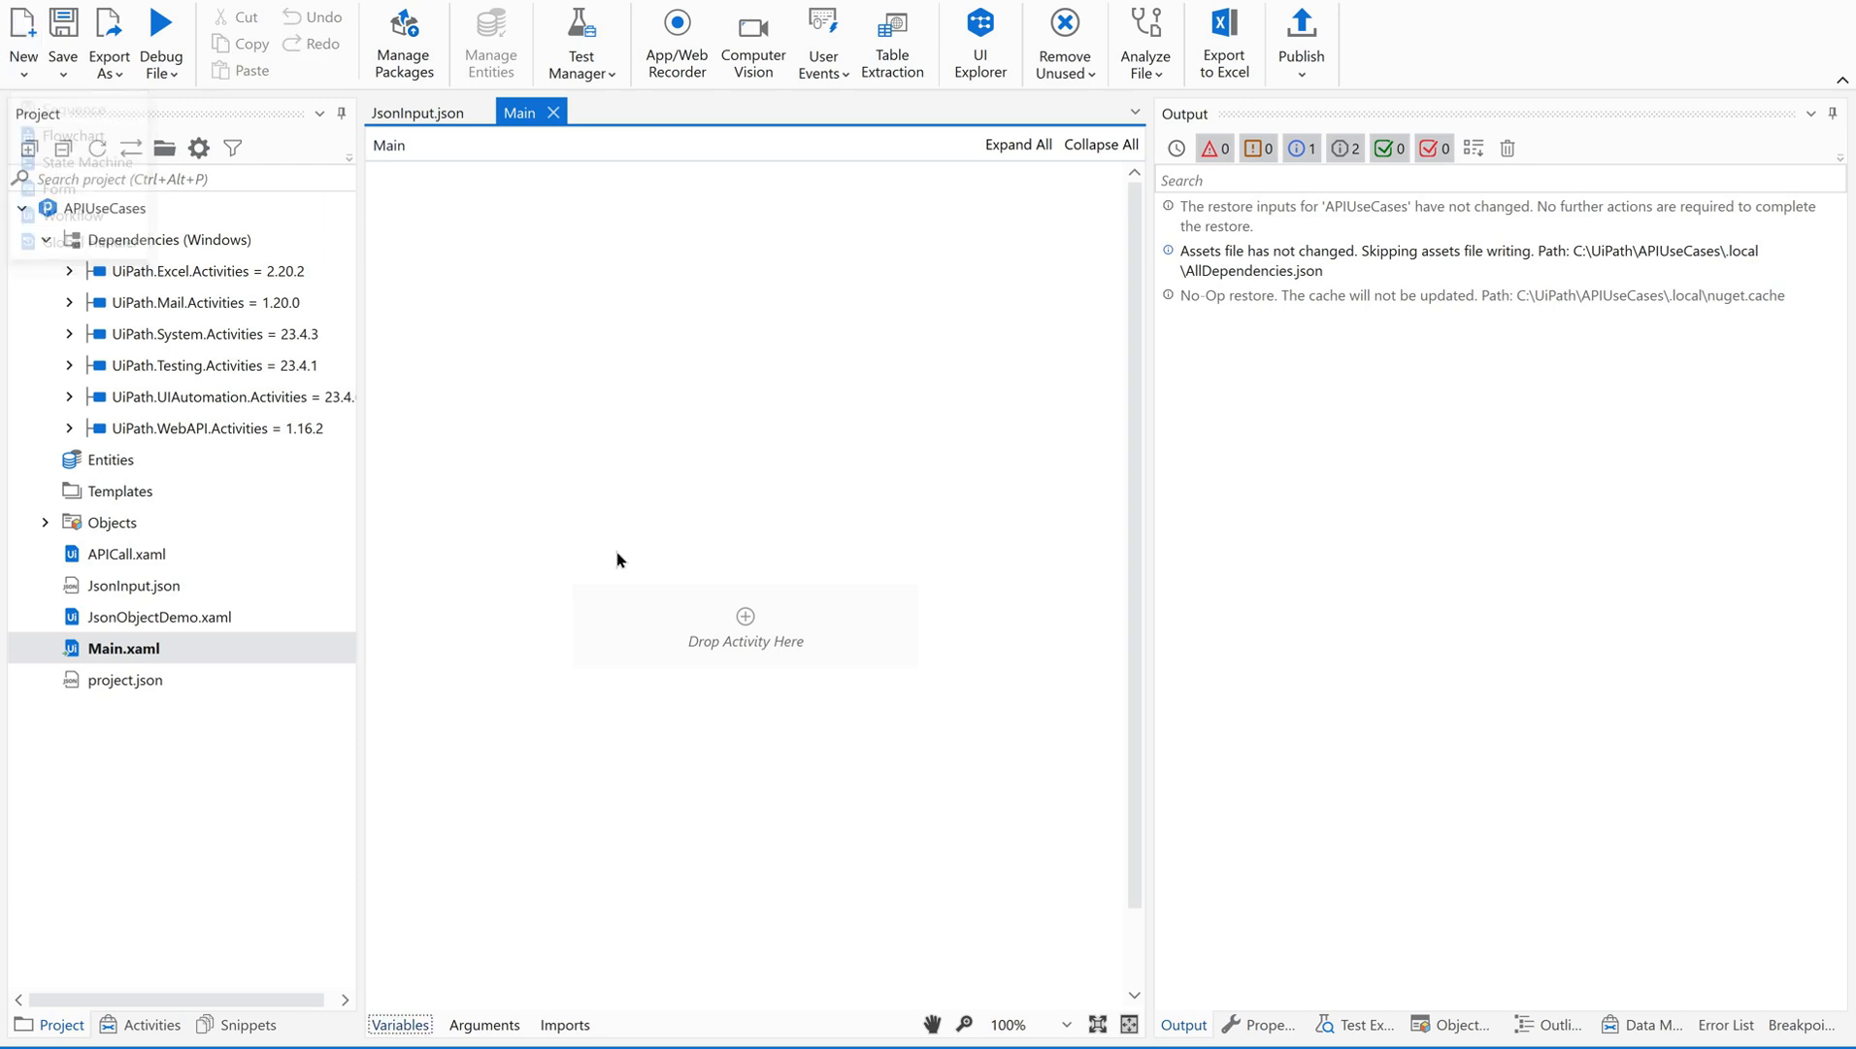
{"action": "type", "text": "JsonArrayd"}
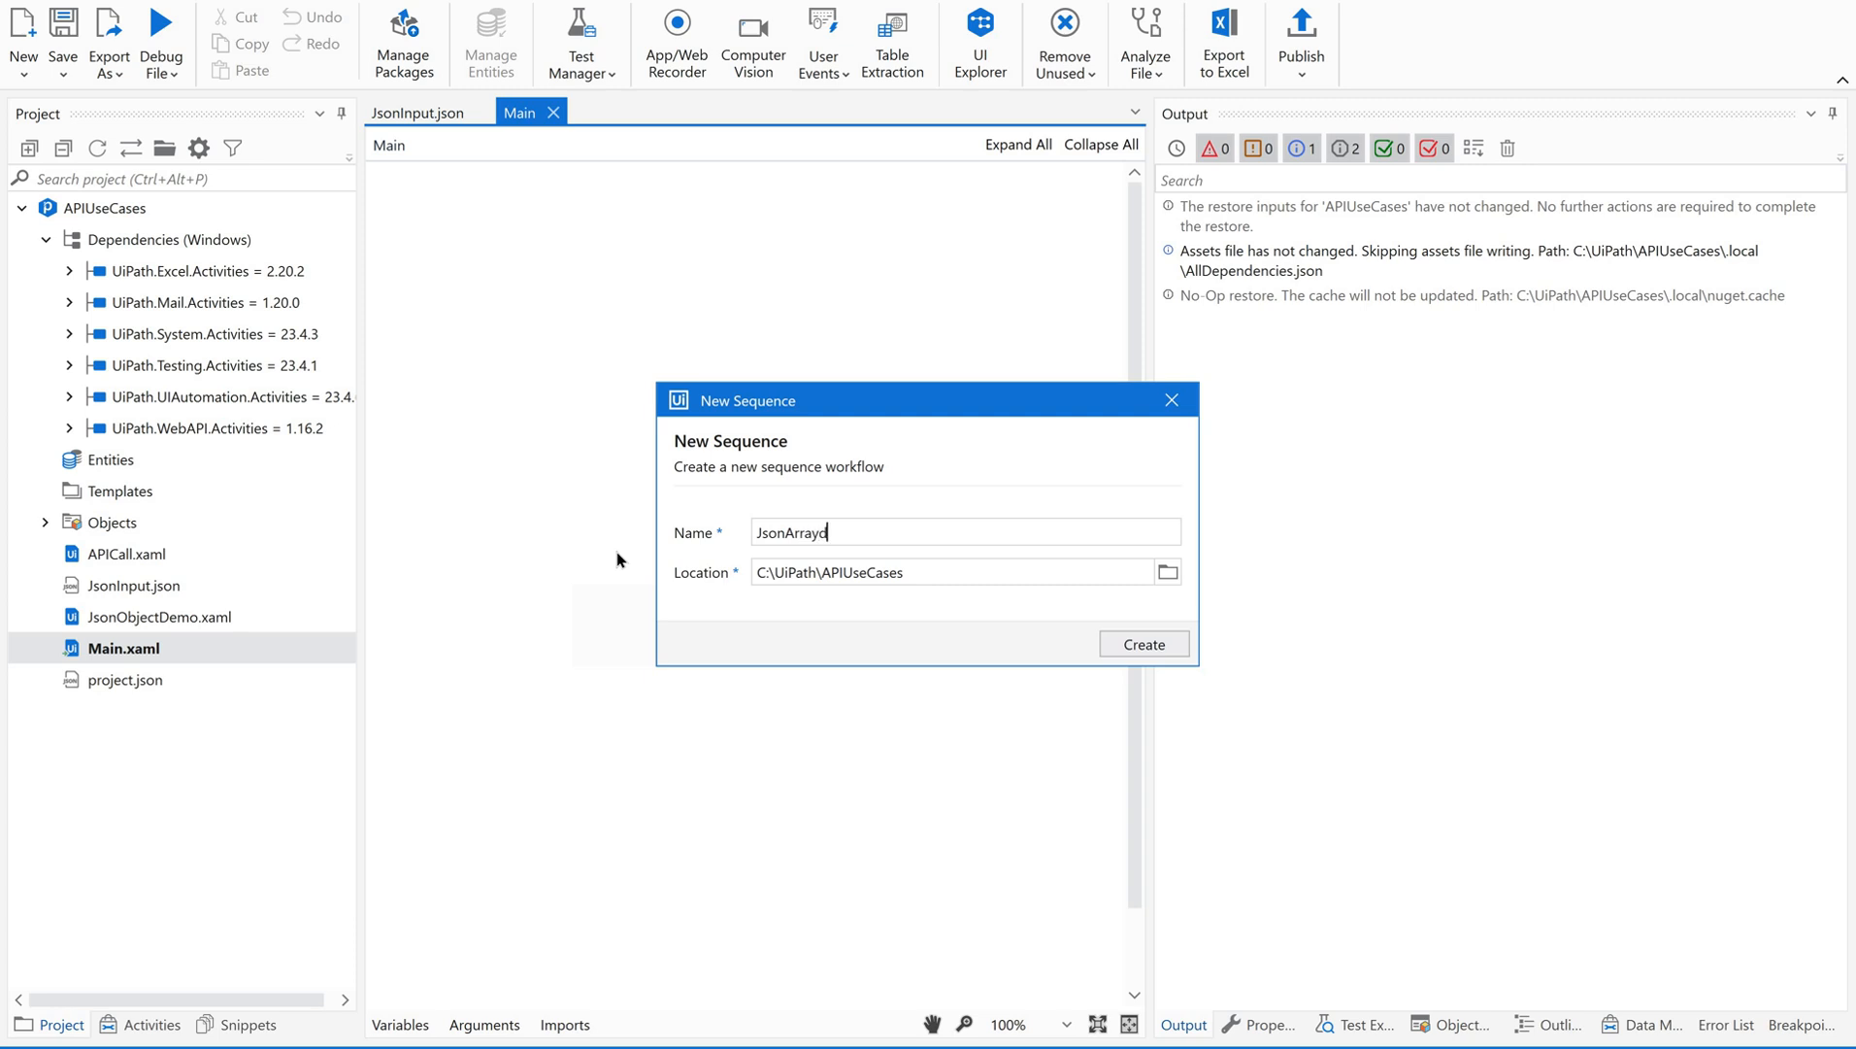
{"action": "type", "text": "Demo"}
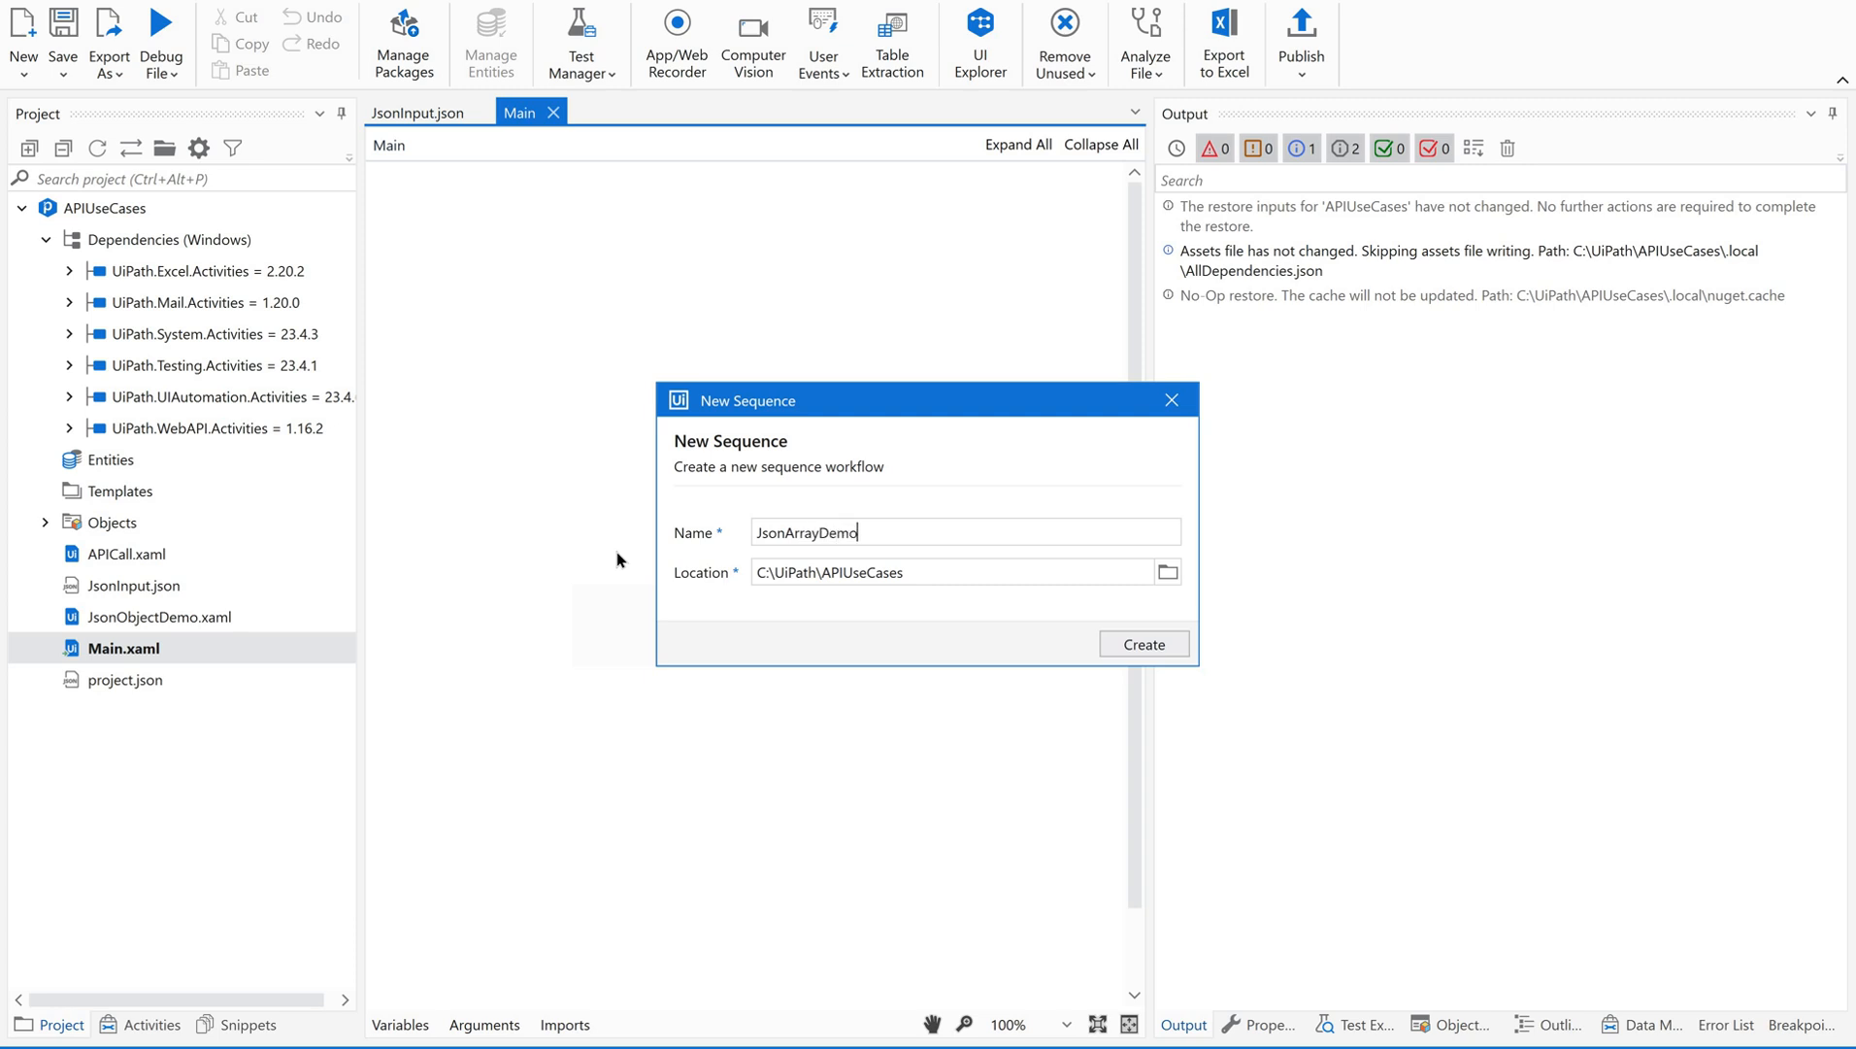
{"action": "left_click", "coordinate": [1141, 643]}
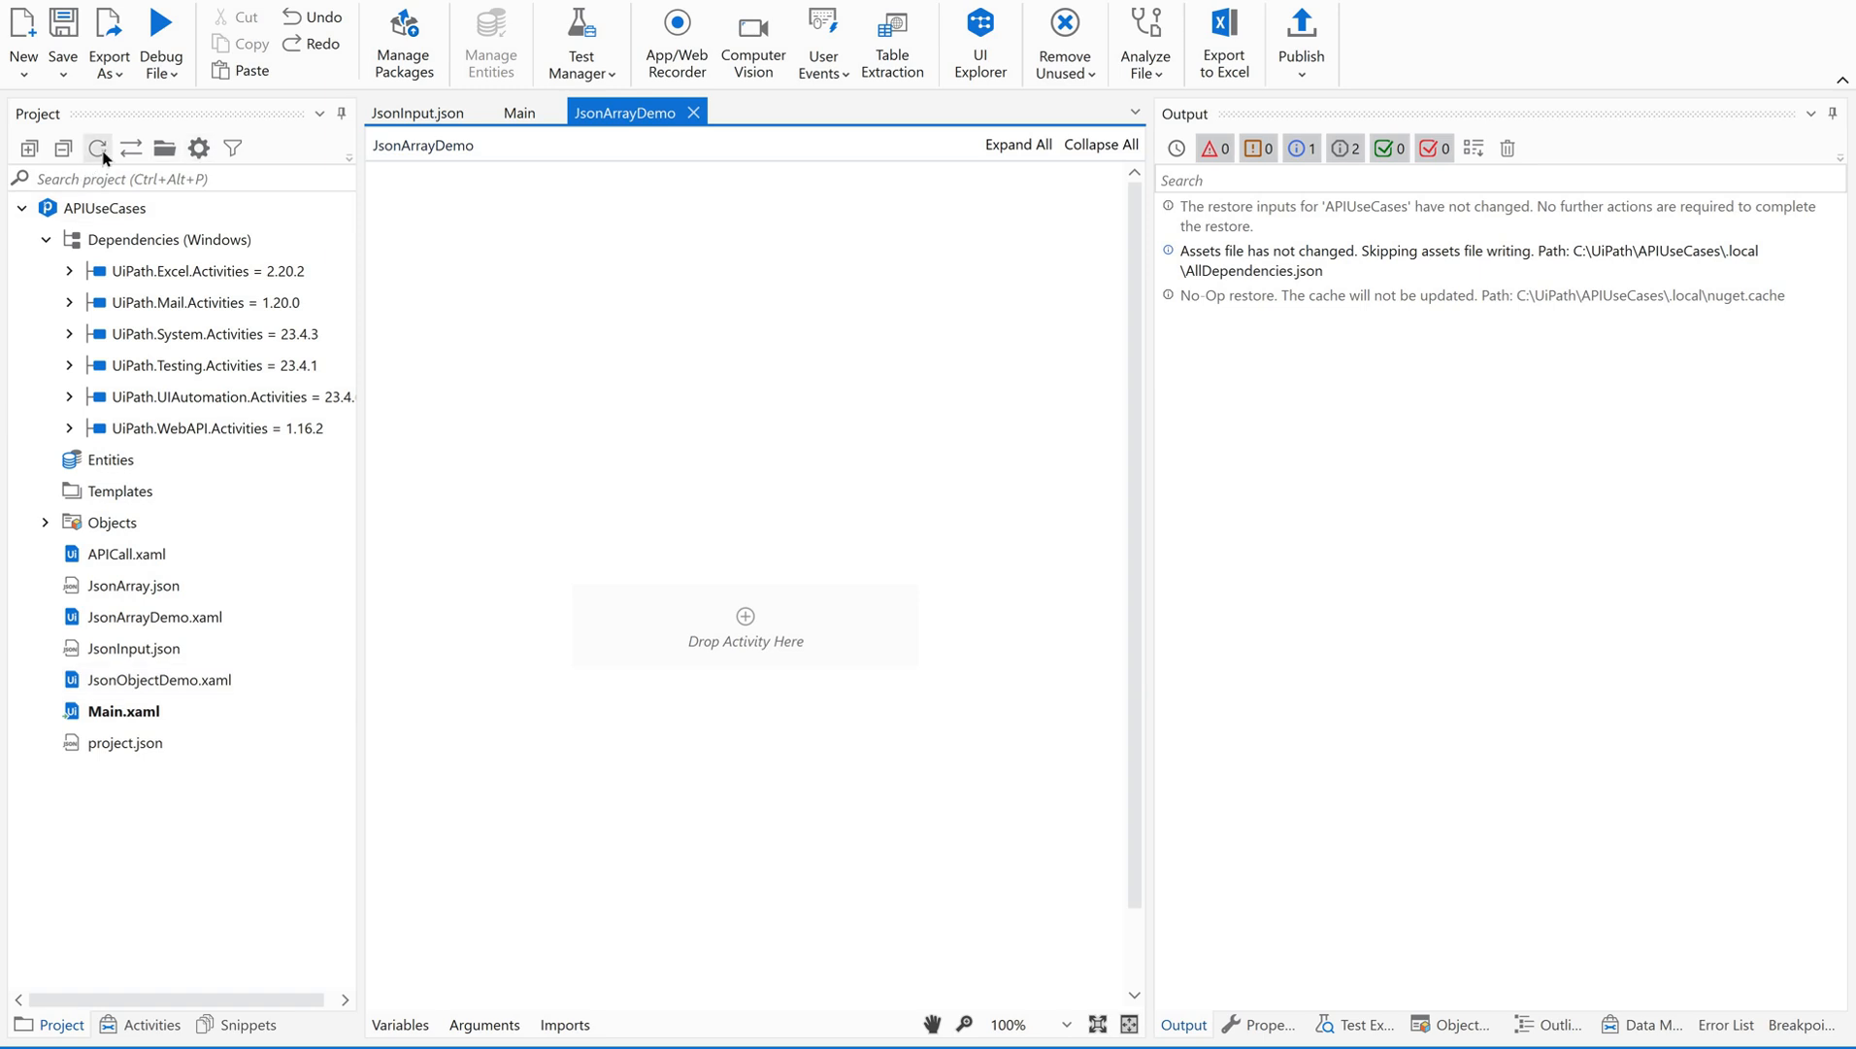
{"action": "left_click", "coordinate": [134, 585]}
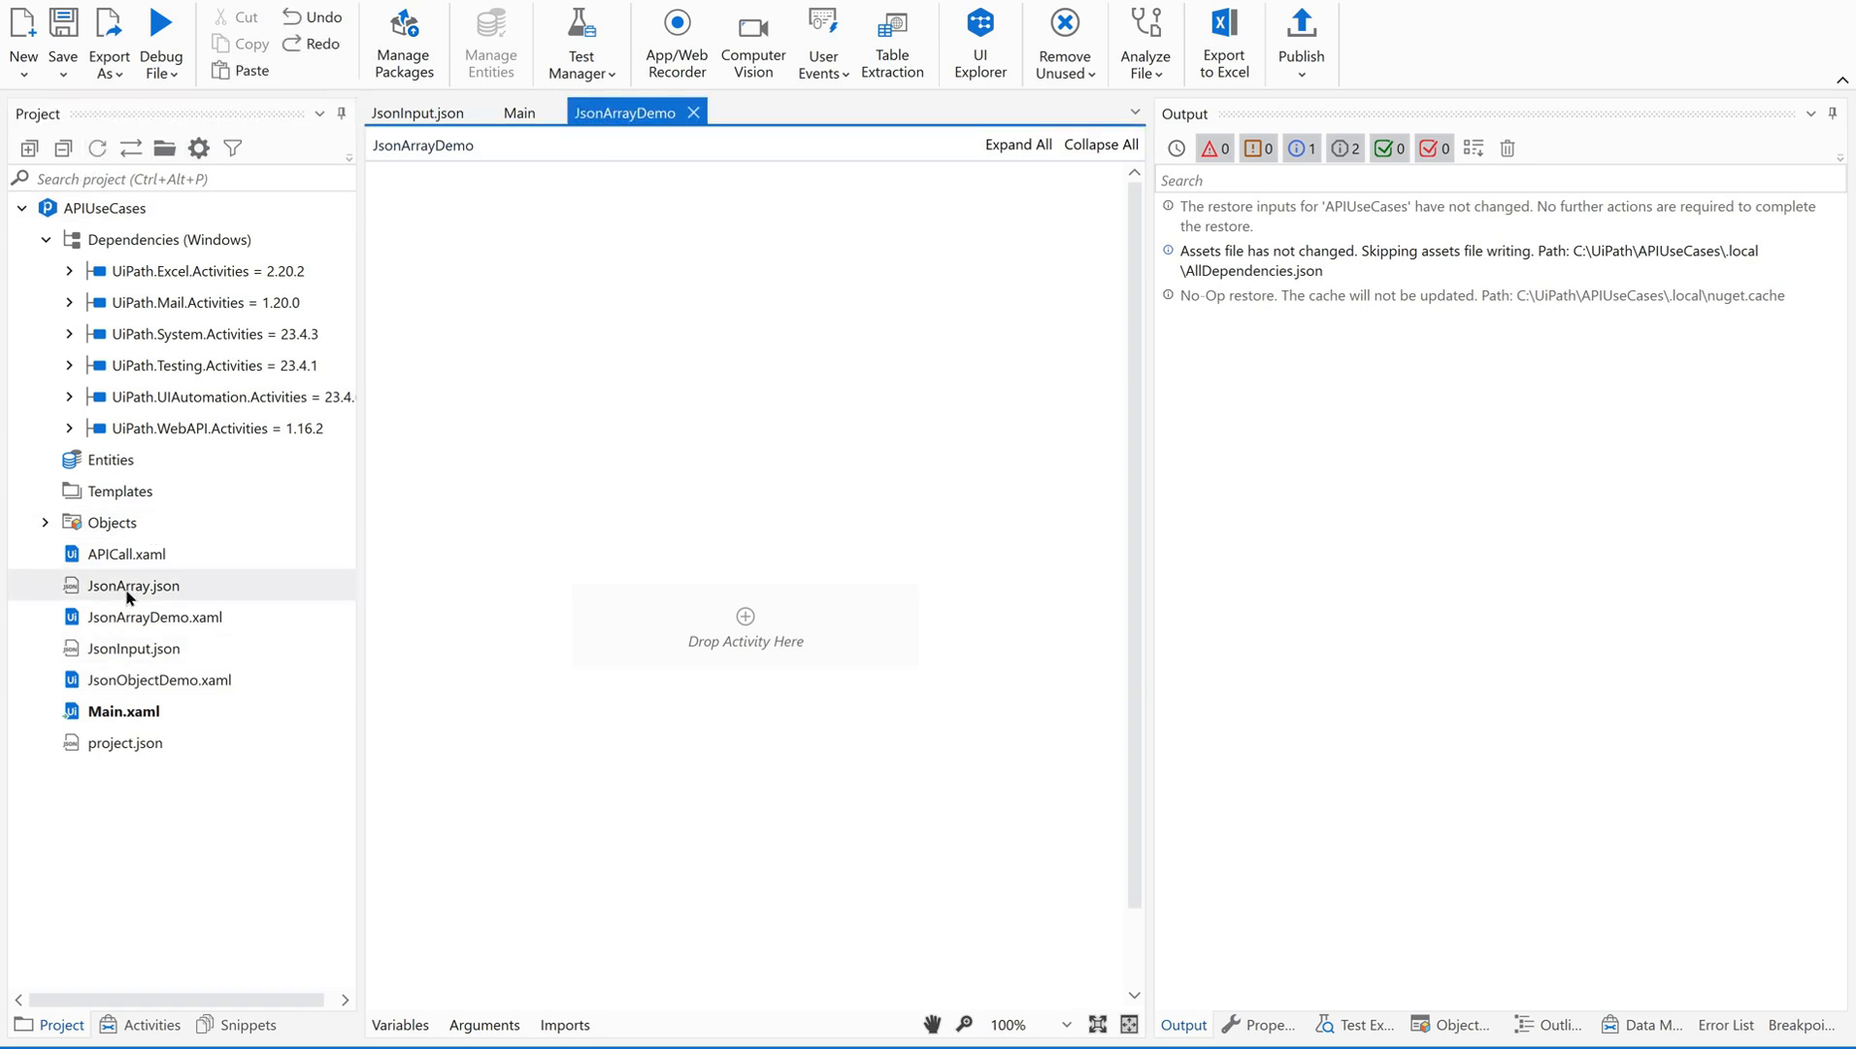
{"action": "double_click", "coordinate": [131, 584]}
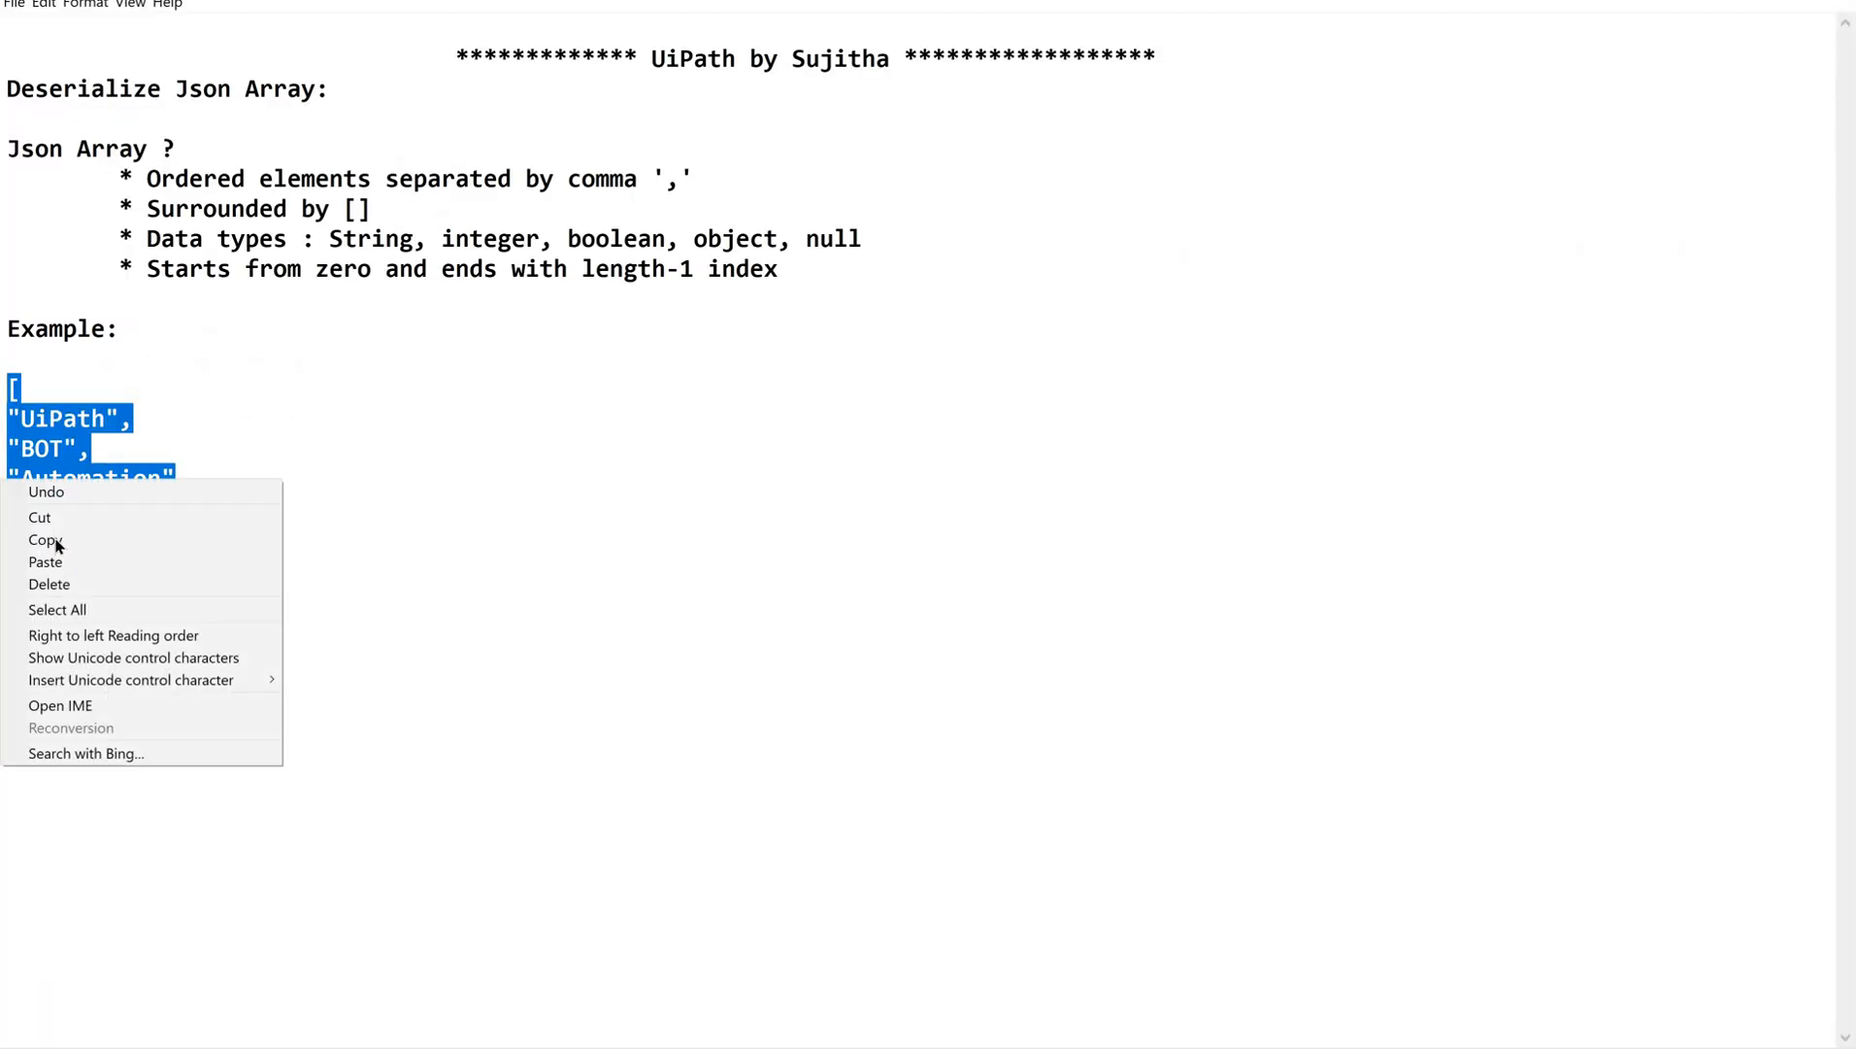
Step: Paste the example array into JsonArray.json, save, close Main, and return to JsonArrayDemo
{"action": "left_click", "coordinate": [45, 540]}
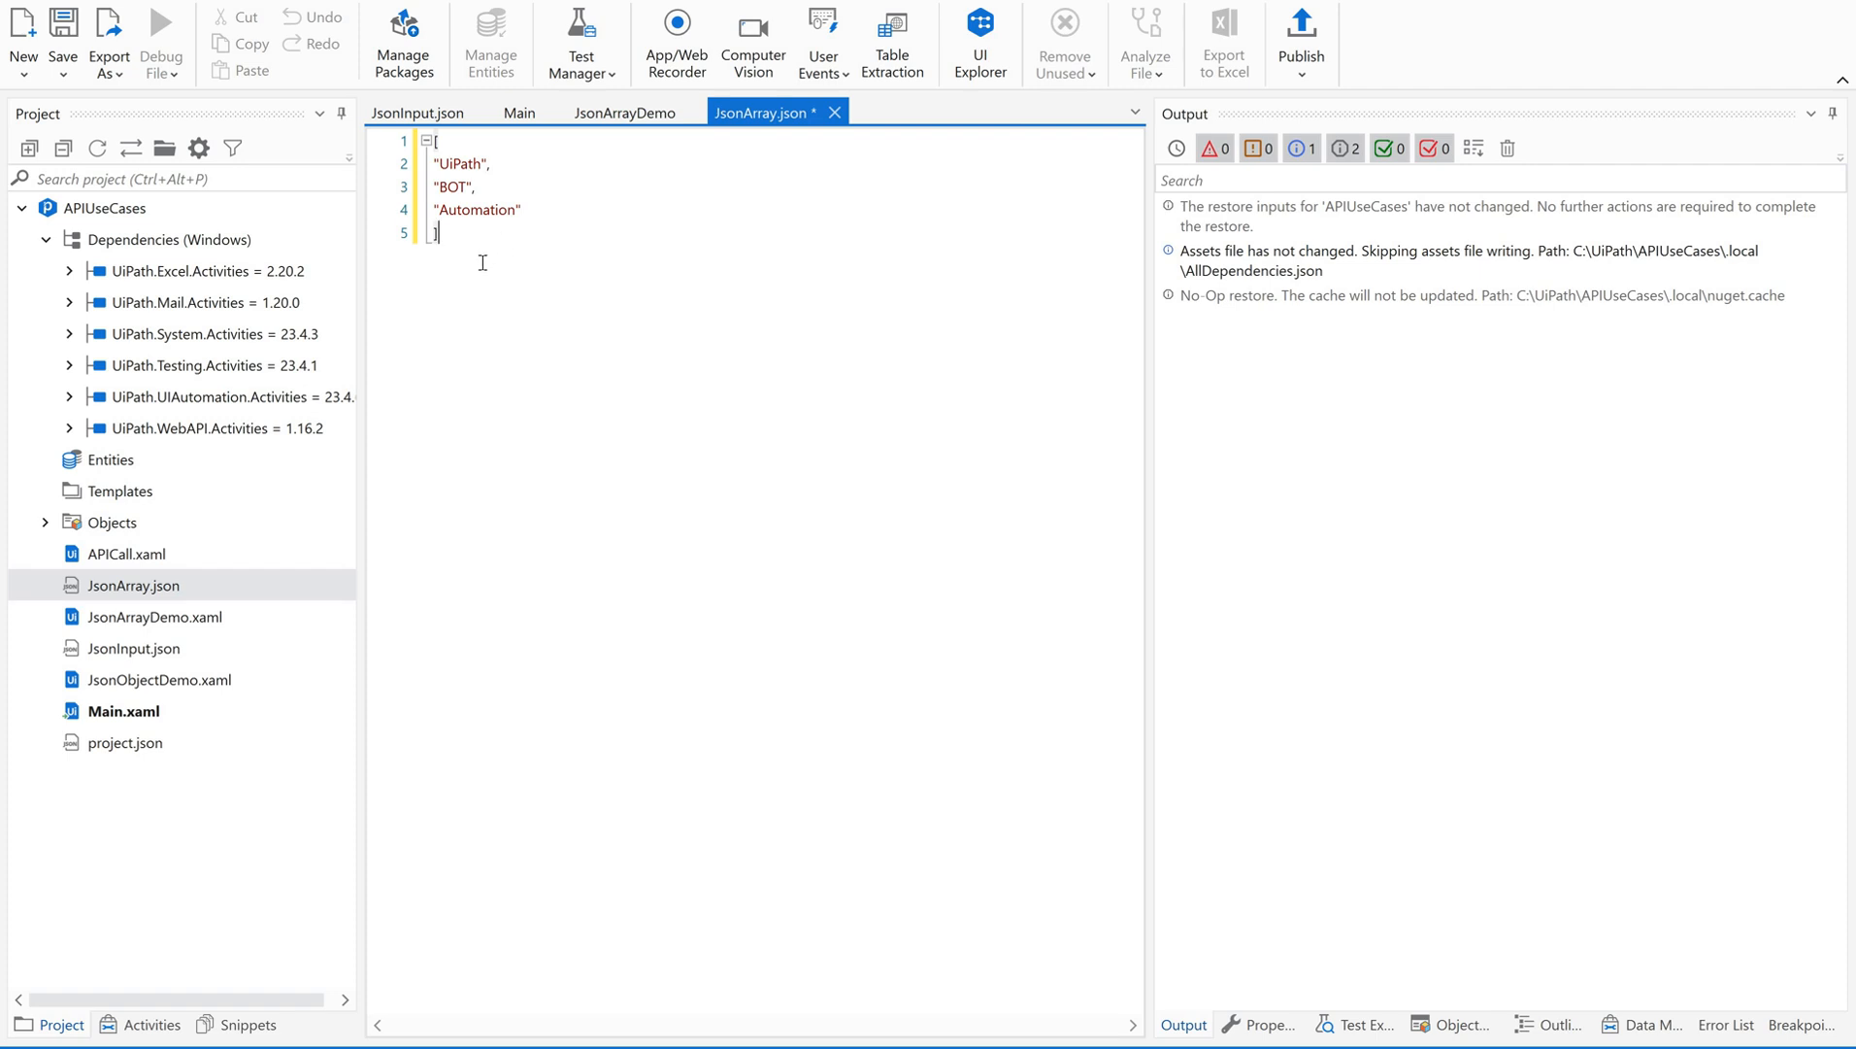
{"action": "key", "text": "ctrl+s"}
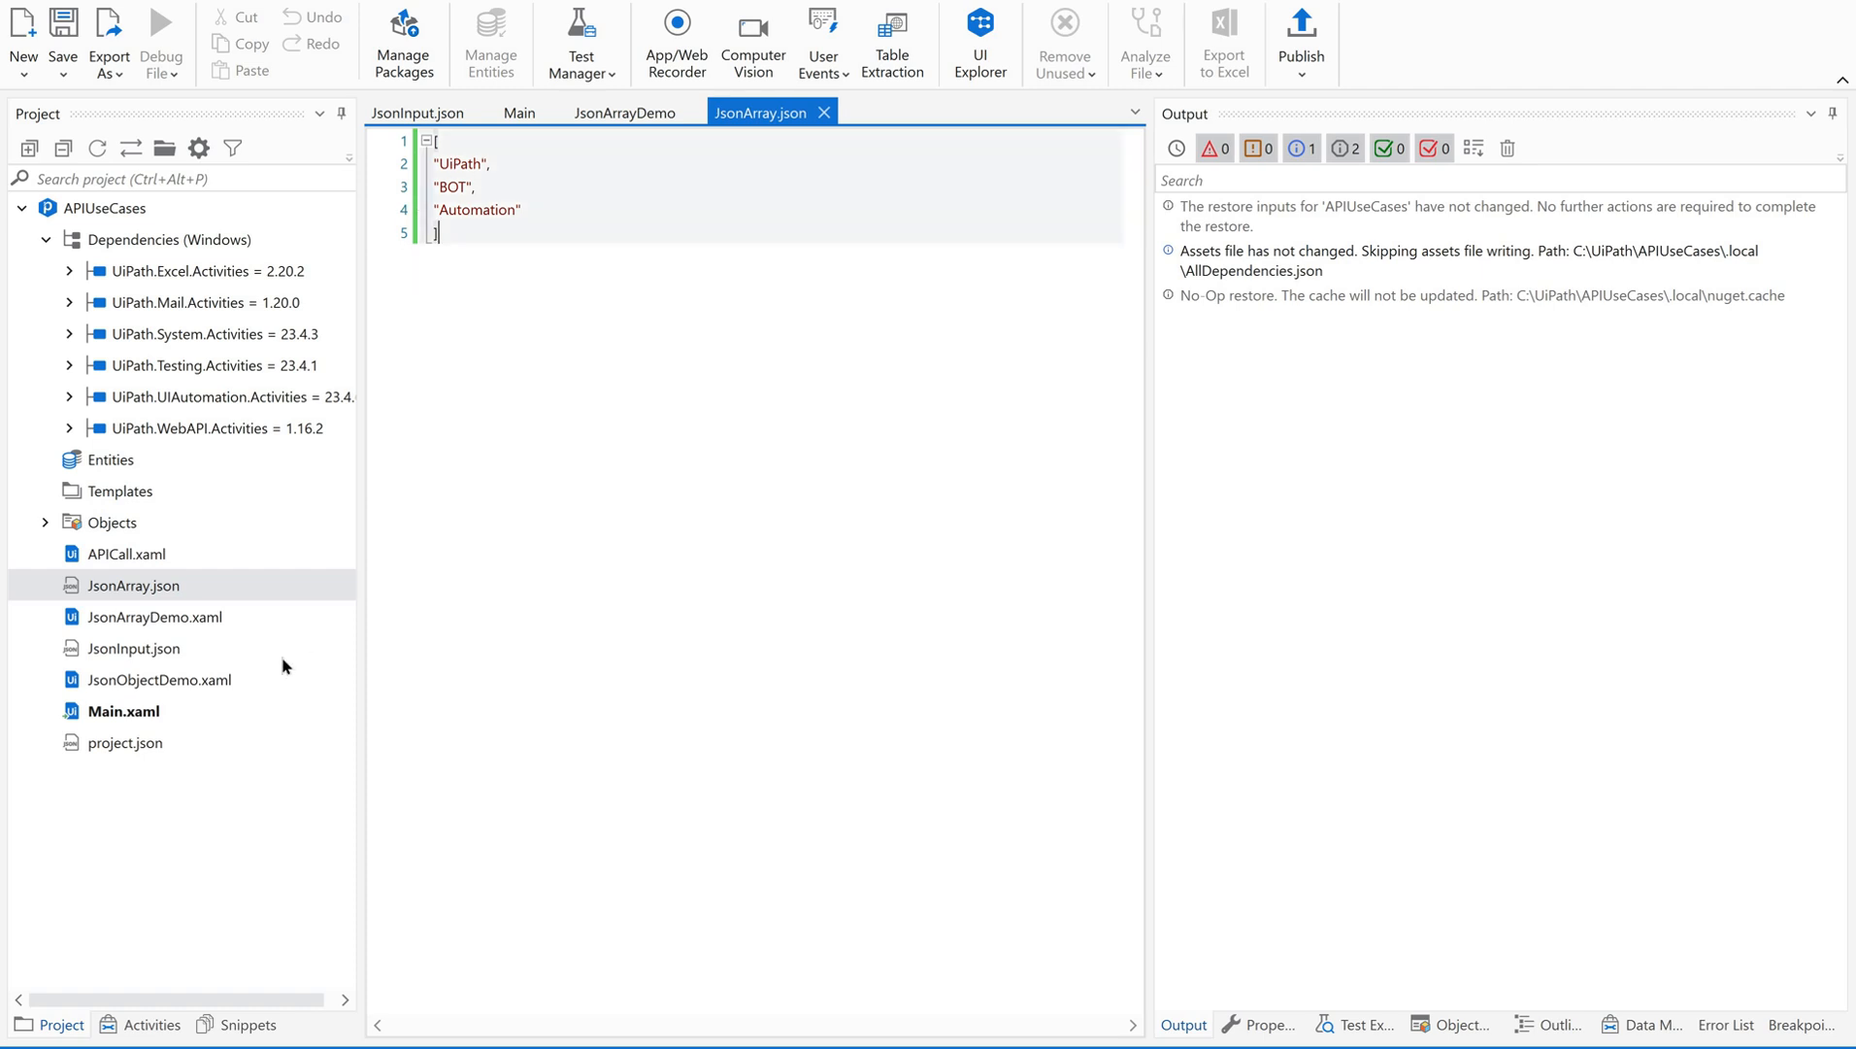
{"action": "left_click", "coordinate": [134, 648]}
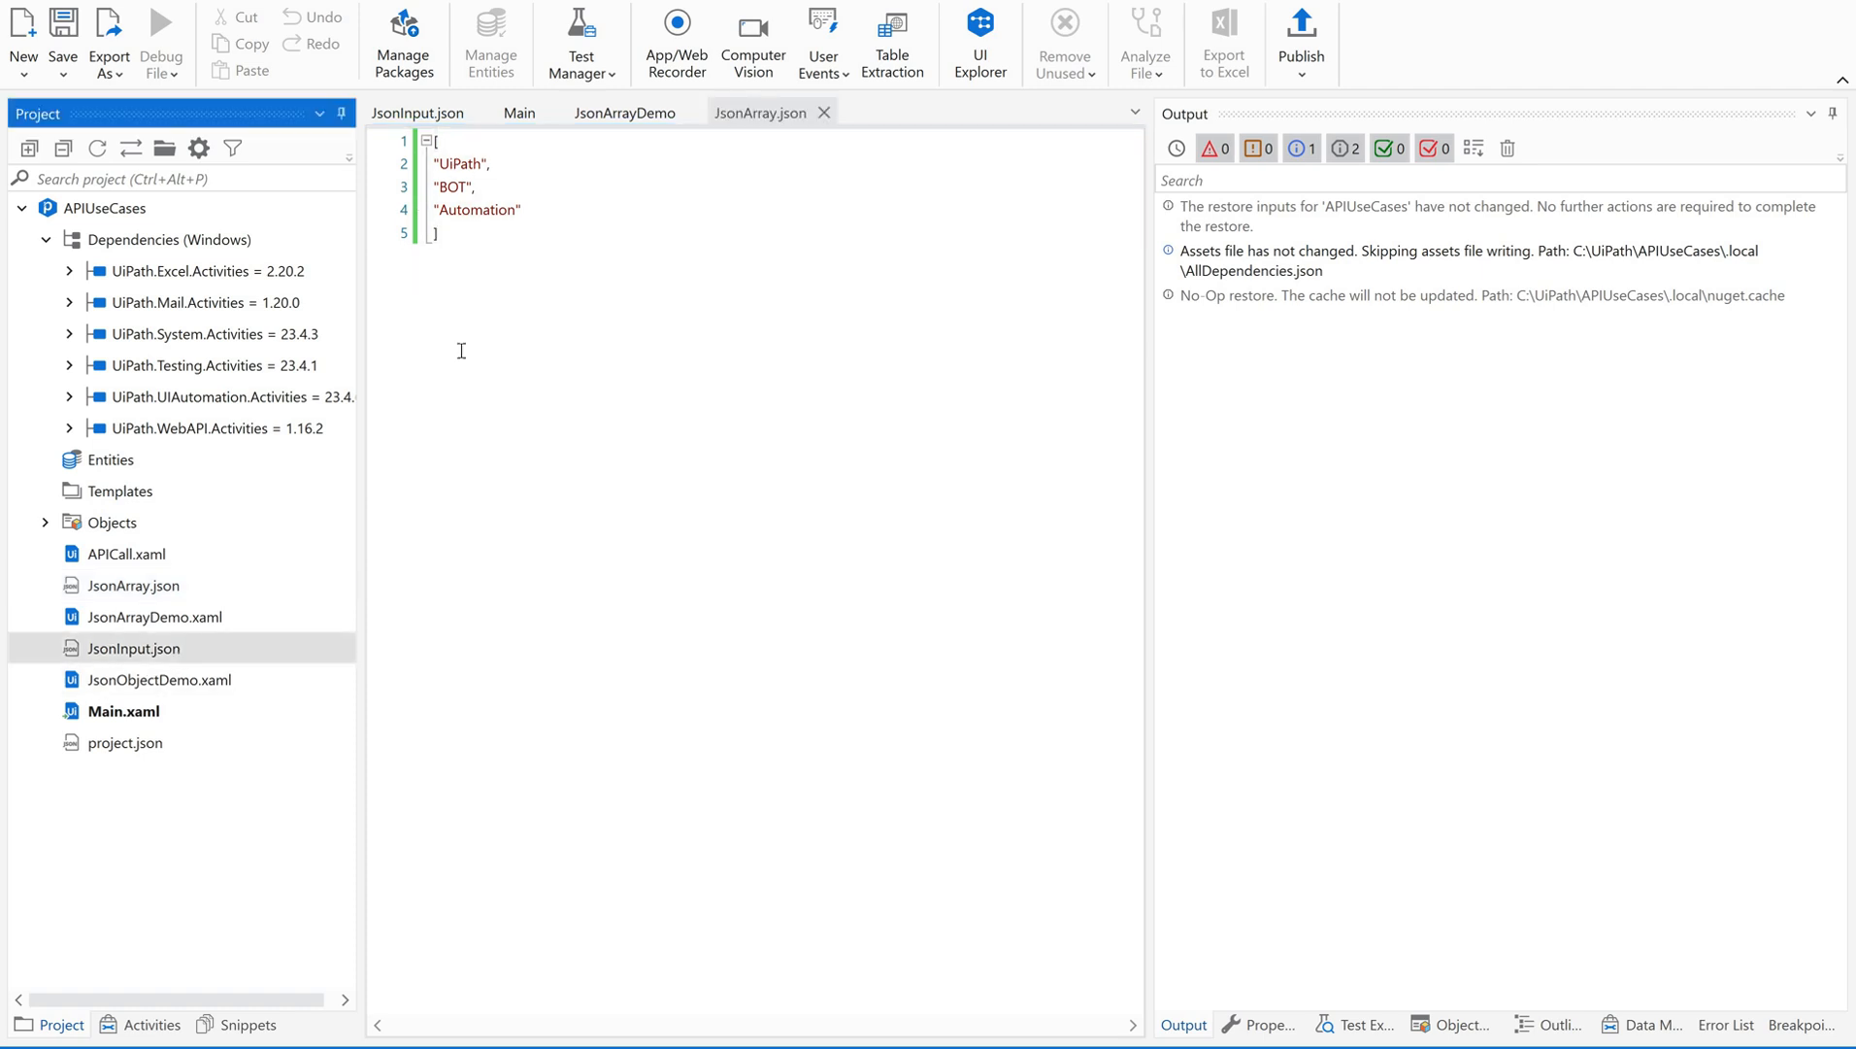
{"action": "left_click", "coordinate": [417, 112]}
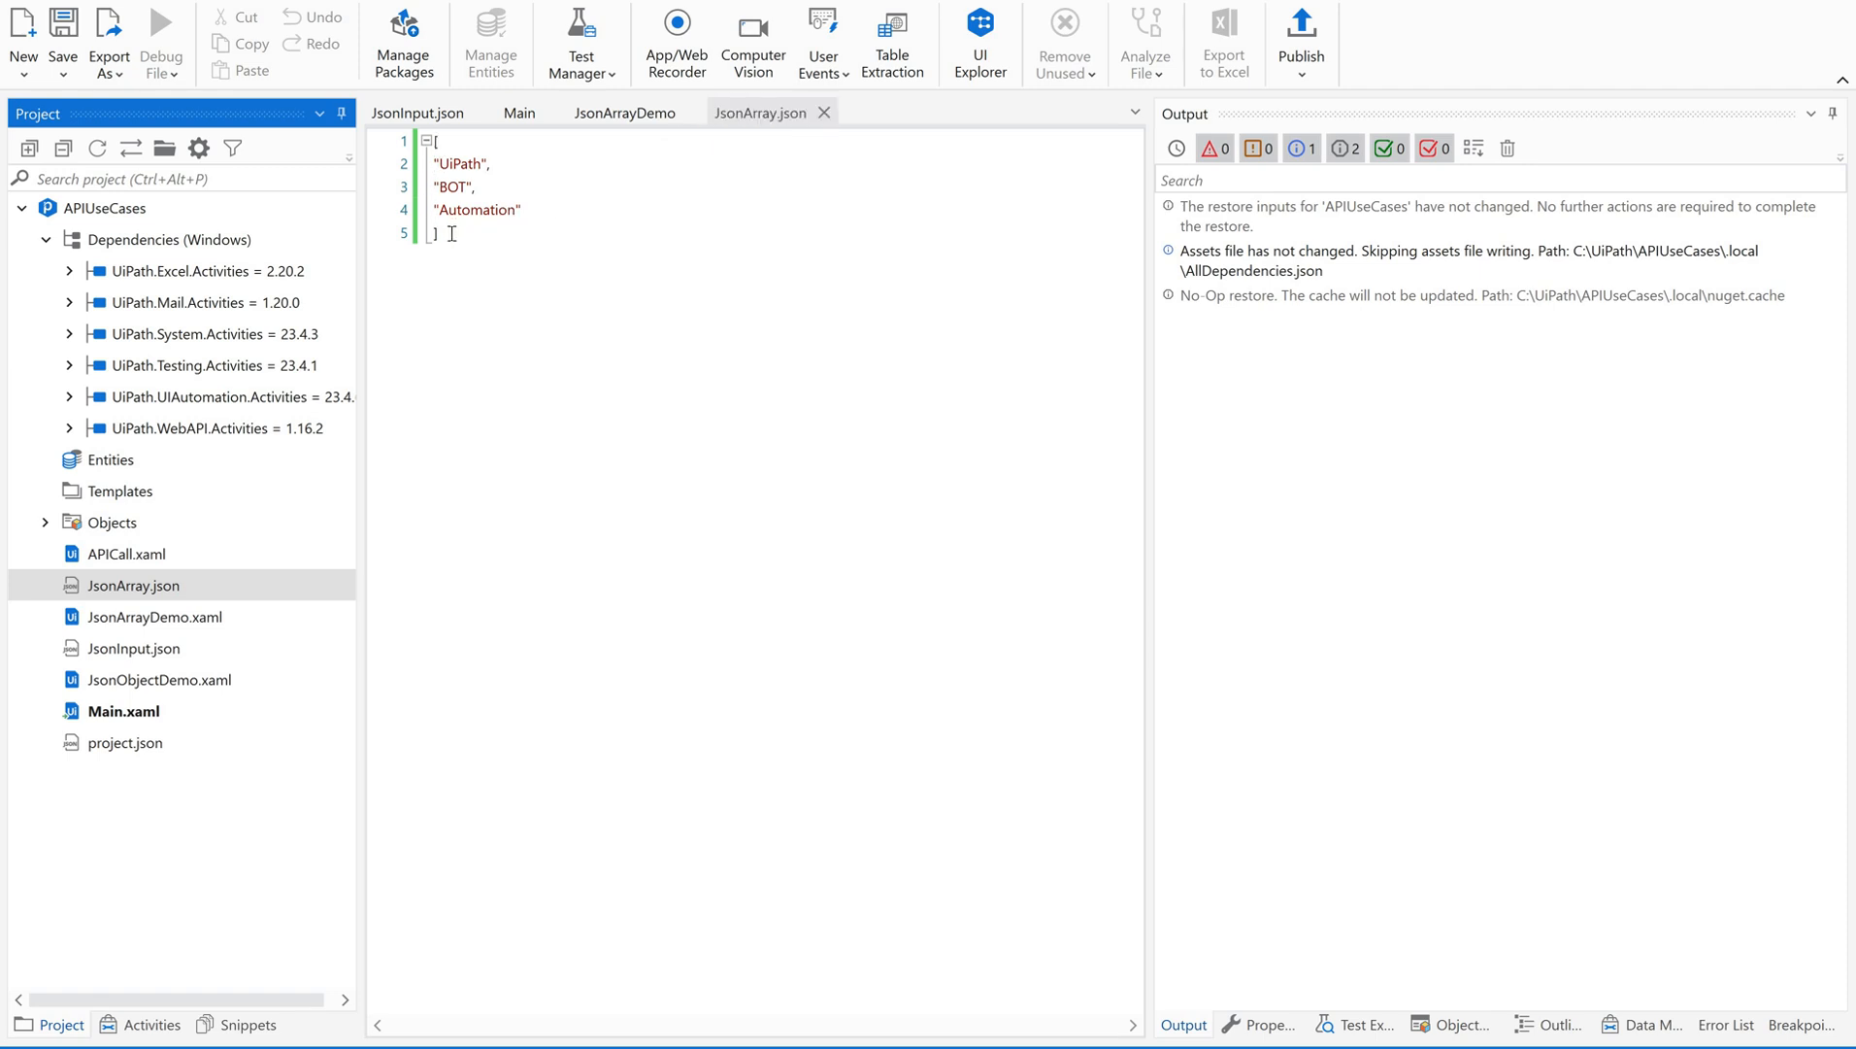
{"action": "double_click", "coordinate": [474, 209]}
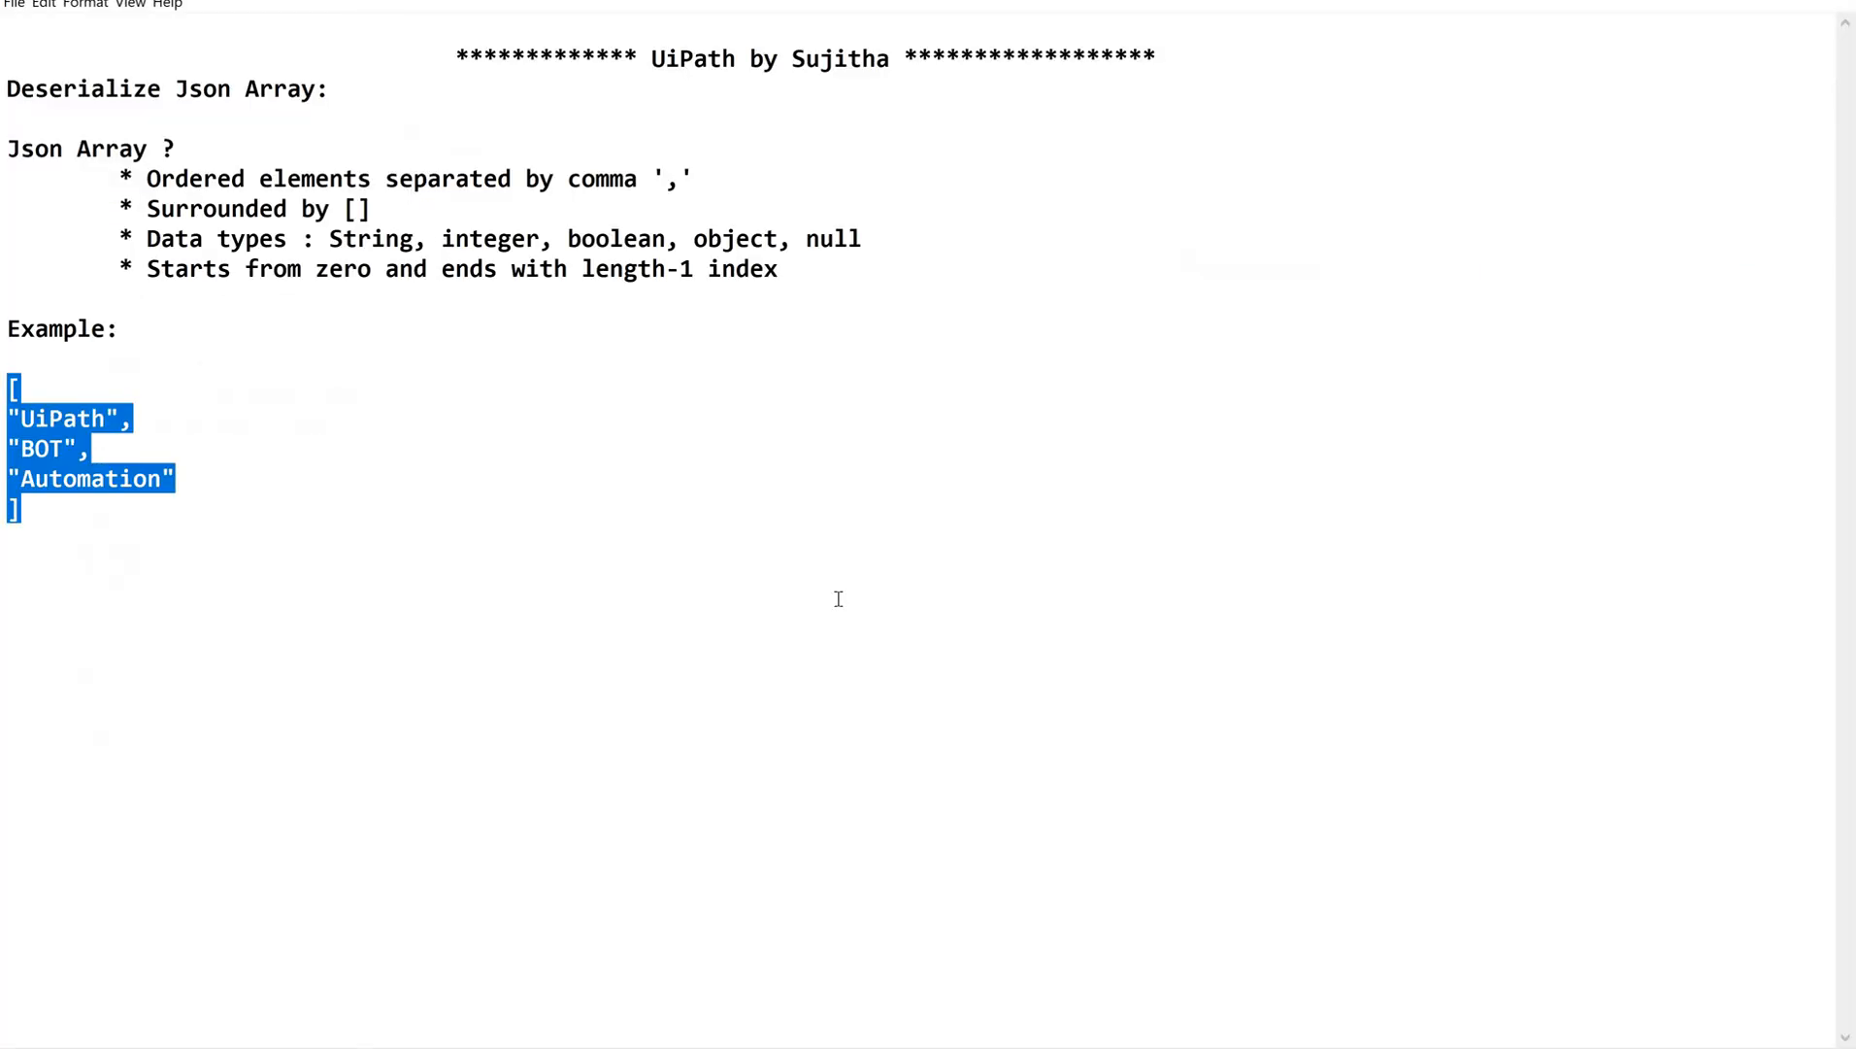
{"action": "mouse_move", "coordinate": [647, 293]}
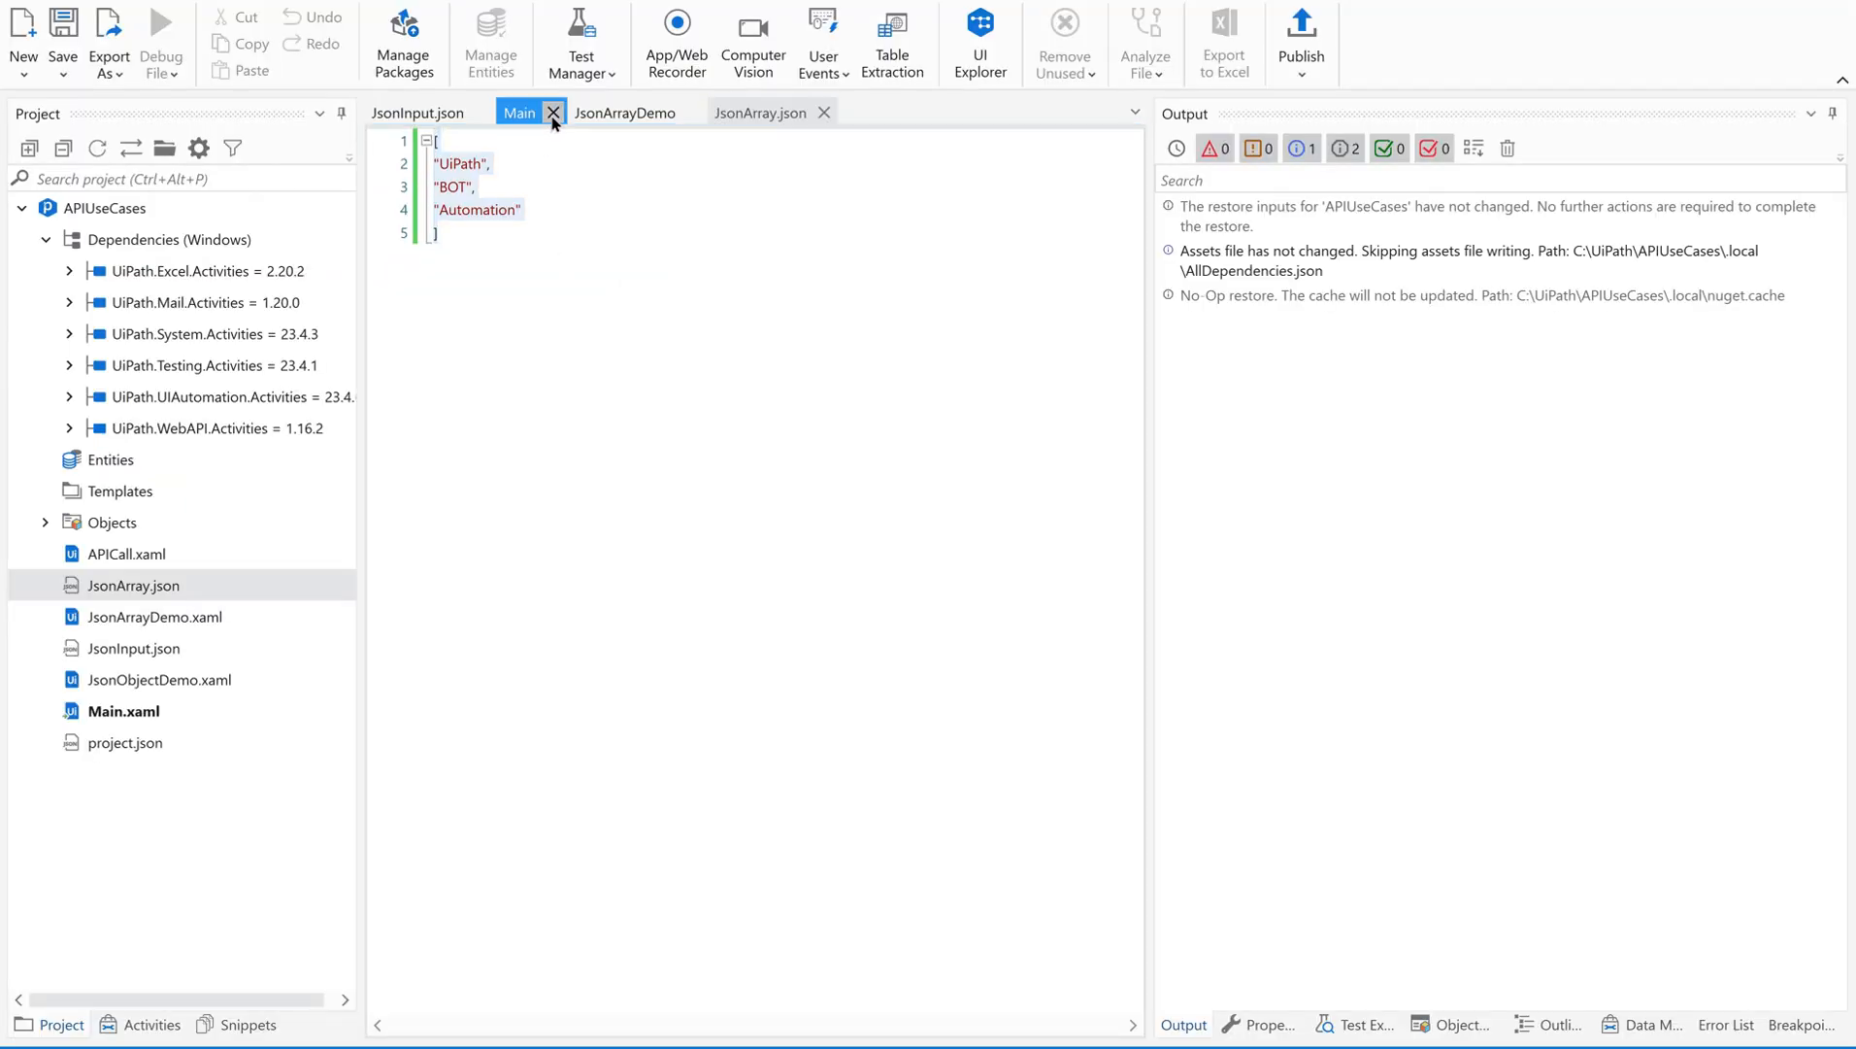
{"action": "left_click", "coordinate": [552, 111]}
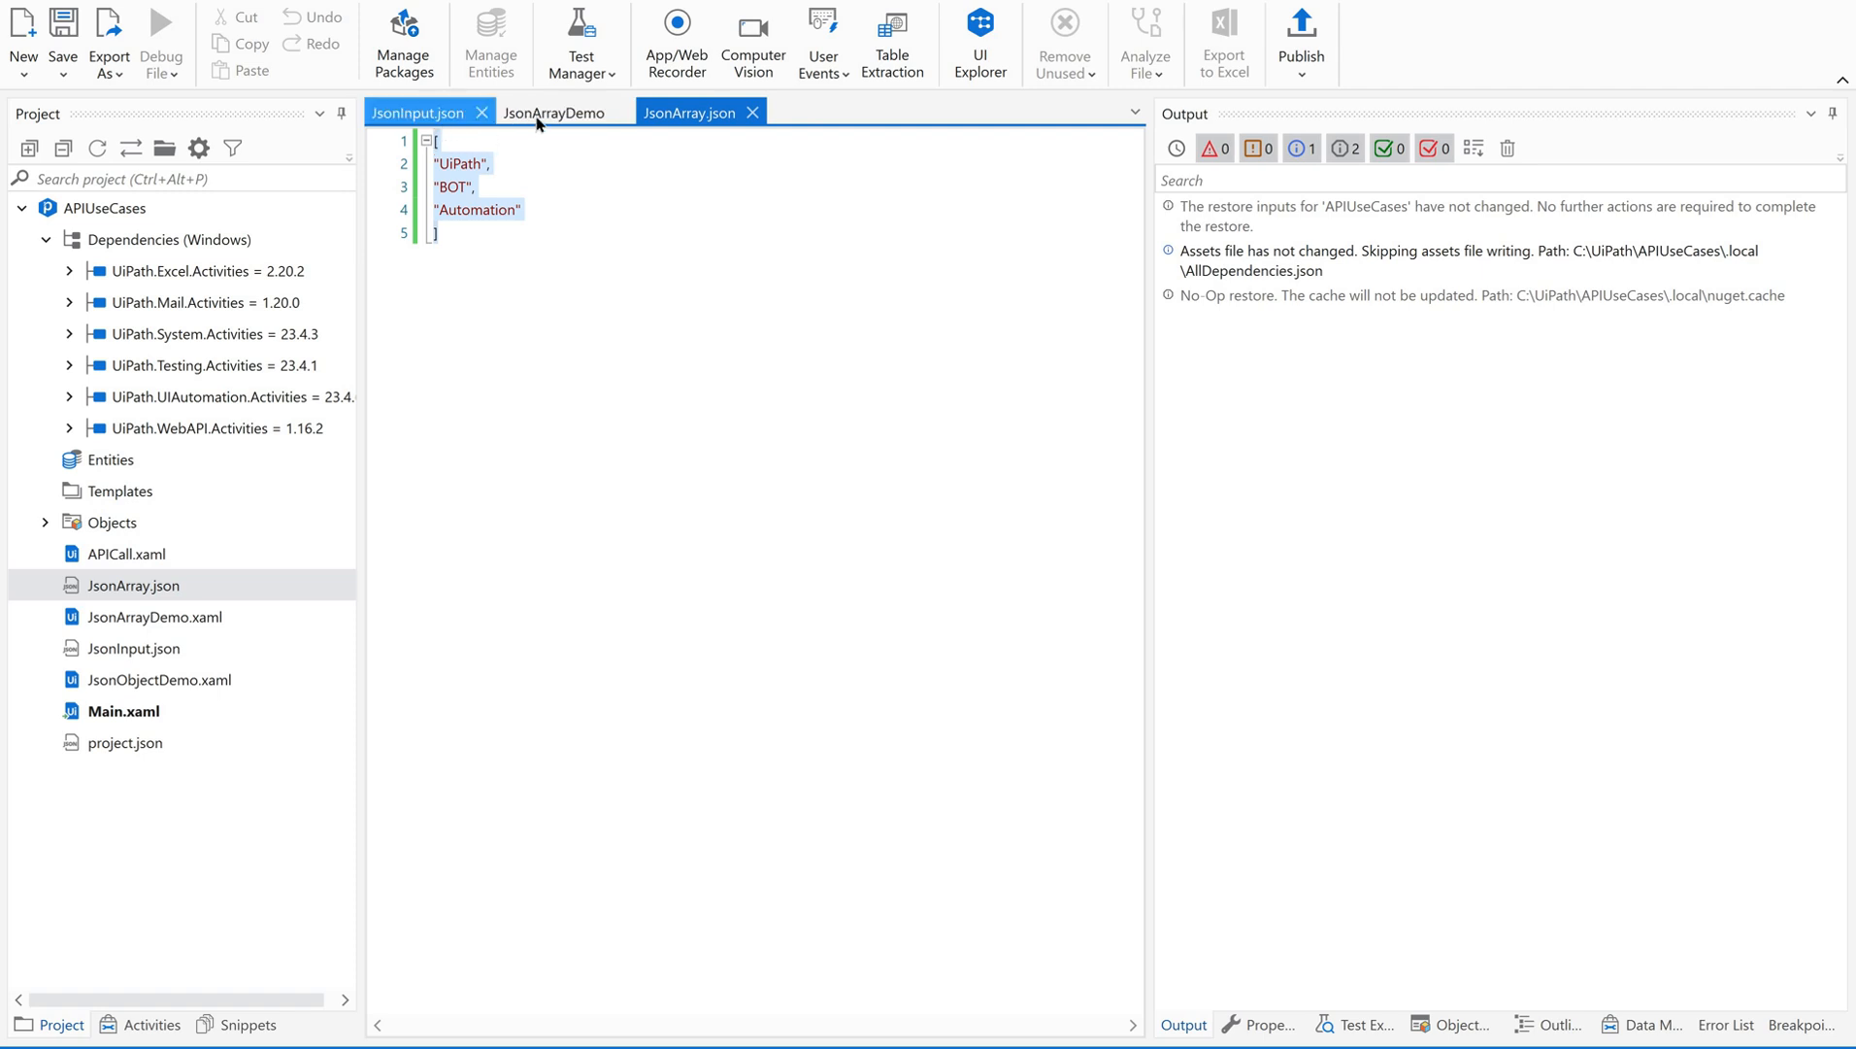
{"action": "left_click", "coordinate": [552, 113]}
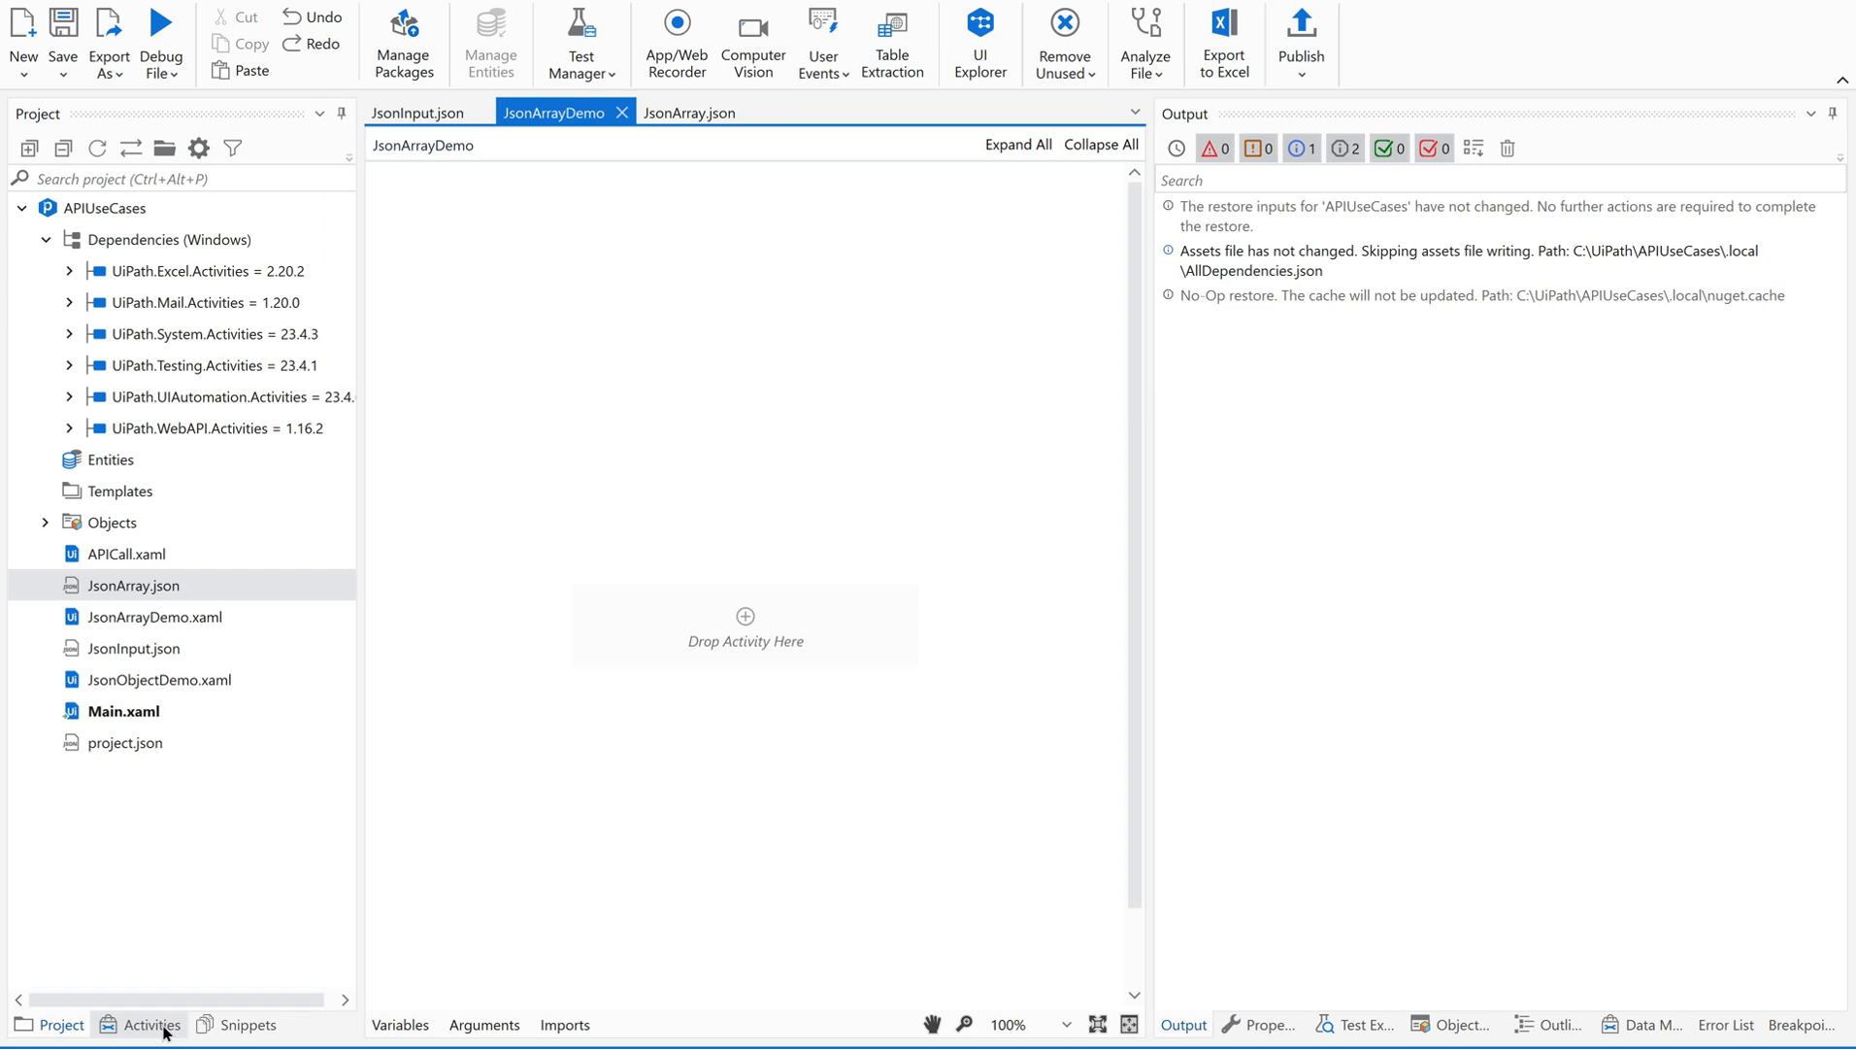
Step: Search activities for 'json' to find Deserialize JSON Array, then open Manage Packages
{"action": "left_click", "coordinate": [151, 1023]}
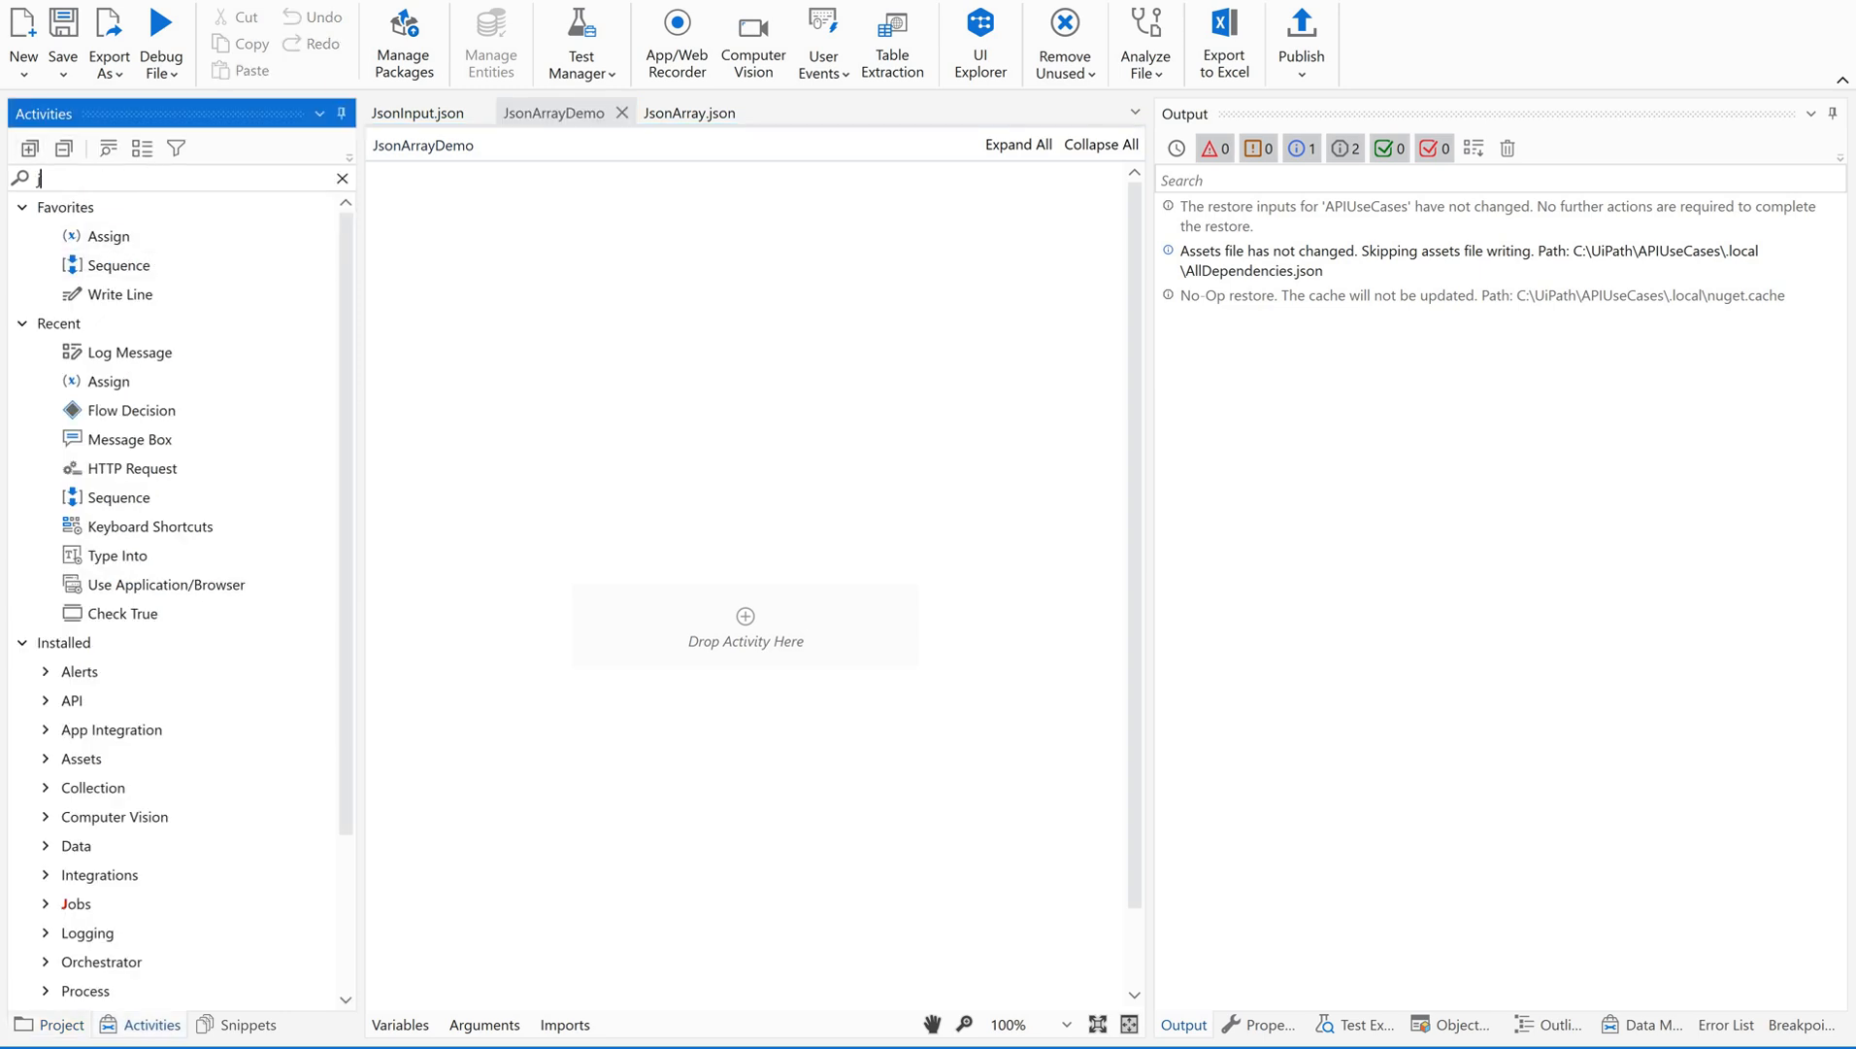
{"action": "type", "text": "json"}
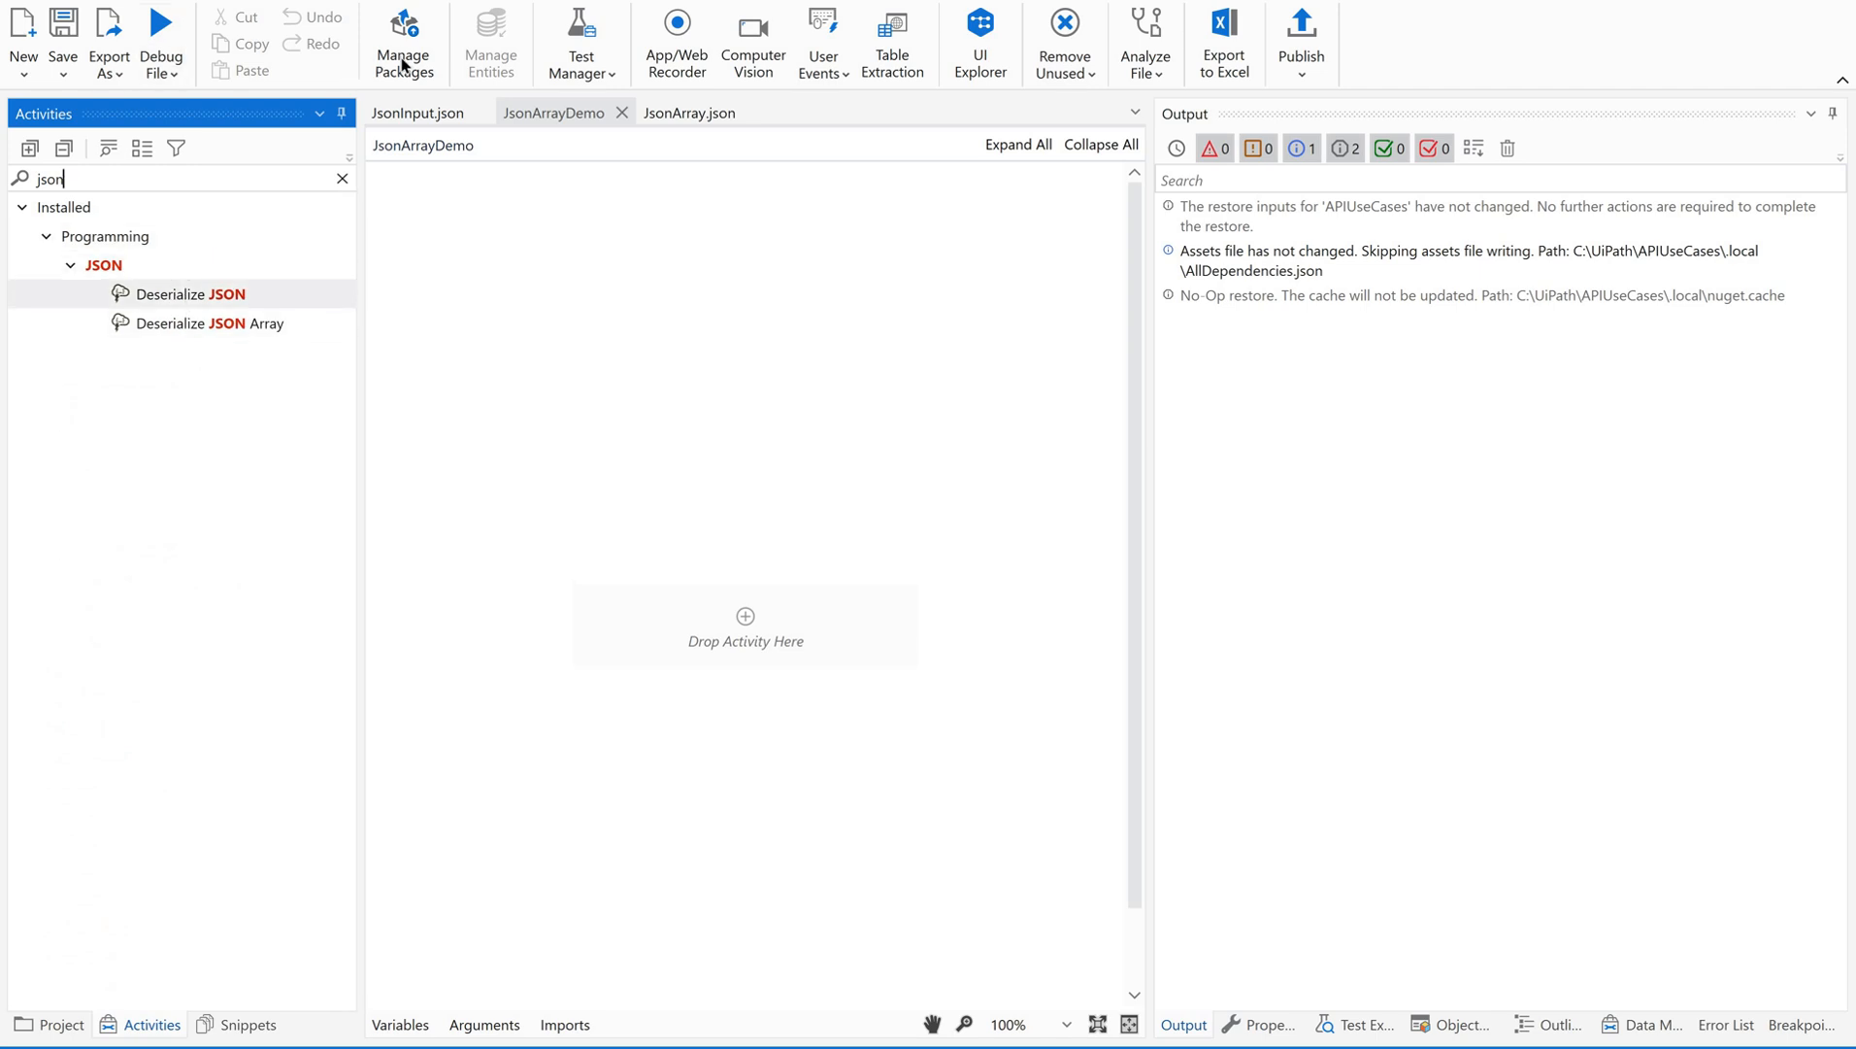
{"action": "left_click", "coordinate": [403, 42]}
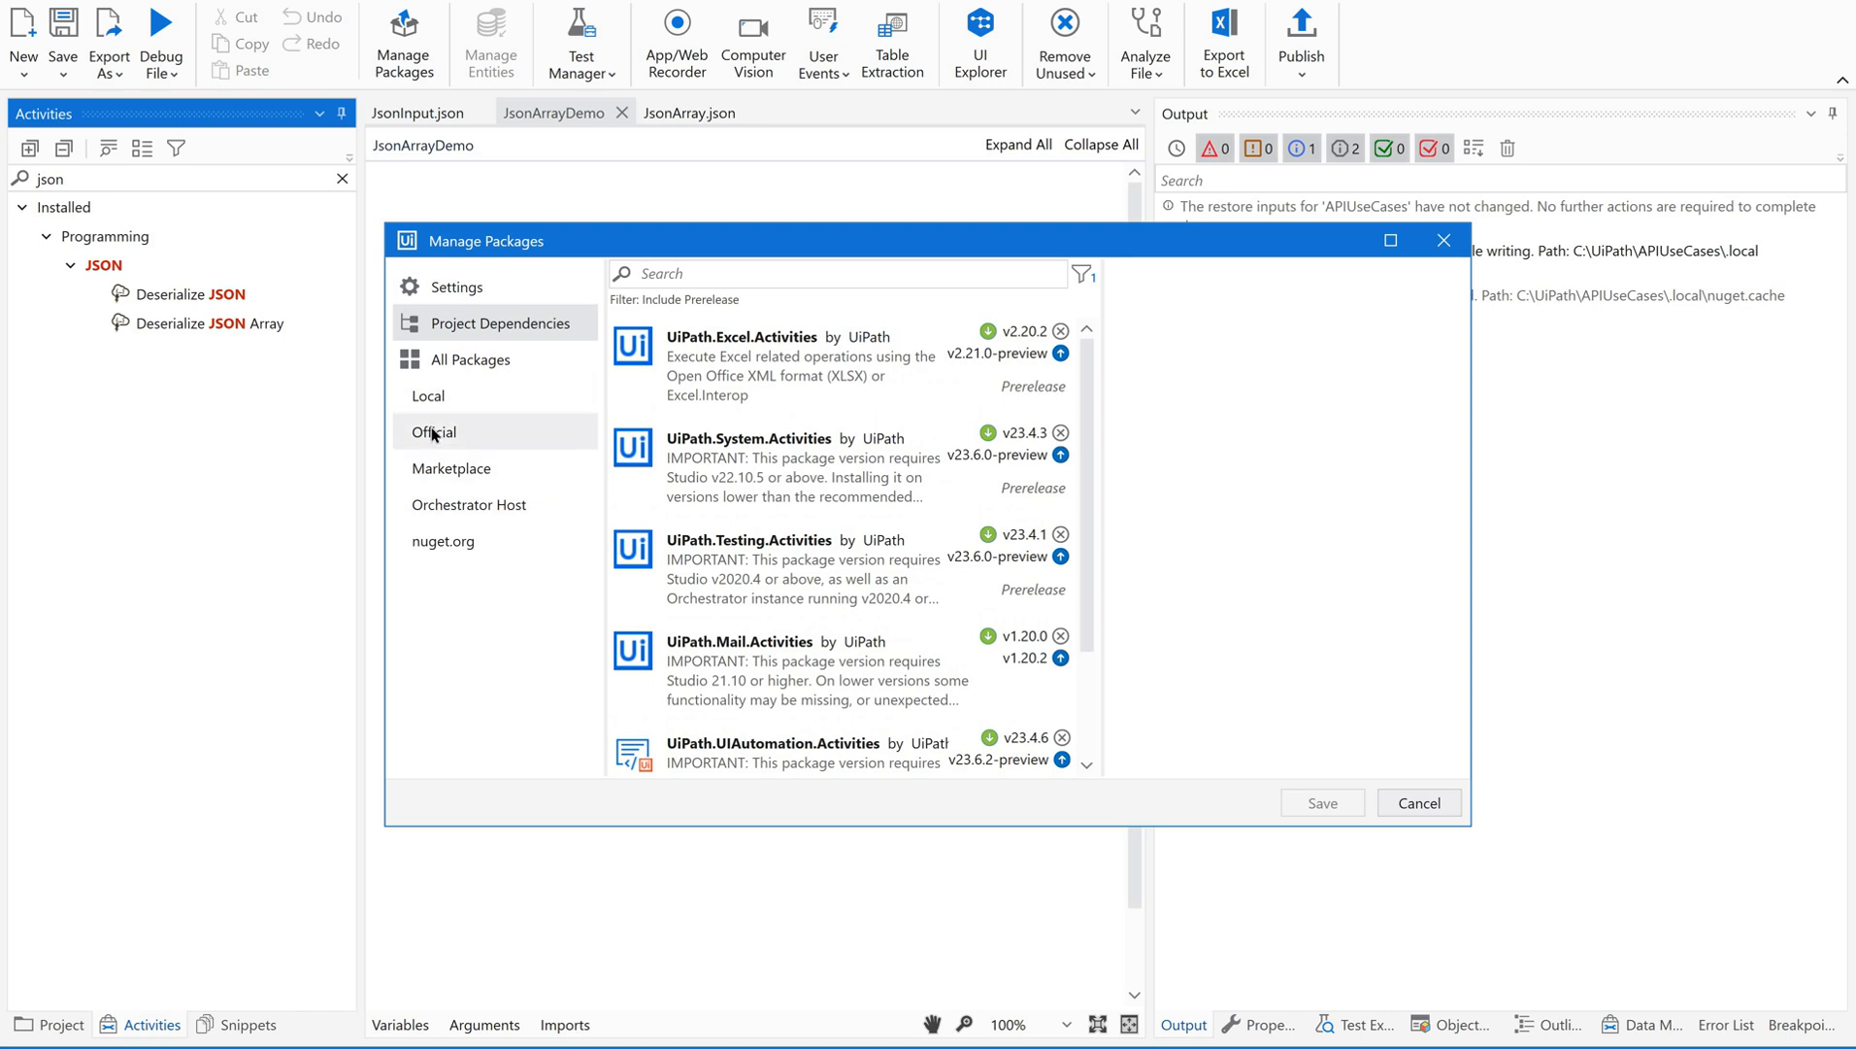
Step: Verify UiPath.WebAPI.Activities 1.16.2 is installed on the Official feed, then close the dialog
{"action": "left_click", "coordinate": [433, 431]}
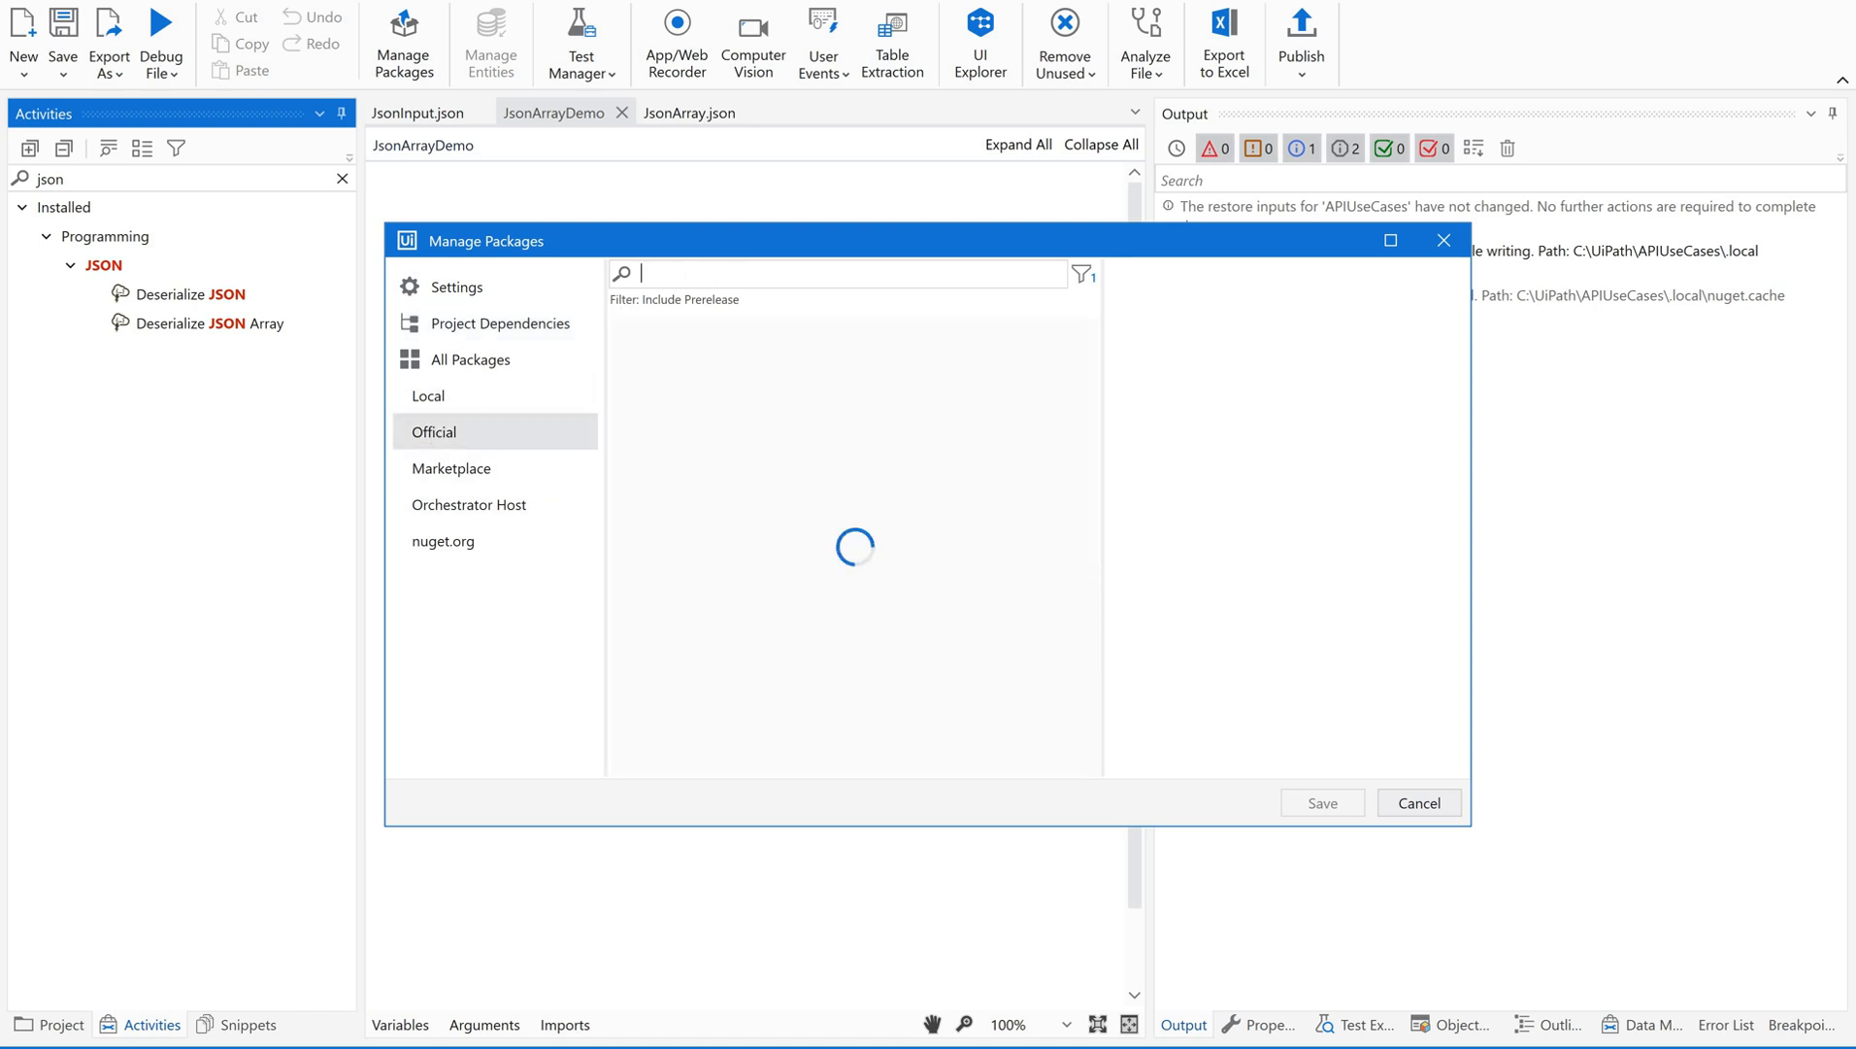
{"action": "type", "text": "uipath.webapi"}
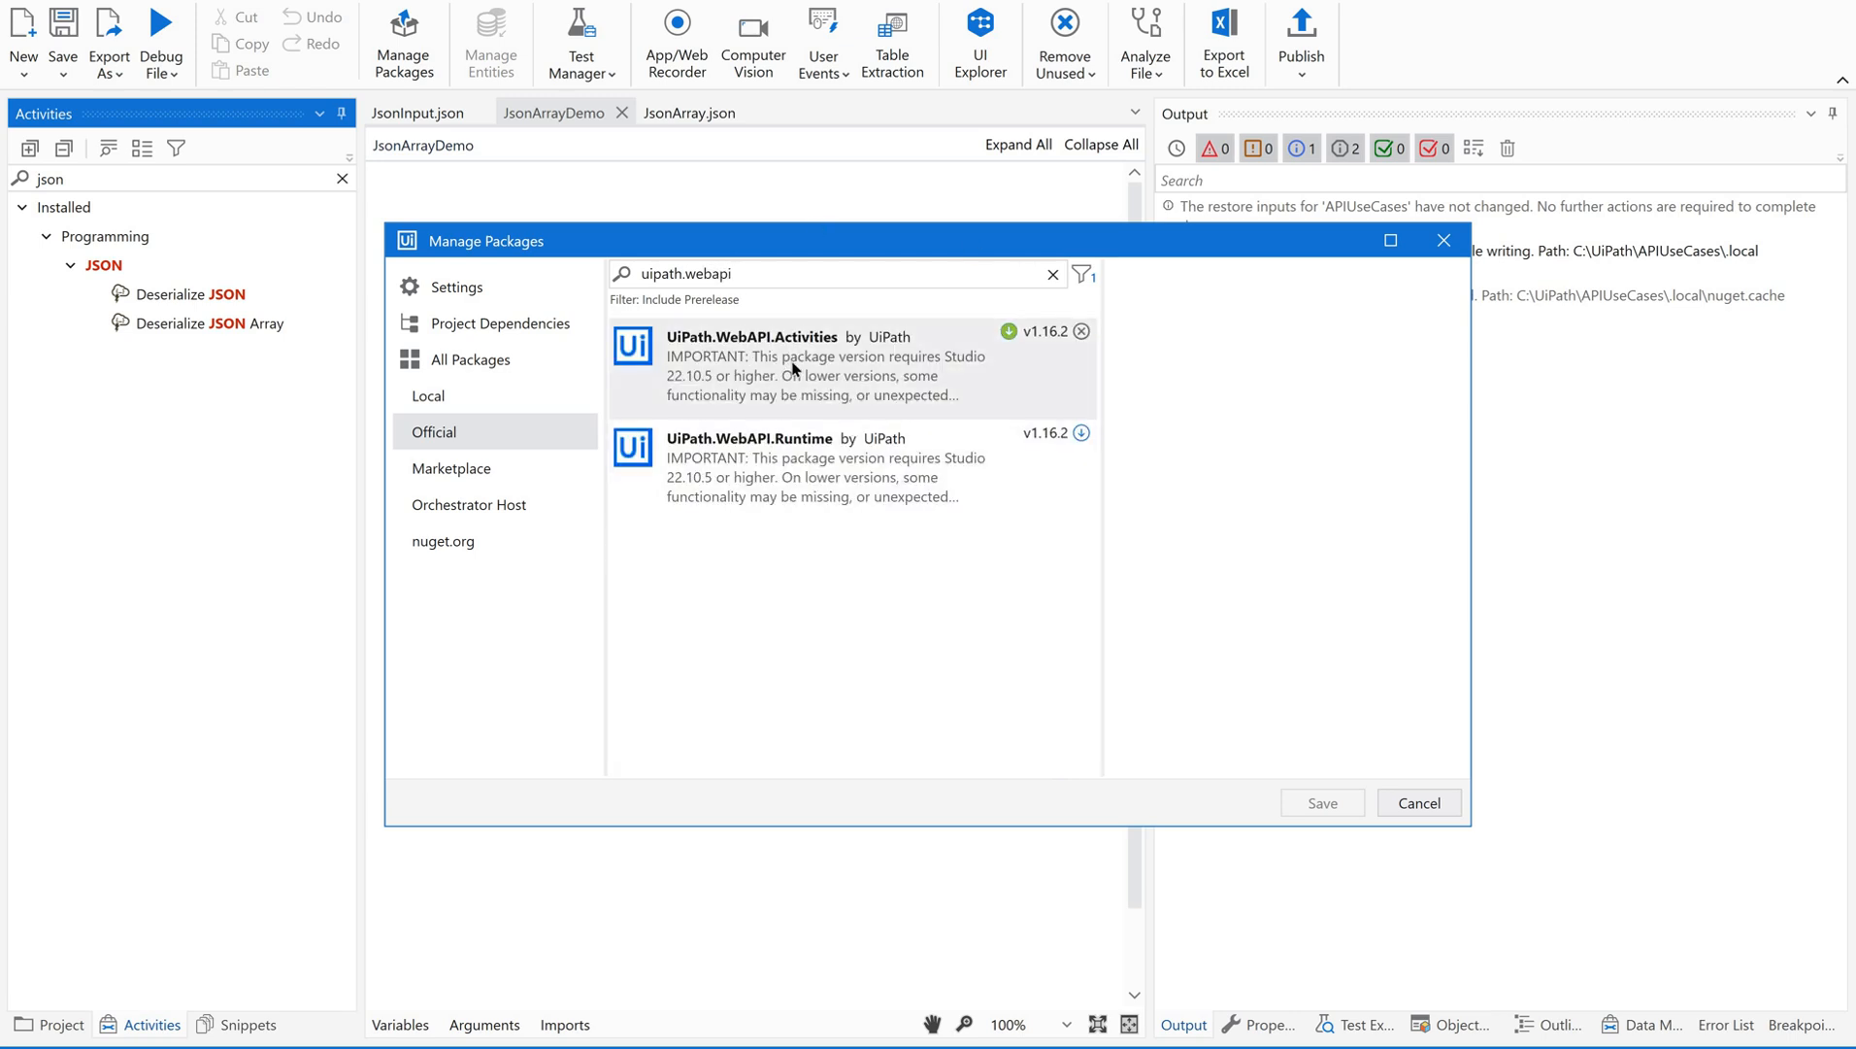
{"action": "left_click", "coordinate": [751, 335]}
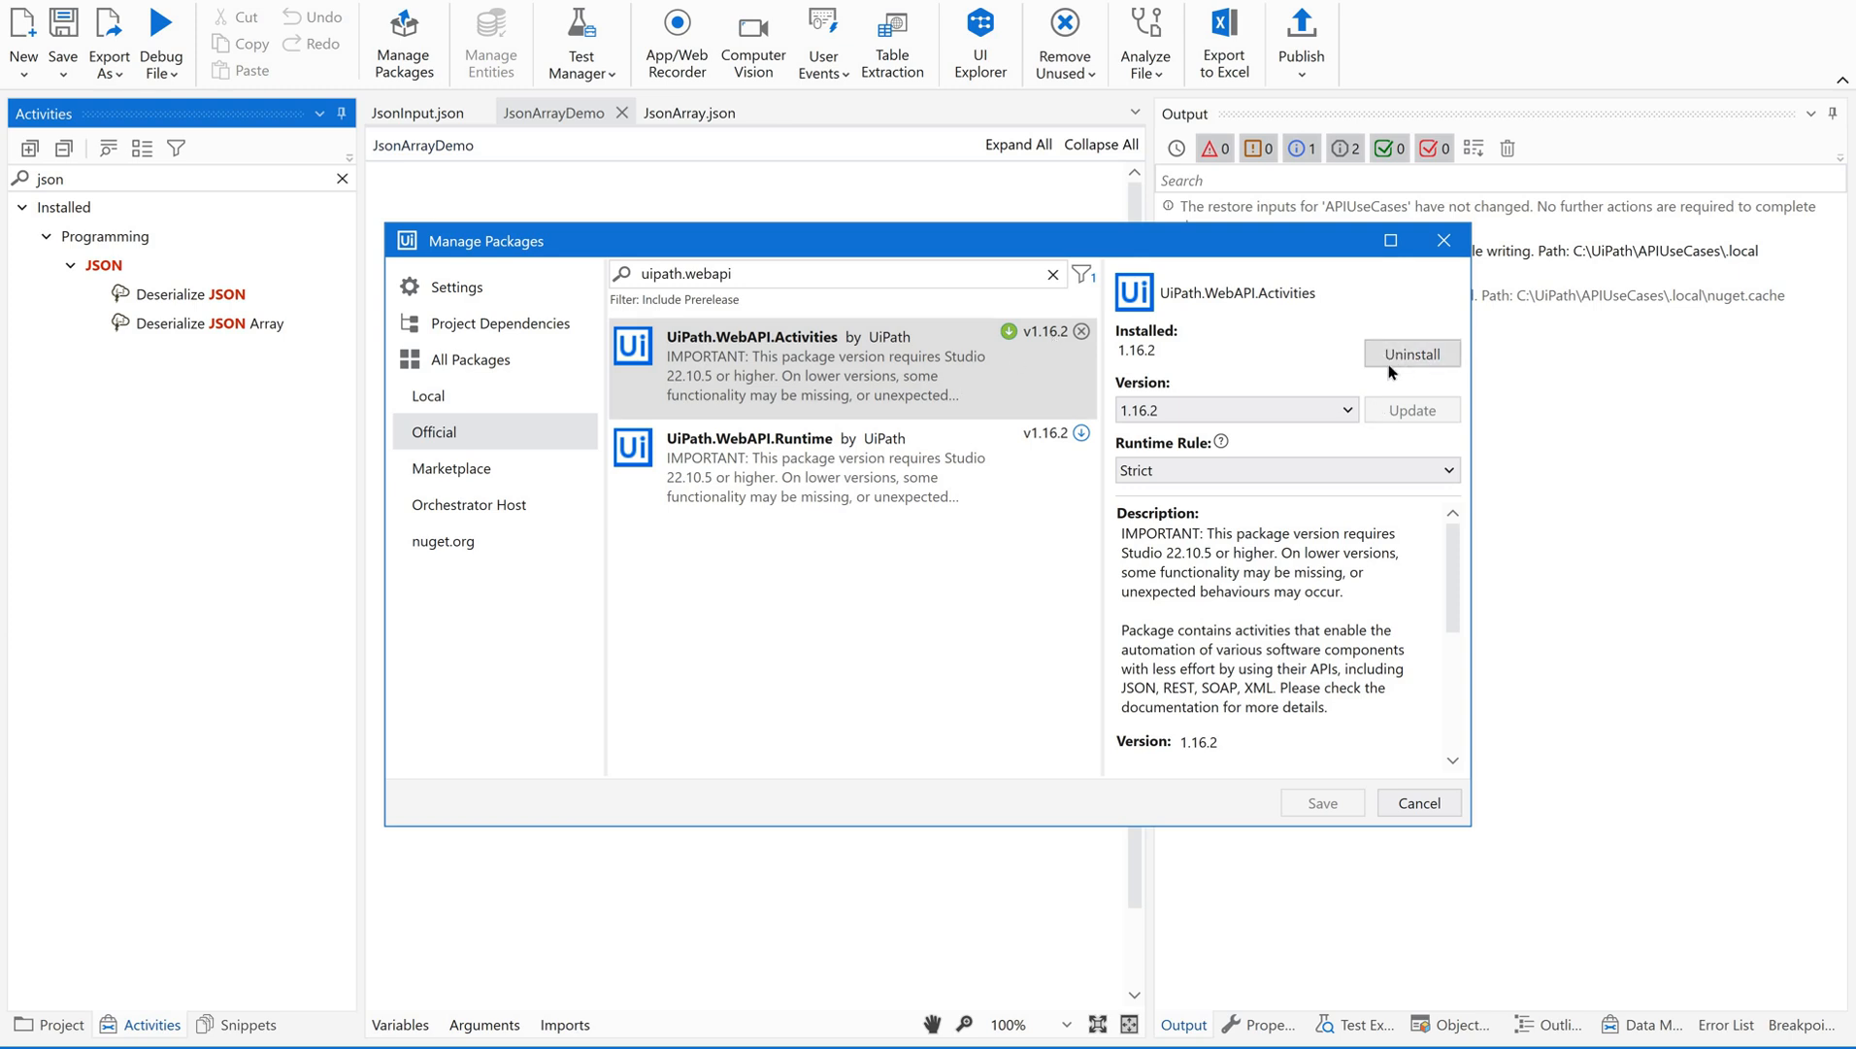
{"action": "mouse_move", "coordinate": [1412, 352]}
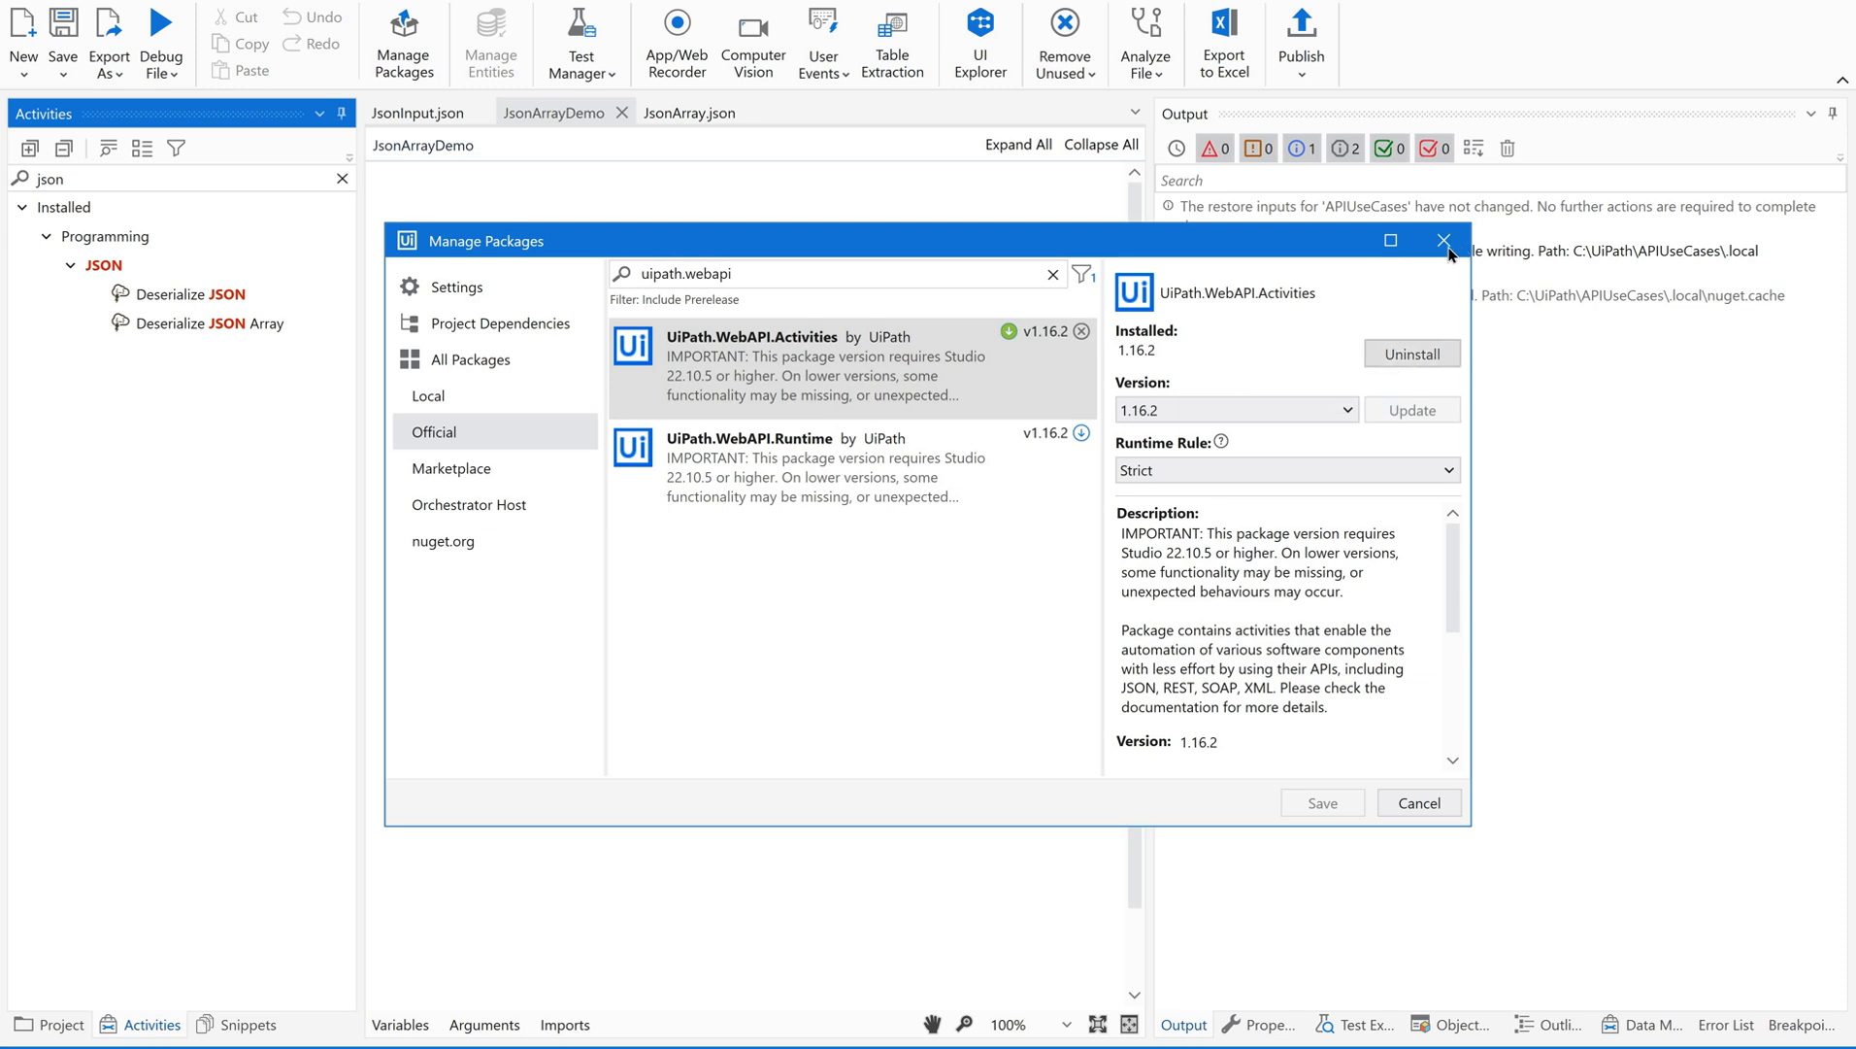
{"action": "left_click", "coordinate": [1443, 240]}
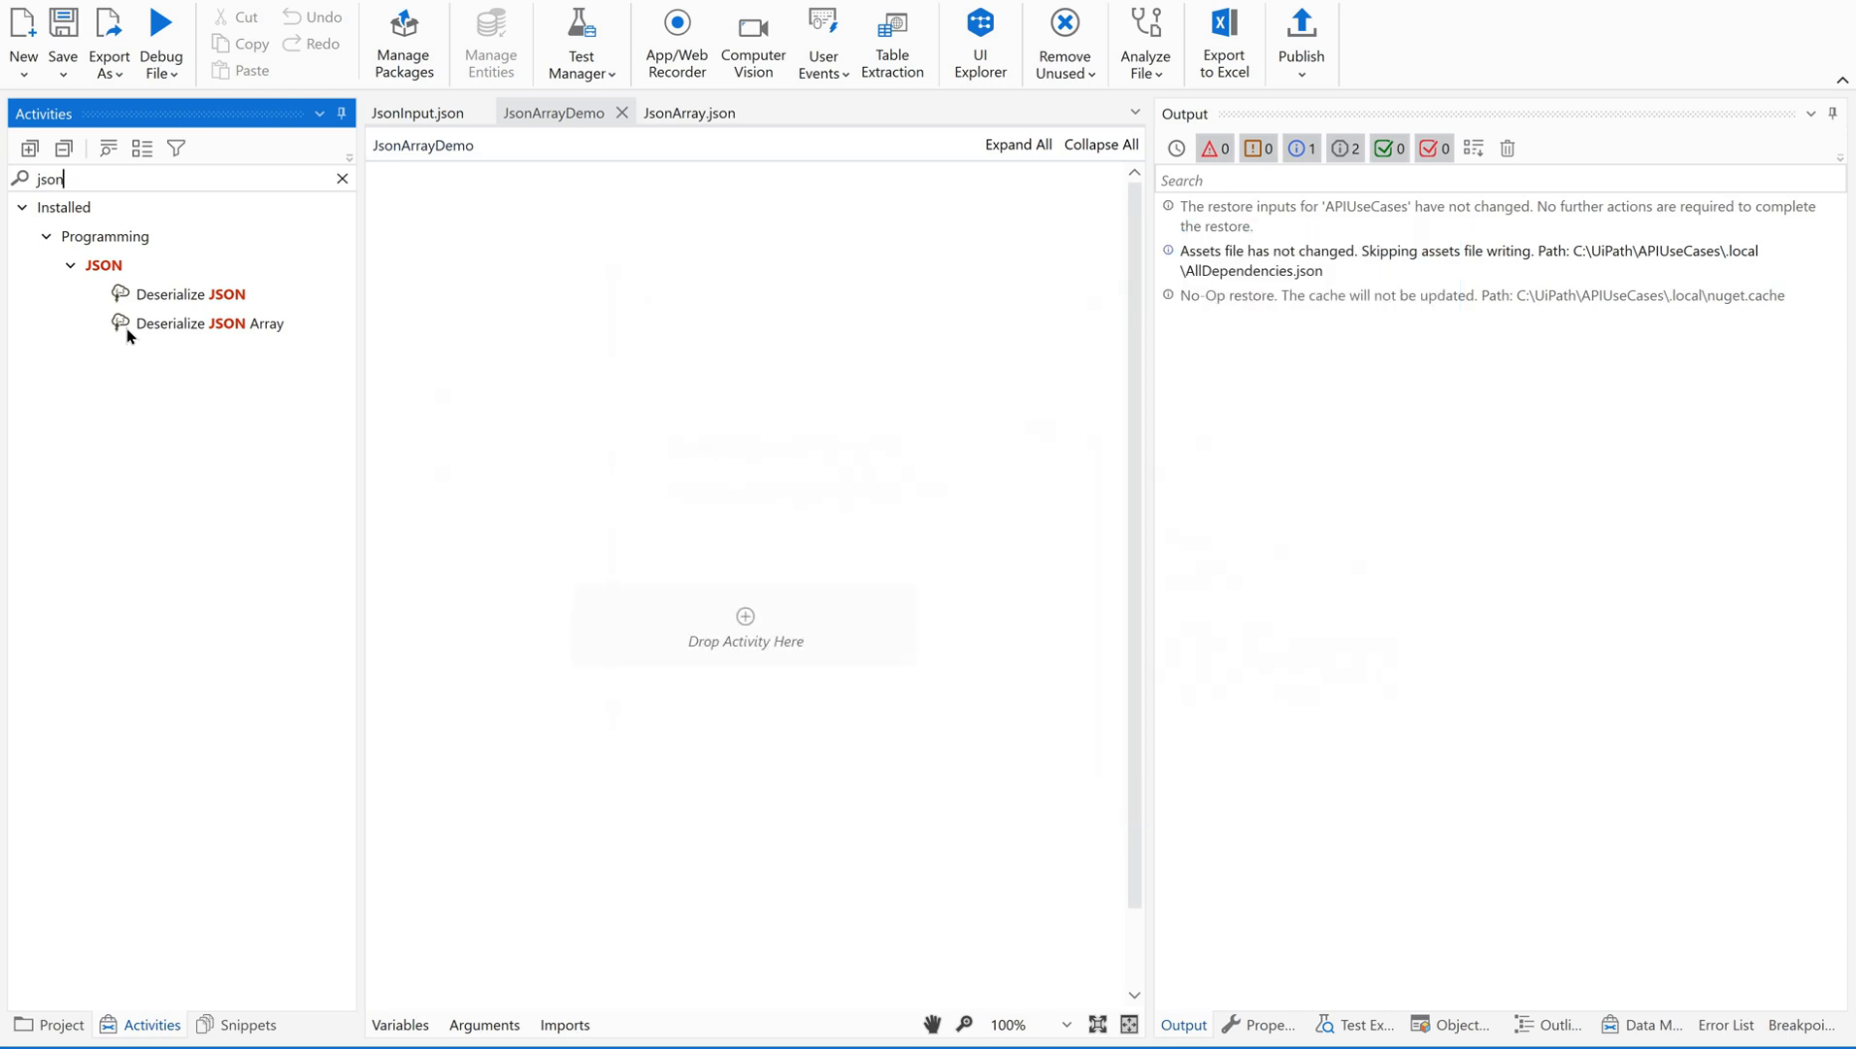
{"action": "mouse_move", "coordinate": [201, 323]}
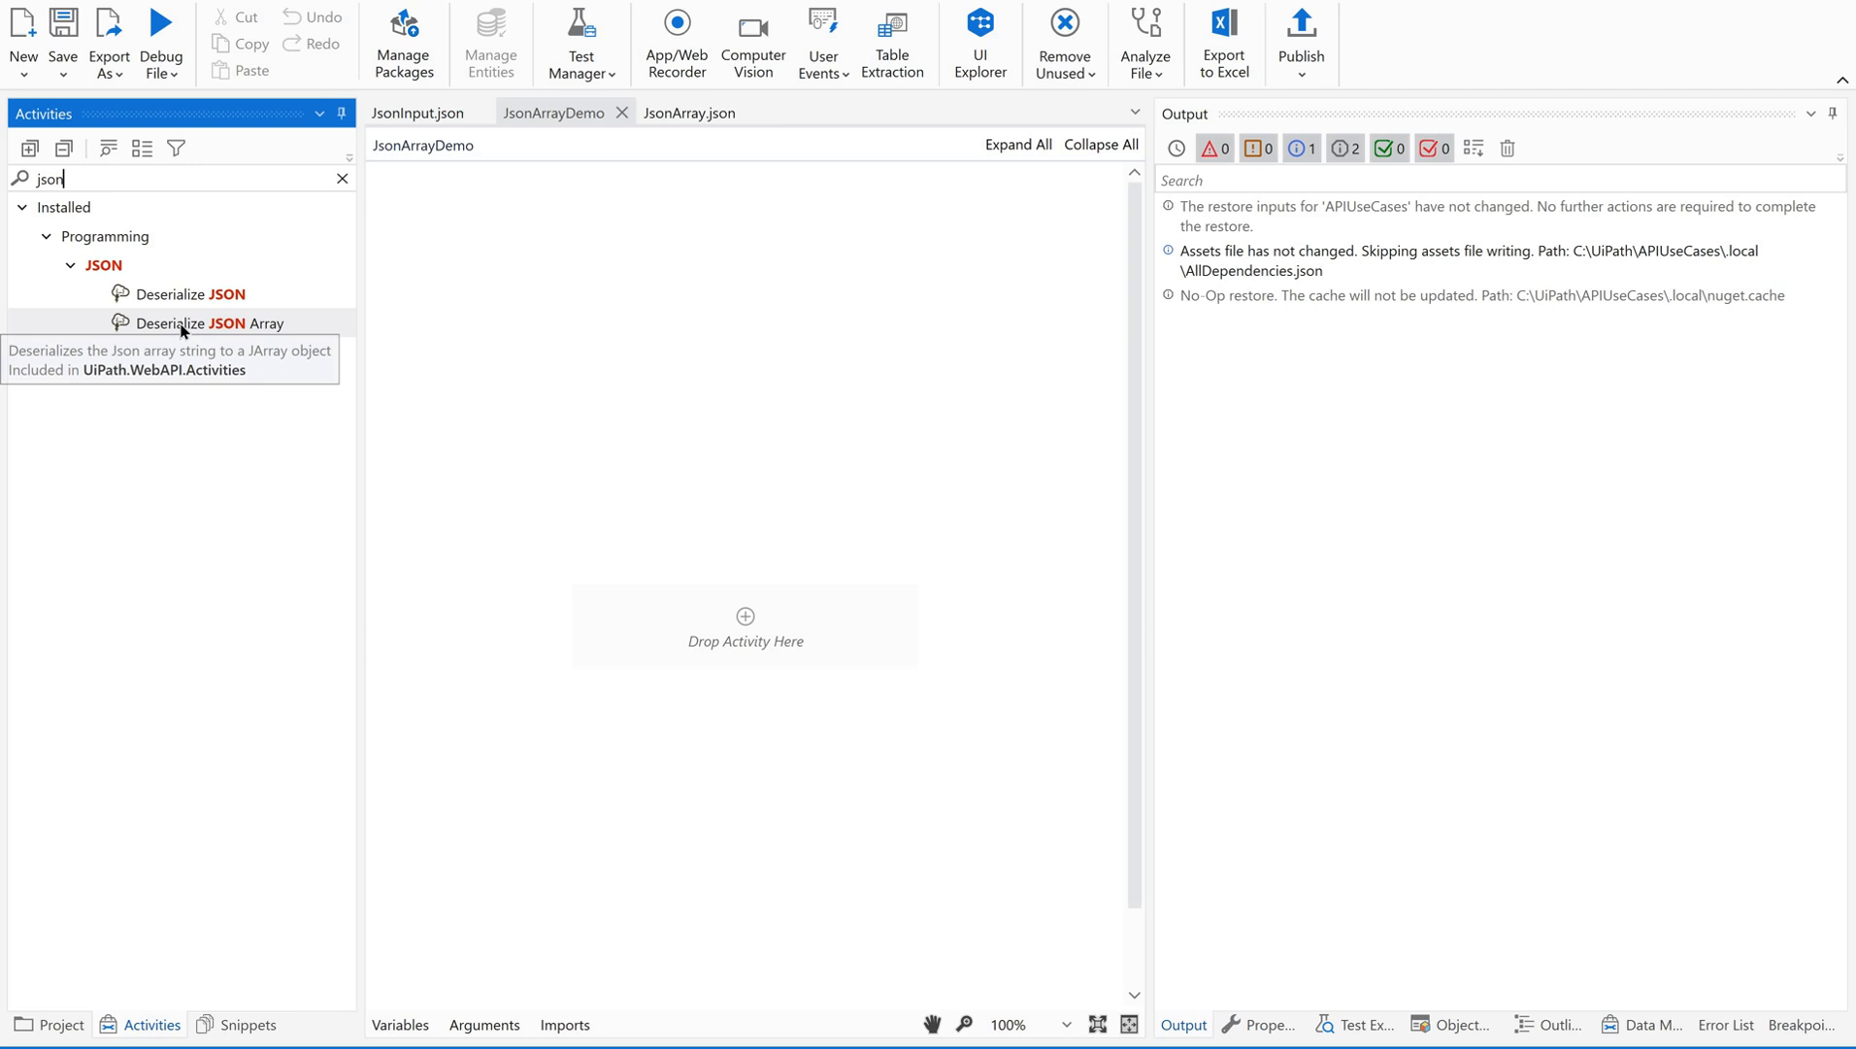
{"action": "mouse_move", "coordinate": [189, 329]}
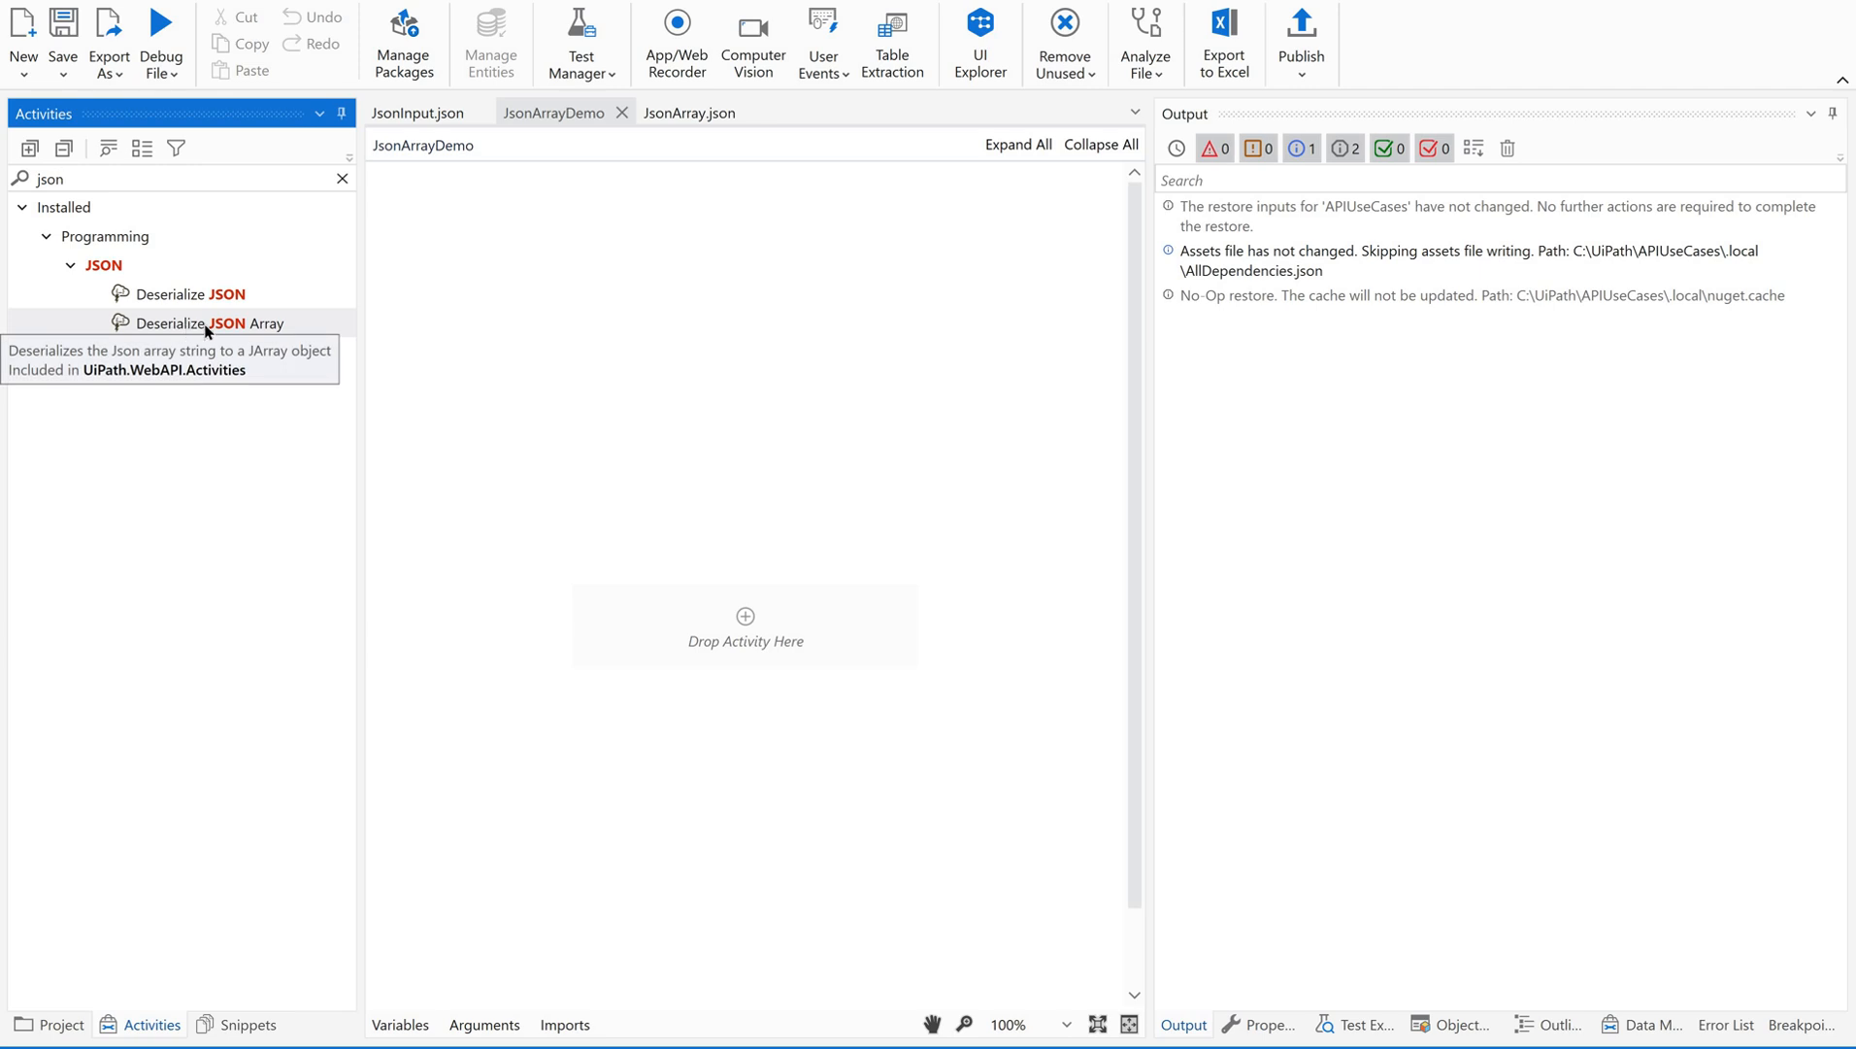
{"action": "mouse_move", "coordinate": [168, 350]}
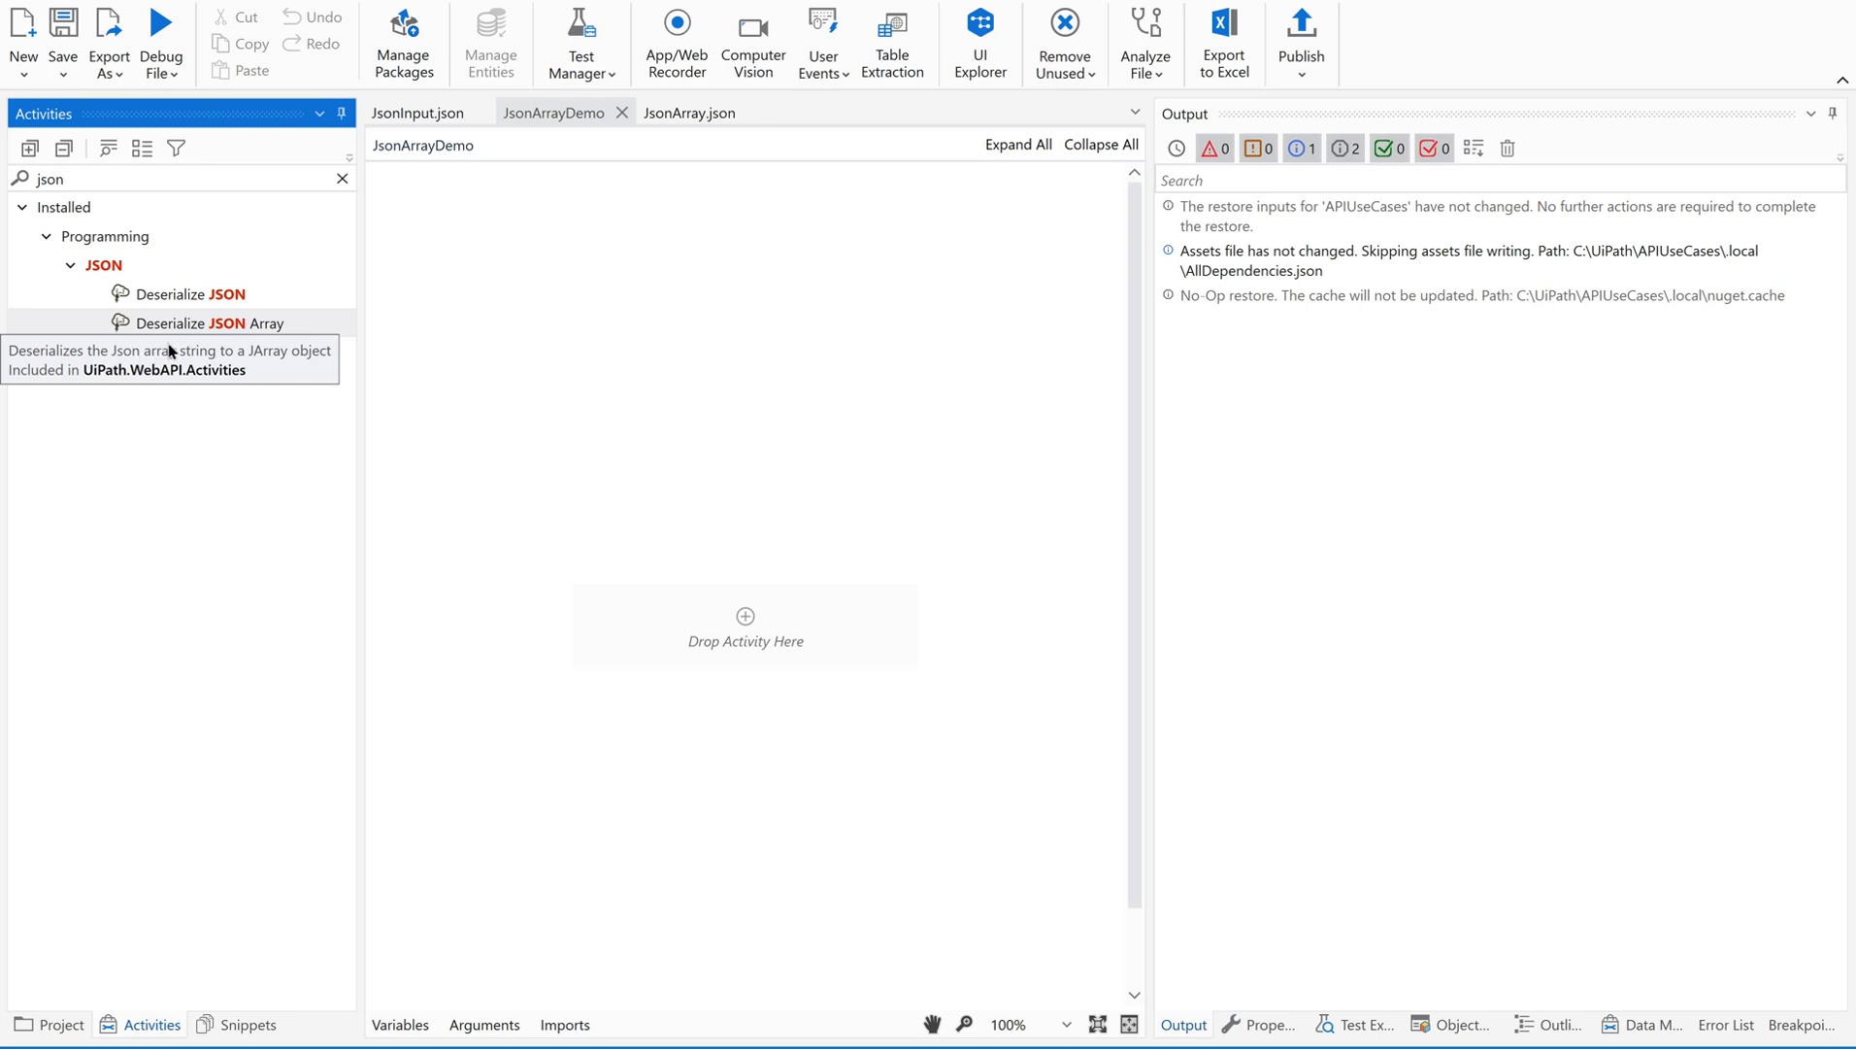
{"action": "mouse_move", "coordinate": [180, 329]}
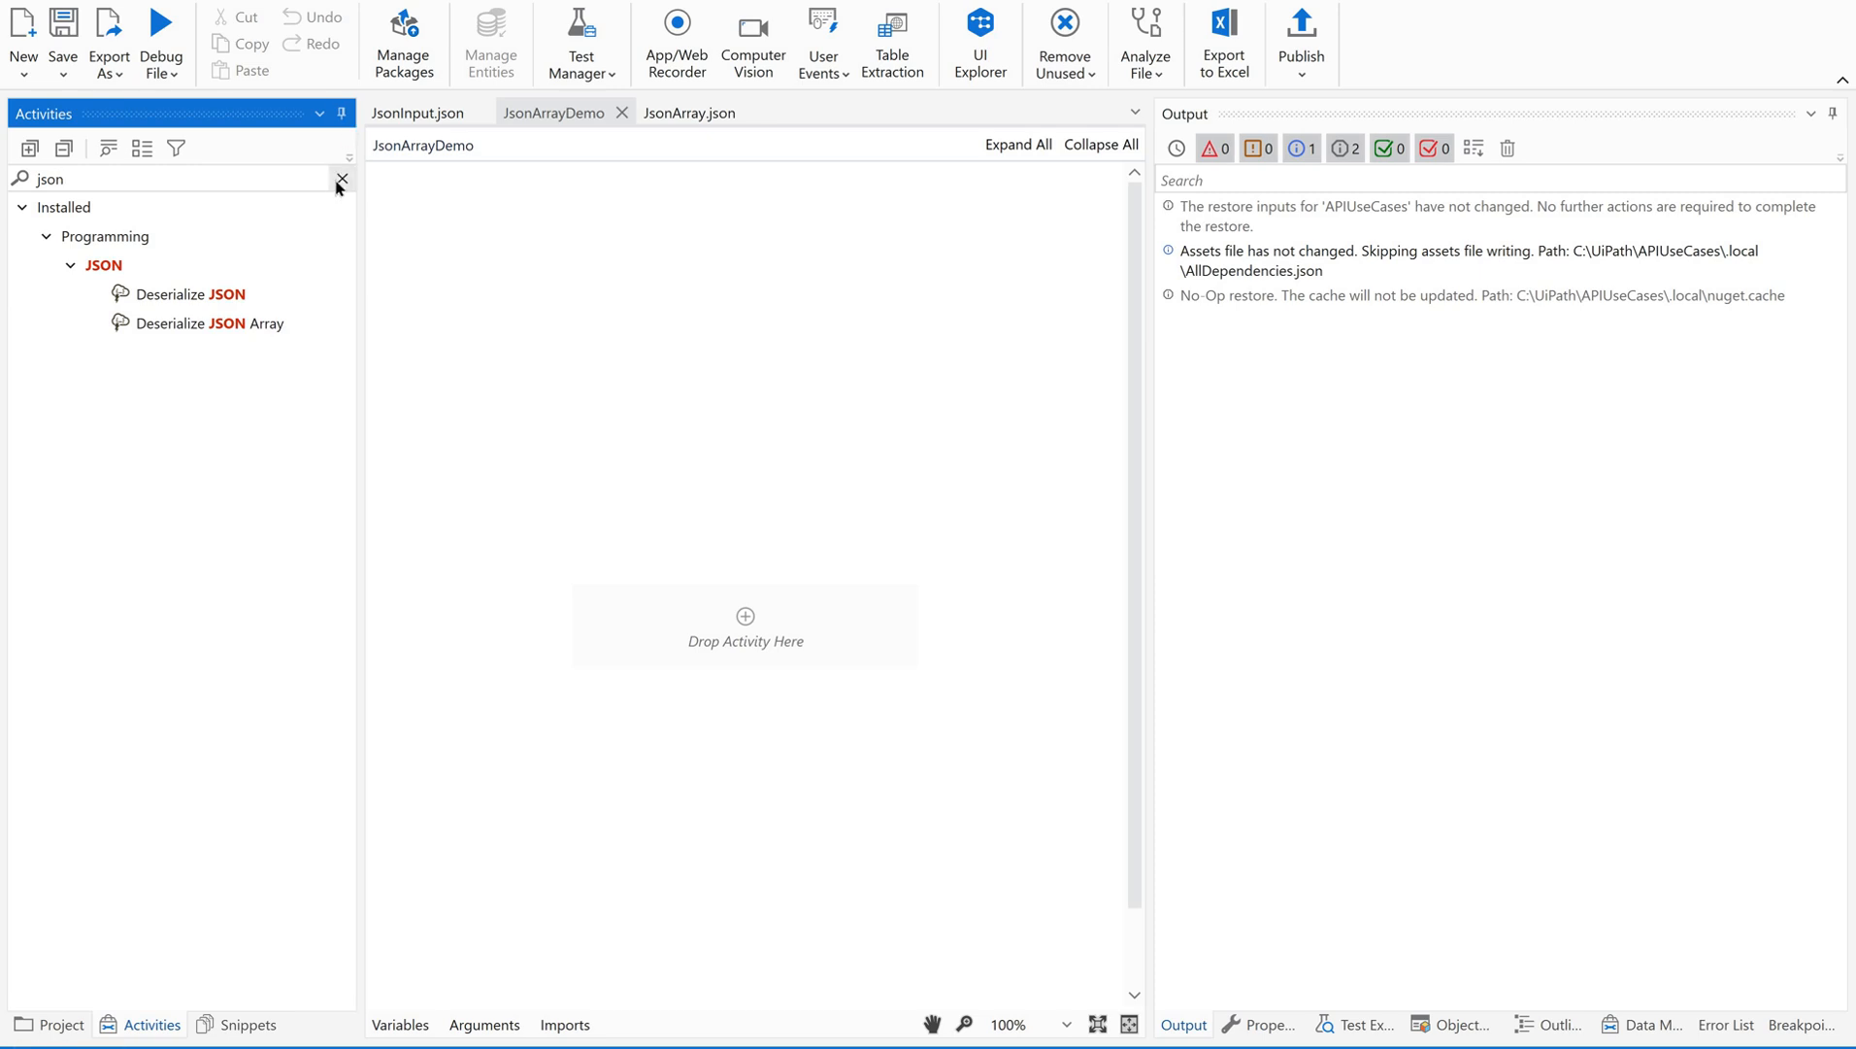
Step: Add a Read Text File activity that reads JsonArray.json
{"action": "left_click", "coordinate": [340, 179]}
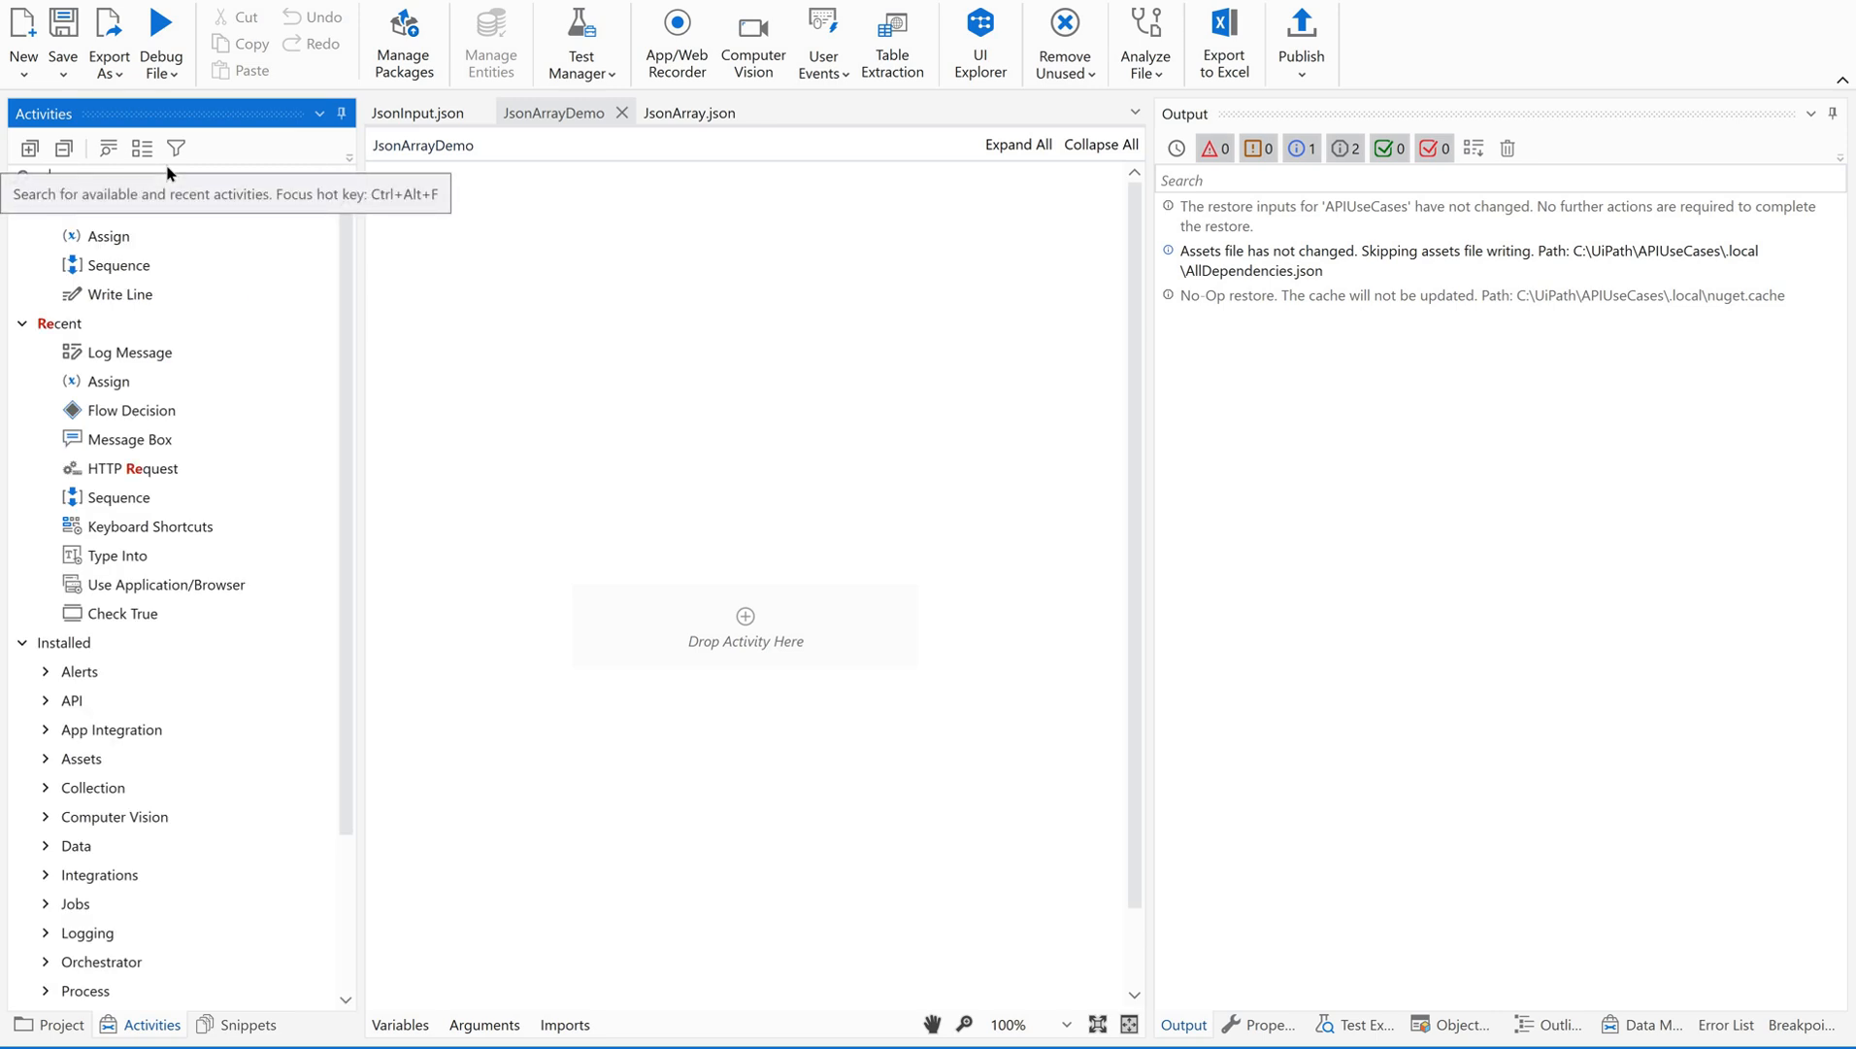
{"action": "type", "text": "read"}
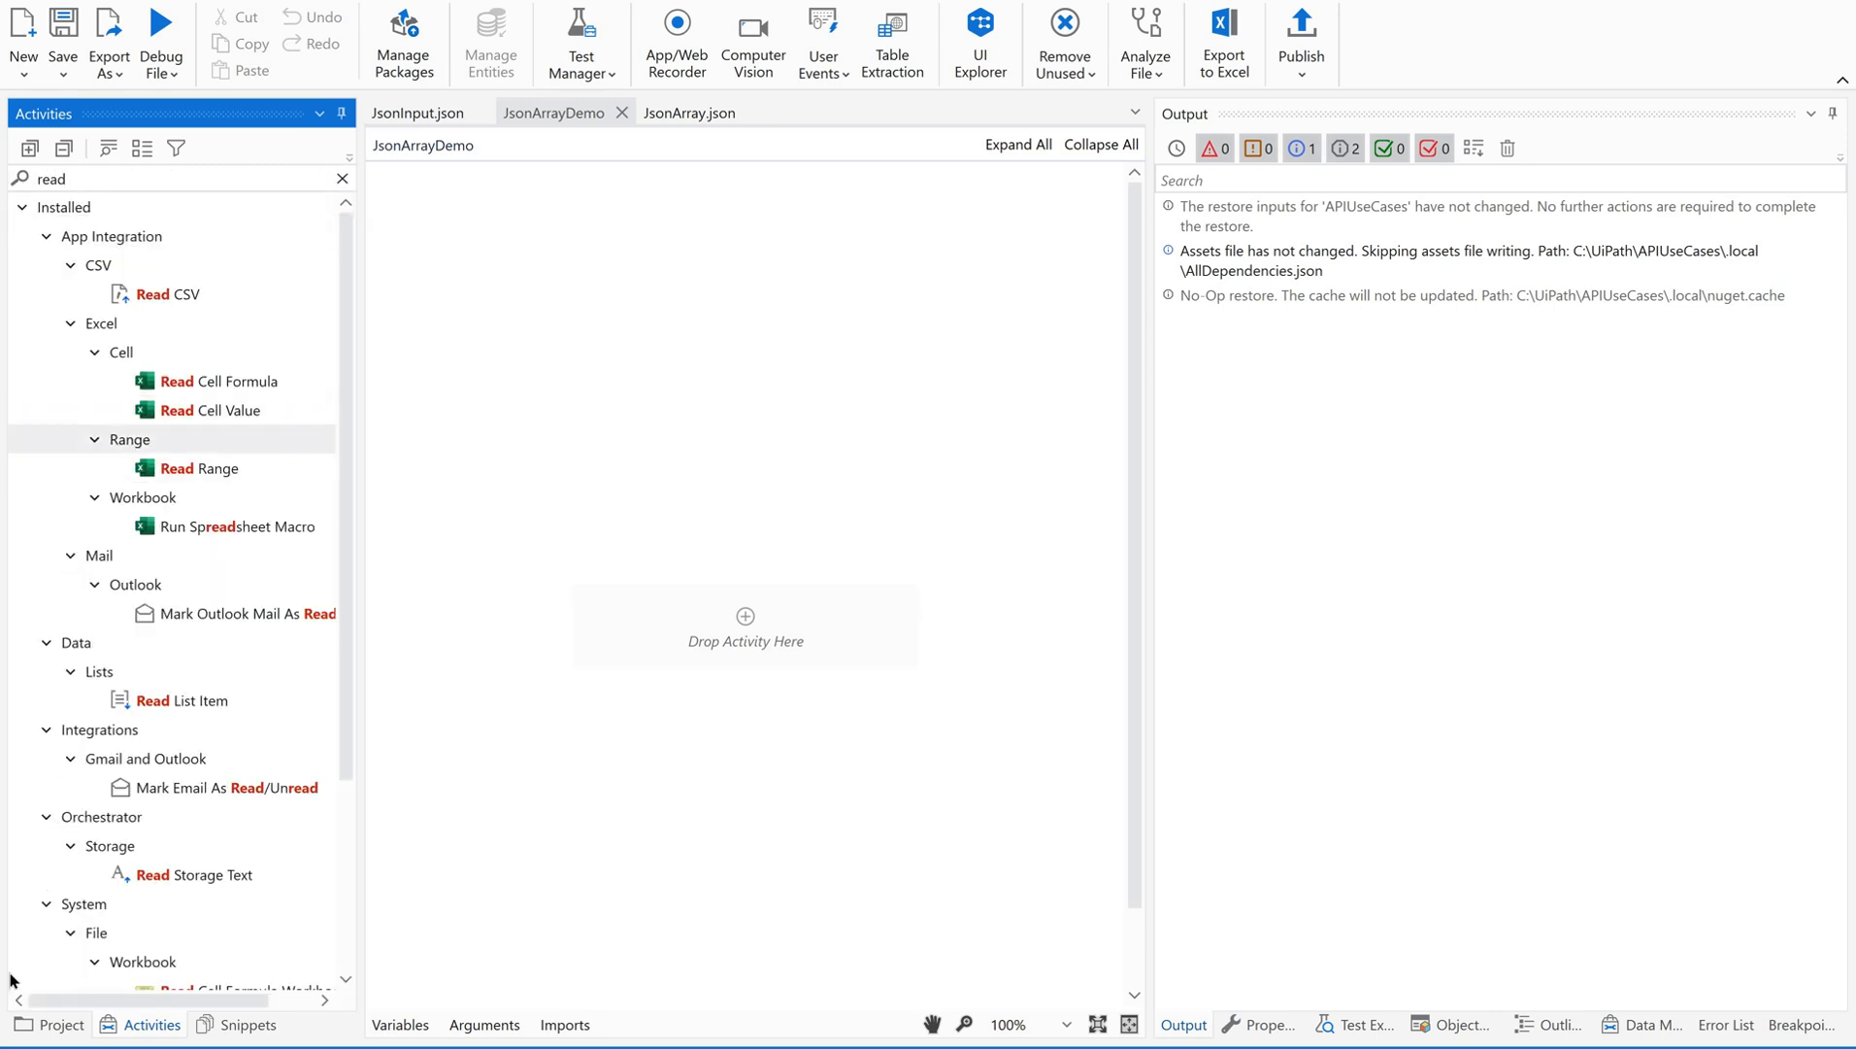
{"action": "type", "text": "text"}
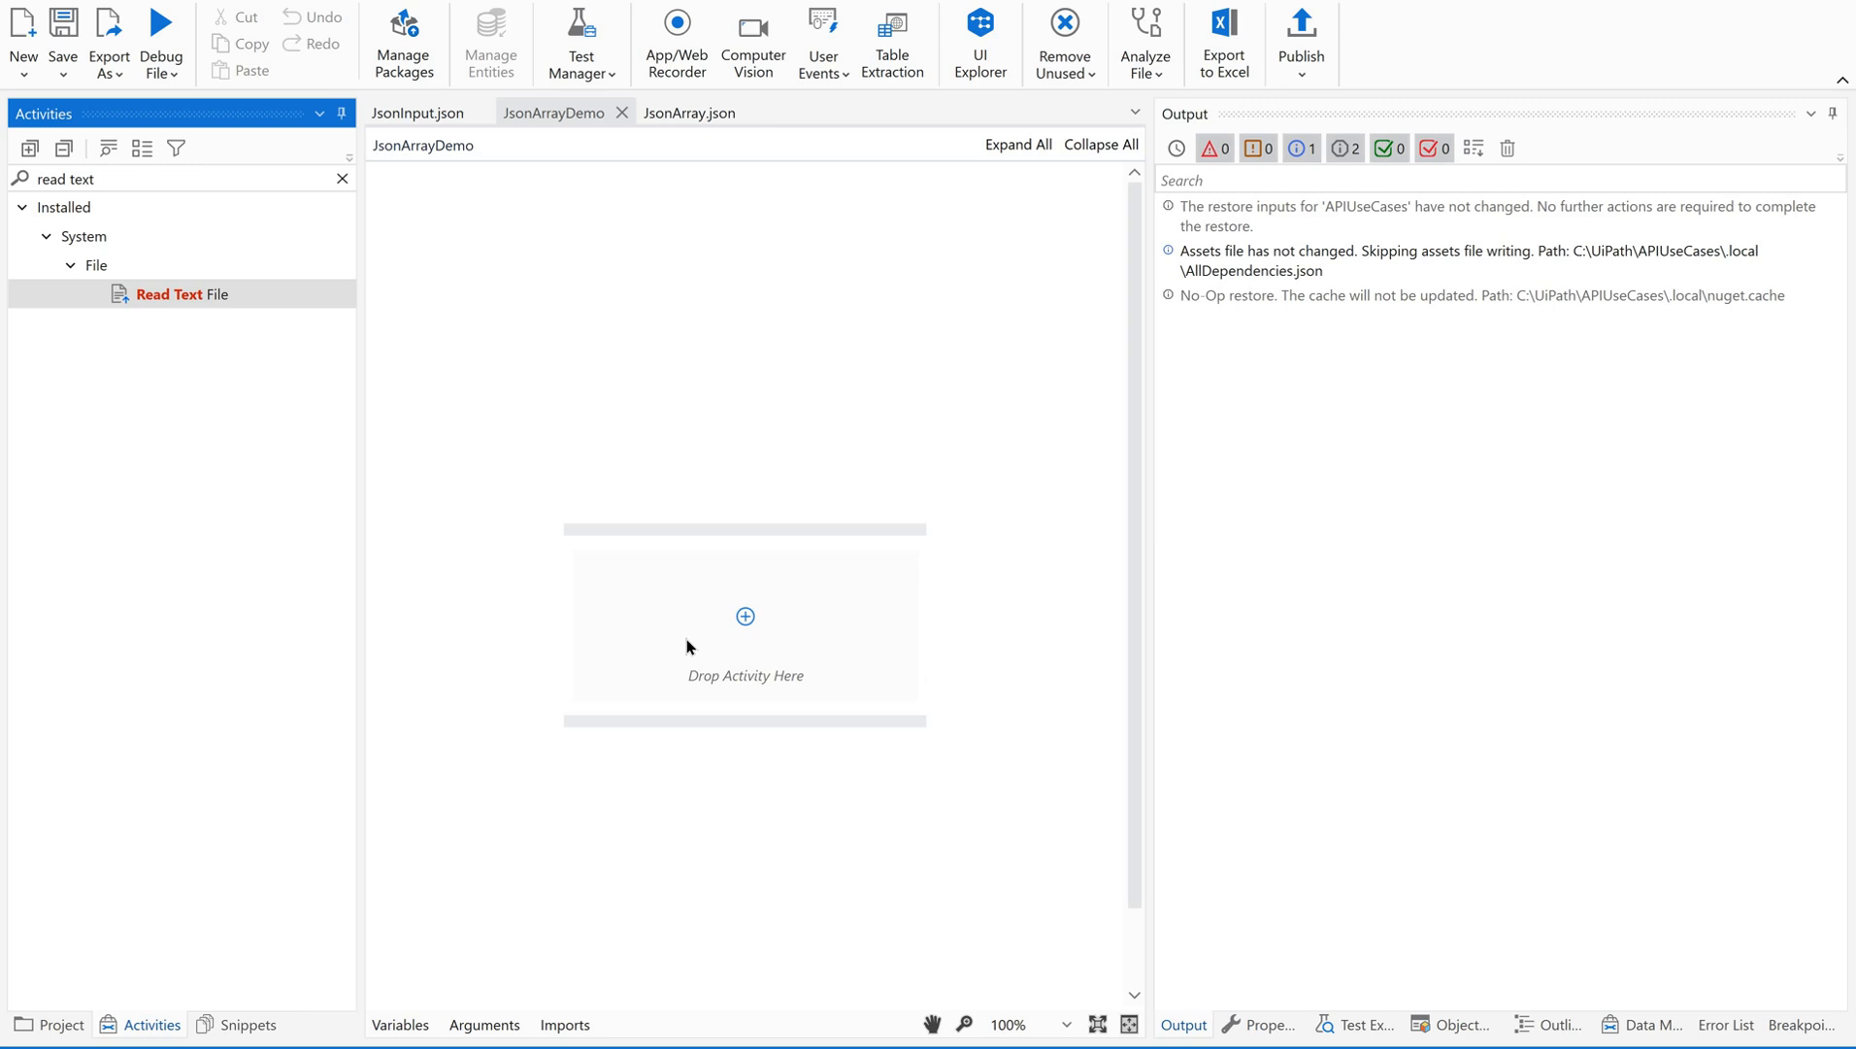
{"action": "left_click_drag", "start_coordinate": [183, 293], "coordinate": [744, 616]}
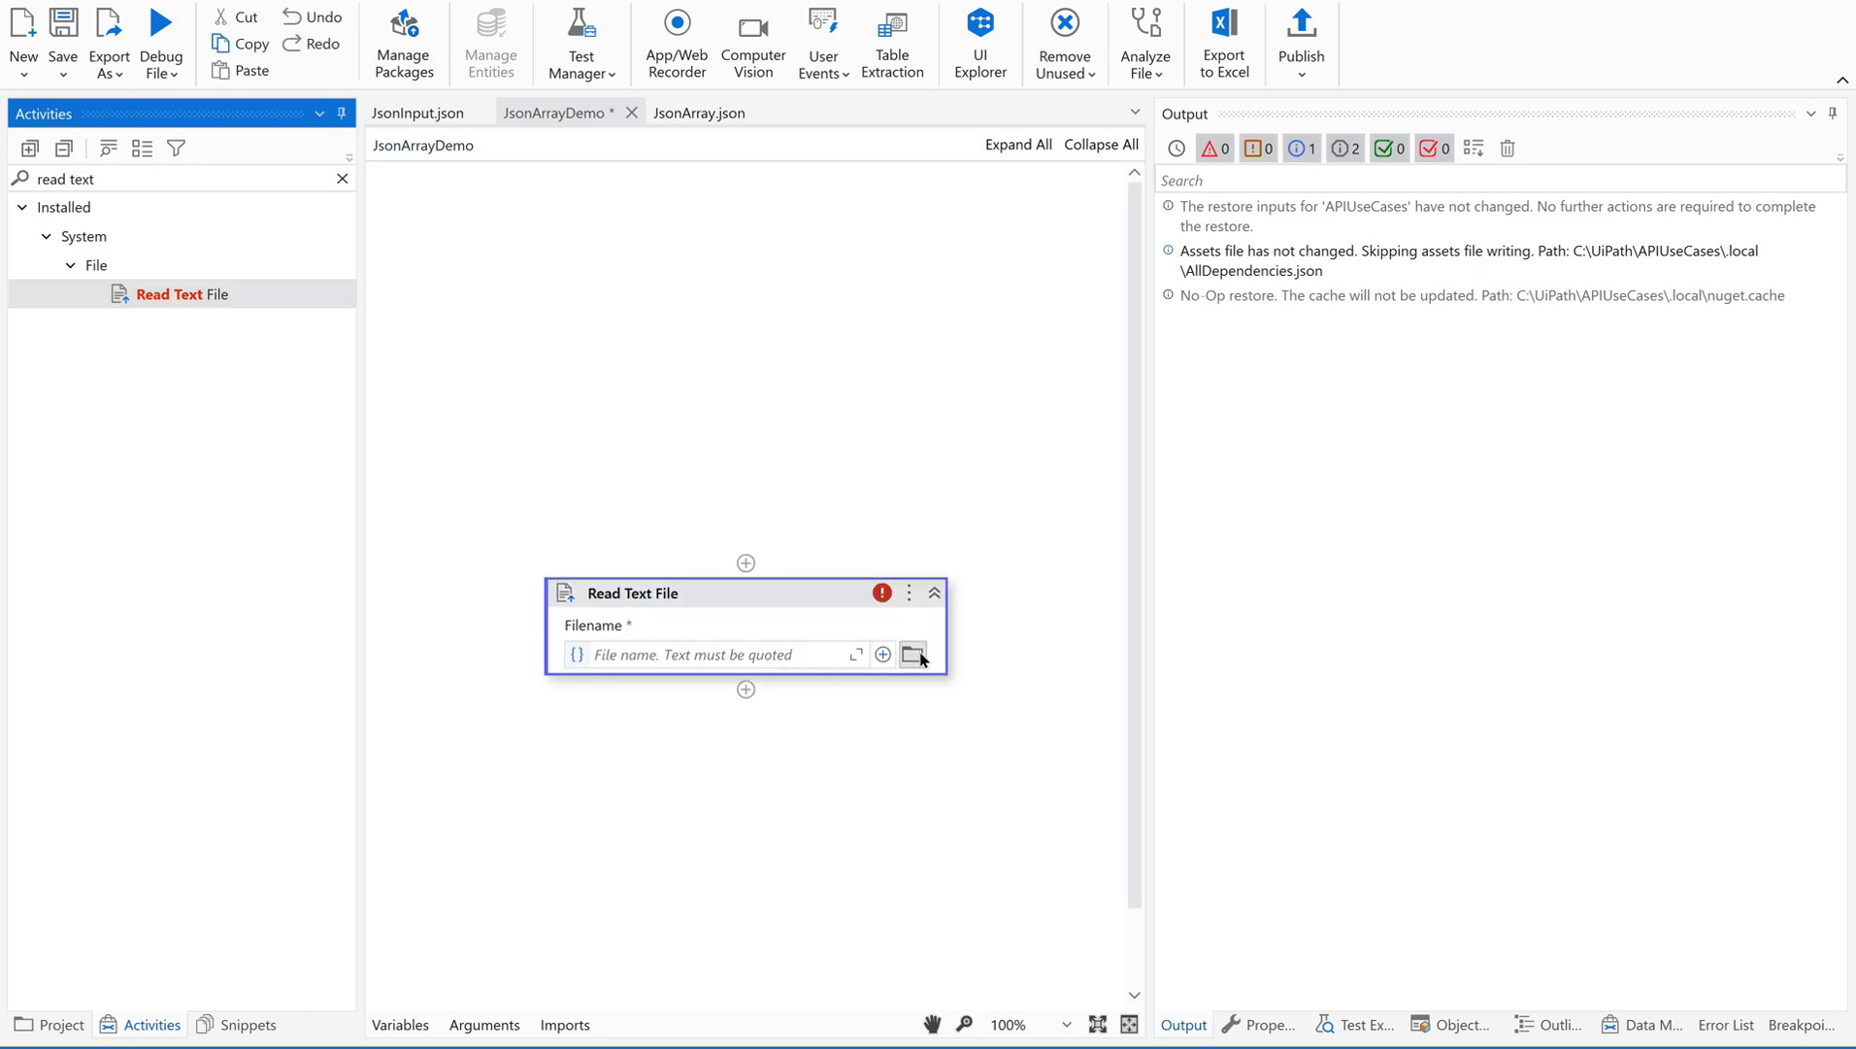
{"action": "left_click", "coordinate": [911, 655]}
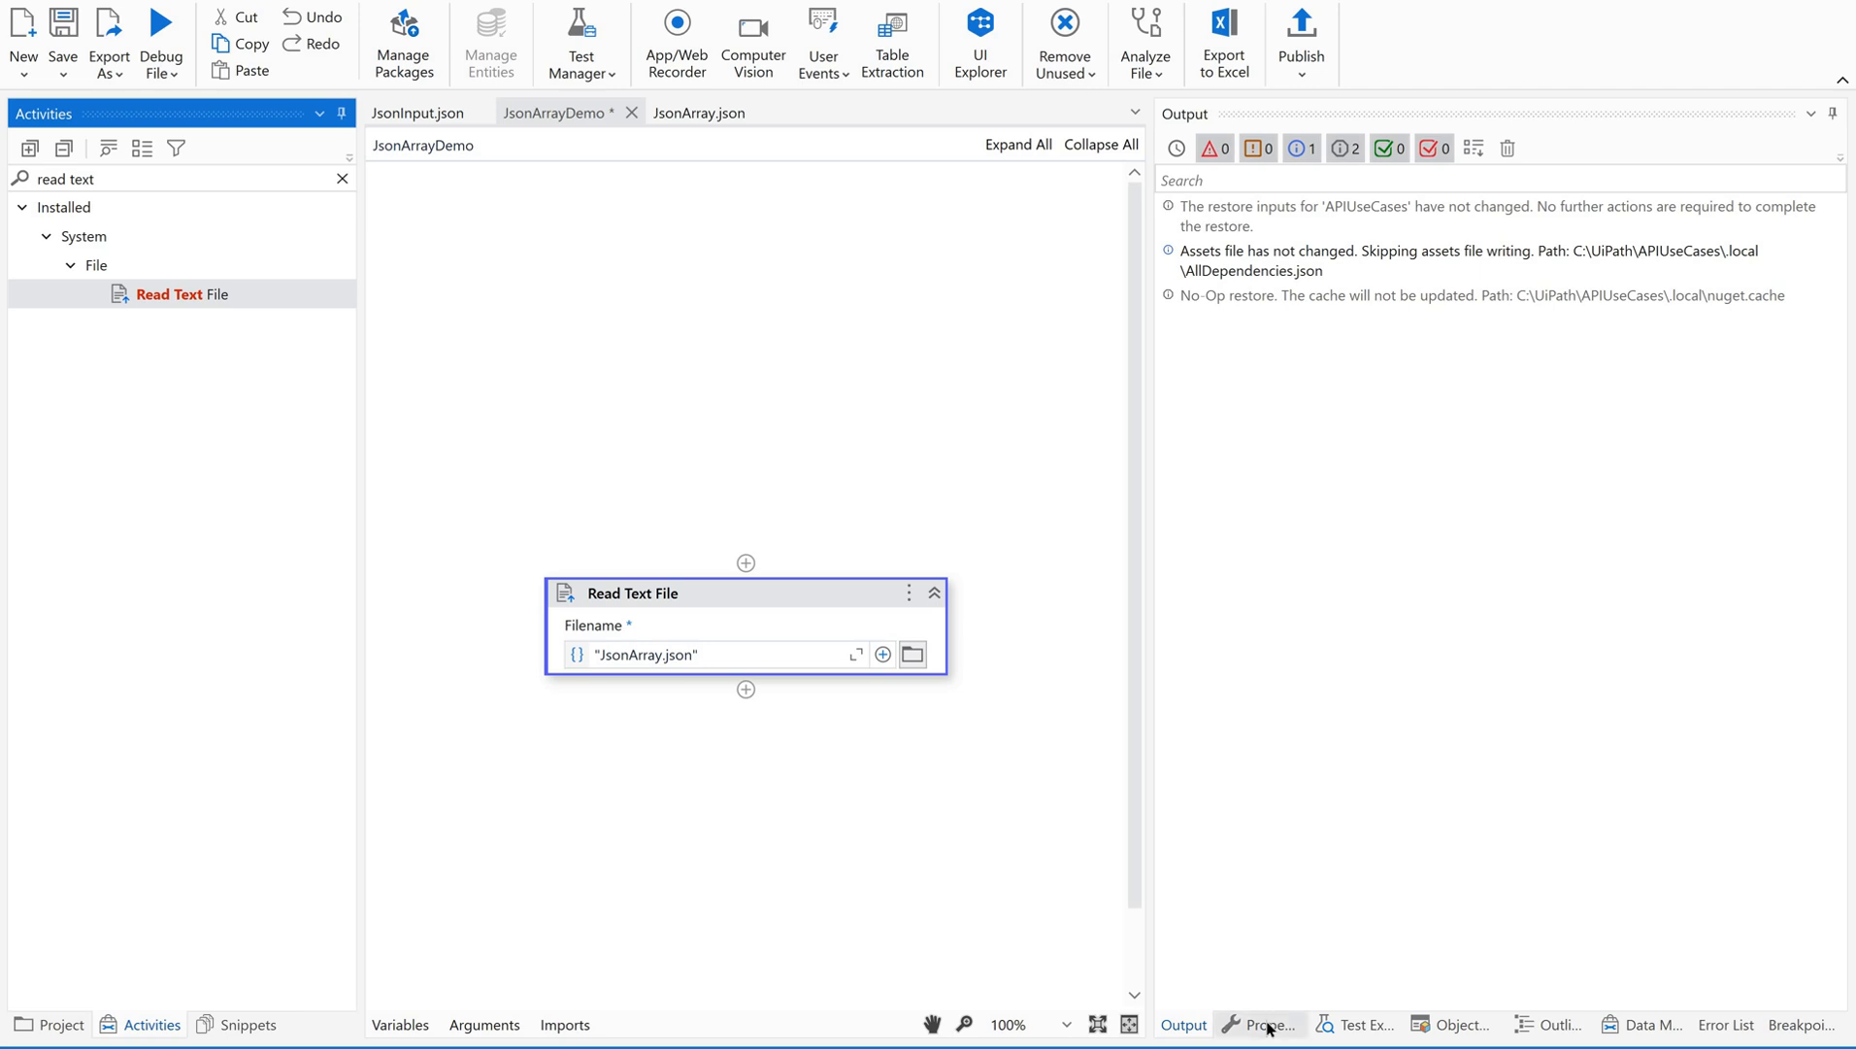
Step: Store the file's text in a new String variable strJsondata
{"action": "left_click", "coordinate": [1258, 1024]}
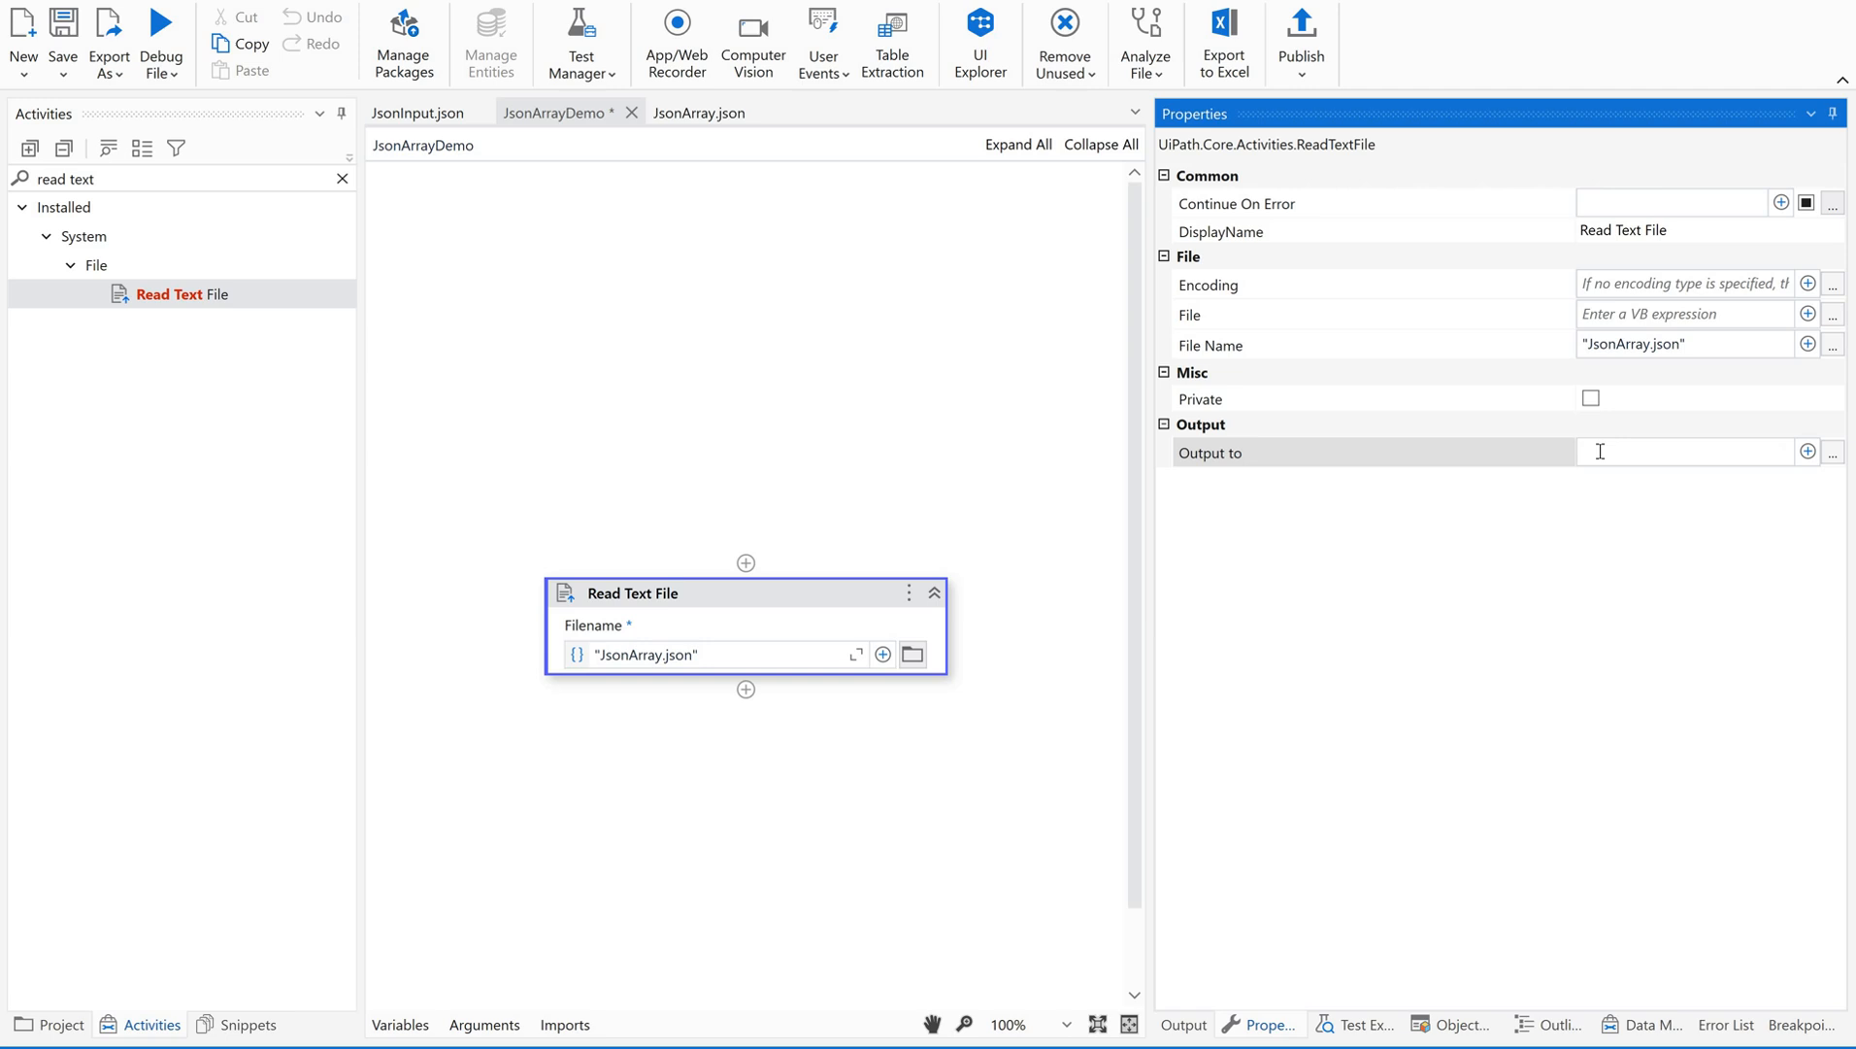
{"action": "mouse_move", "coordinate": [848, 642]}
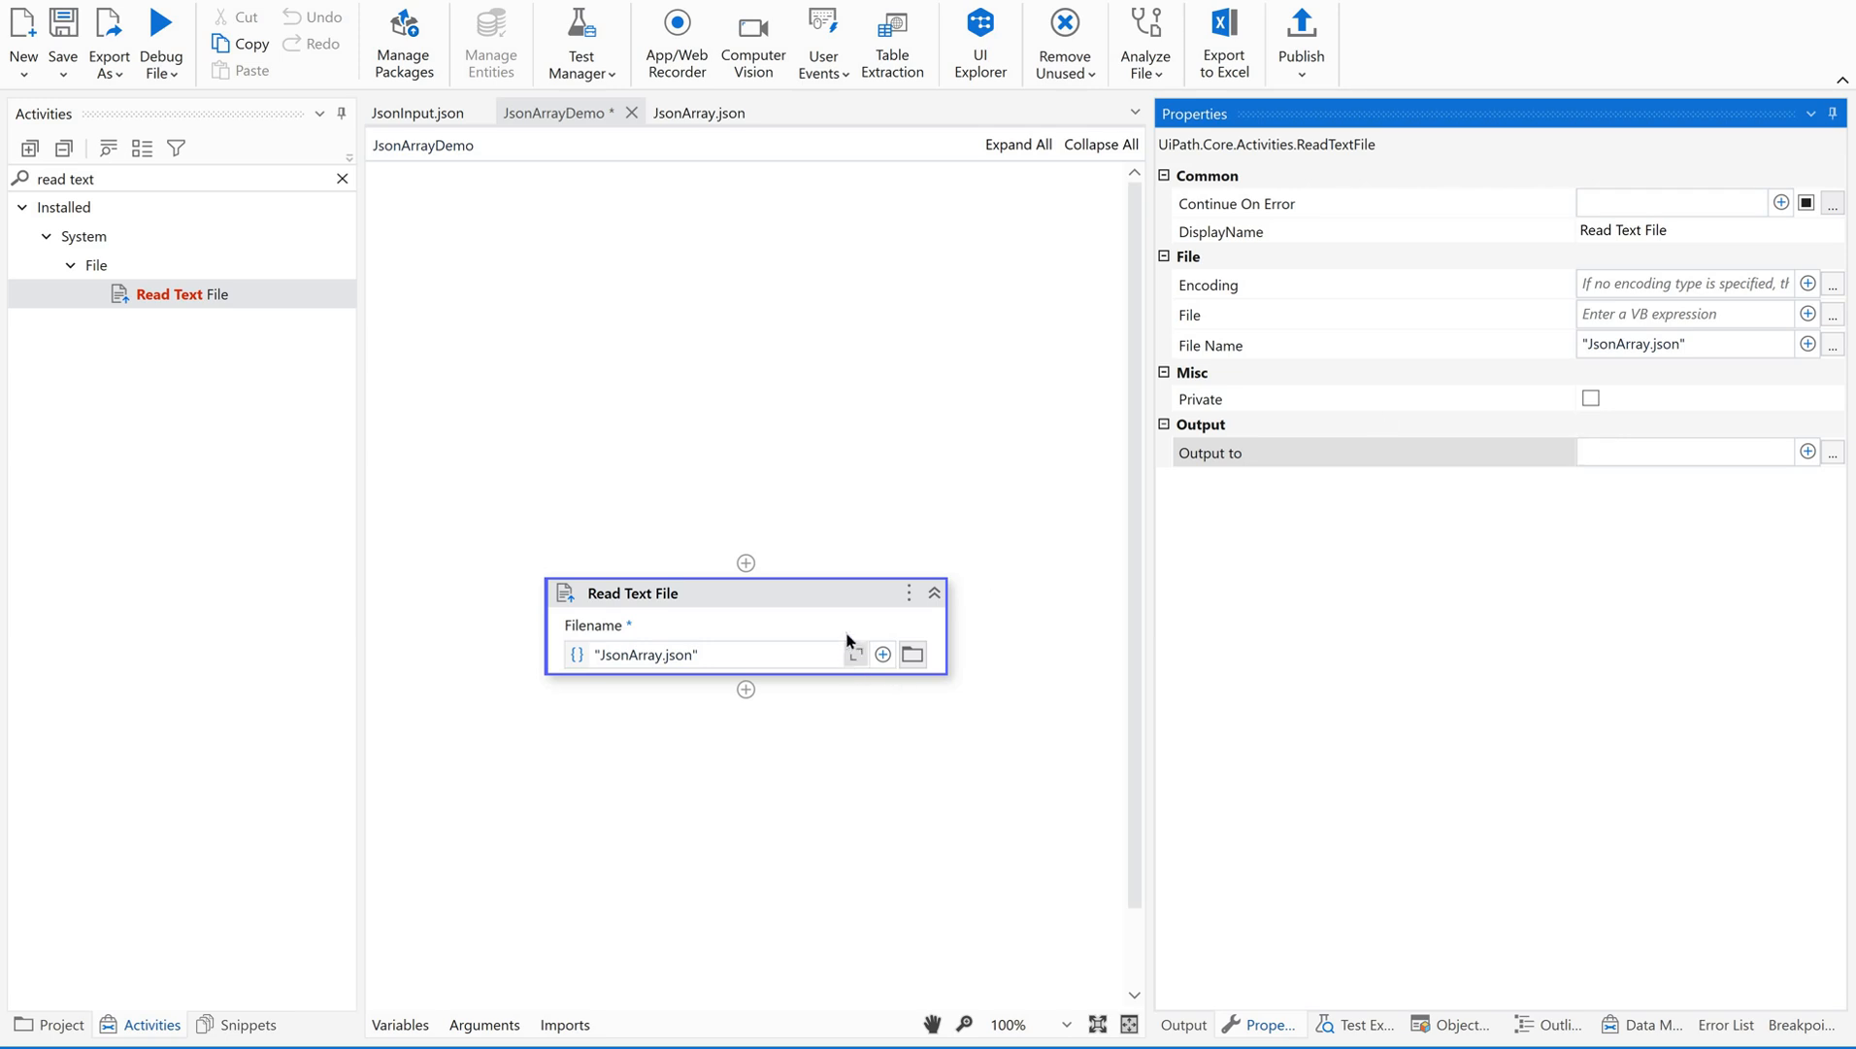
{"action": "mouse_move", "coordinate": [1581, 458]}
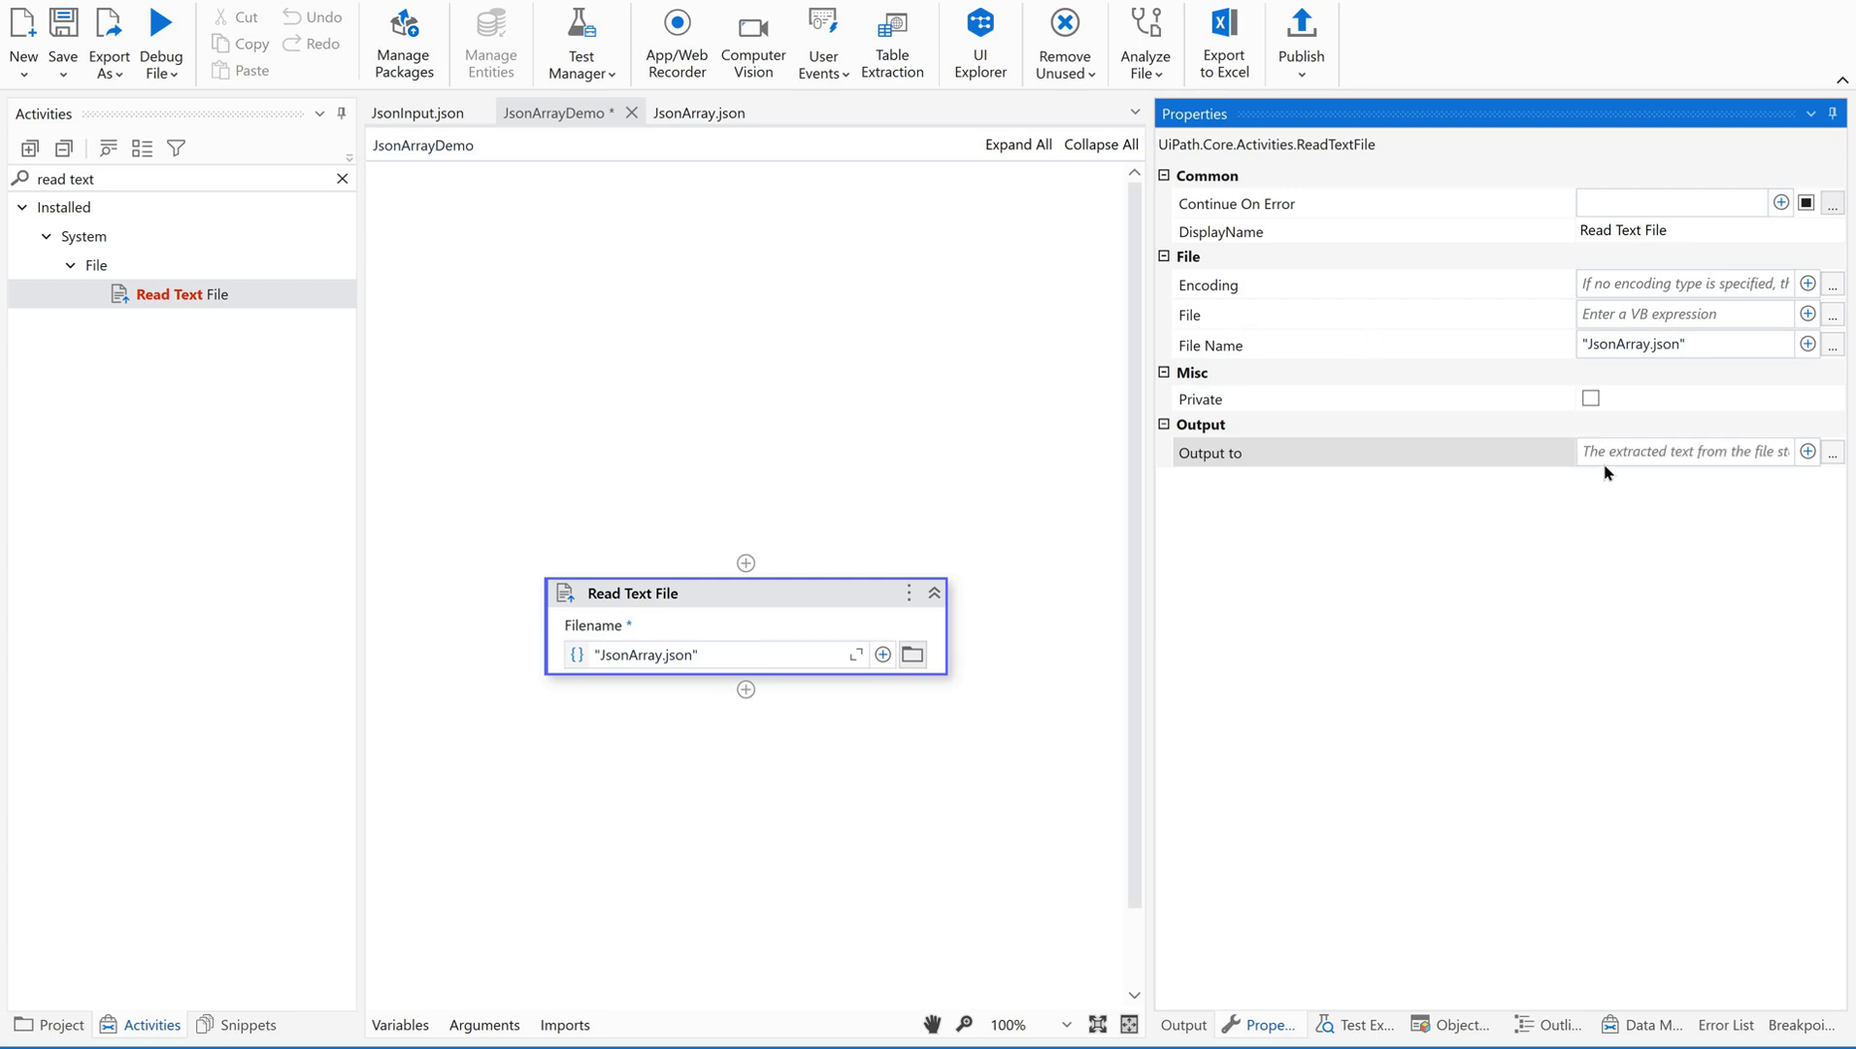
{"action": "left_click", "coordinate": [1681, 452]}
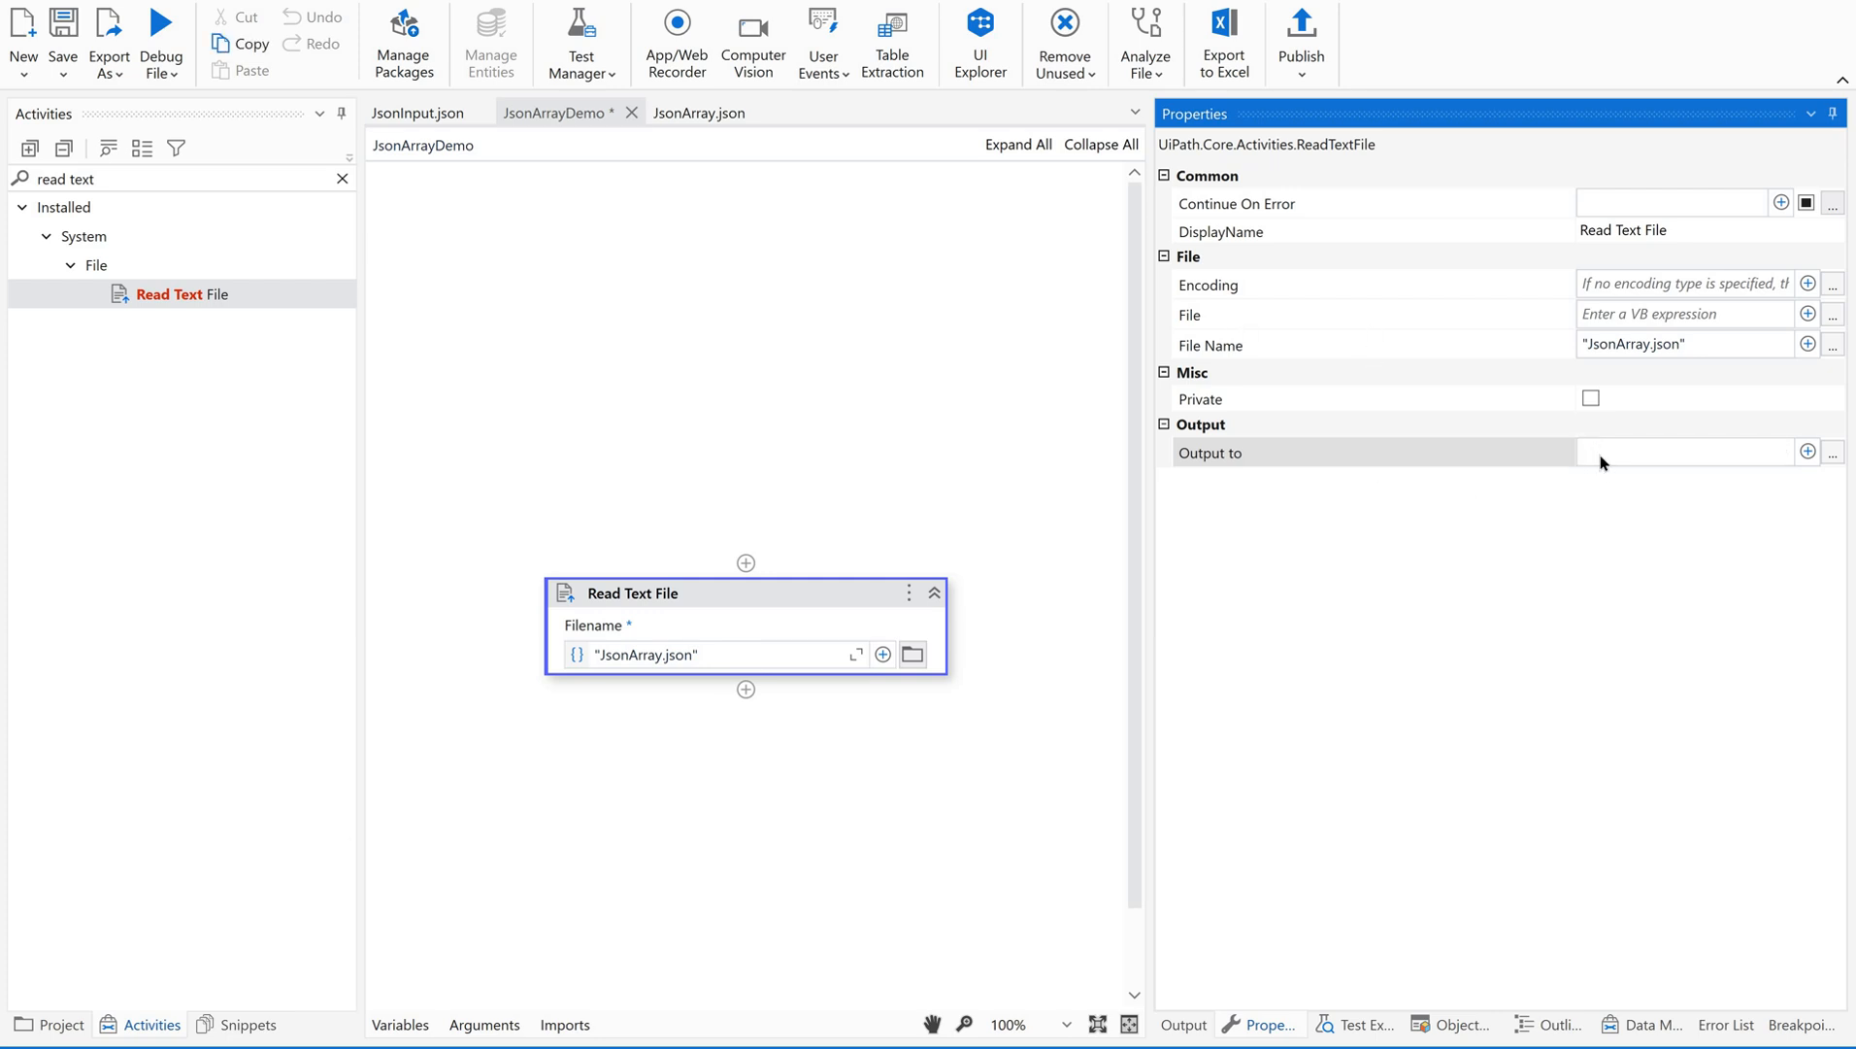
{"action": "type", "text": "strJson"}
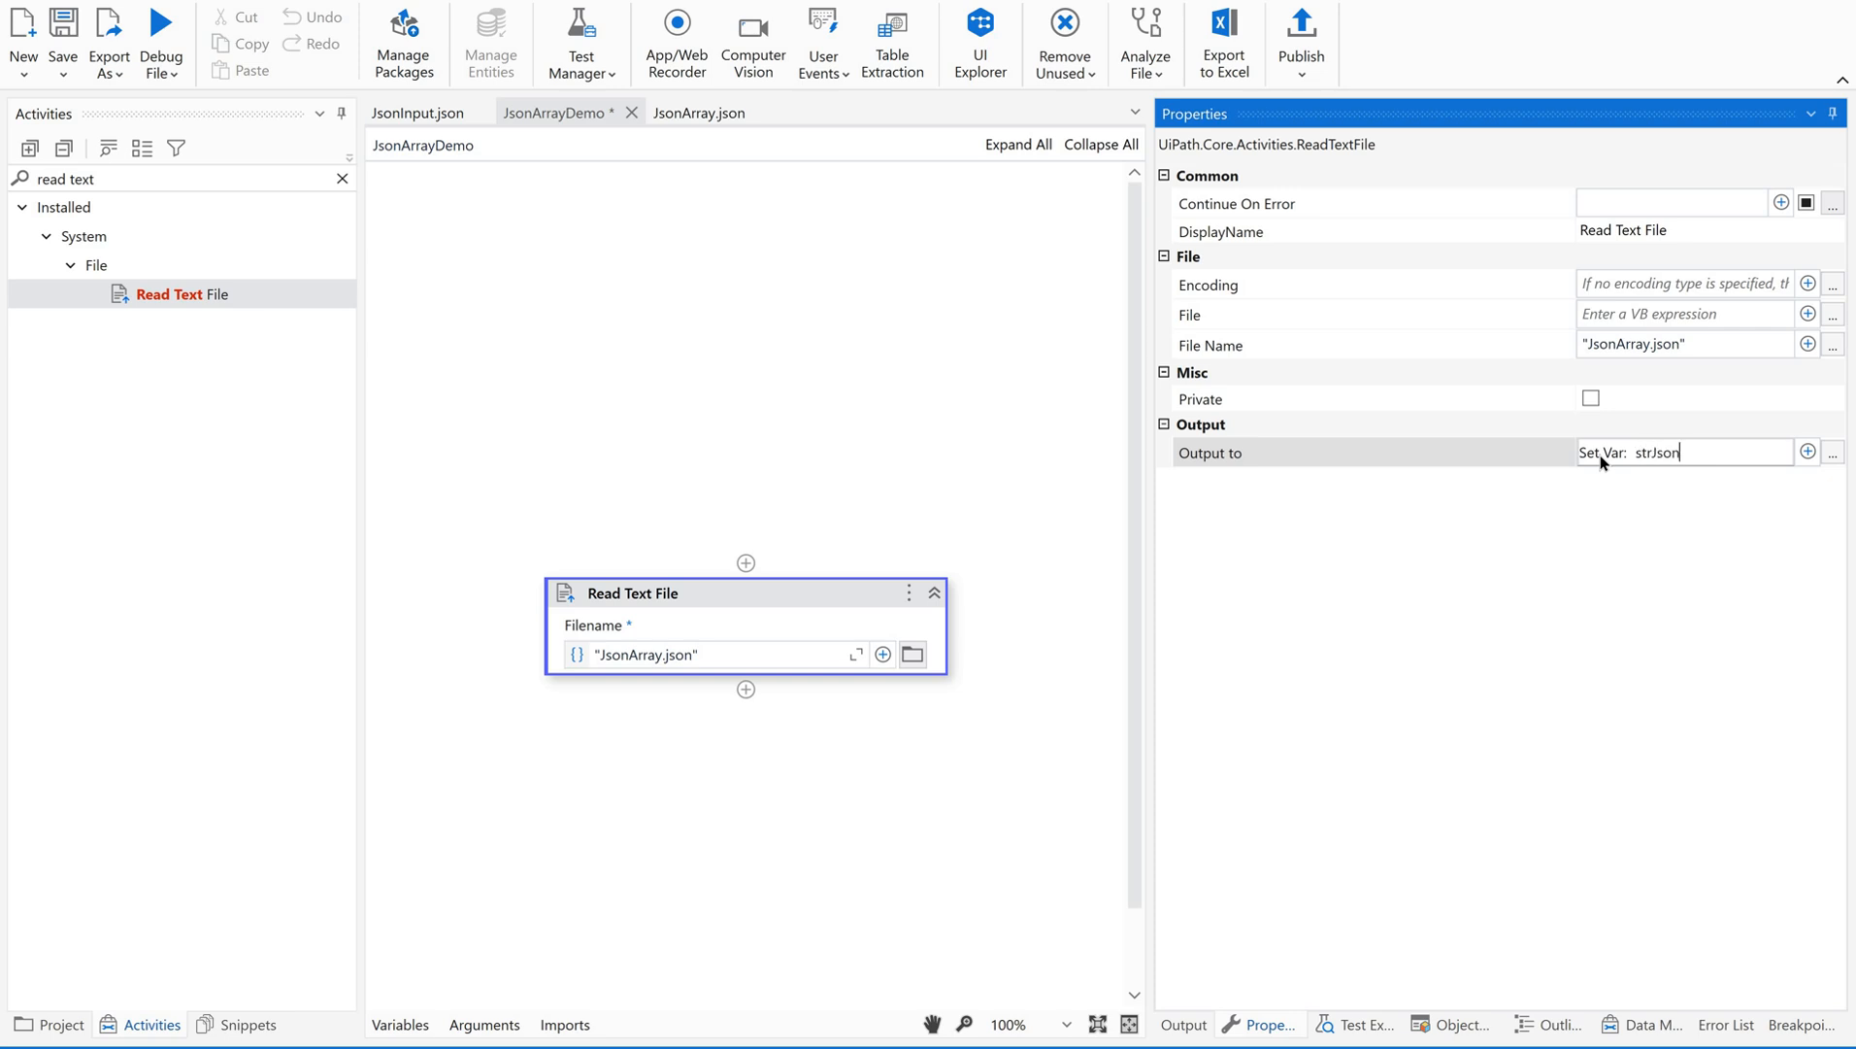
{"action": "type", "text": "strJsondata"}
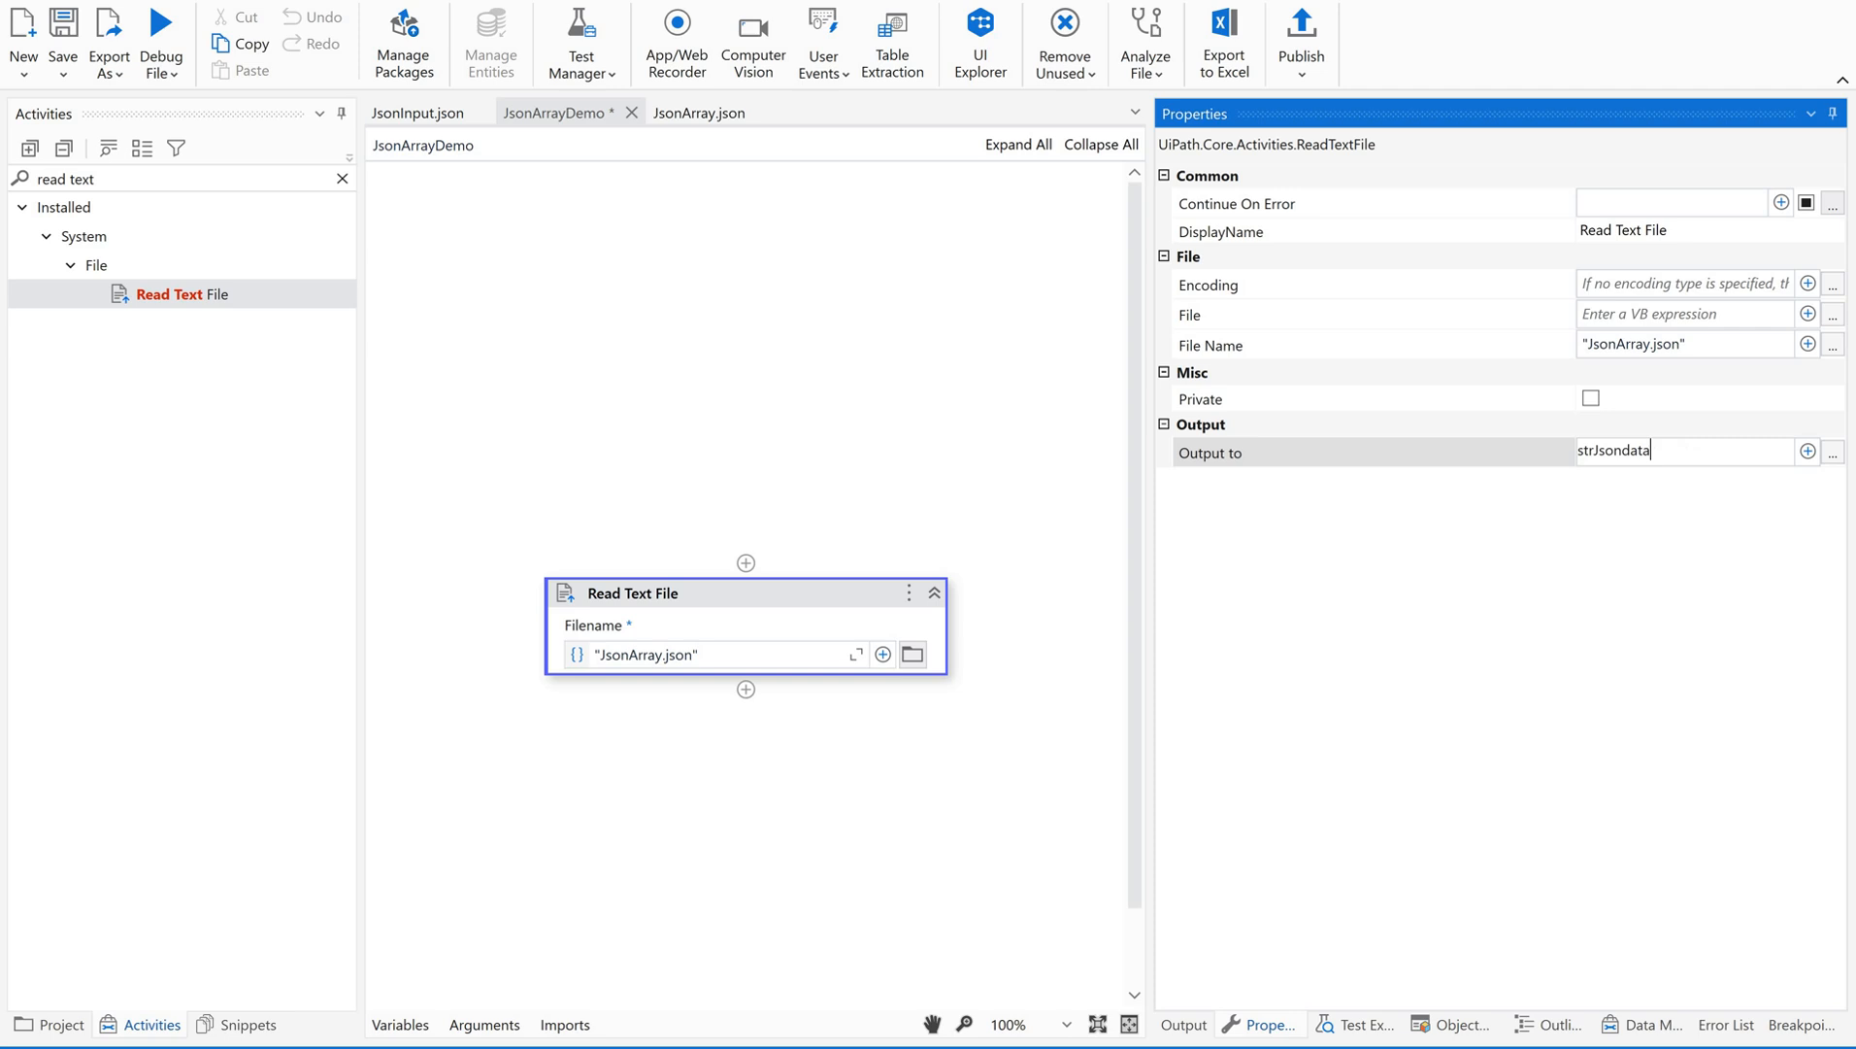
{"action": "left_click", "coordinate": [399, 1023]}
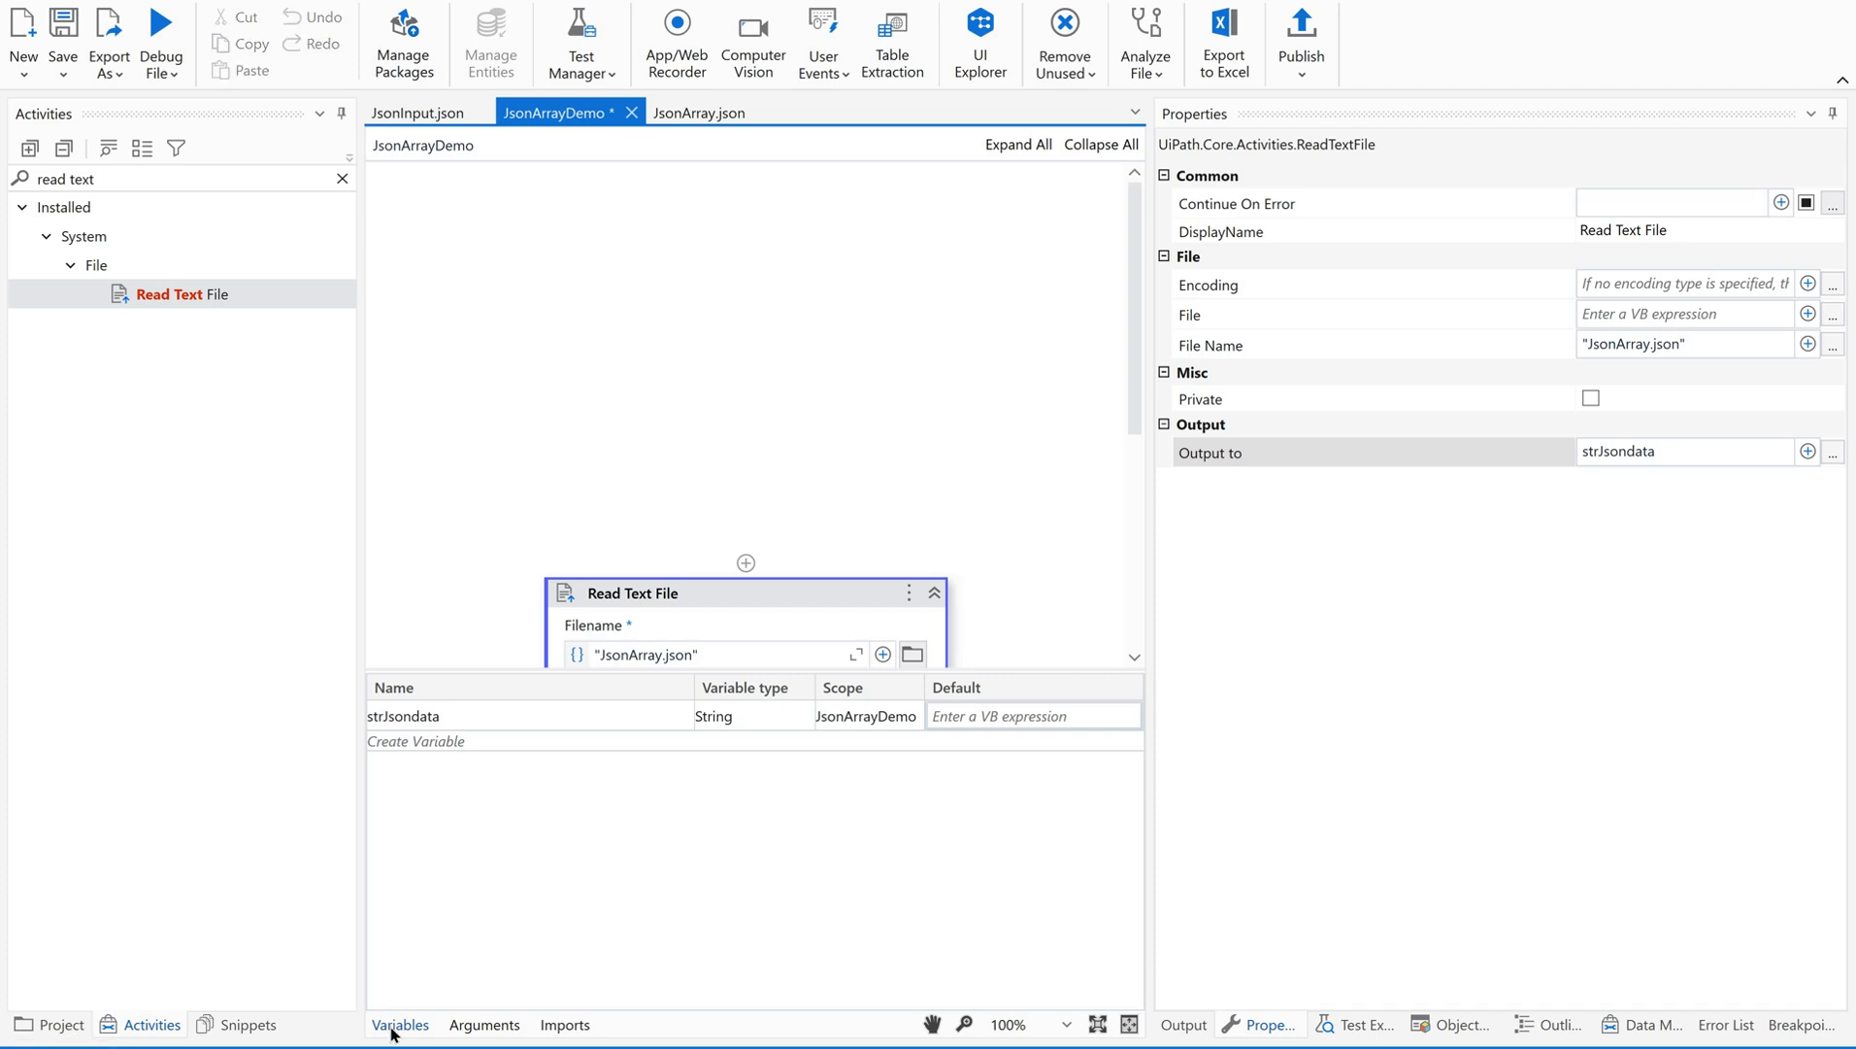
{"action": "left_click", "coordinate": [400, 1023]}
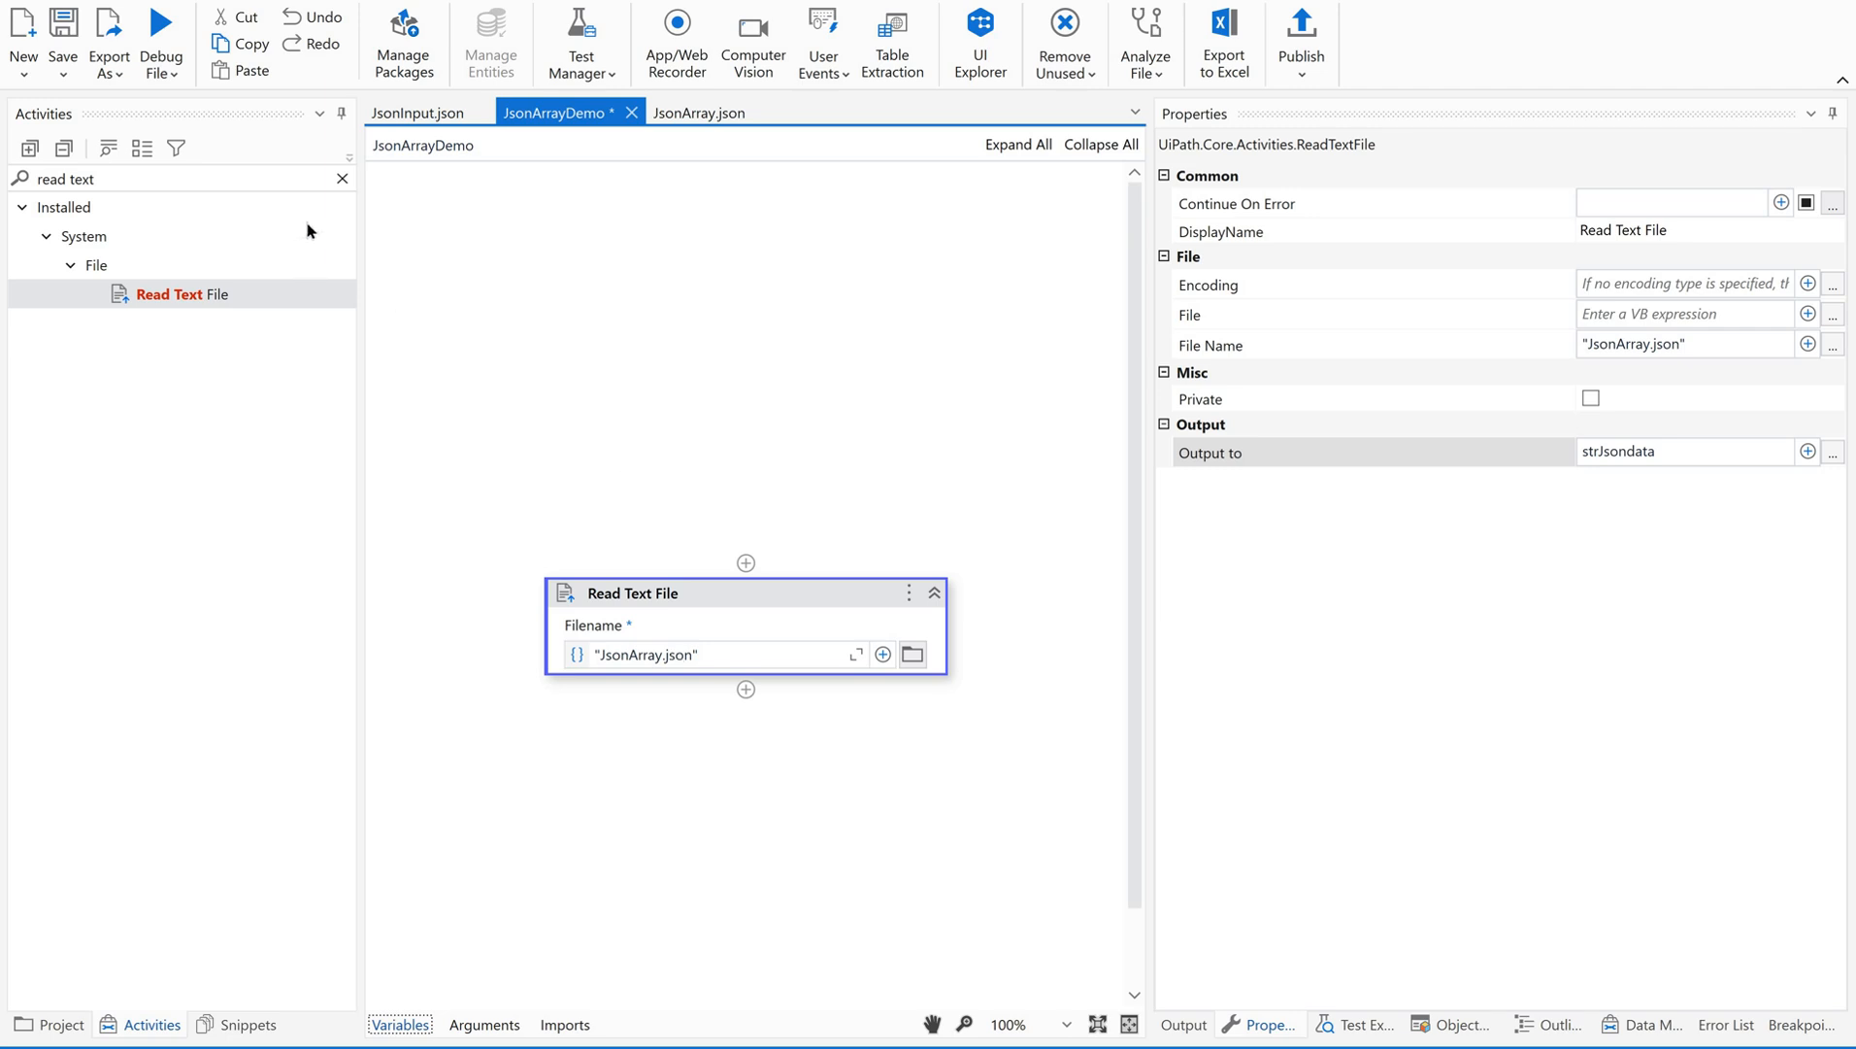
Step: Add a Deserialize JSON Array activity using strJsondata as its JSON string
{"action": "left_click", "coordinate": [342, 178]}
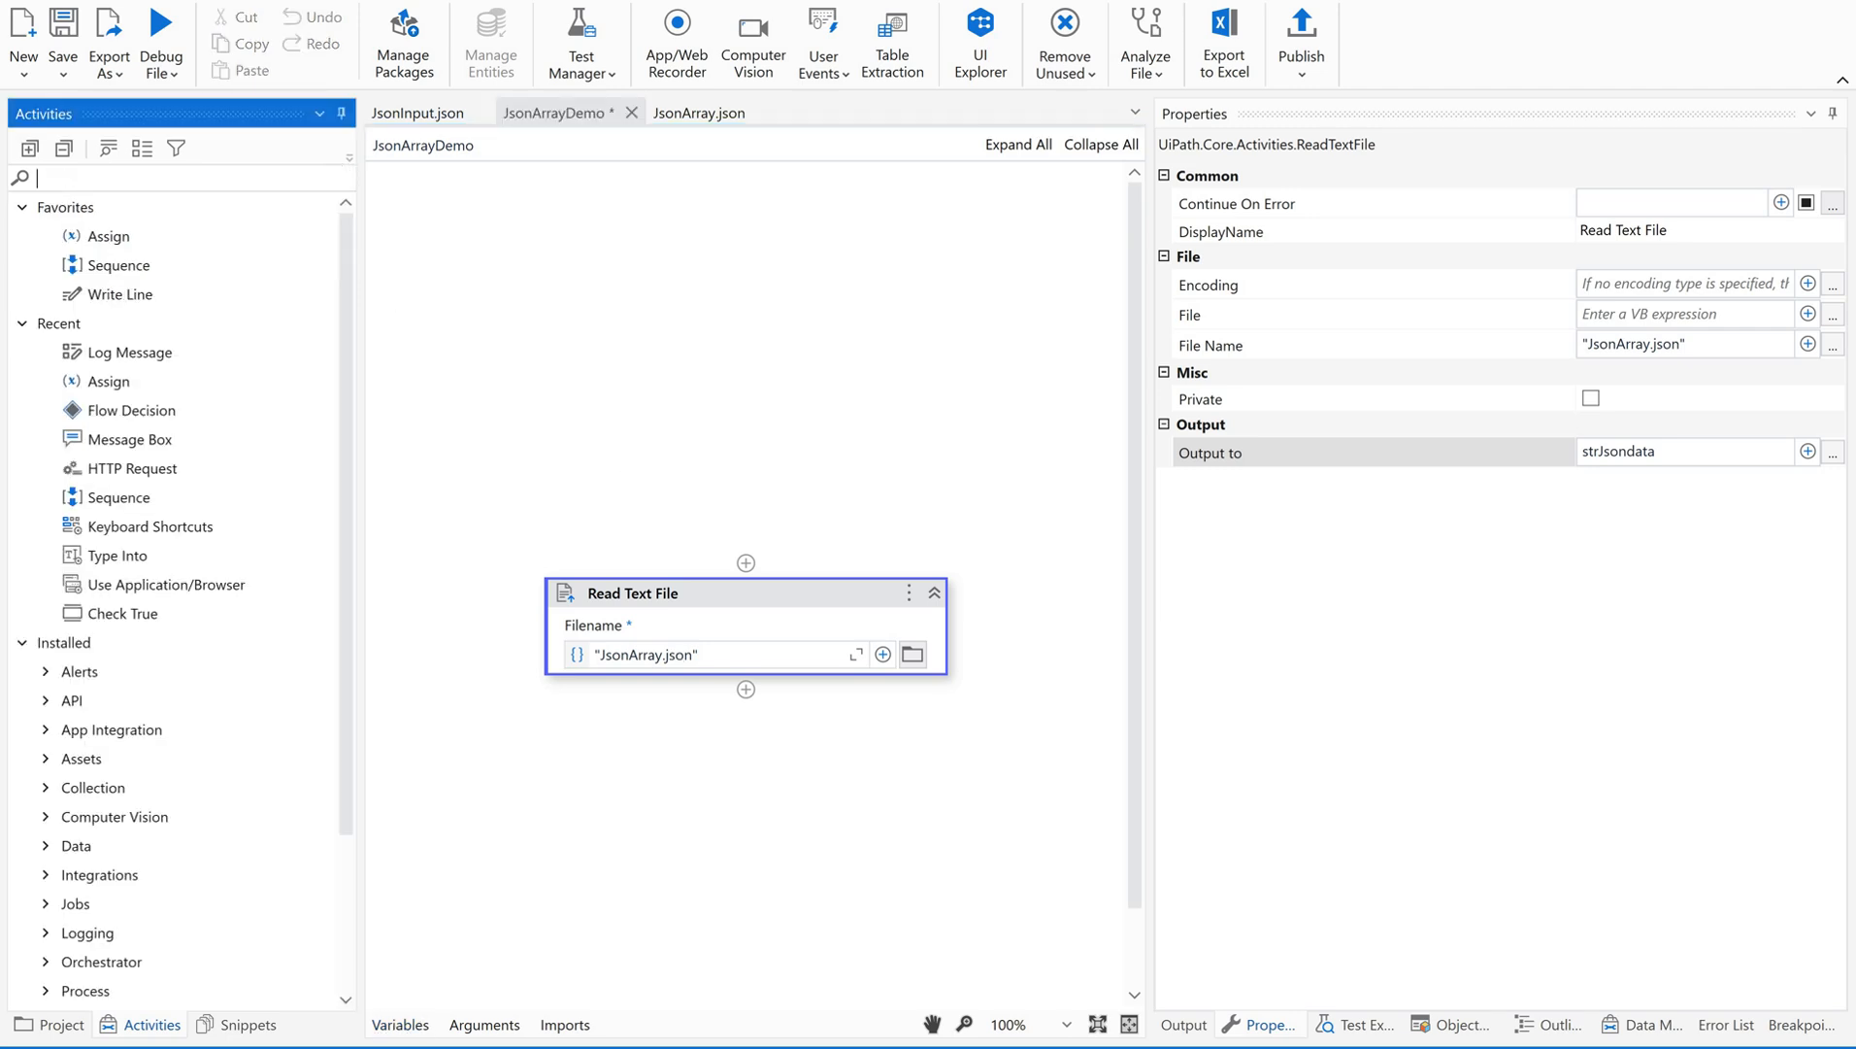
{"action": "type", "text": "deserial"}
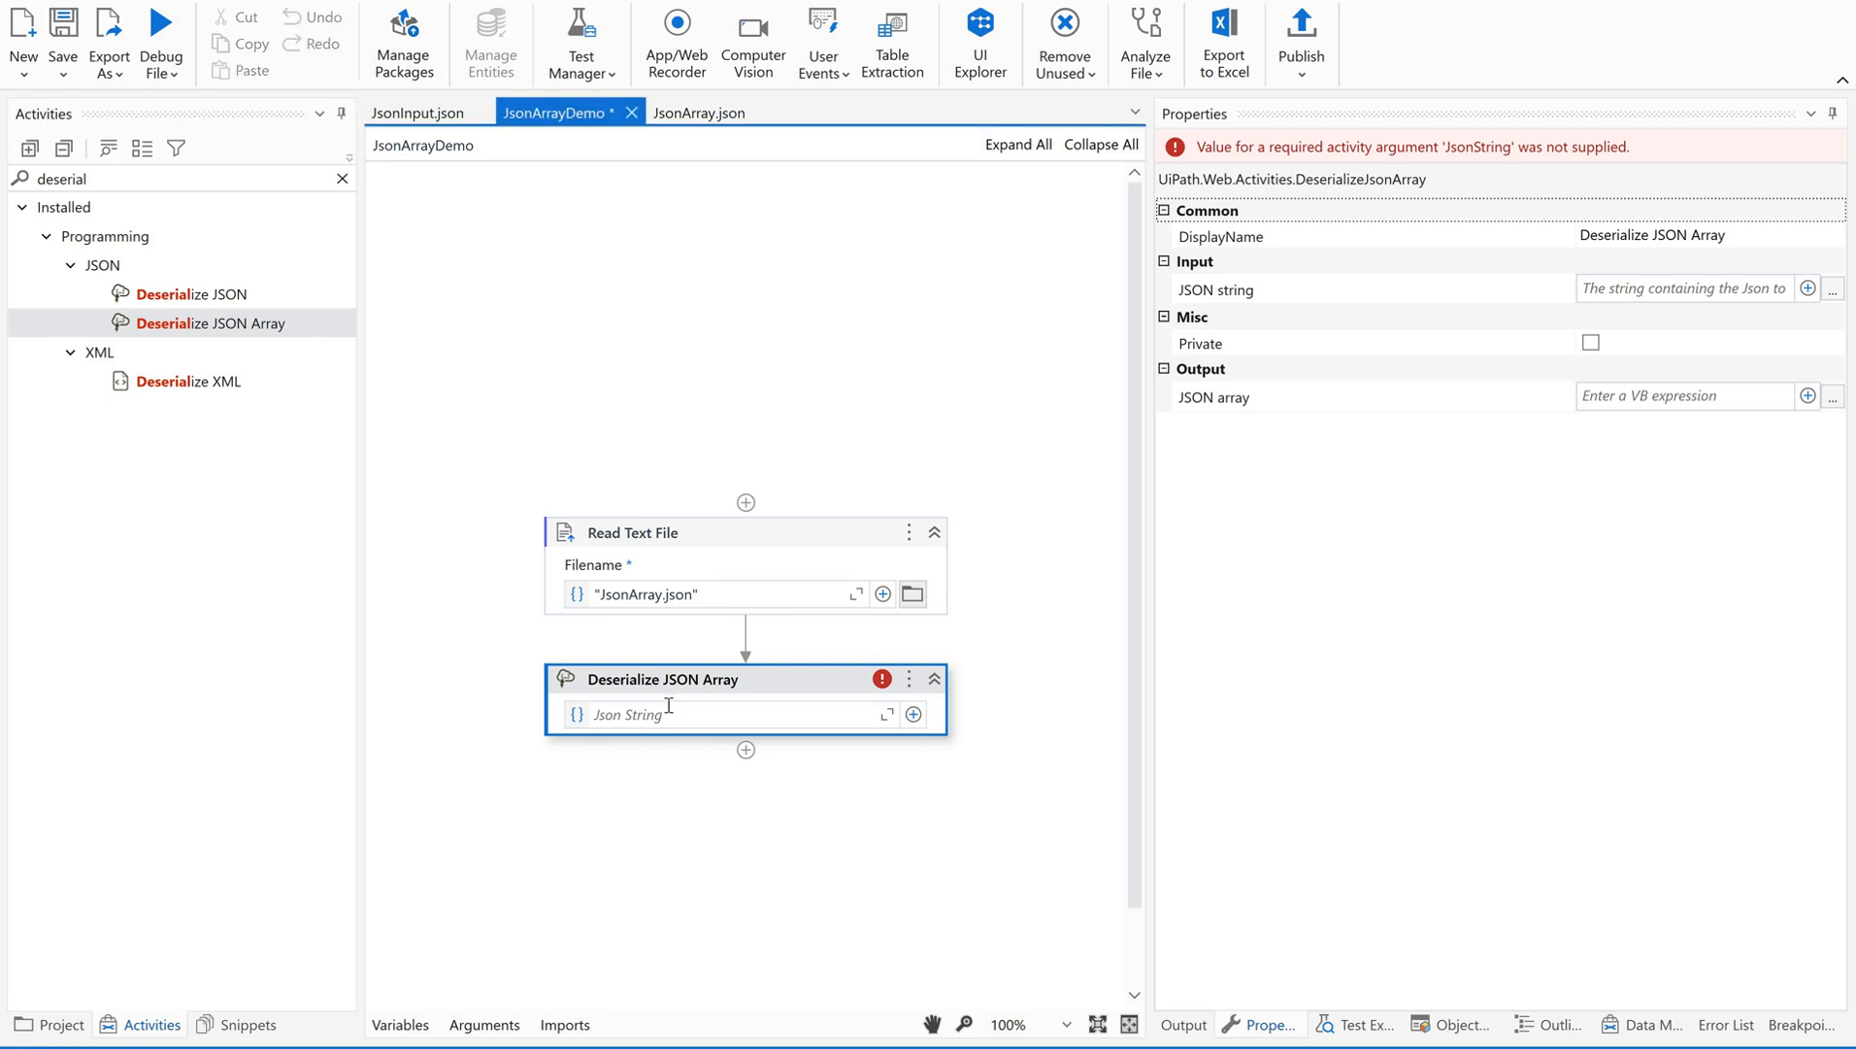
{"action": "left_click", "coordinate": [711, 713]}
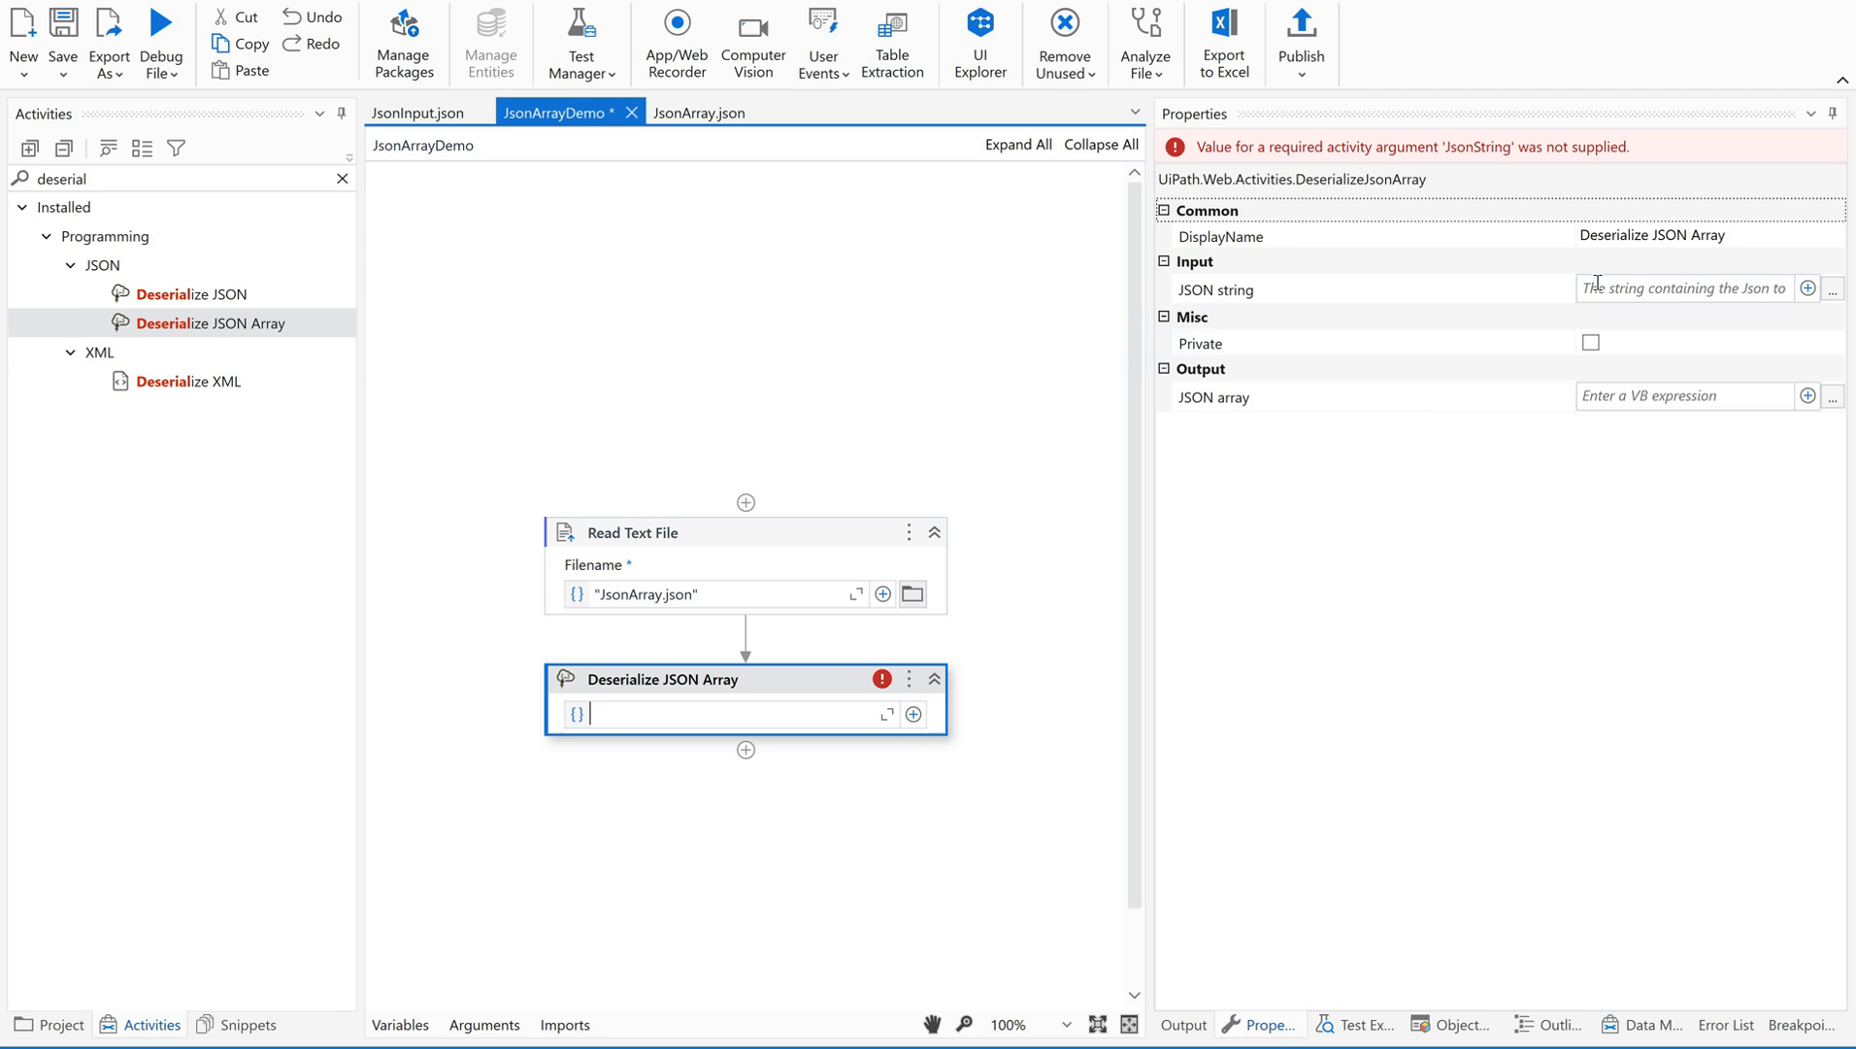
{"action": "type", "text": "str"}
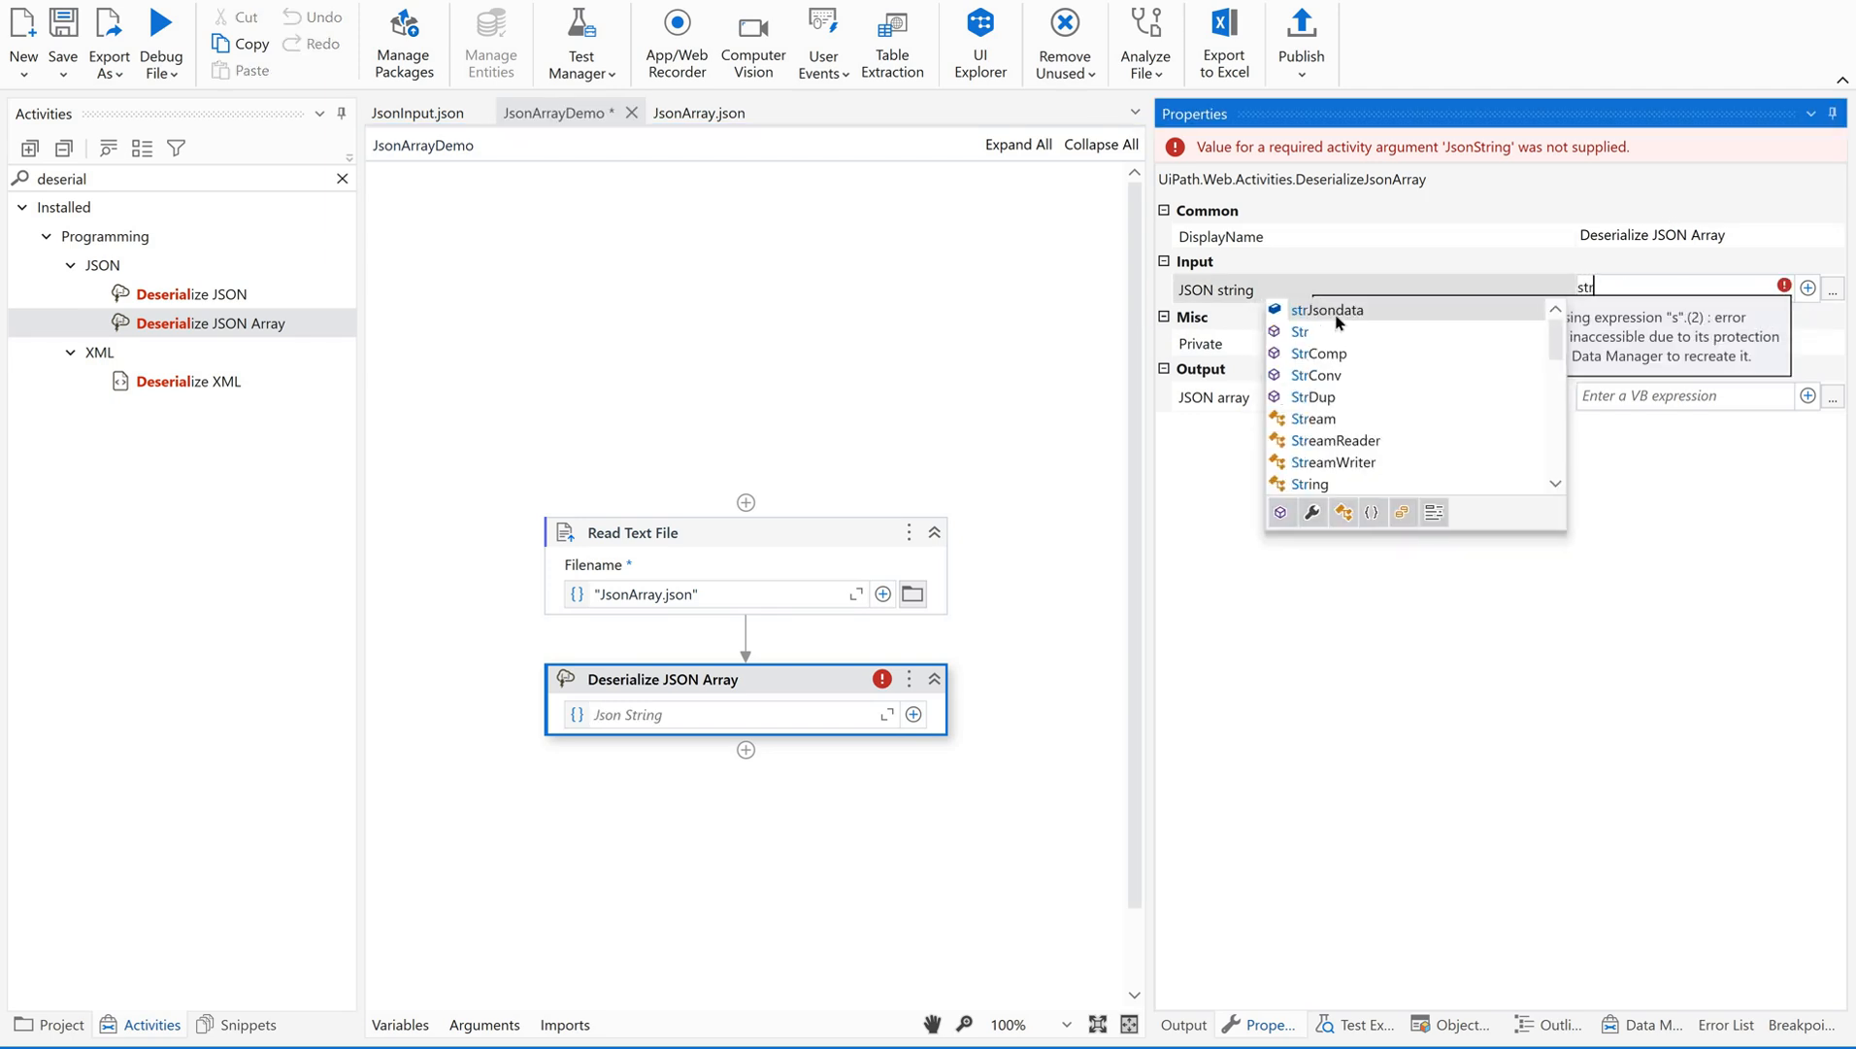
{"action": "left_click", "coordinate": [1328, 309]}
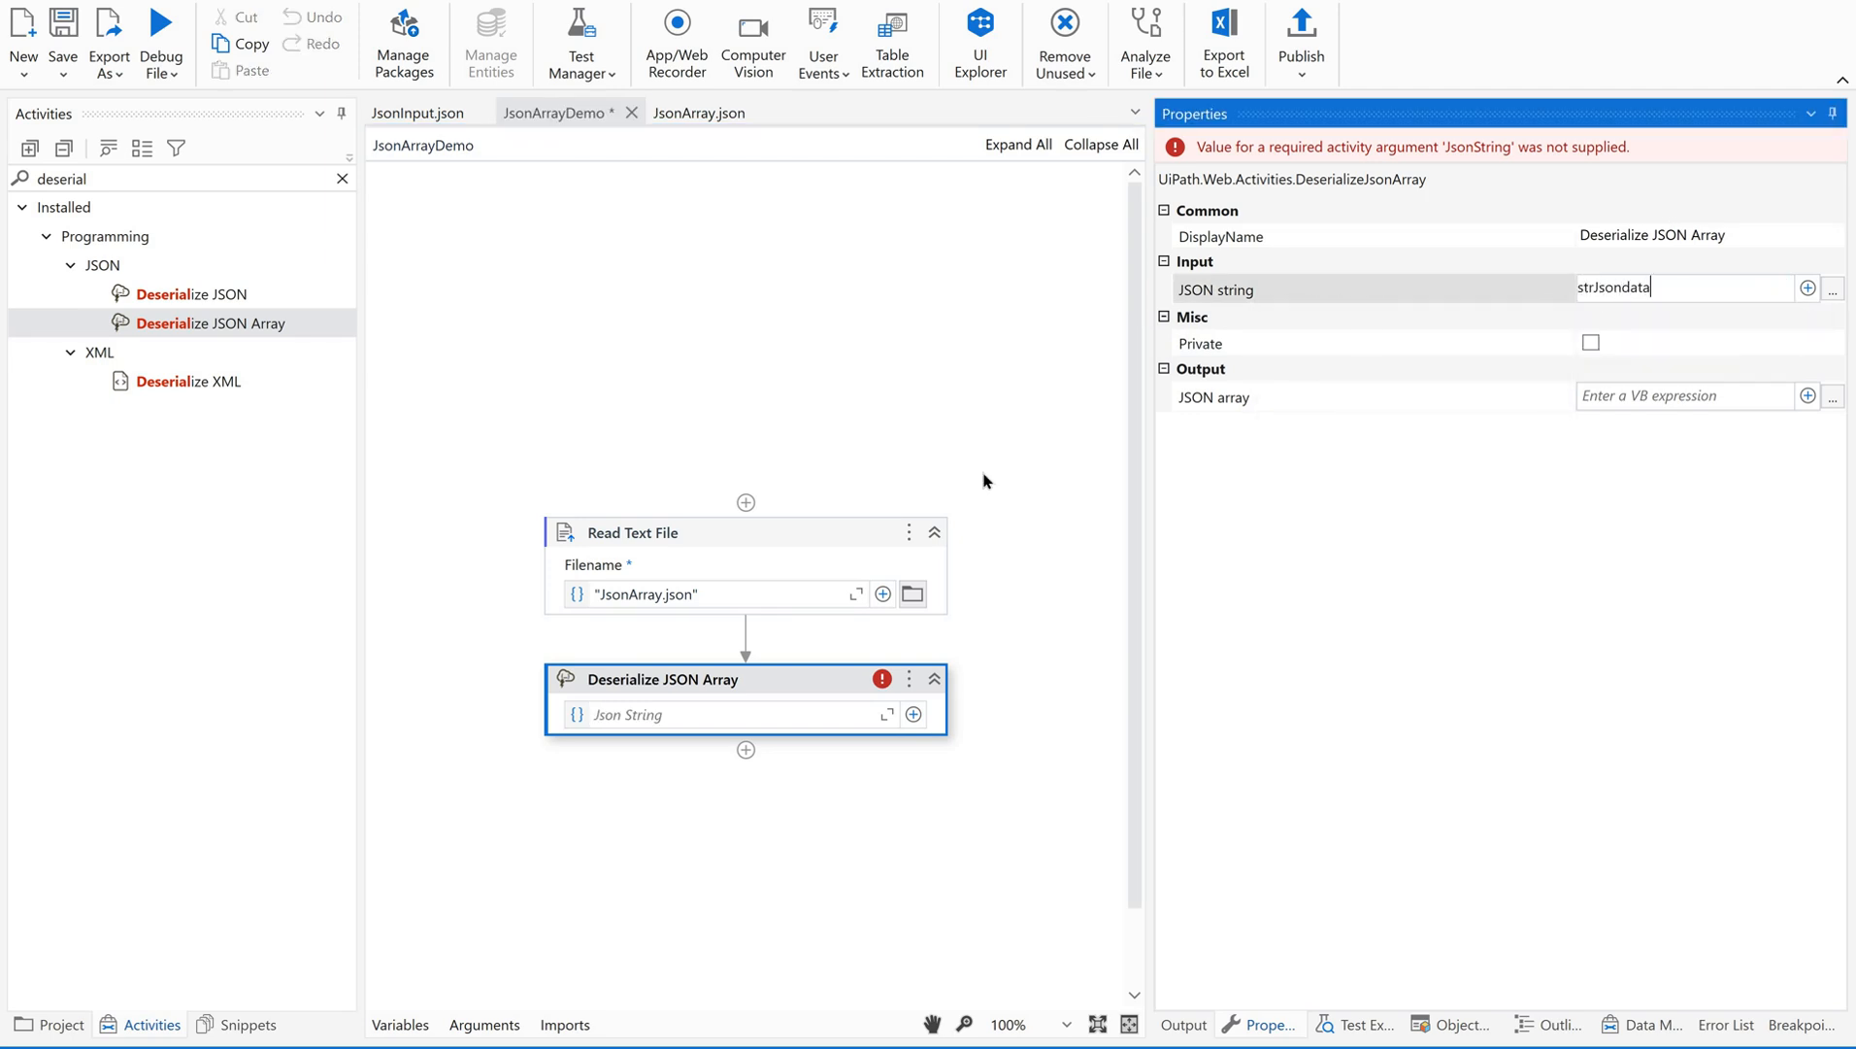
Step: Create the output variable jArrayInputData for the Deserialize JSON Array step
{"action": "left_click", "coordinate": [633, 531]}
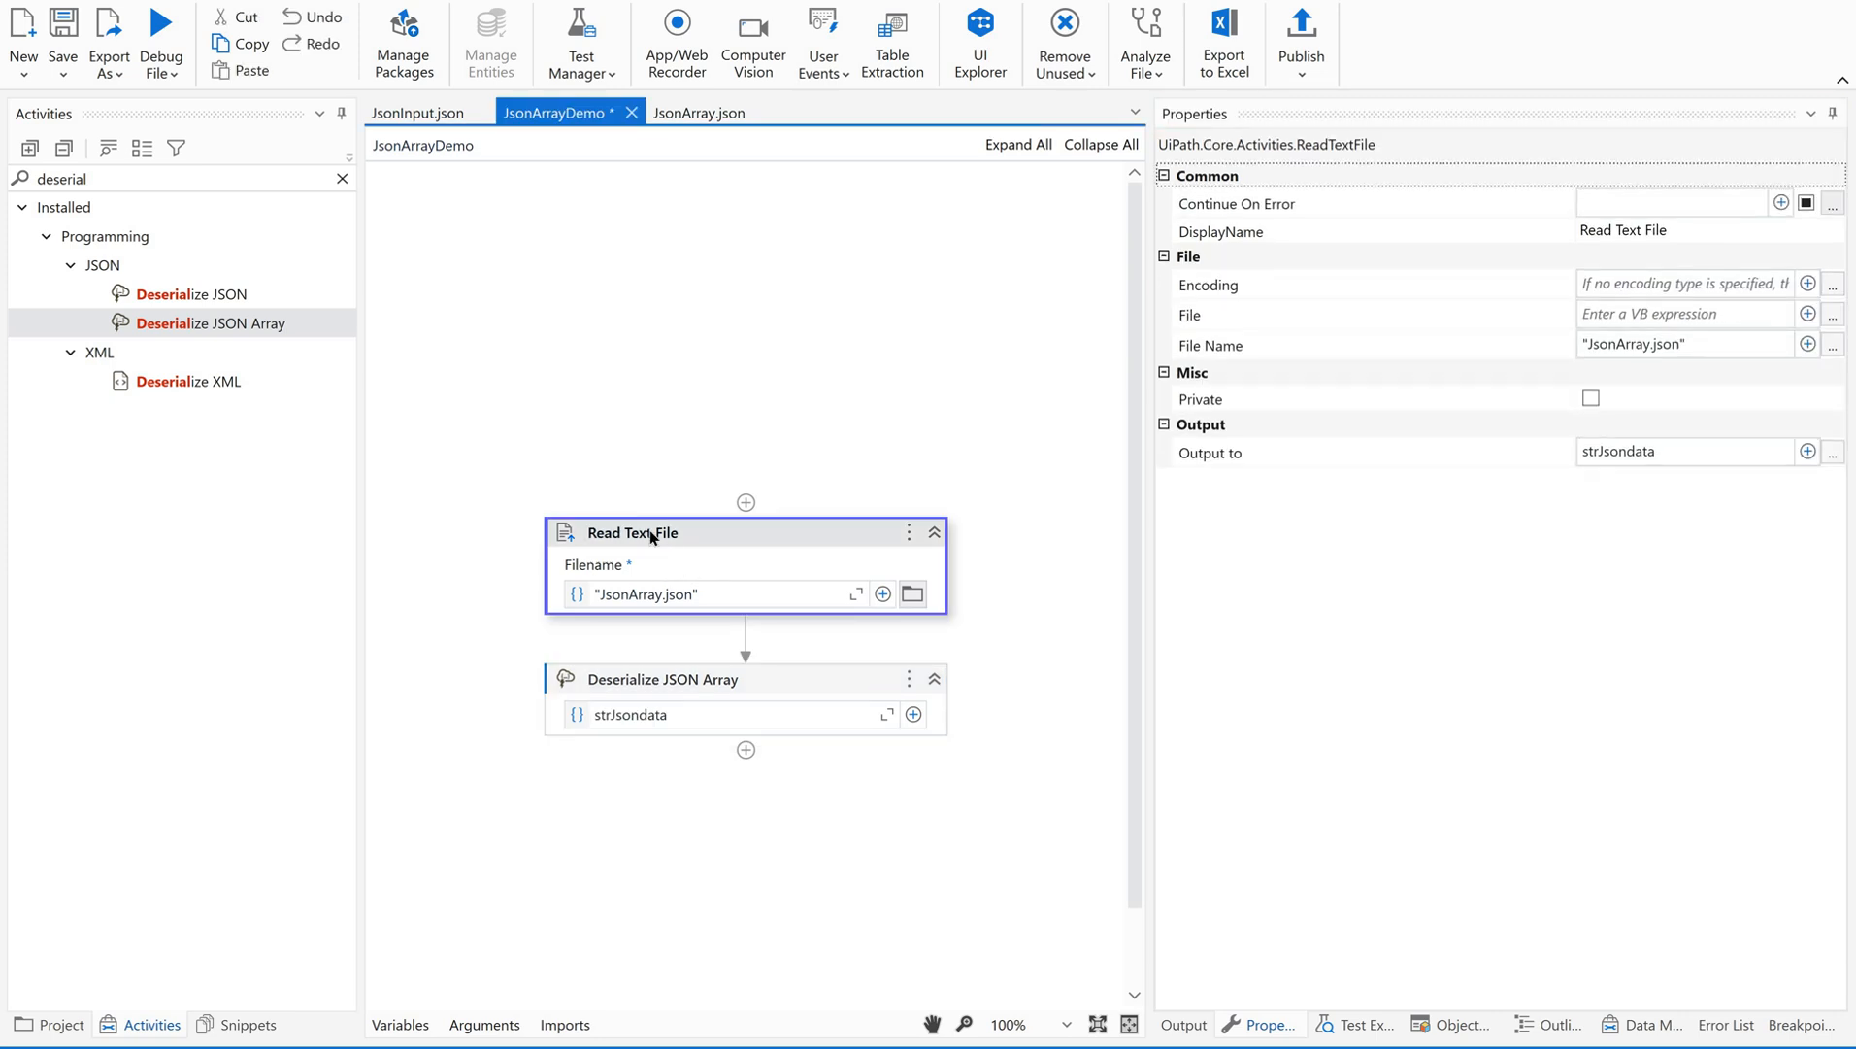
{"action": "mouse_move", "coordinate": [1655, 451]}
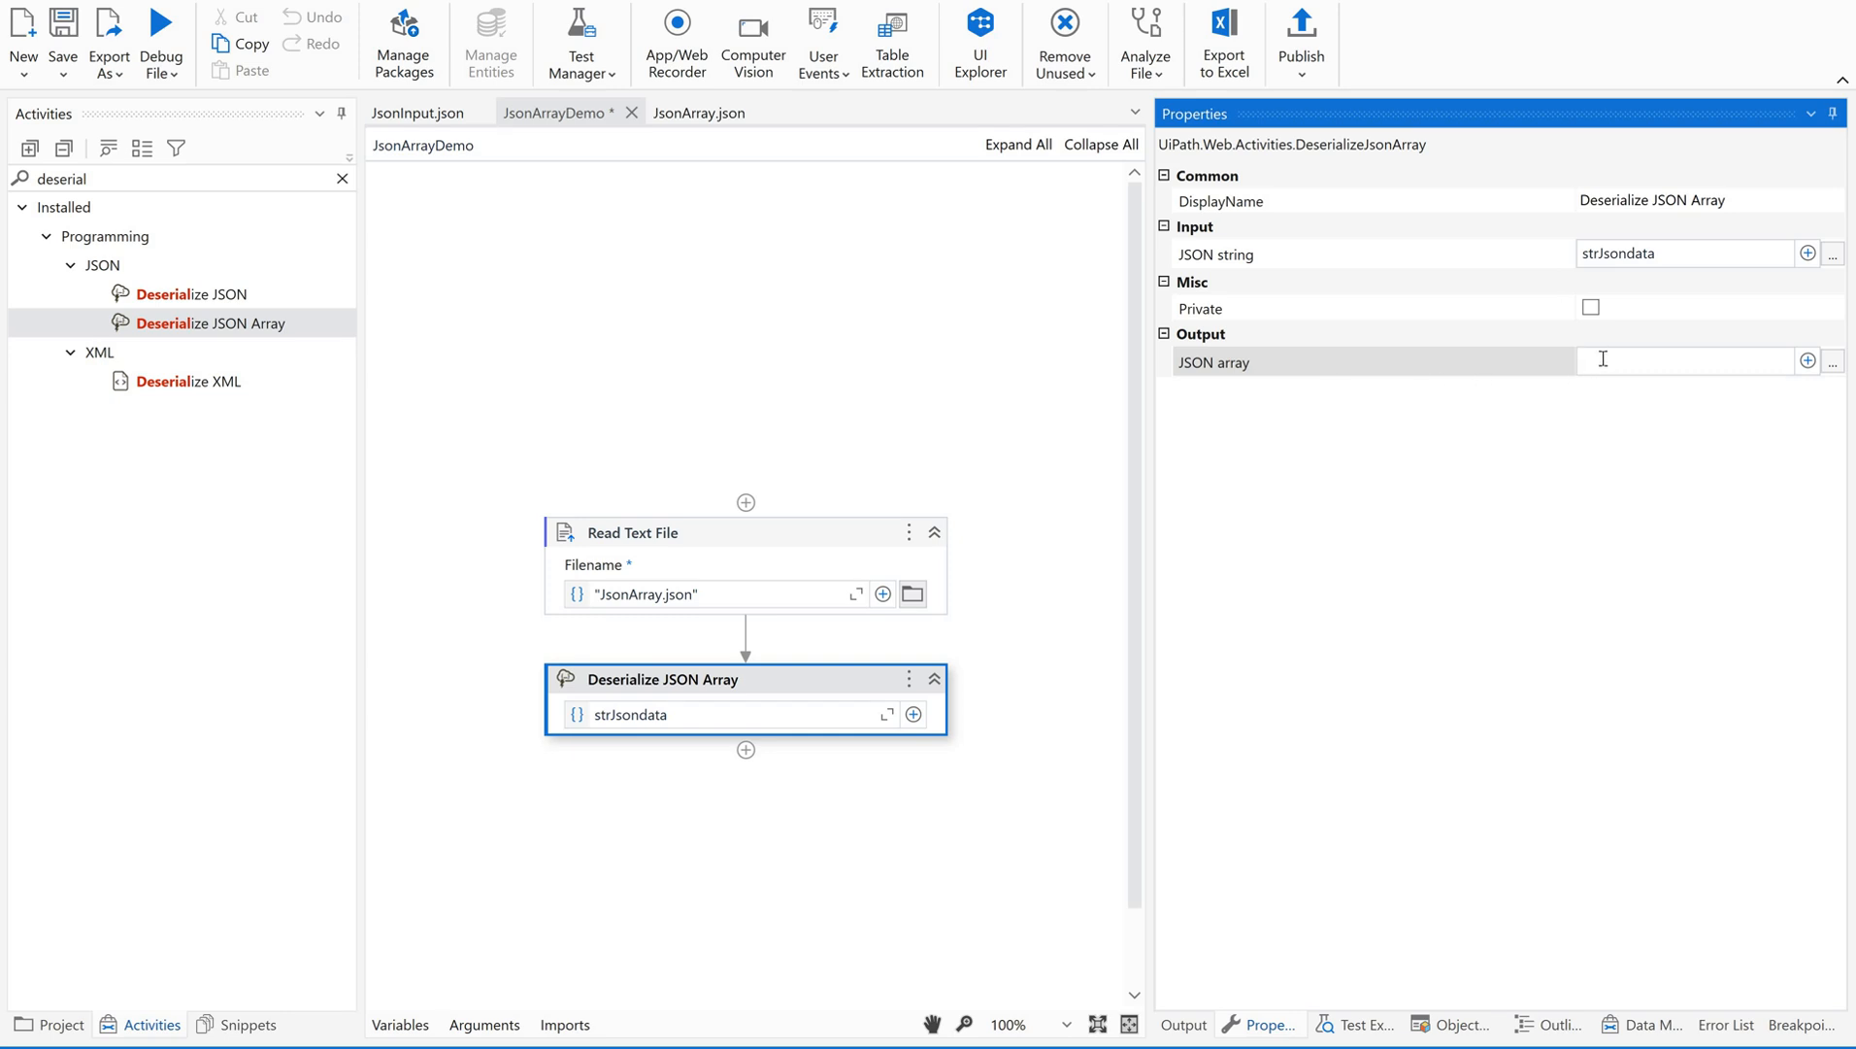
{"action": "left_click", "coordinate": [1681, 361]}
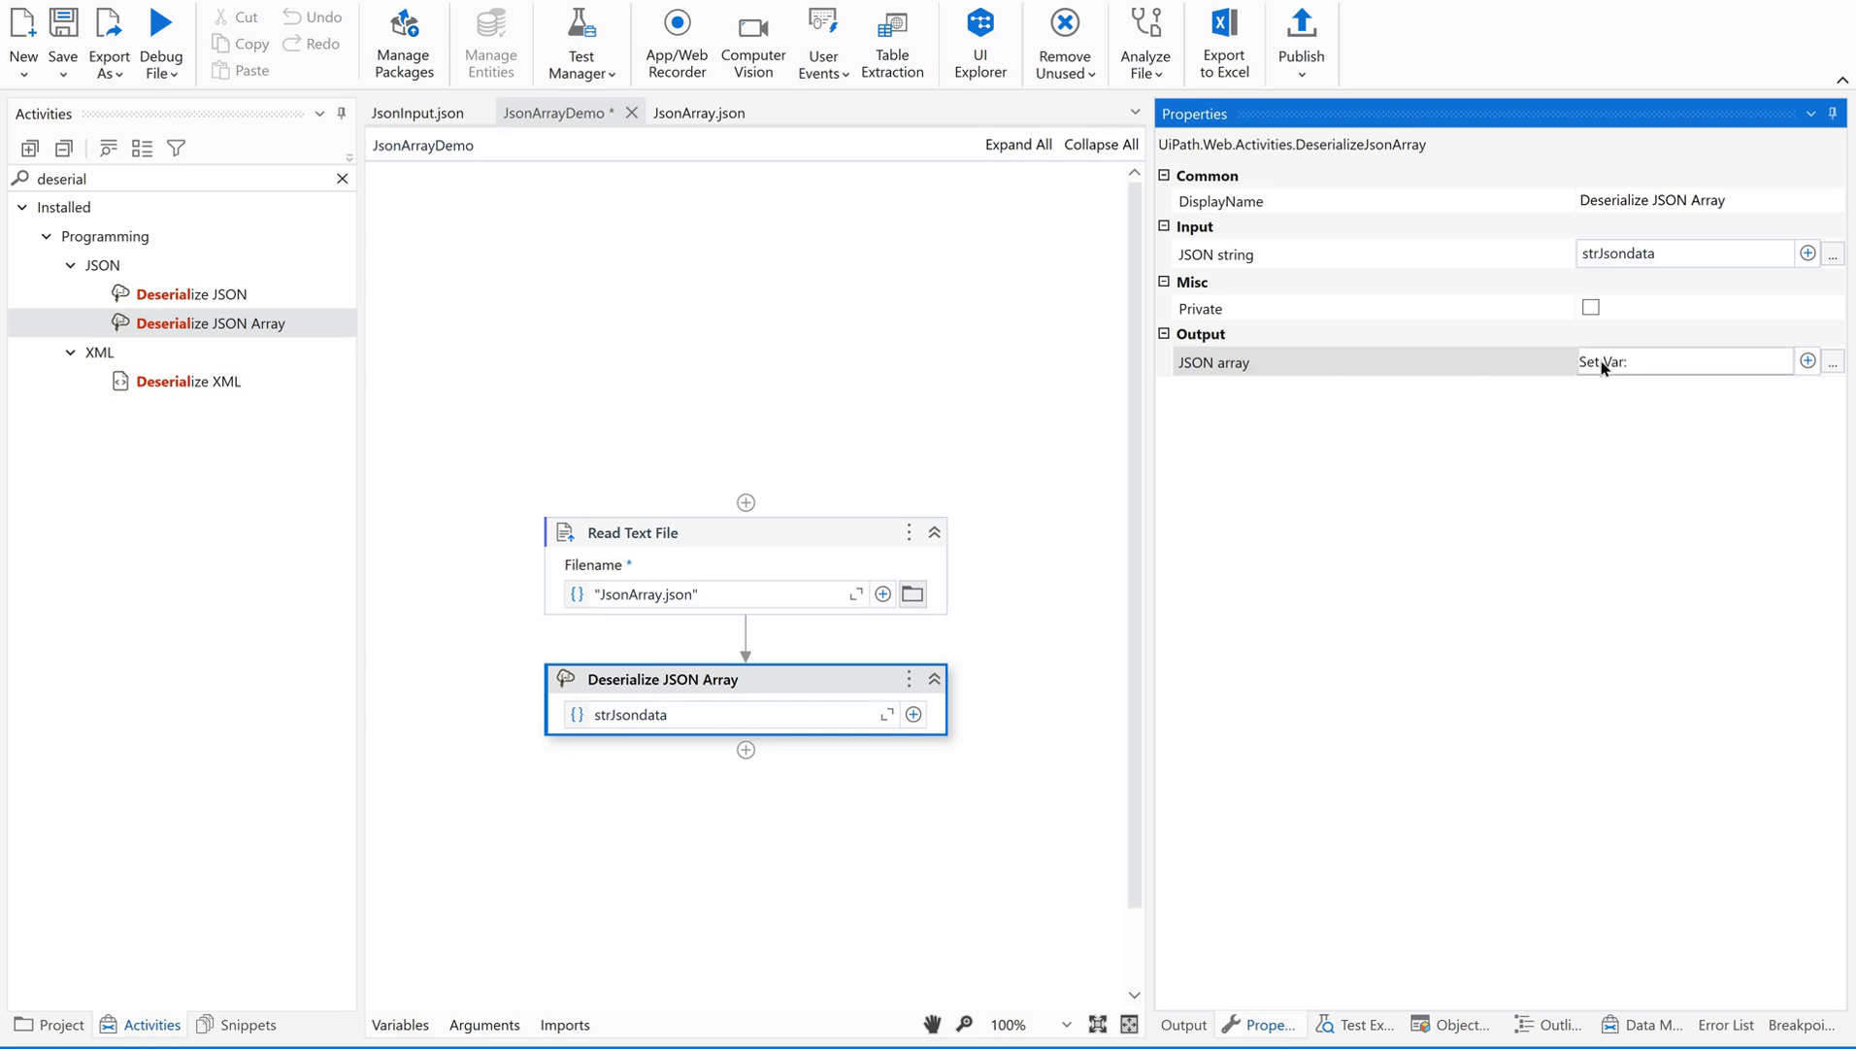
{"action": "type", "text": "j"}
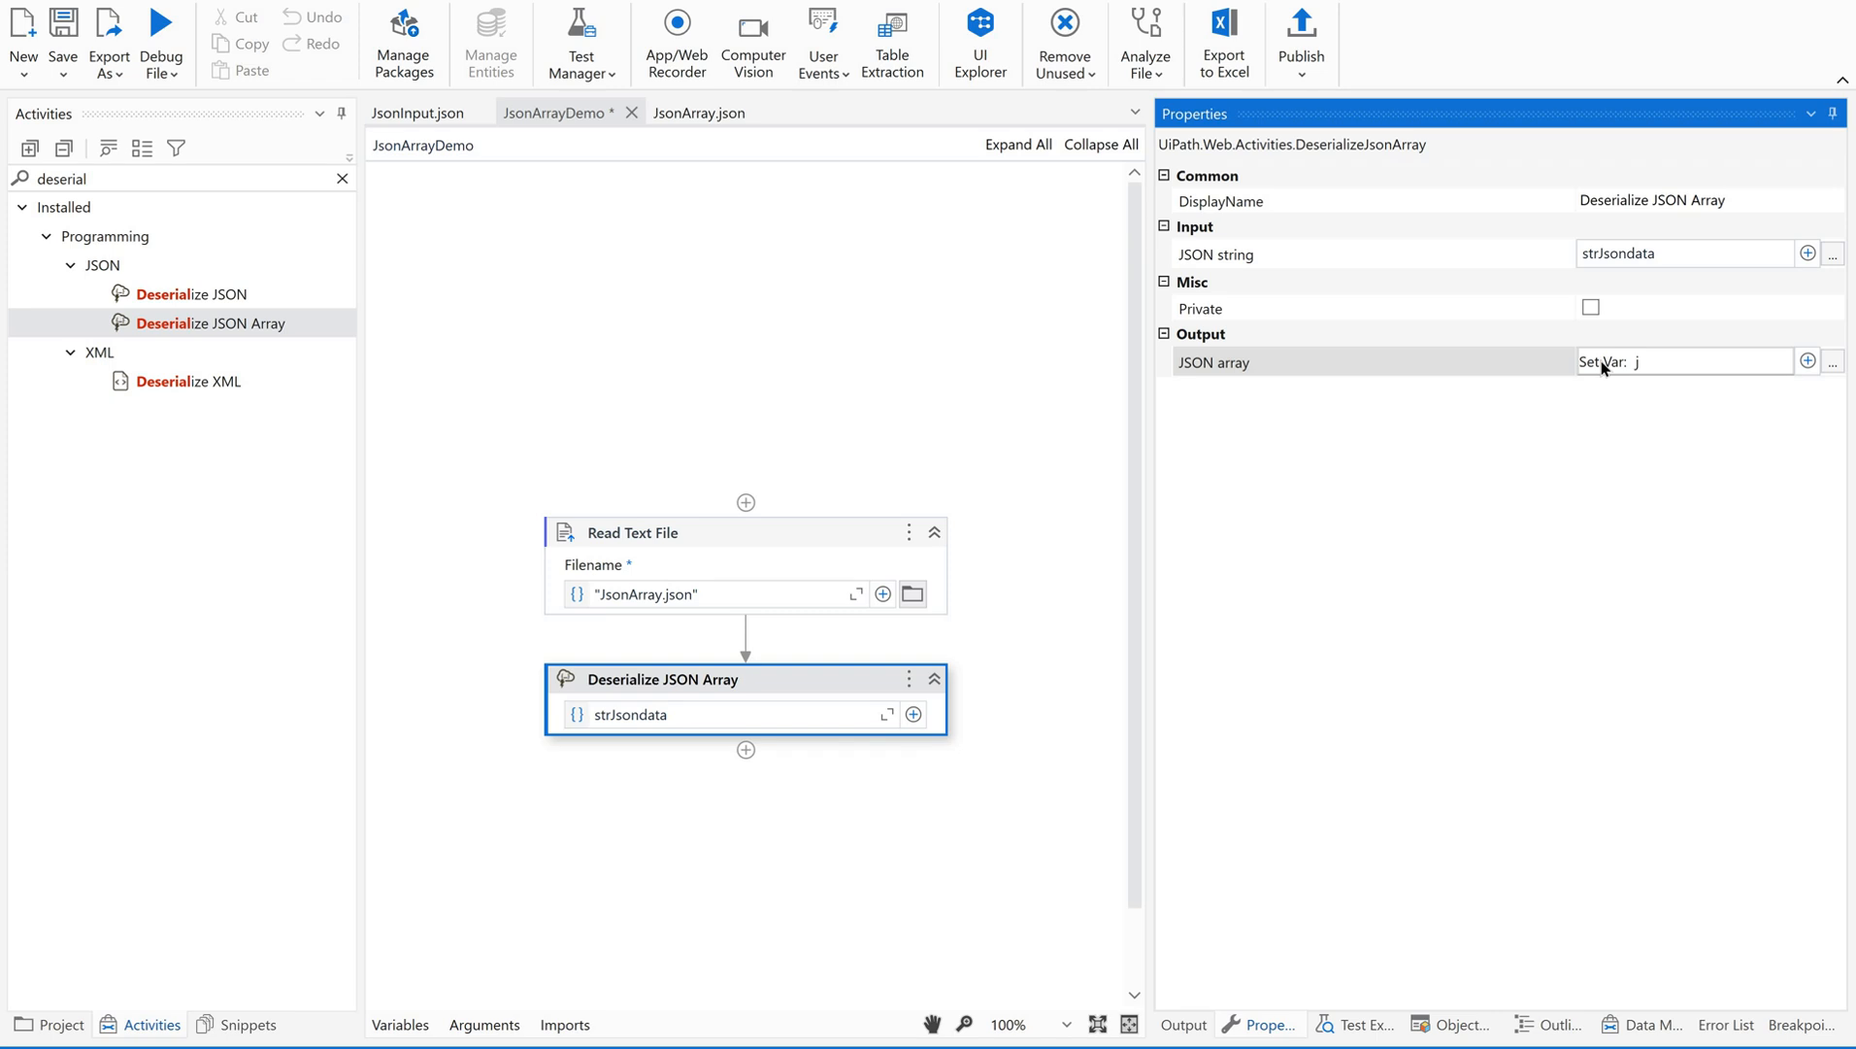
{"action": "type", "text": "ArrayInputData"}
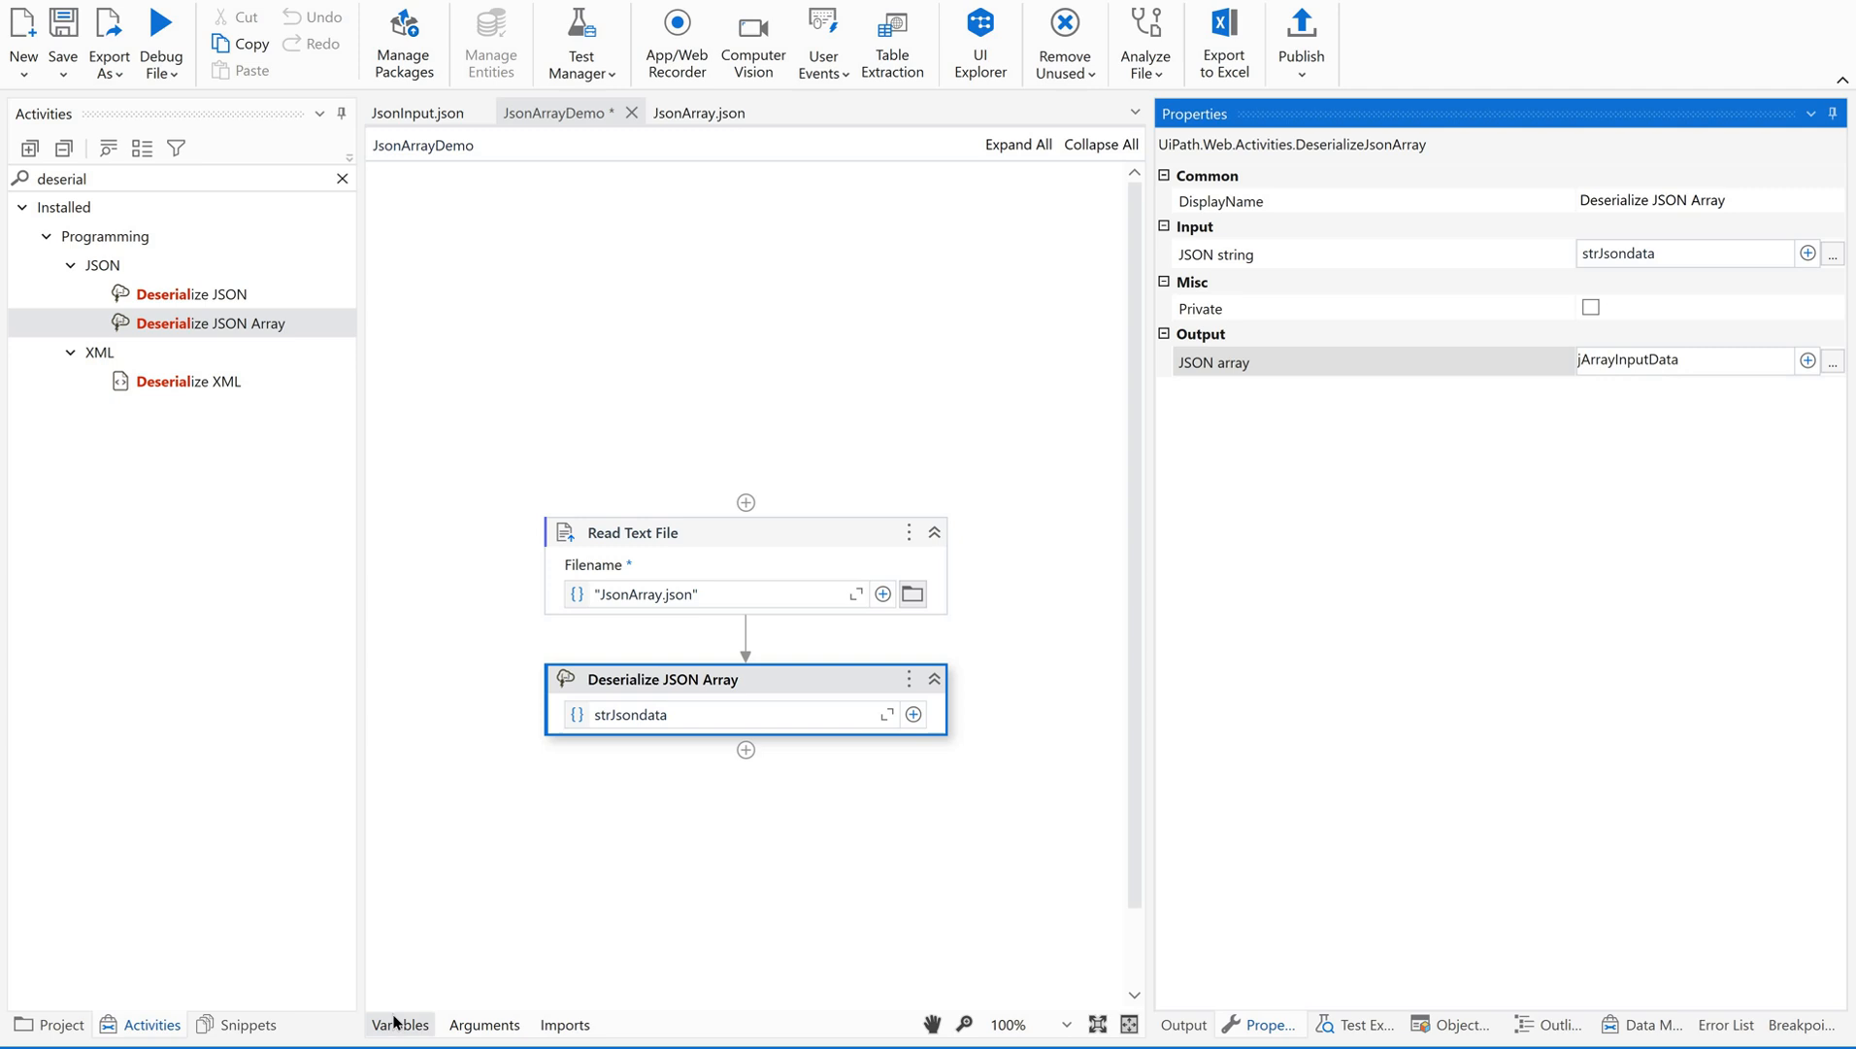
{"action": "left_click", "coordinate": [399, 1024]}
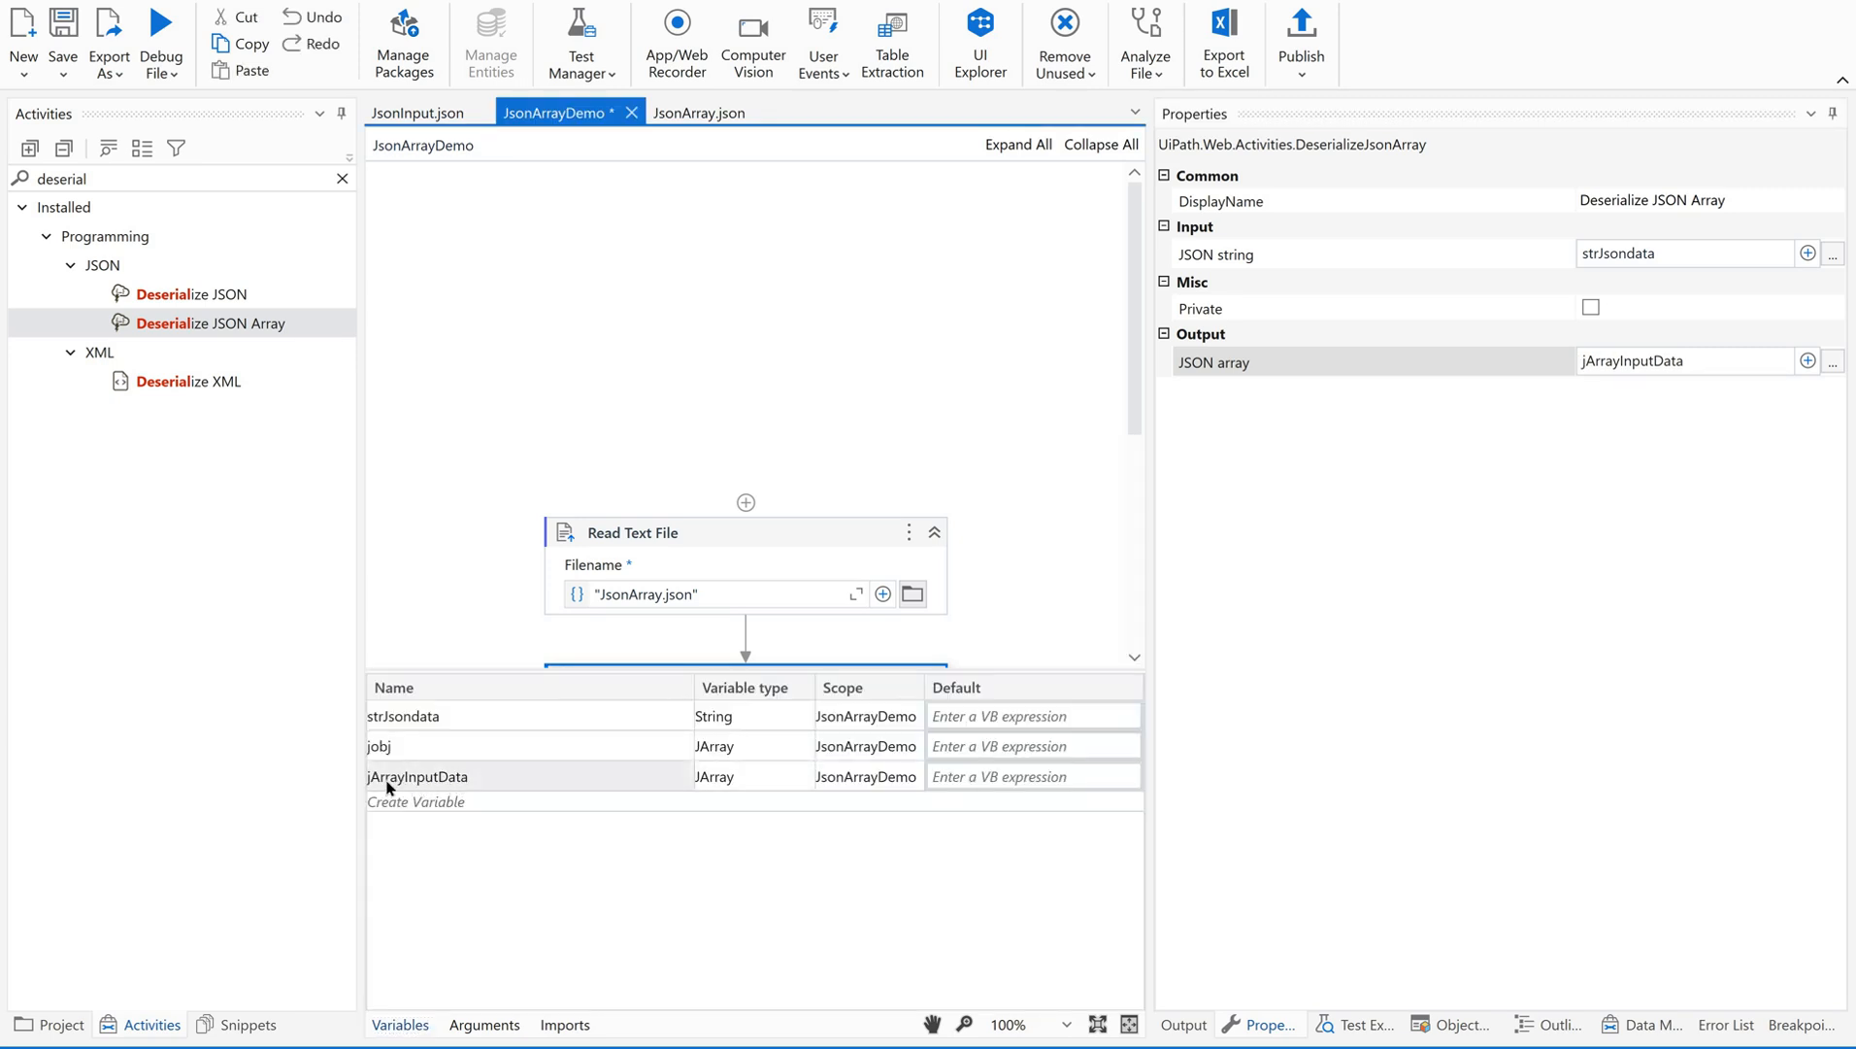
{"action": "left_click", "coordinate": [416, 774]}
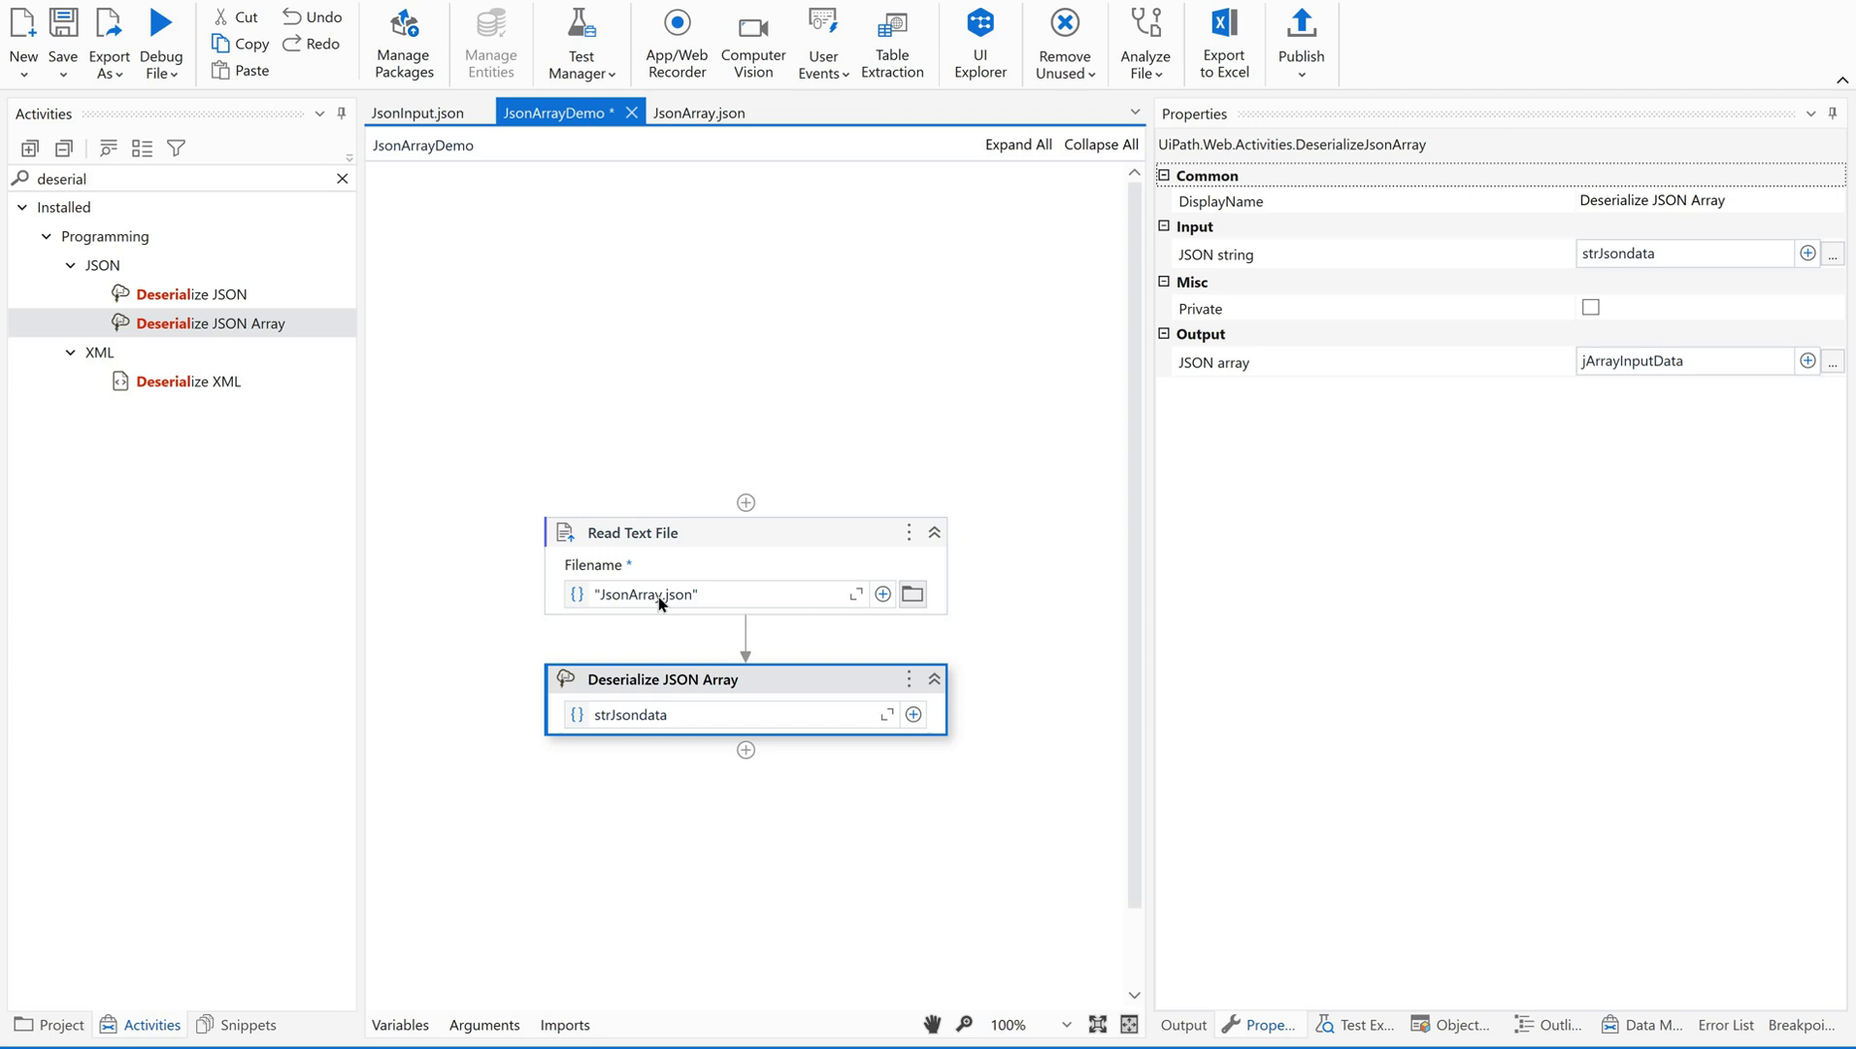
{"action": "mouse_move", "coordinate": [711, 553]}
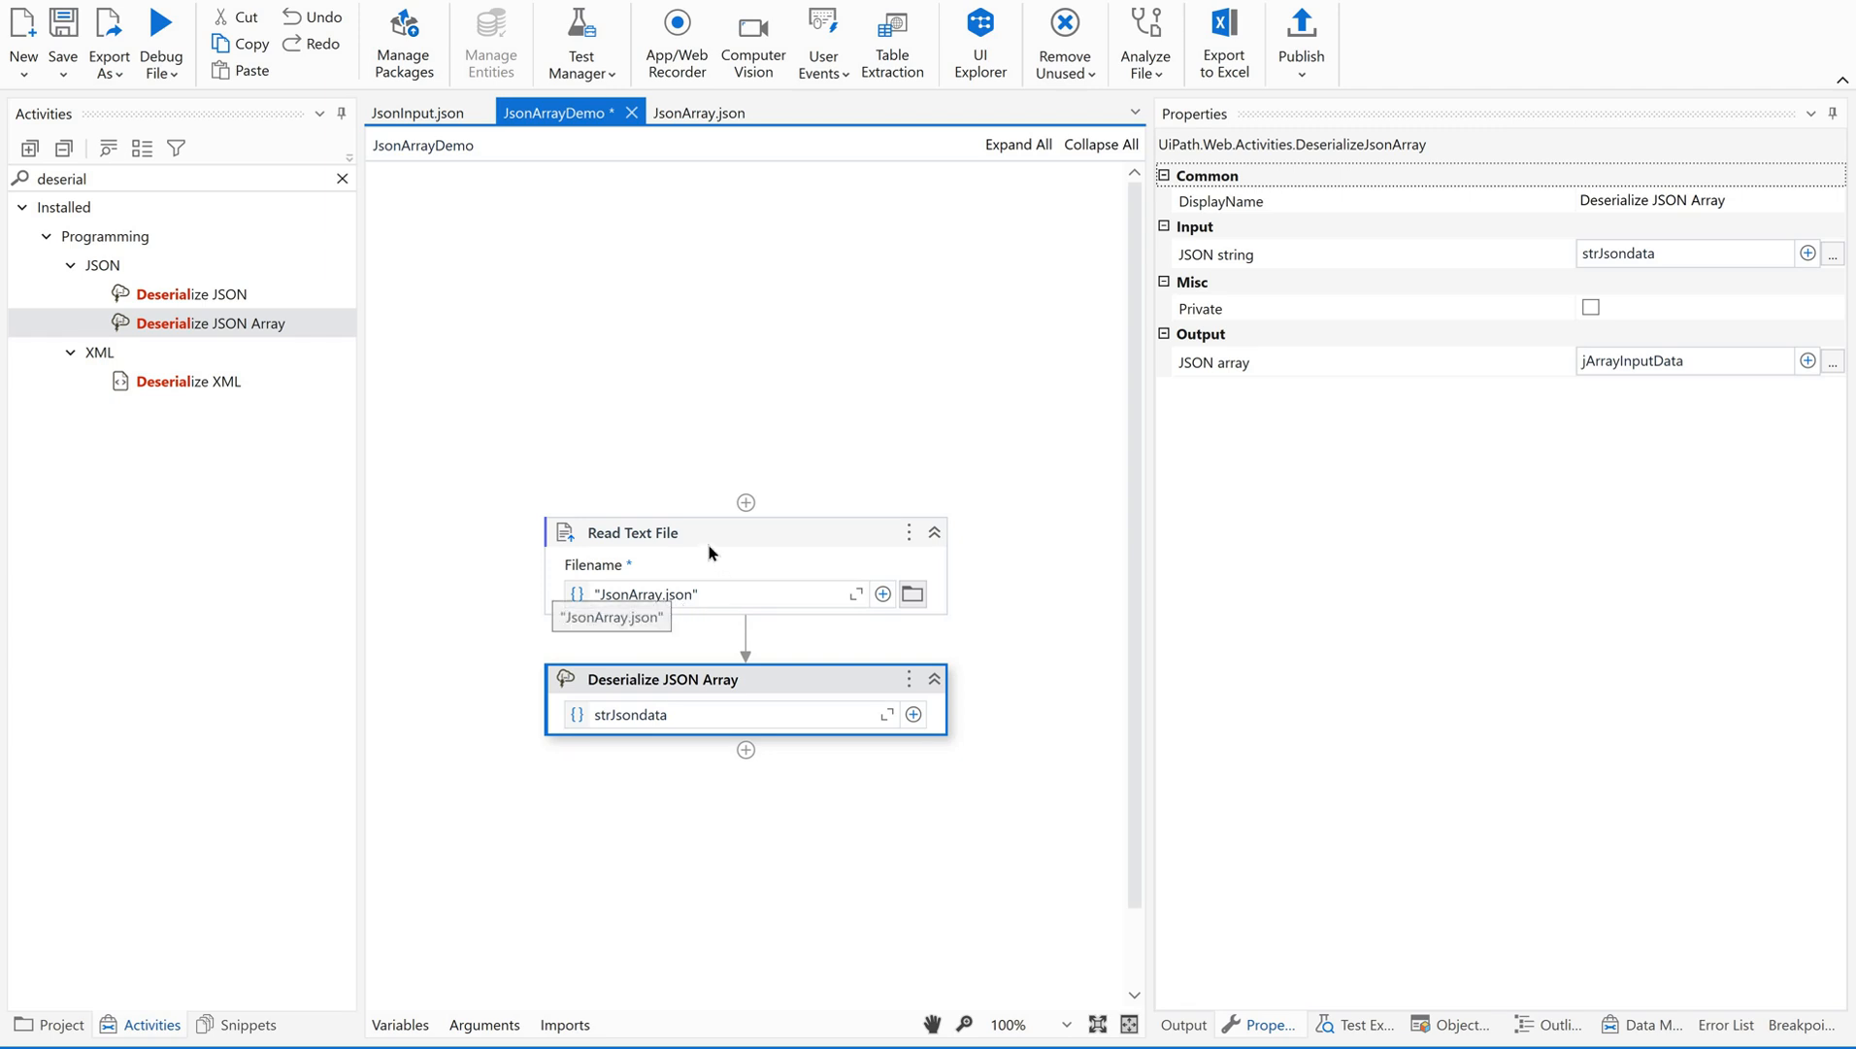
{"action": "left_click", "coordinate": [633, 531]}
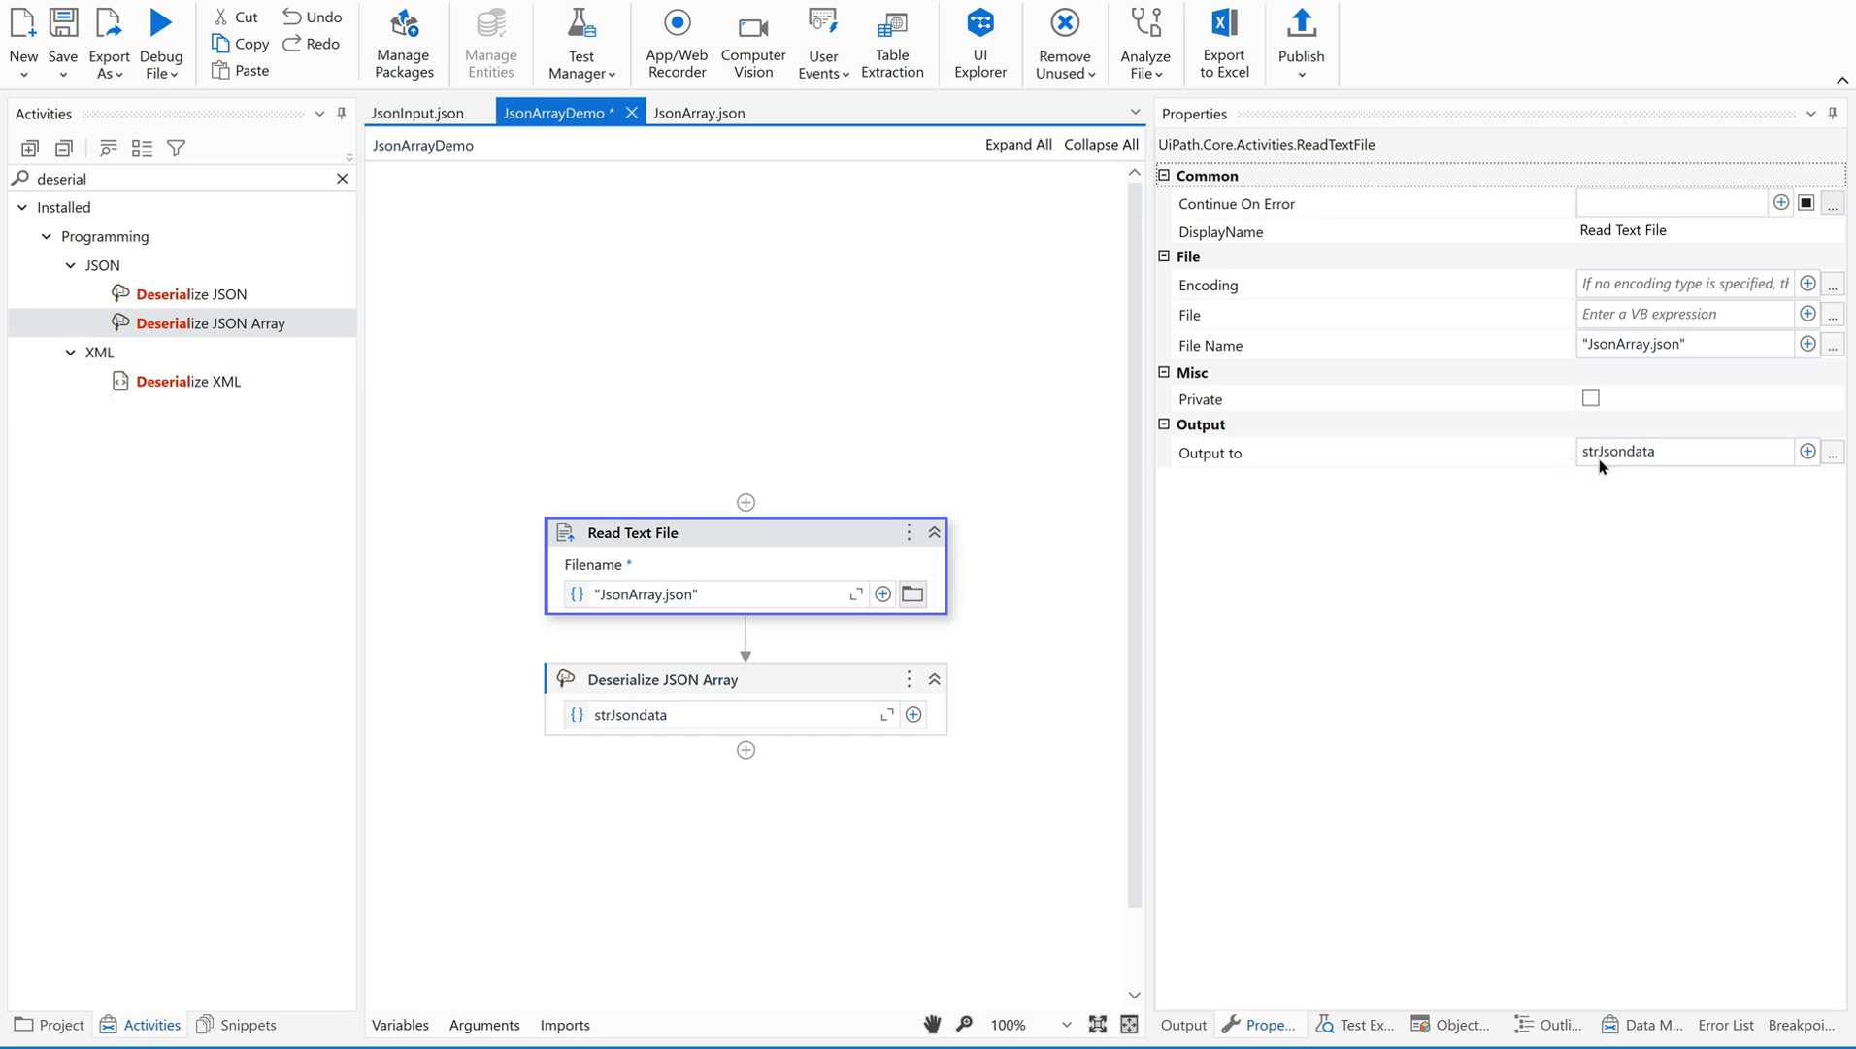
{"action": "mouse_move", "coordinate": [1595, 281]}
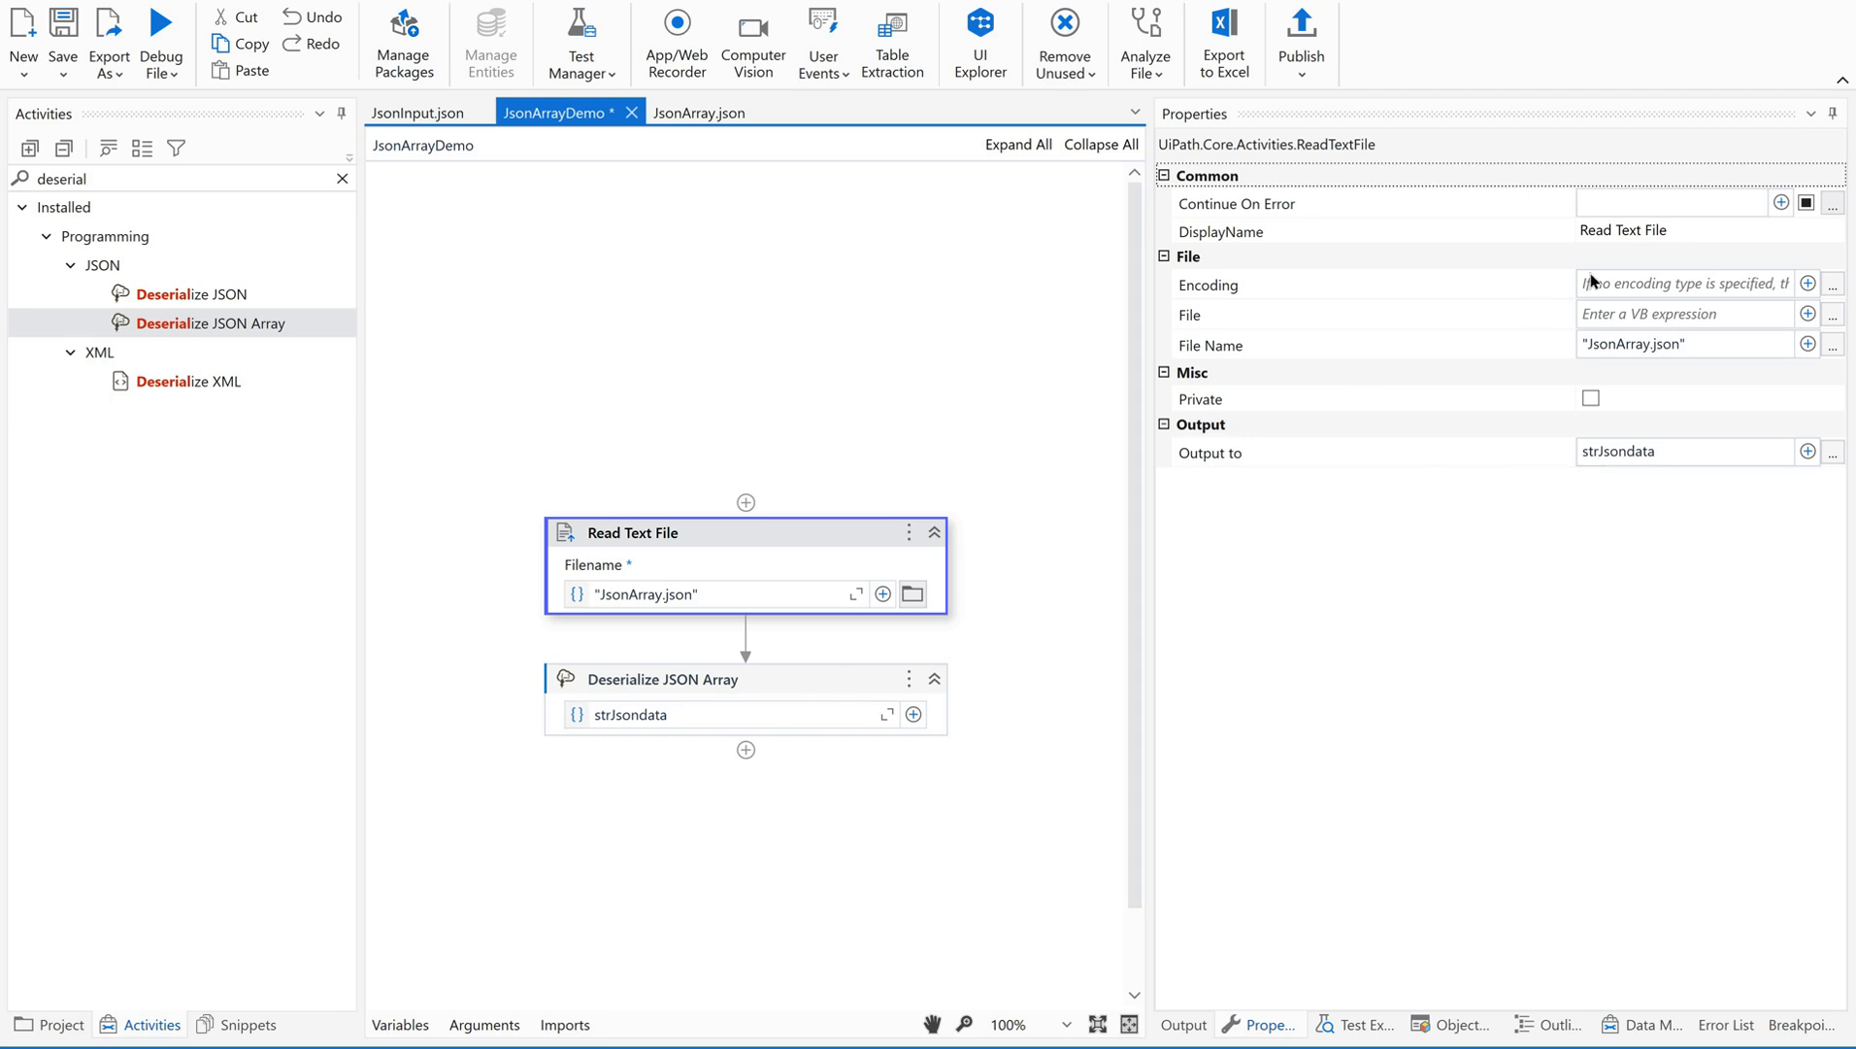
{"action": "left_click", "coordinate": [663, 678]}
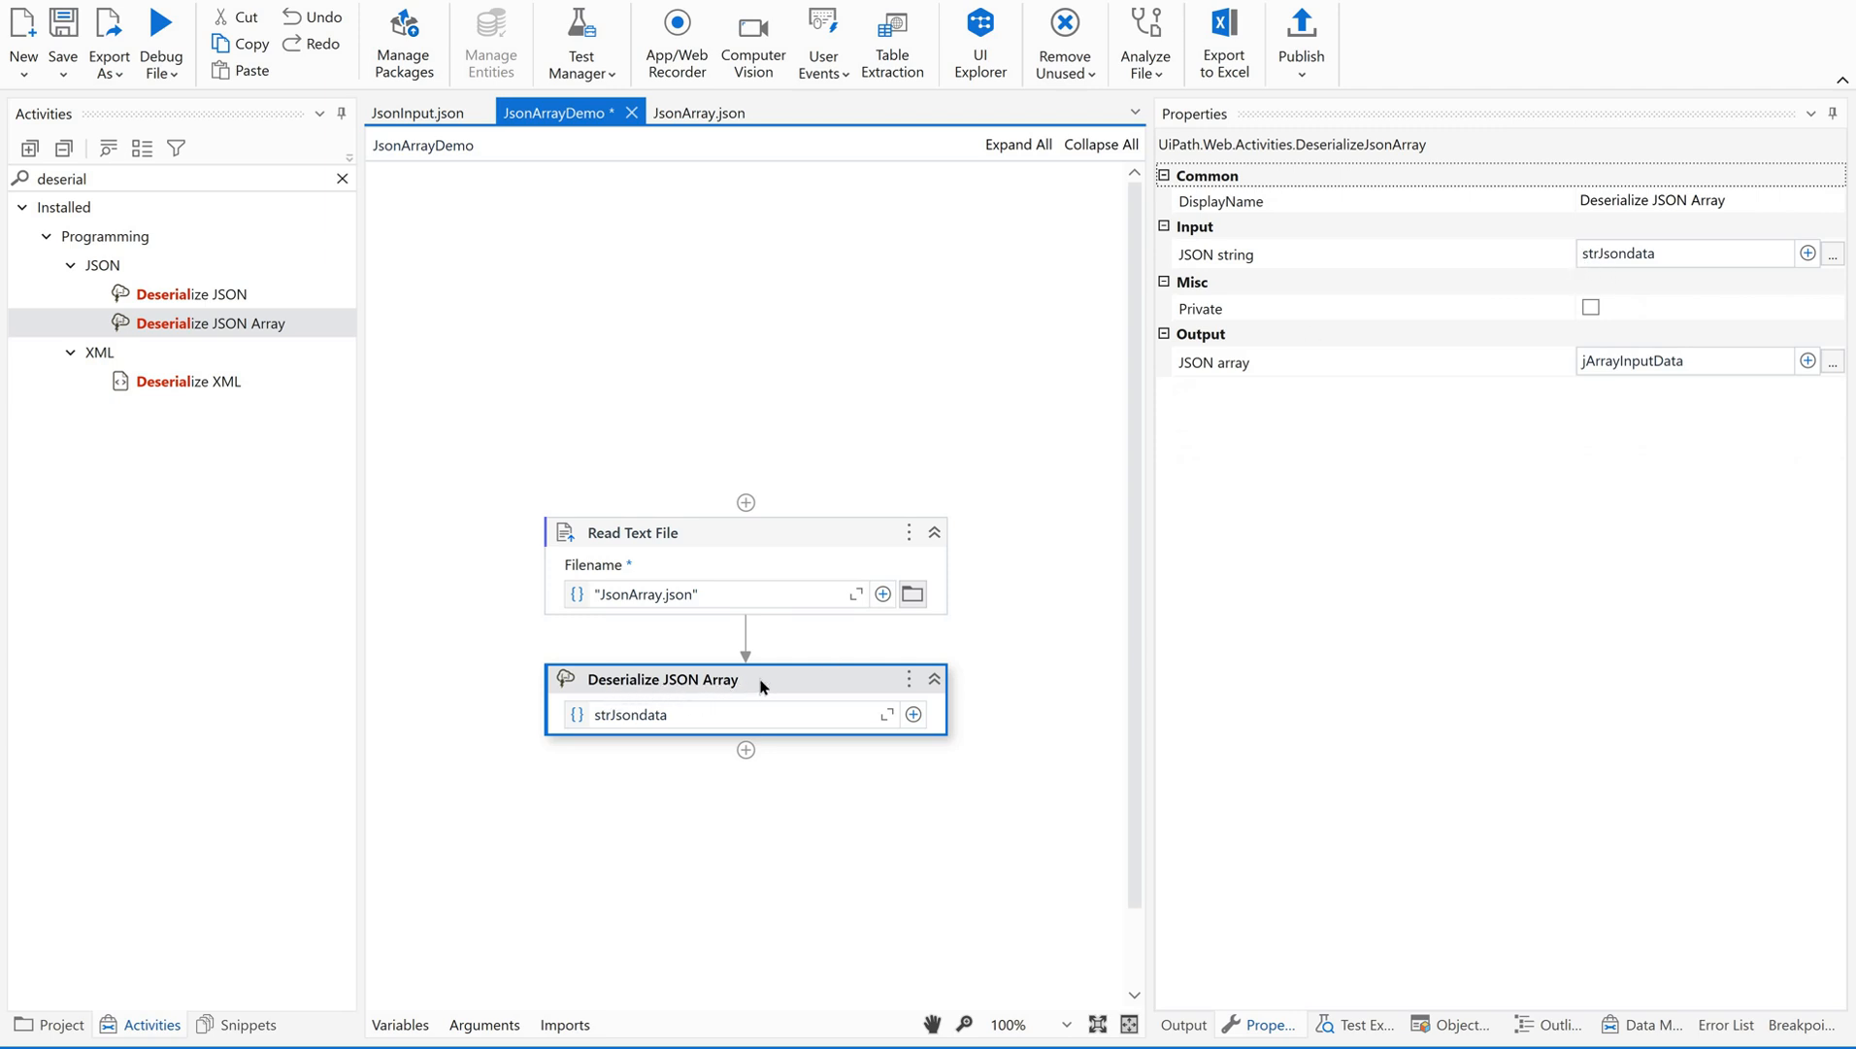
{"action": "mouse_move", "coordinate": [1548, 382]}
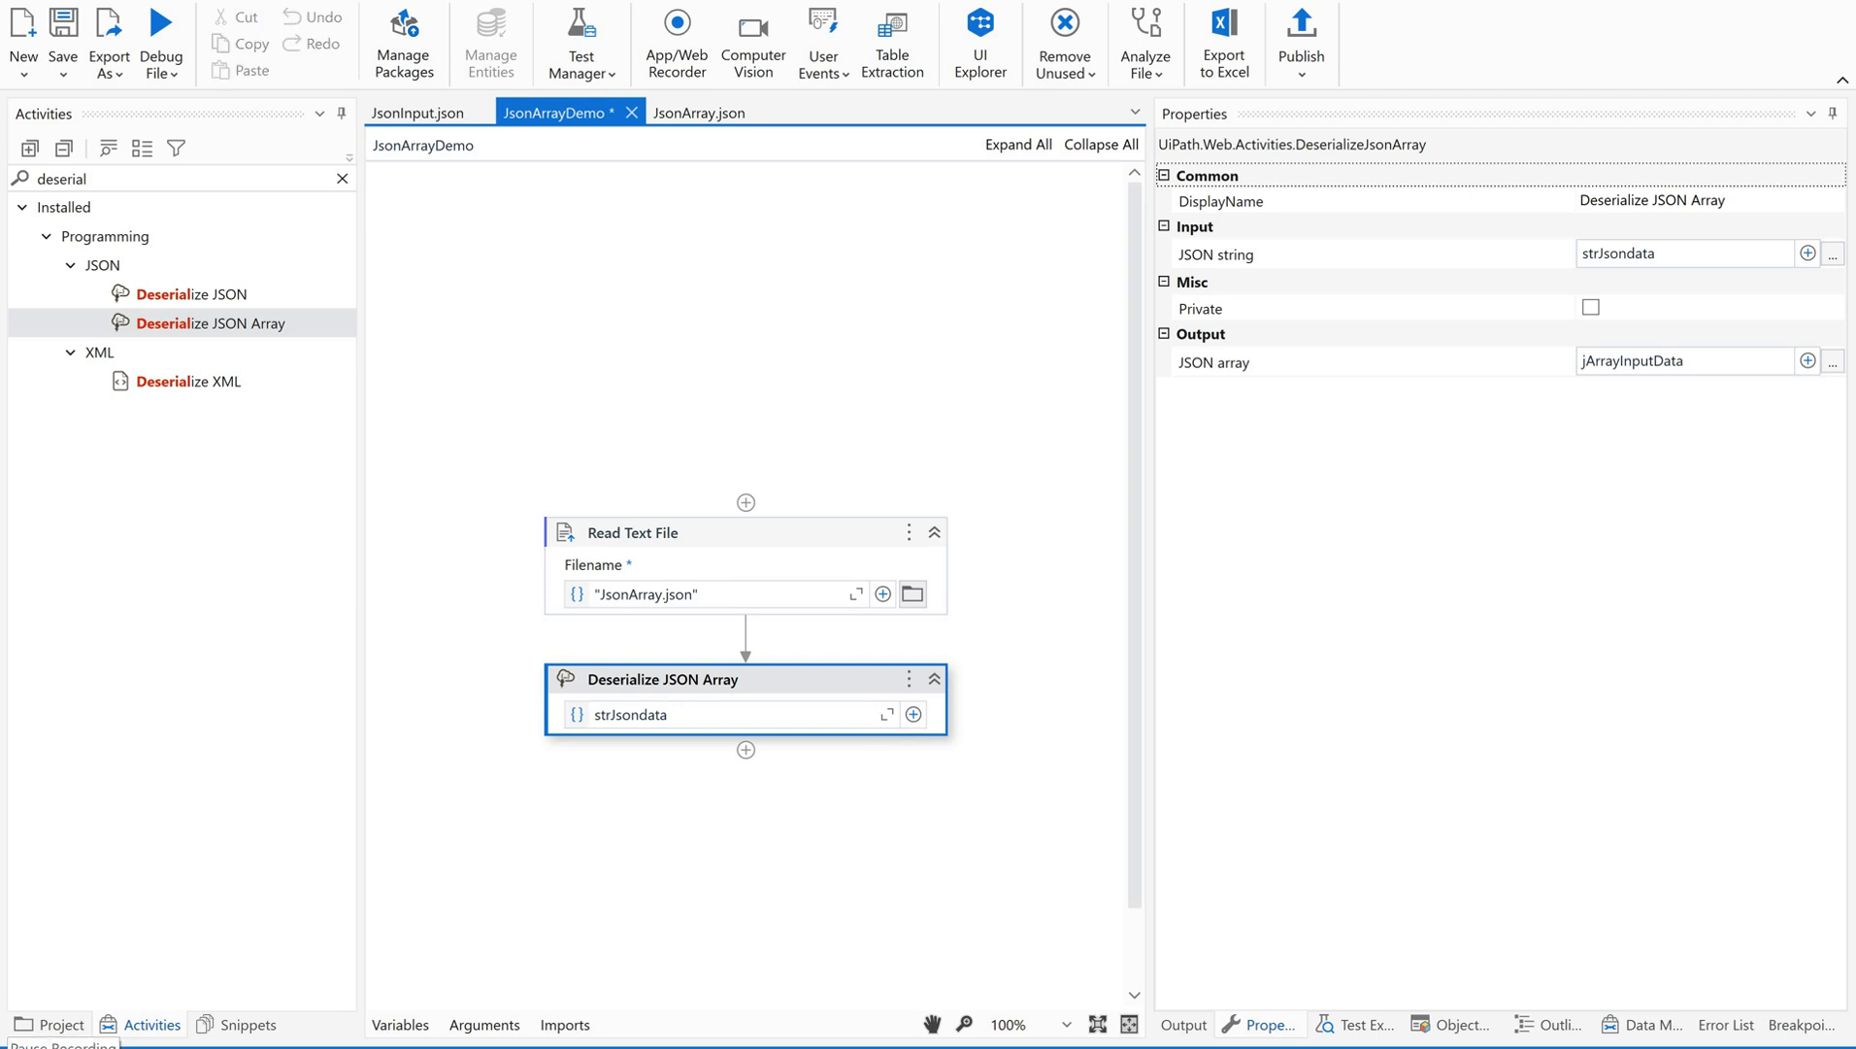
{"action": "mouse_move", "coordinate": [90, 926]}
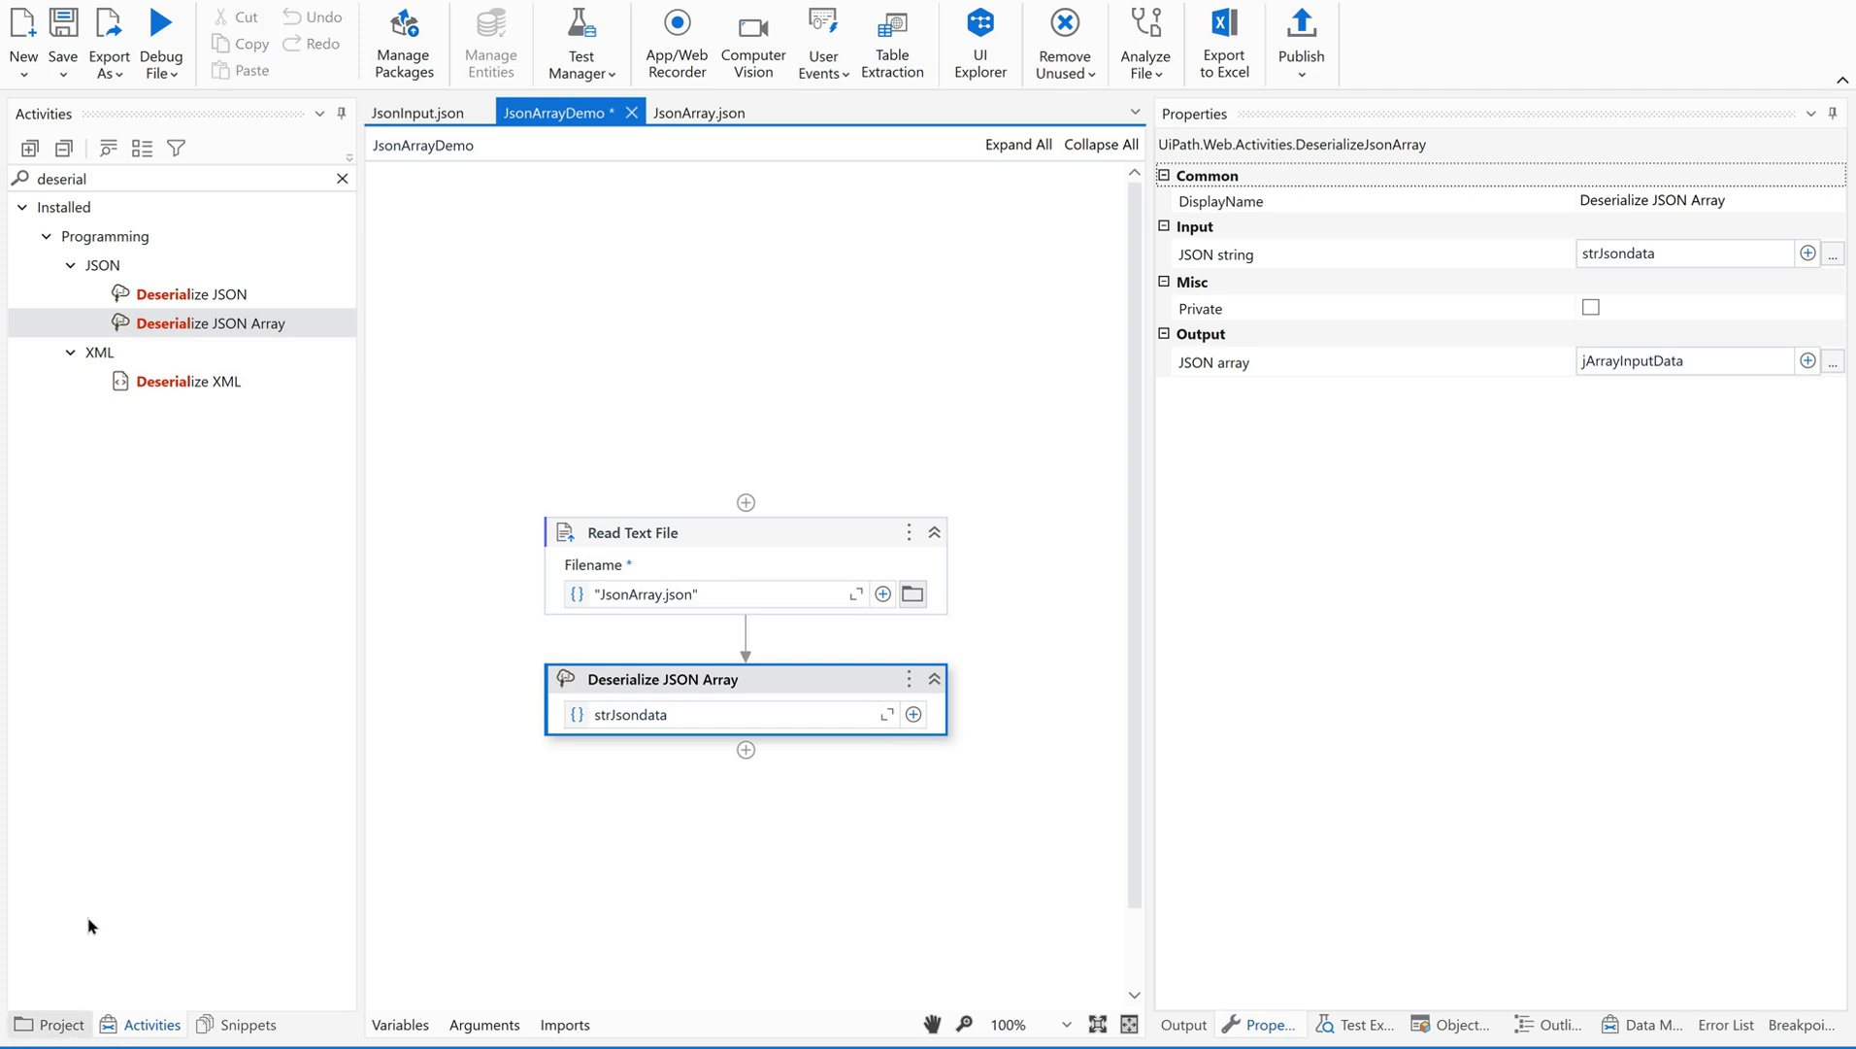
Step: Open JsonArray.json, check its three items against the Notepad example, then return to JsonArrayDemo
{"action": "left_click", "coordinate": [48, 1023]}
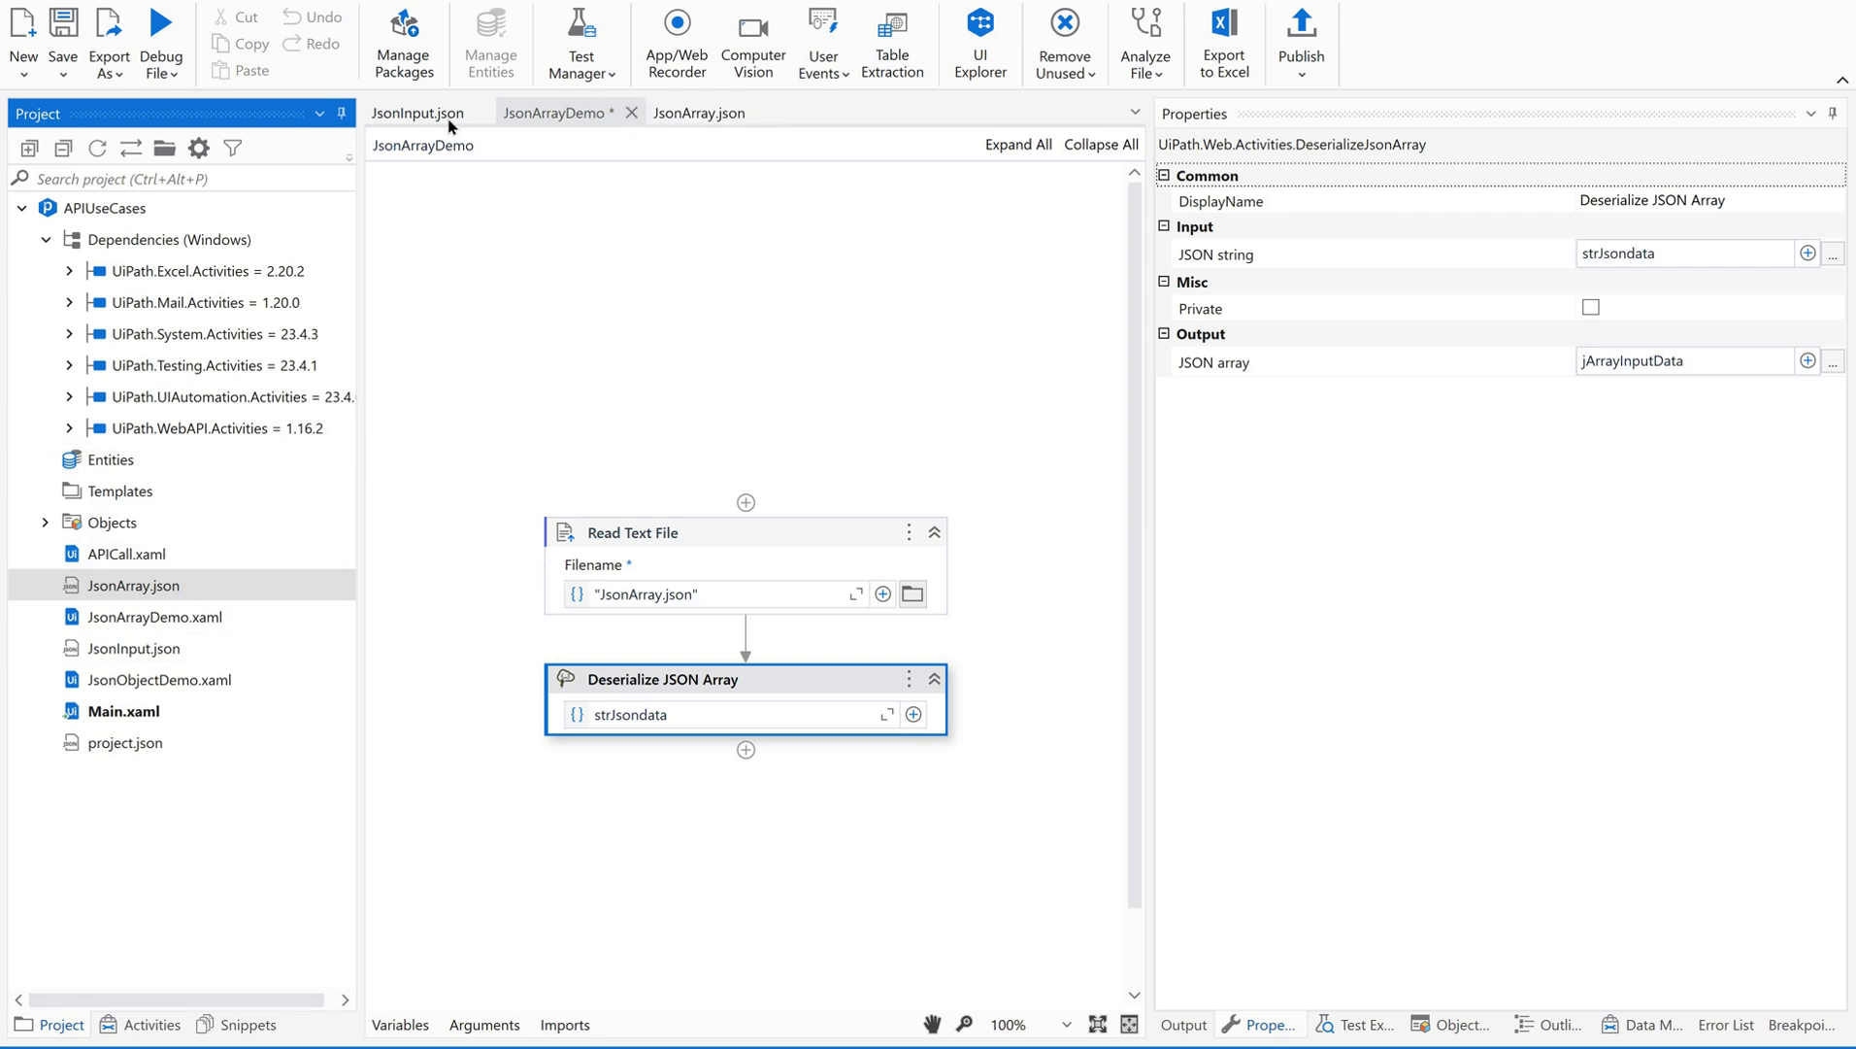
{"action": "left_click", "coordinate": [416, 113]}
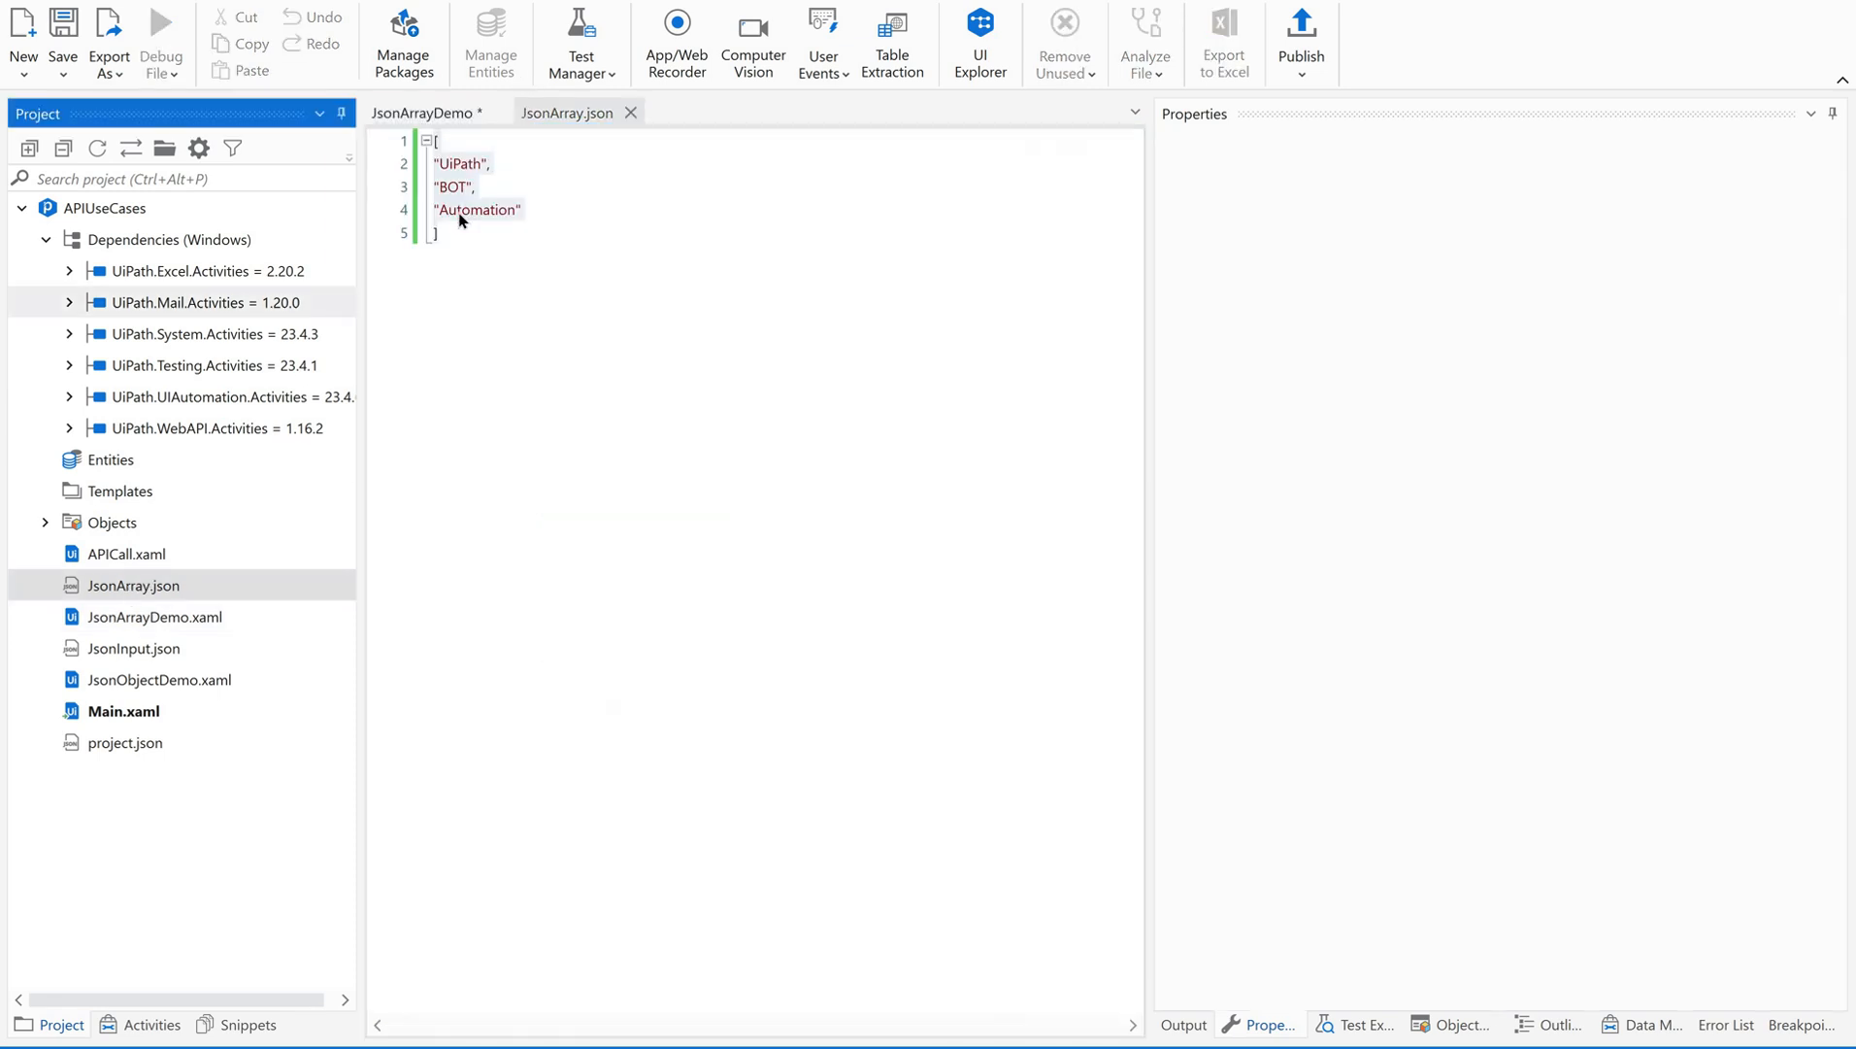
{"action": "left_click", "coordinate": [568, 112]}
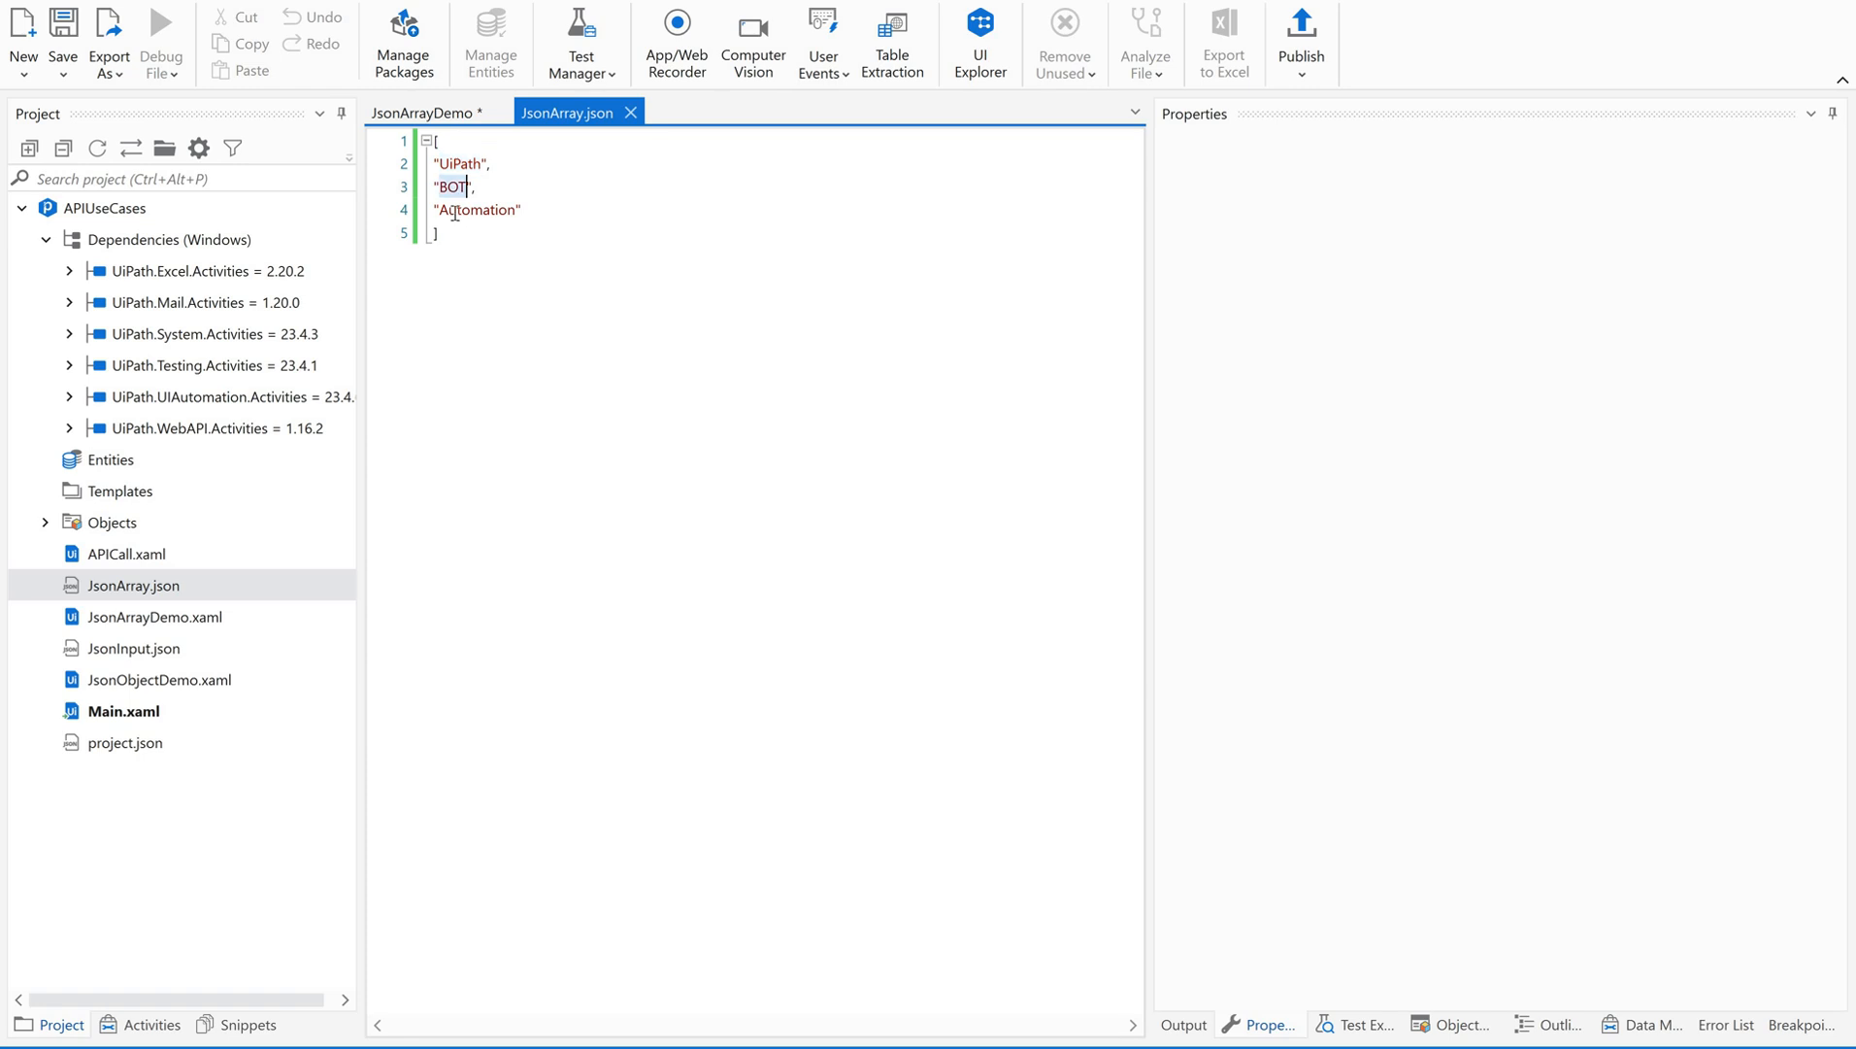
{"action": "double_click", "coordinate": [474, 210]}
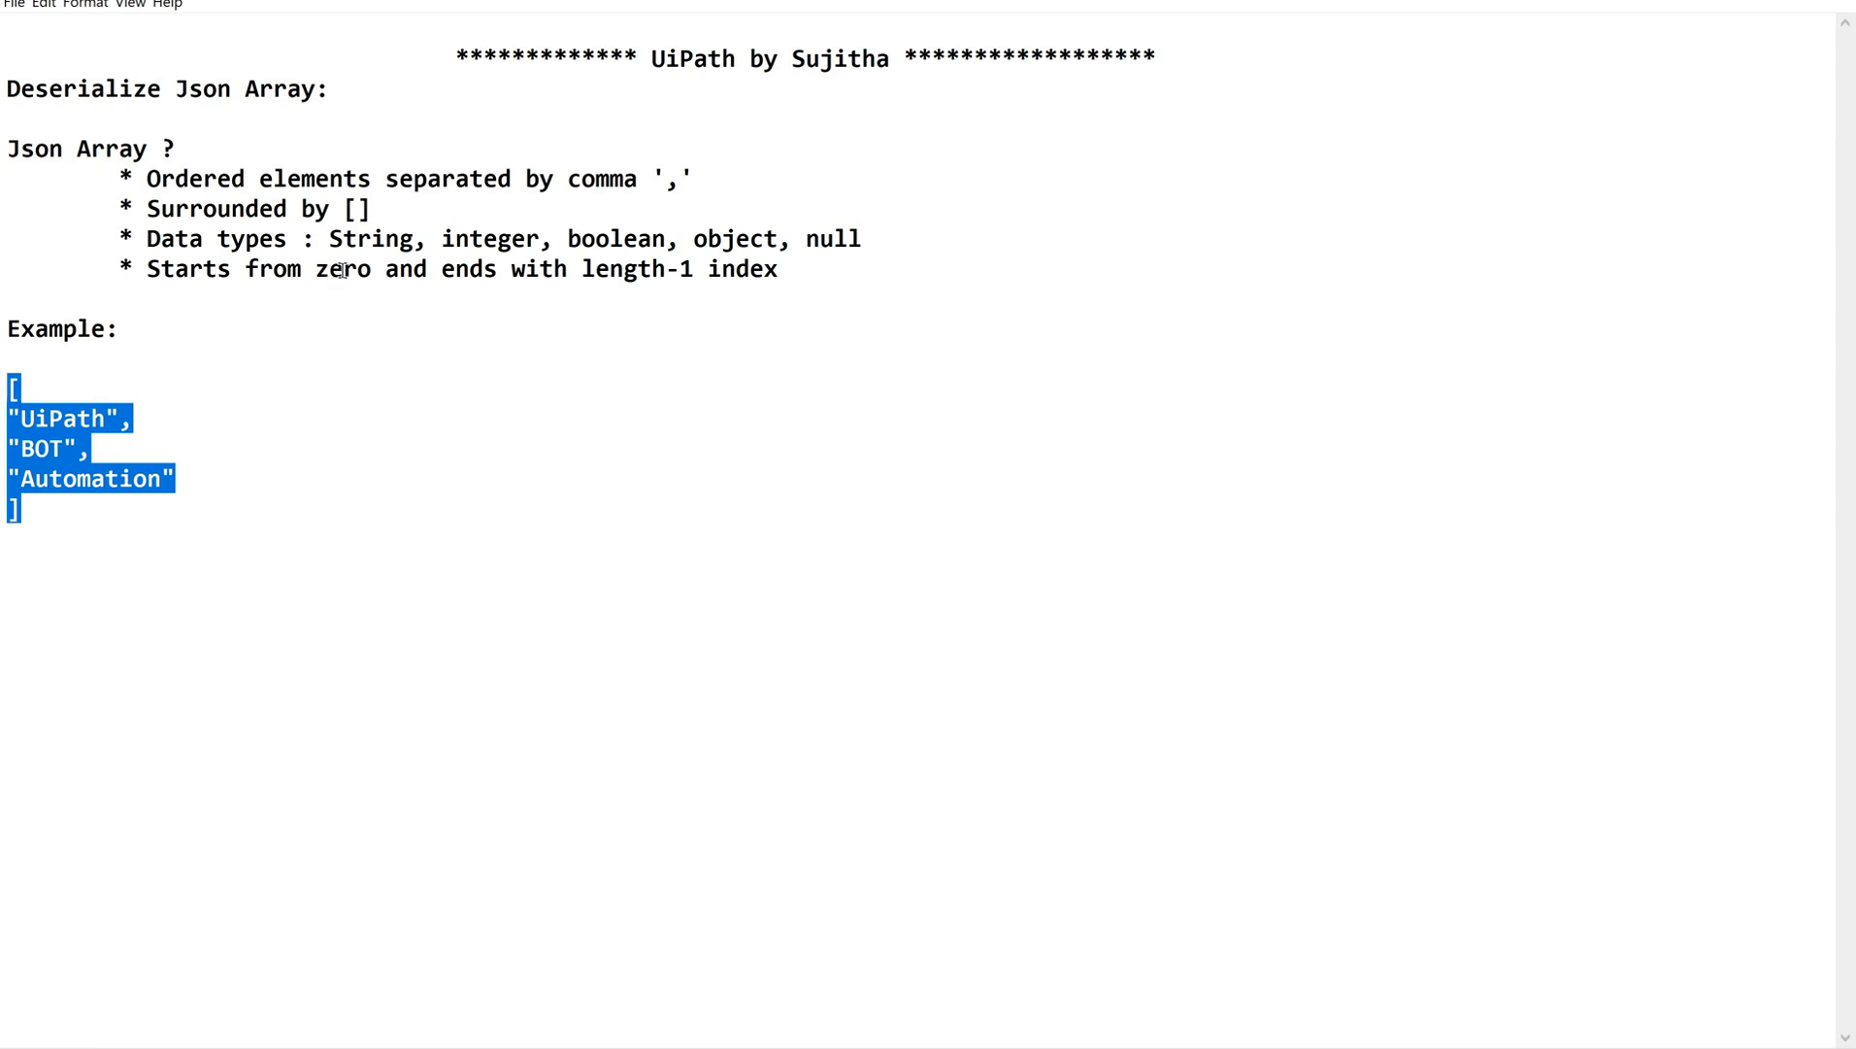
{"action": "double_click", "coordinate": [344, 269]}
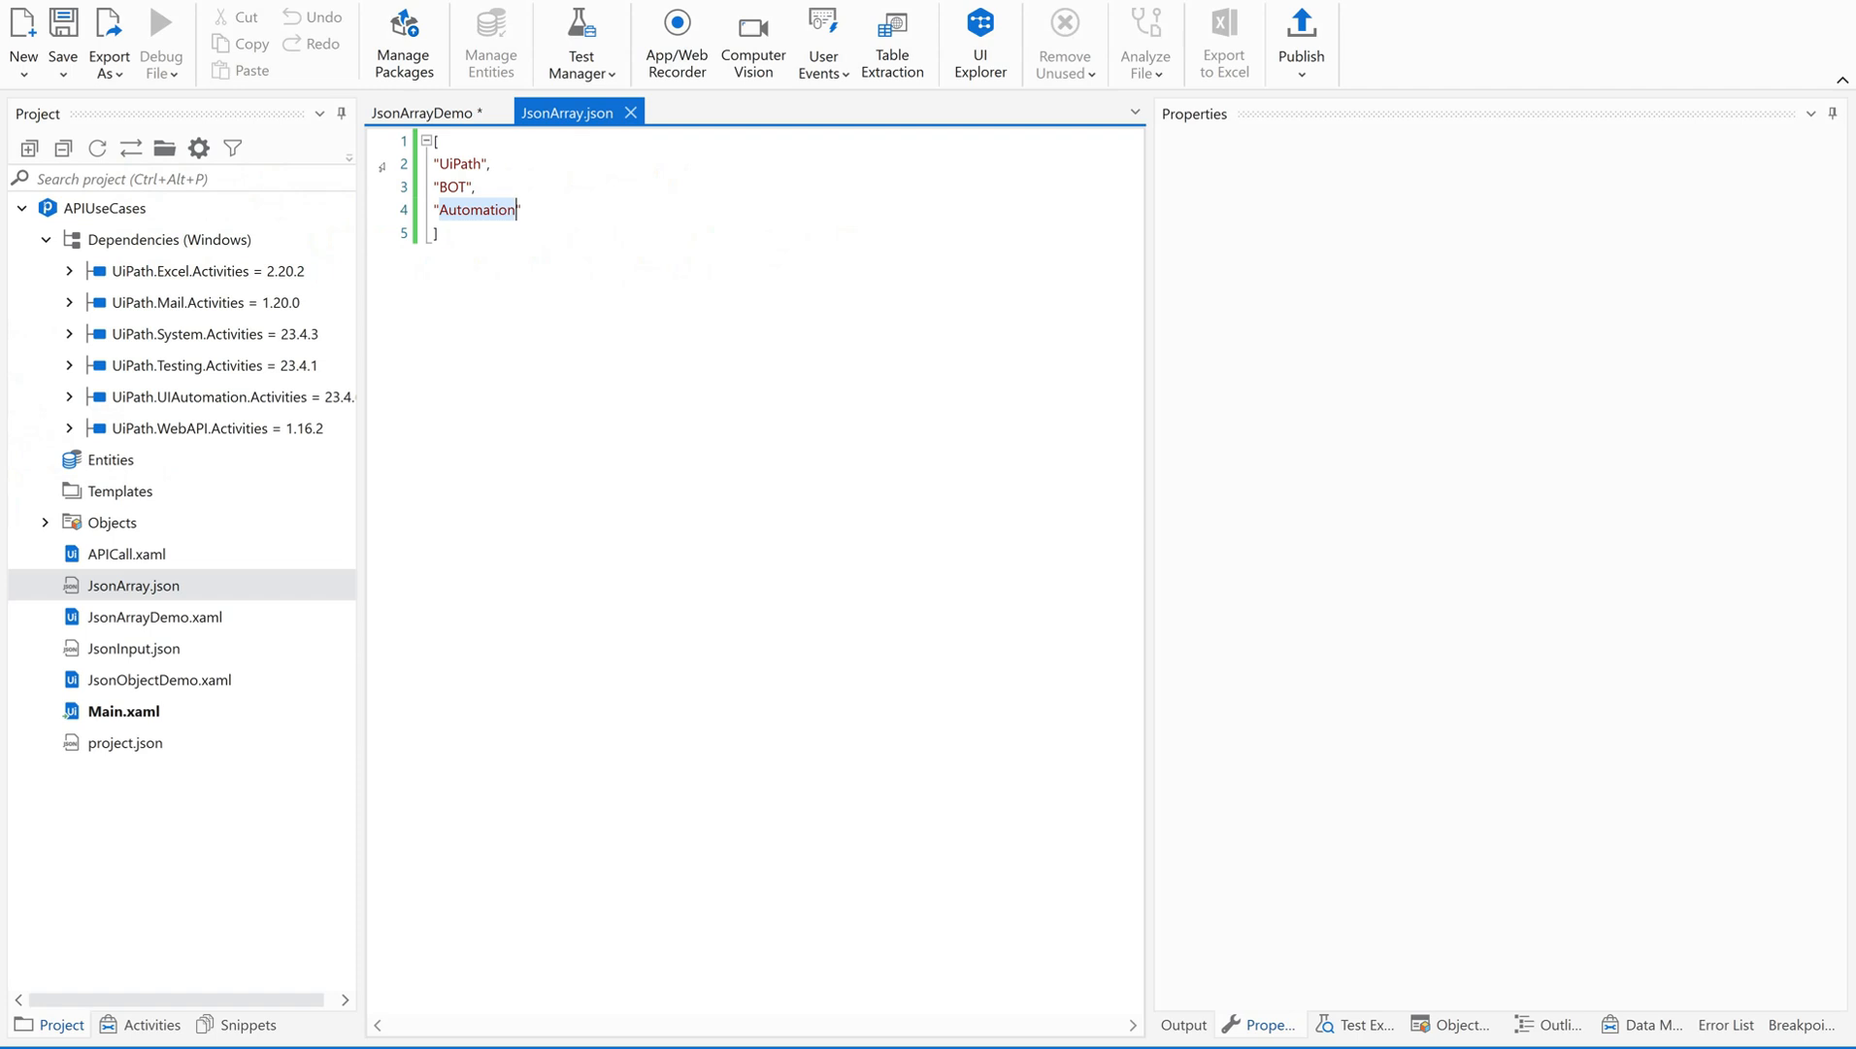
{"action": "left_click", "coordinate": [462, 164]}
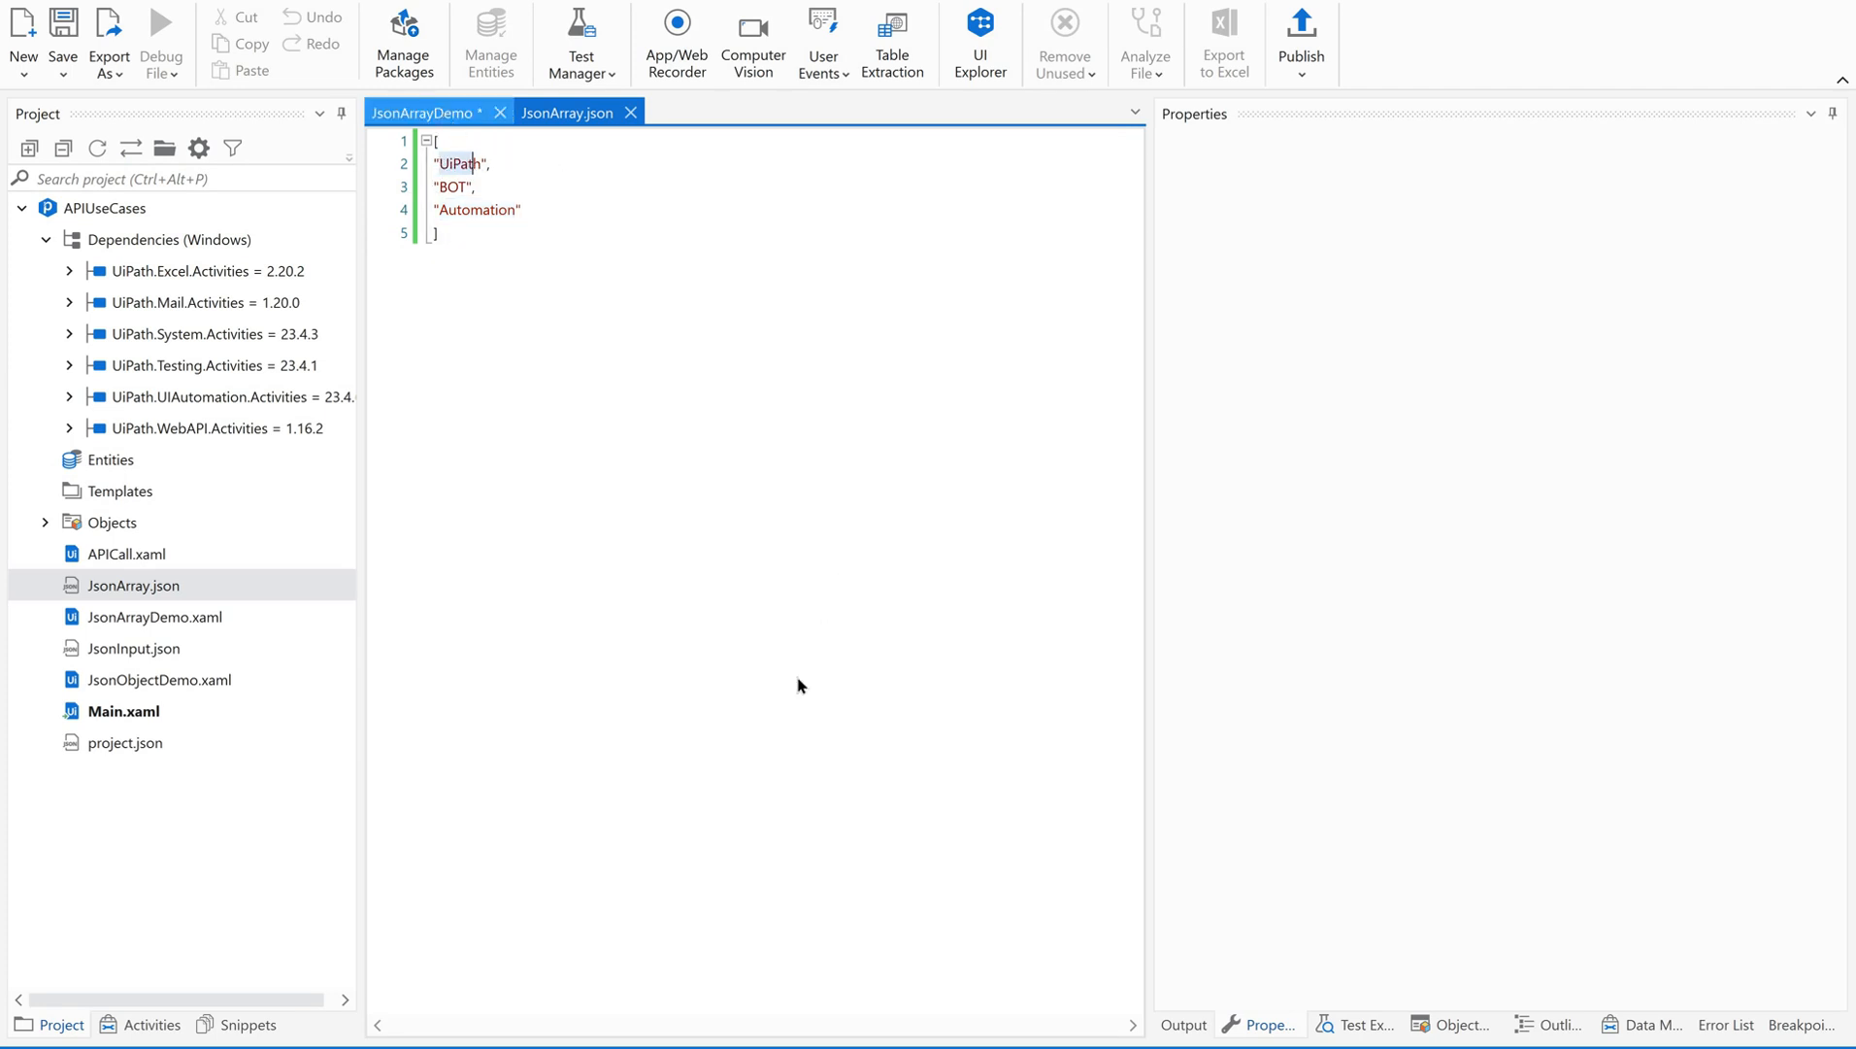
{"action": "left_click", "coordinate": [430, 112]}
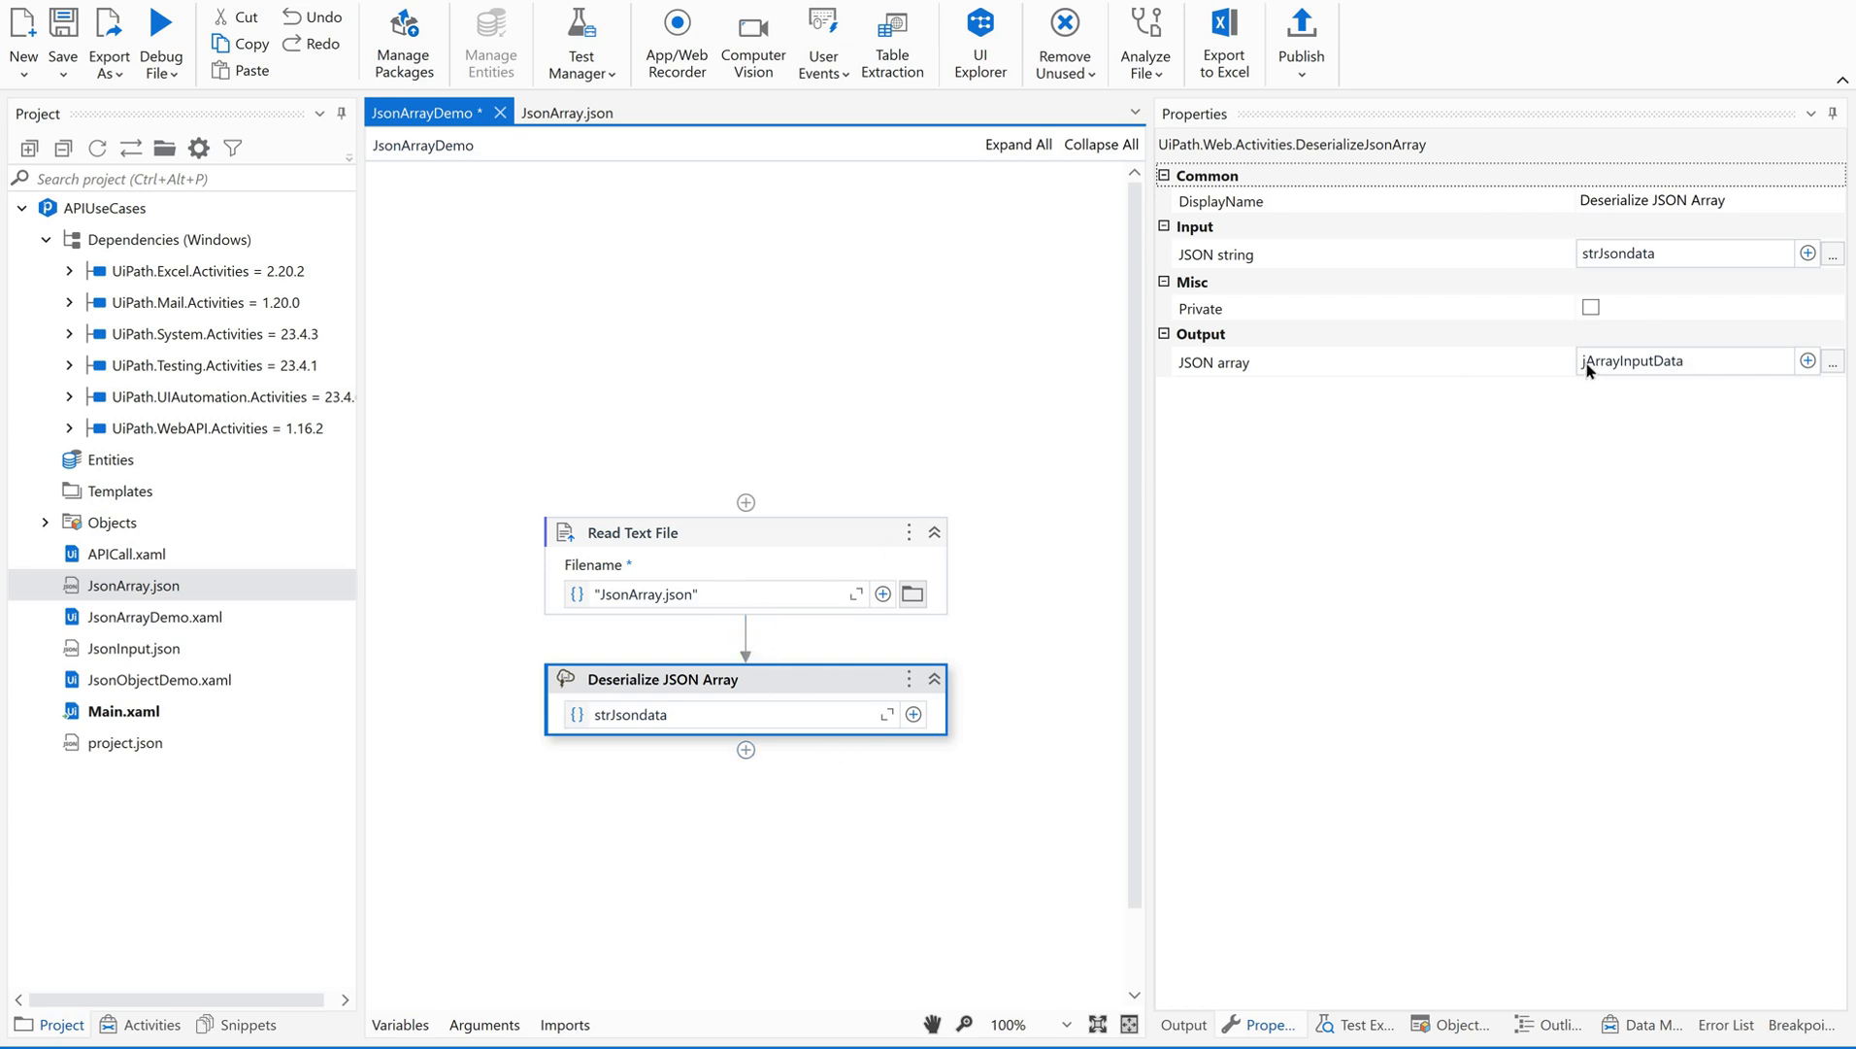
{"action": "mouse_move", "coordinate": [1634, 364]}
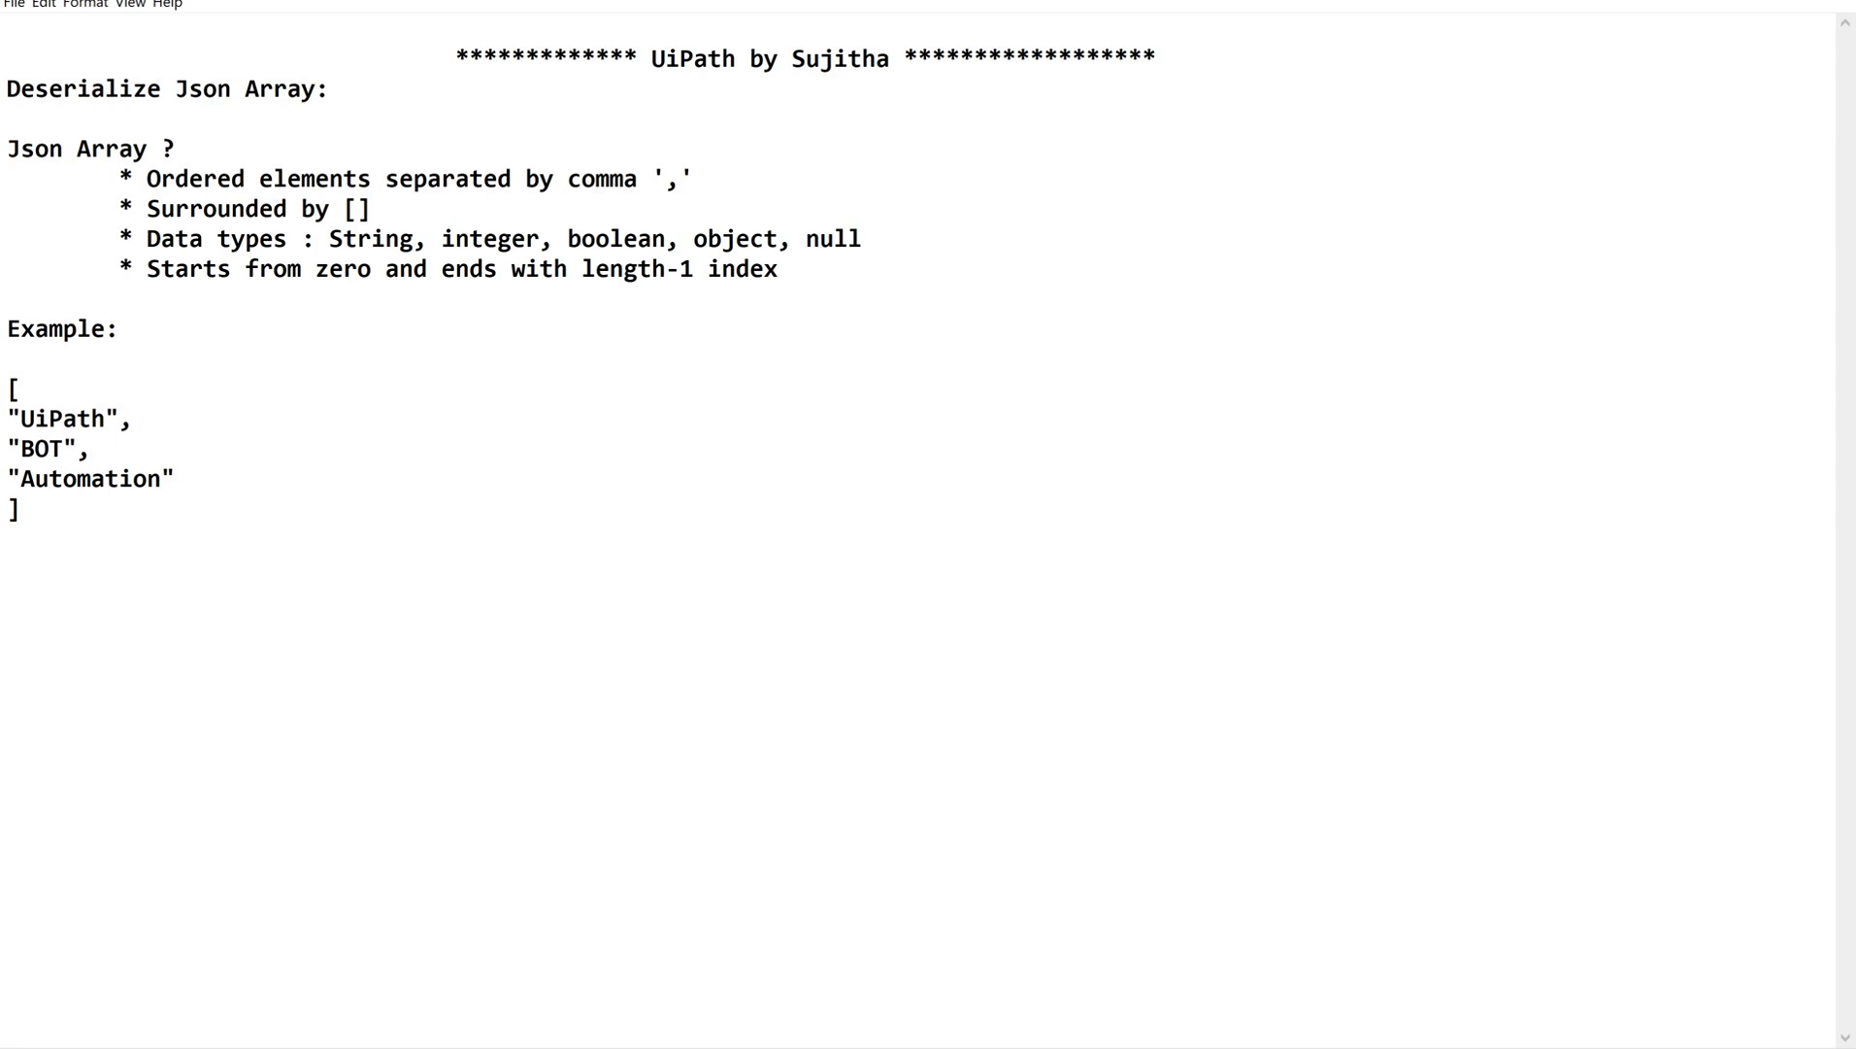
Step: Type the heading 'Read Data from Json Array-' below the example array in Notepad
{"action": "type", "text": "Read D"}
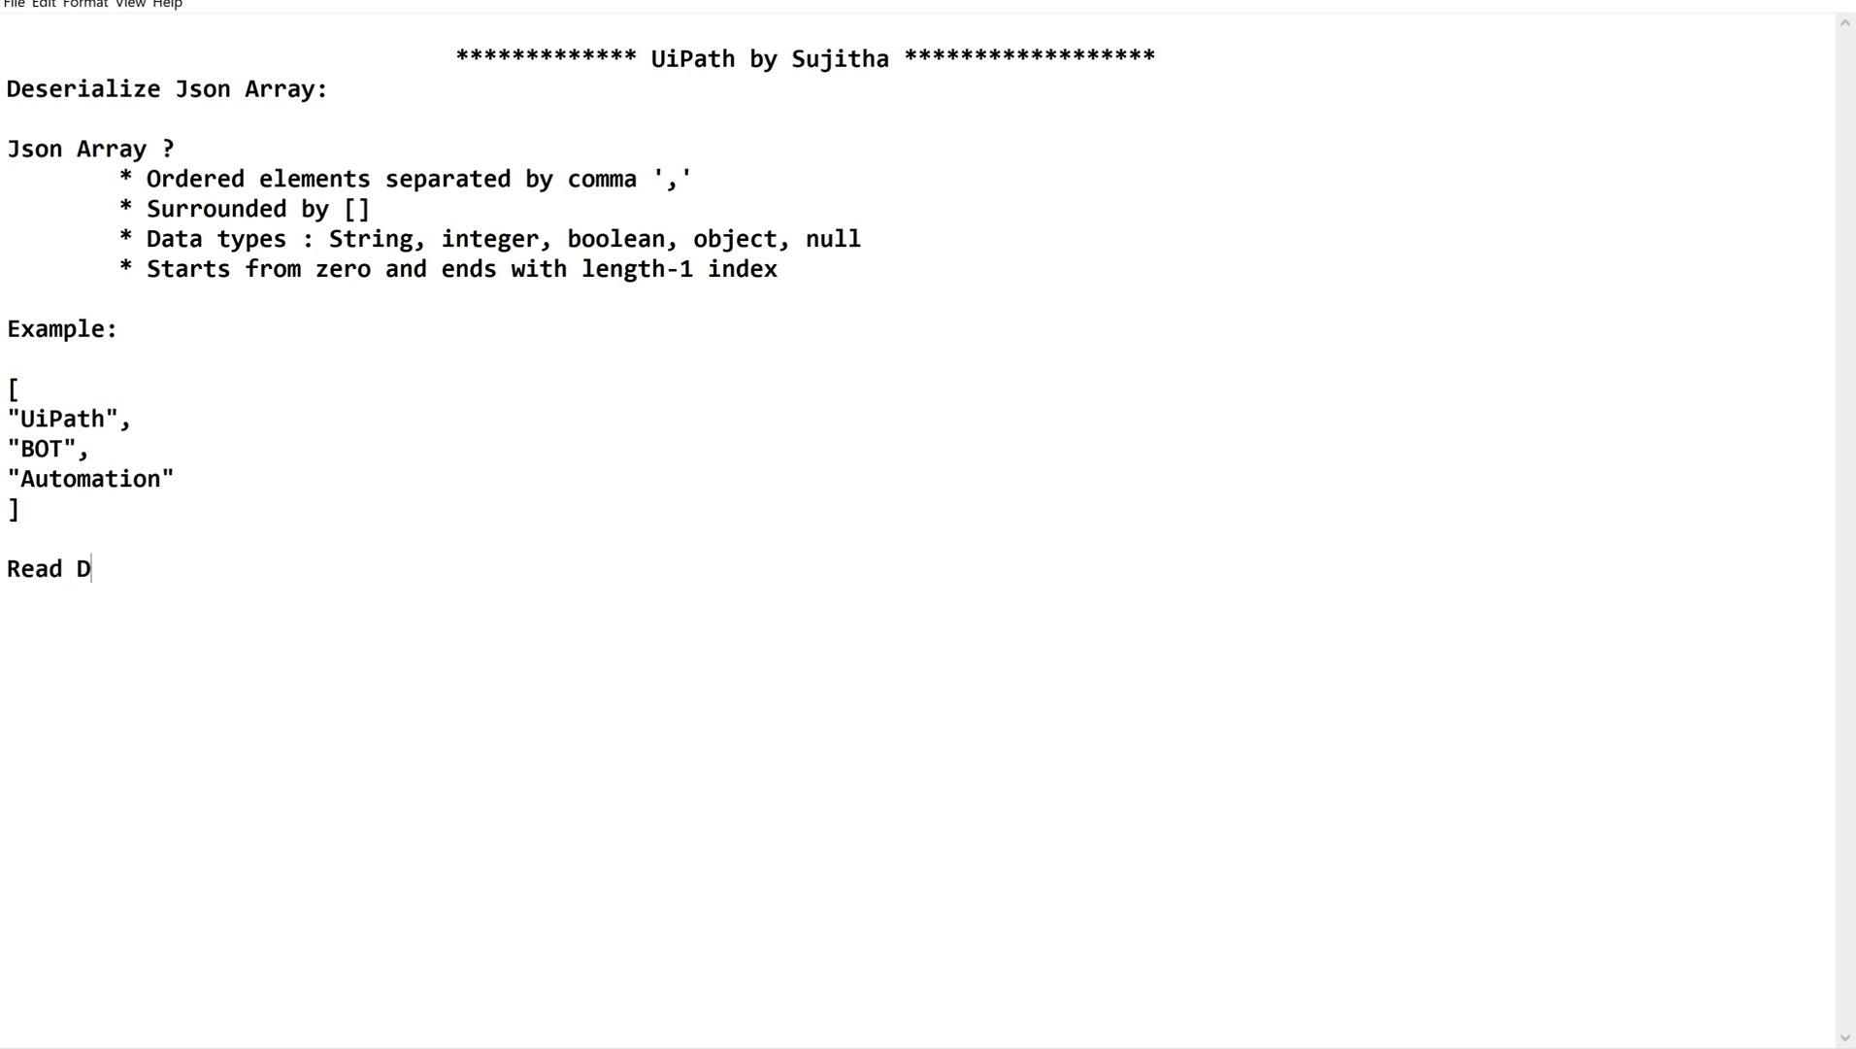
{"action": "type", "text": "ata from"}
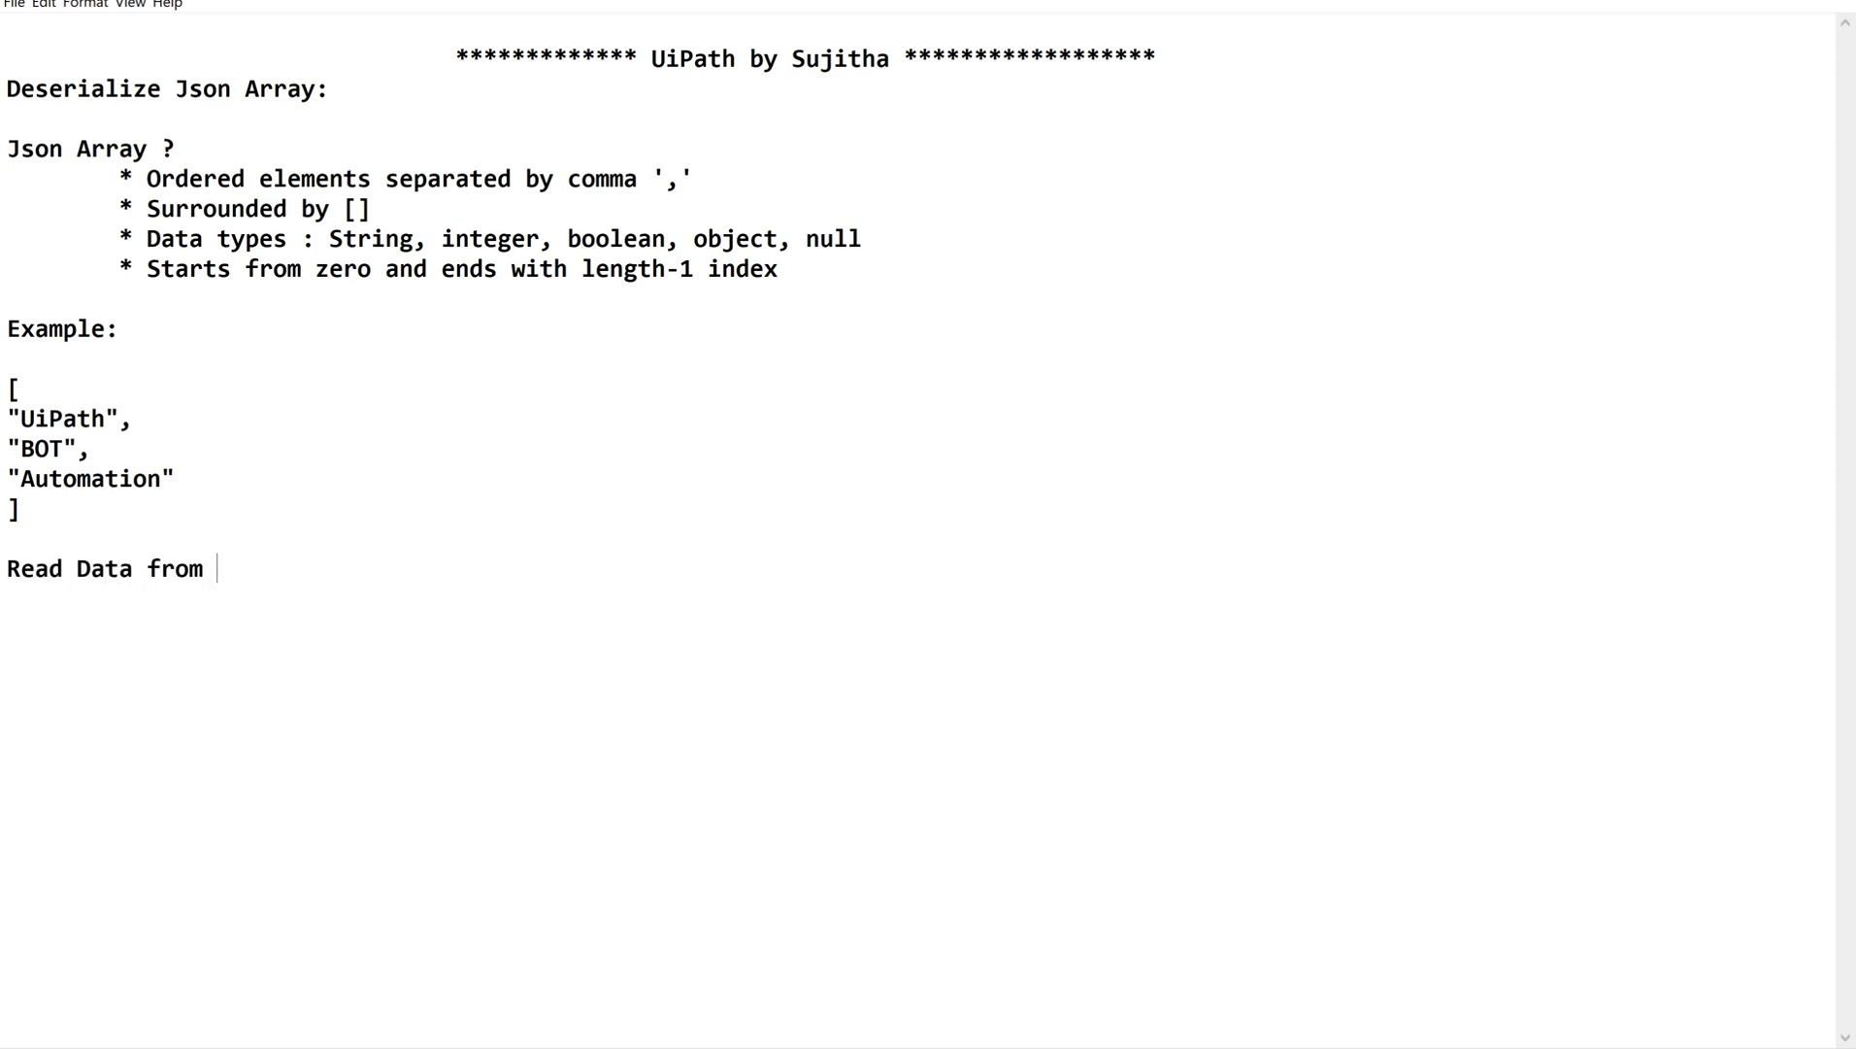
{"action": "type", "text": "Json Arr"}
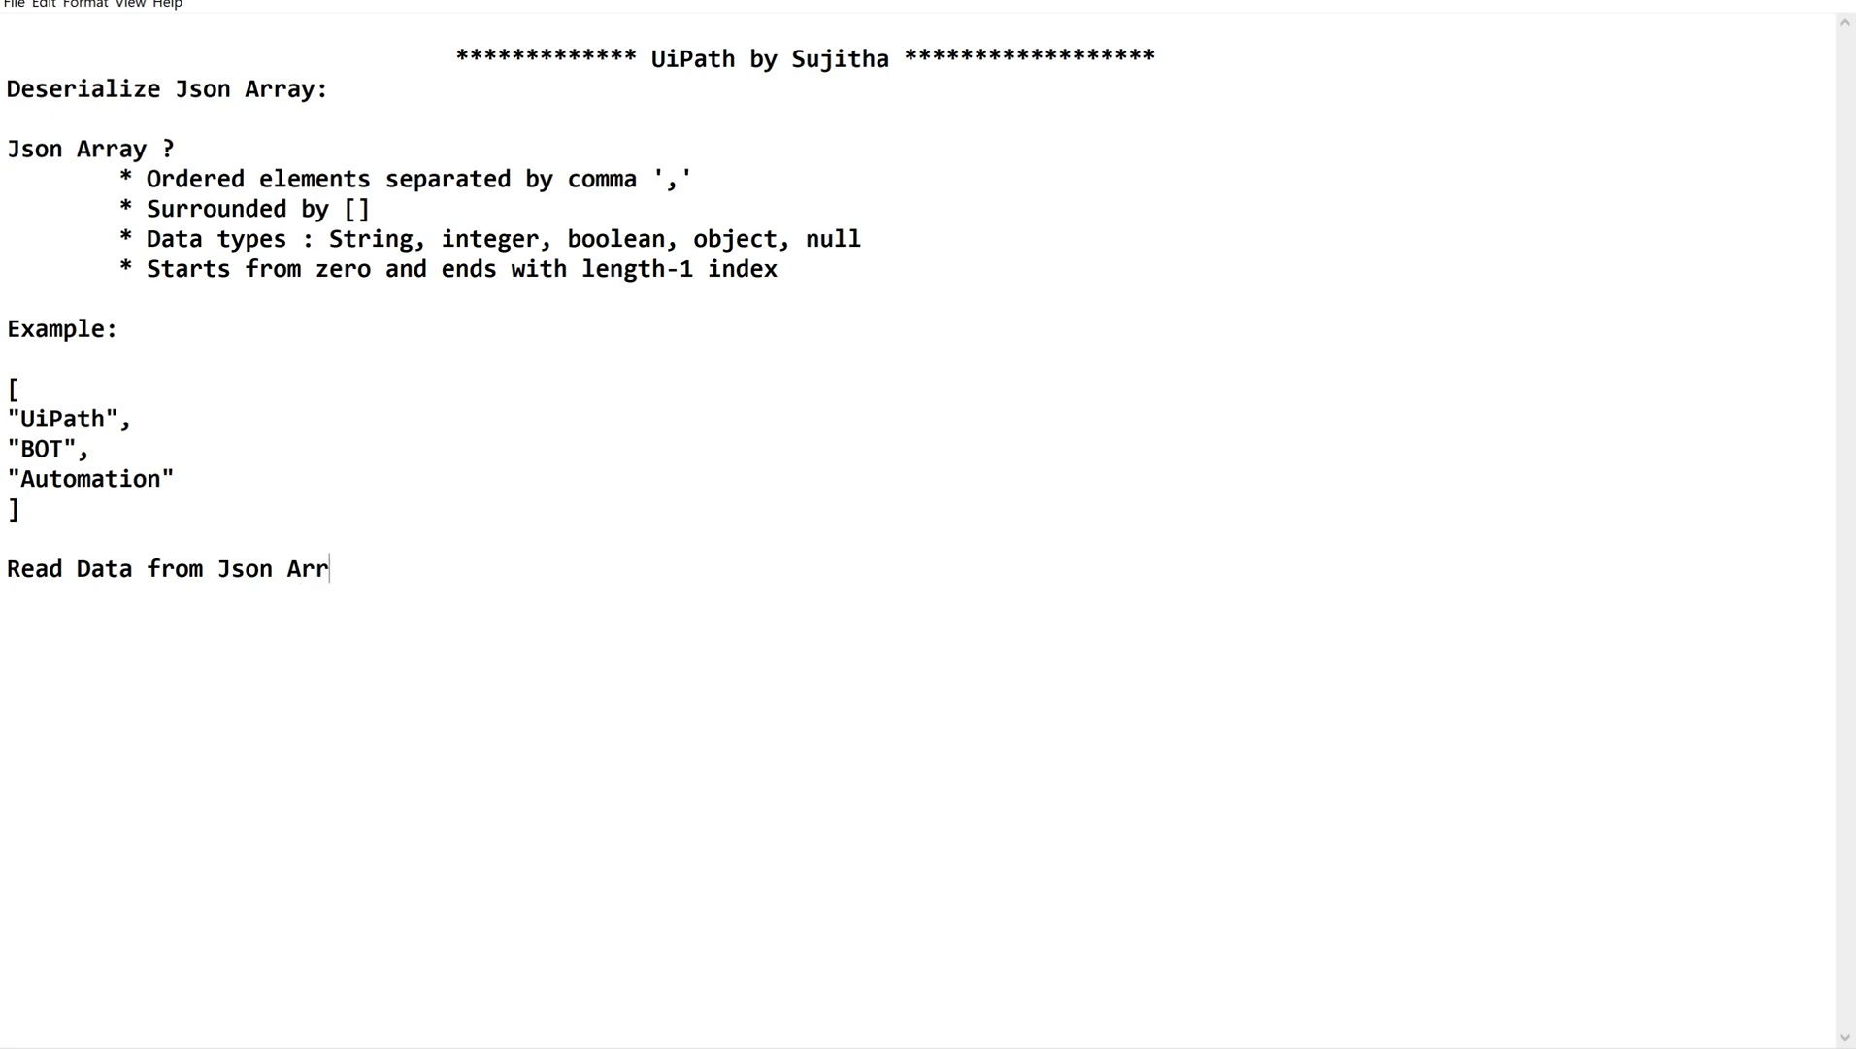
{"action": "type", "text": "ay-"}
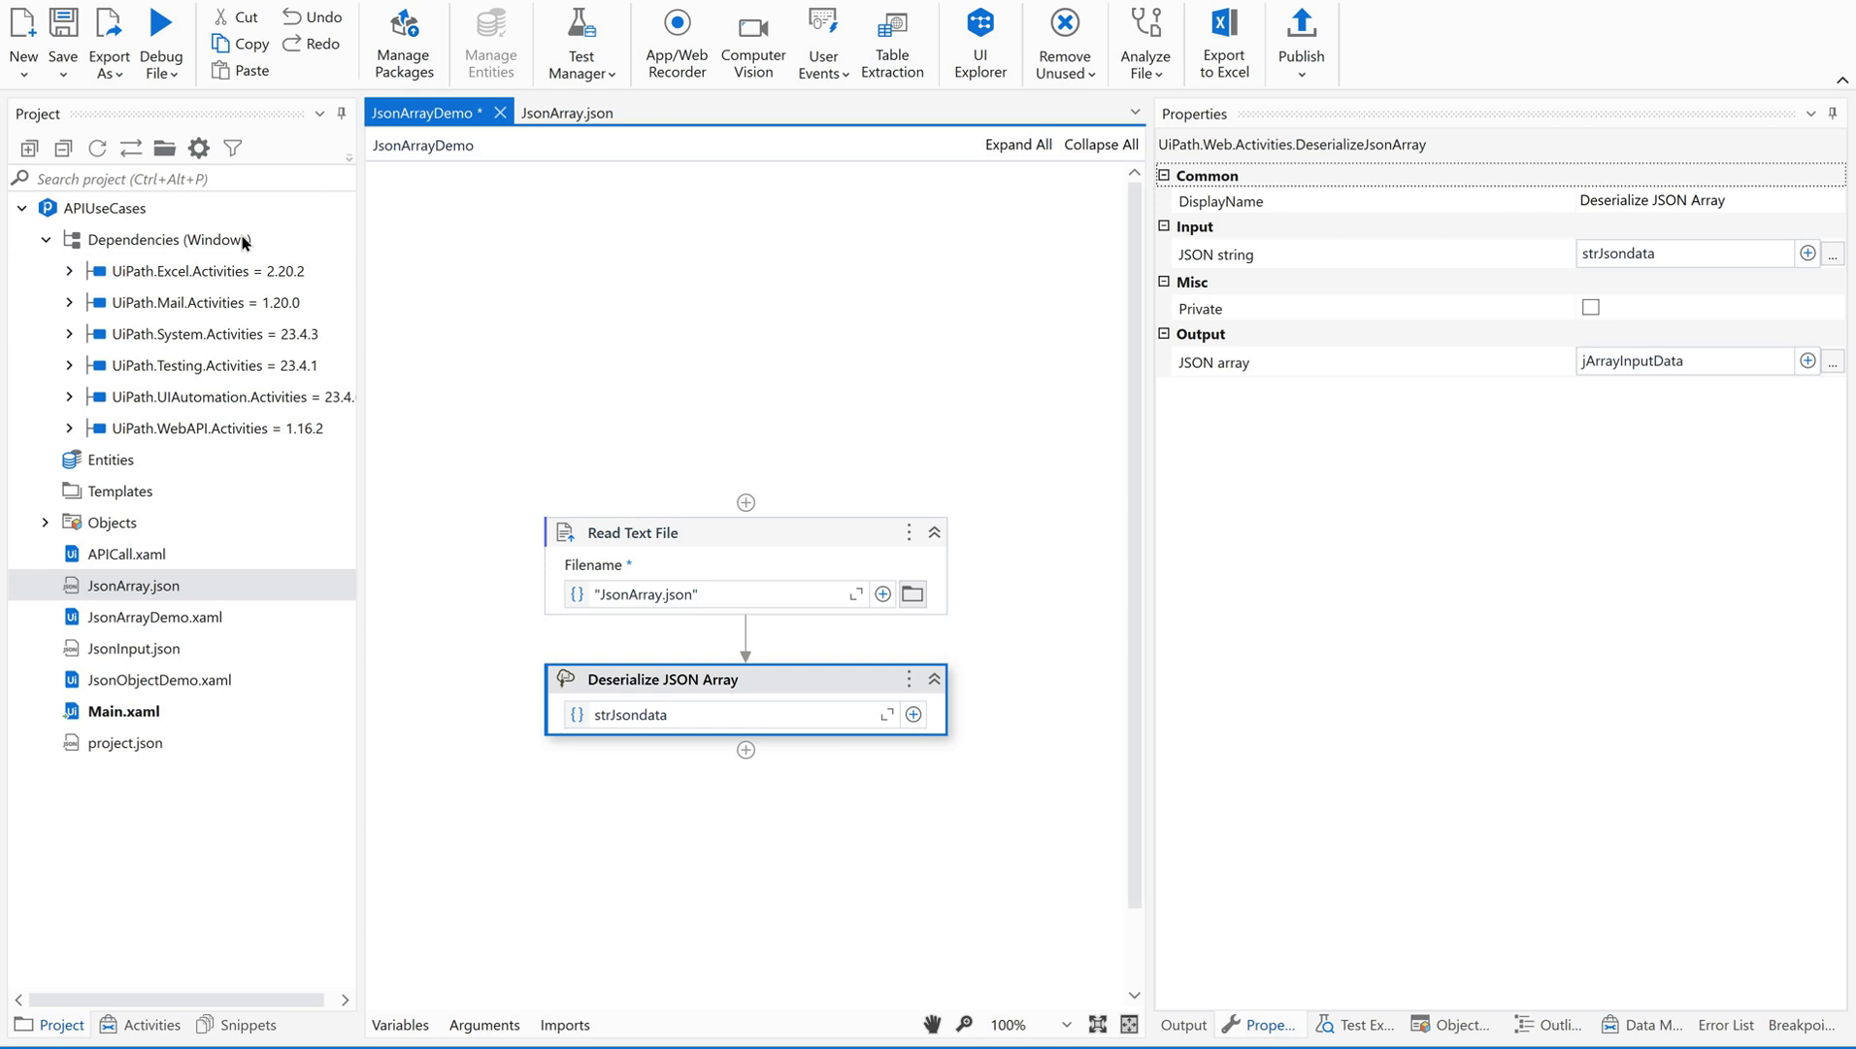
Step: Add a Log Message after Deserialize JSON Array logging jArrayInputData.Item(0) at Info level
{"action": "left_click", "coordinate": [151, 1023]}
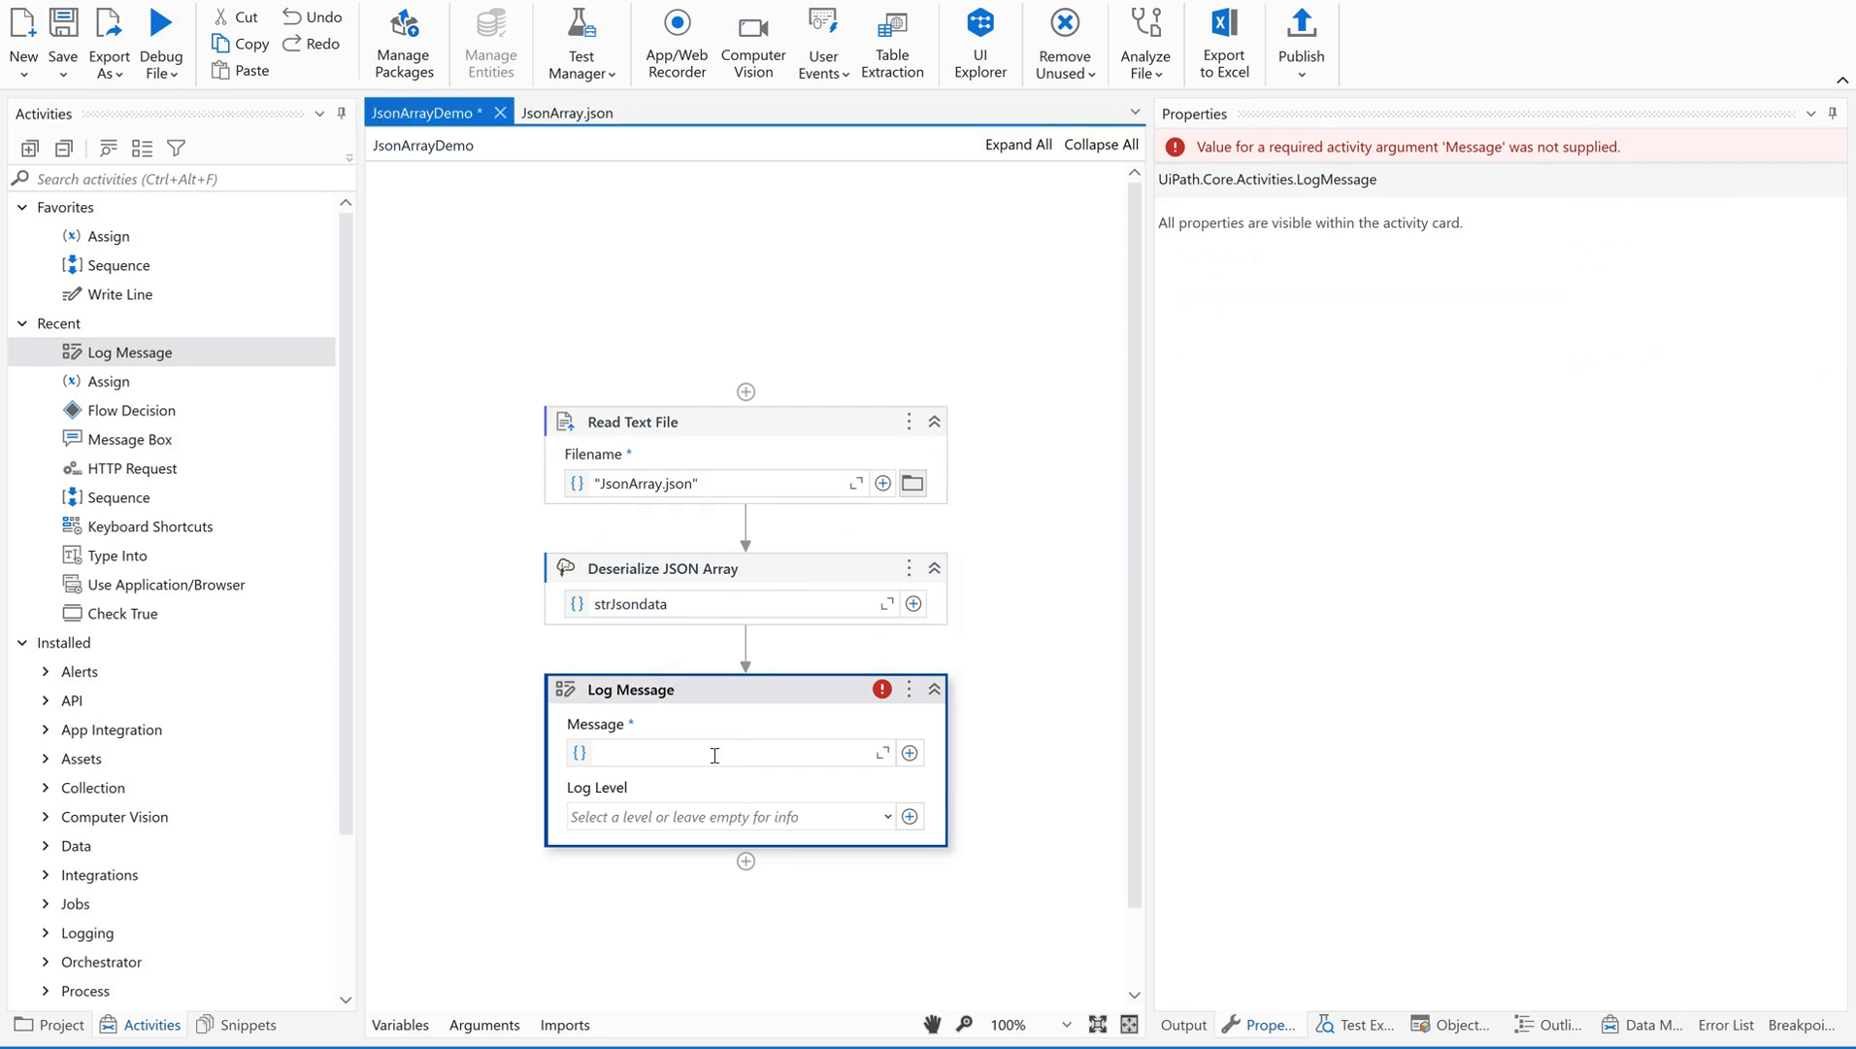
{"action": "type", "text": "jArrayInputData"}
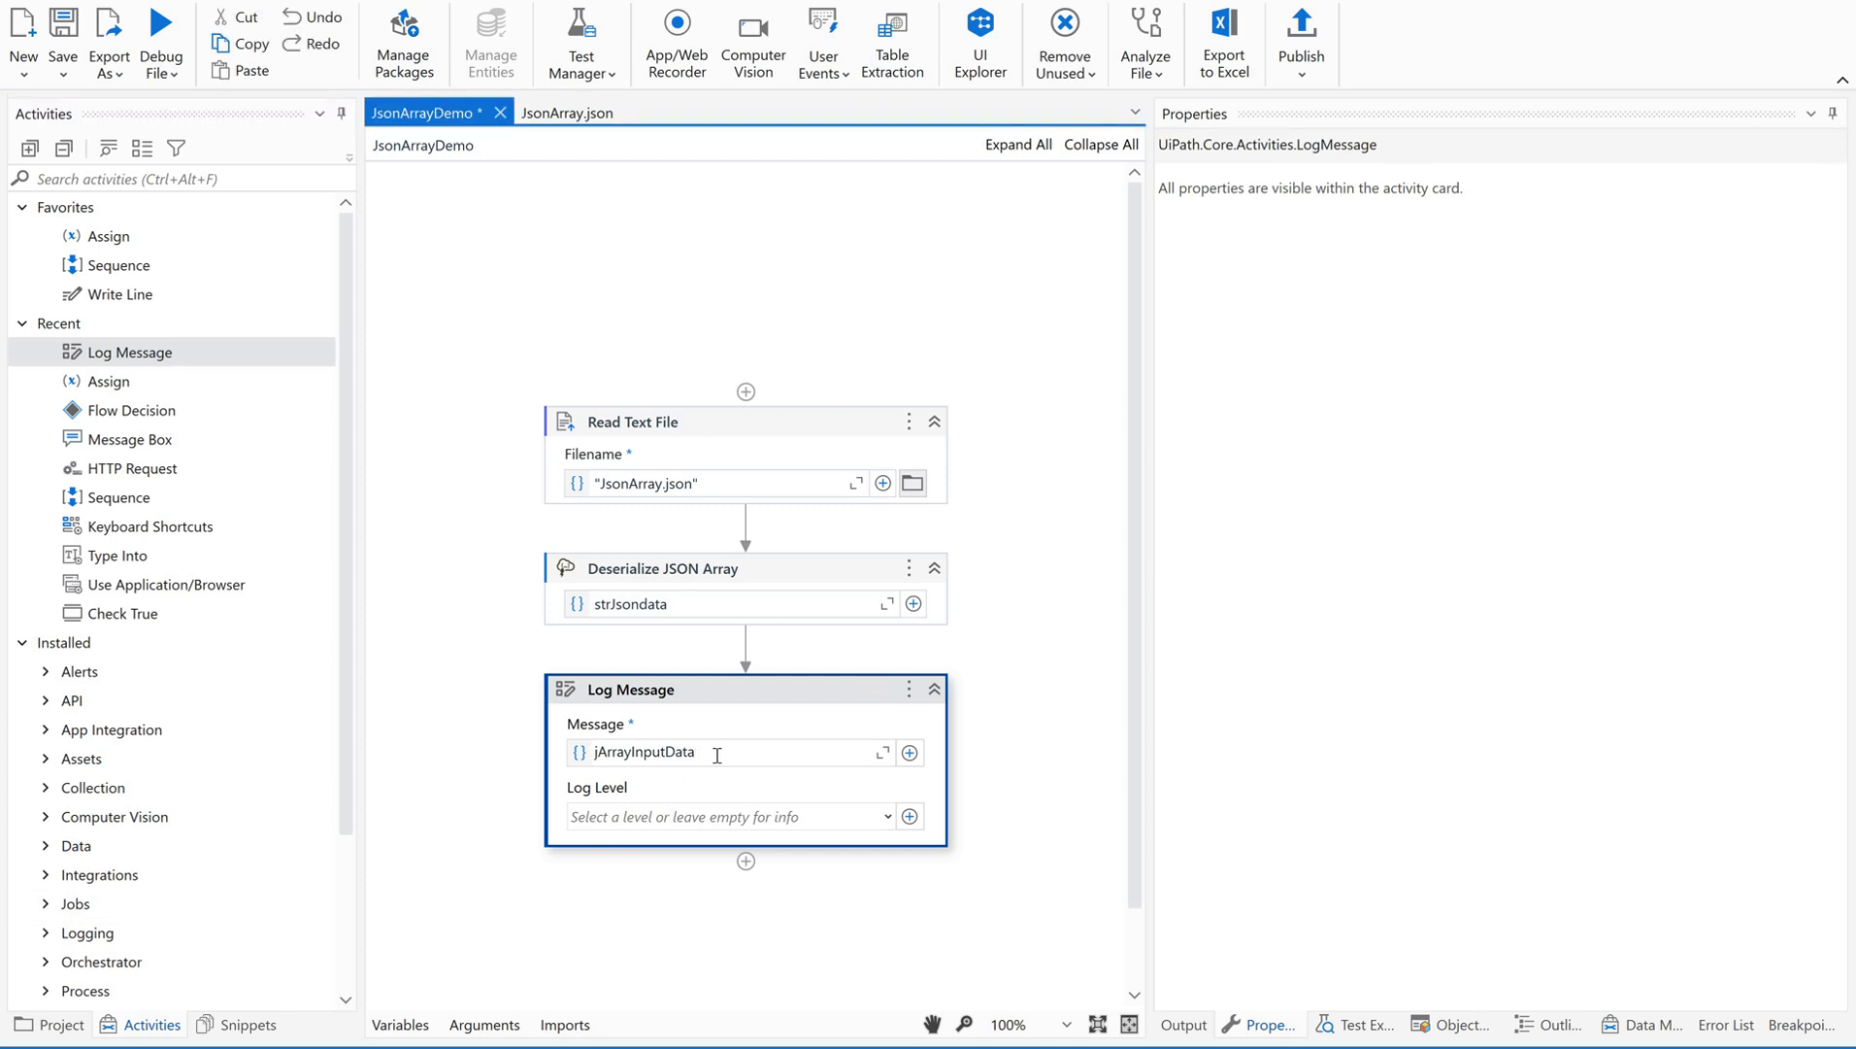
{"action": "type", "text": ".Item"}
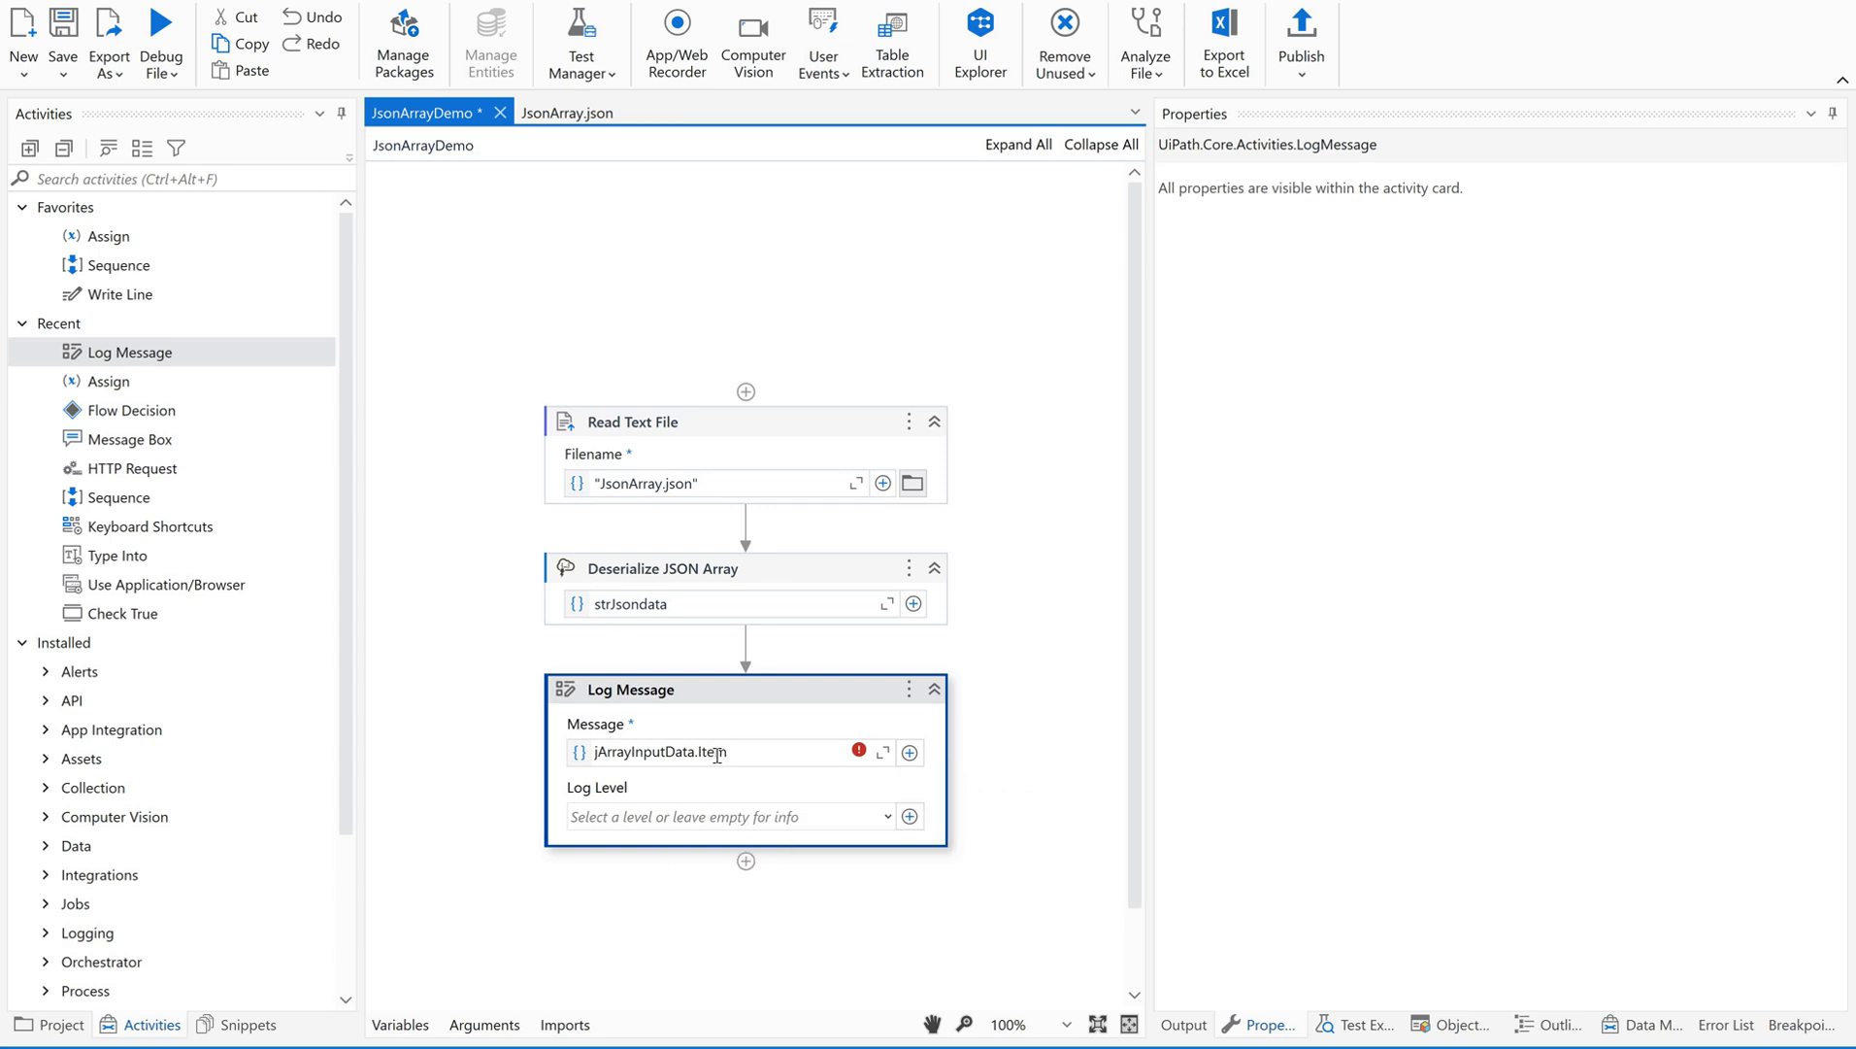
{"action": "type", "text": "("}
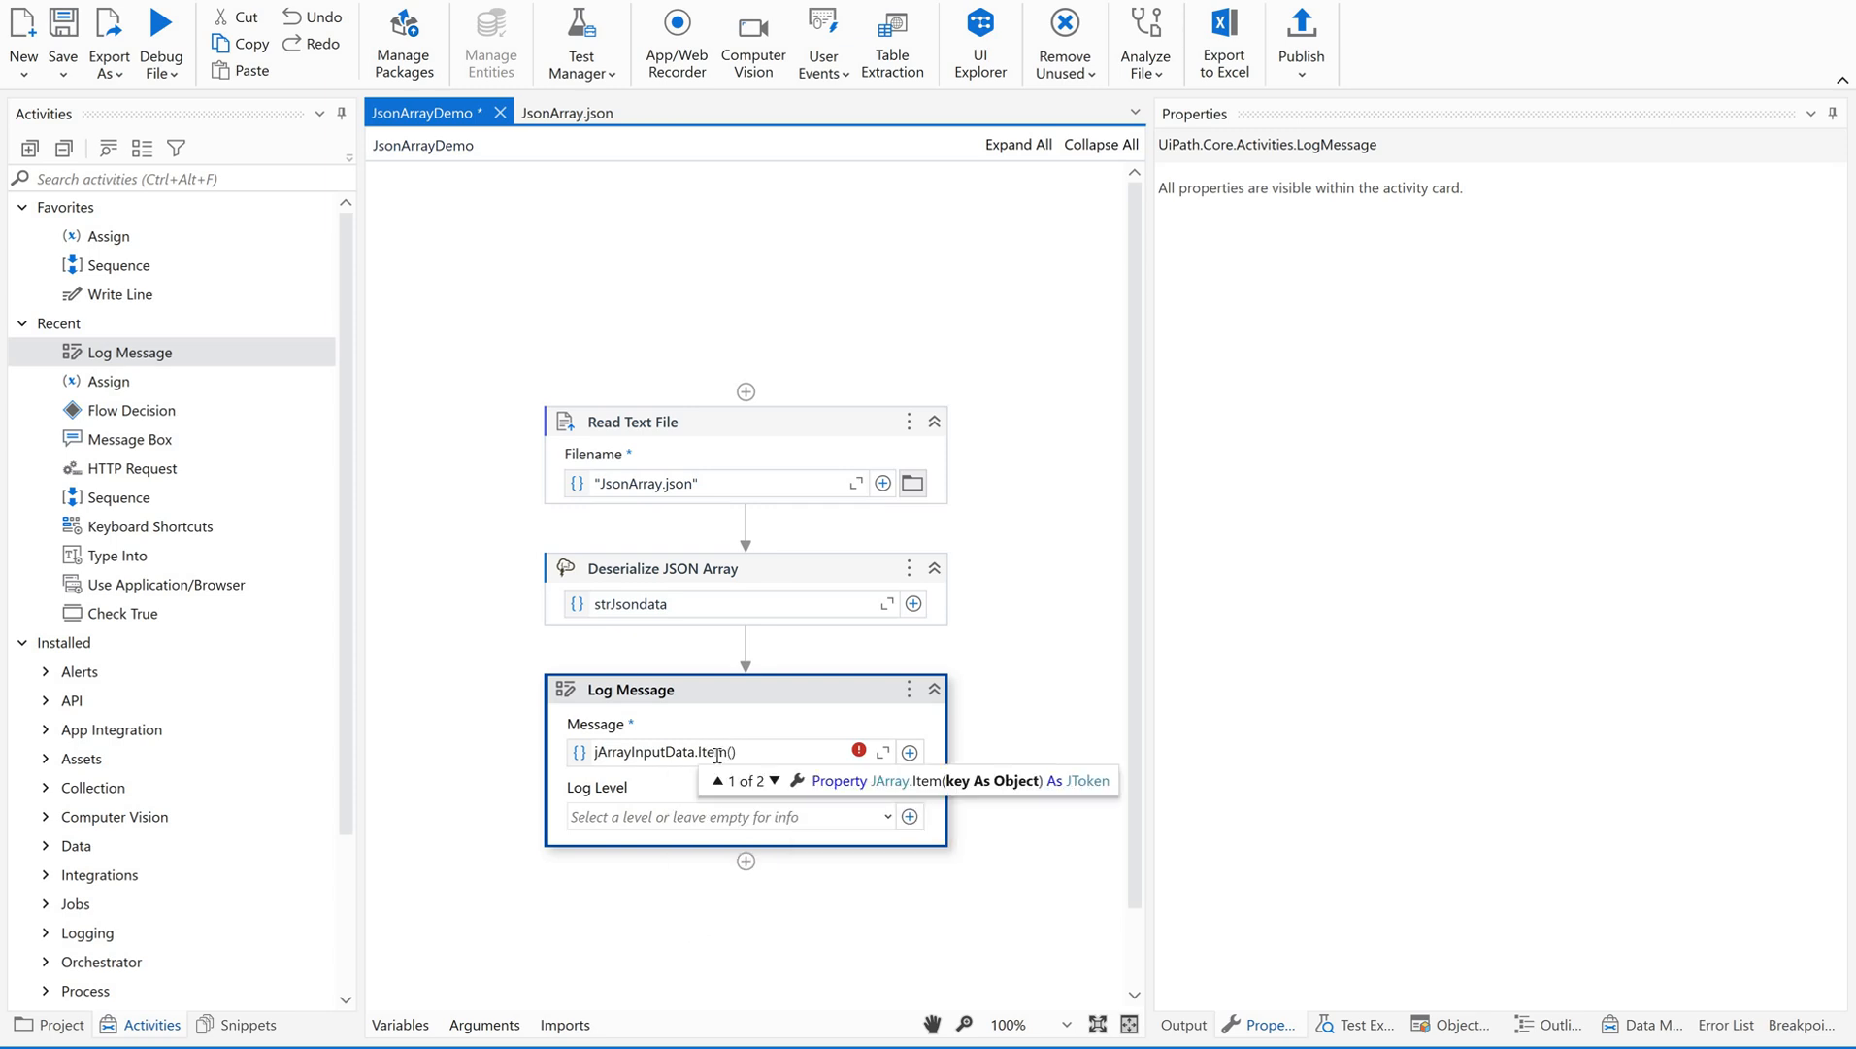
{"action": "type", "text": "0"}
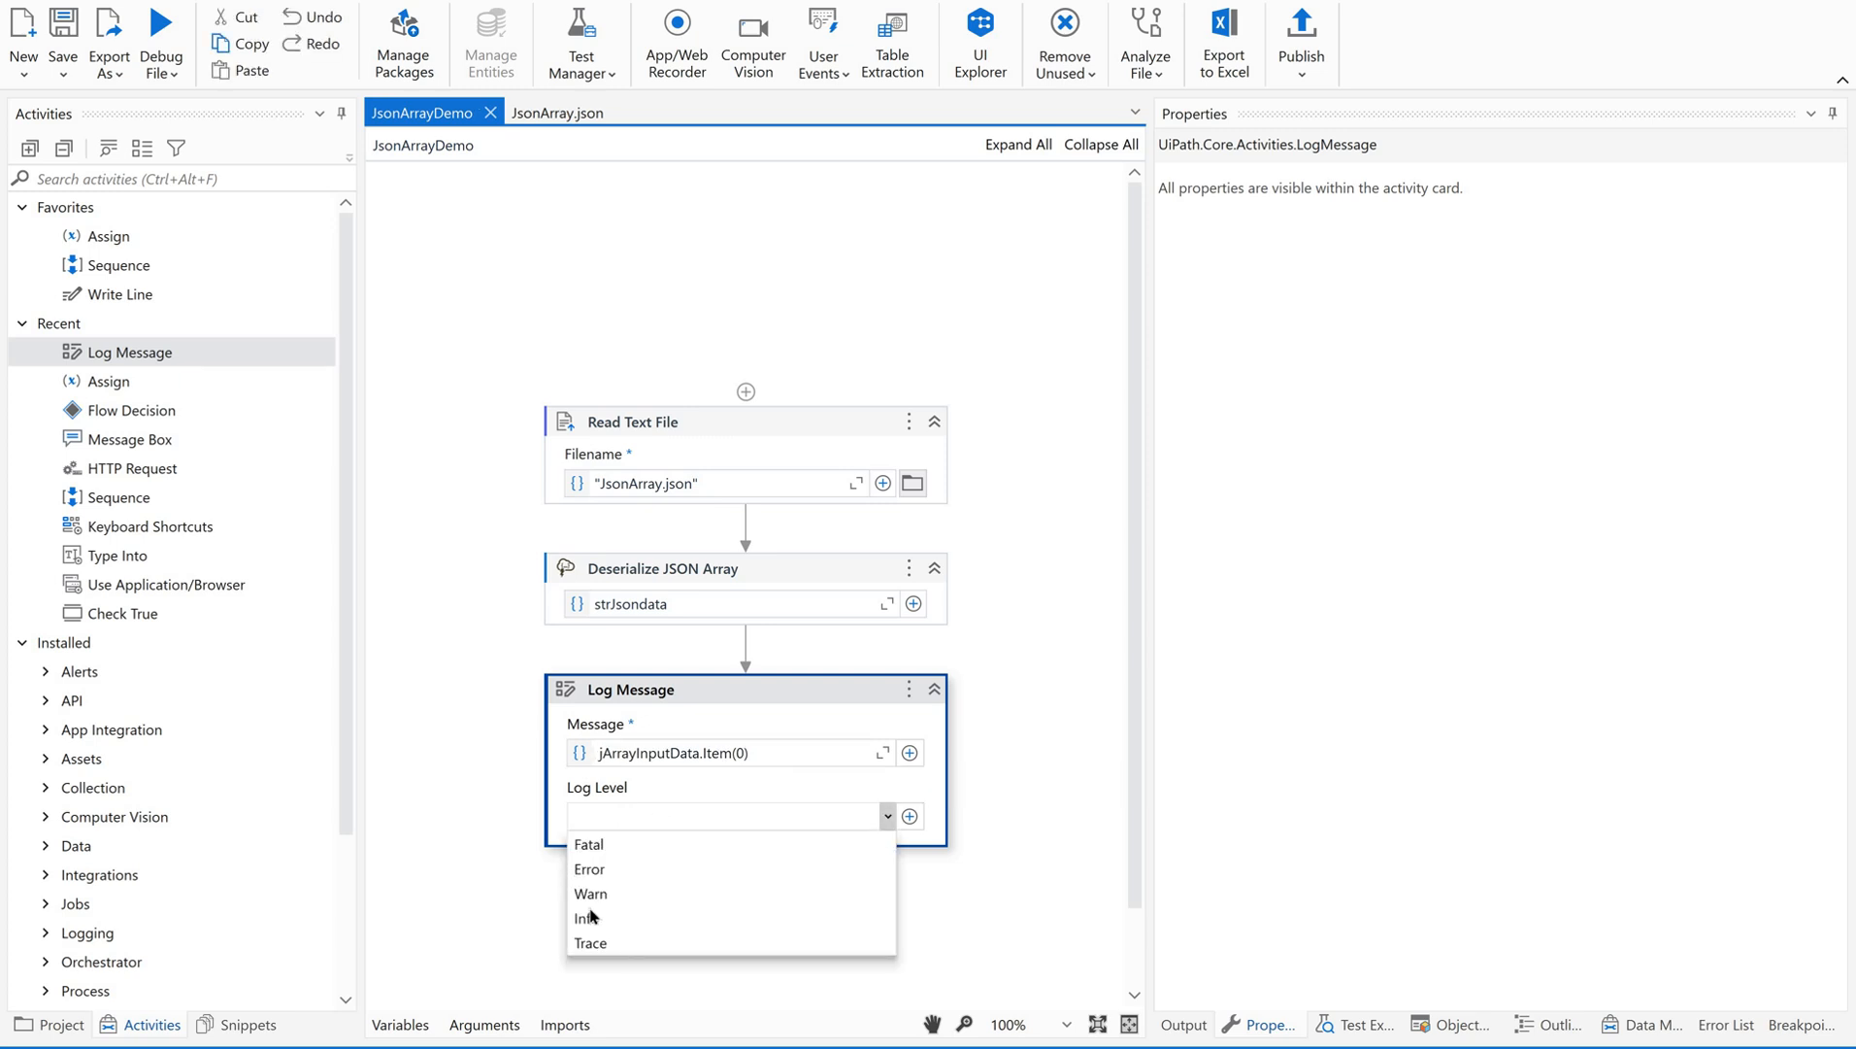
{"action": "left_click", "coordinate": [587, 917]}
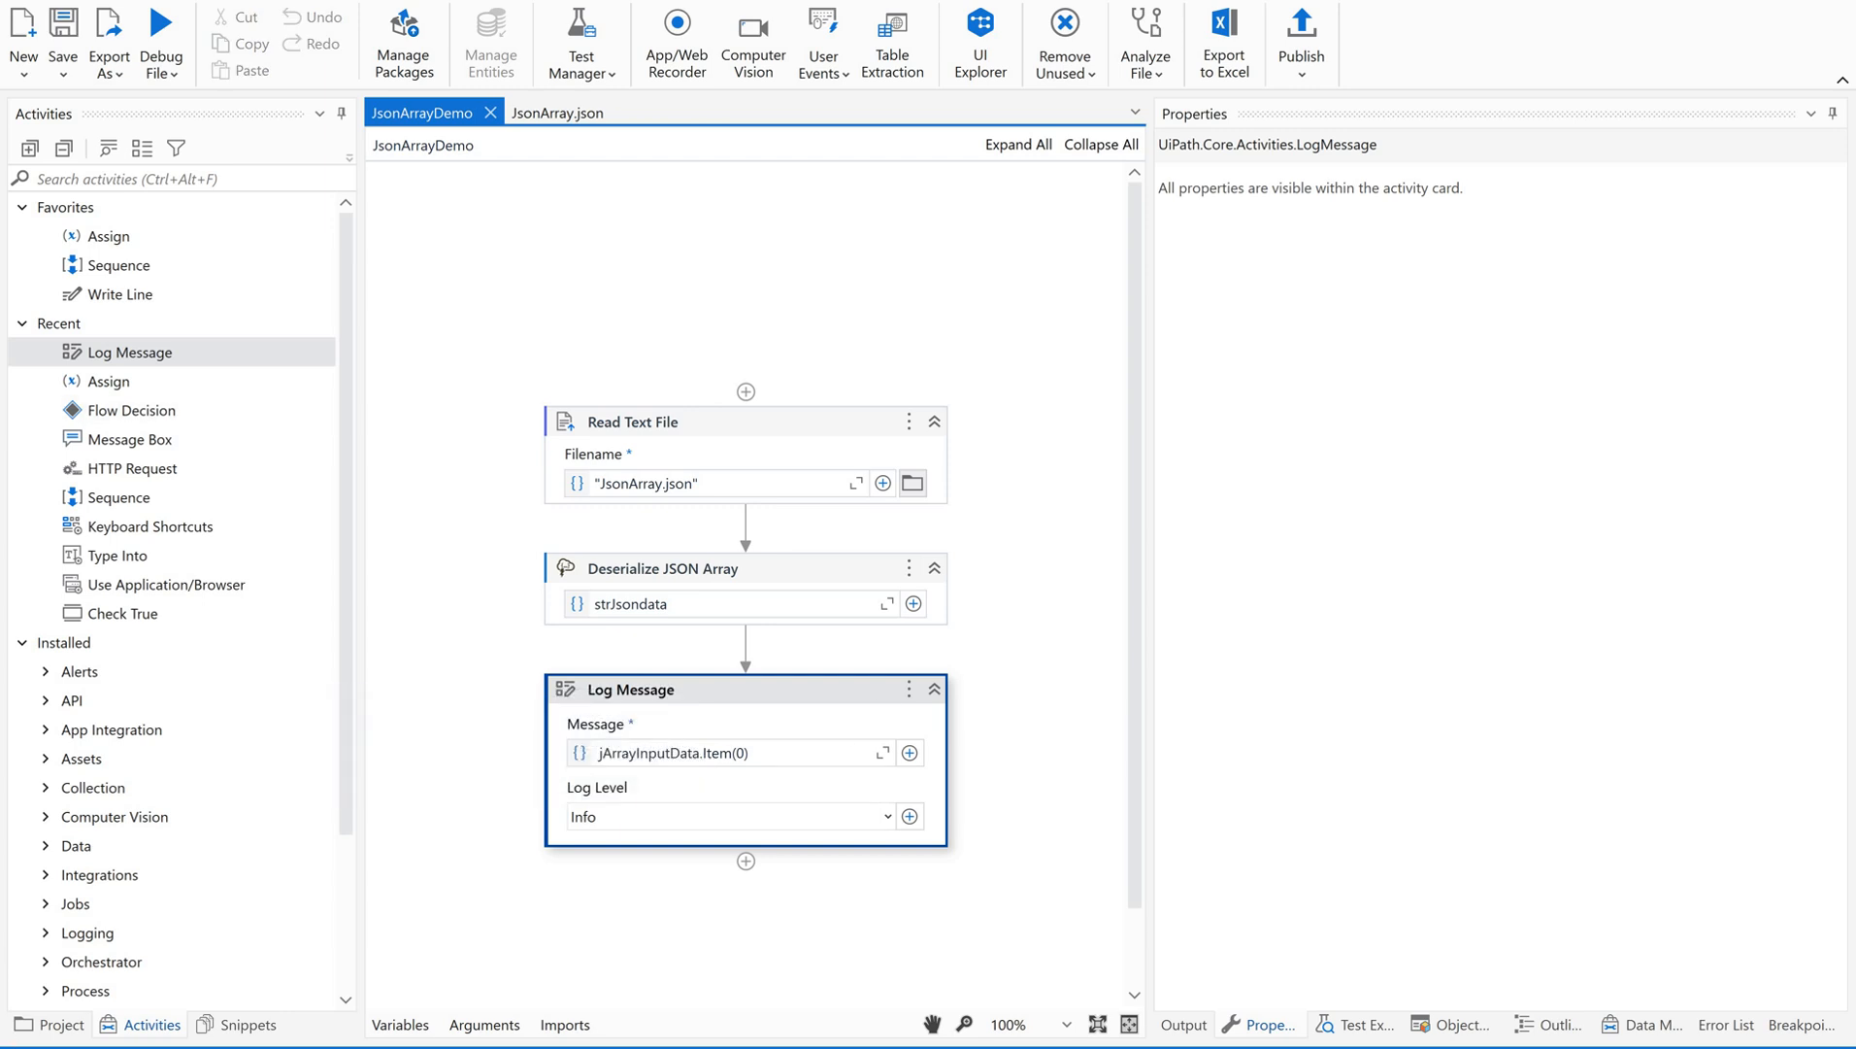
{"action": "left_click", "coordinate": [162, 38]}
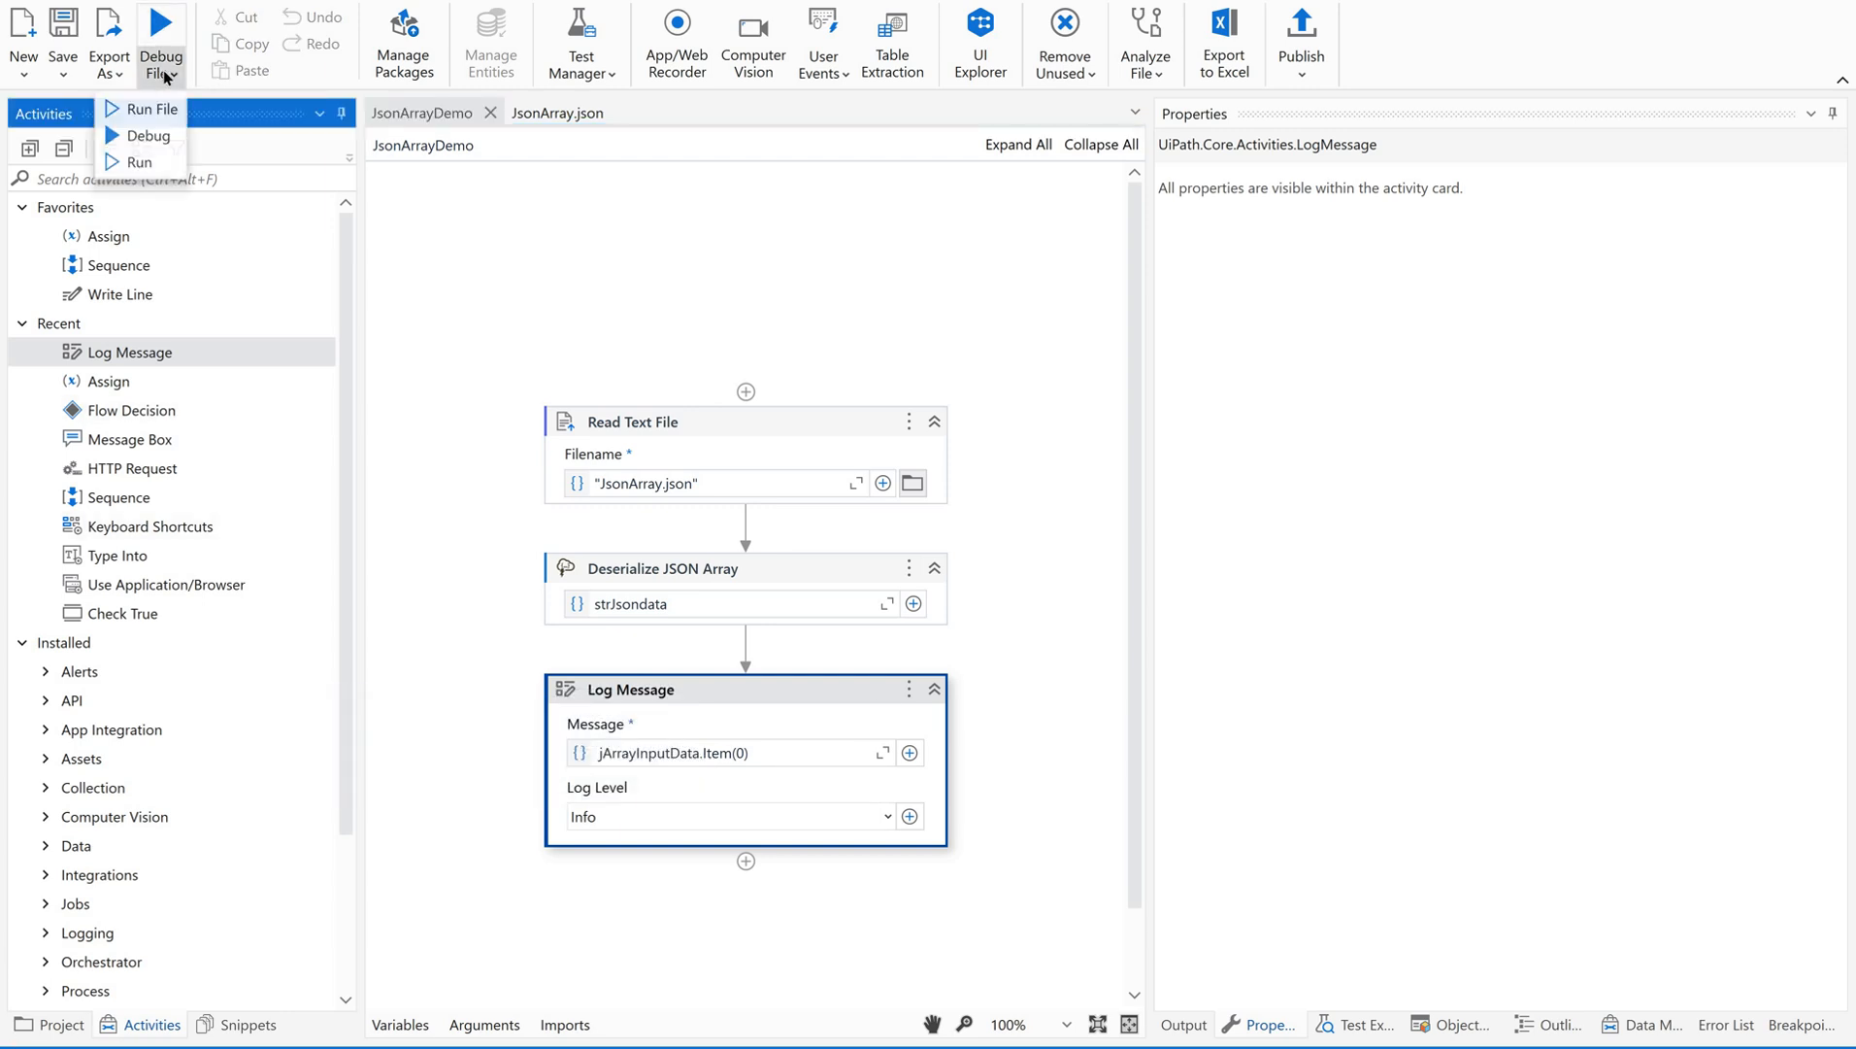
Step: Run the JsonArrayDemo file so it logs 'UiPath', then reopen JsonArray.json
{"action": "left_click", "coordinate": [152, 109]}
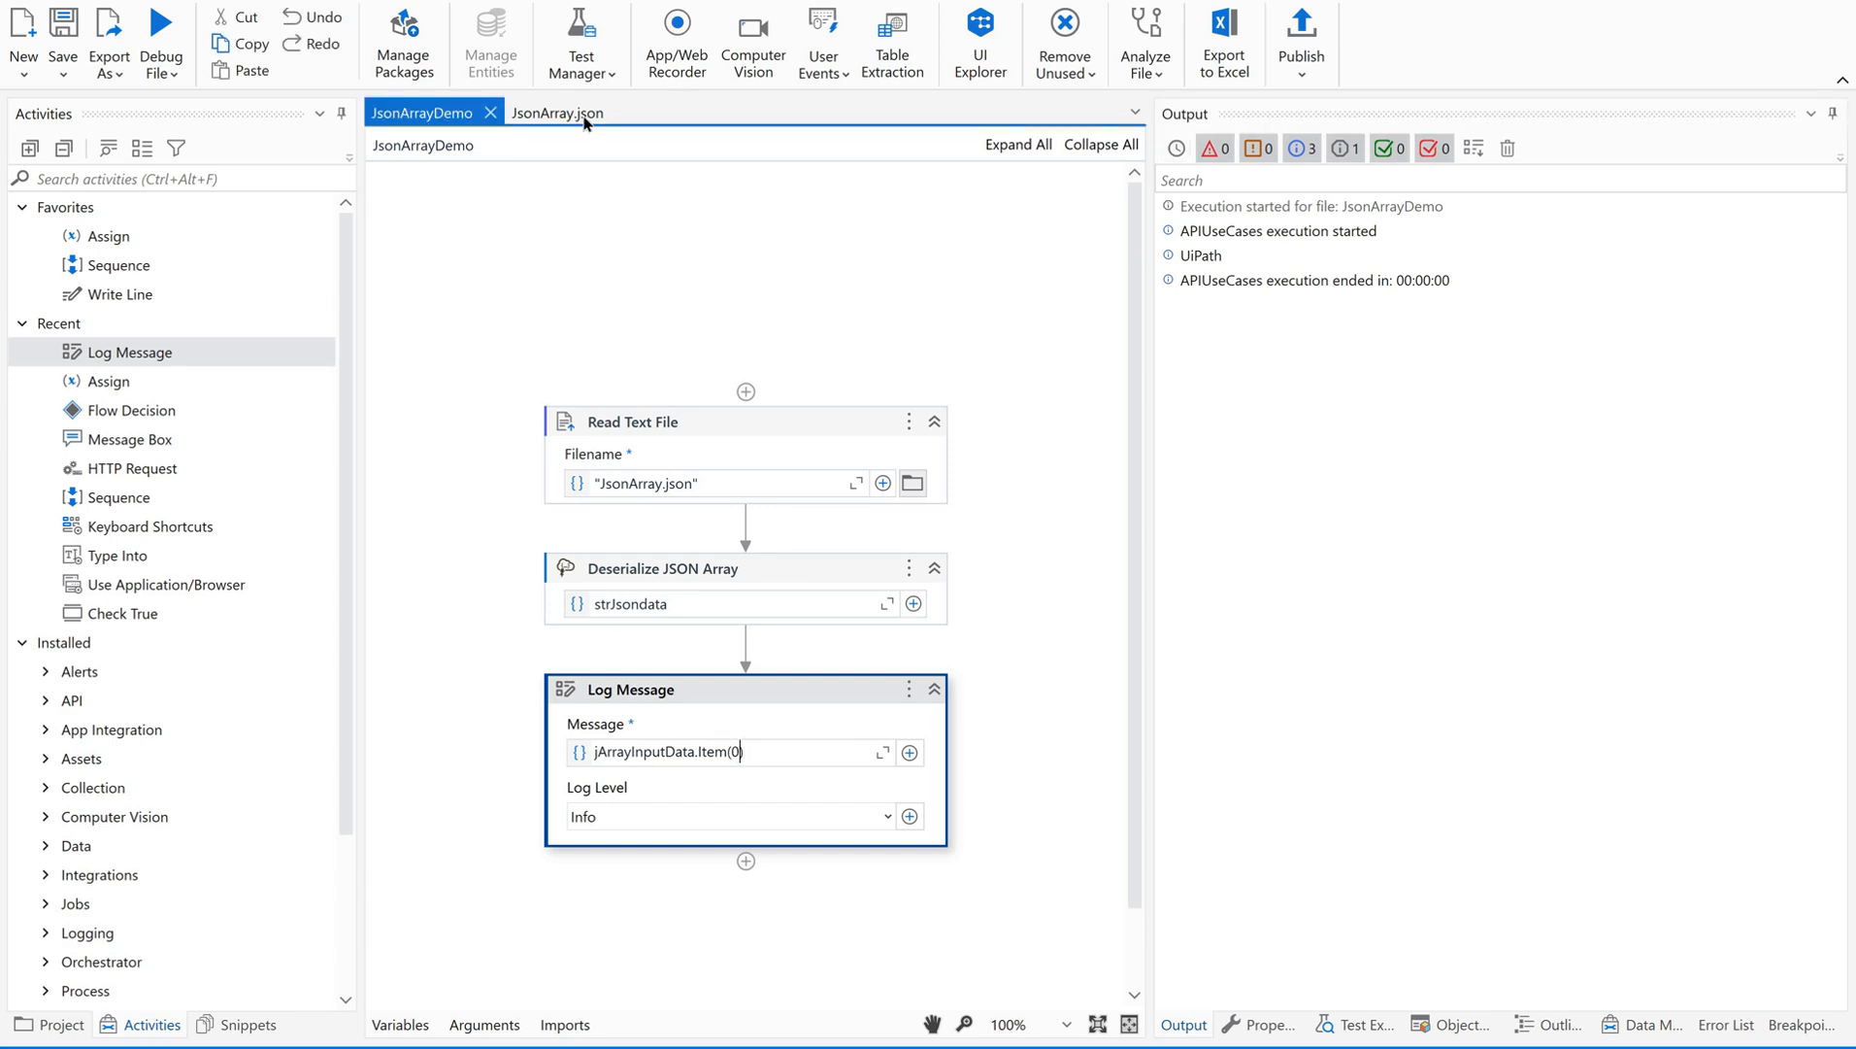
{"action": "left_click", "coordinate": [556, 112]}
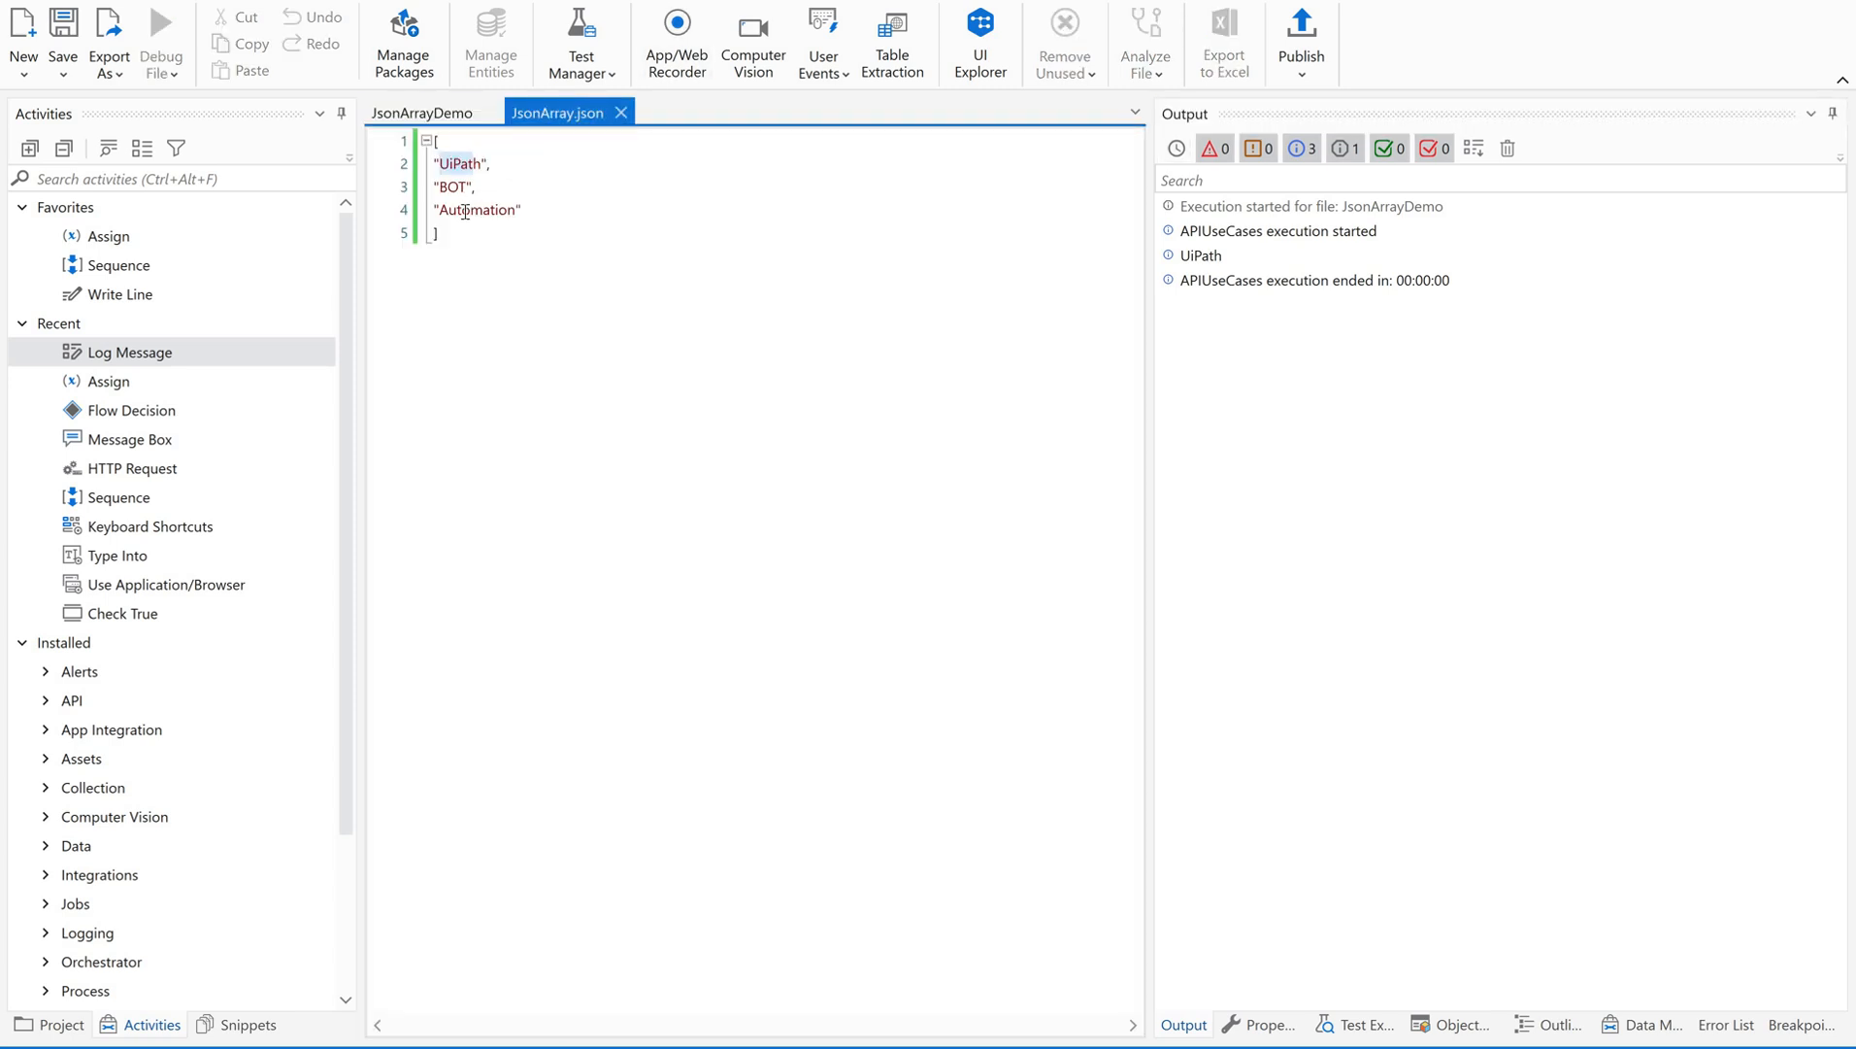
Step: Change the Log Message to jArrayInputData.Item(2) and rerun, logging 'Automation'
{"action": "double_click", "coordinate": [476, 210]}
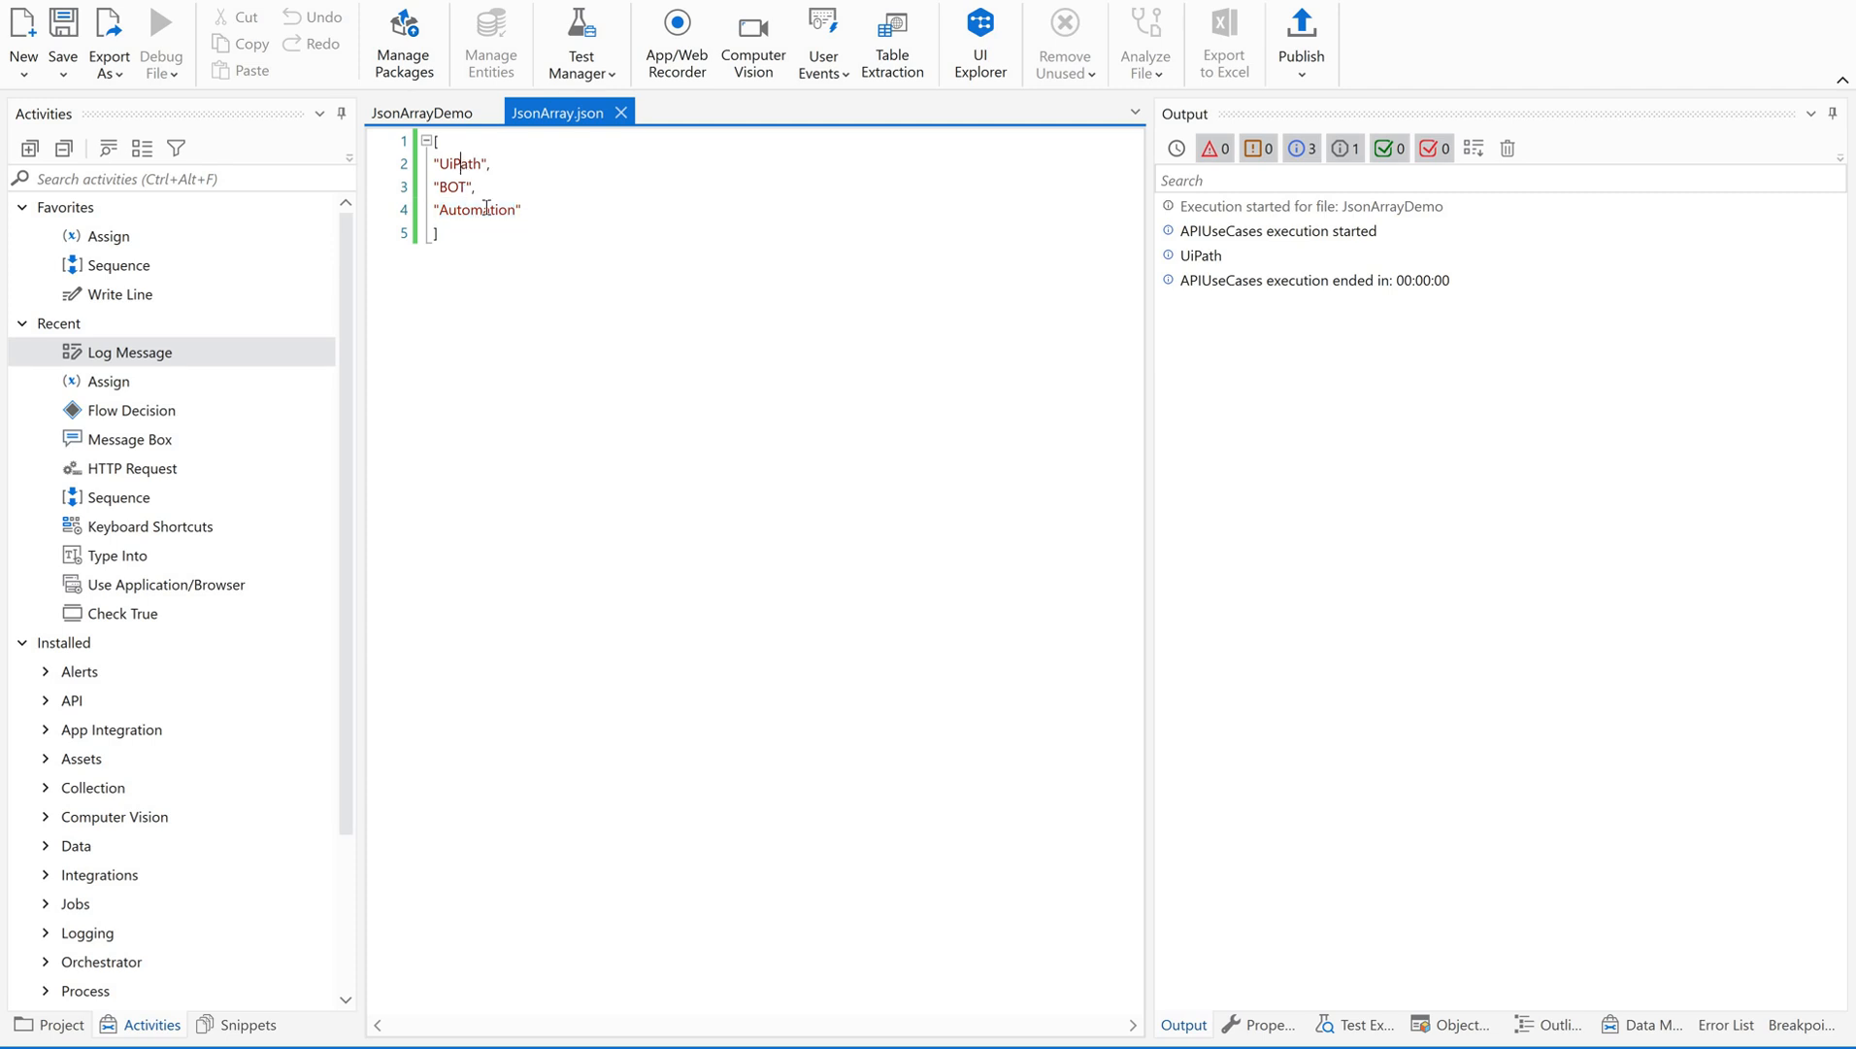
{"action": "left_click", "coordinate": [424, 112]}
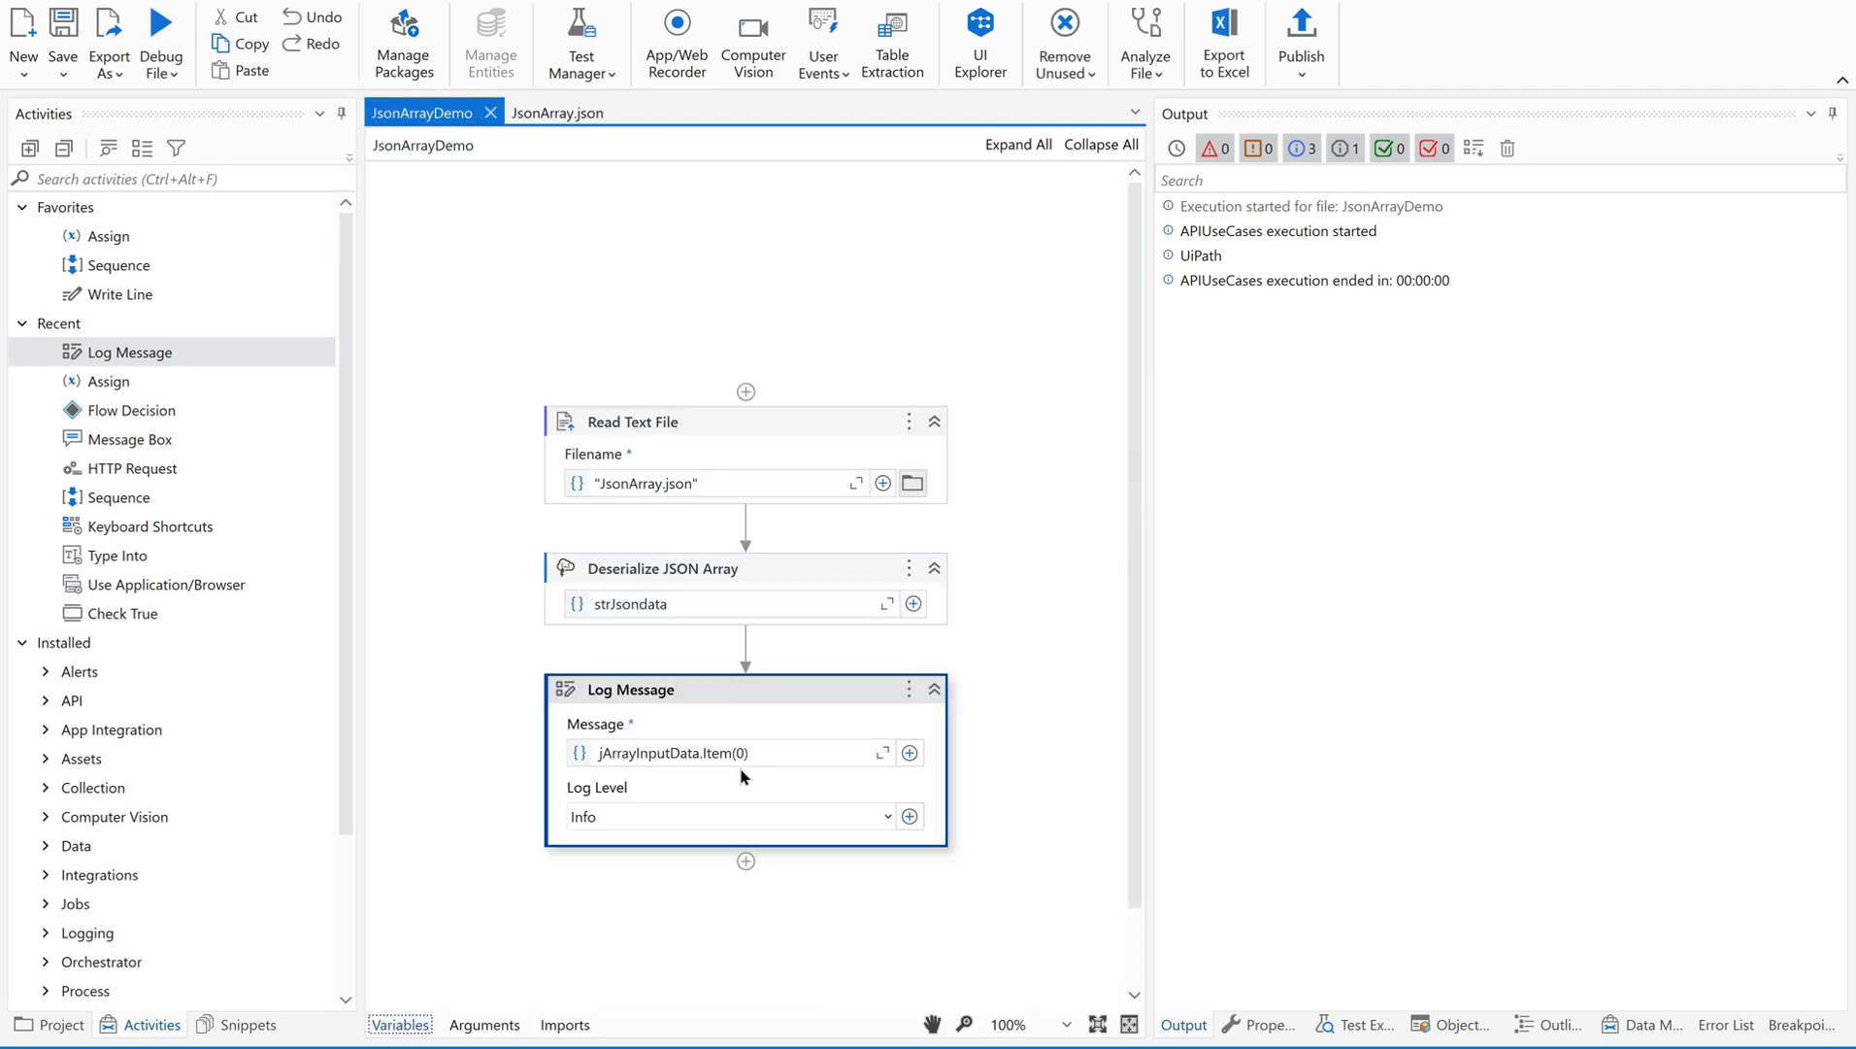
{"action": "left_click", "coordinate": [734, 751]}
{"action": "type", "text": "2"}
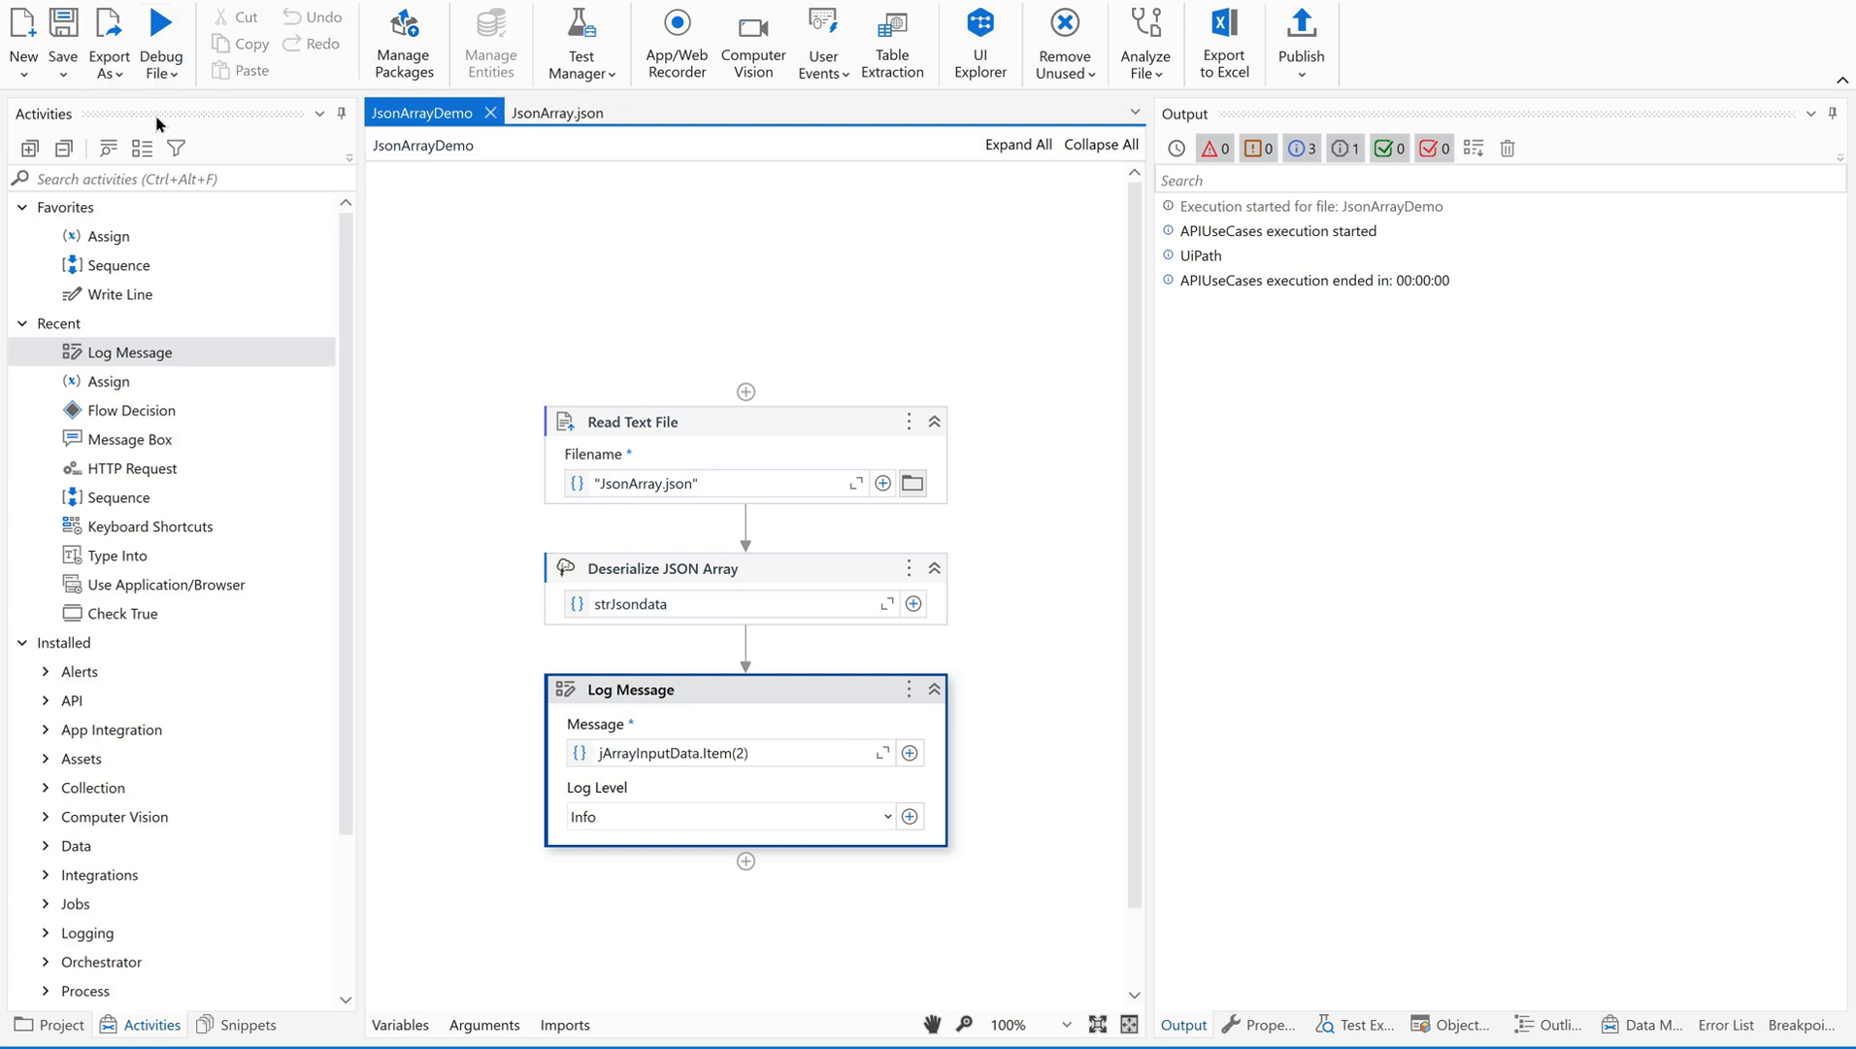
{"action": "left_click", "coordinate": [161, 38]}
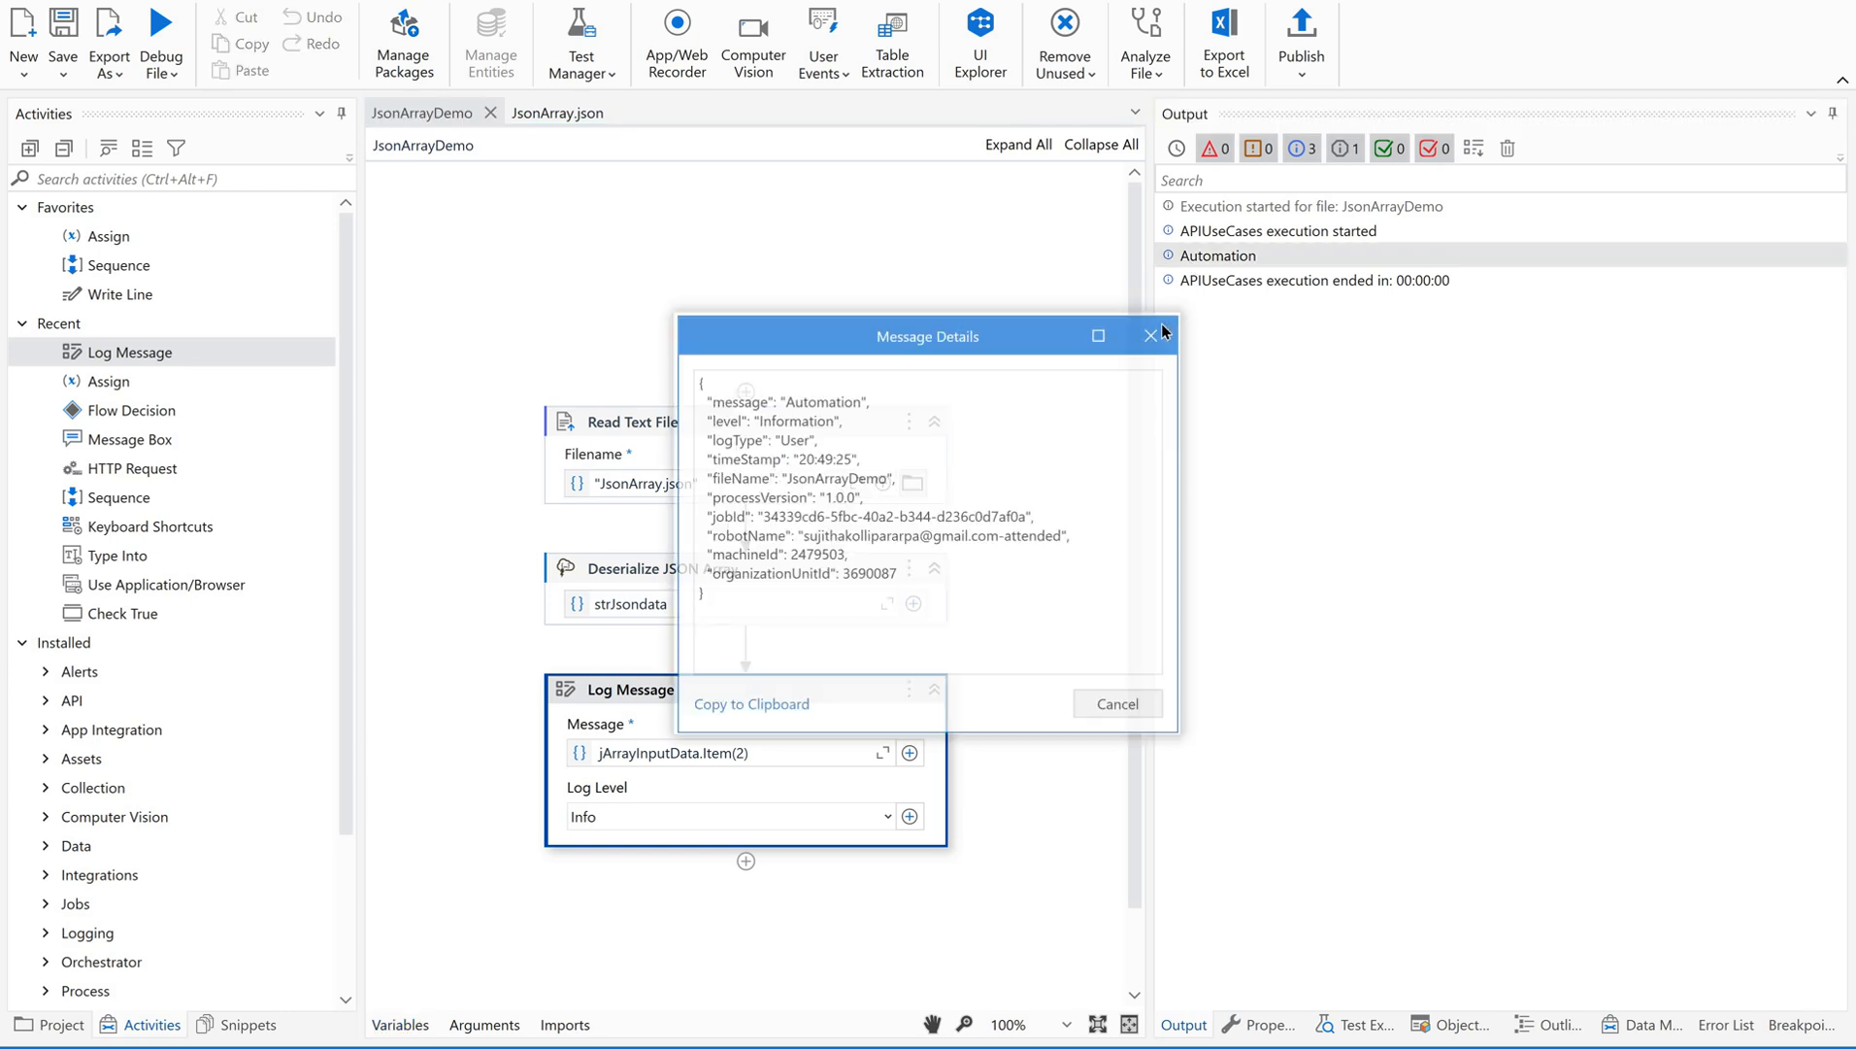
{"action": "left_click", "coordinate": [1149, 336]}
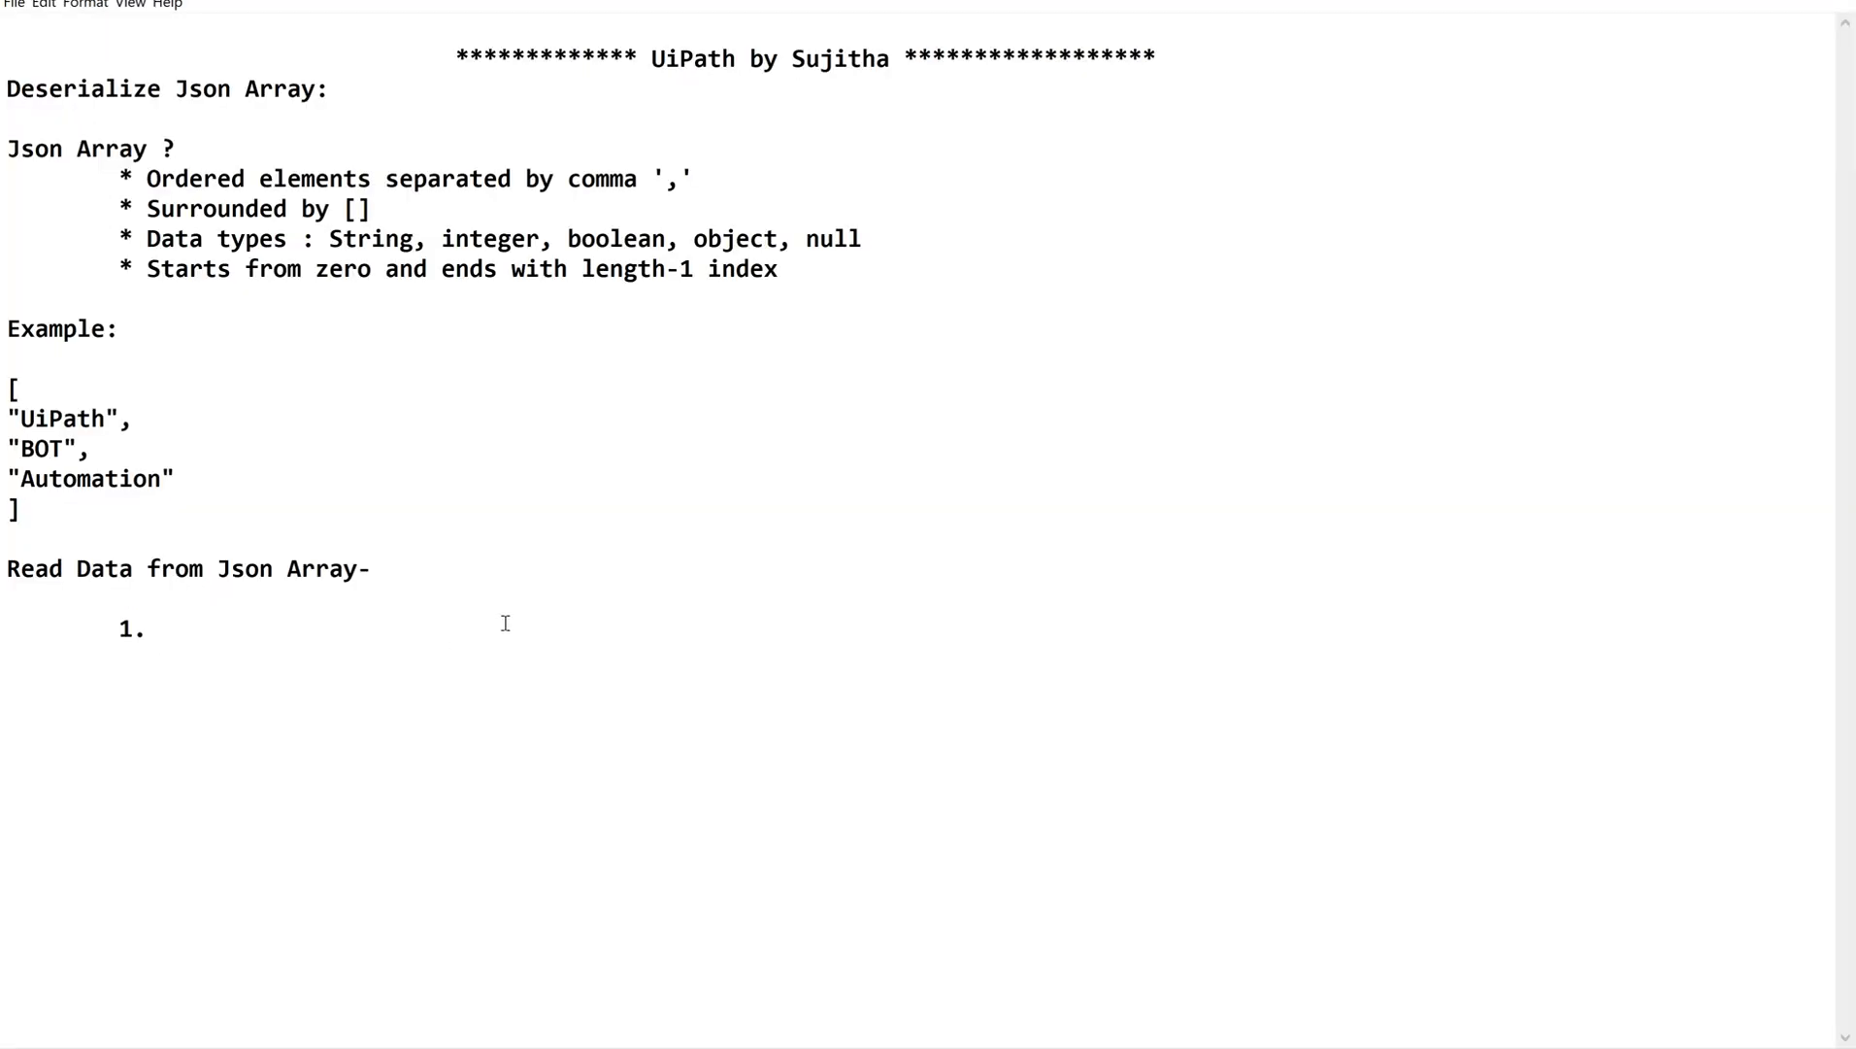
Step: Note '1. jArrayInputData.Item(2) - jsonarray.item(index)' and '2. For each loop' in Notepad
{"action": "type", "text": "jArrayInputData.Item(2)   - json"}
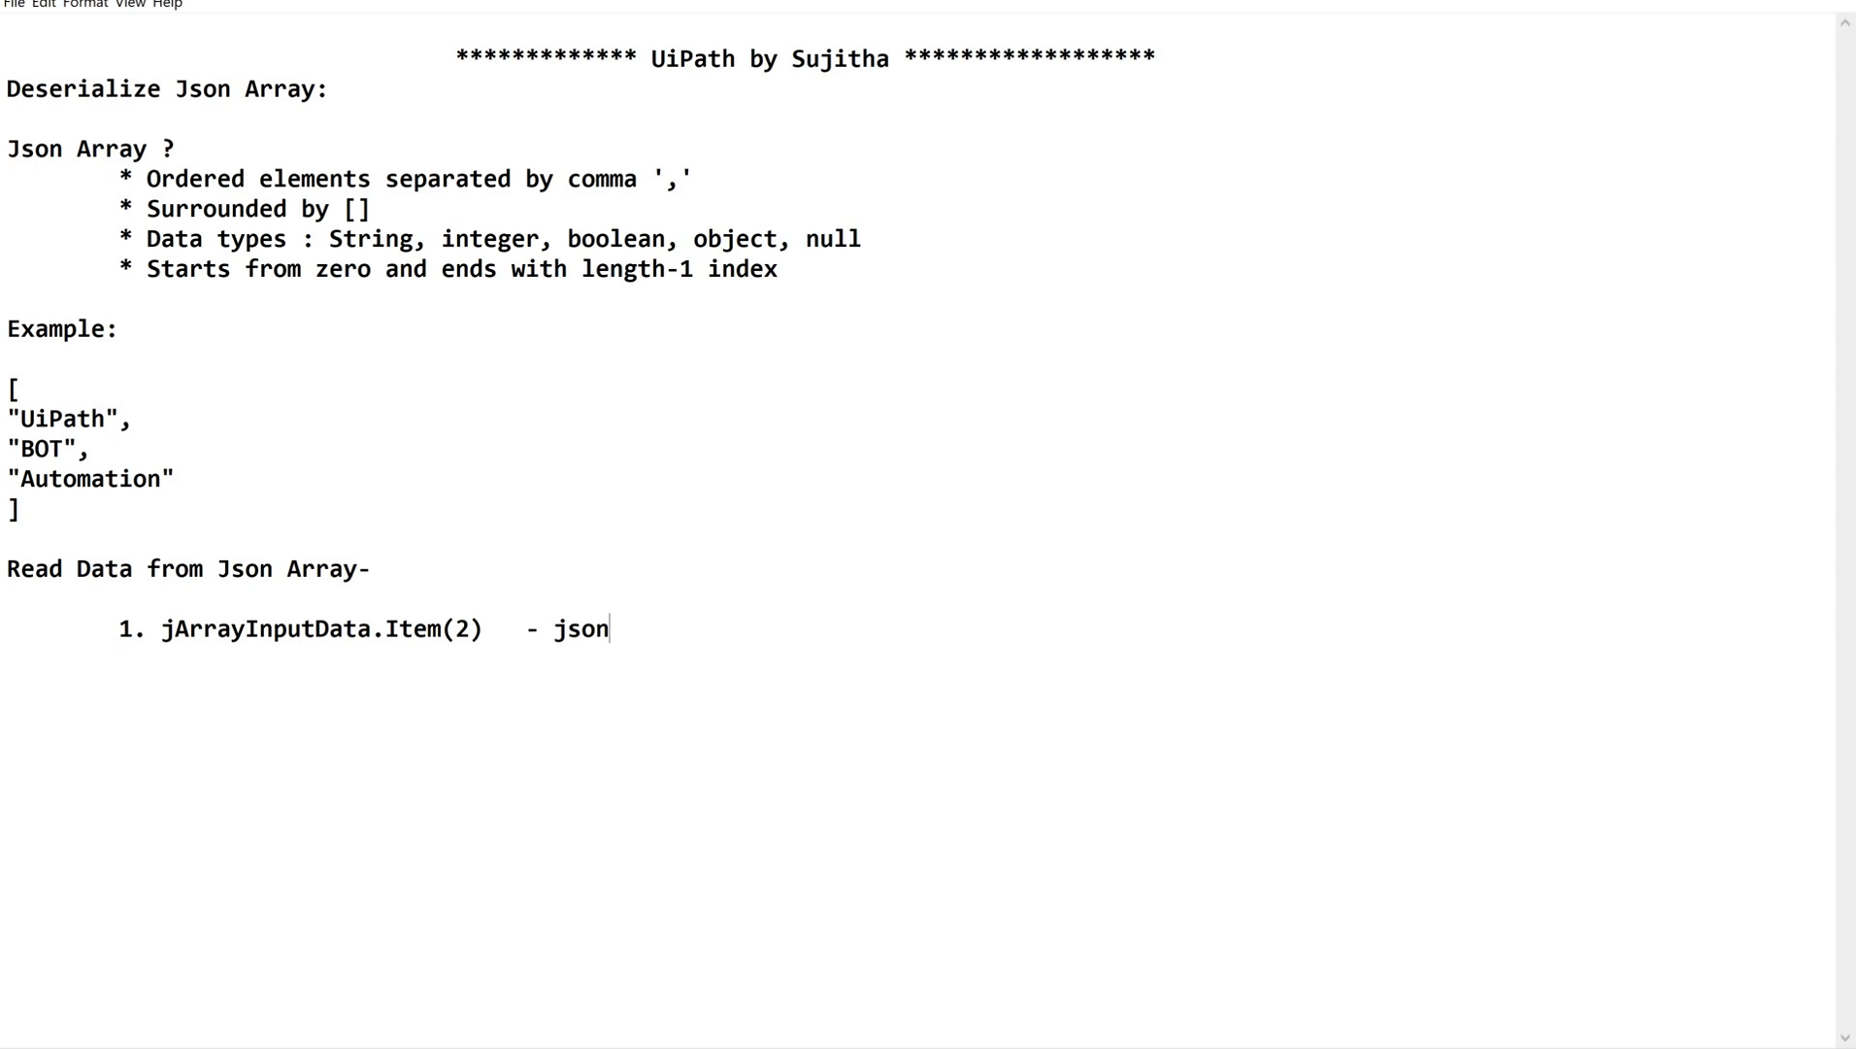
{"action": "type", "text": "array."}
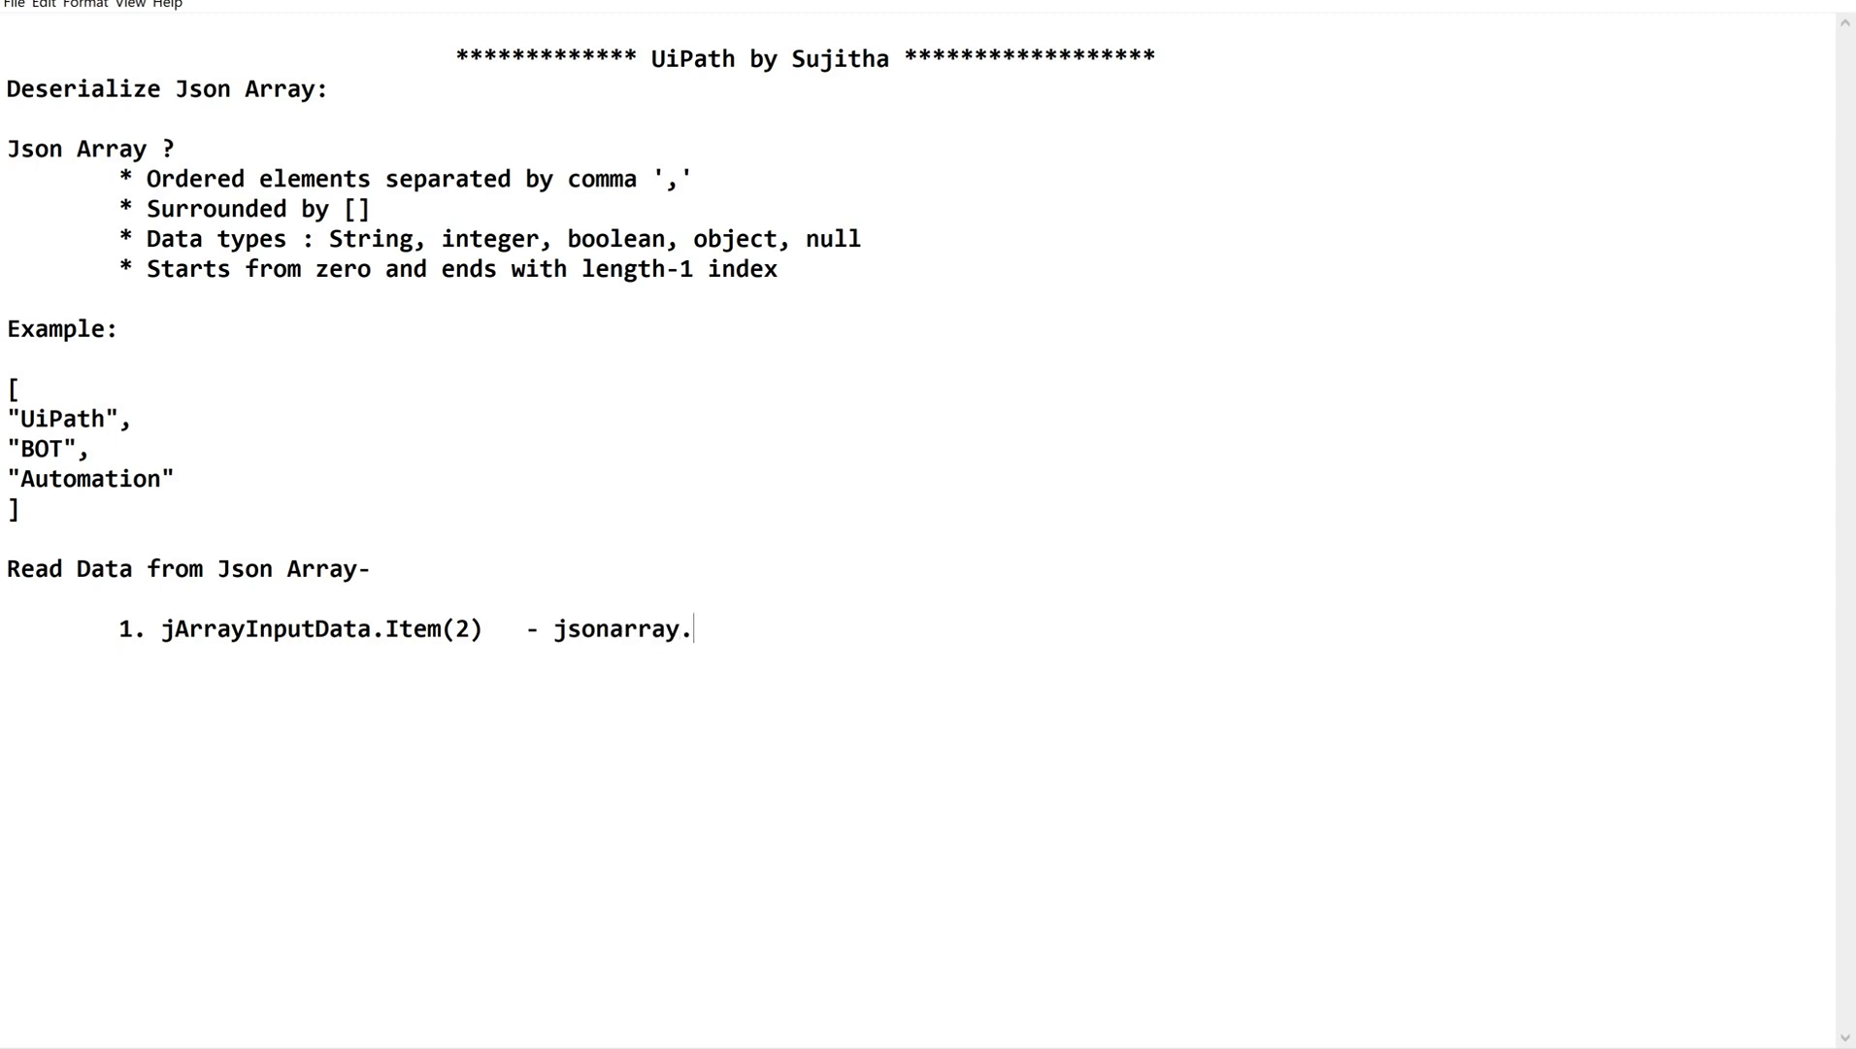
{"action": "type", "text": "item("}
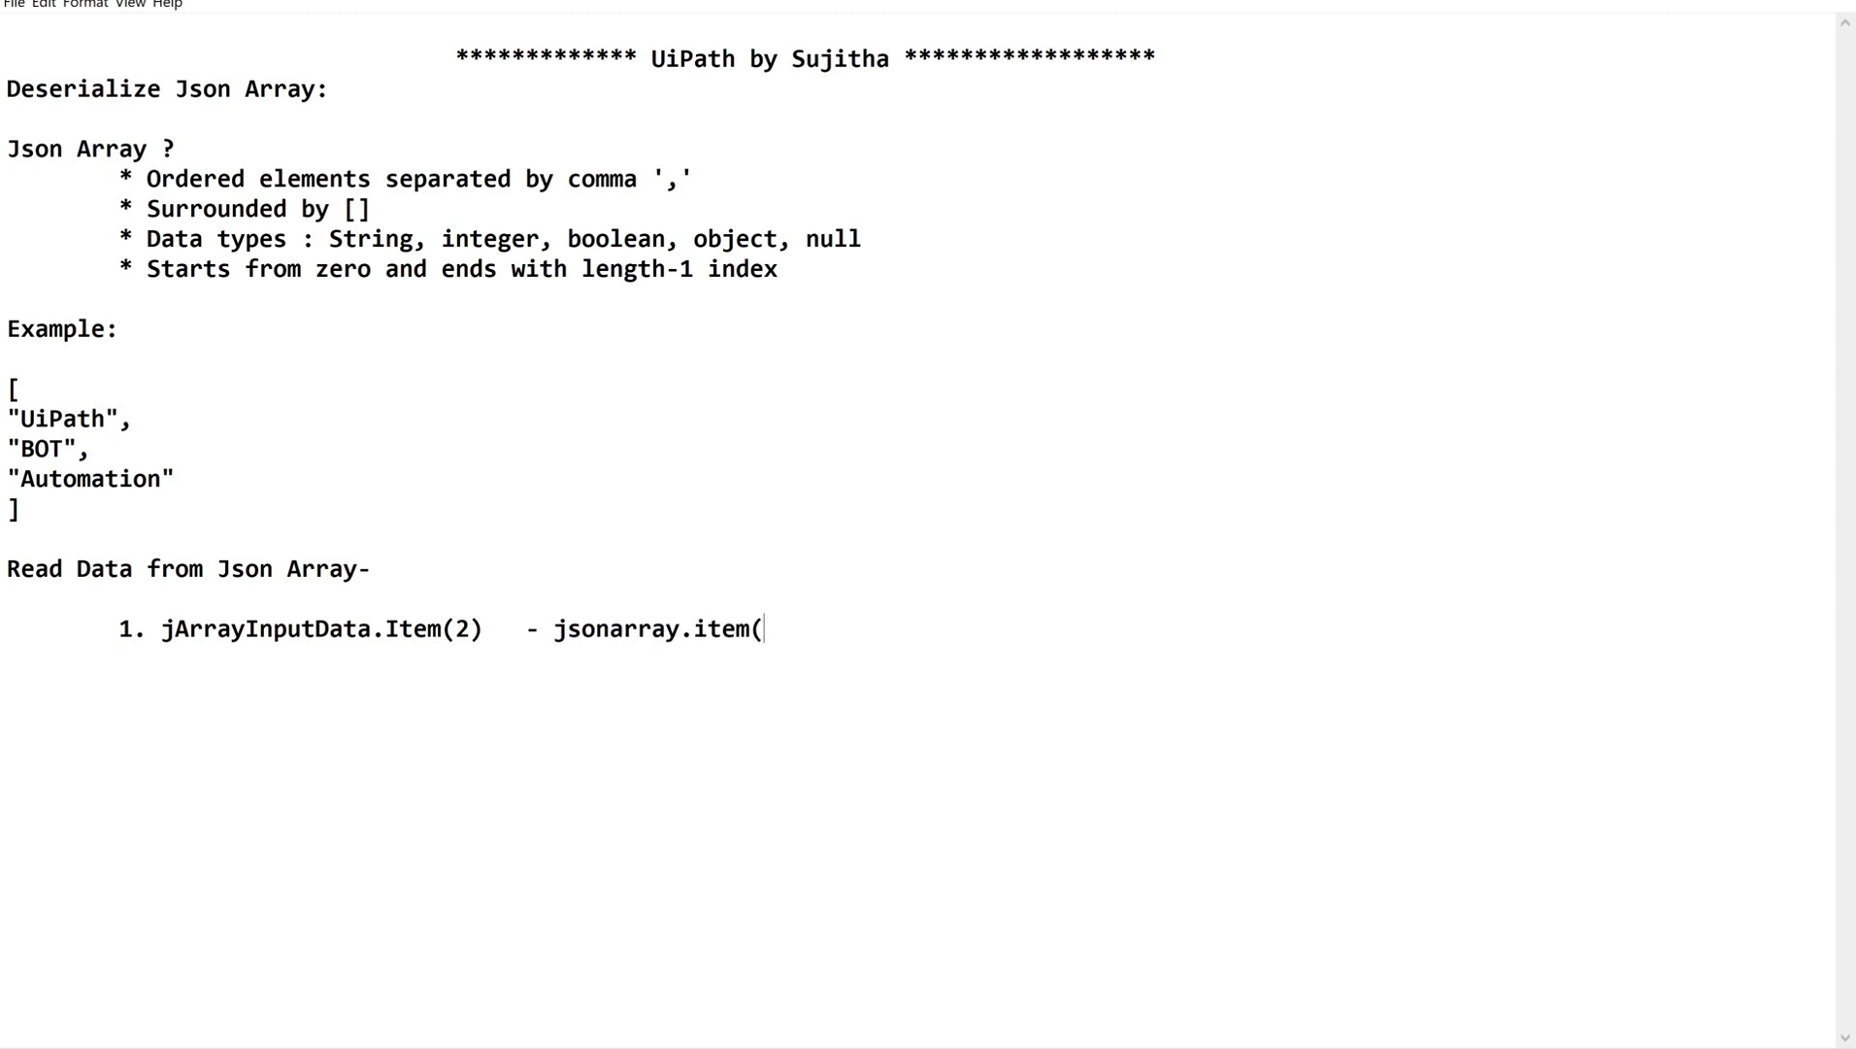
{"action": "type", "text": "index)"}
{"action": "type", "text": "2."}
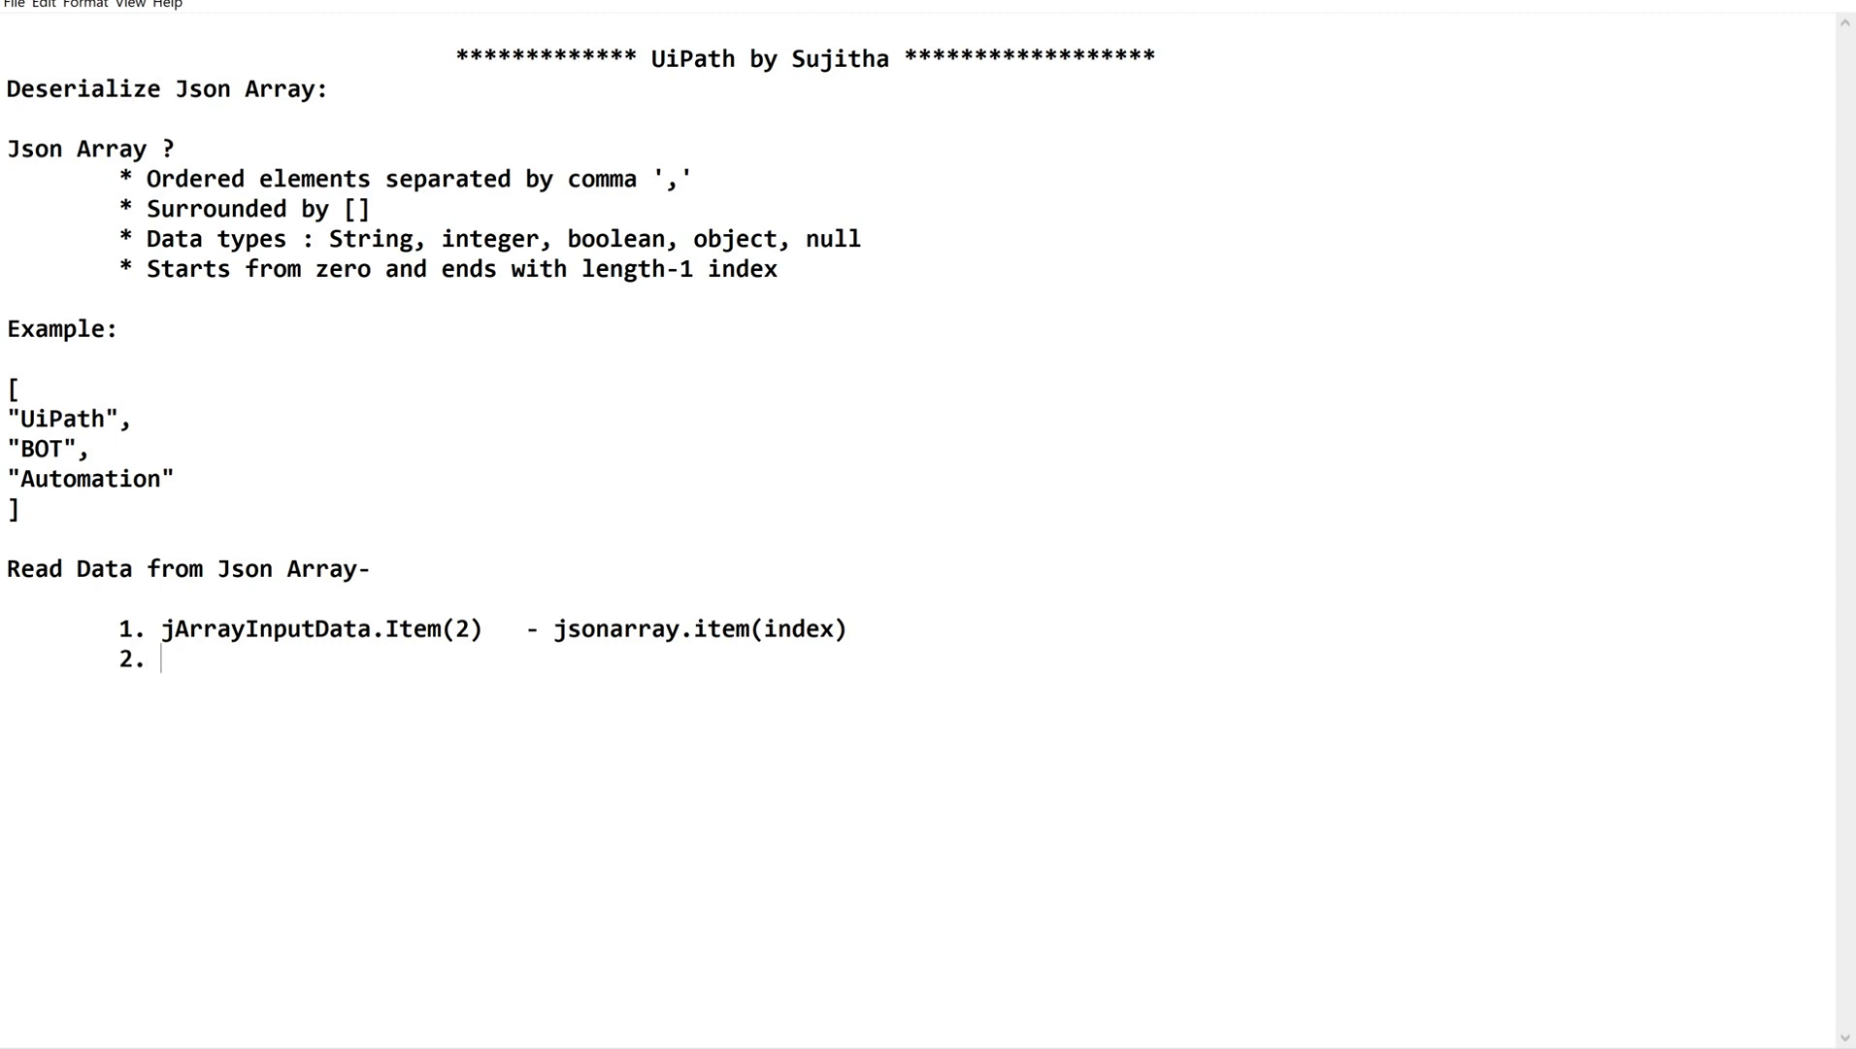
{"action": "type", "text": "For each"}
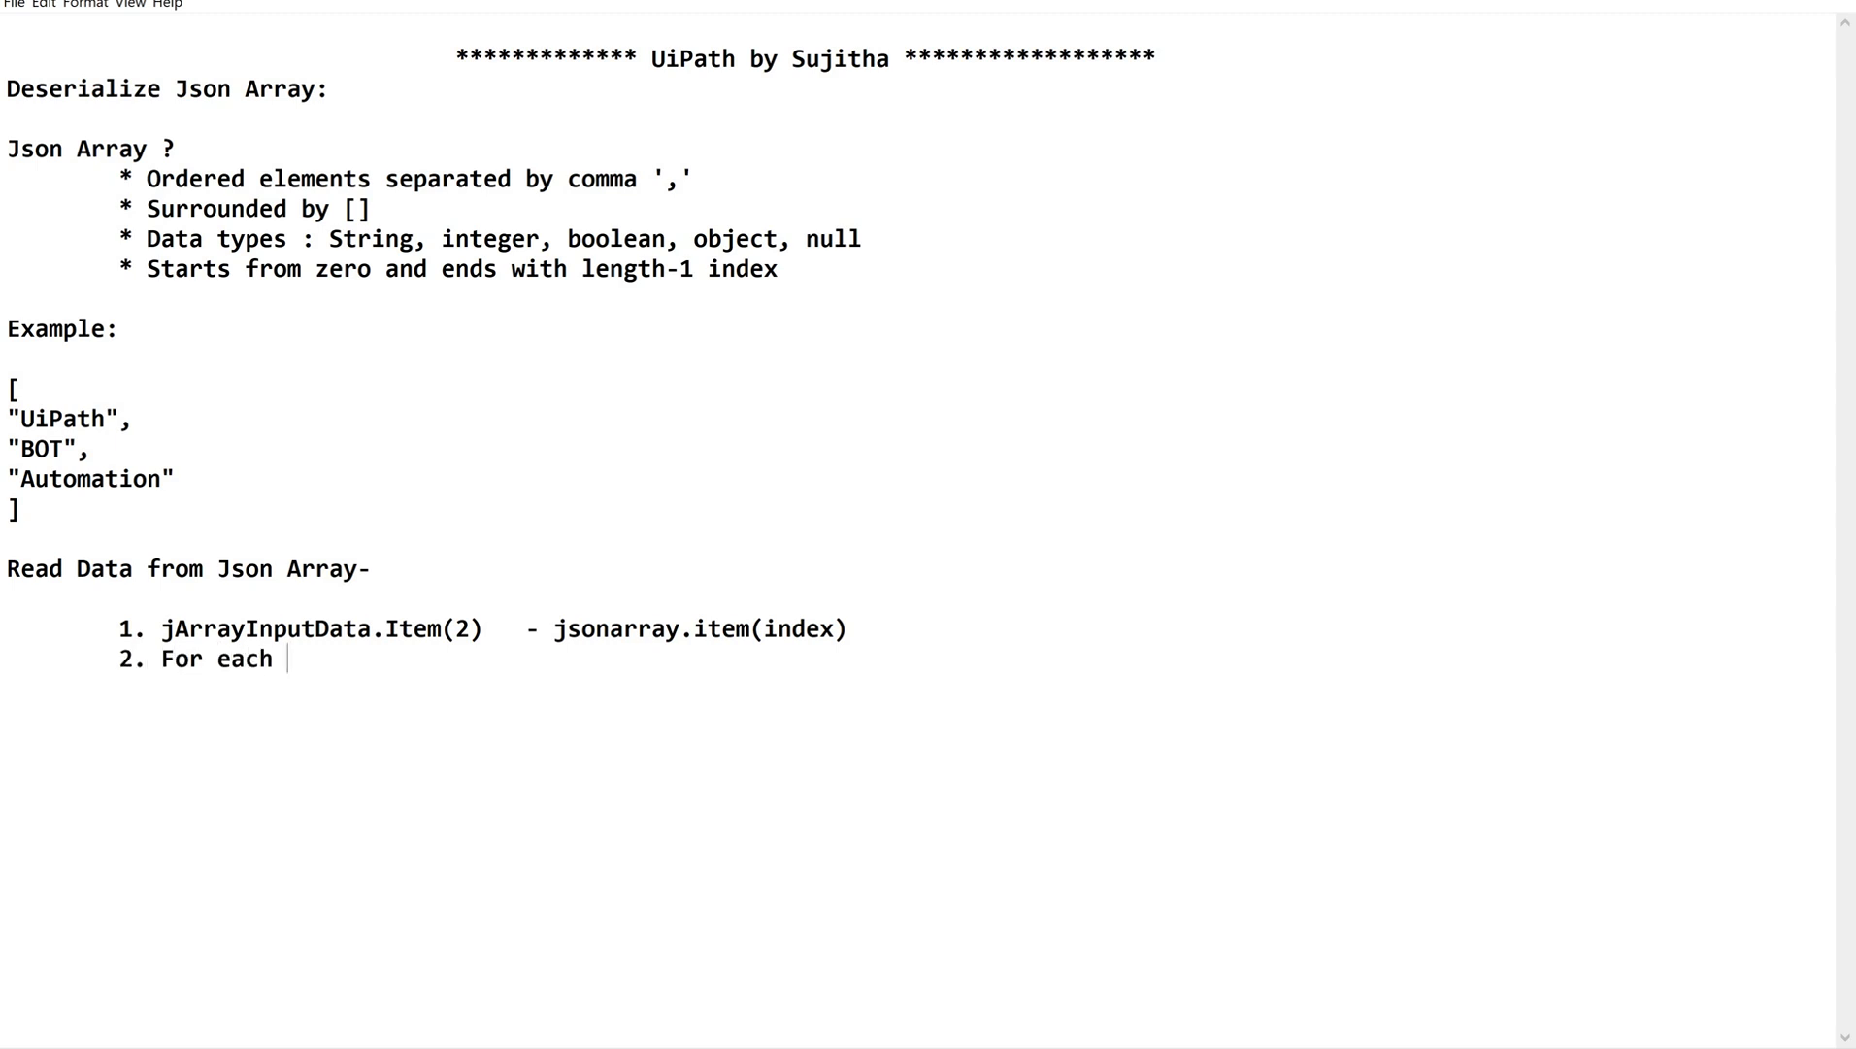
{"action": "type", "text": "loop"}
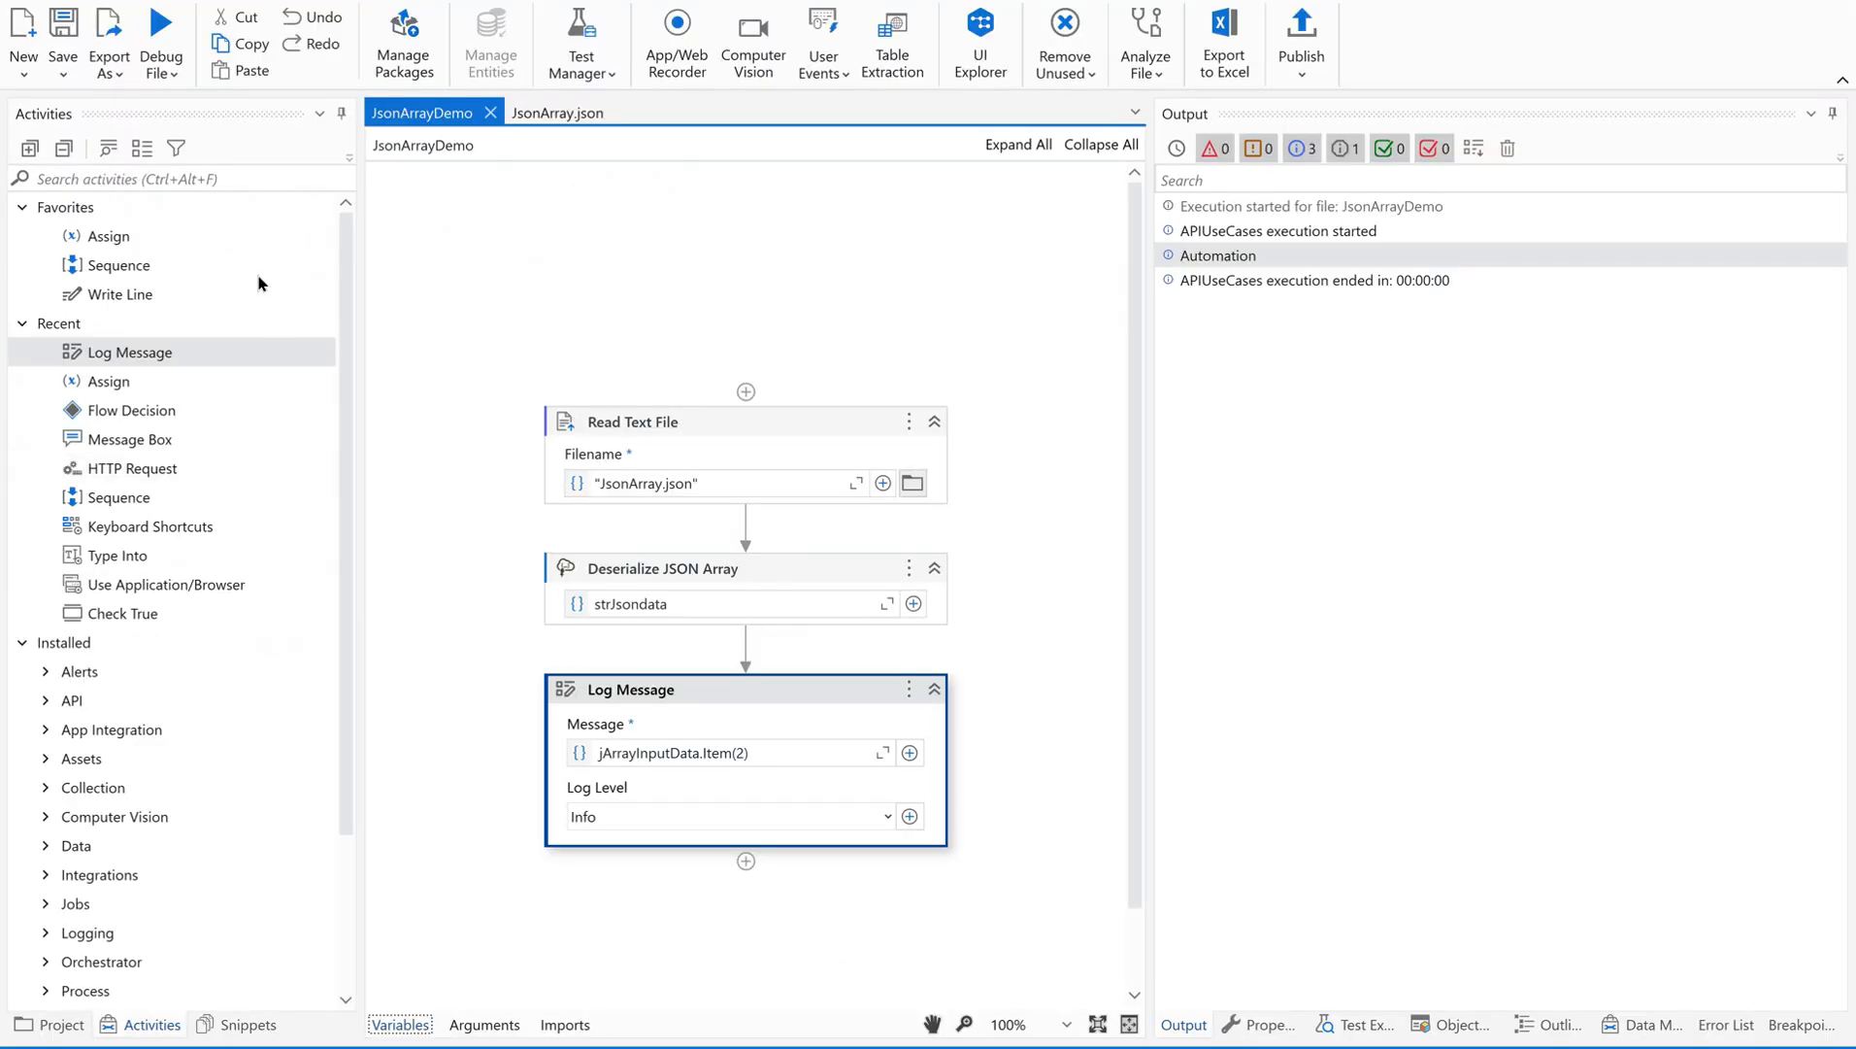
Step: Add a For Each over jArrayInputData below the Log Message, with a Log Message in its body
{"action": "left_click", "coordinate": [178, 179]}
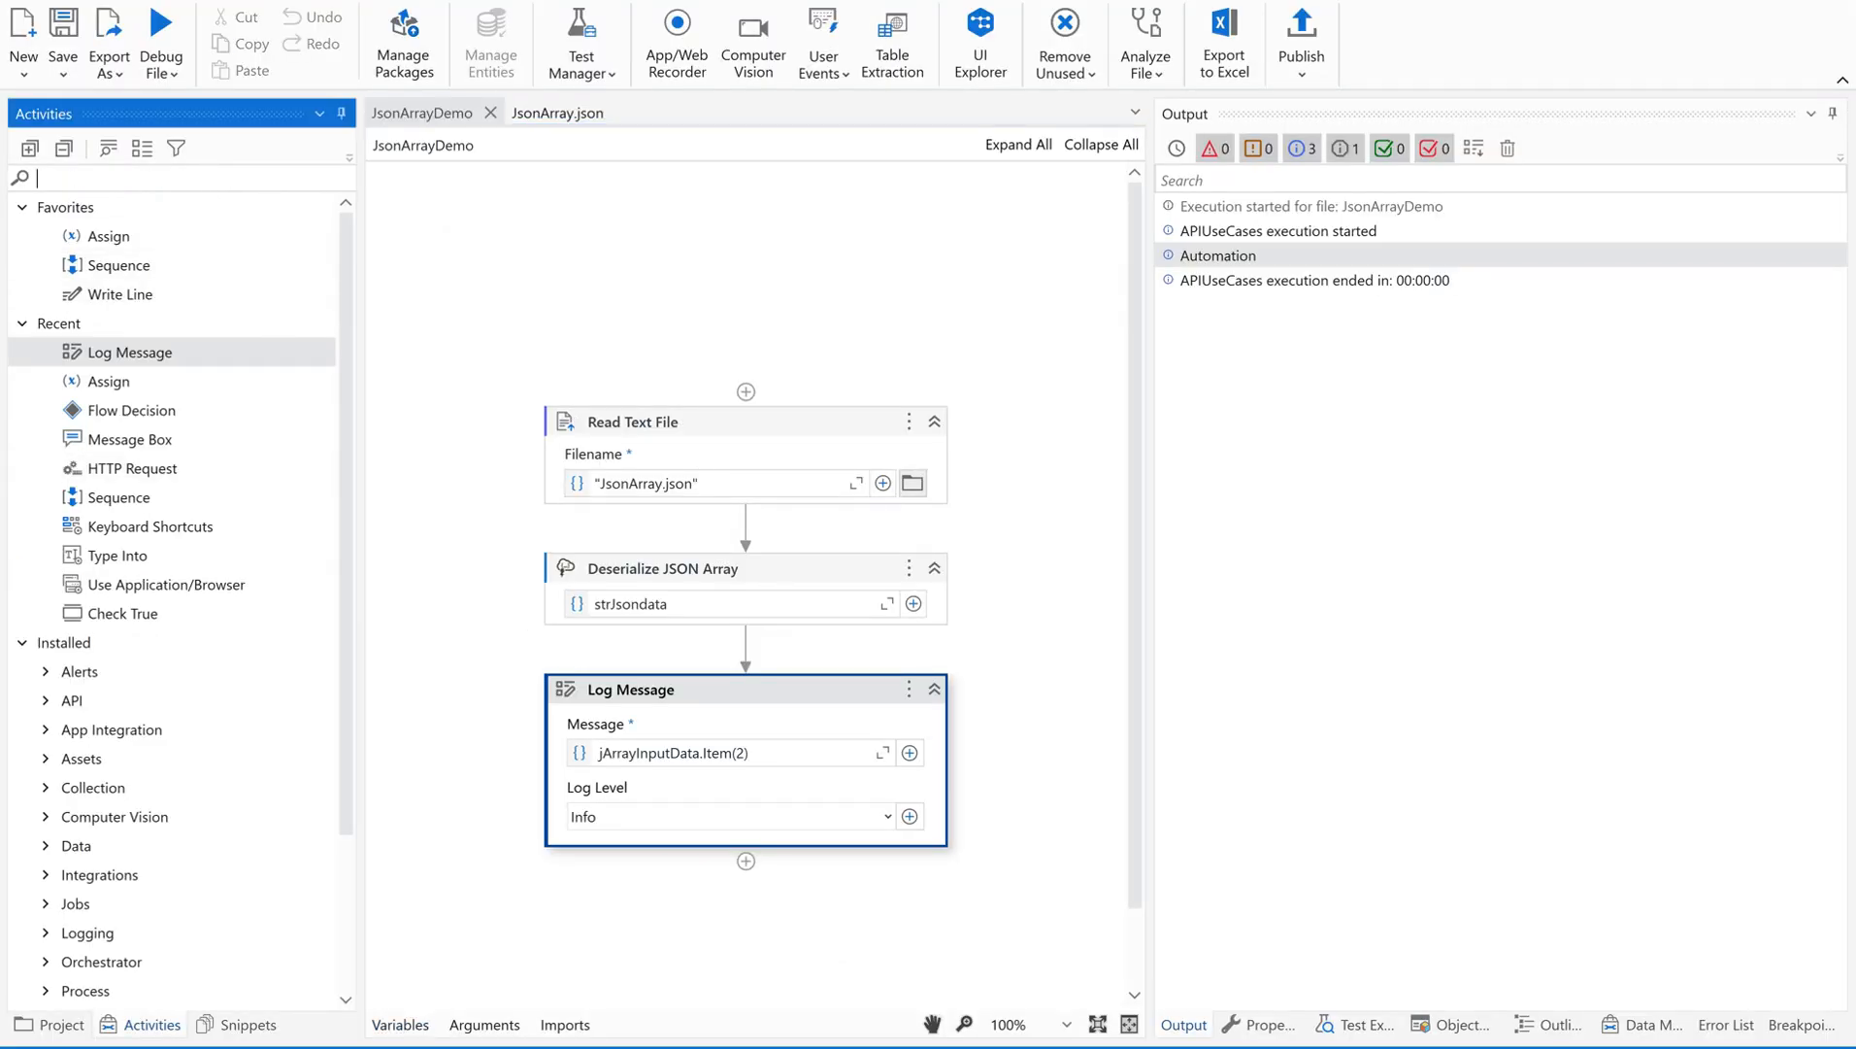
{"action": "type", "text": "for each"}
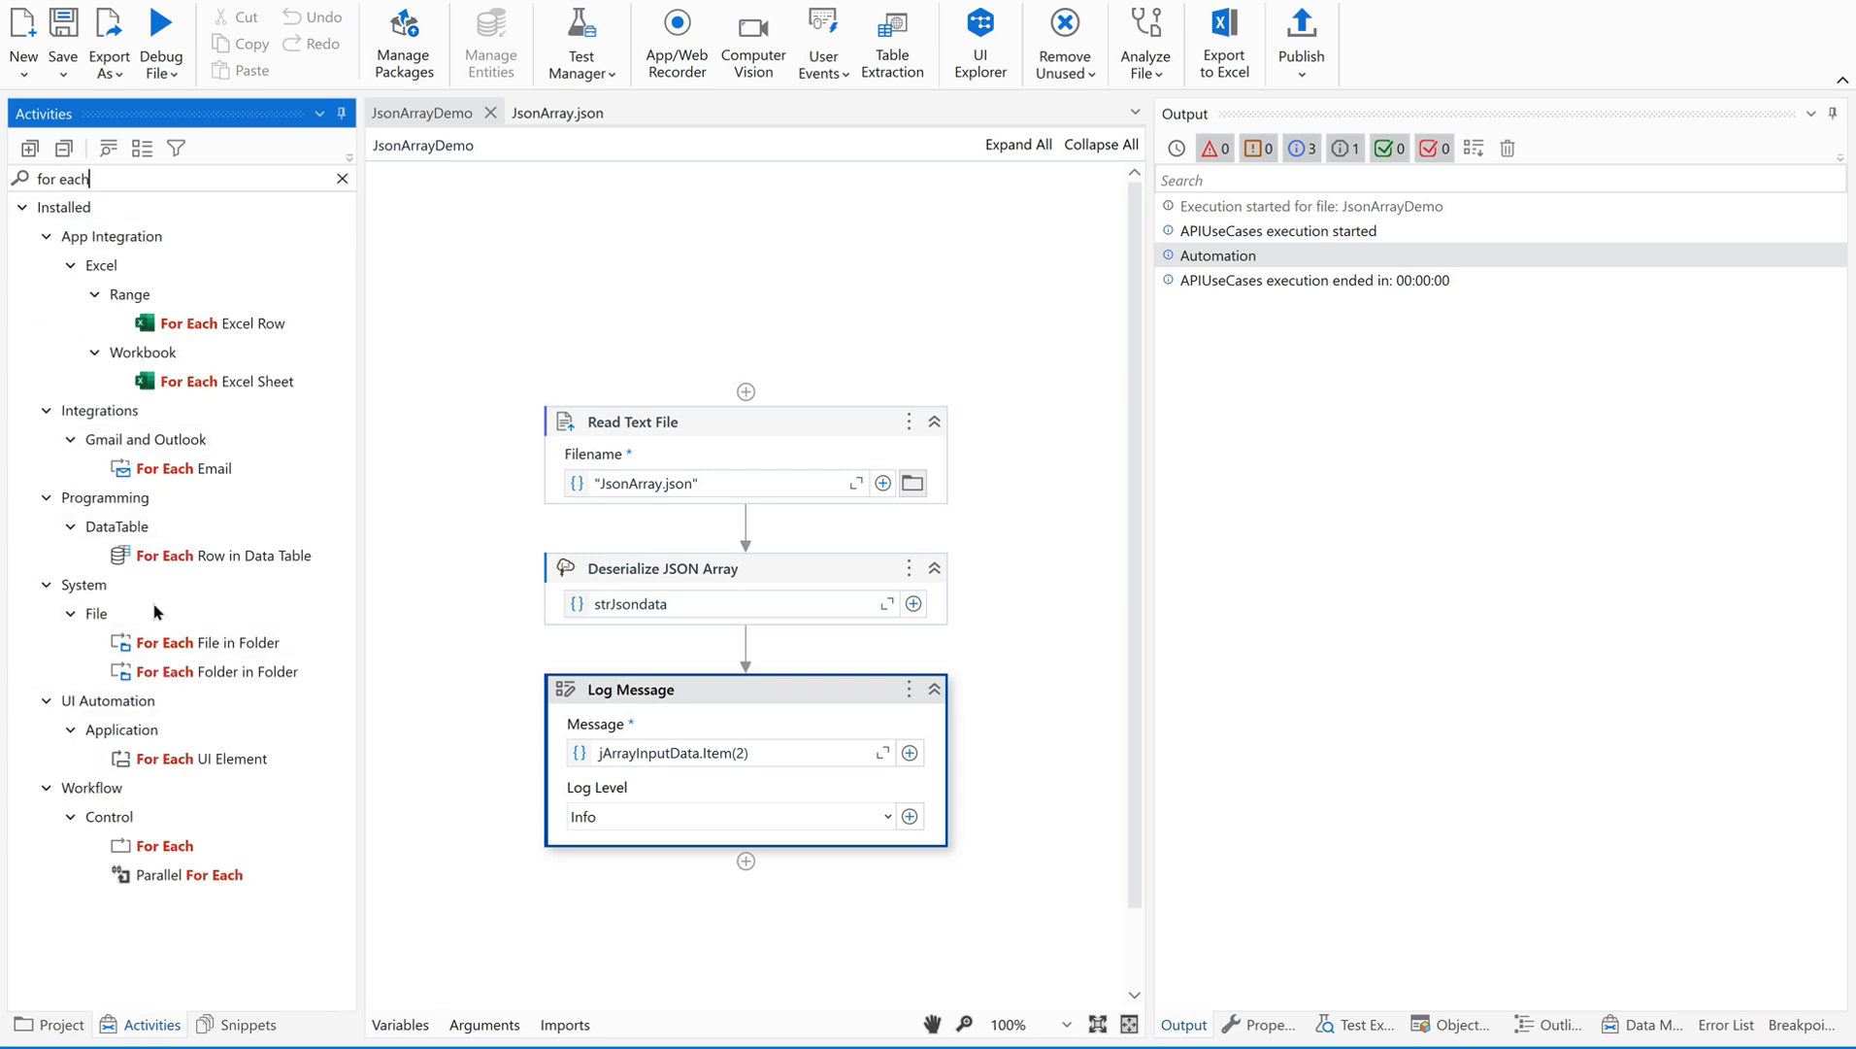
{"action": "left_click", "coordinate": [342, 179]}
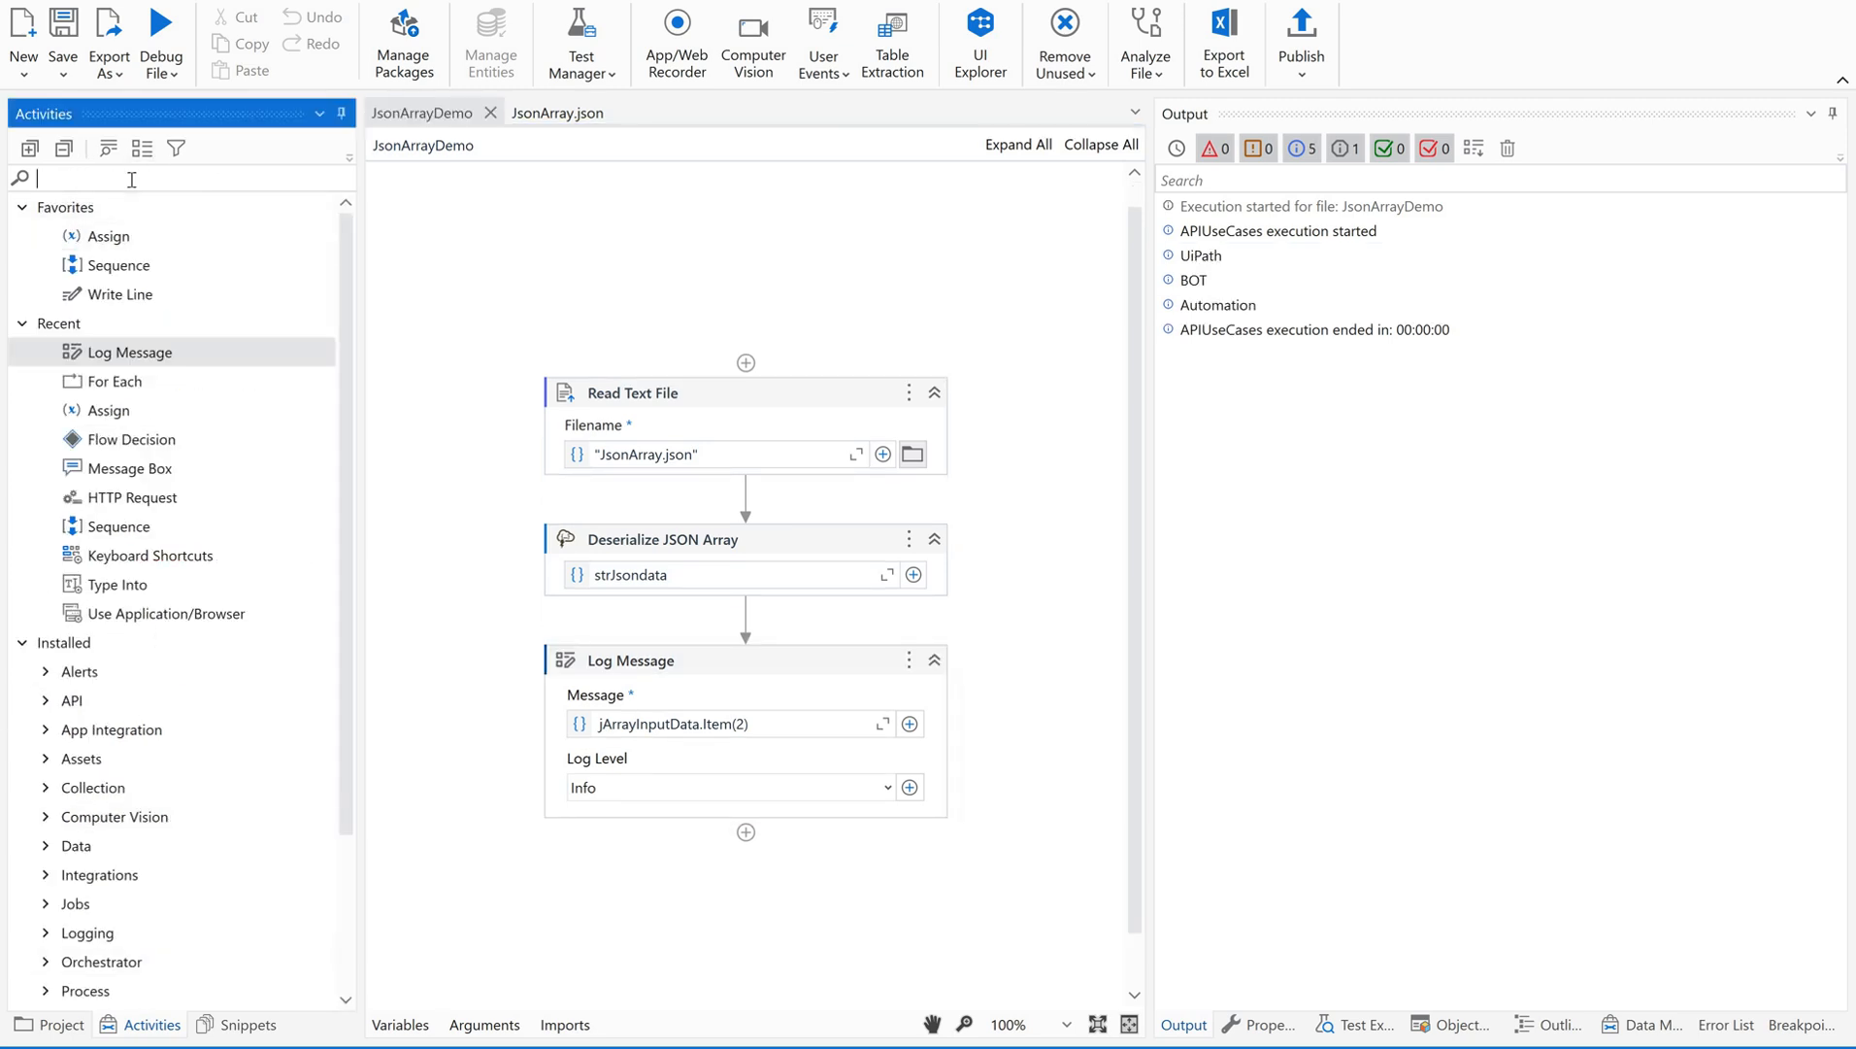
{"action": "type", "text": "for each"}
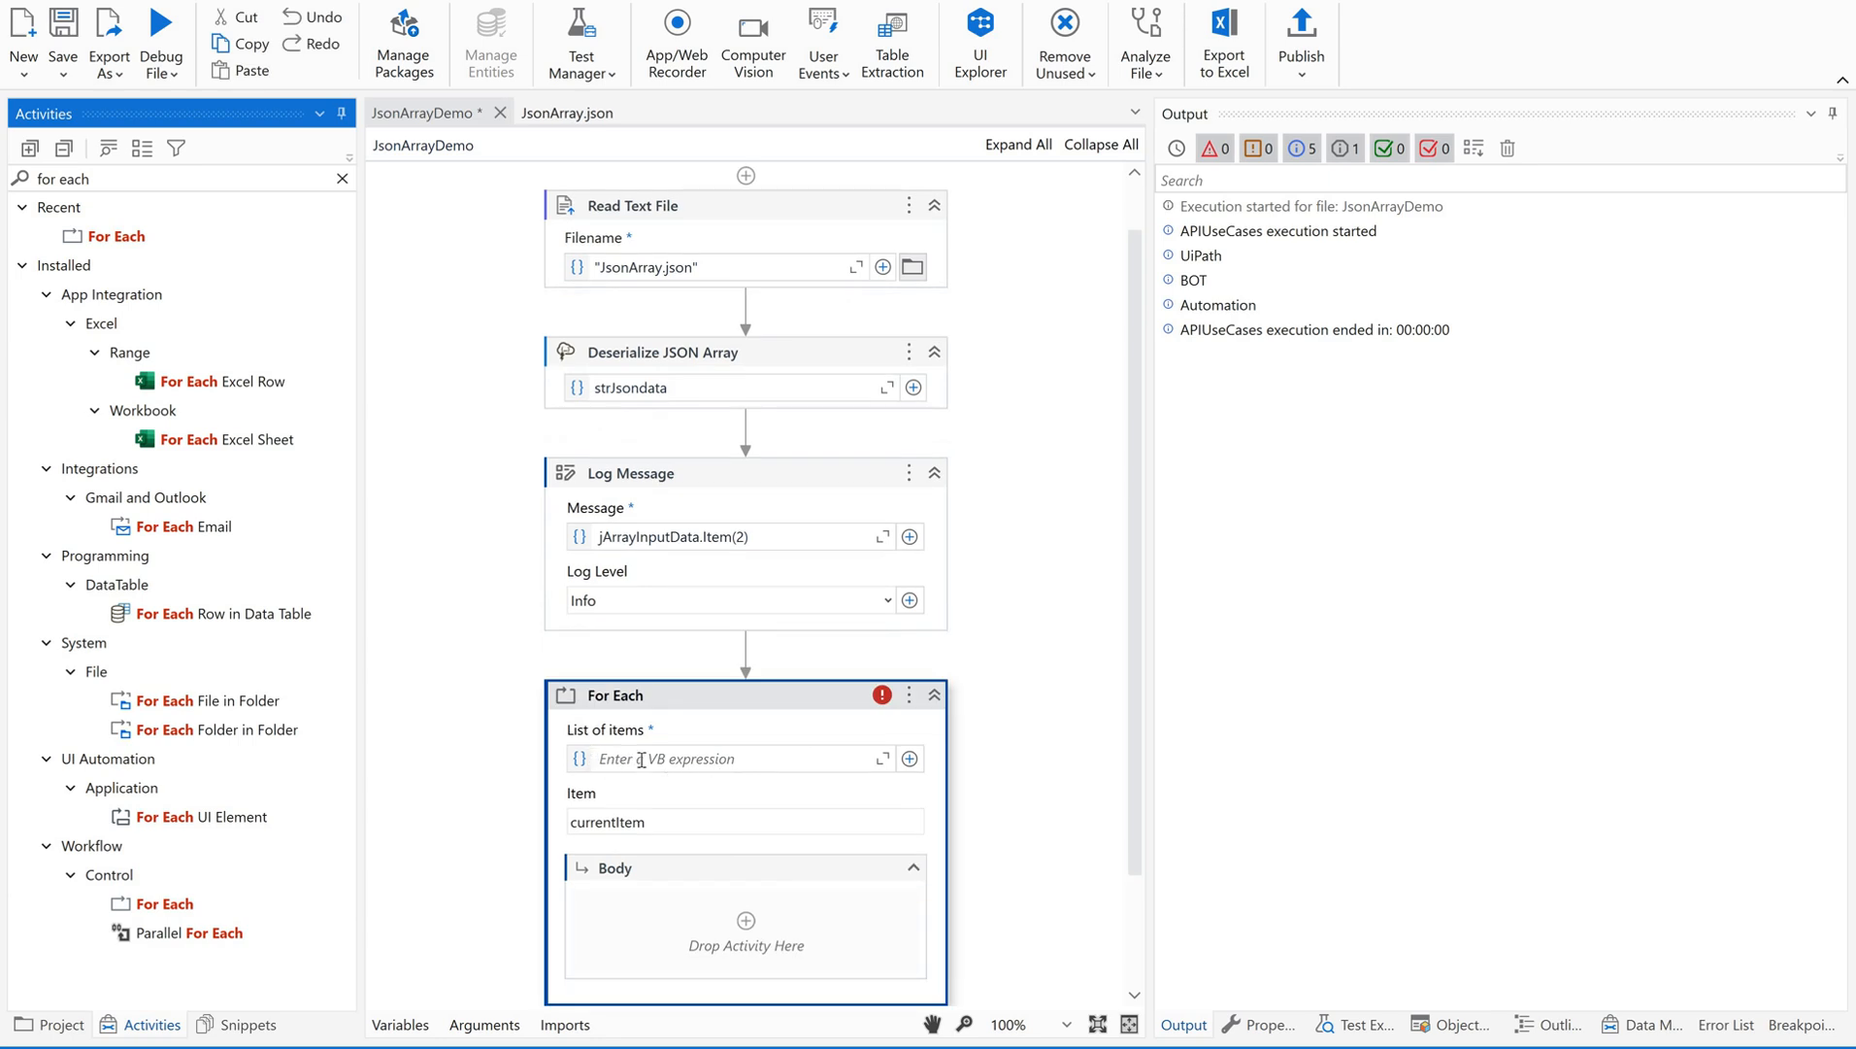
{"action": "type", "text": "j"}
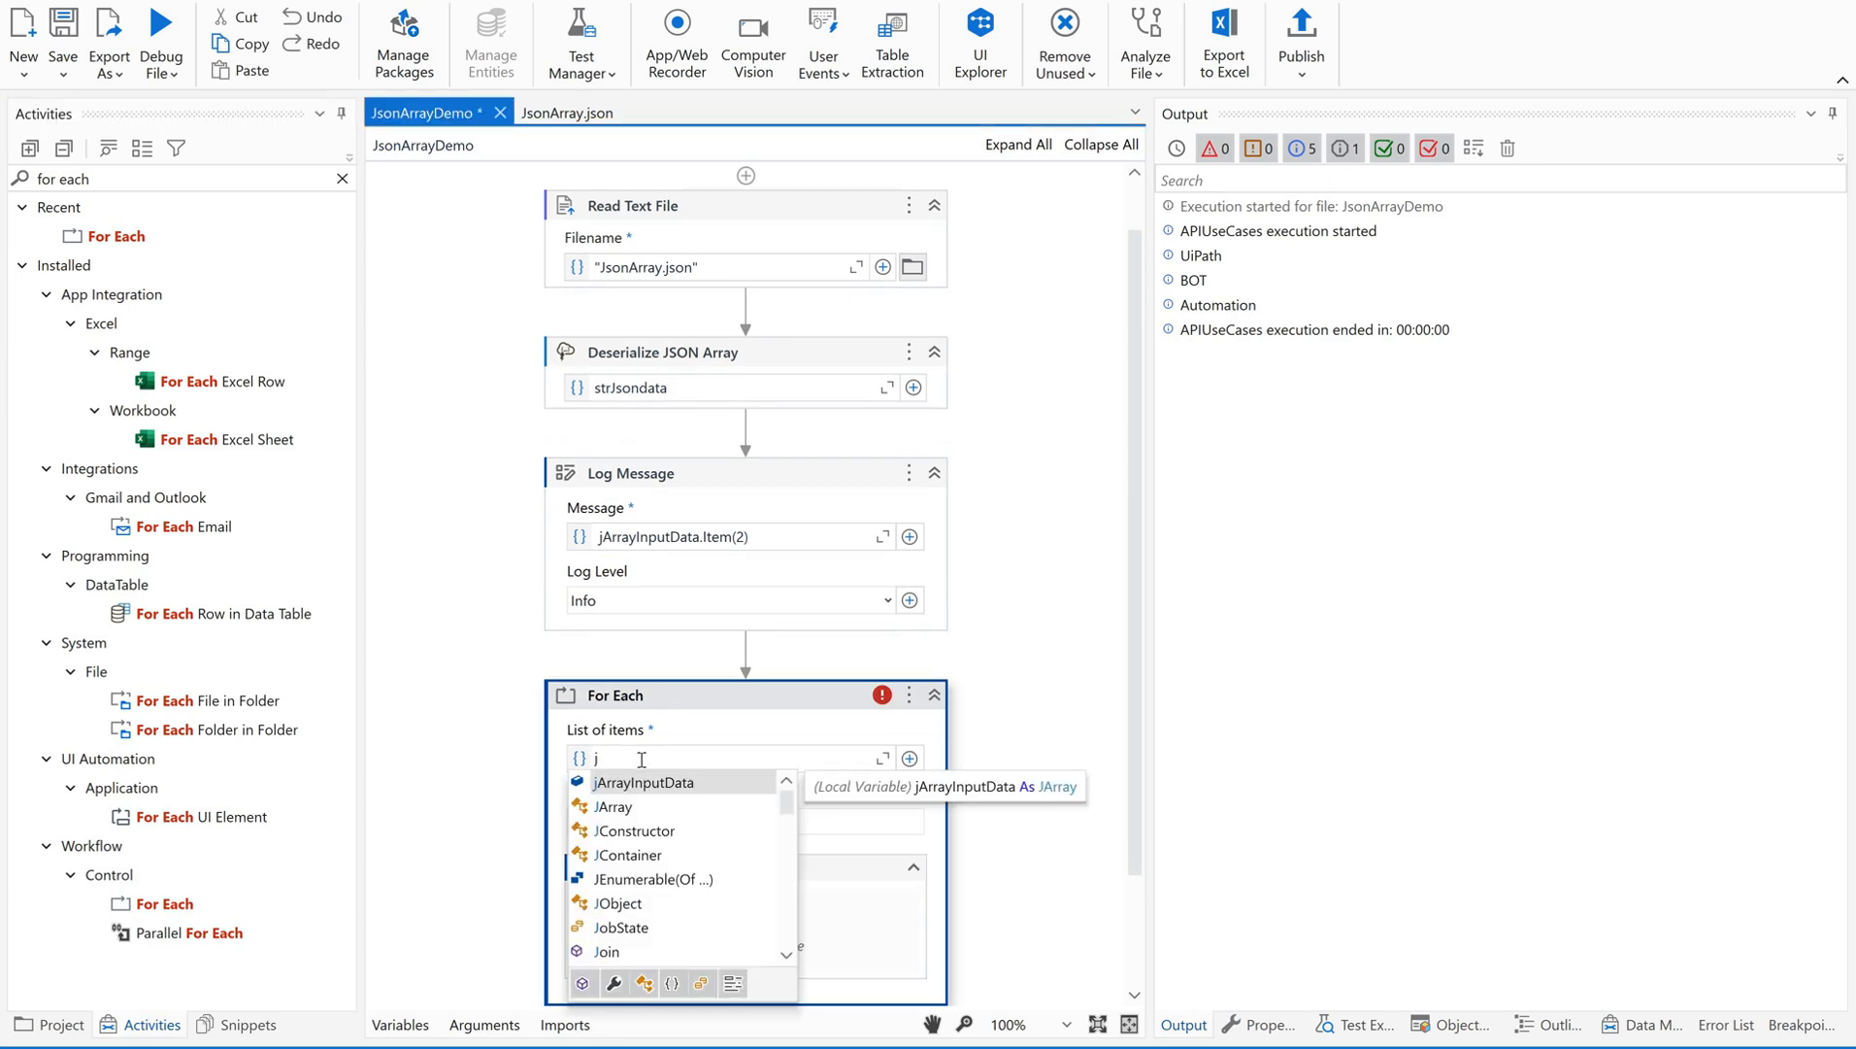
{"action": "left_click", "coordinate": [644, 782]}
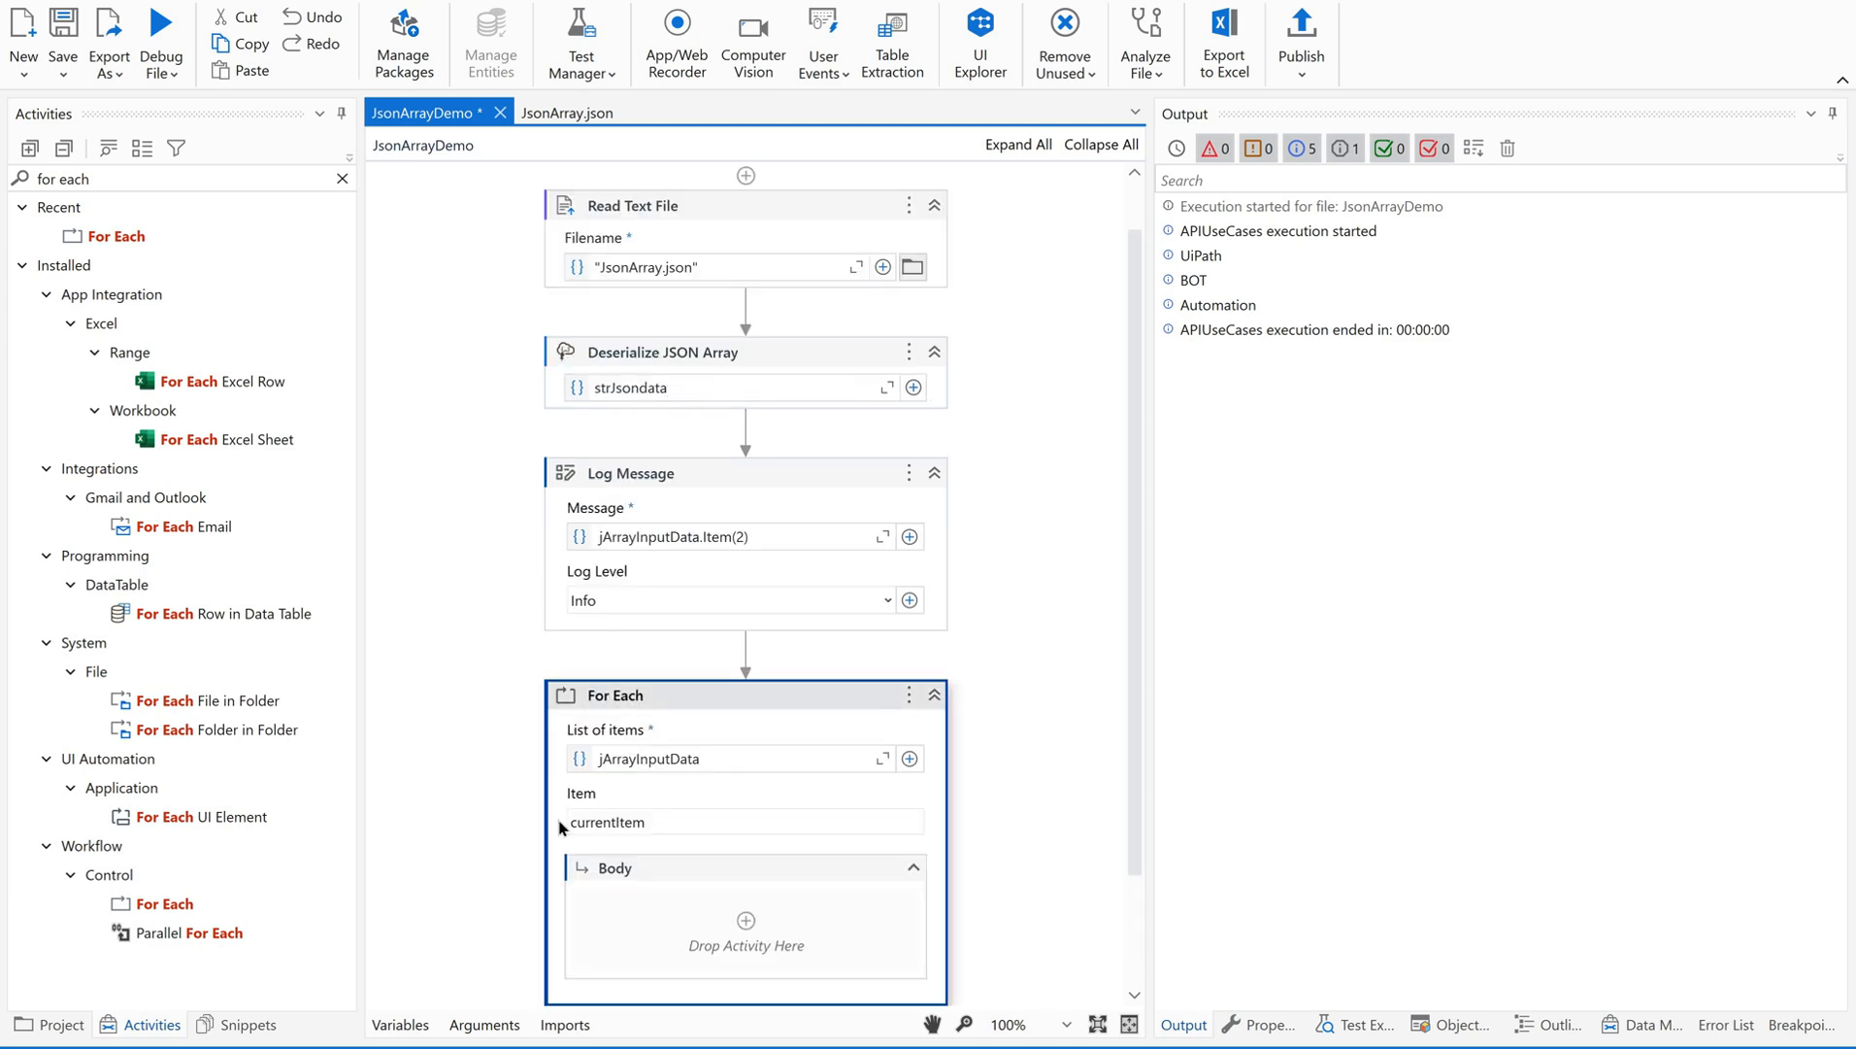
{"action": "double_click", "coordinate": [606, 822]}
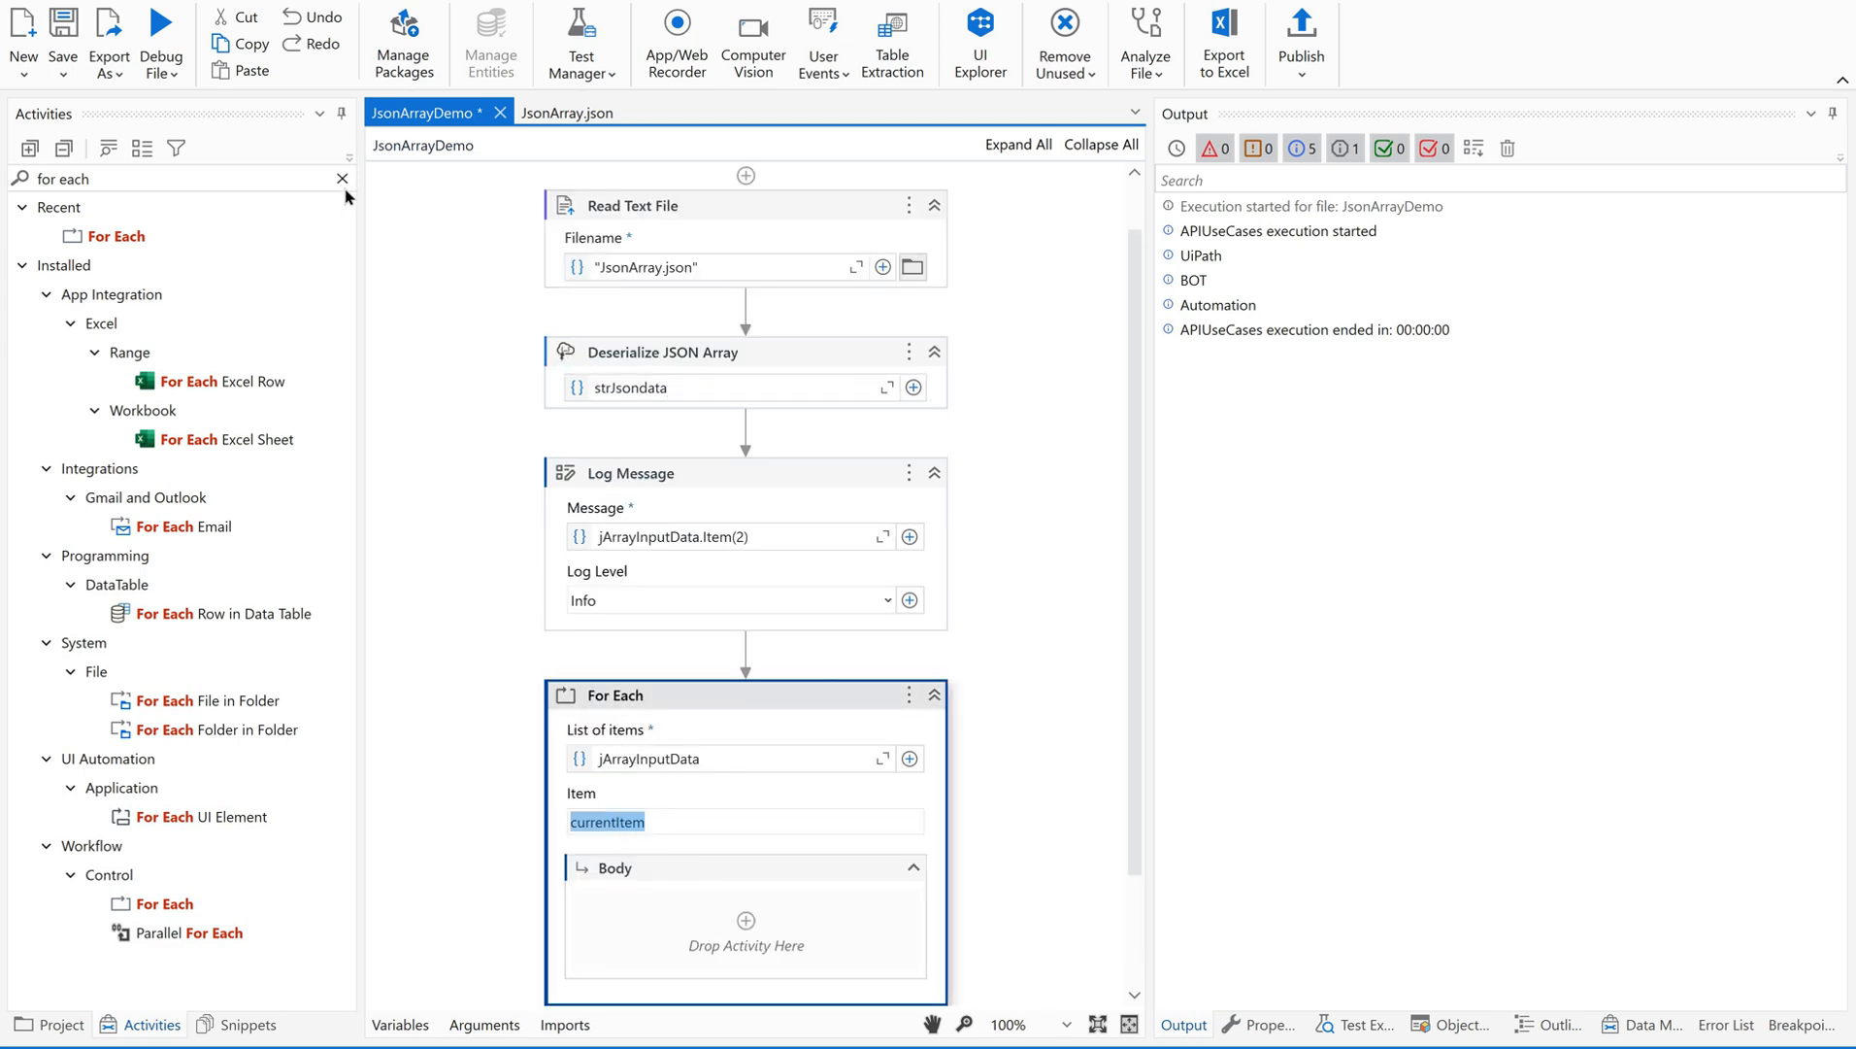
{"action": "left_click", "coordinate": [342, 178]}
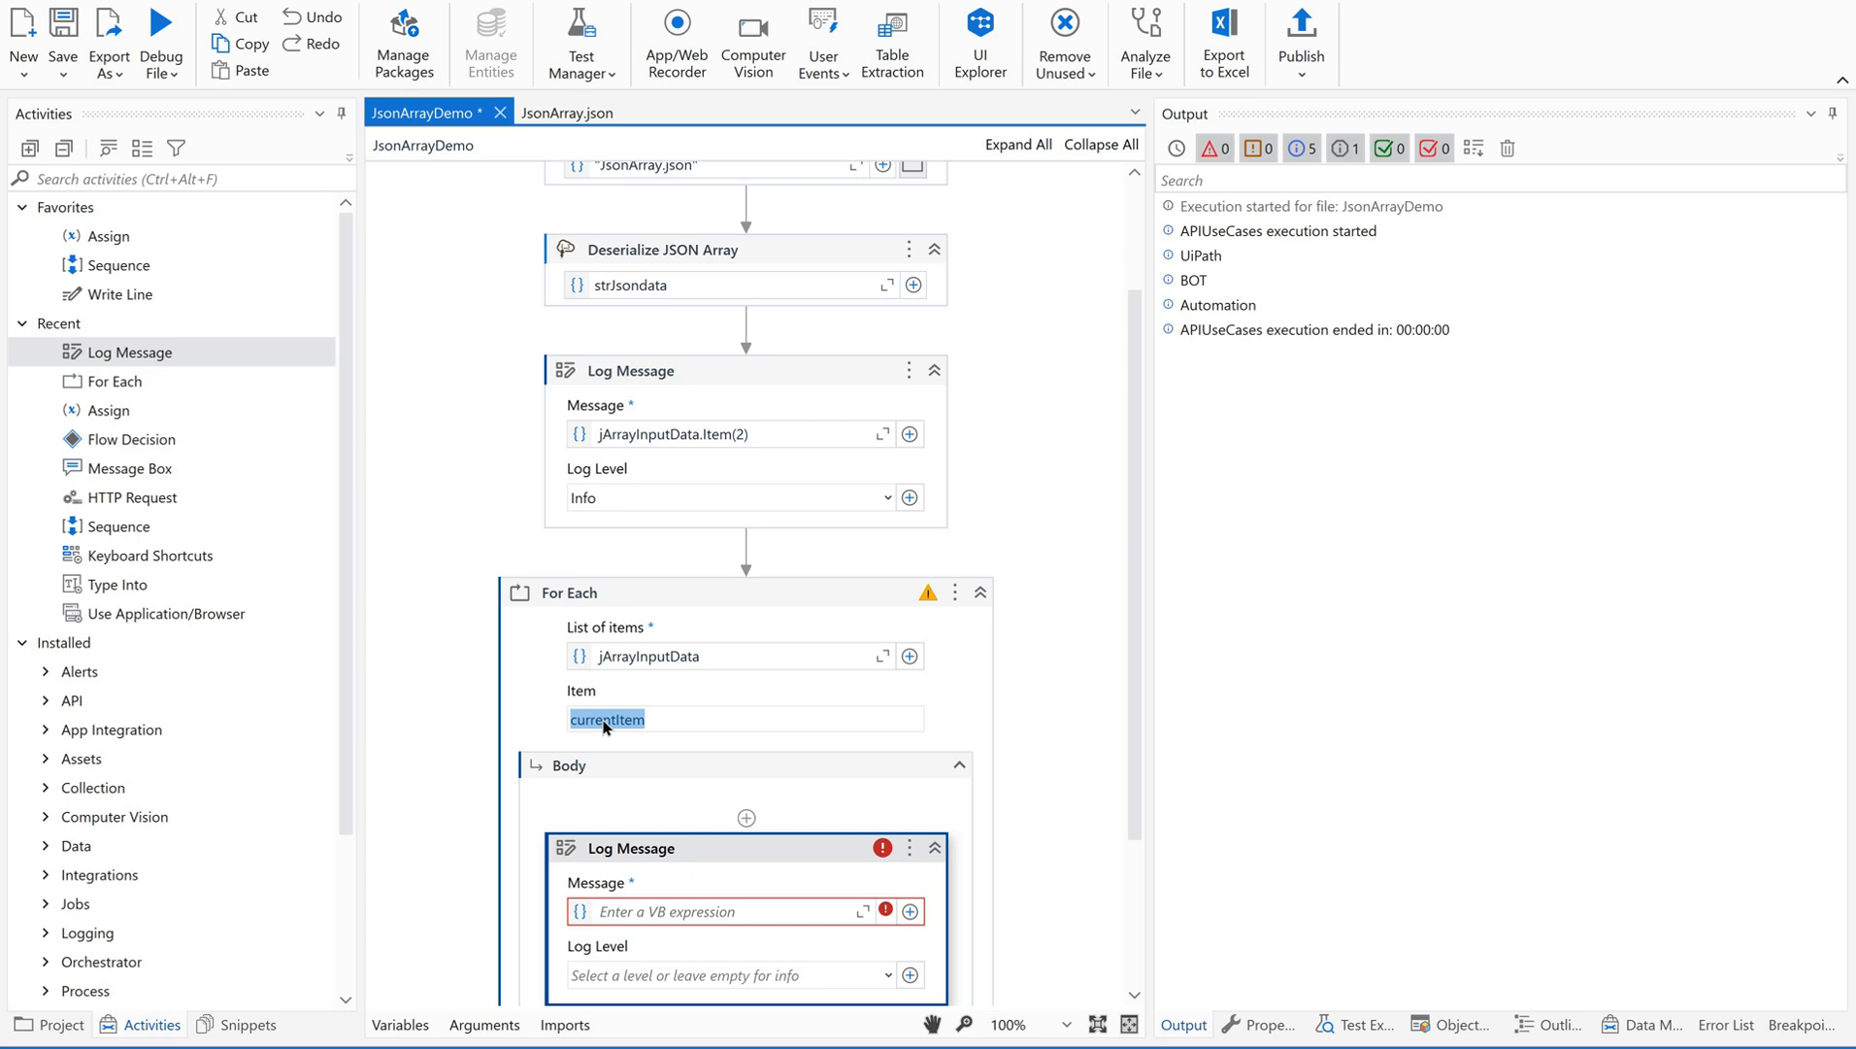
Step: Log currentItem inside the loop and prefix the first log with 'Last item in json Array is --->'
{"action": "left_click", "coordinate": [722, 912]}
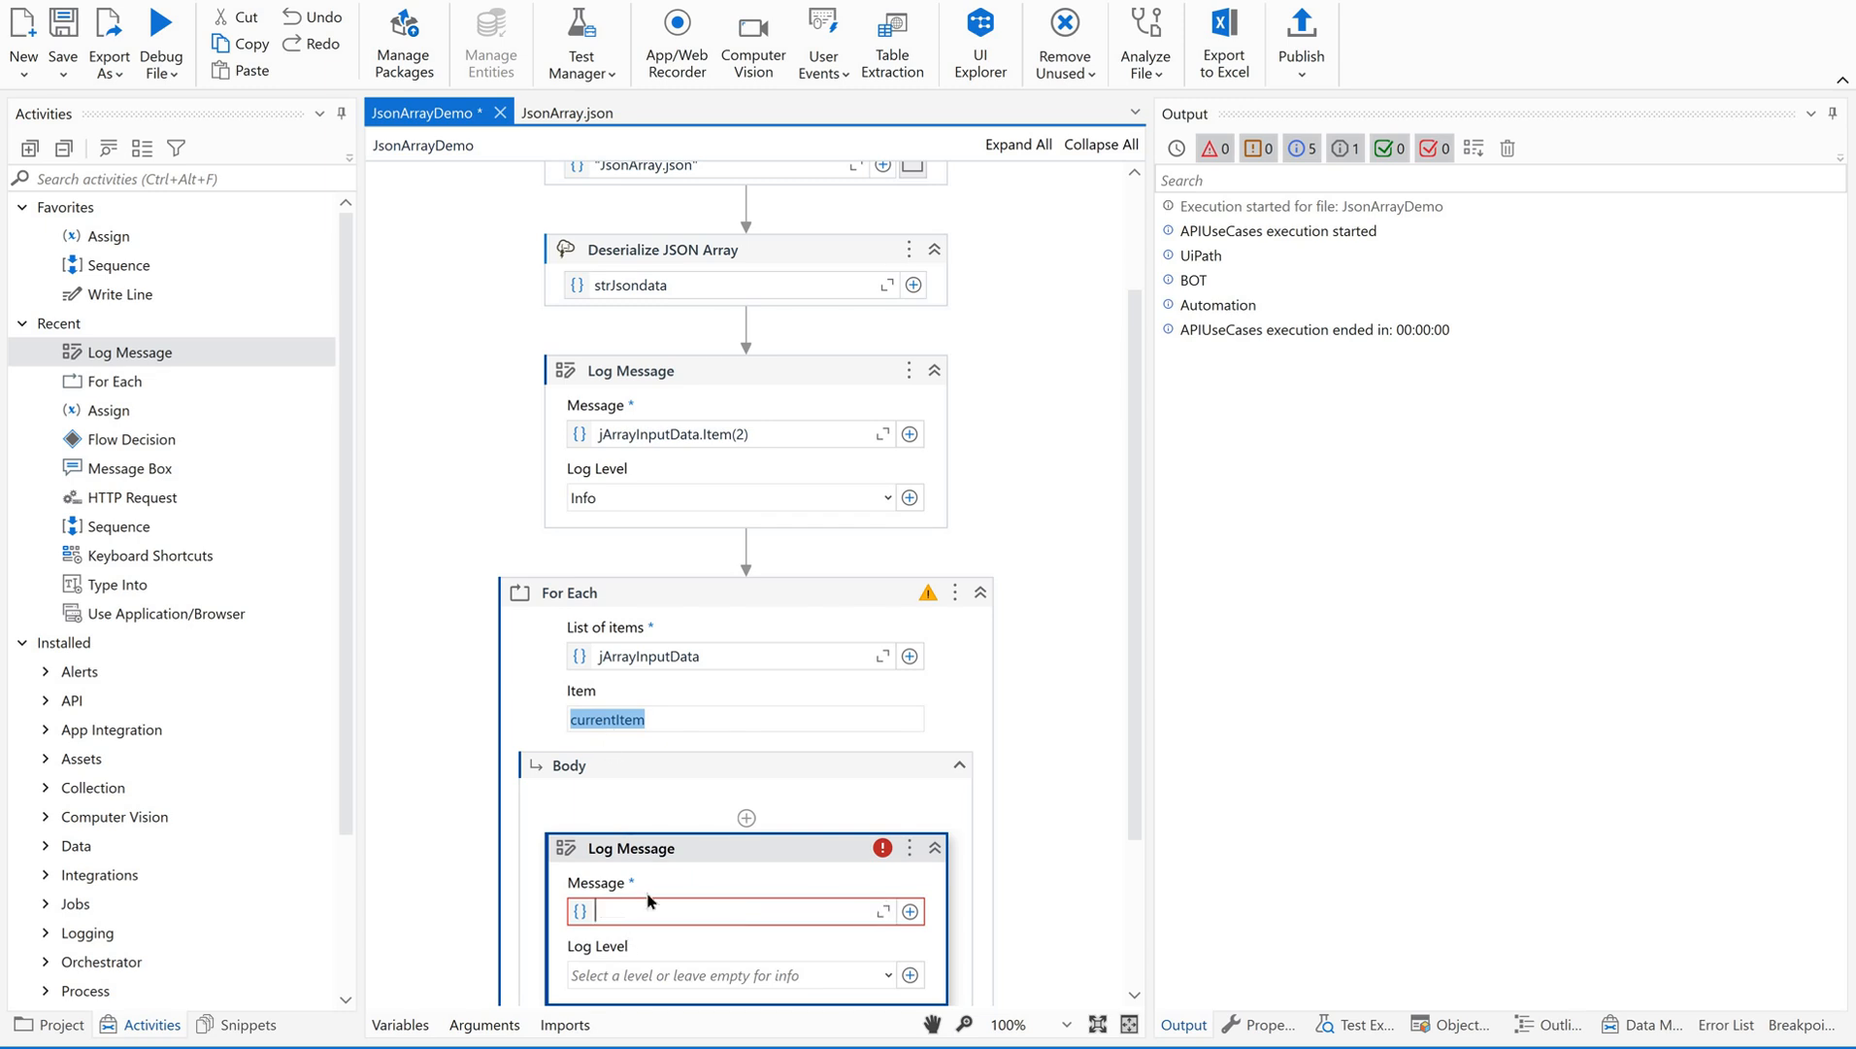
{"action": "type", "text": "currentItem"}
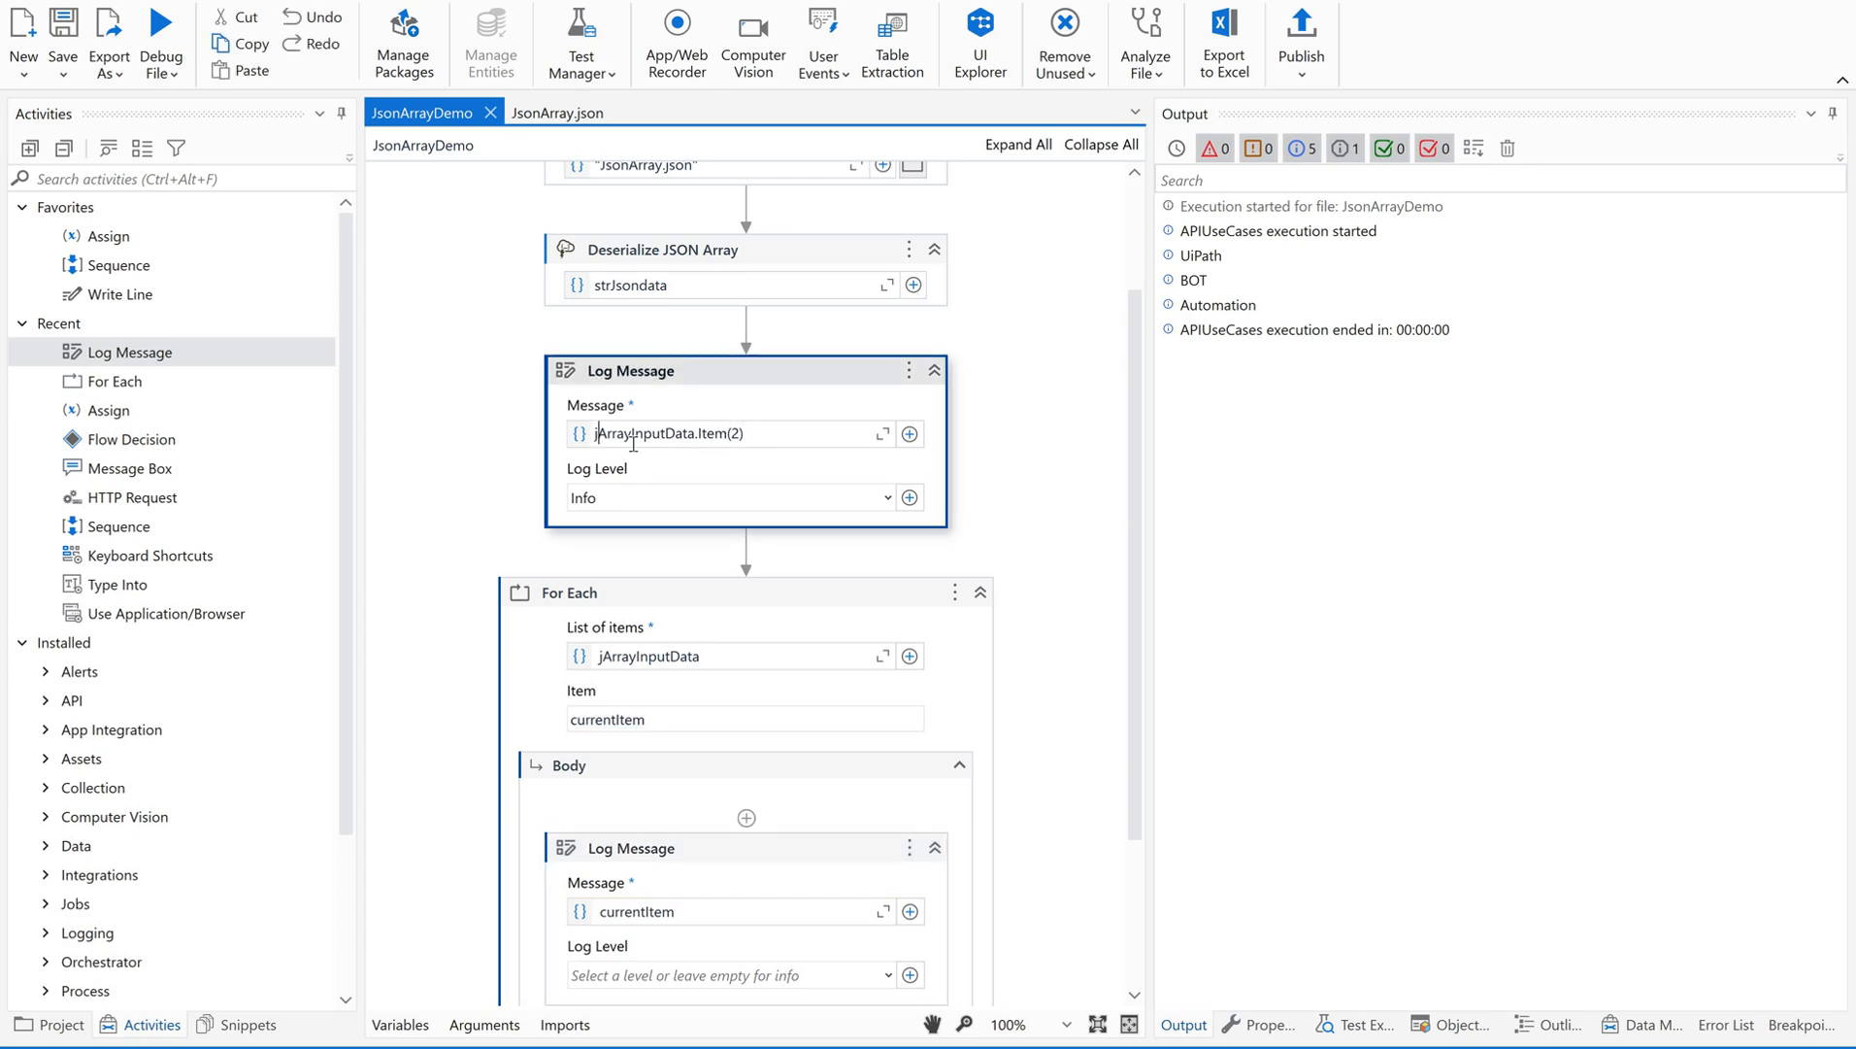
{"action": "mouse_move", "coordinate": [639, 433]}
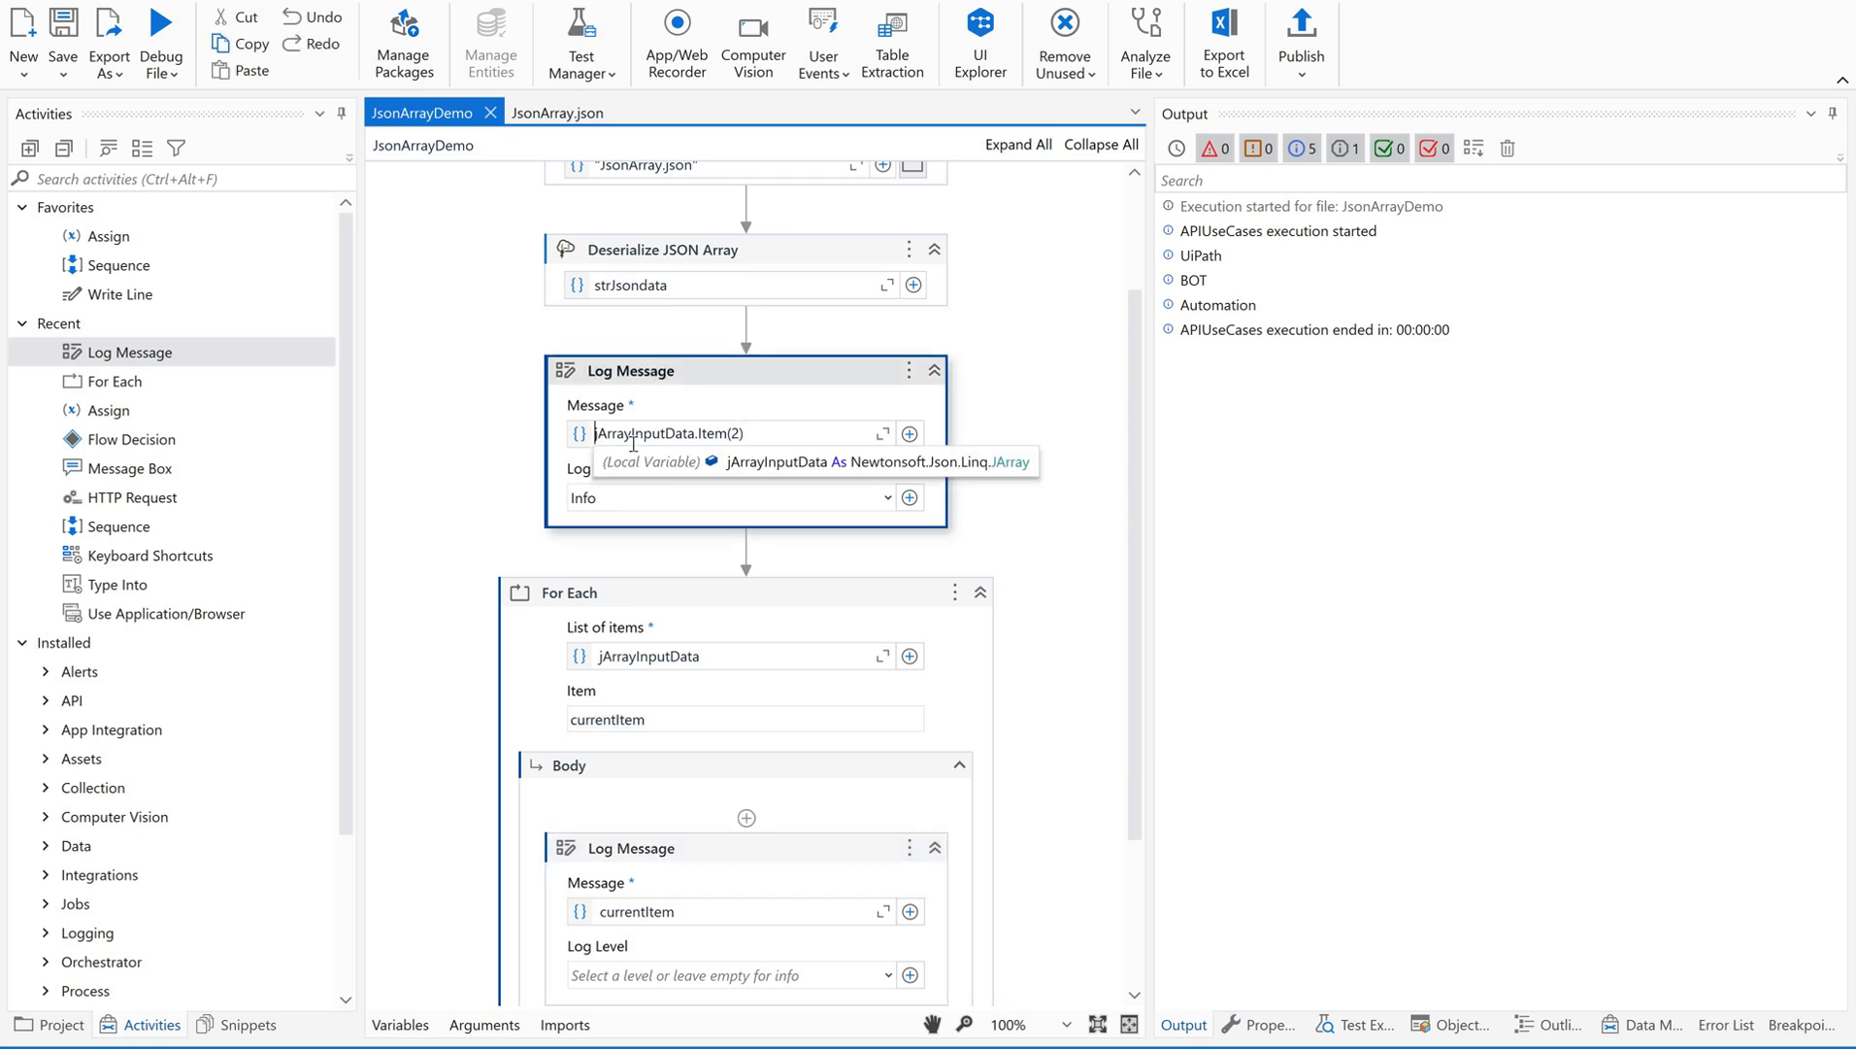
{"action": "type", "text": "\""}
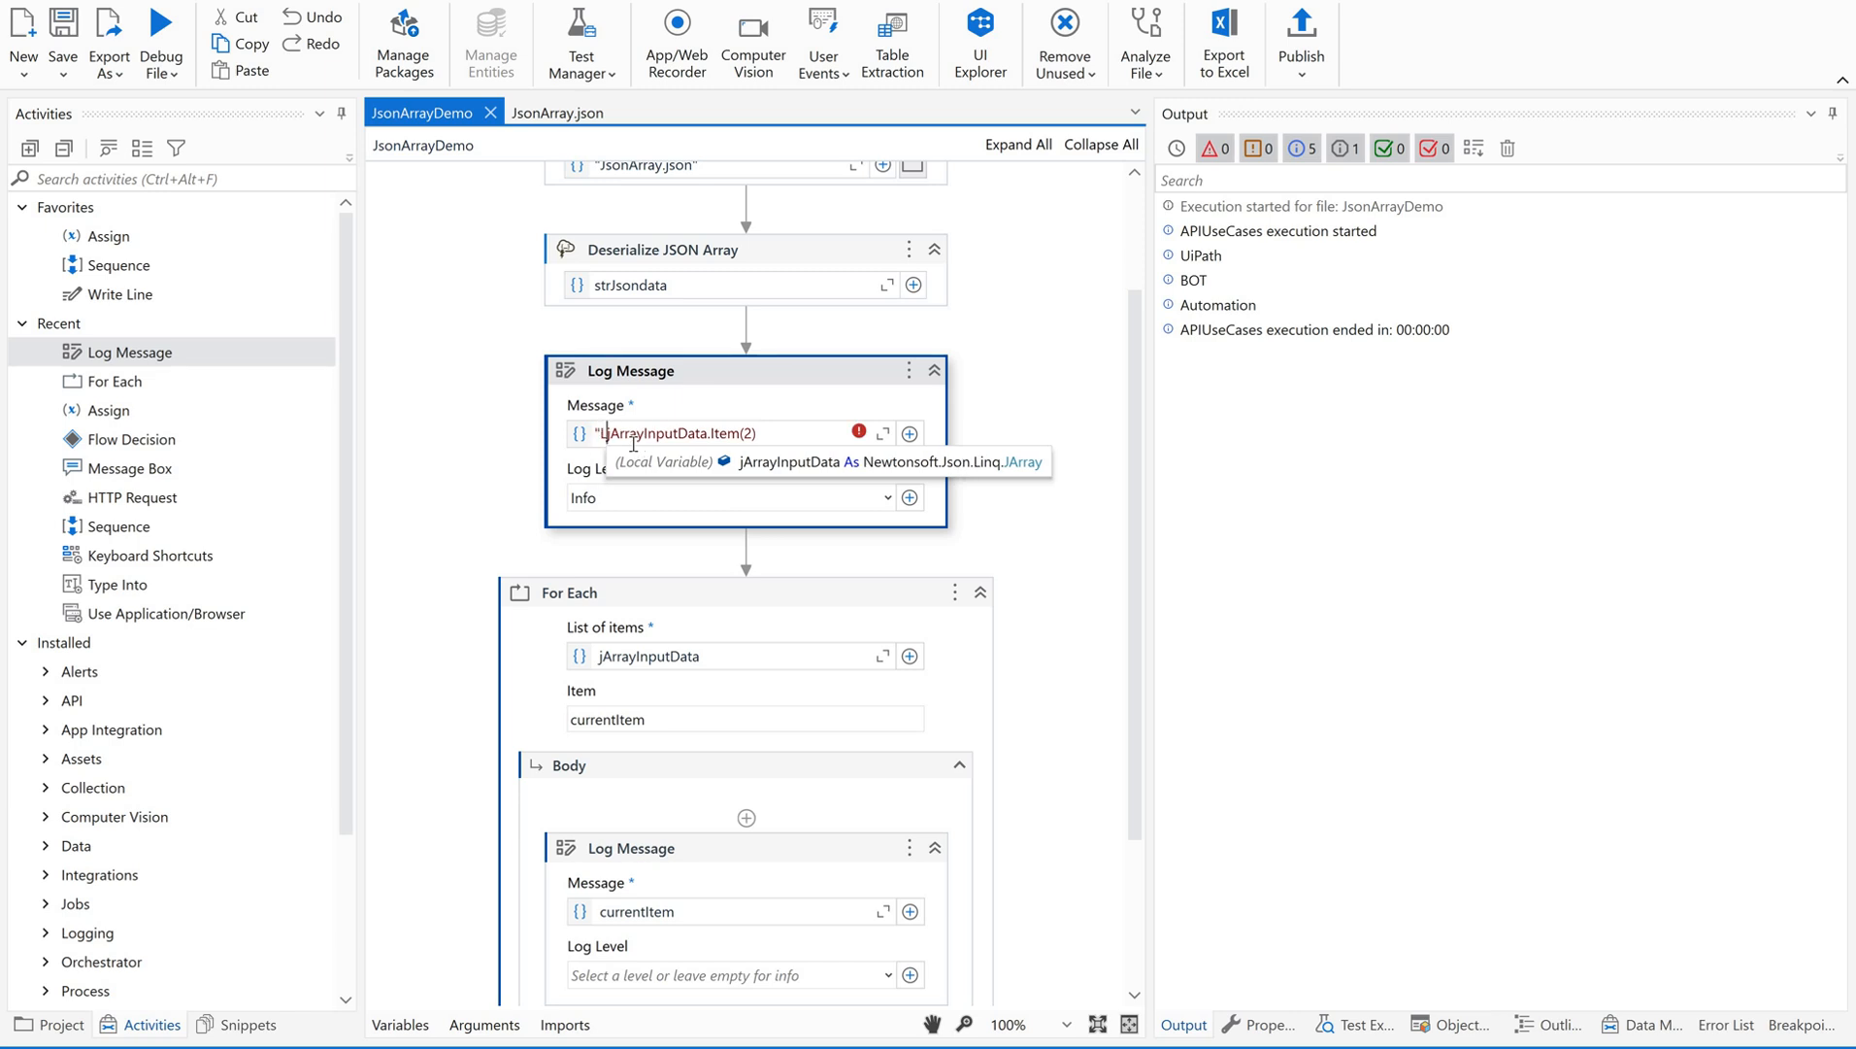
{"action": "type", "text": "Last item in json Array is"}
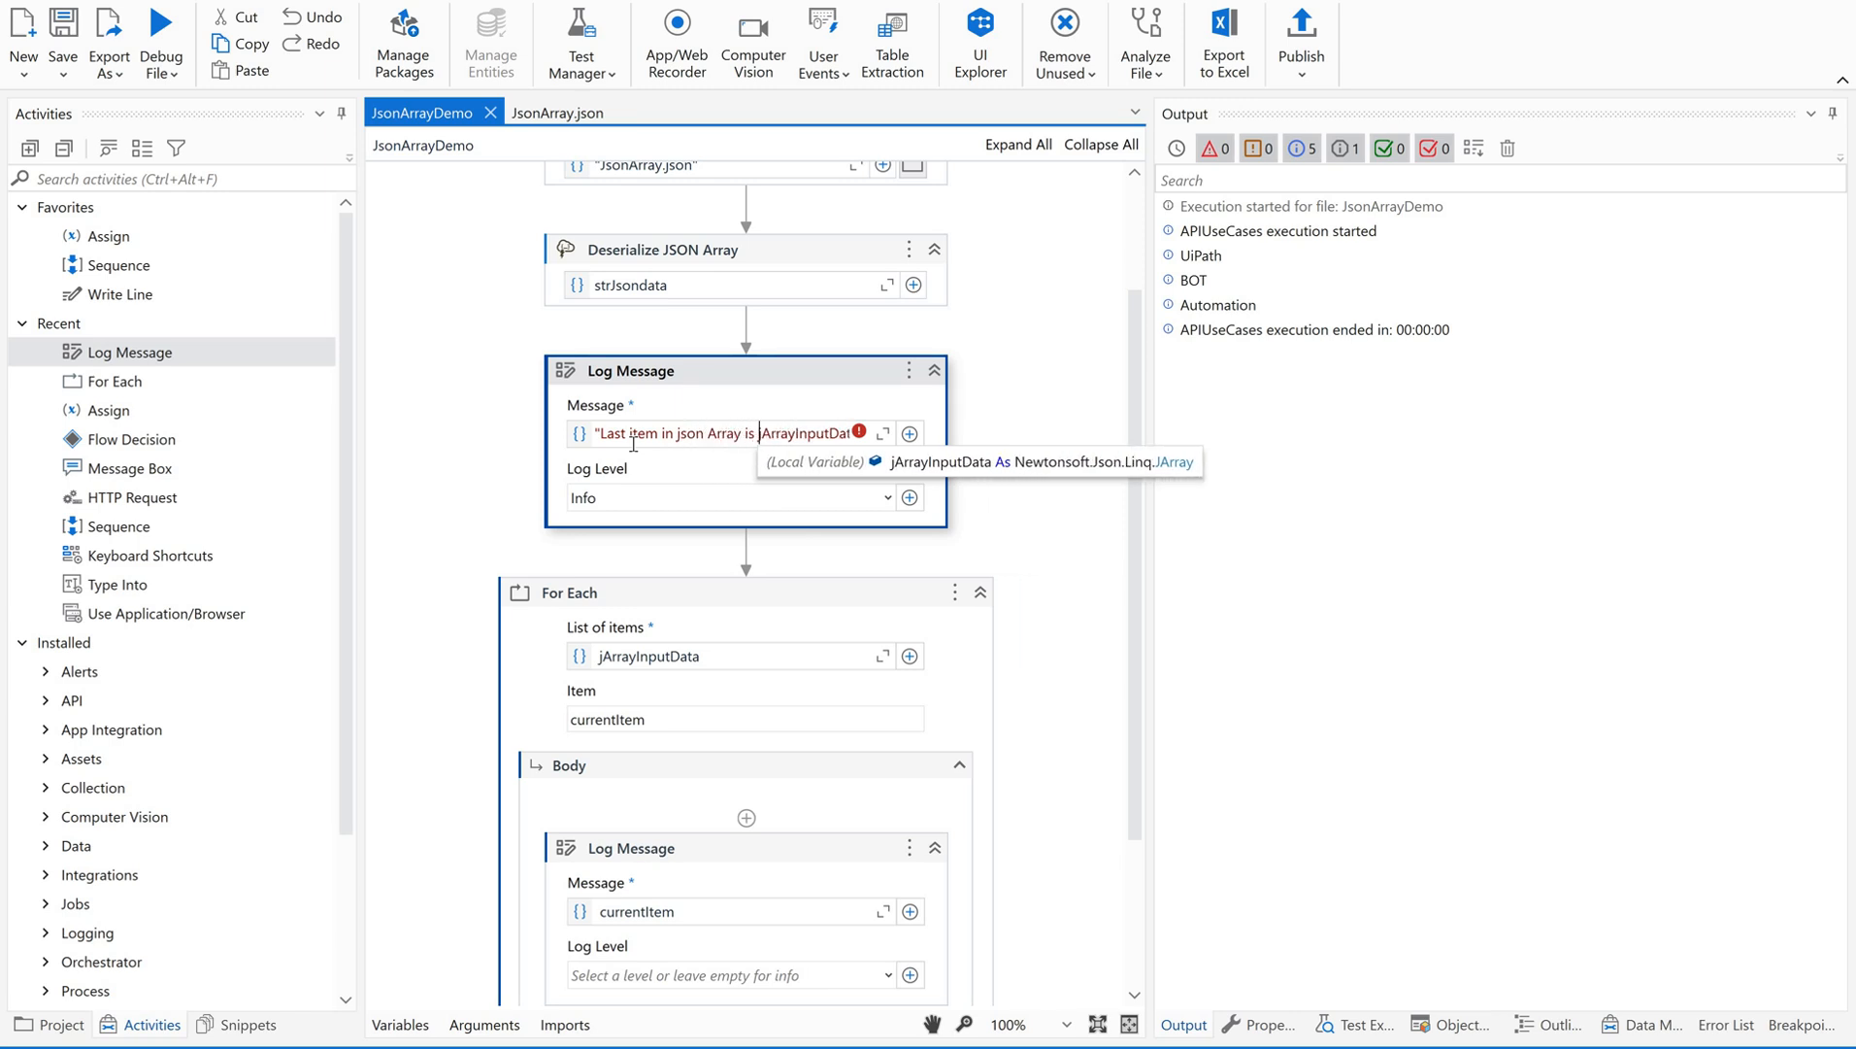
{"action": "type", "text": "--->"}
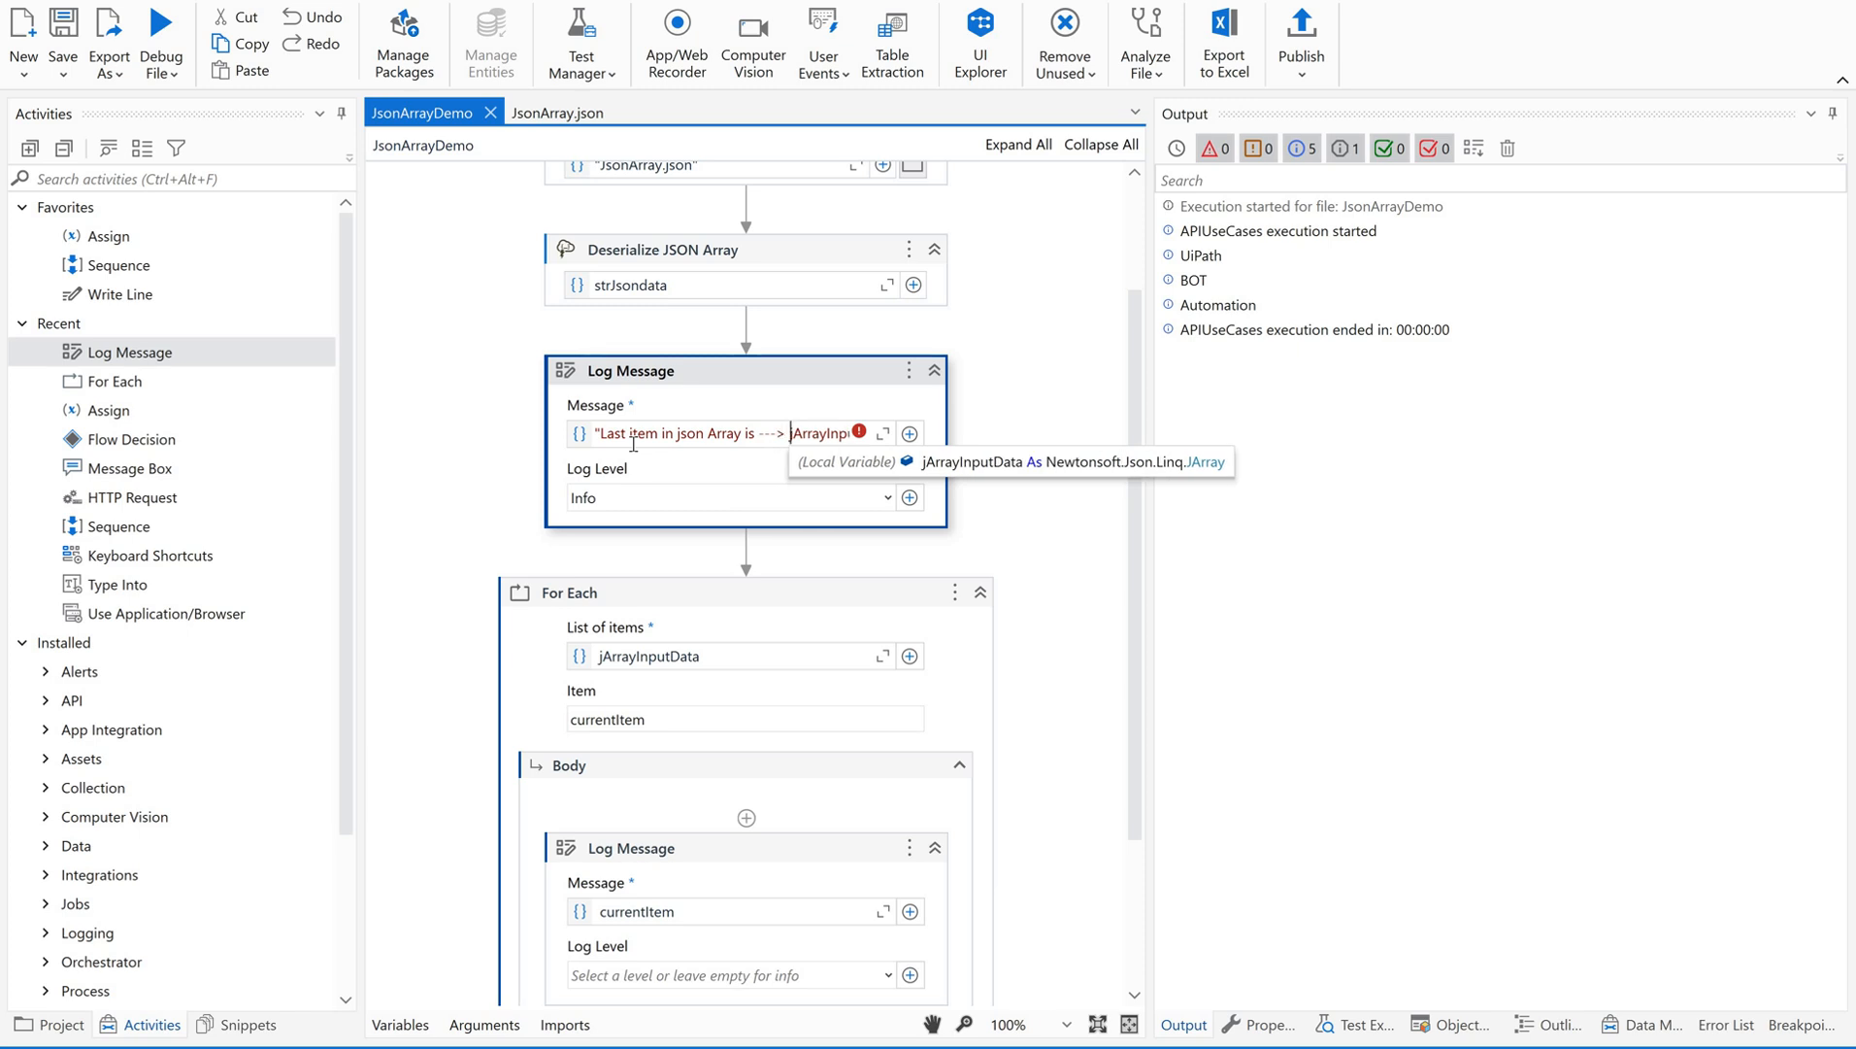
{"action": "type", "text": "+j"}
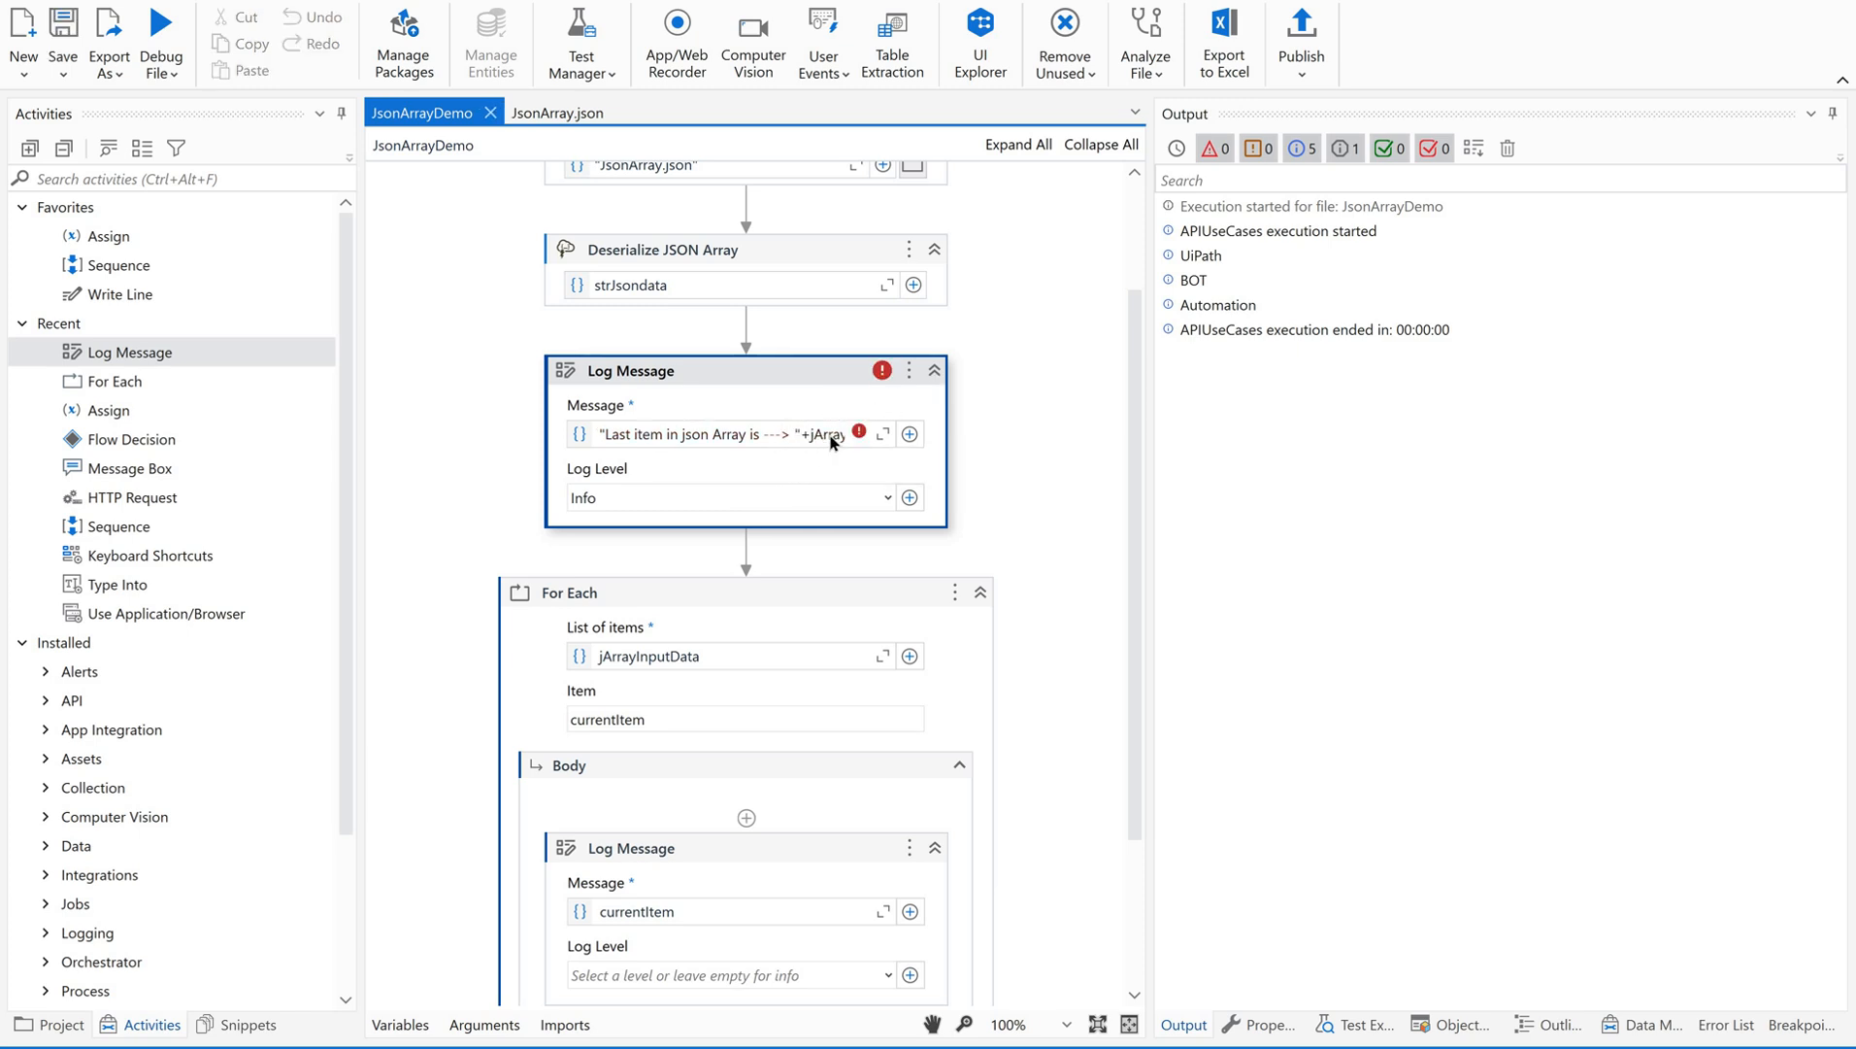
{"action": "mouse_move", "coordinate": [829, 434]}
{"action": "type", "text": "In"}
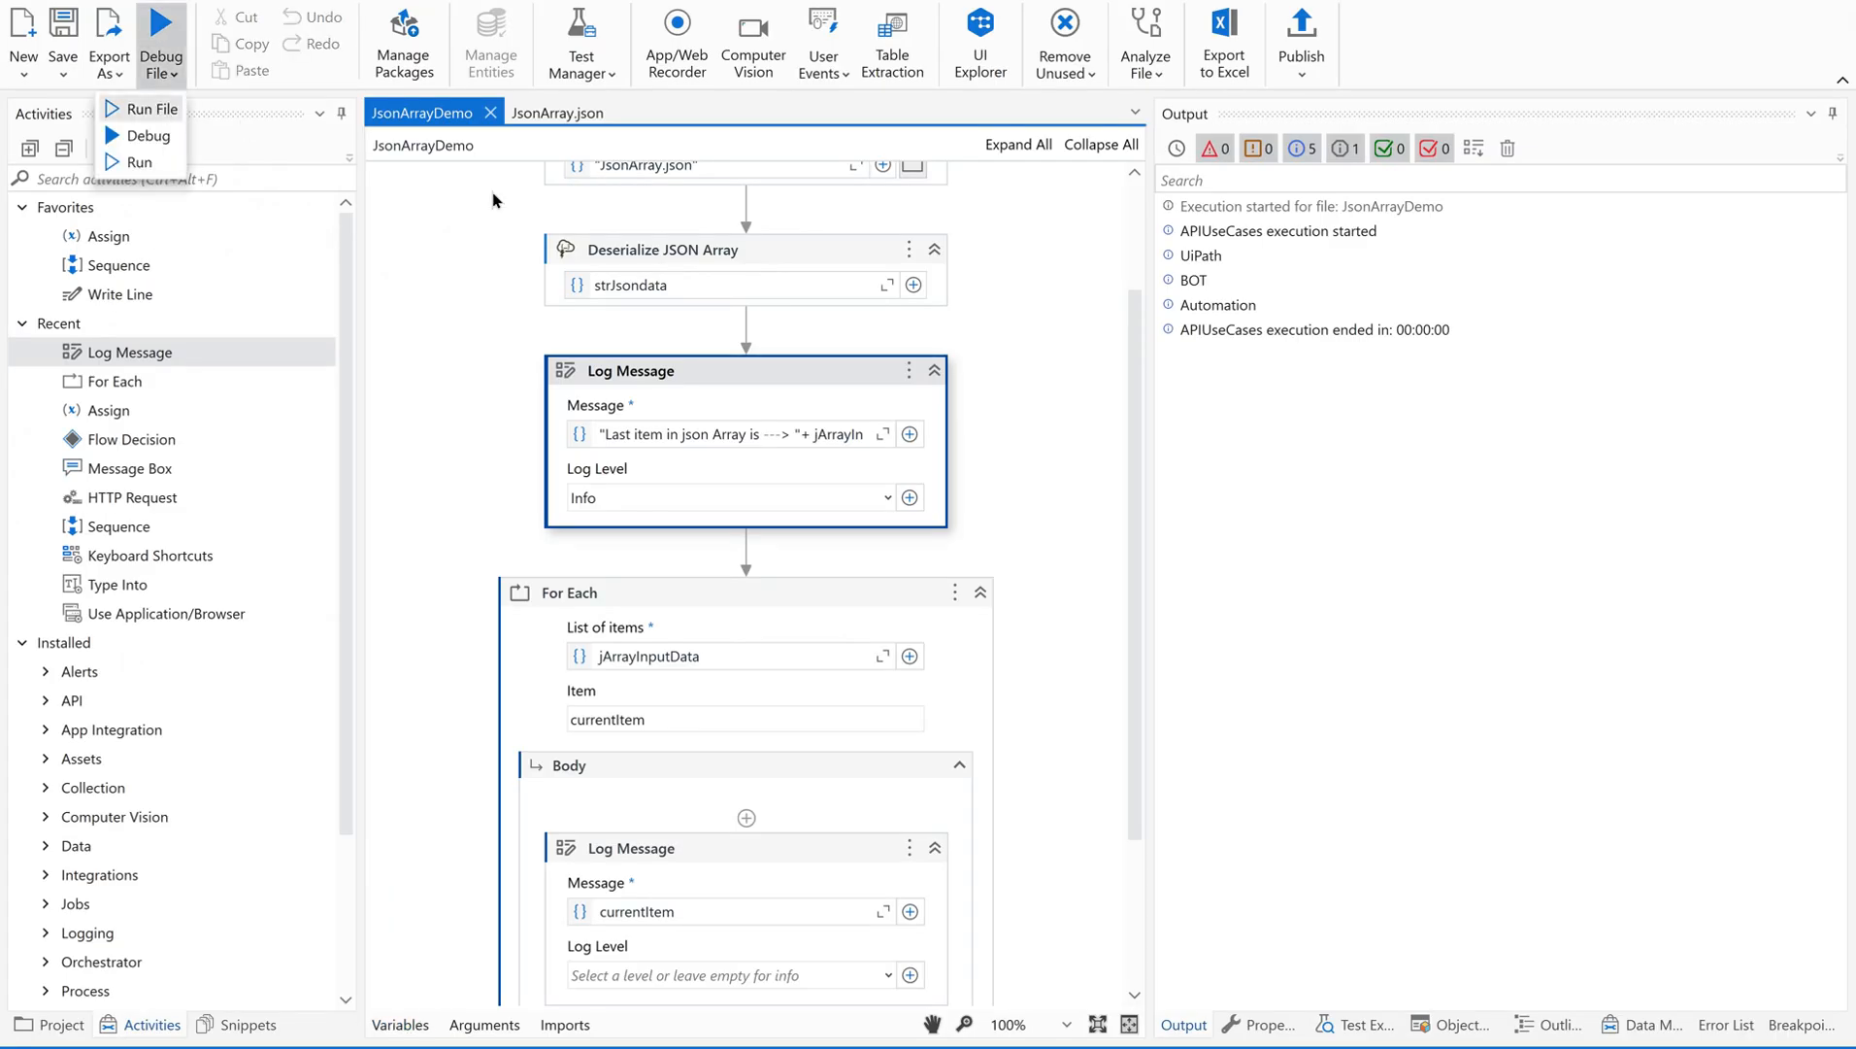
Step: Rerun to log 'Last item in json Array is ---> Automation' and each item, then view JsonArray.json
{"action": "left_click", "coordinate": [150, 109]}
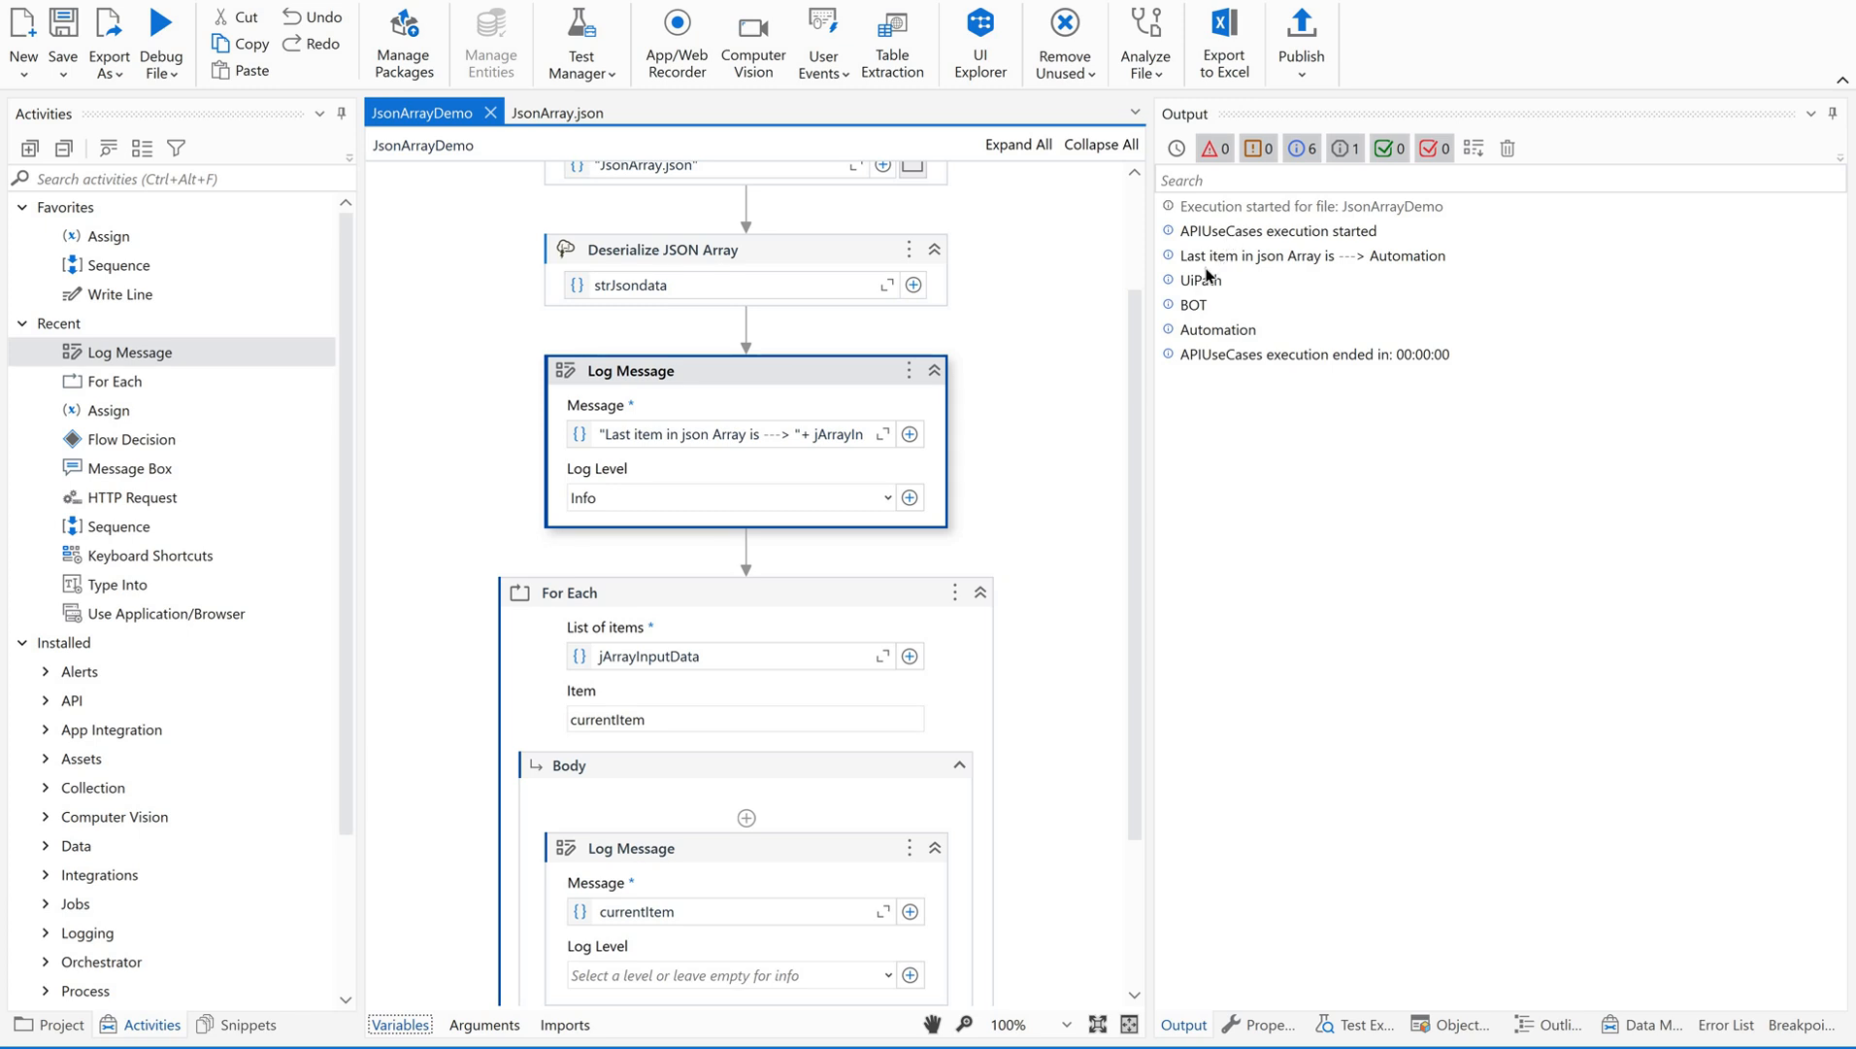
{"action": "mouse_move", "coordinate": [1328, 263]}
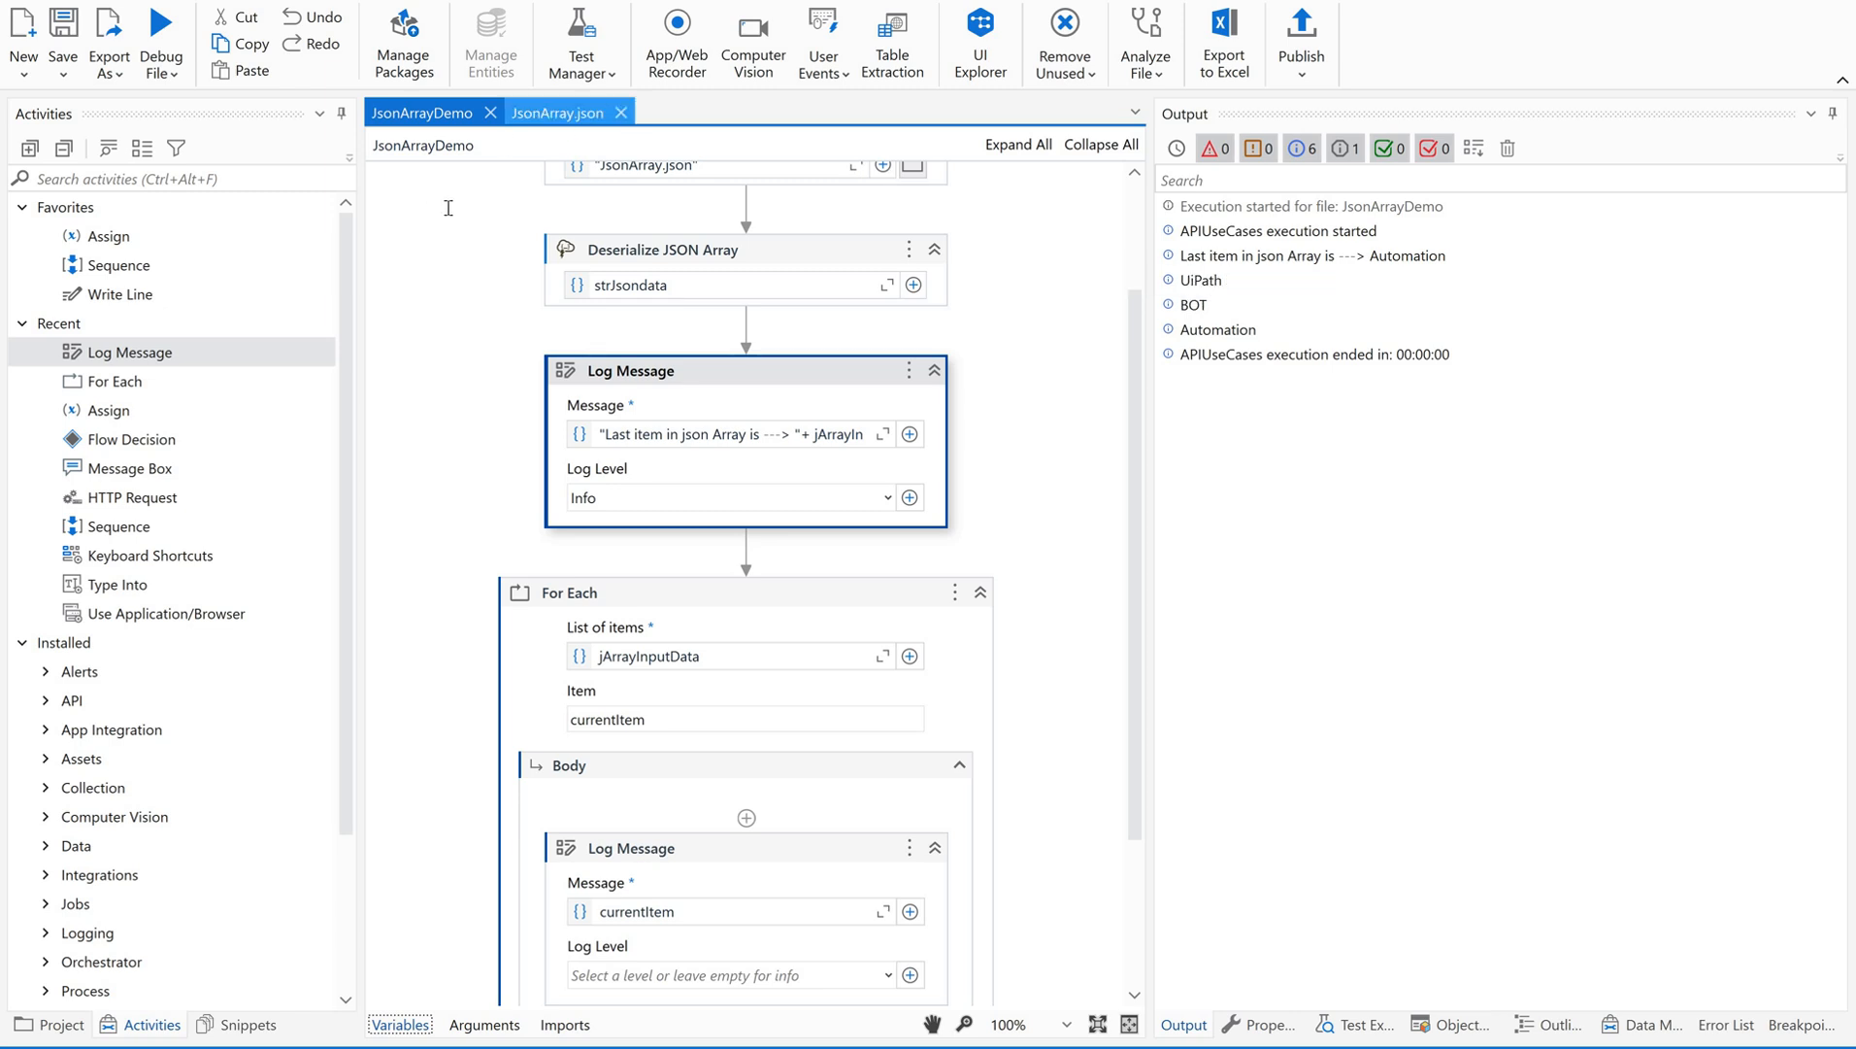
{"action": "left_click", "coordinate": [556, 112]}
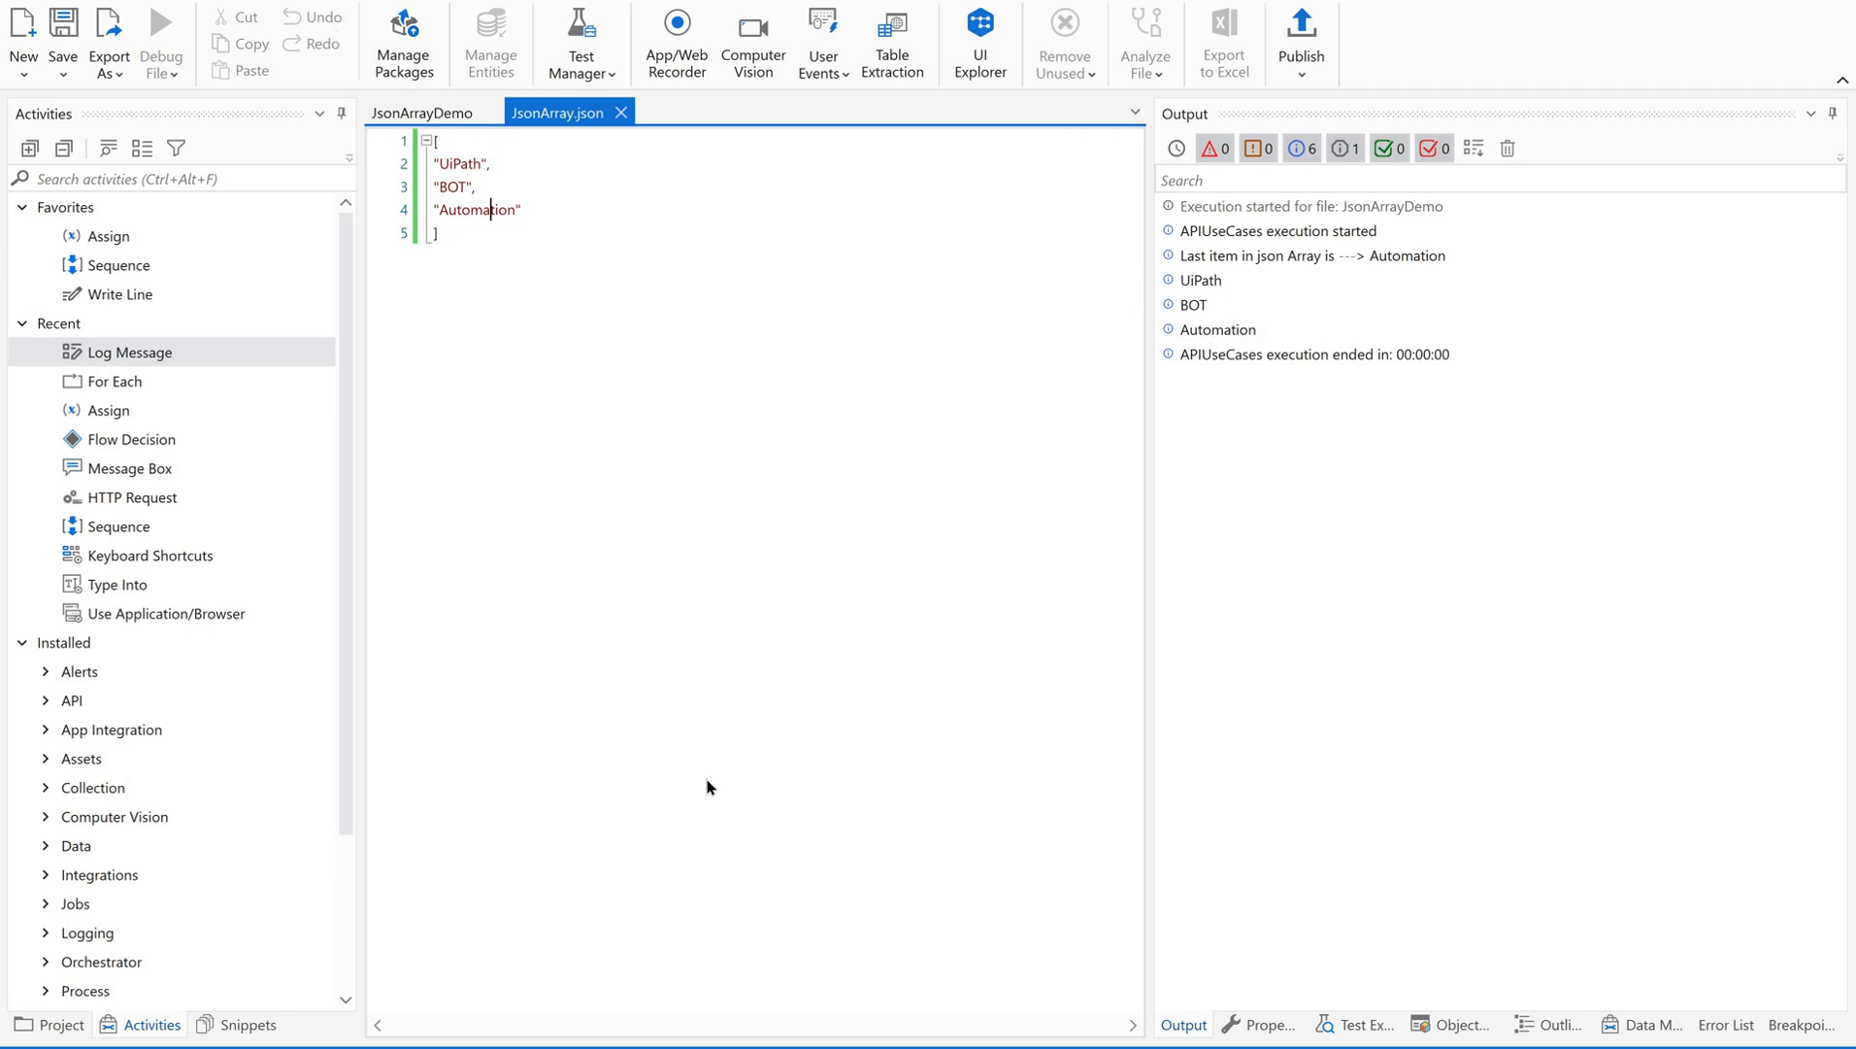
{"action": "left_click", "coordinate": [421, 112]}
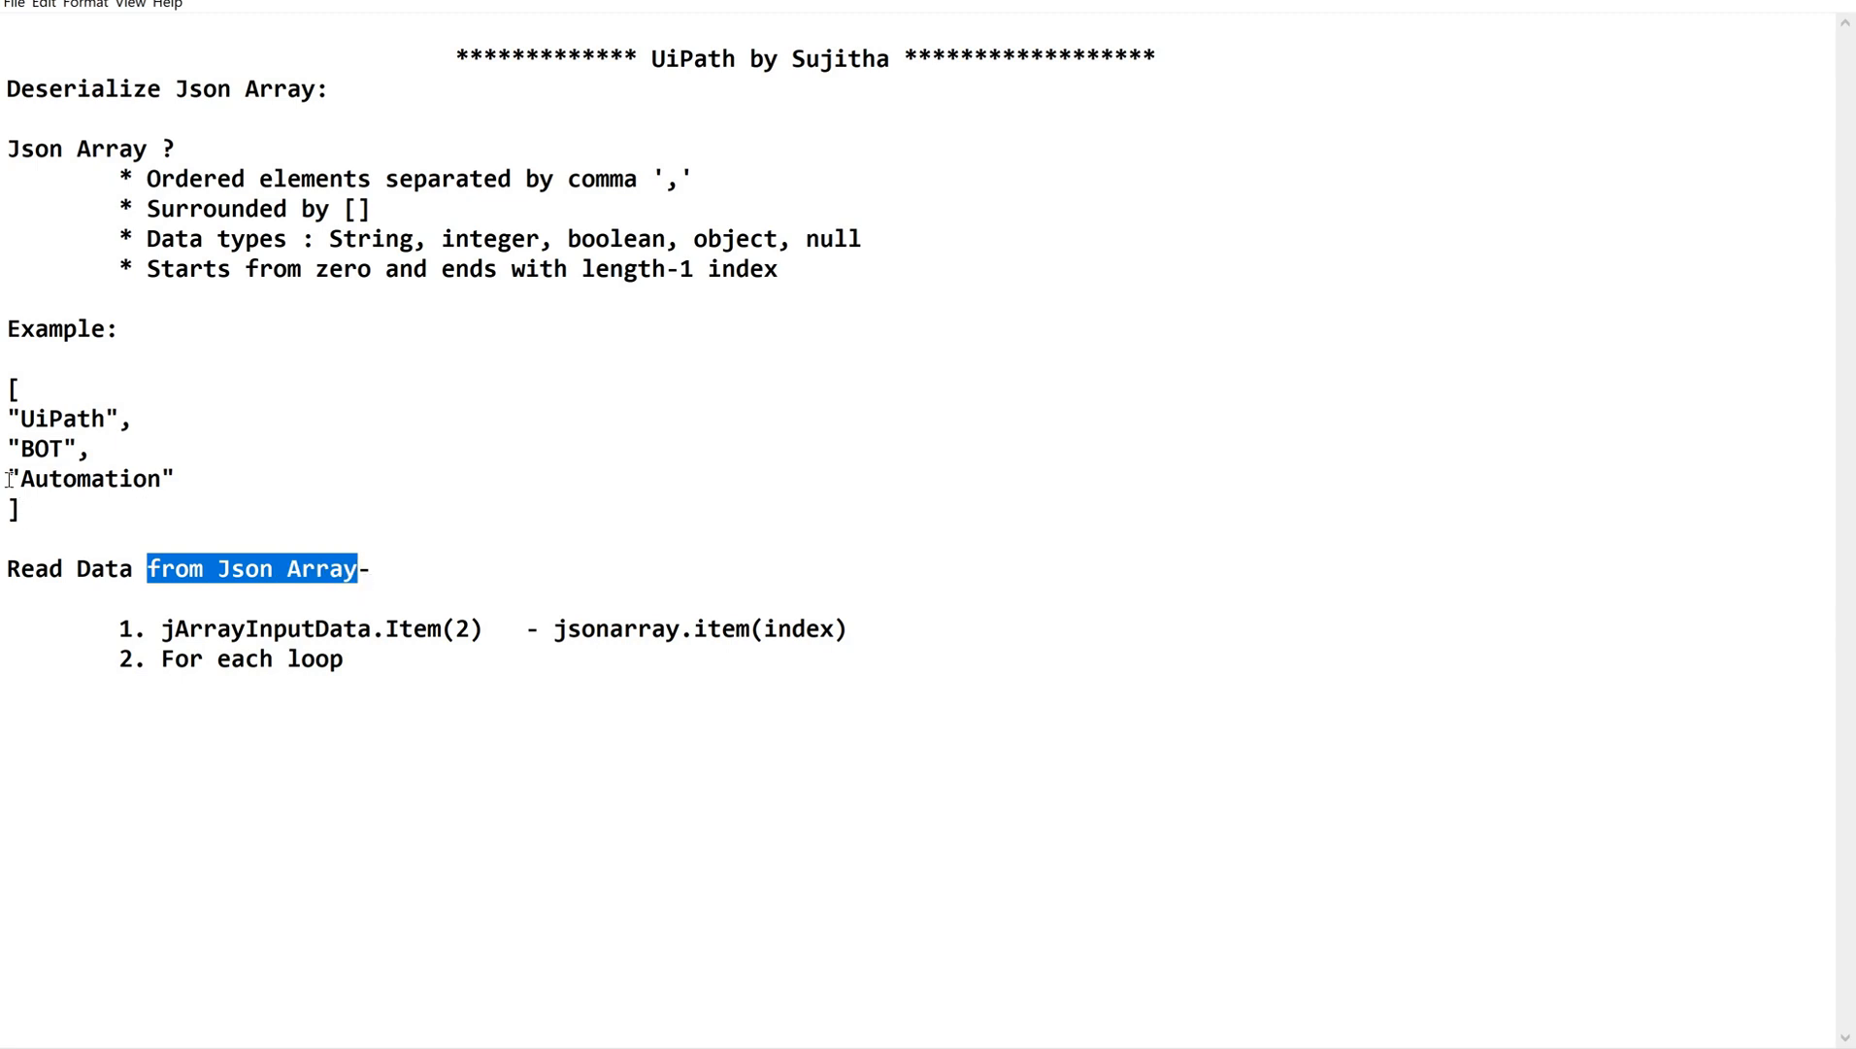
{"action": "left_click_drag", "start_coordinate": [11, 378], "coordinate": [18, 514]}
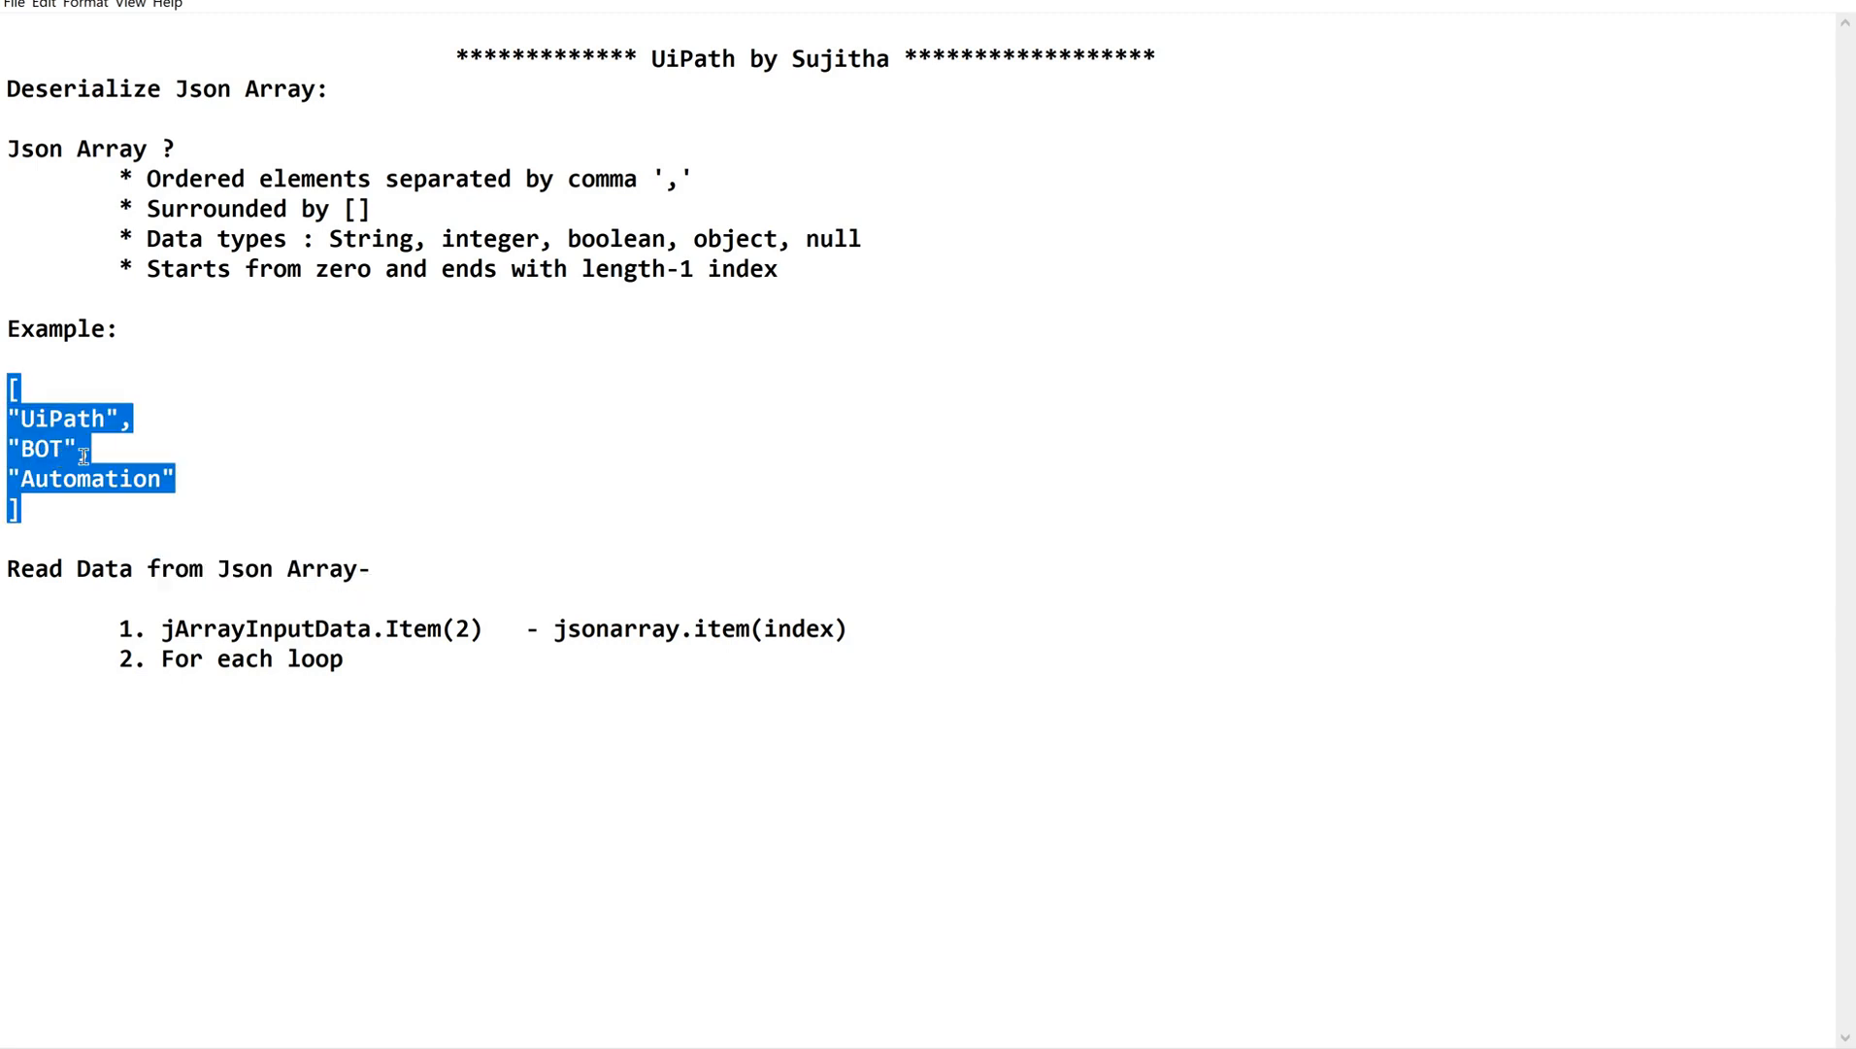
{"action": "left_click", "coordinate": [23, 512]}
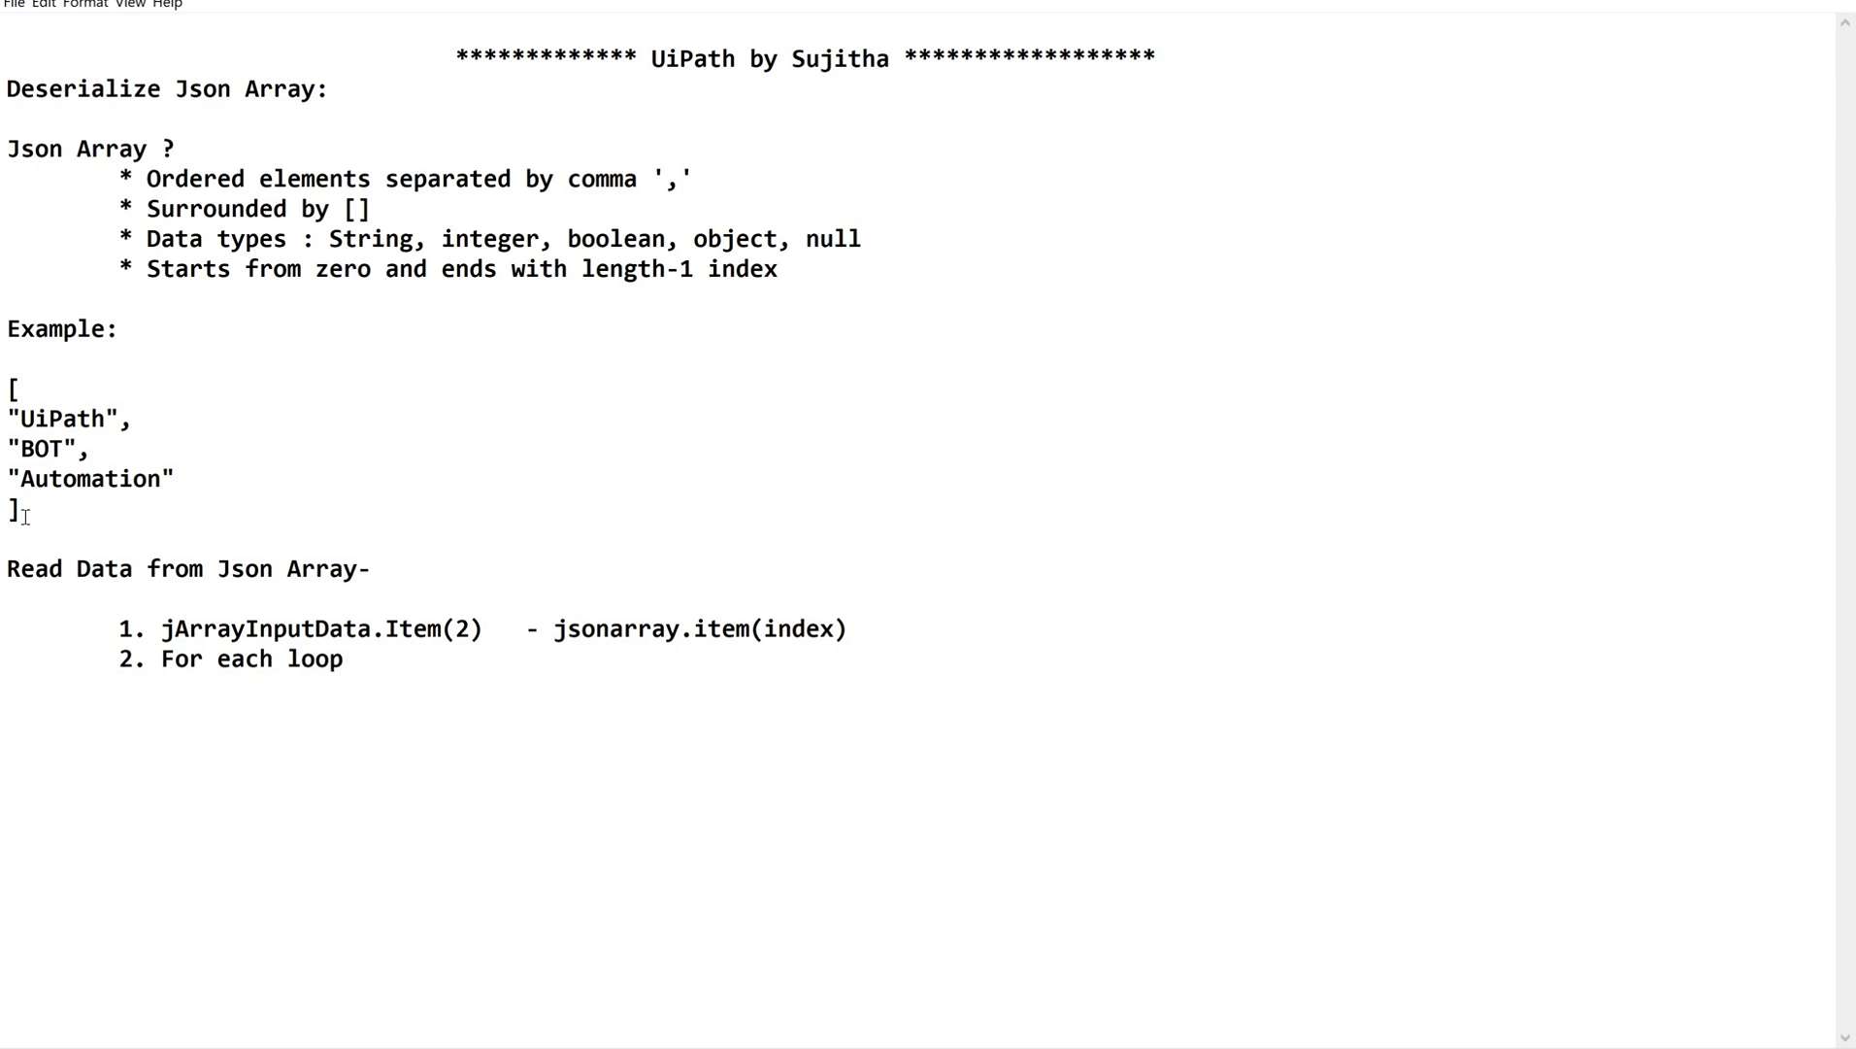
{"action": "left_click_drag", "start_coordinate": [10, 390], "coordinate": [18, 514]}
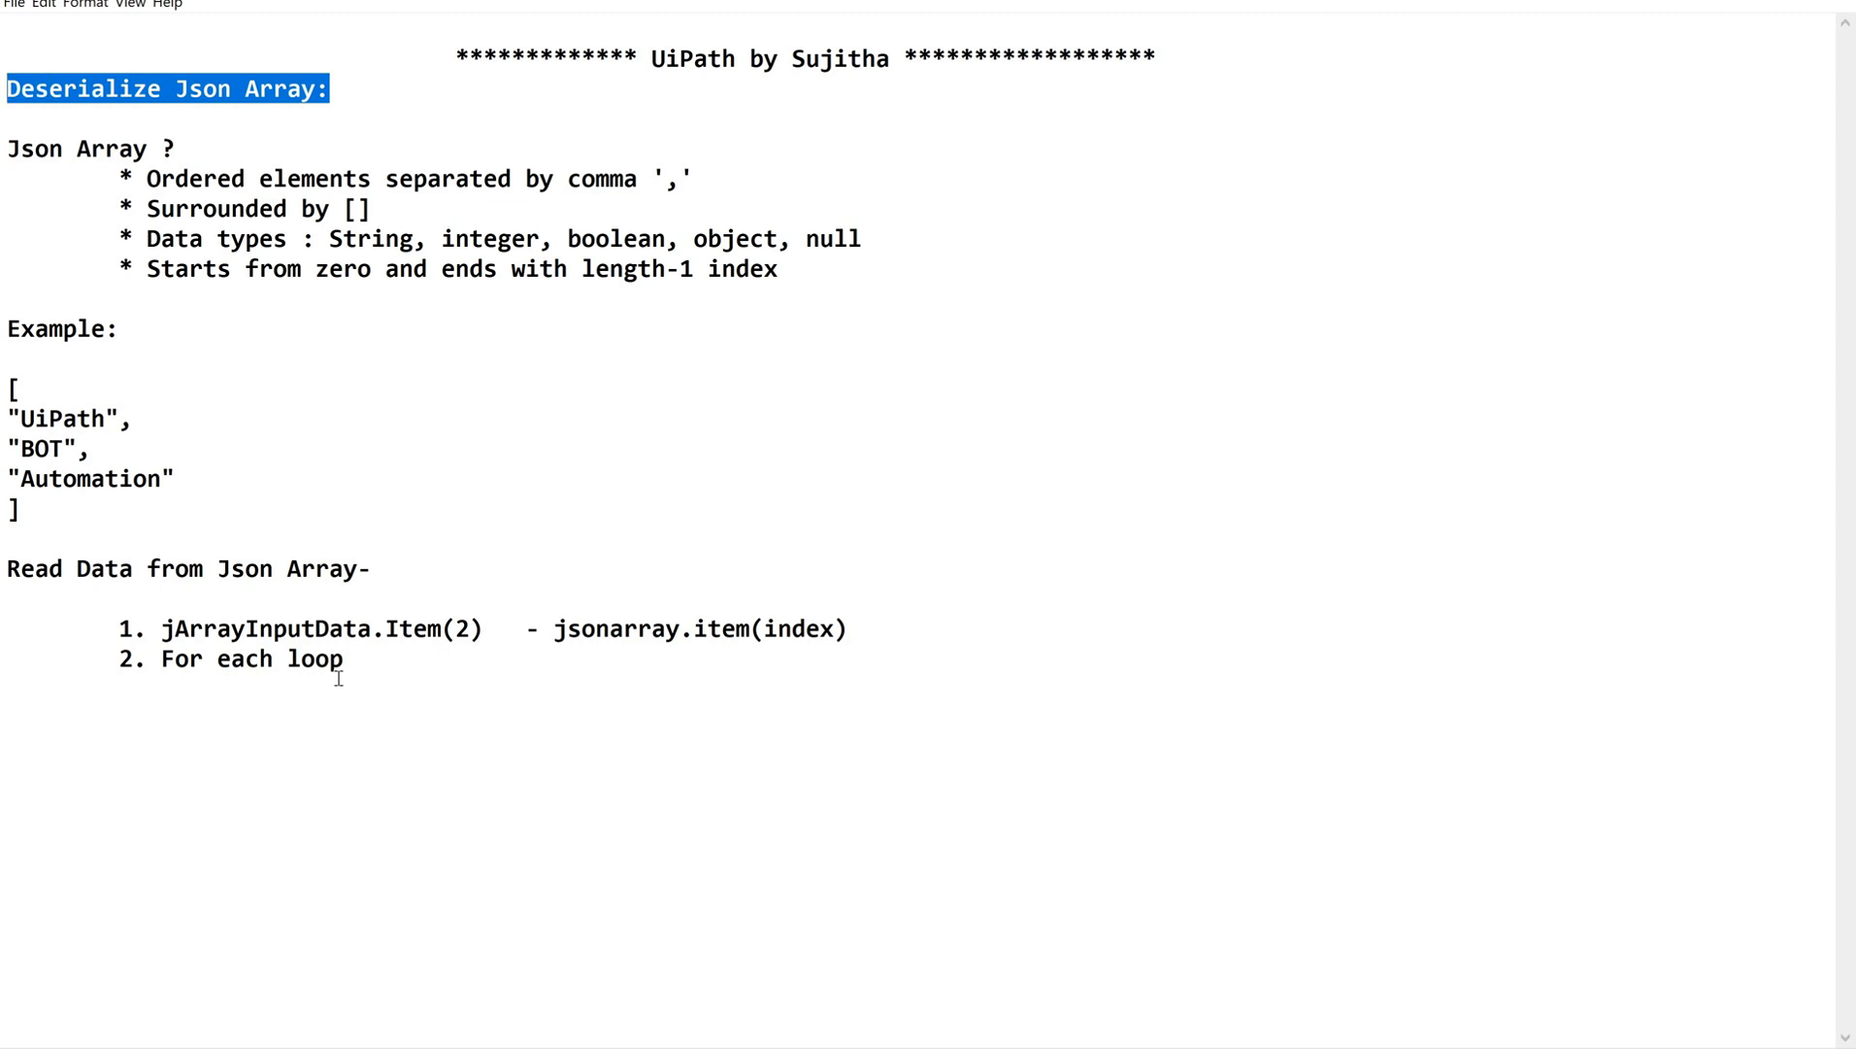
{"action": "mouse_move", "coordinate": [436, 574]}
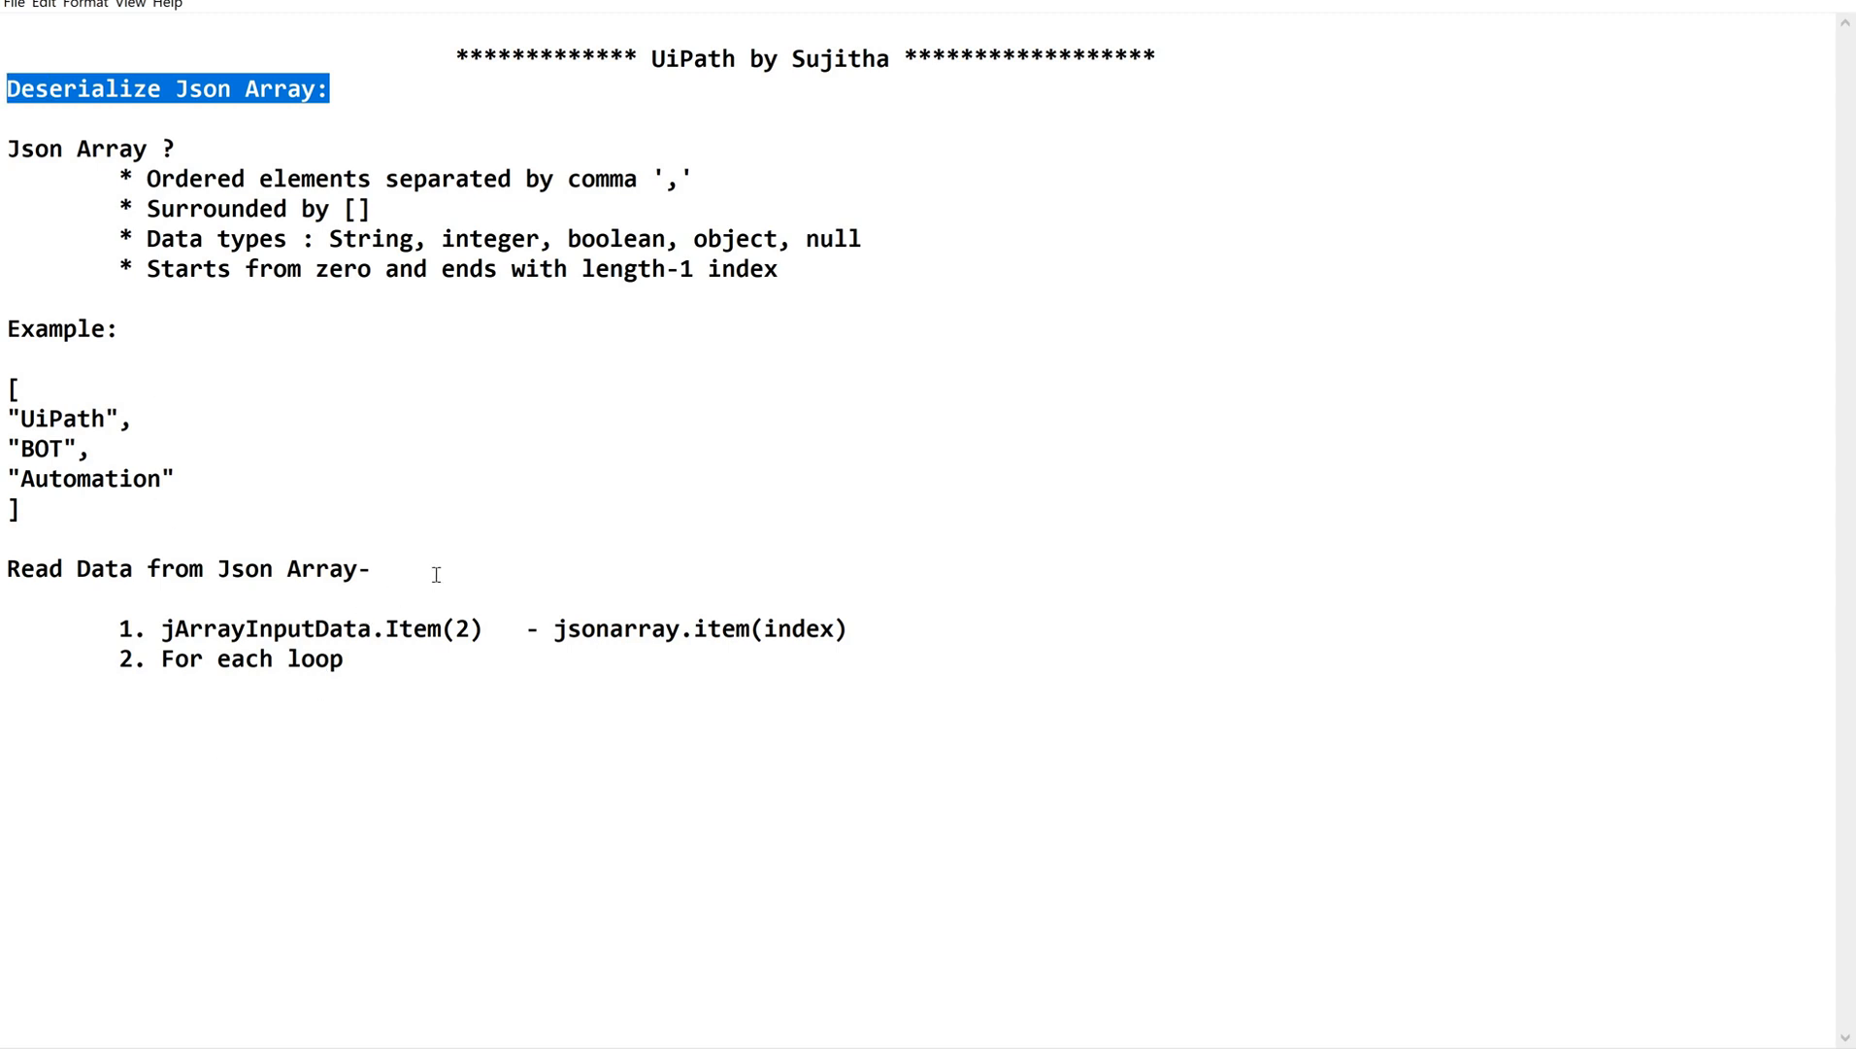
{"action": "mouse_move", "coordinate": [189, 658]}
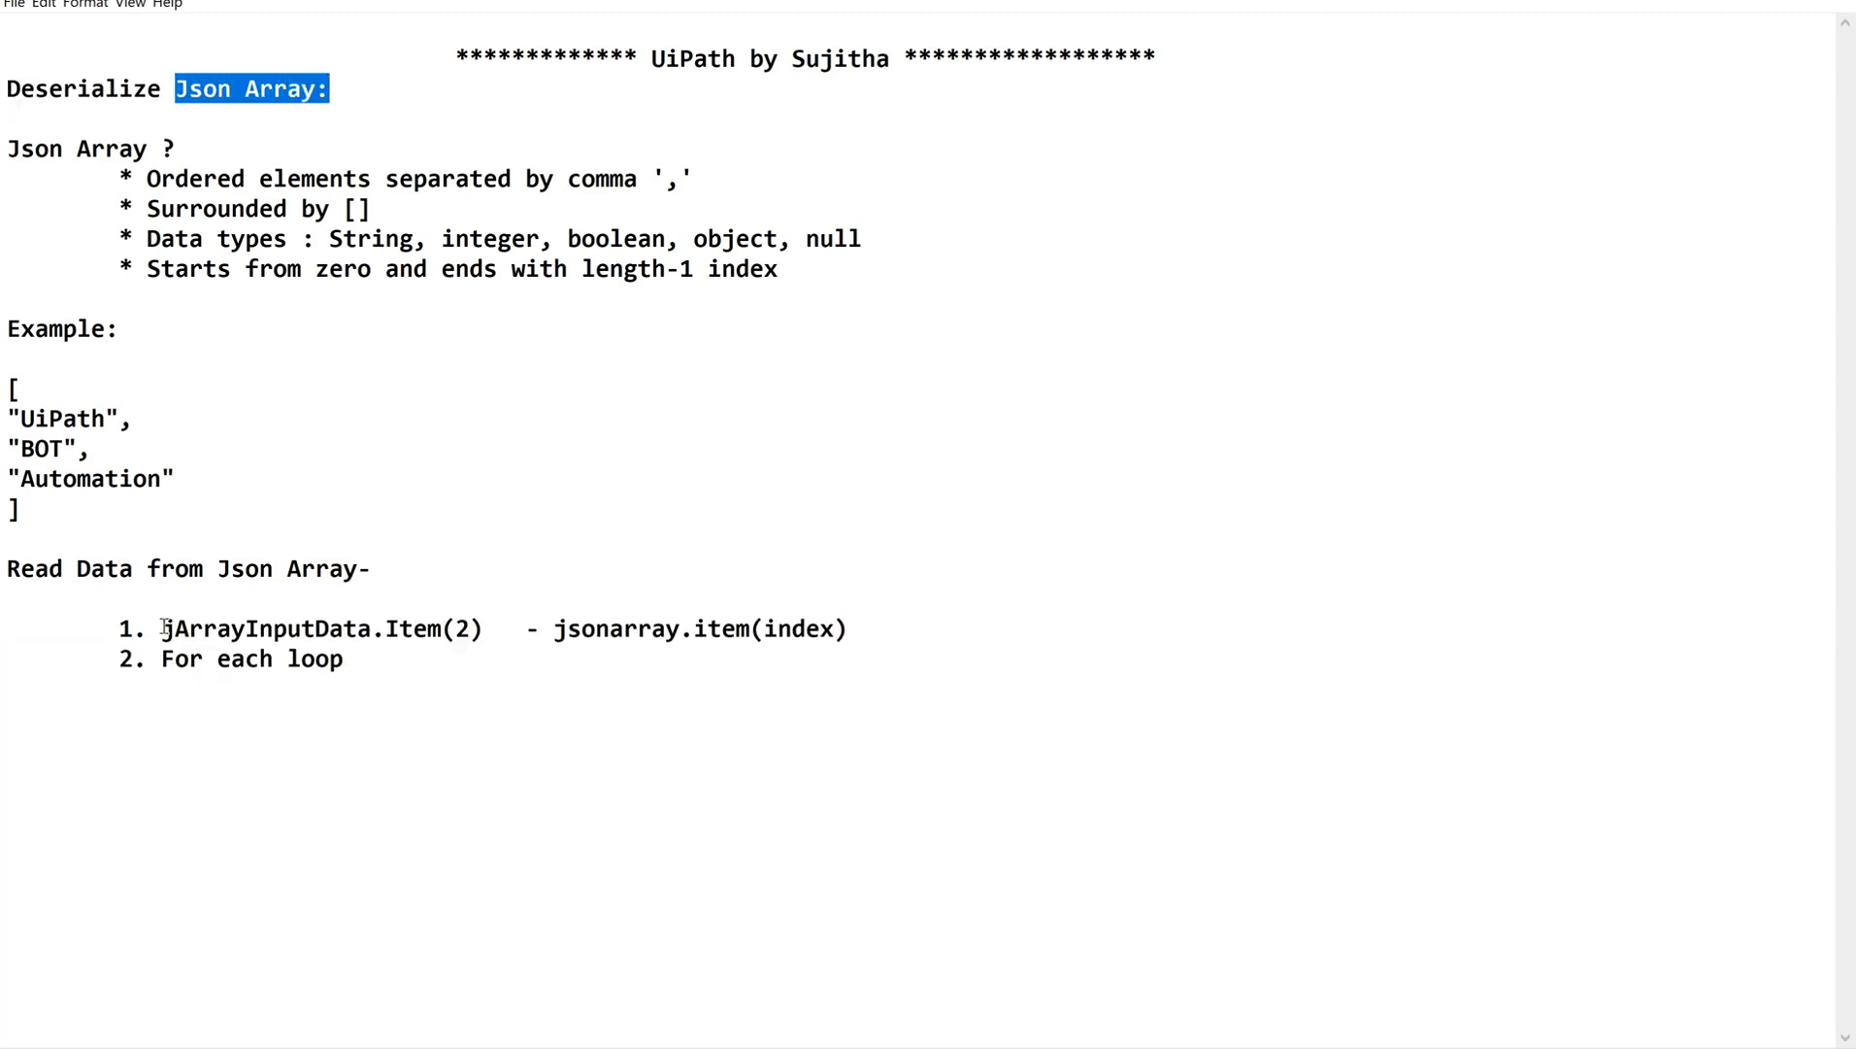
{"action": "left_click_drag", "start_coordinate": [162, 628], "coordinate": [468, 628]}
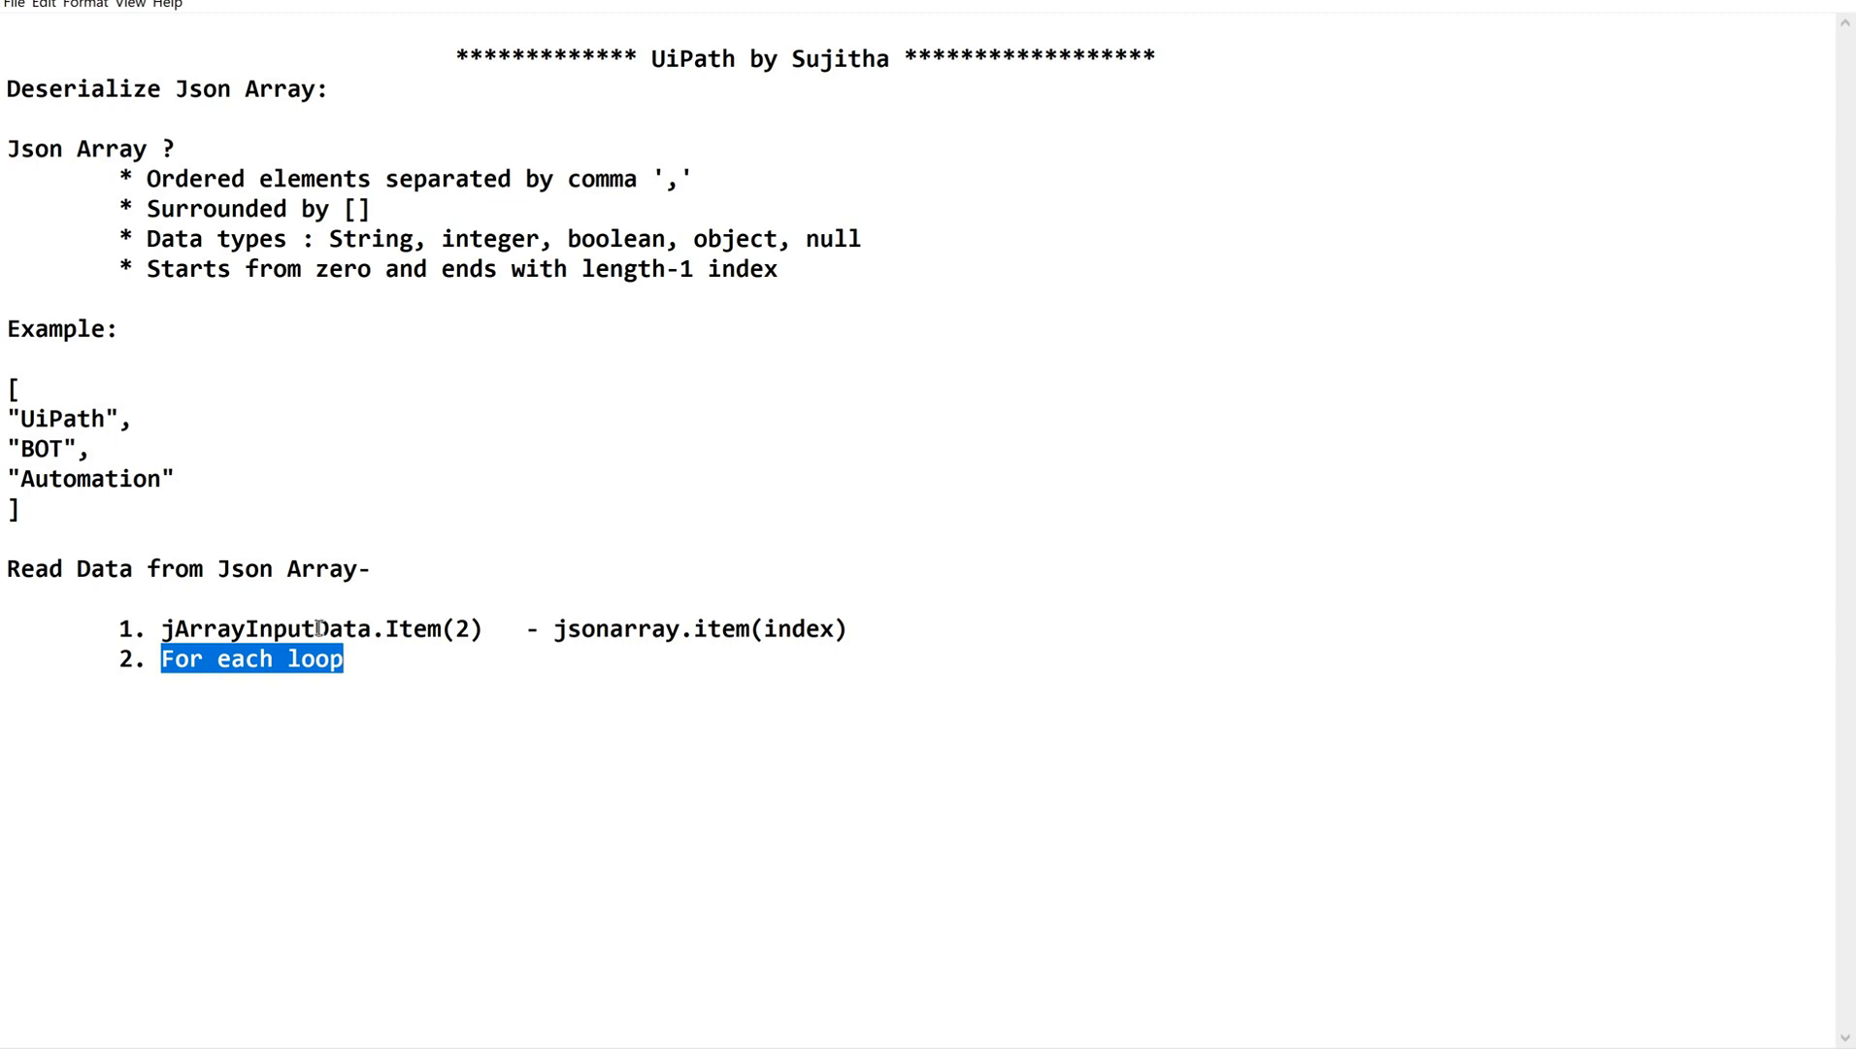
{"action": "double_click", "coordinate": [300, 628]}
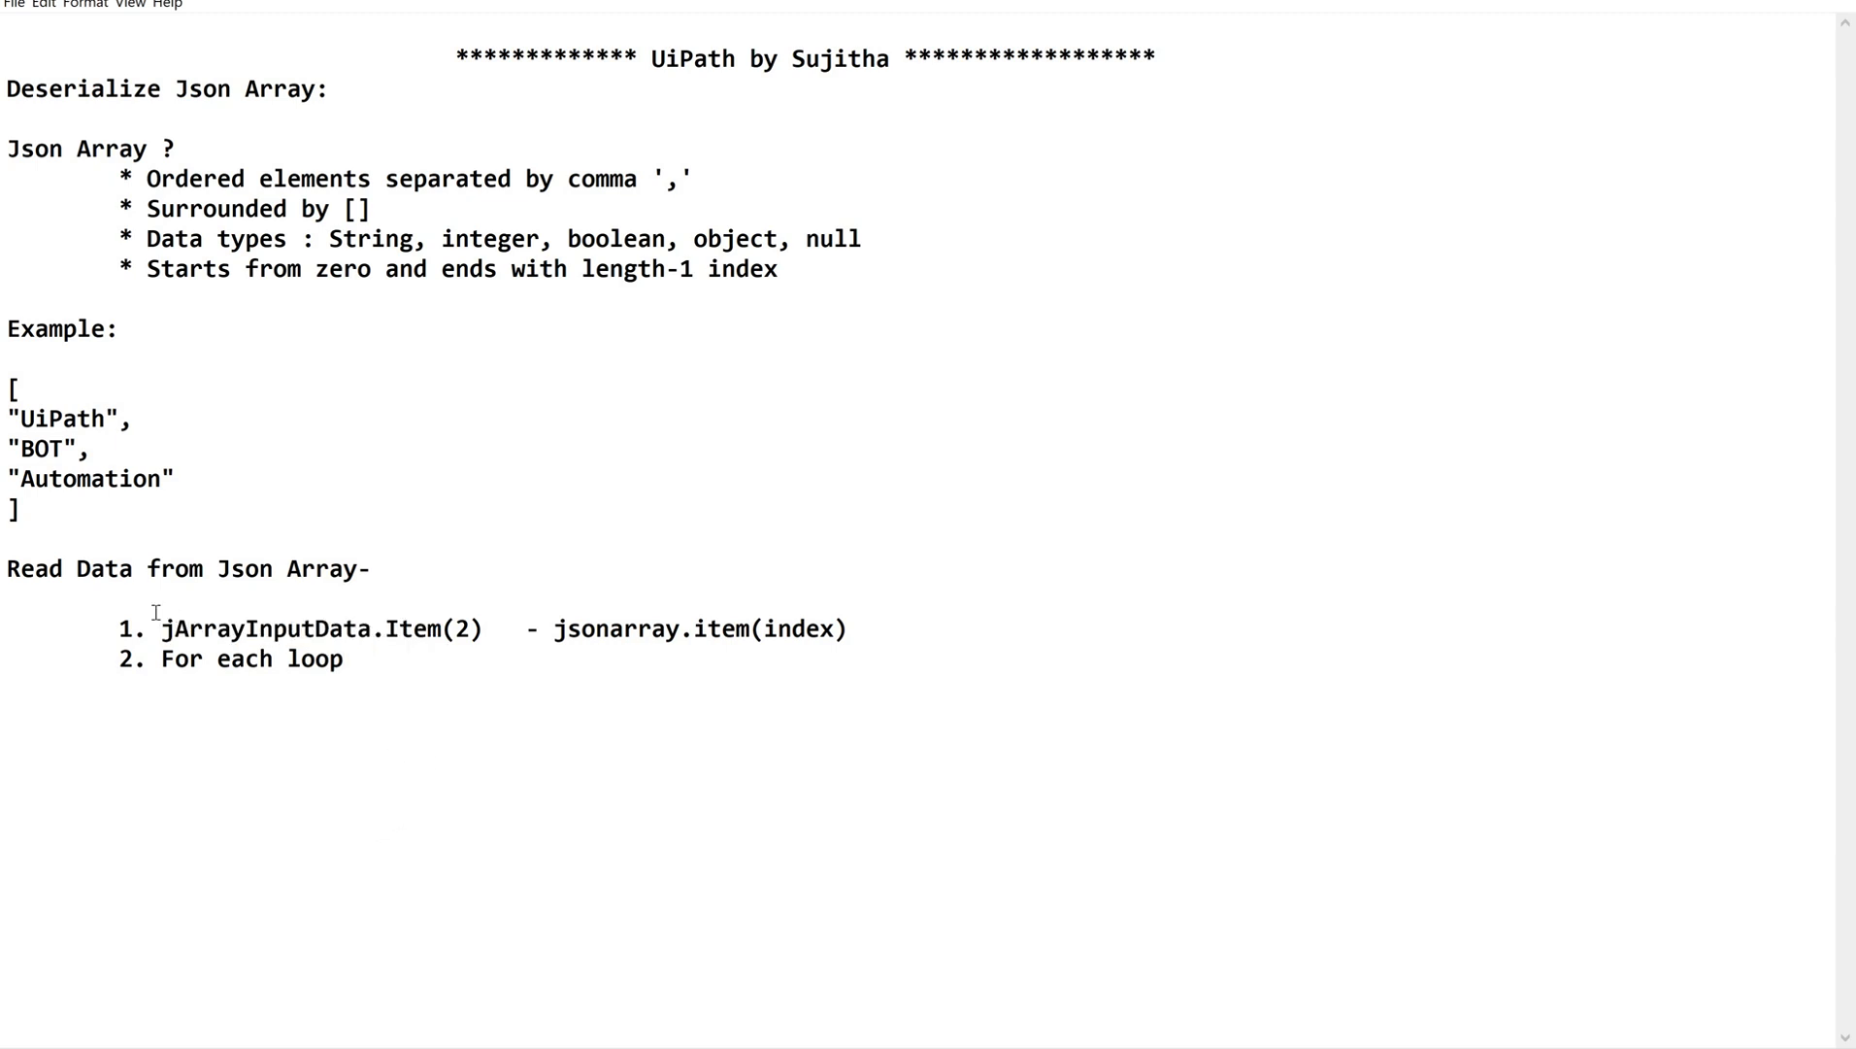
{"action": "left_click_drag", "start_coordinate": [162, 627], "coordinate": [344, 659]}
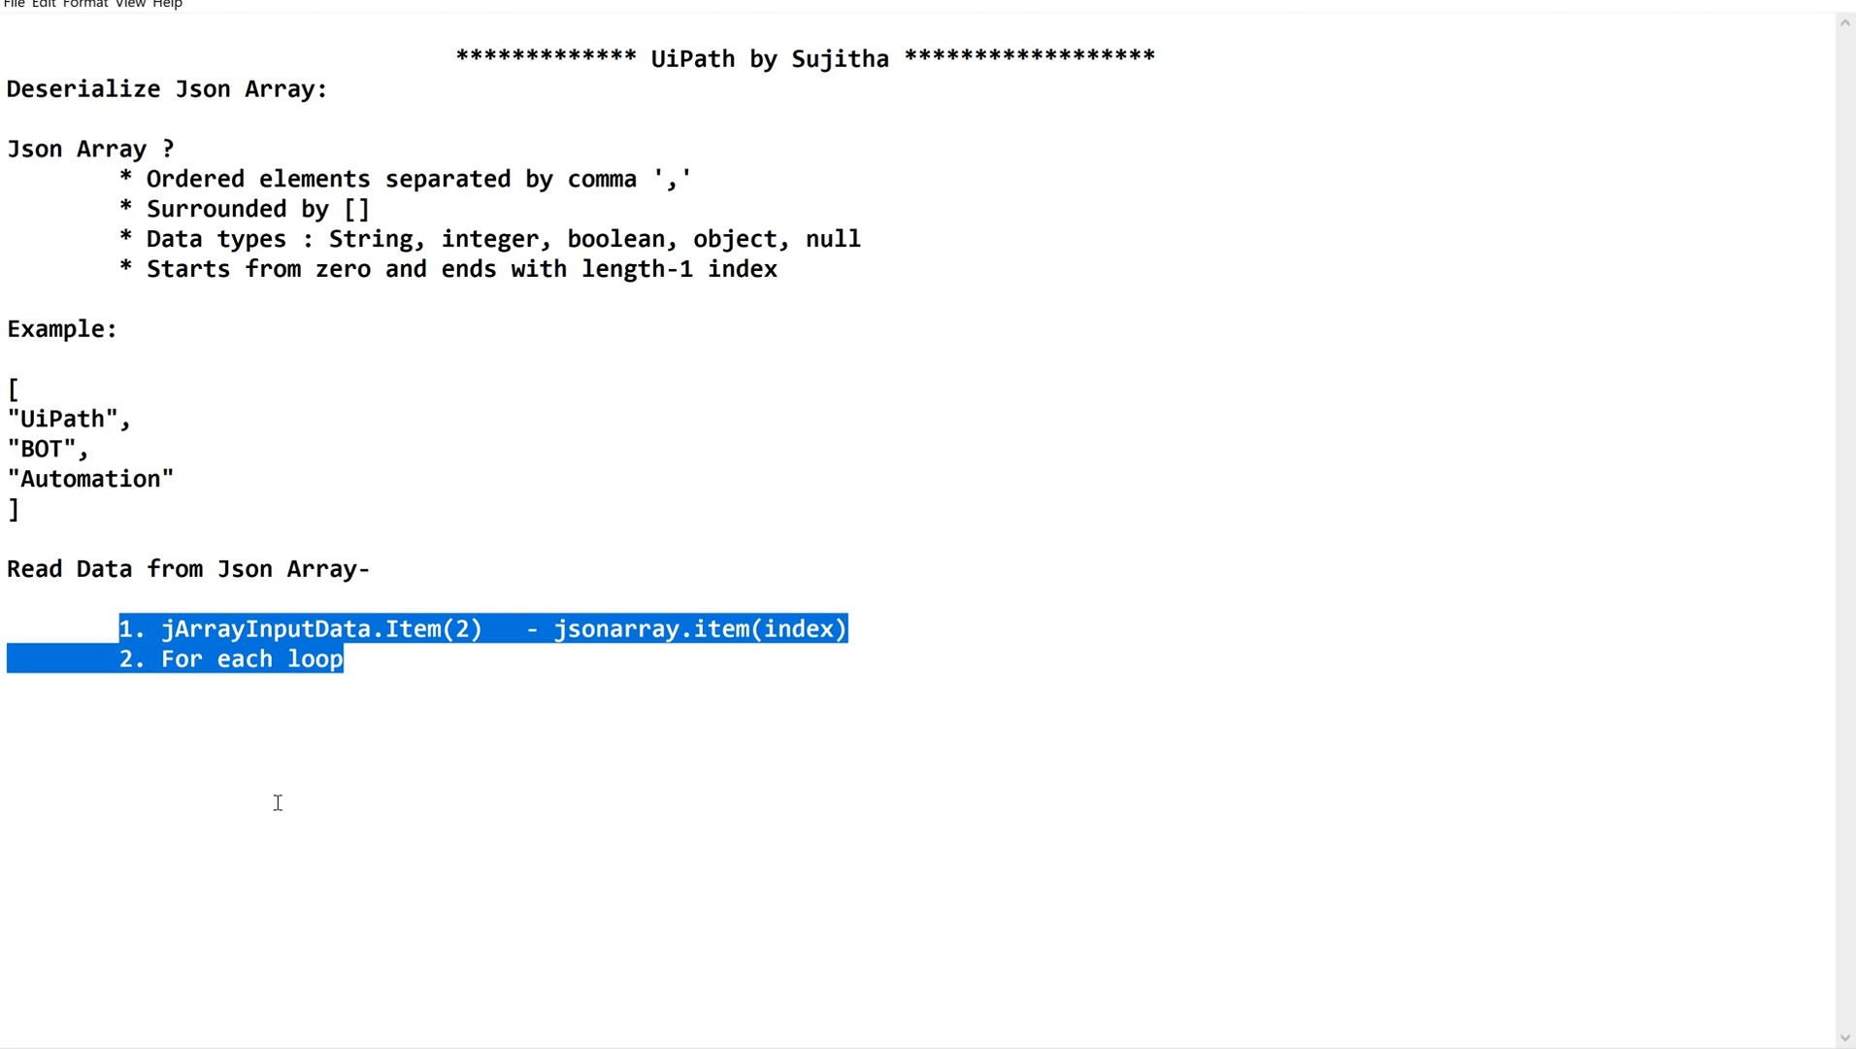
{"action": "mouse_move", "coordinate": [266, 834]}
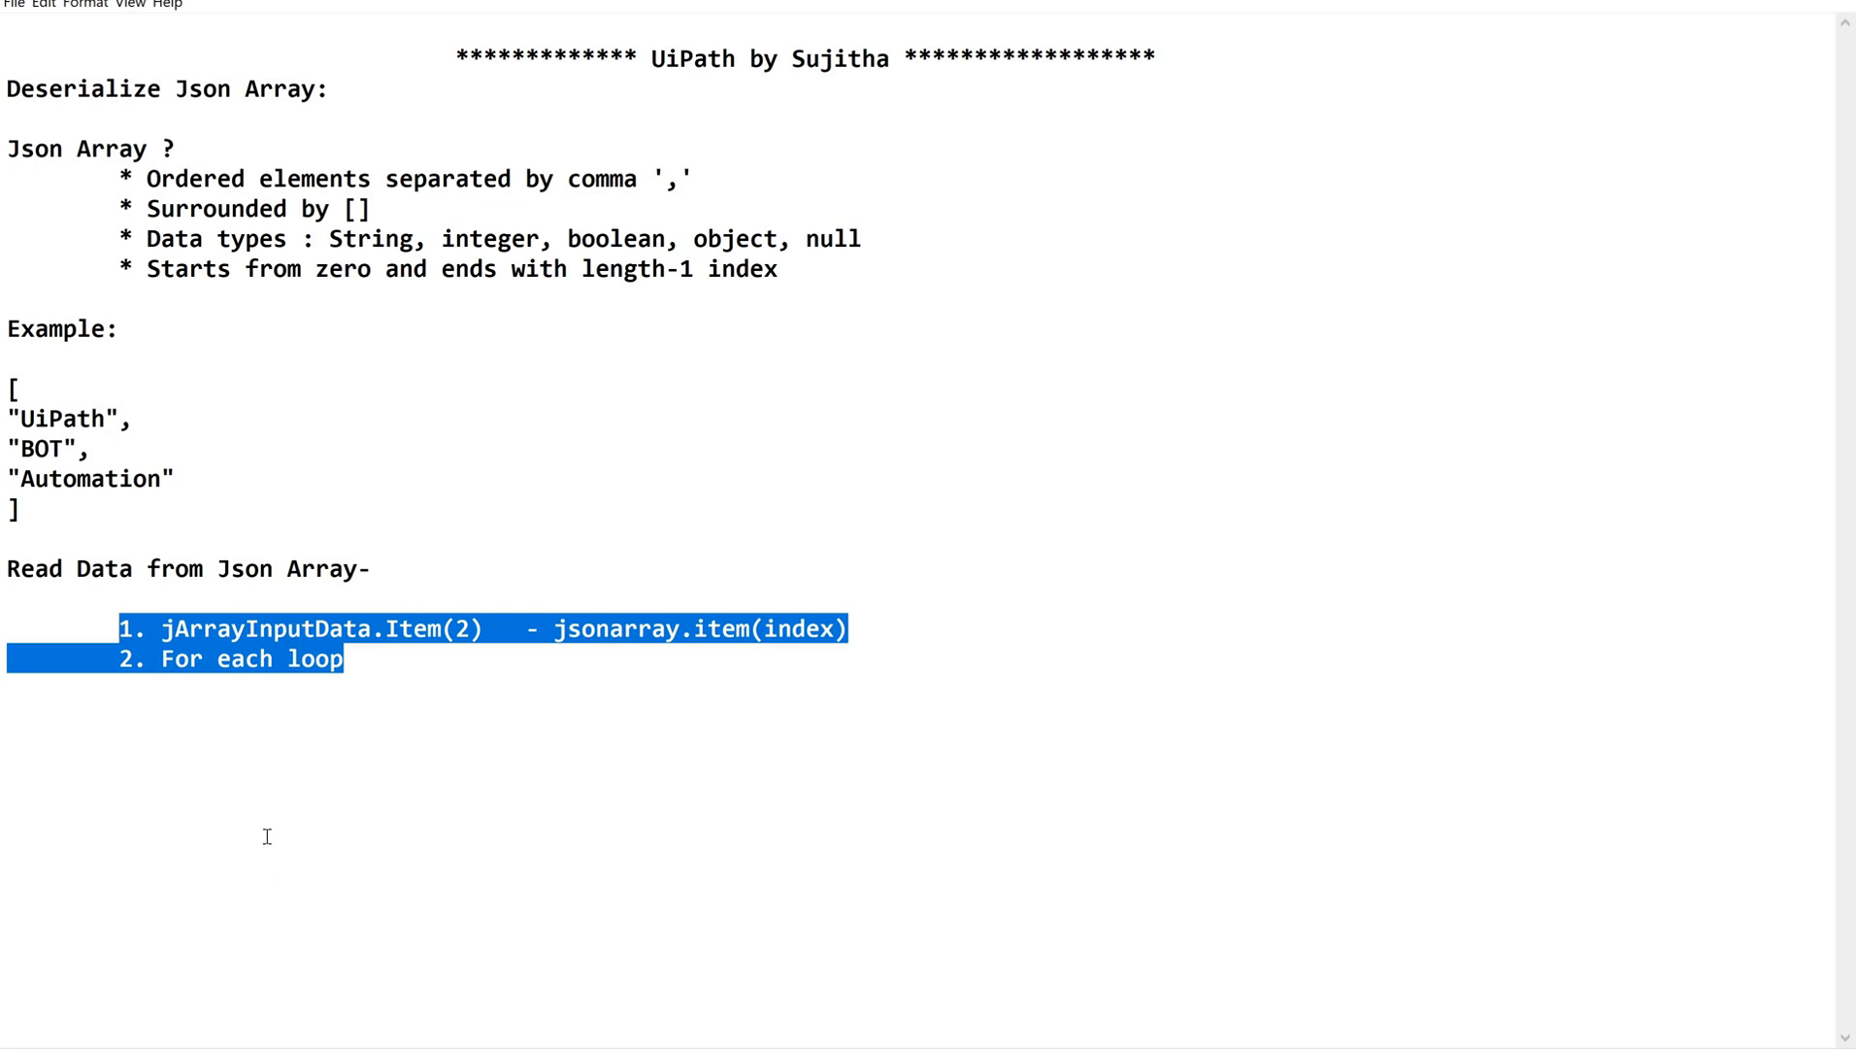
{"action": "mouse_move", "coordinate": [268, 788]}
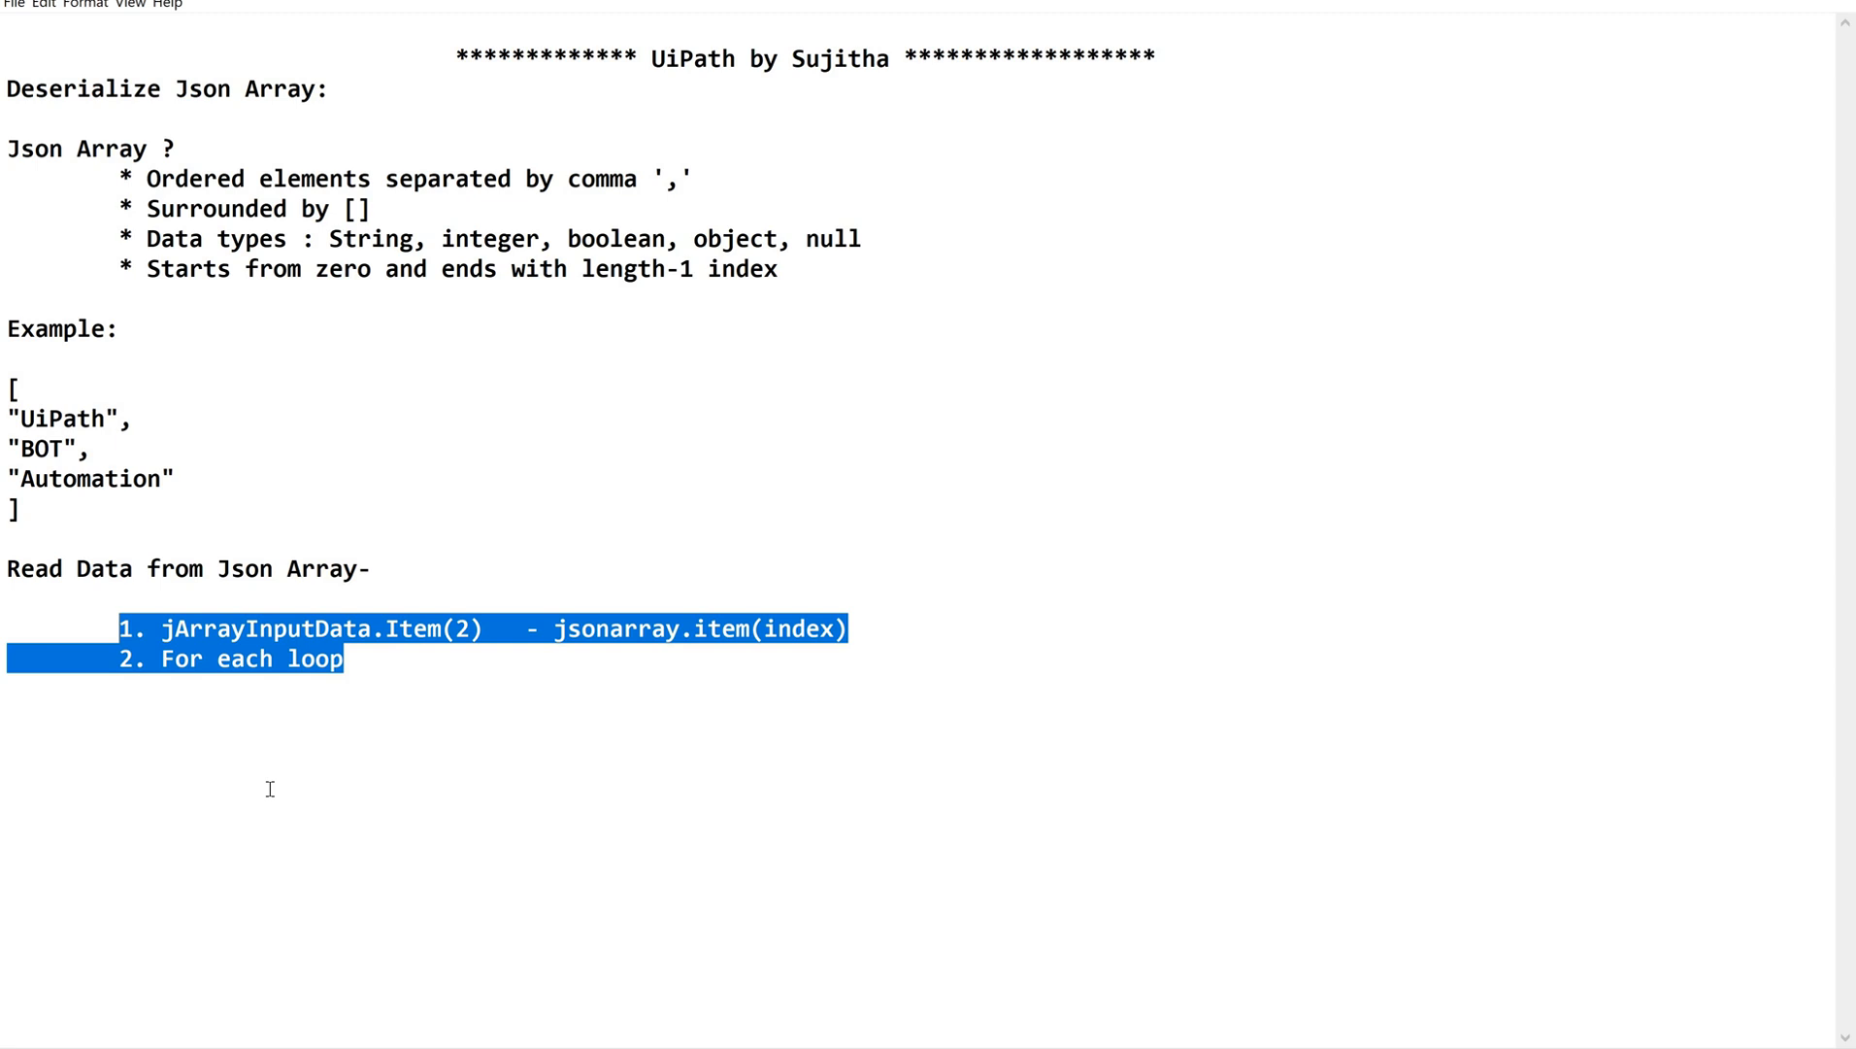